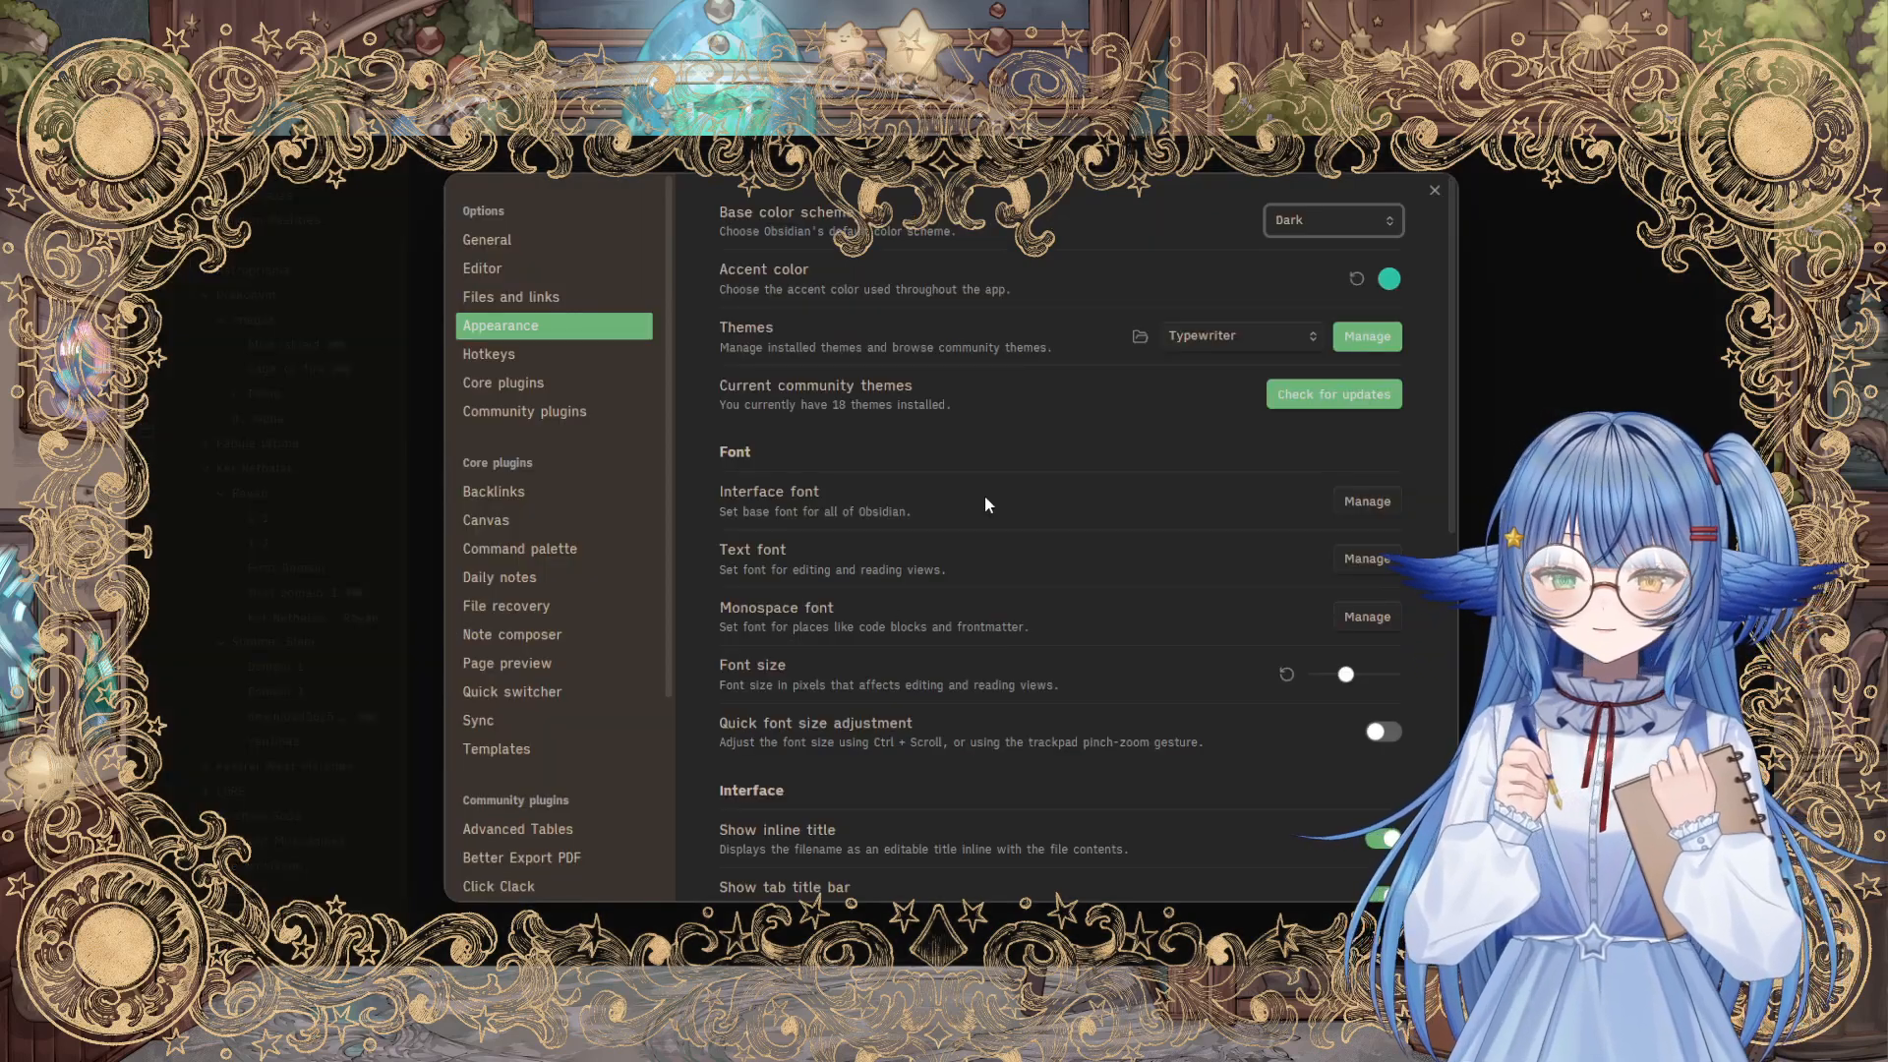
# Step: Browse the community theme gallery from Appearance settings, then leave it
pyautogui.click(486, 238)
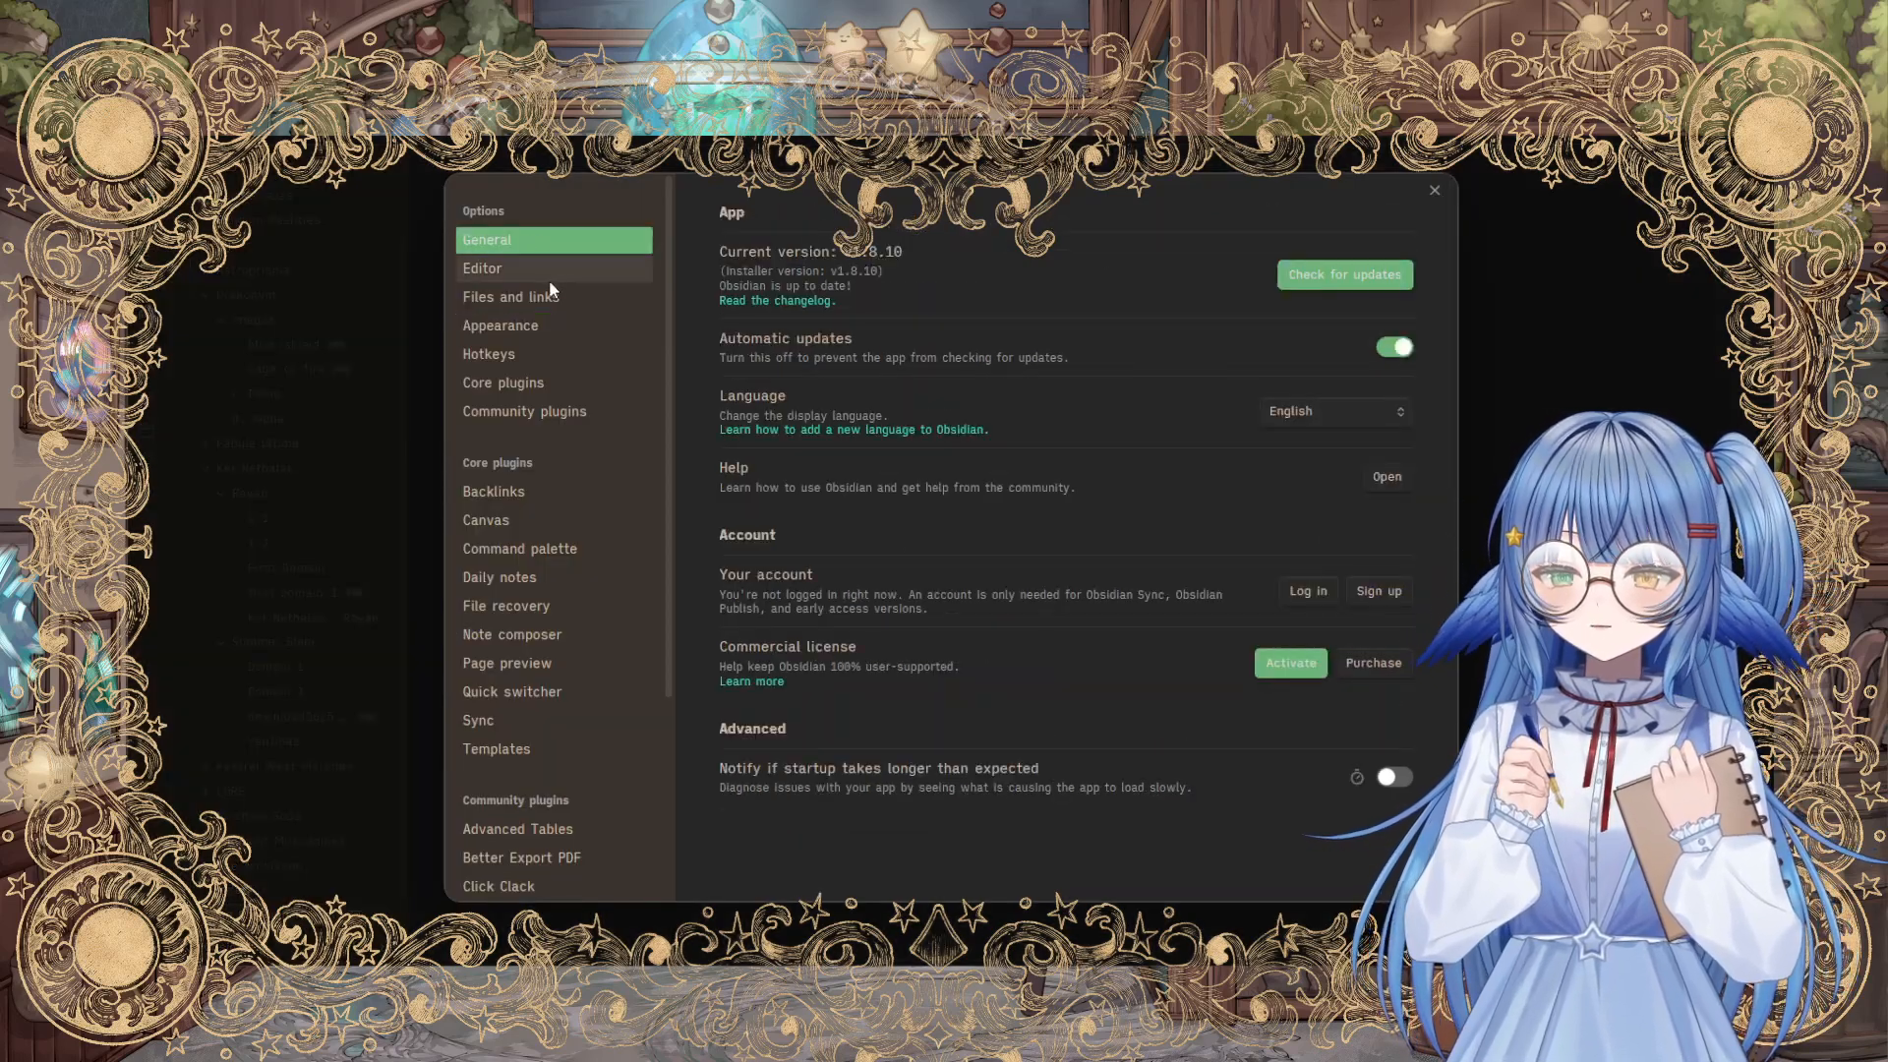
pyautogui.click(501, 325)
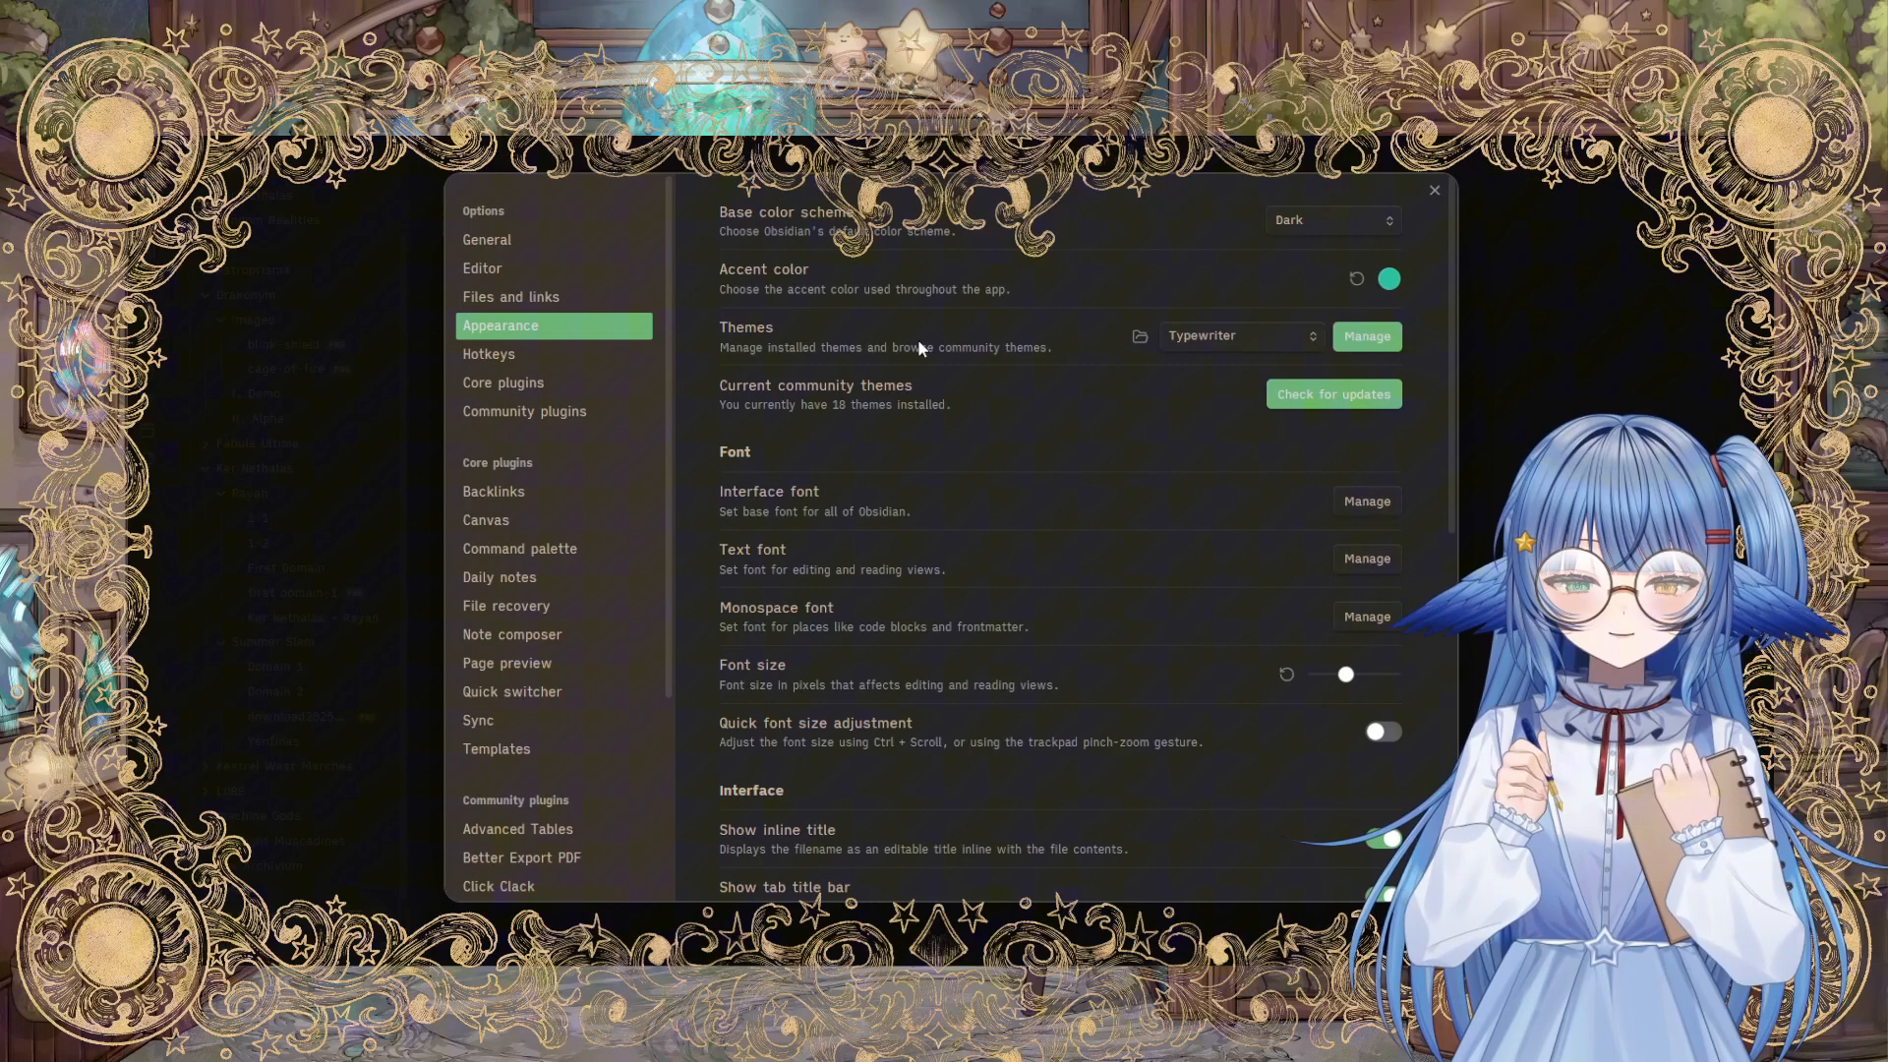
pyautogui.moveTo(1434, 277)
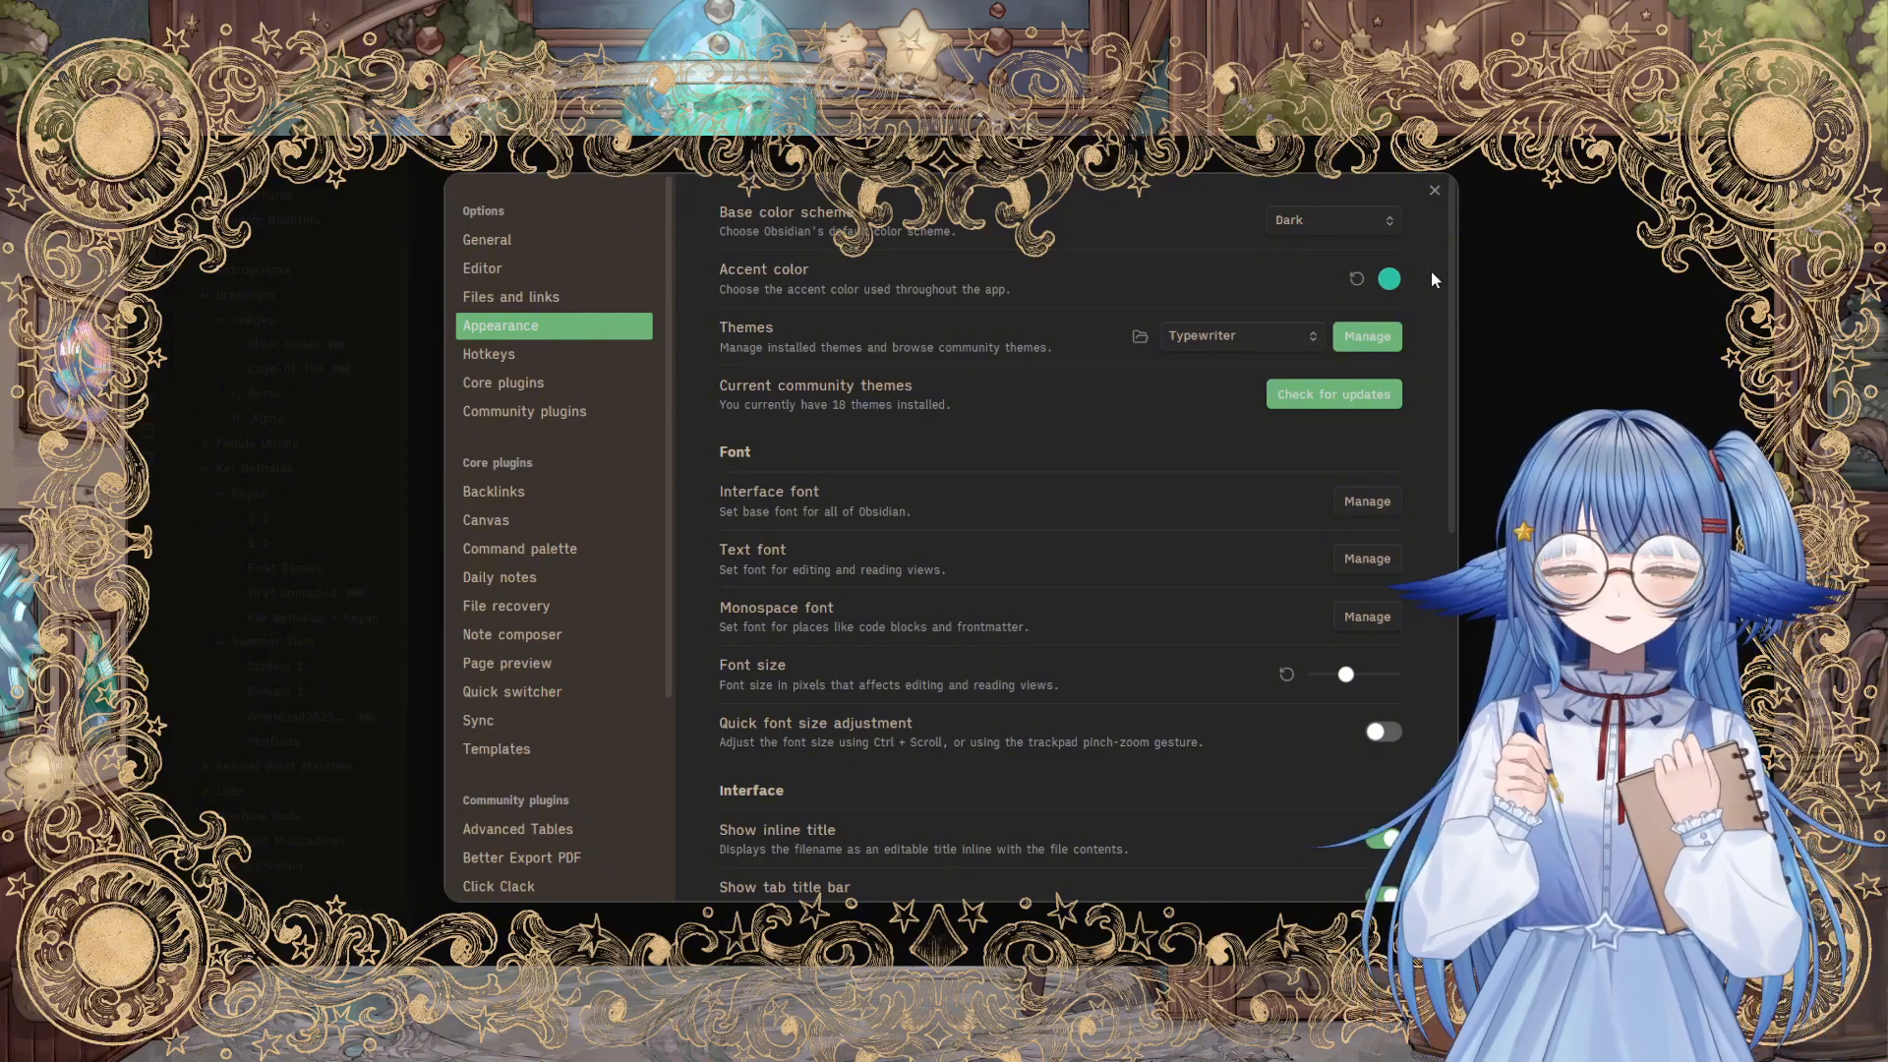
pyautogui.moveTo(1383, 299)
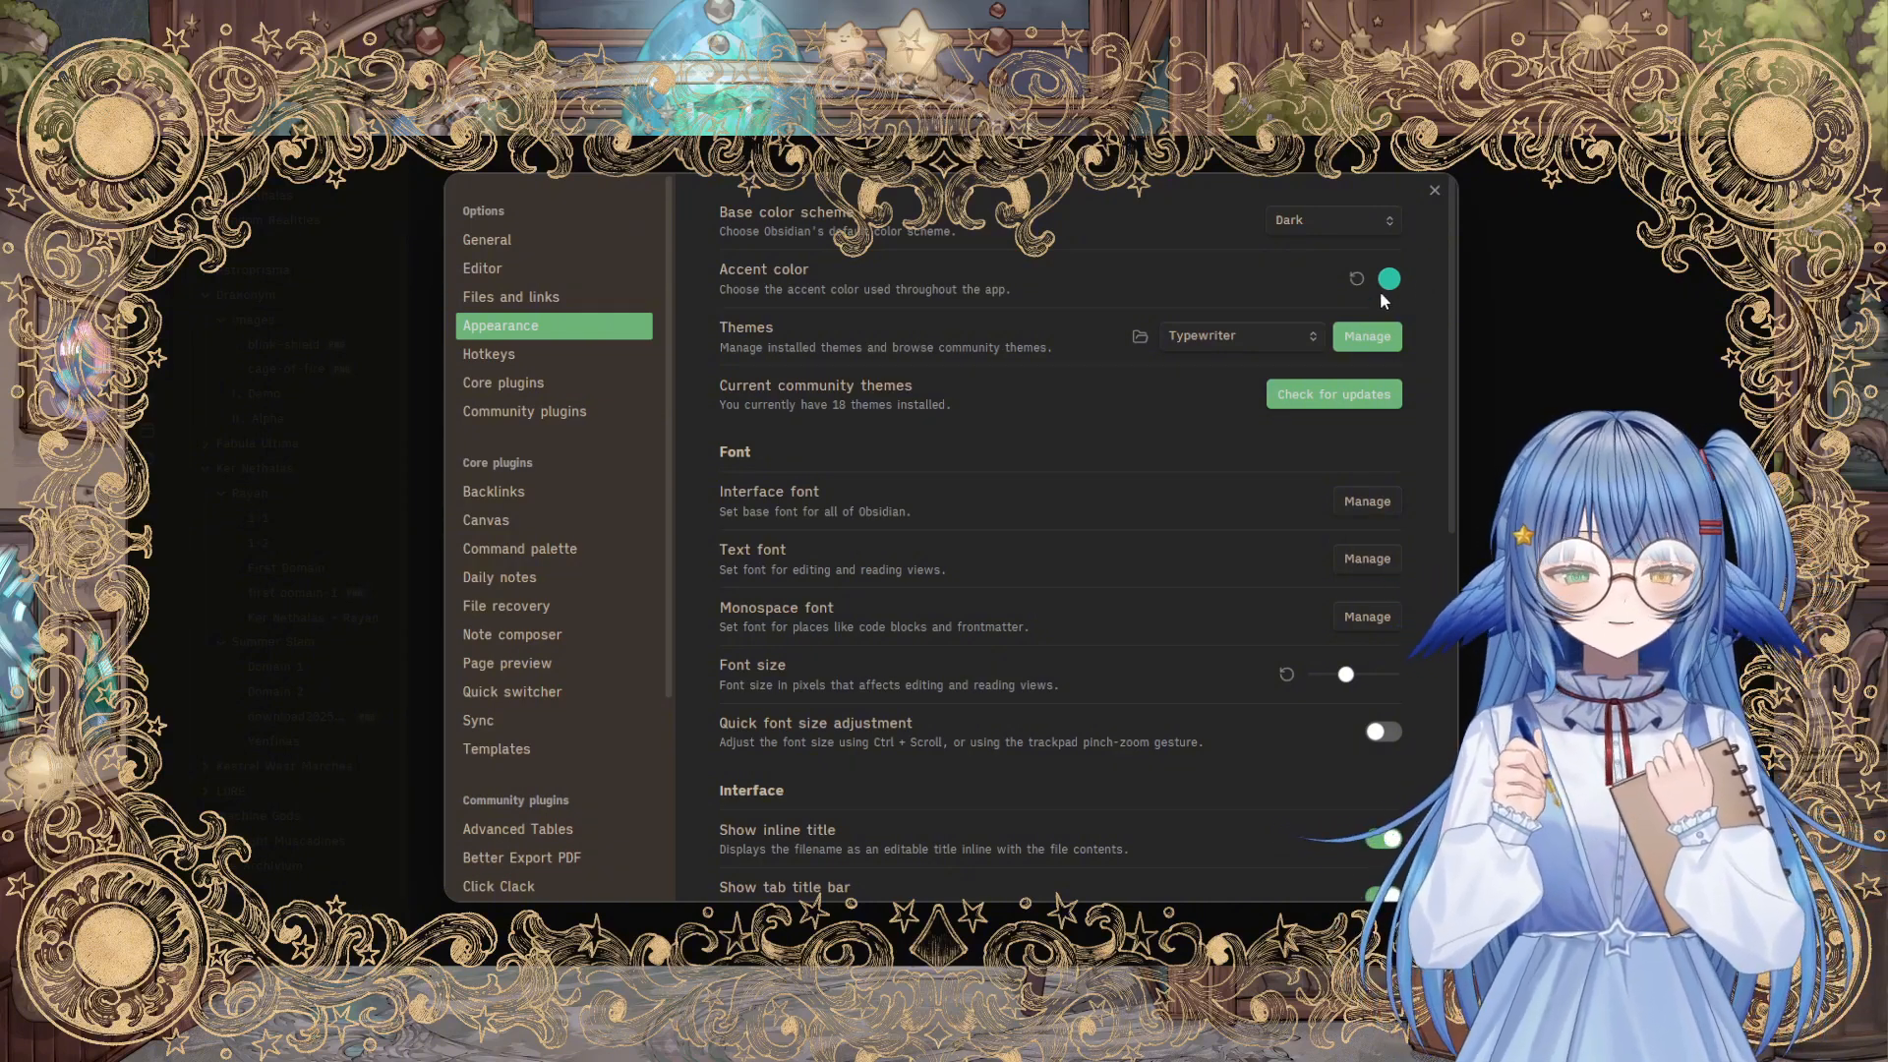
pyautogui.moveTo(1286, 307)
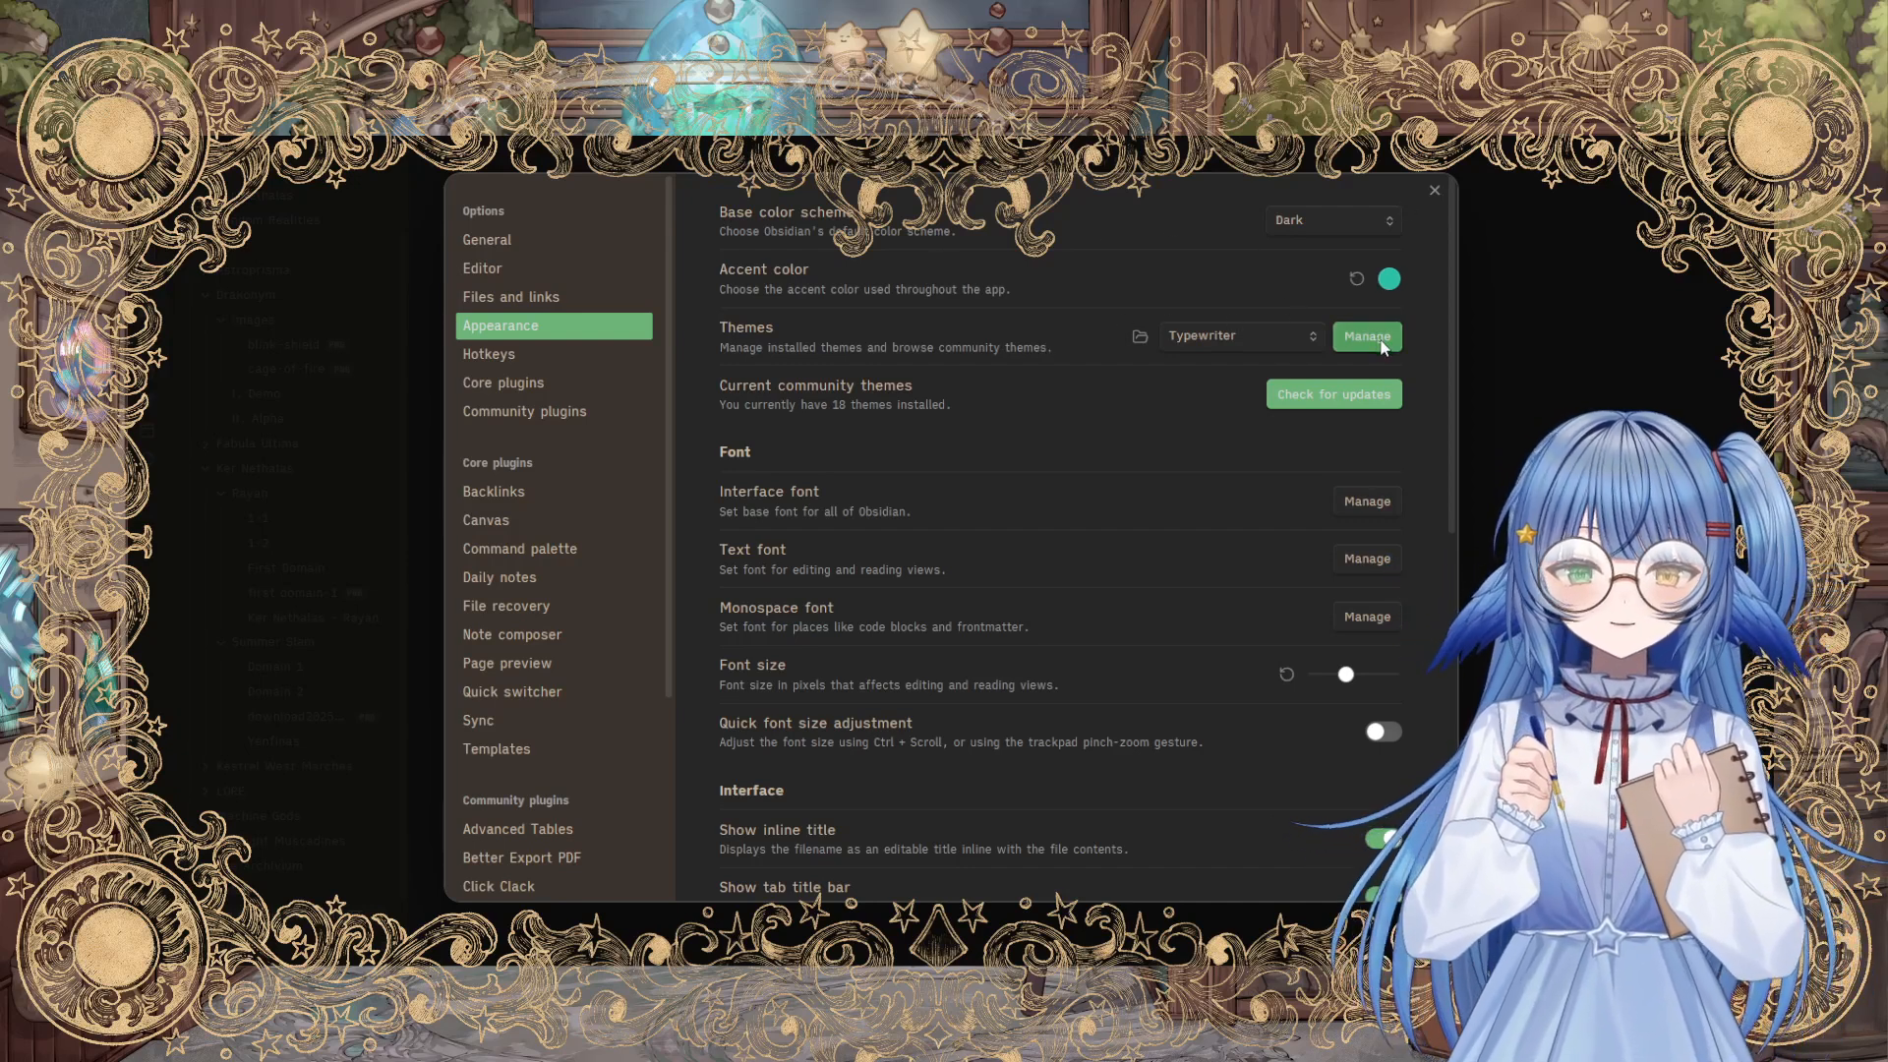
pyautogui.click(1365, 336)
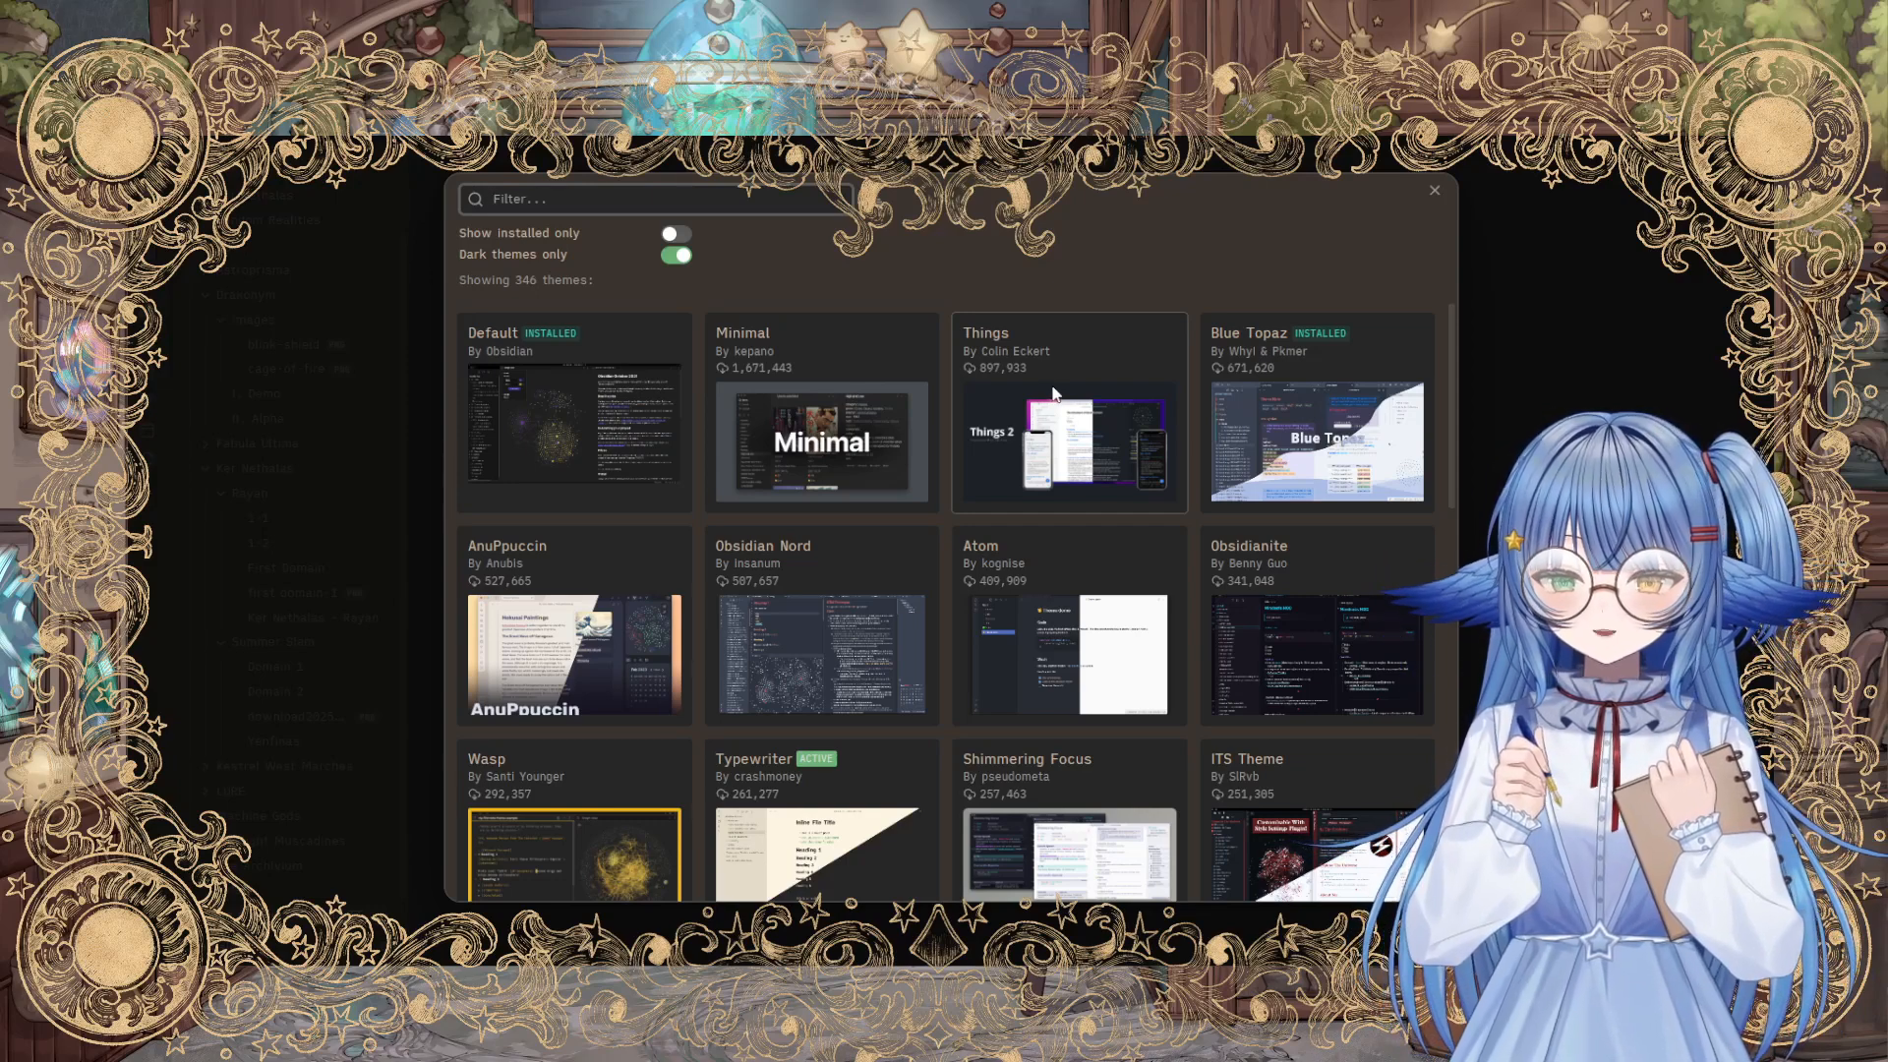
pyautogui.scroll(-3)
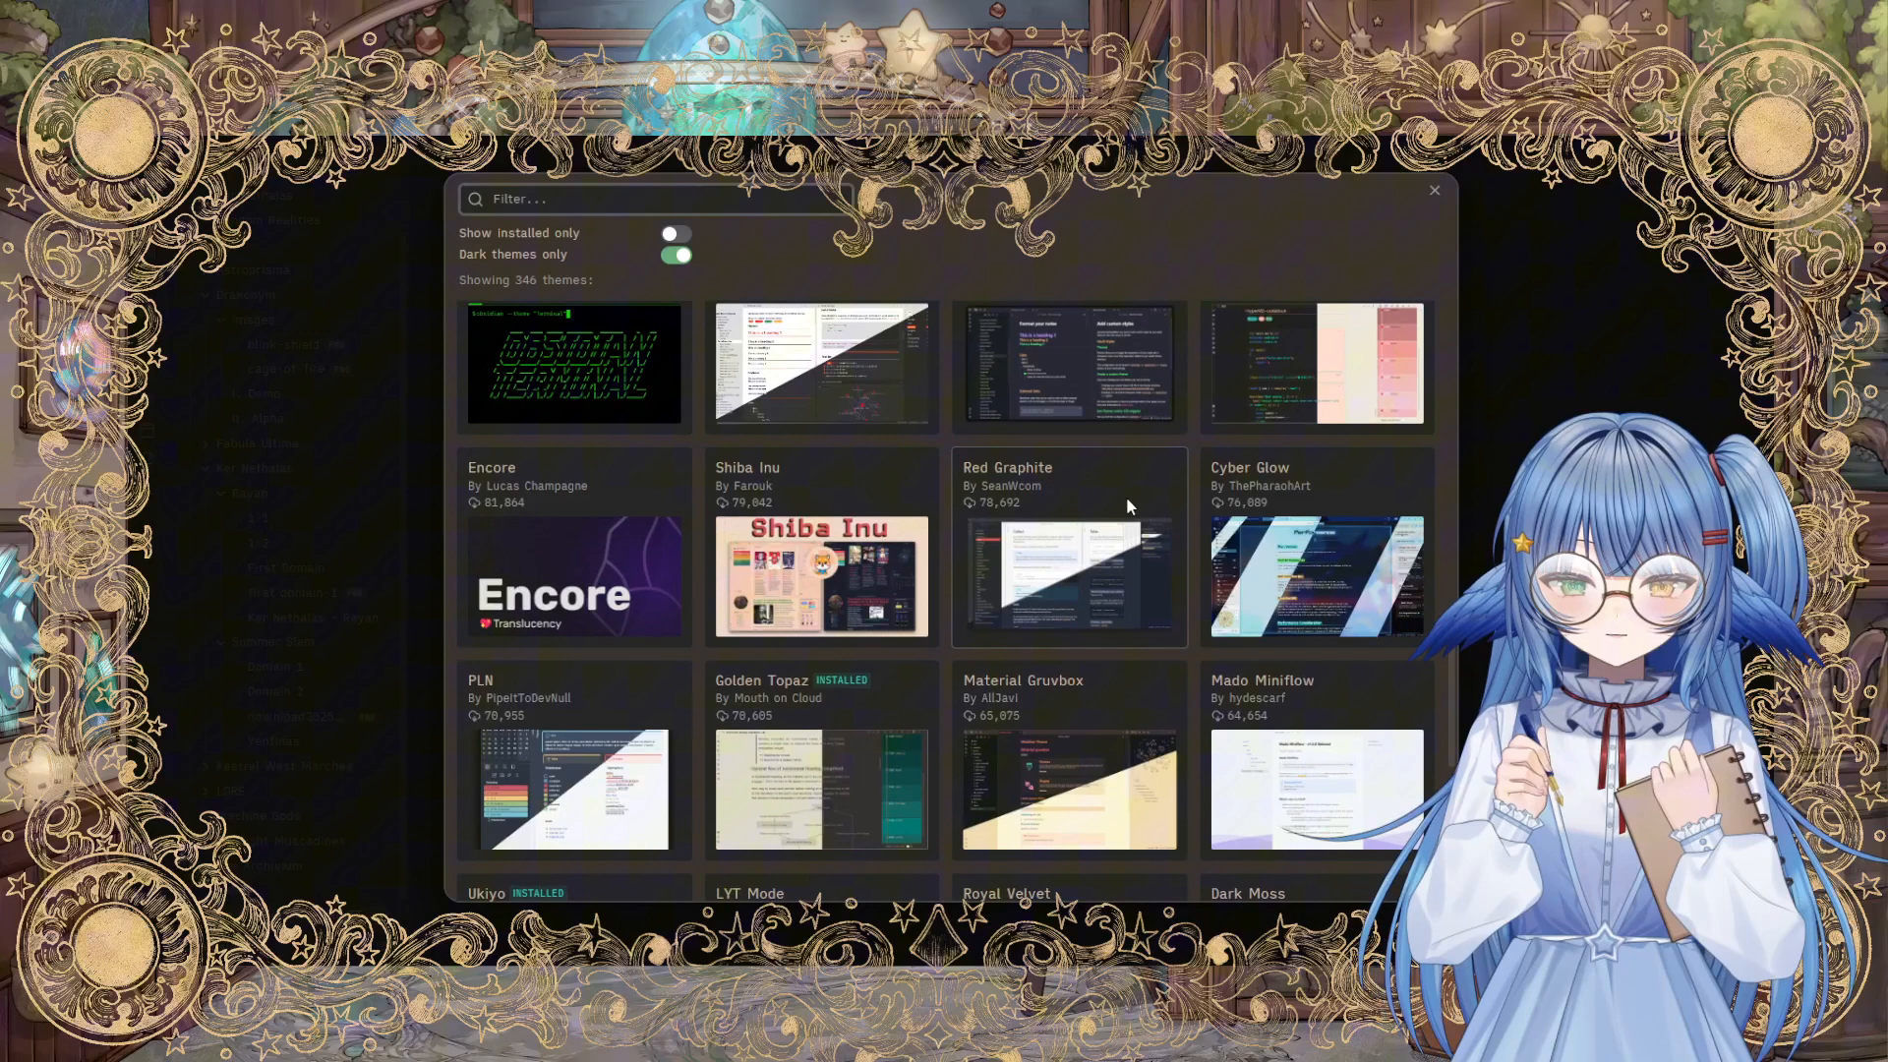
pyautogui.moveTo(909, 350)
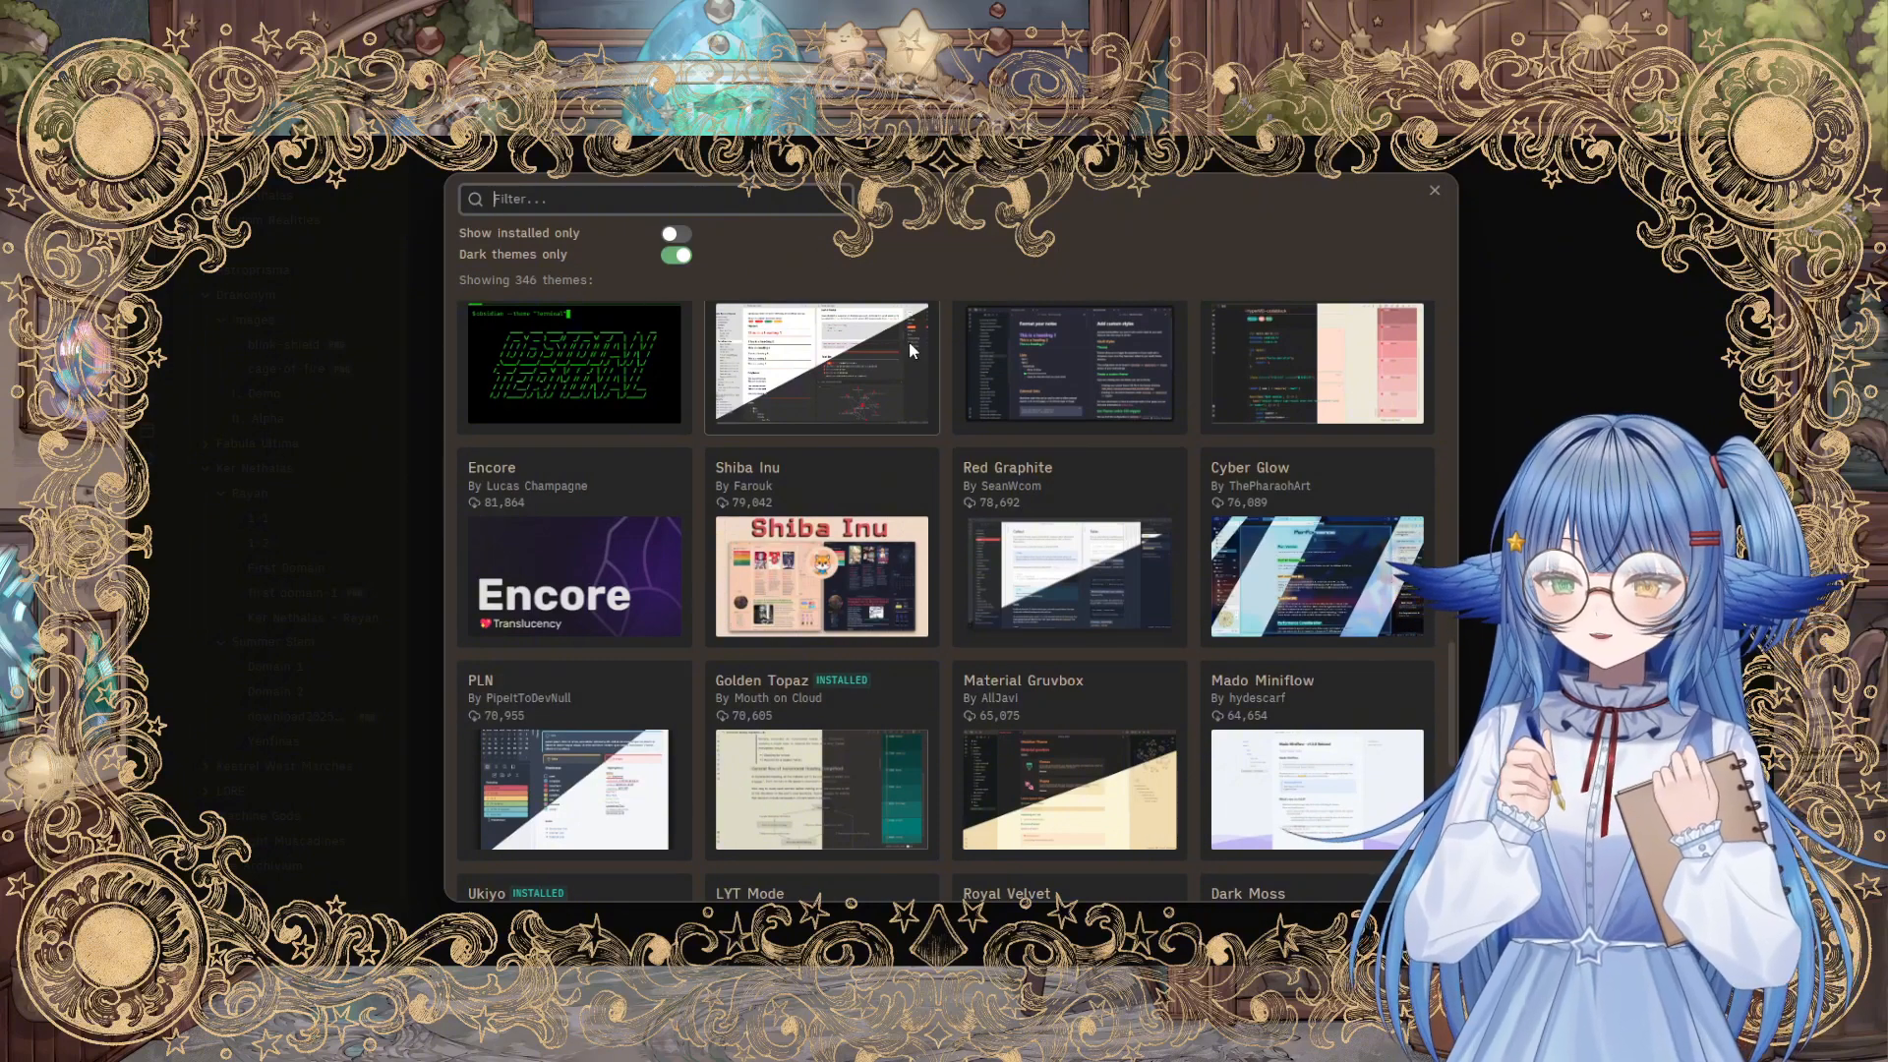
pyautogui.scroll(-3)
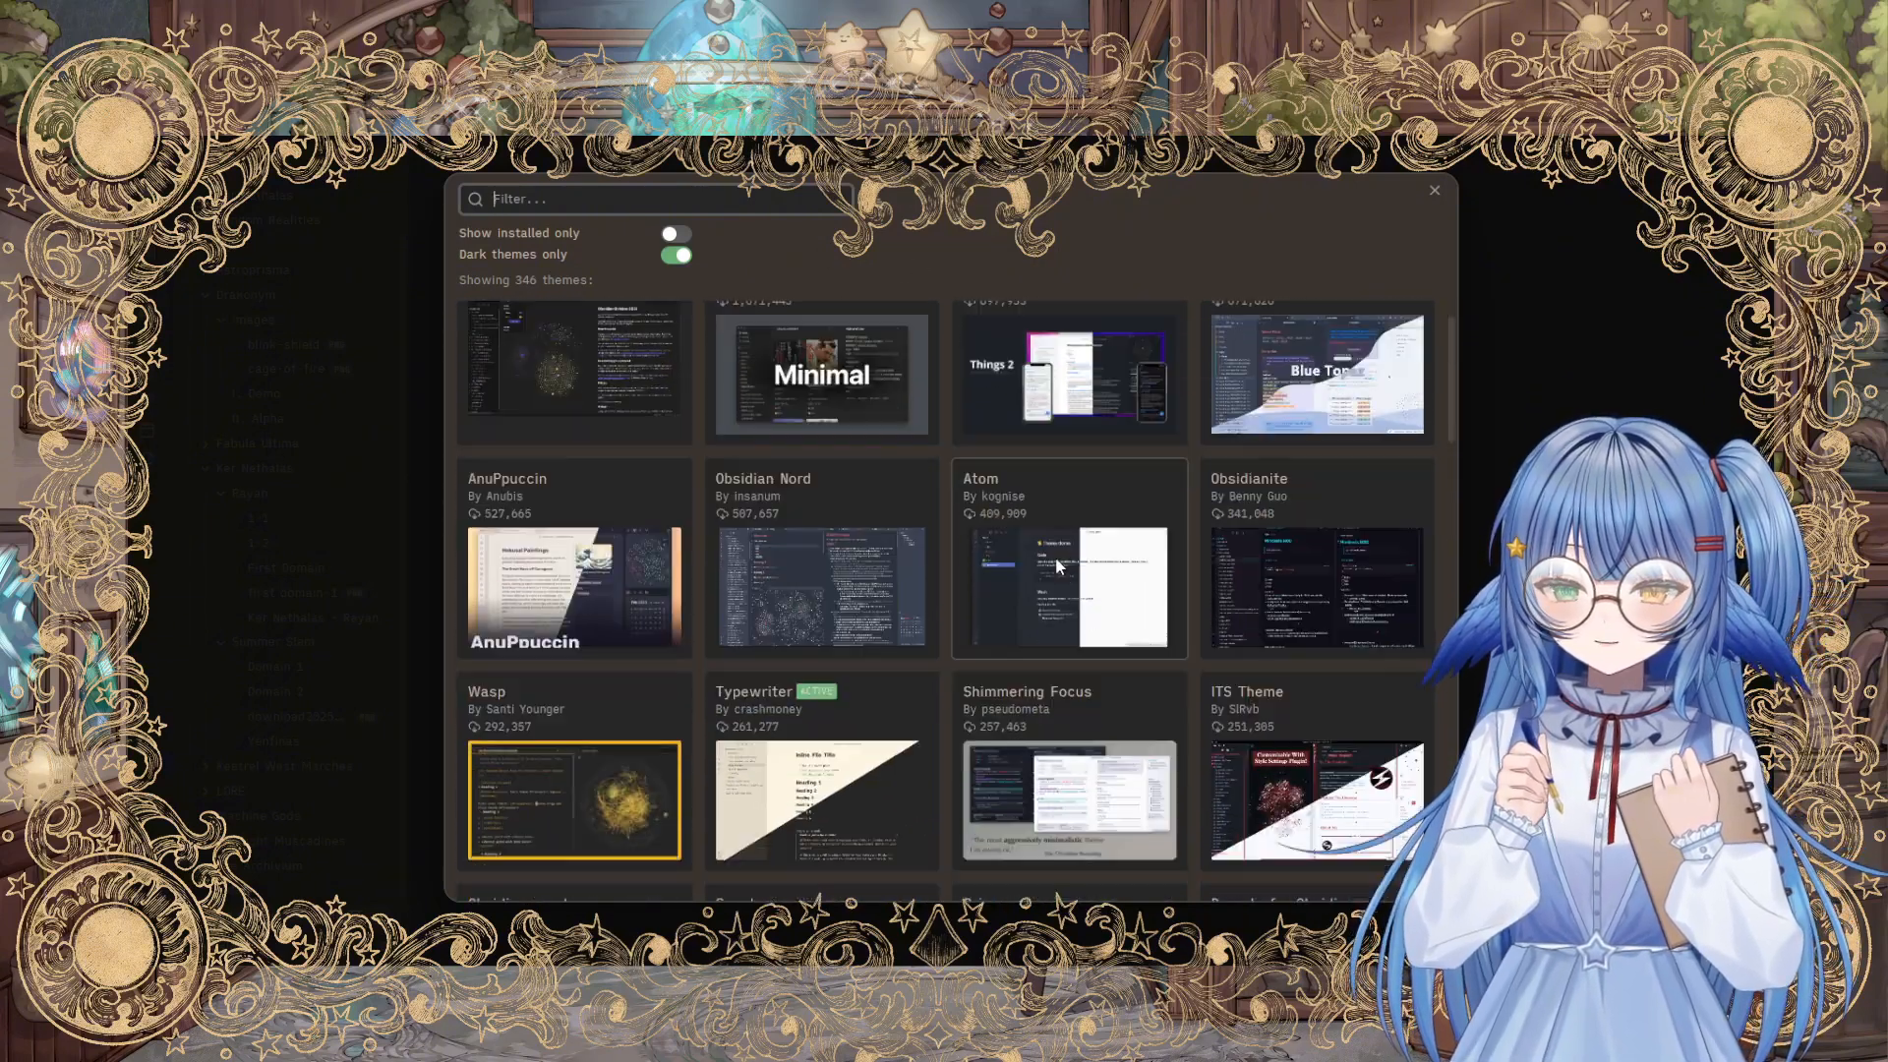
pyautogui.scroll(-3)
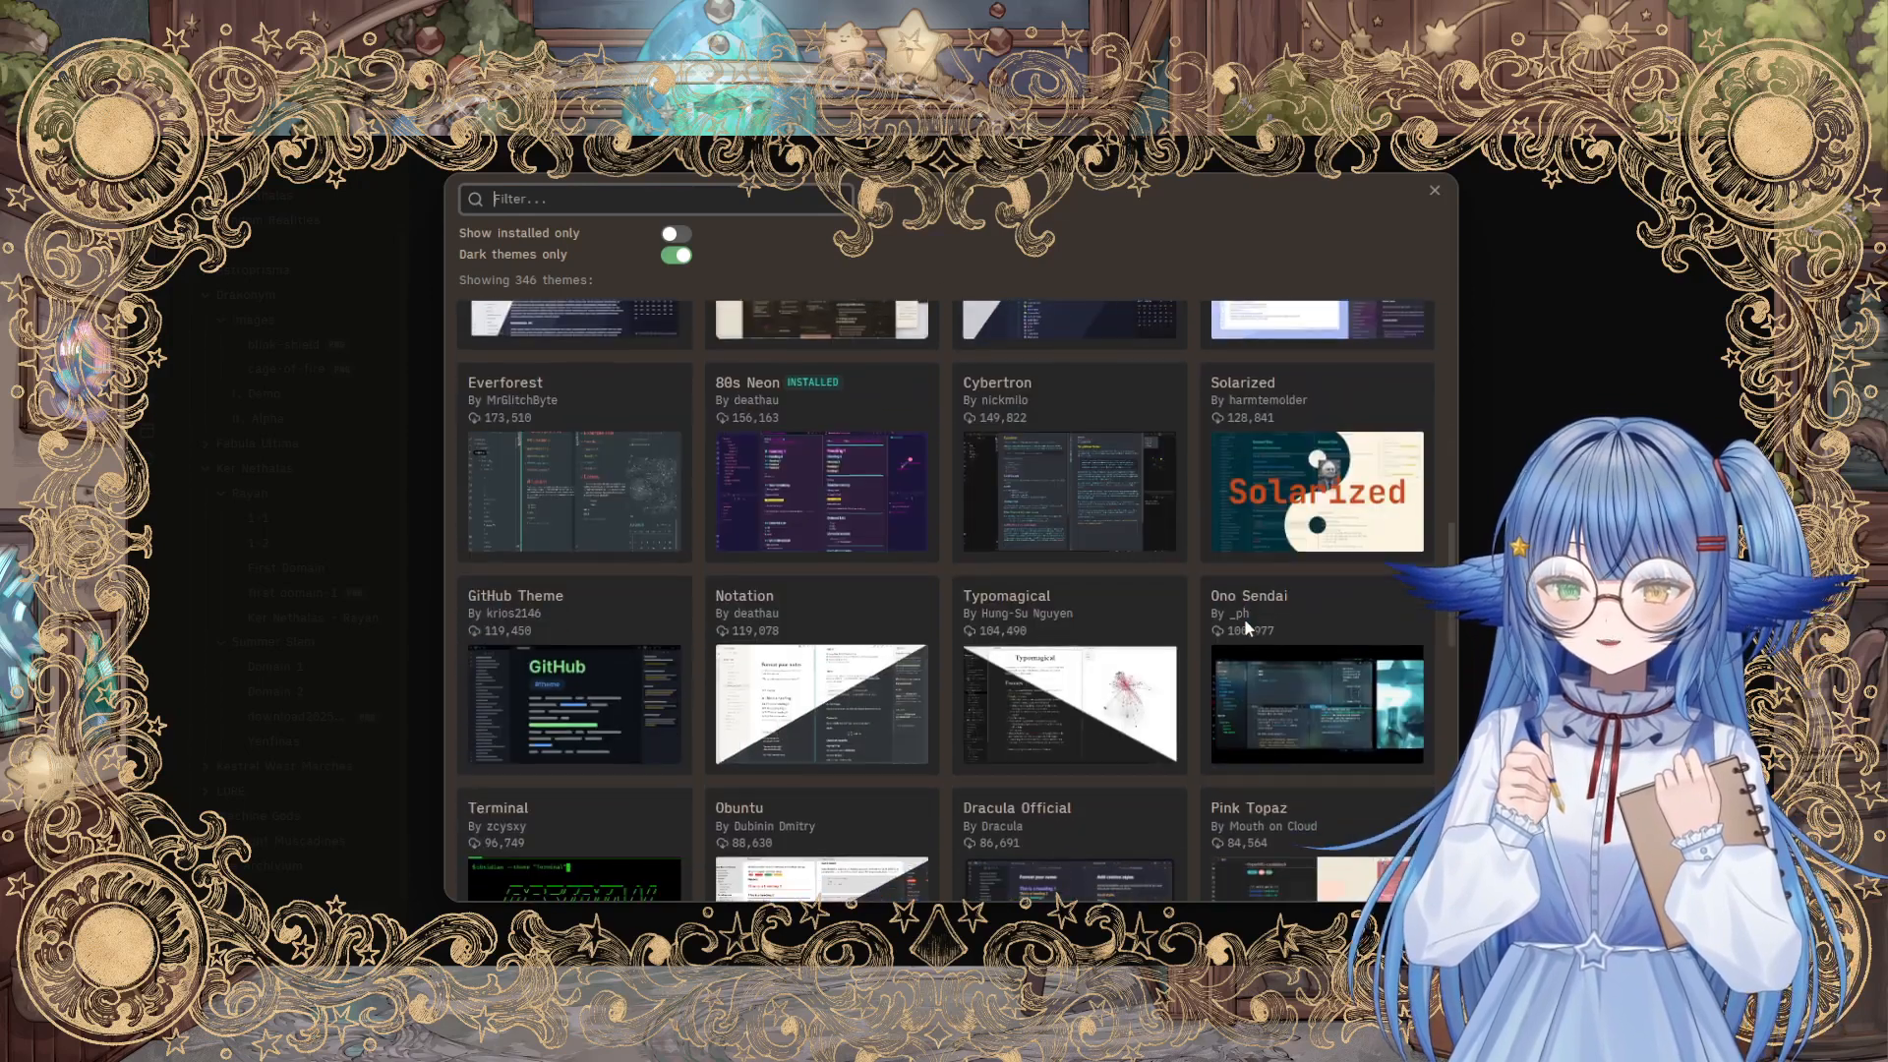
pyautogui.click(958, 226)
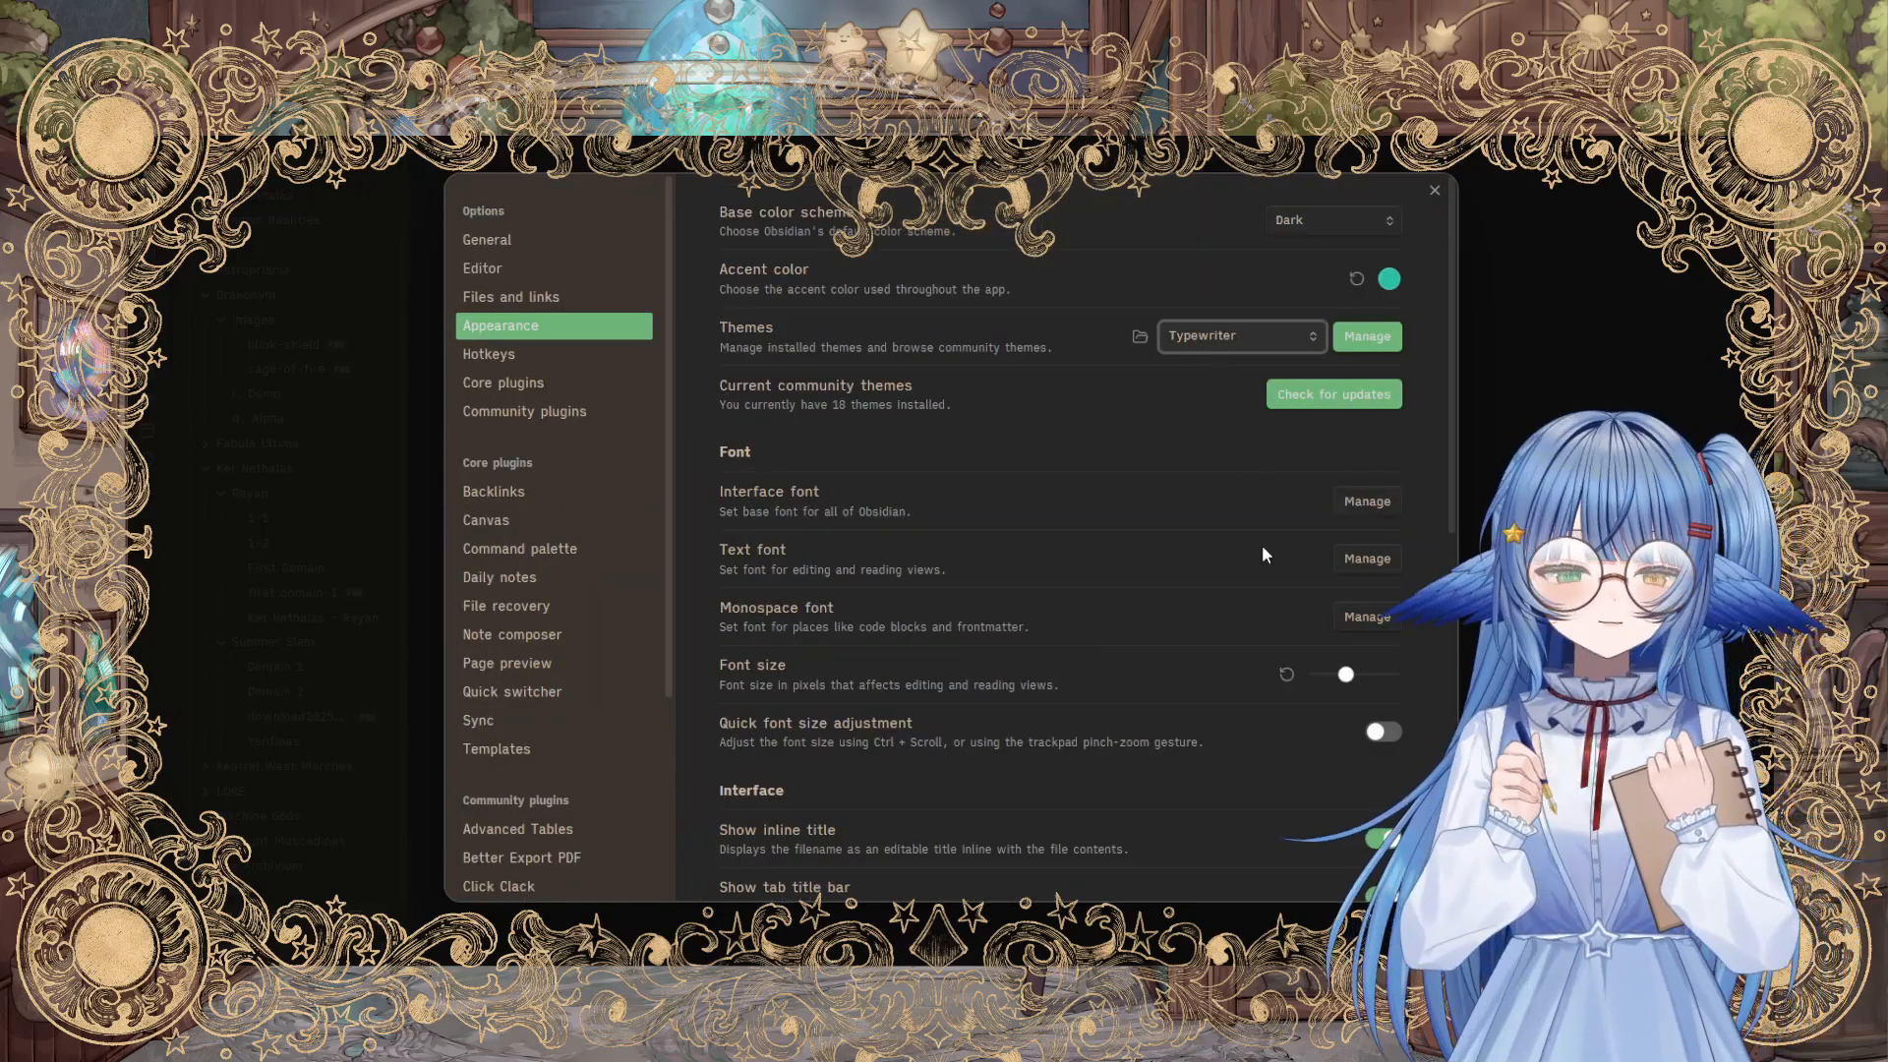
pyautogui.moveTo(1438, 667)
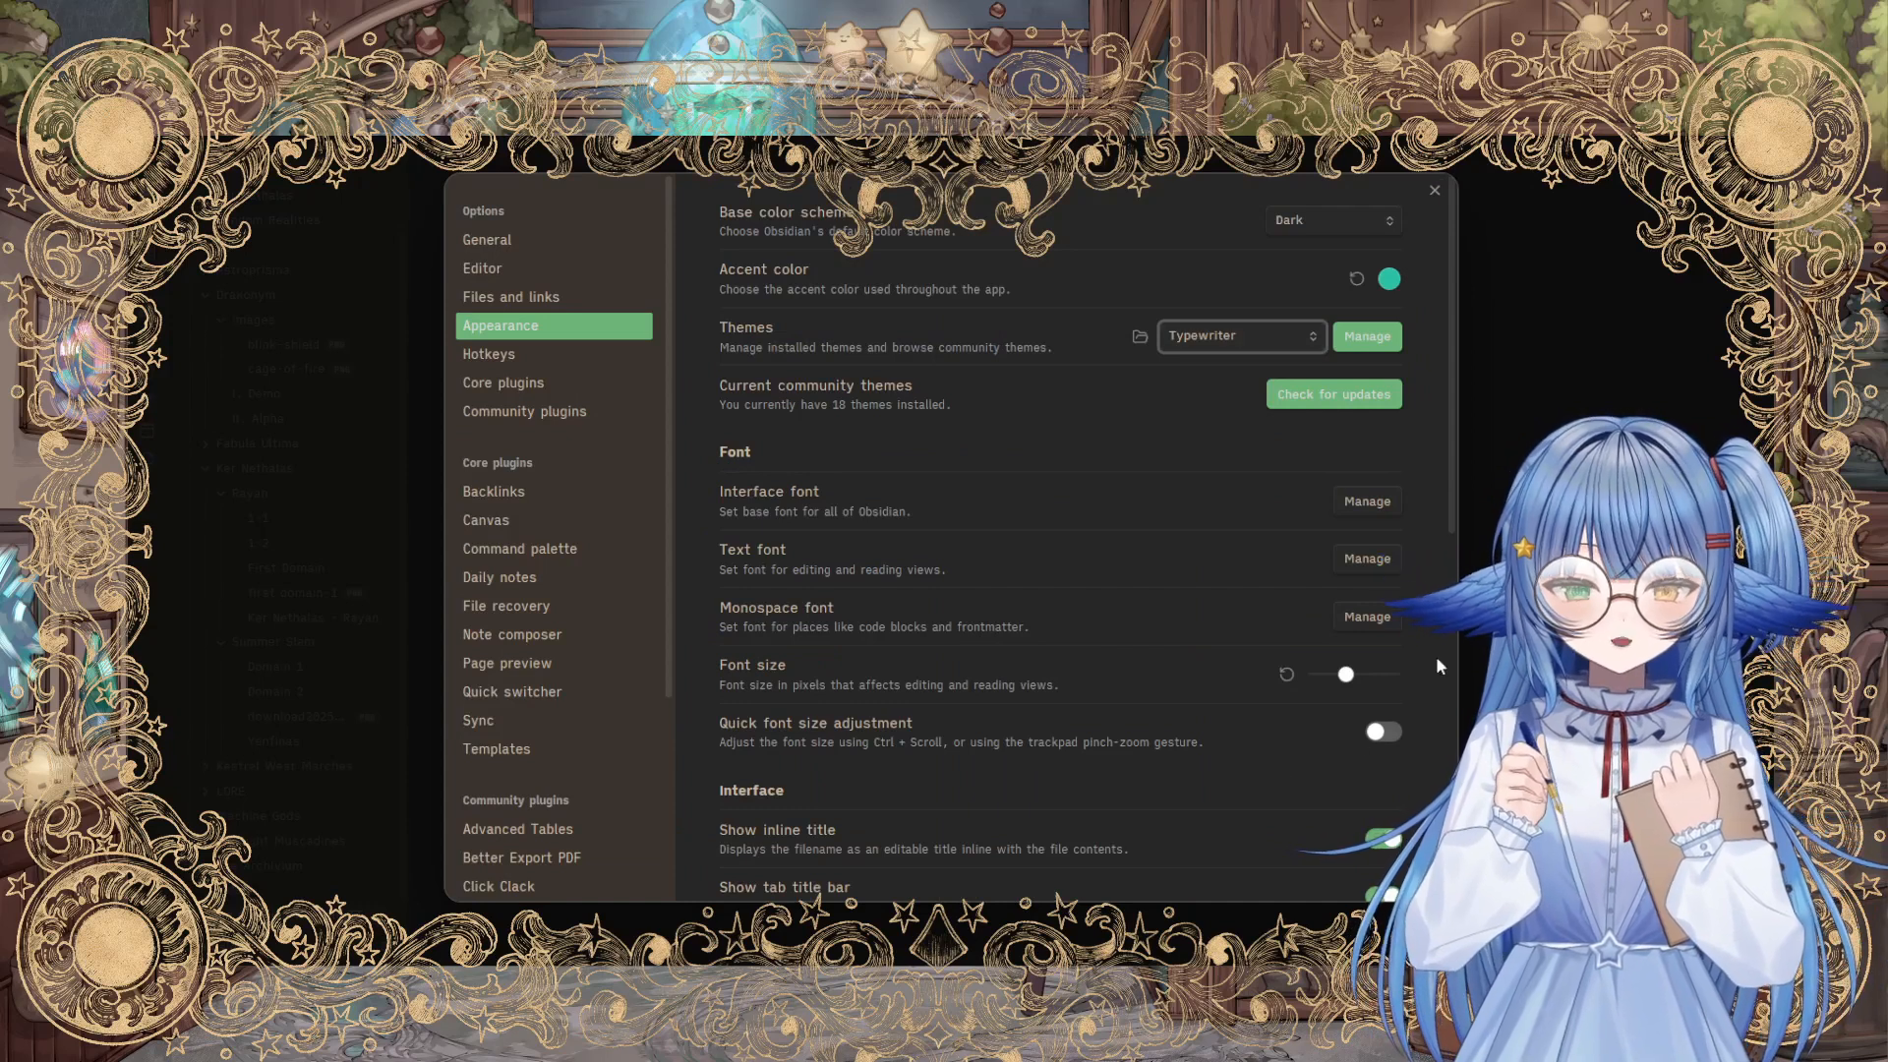
# Step: Close Settings to return to the 'Using Obsidian for Solo TTRPGs' note
pyautogui.click(1432, 191)
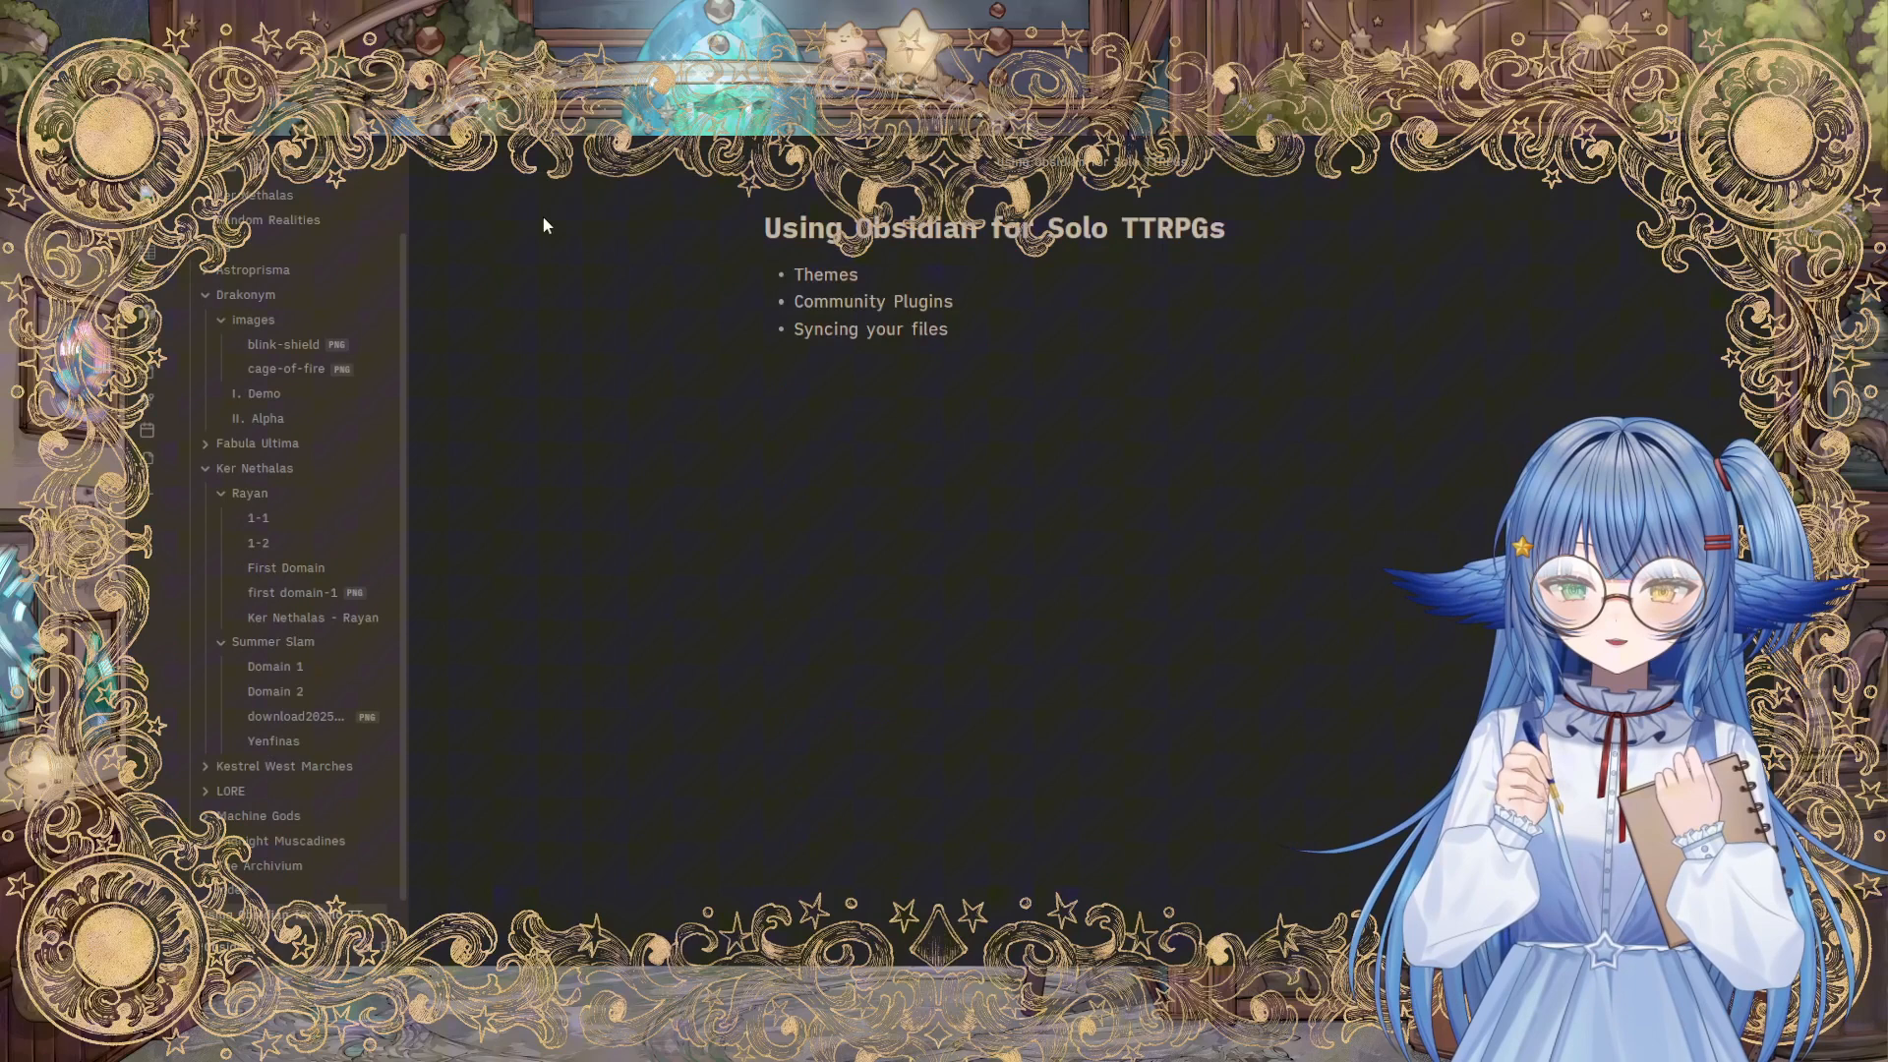
pyautogui.moveTo(1070, 373)
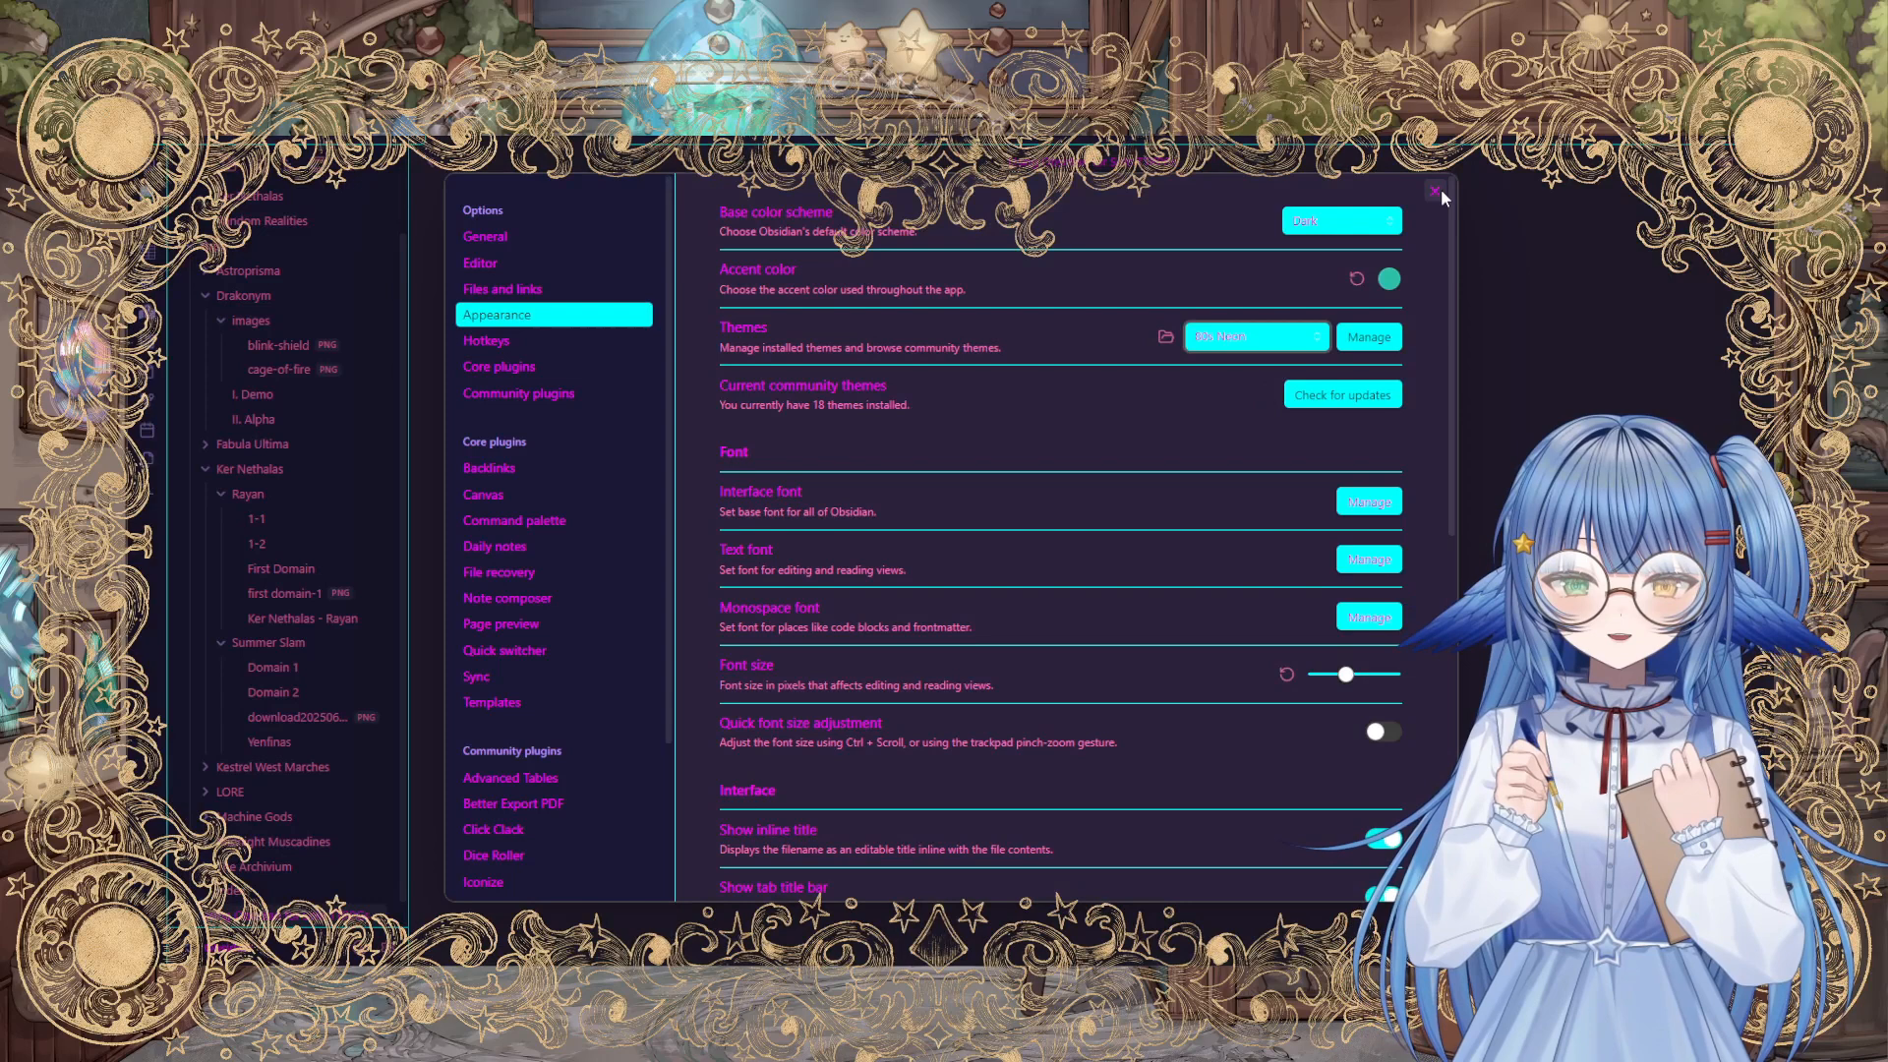
# Step: Close Settings and read note 1-1 under Ker Nethalas > Rayan in the 80s Neon theme
pyautogui.click(1438, 193)
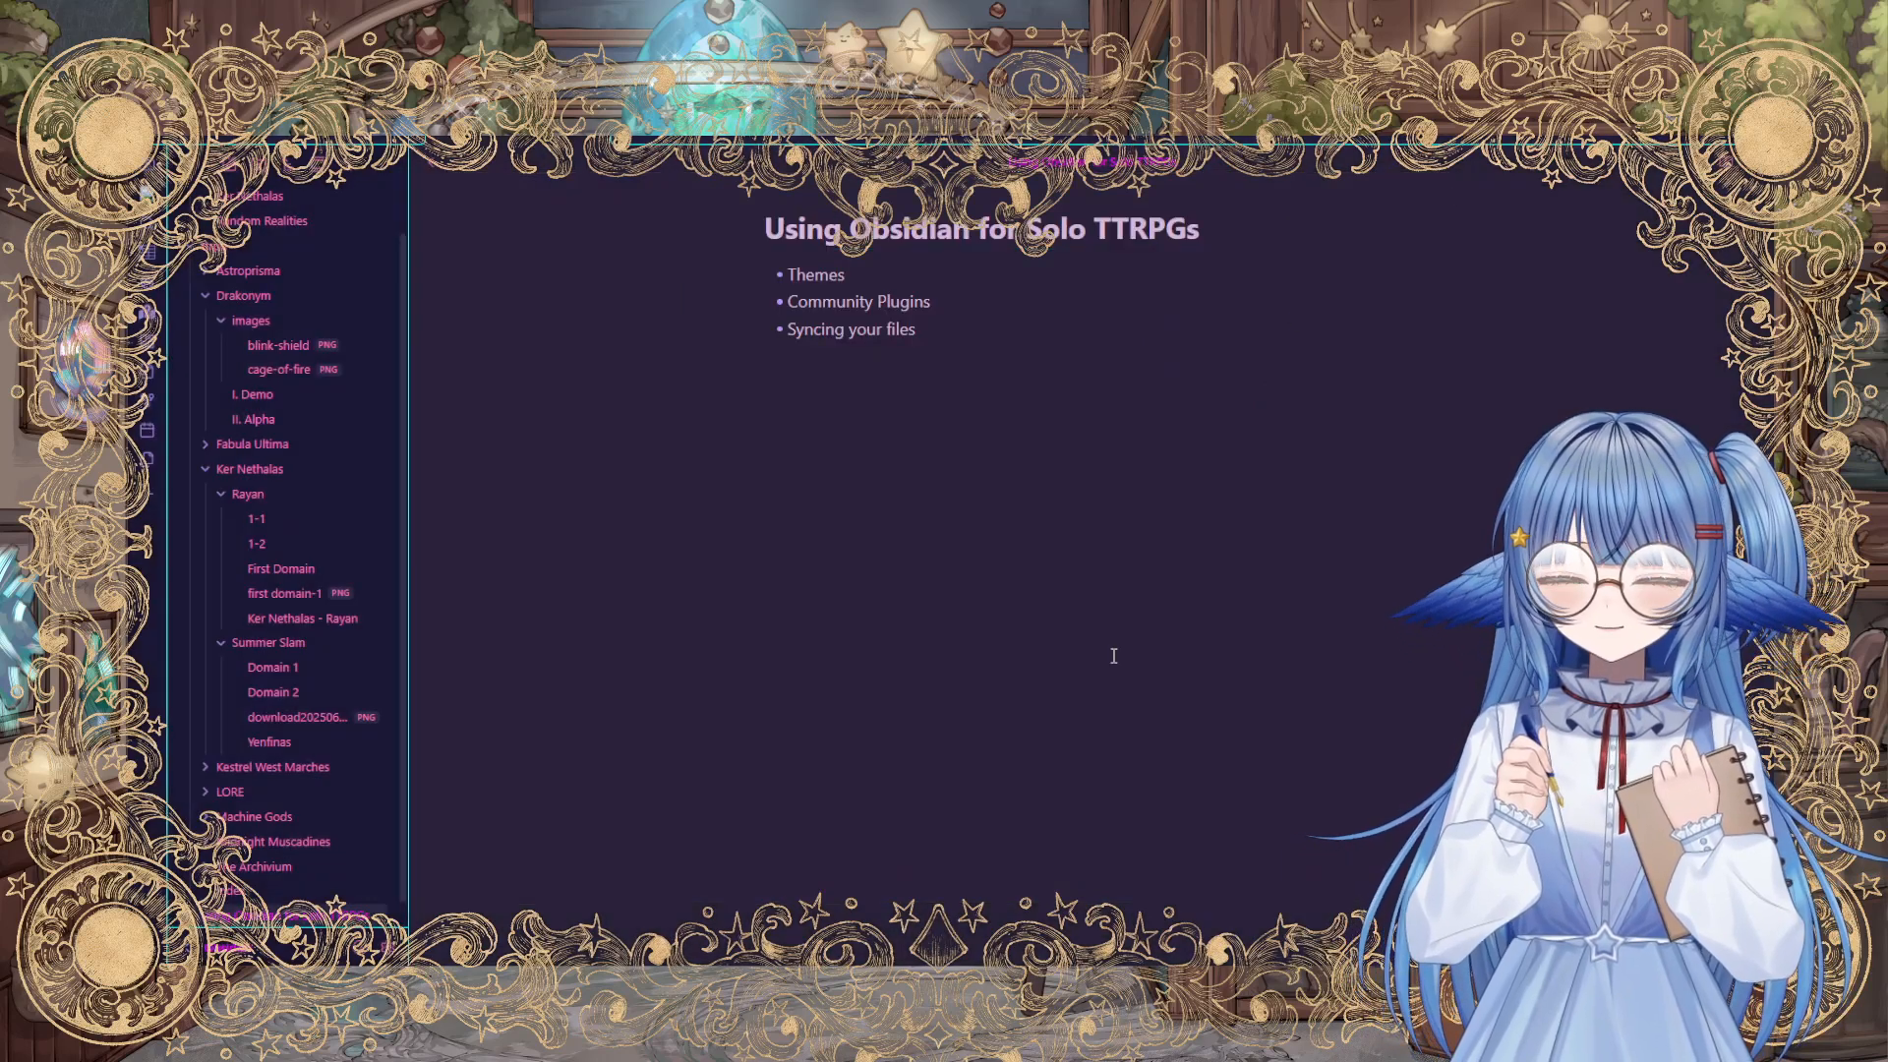
pyautogui.moveTo(963, 506)
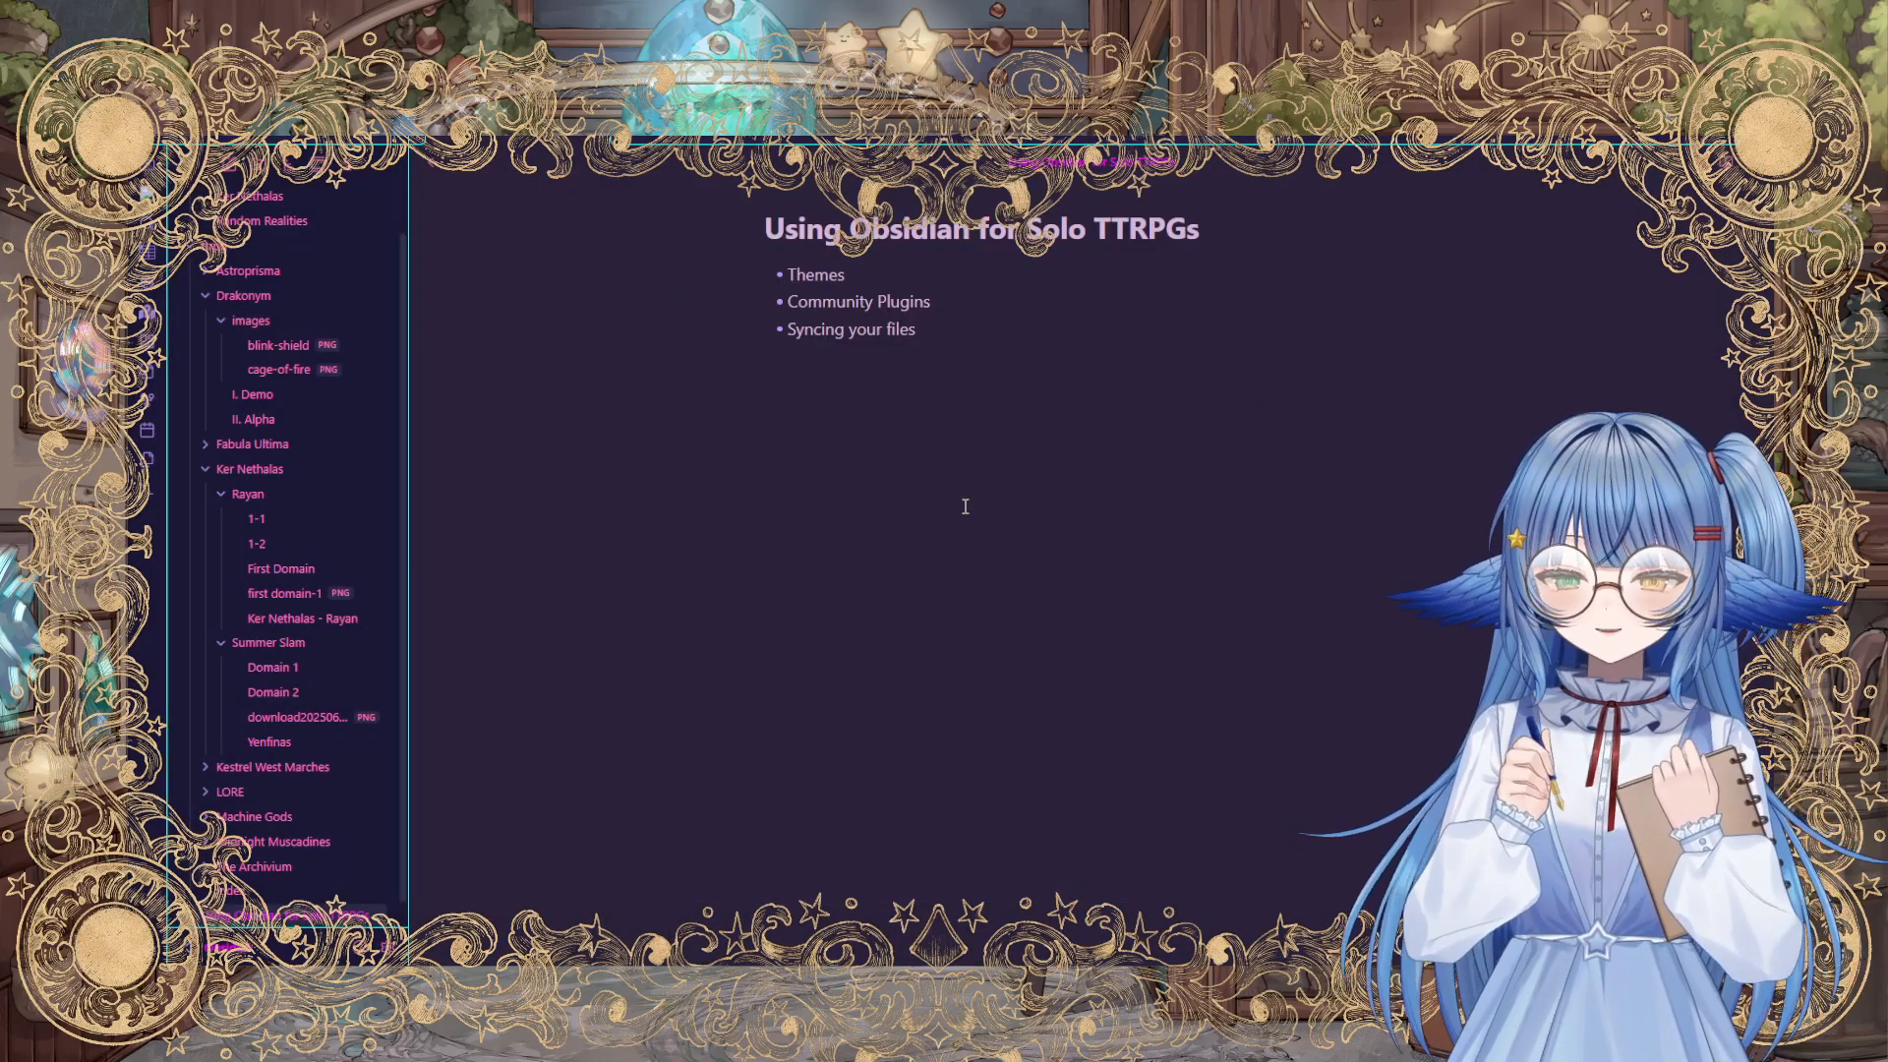
pyautogui.click(303, 617)
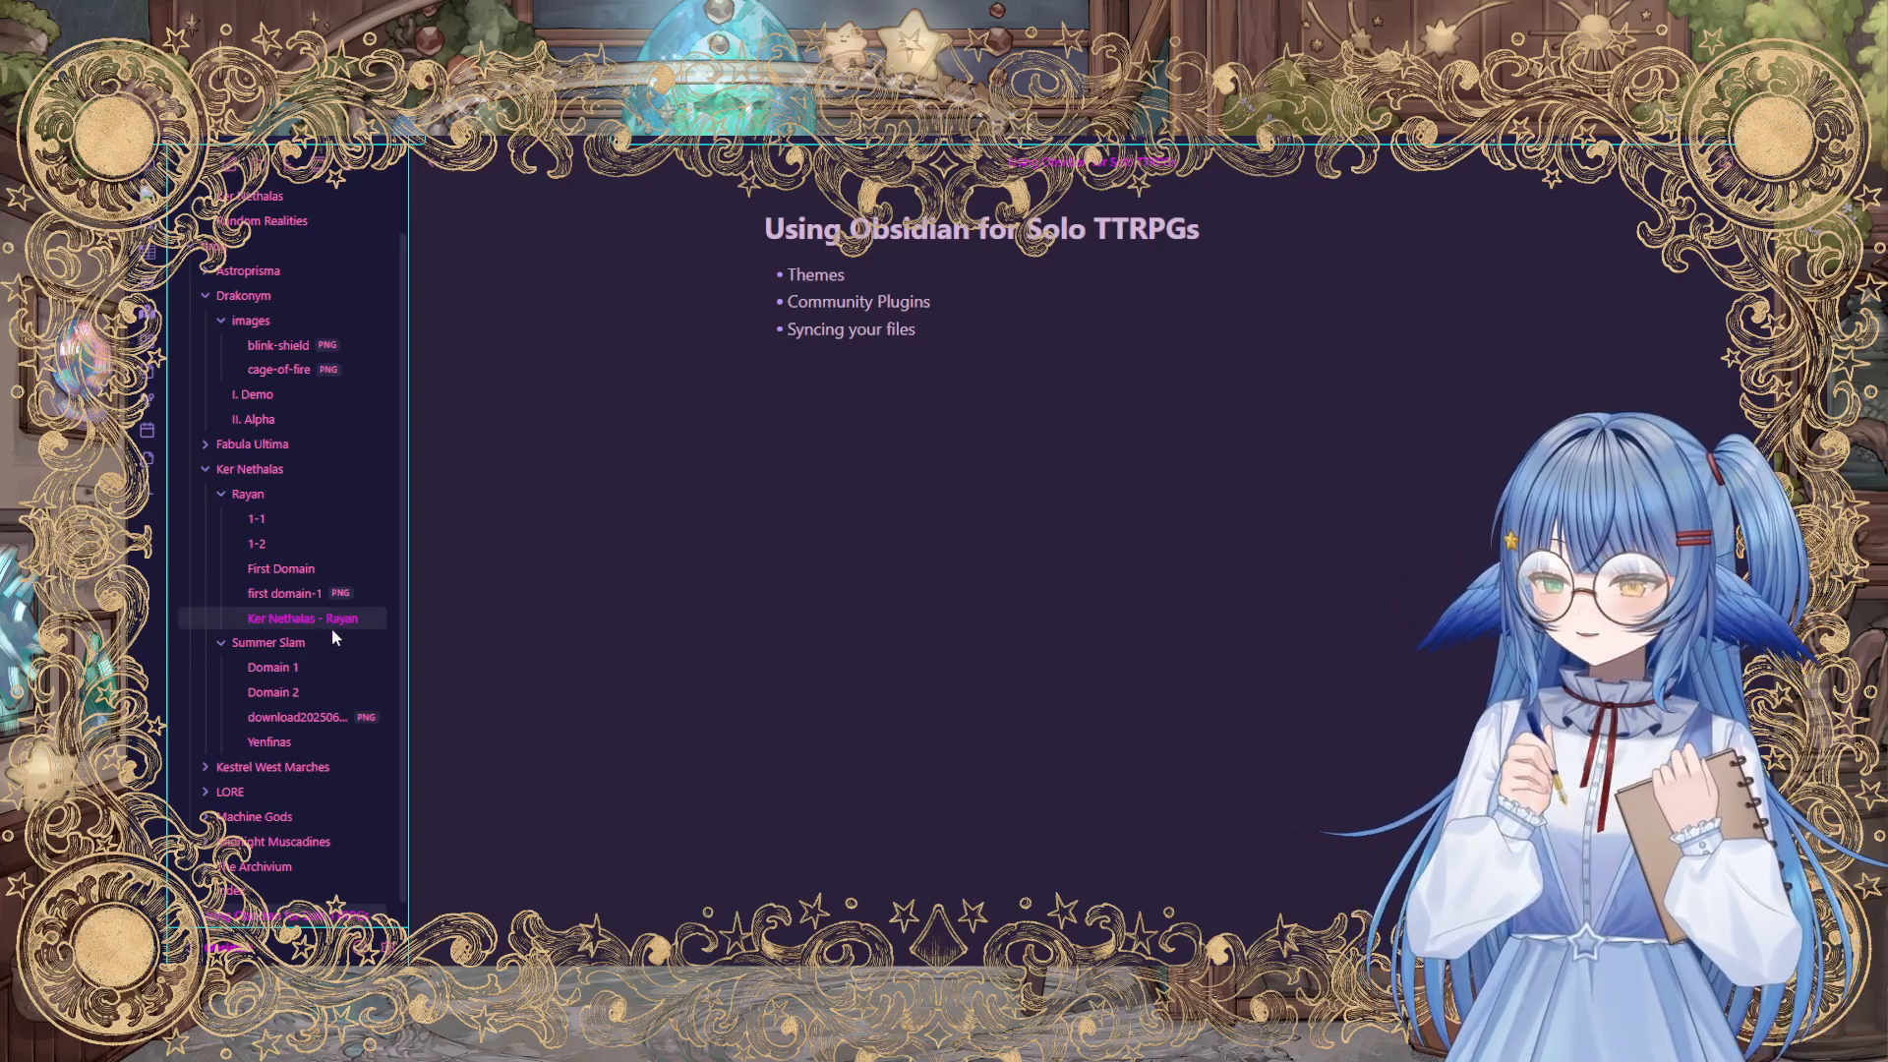
pyautogui.click(255, 517)
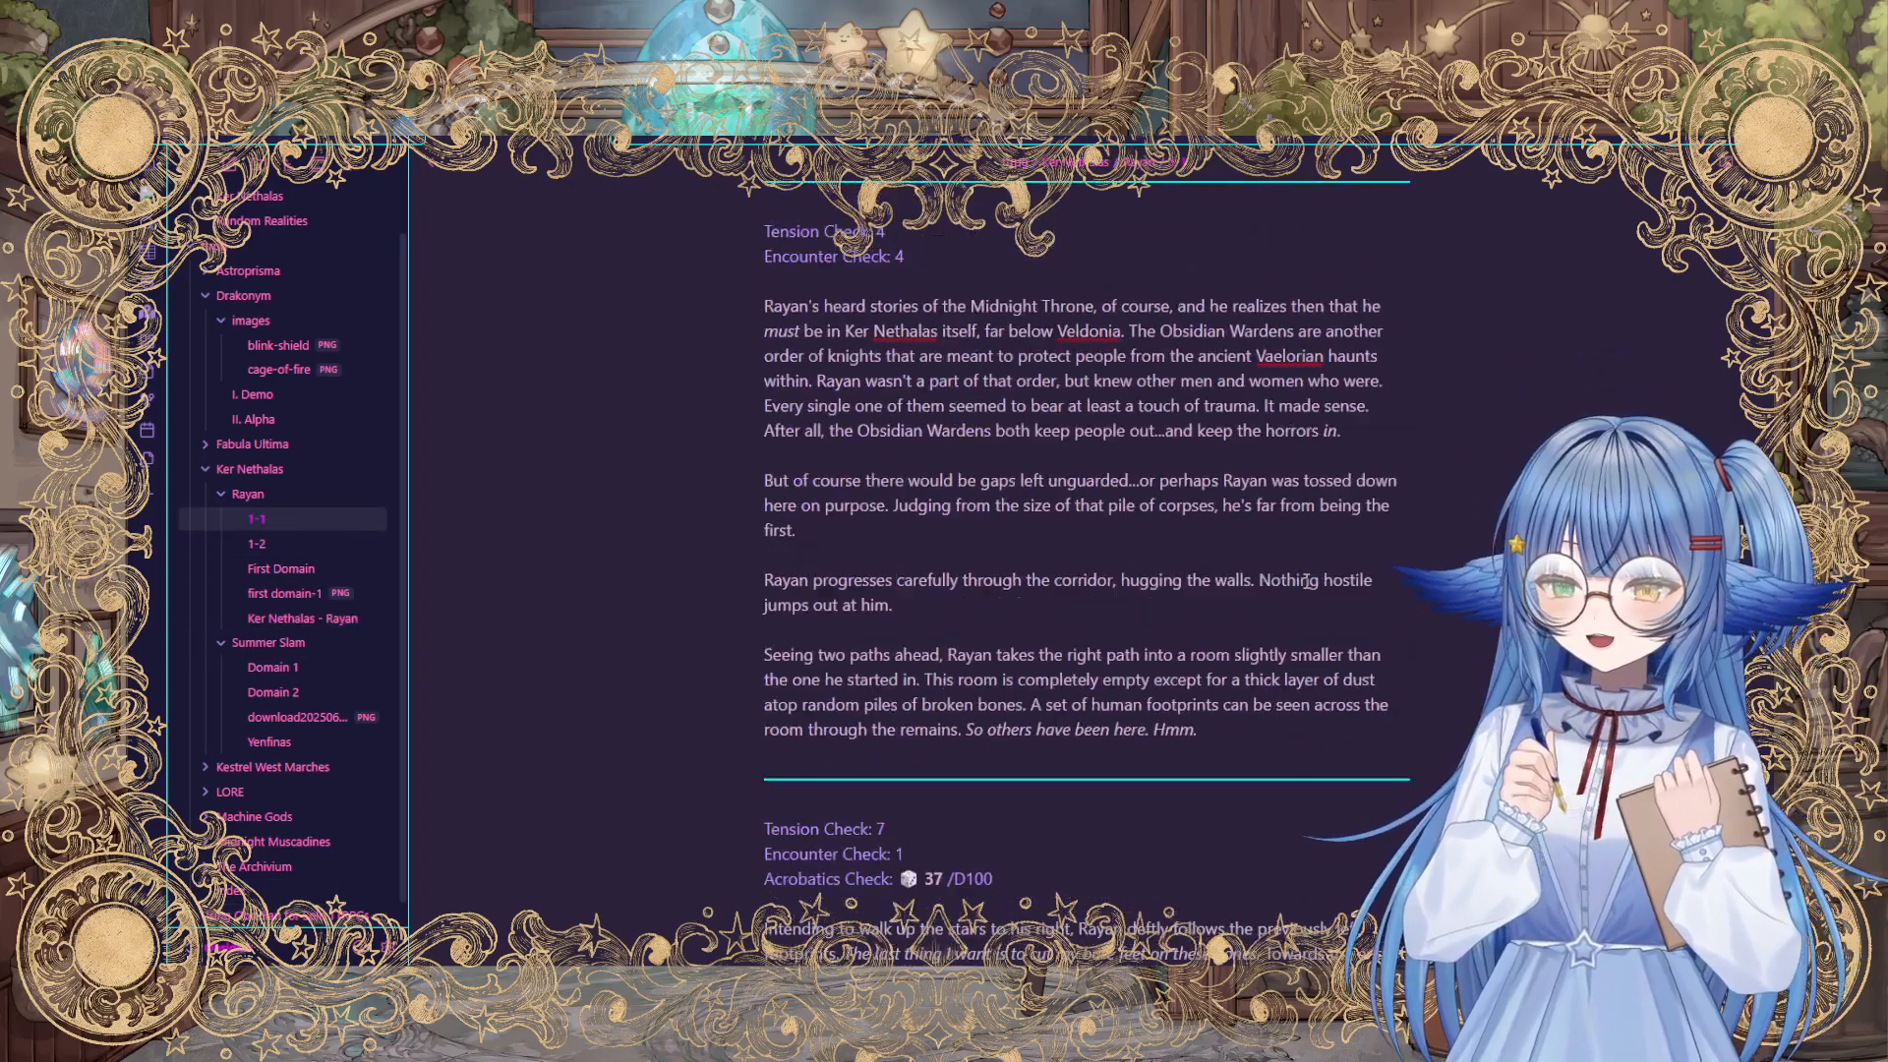
pyautogui.scroll(-3)
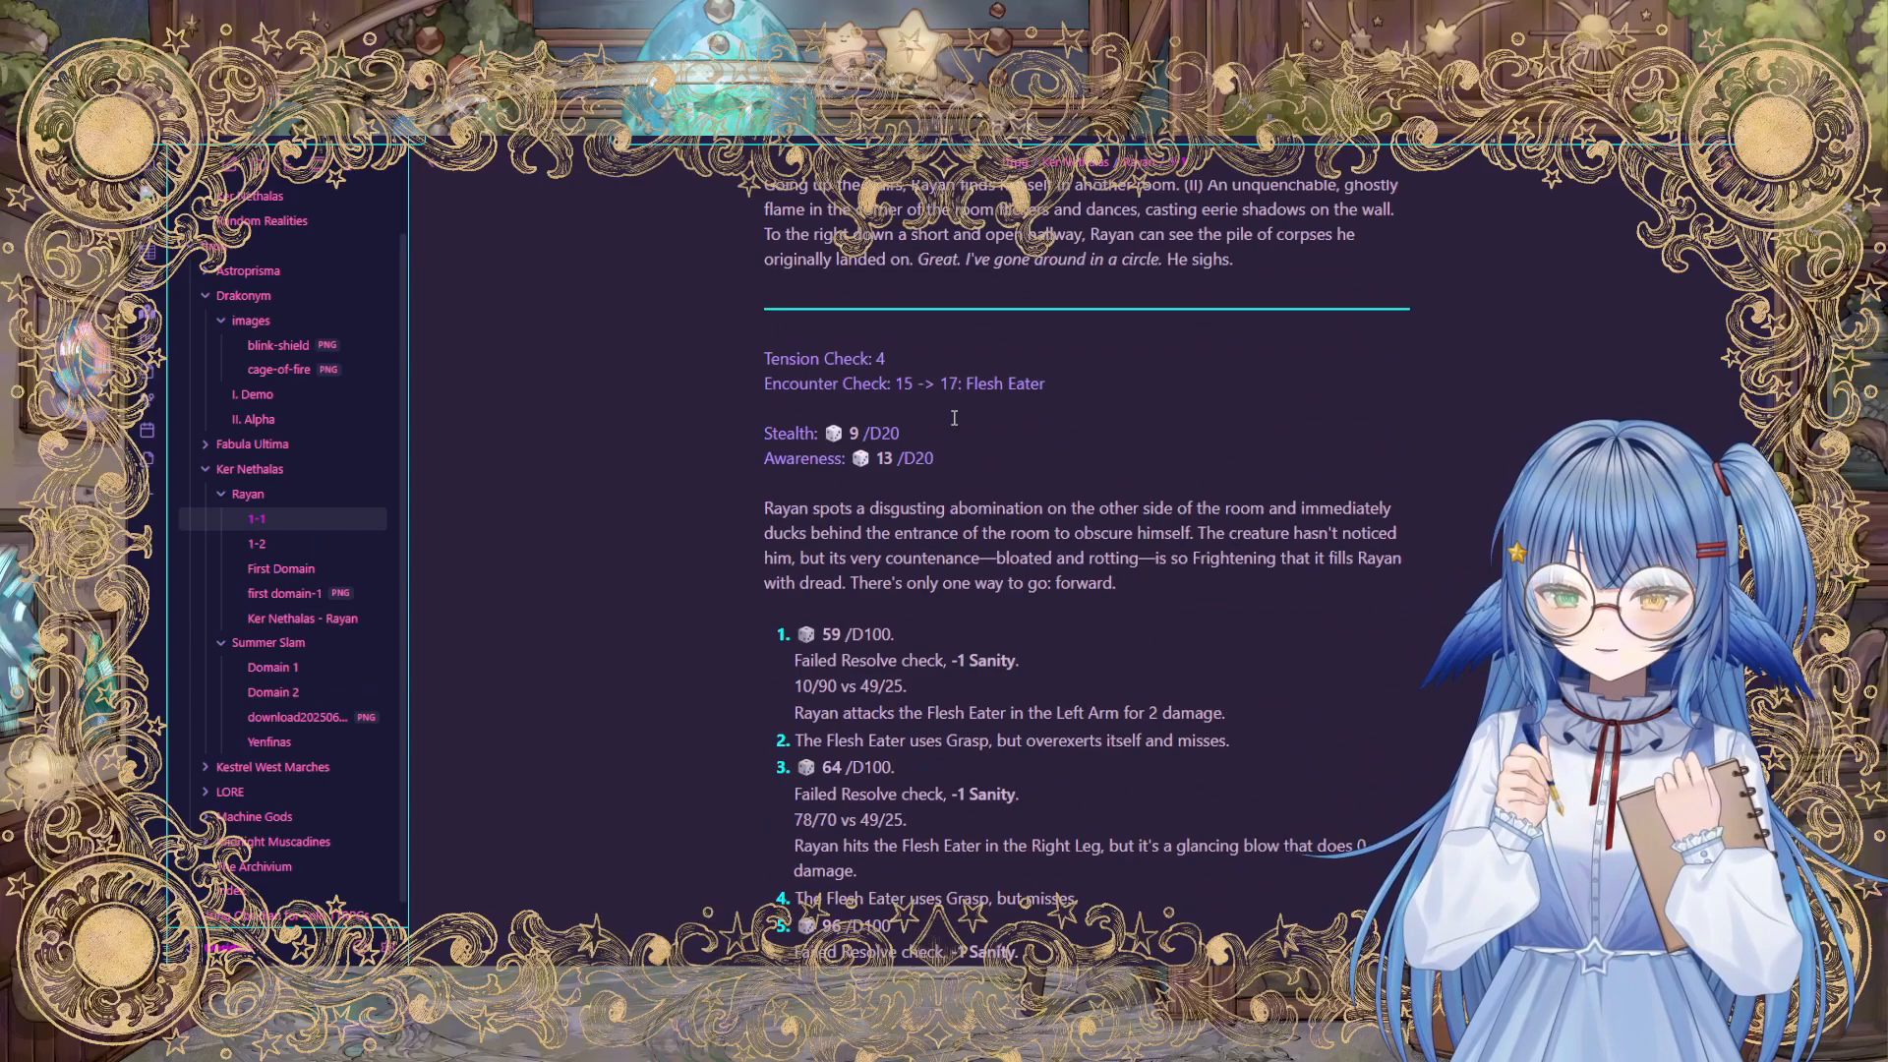
pyautogui.scroll(-3)
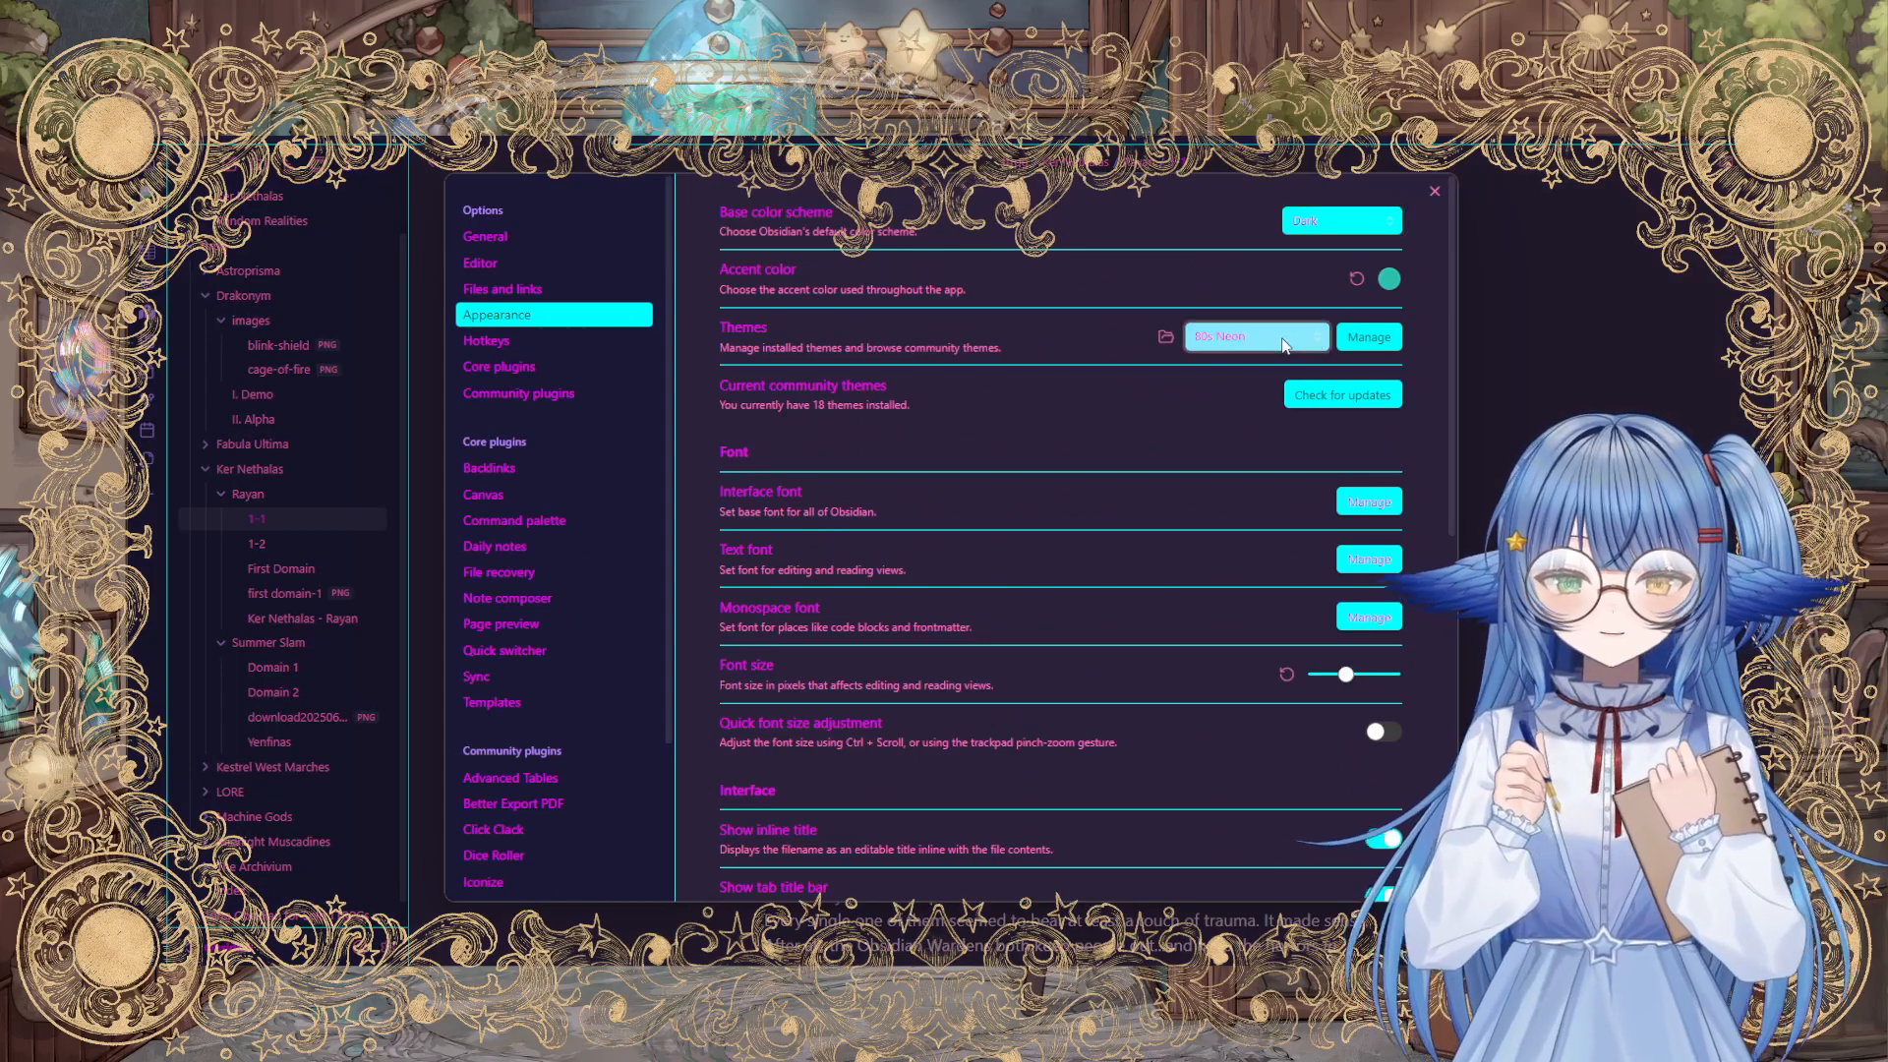
pyautogui.moveTo(1292, 488)
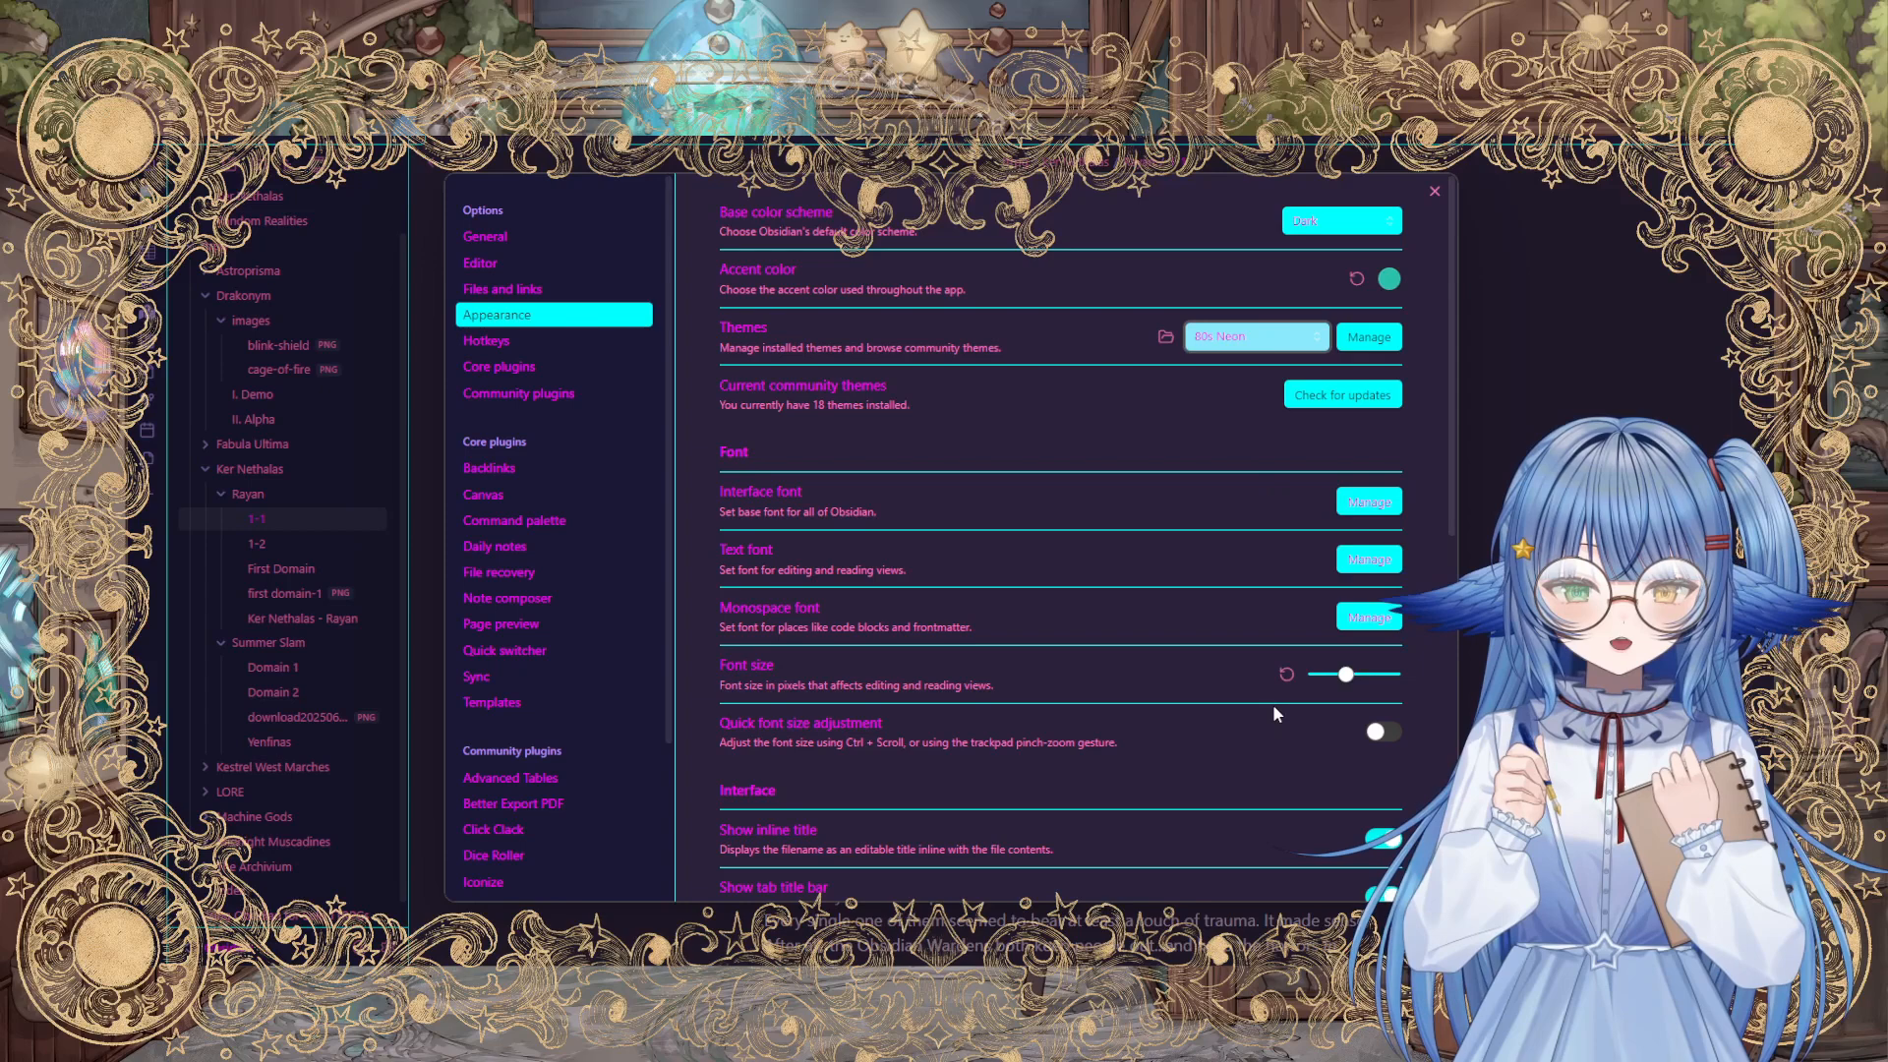
# Step: Close Settings and scroll down through the 1-1 session note
pyautogui.click(1432, 191)
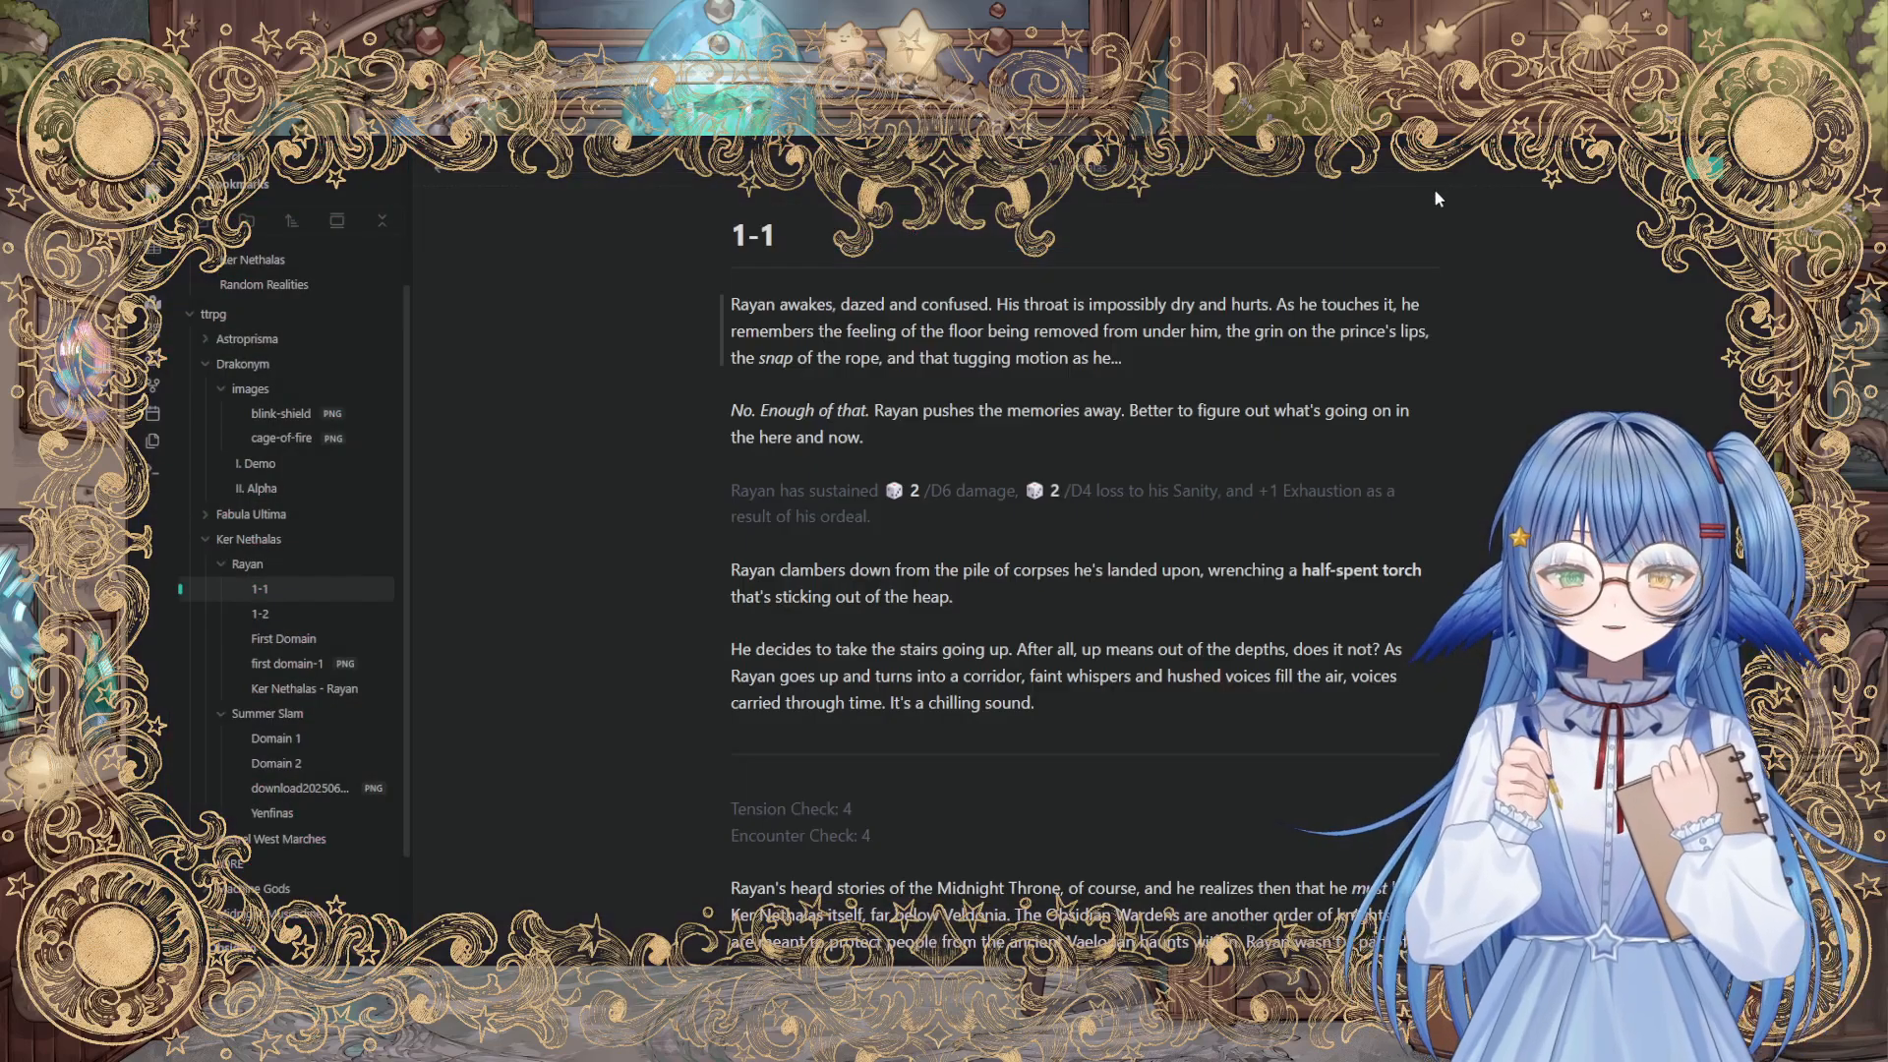
pyautogui.scroll(-3)
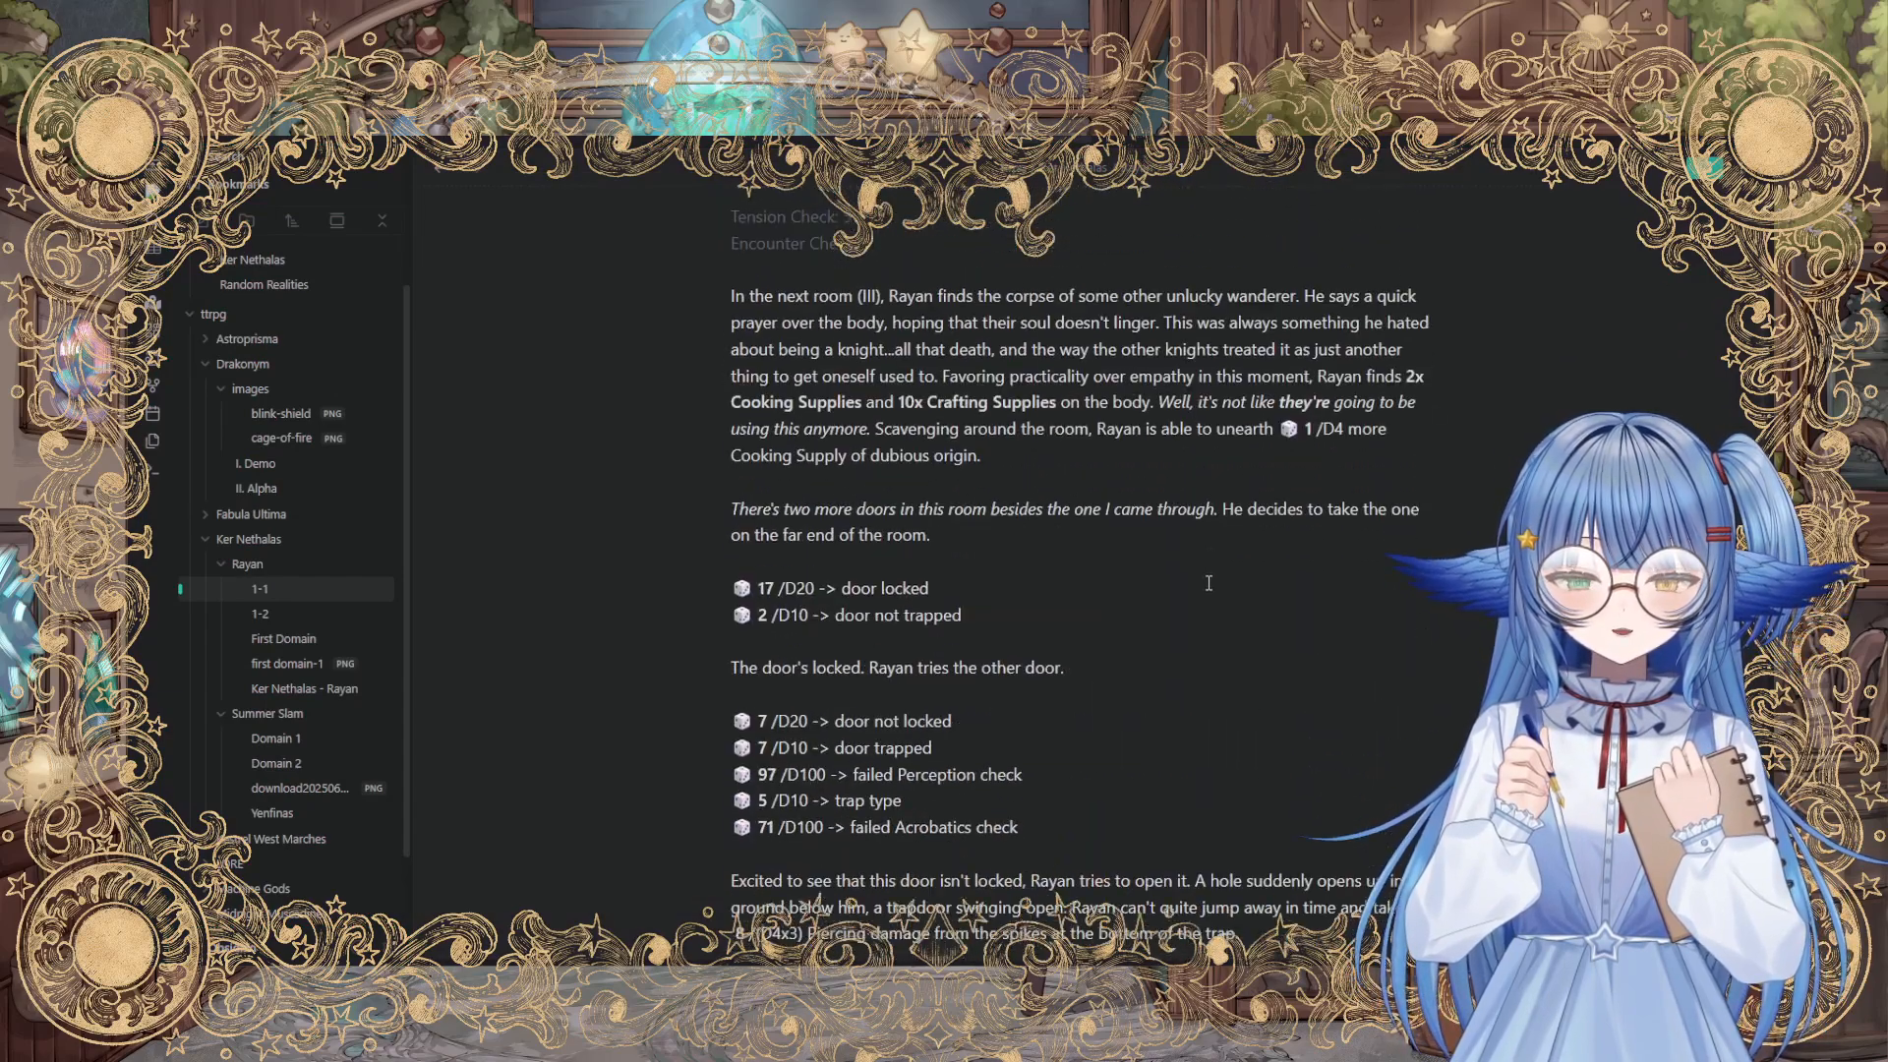
pyautogui.scroll(-3)
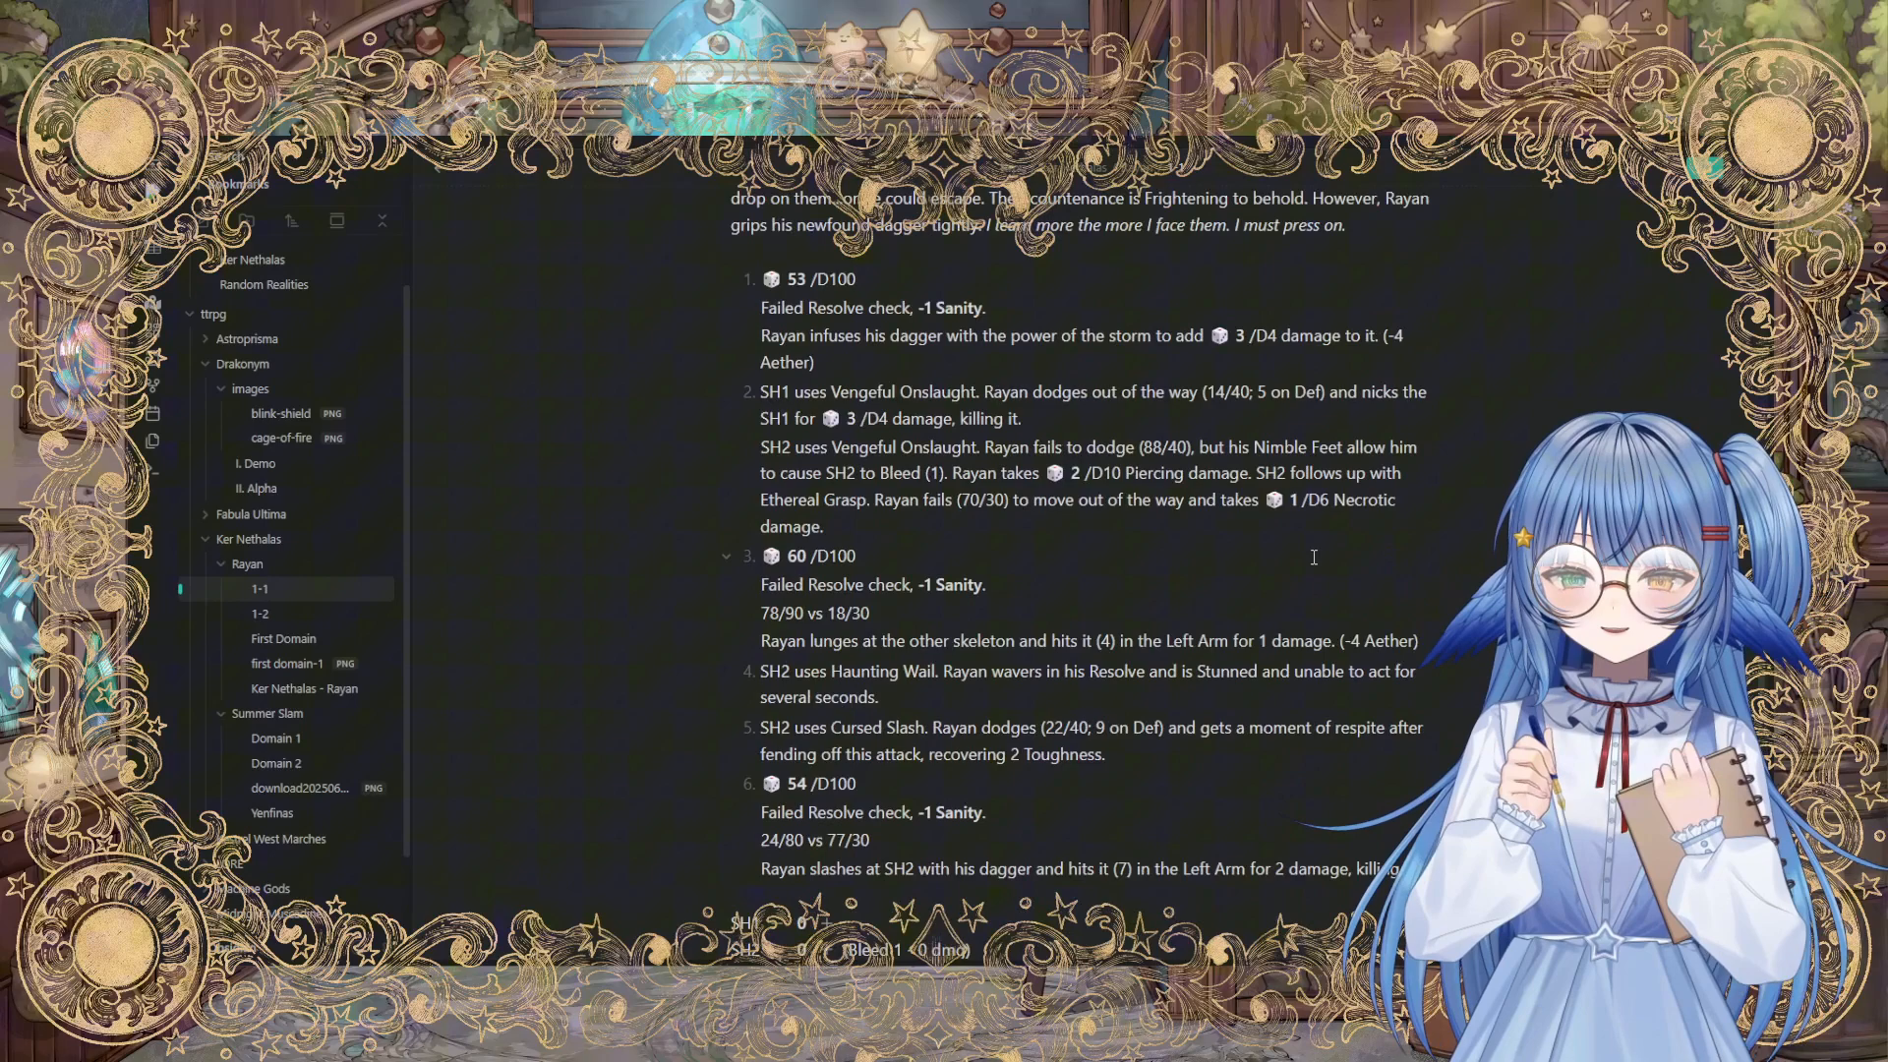
pyautogui.scroll(-3)
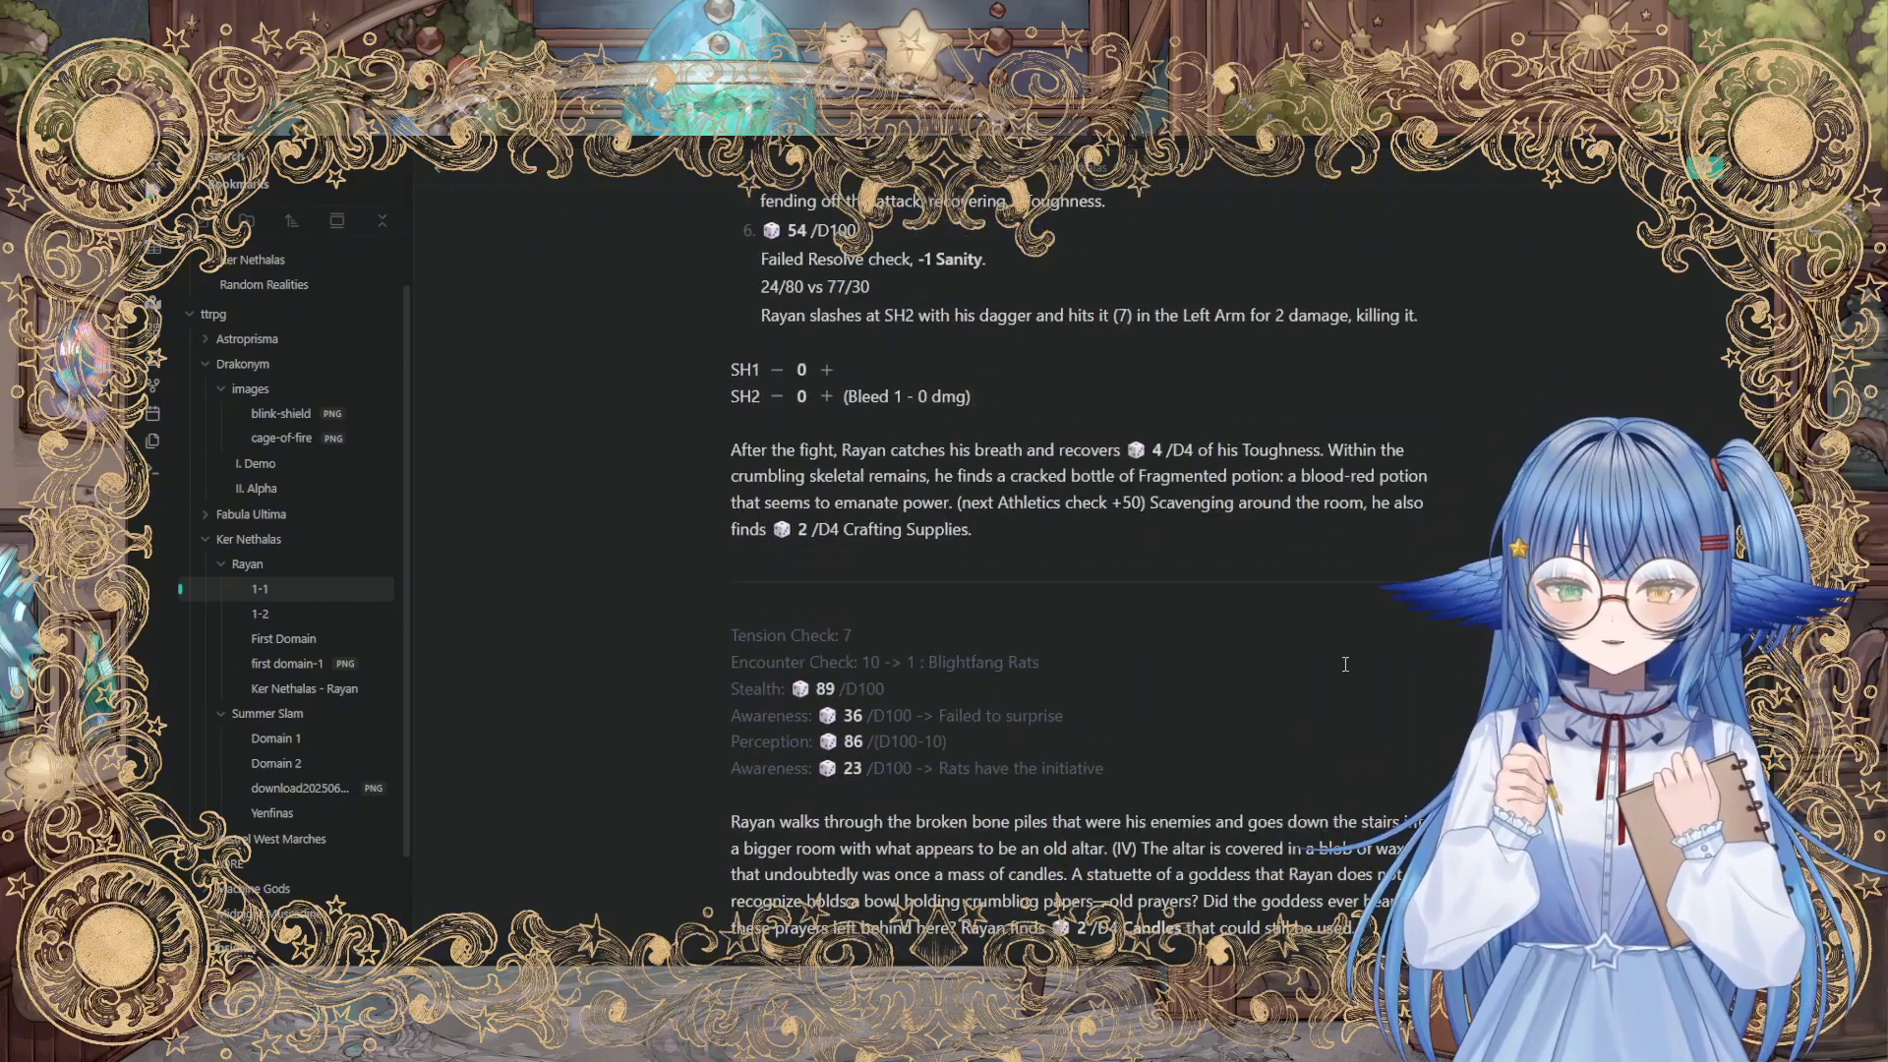
pyautogui.scroll(-3)
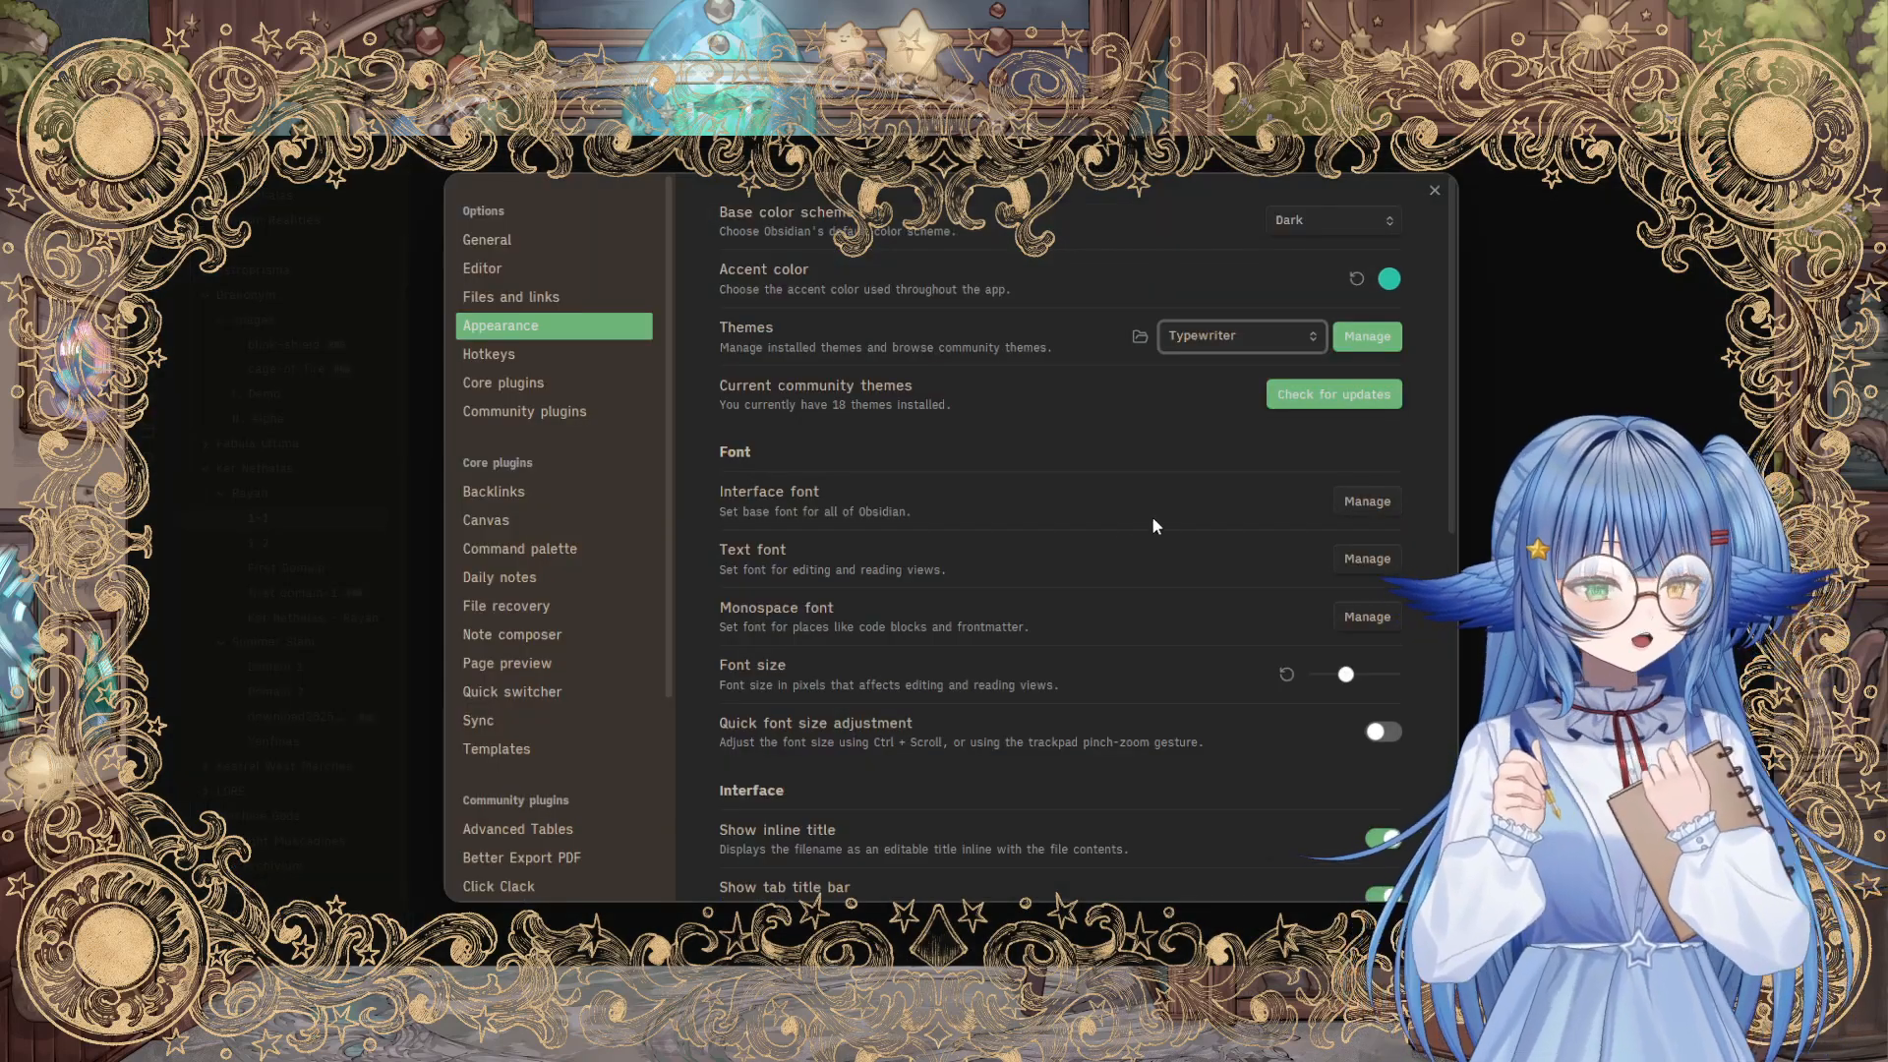
pyautogui.click(1432, 191)
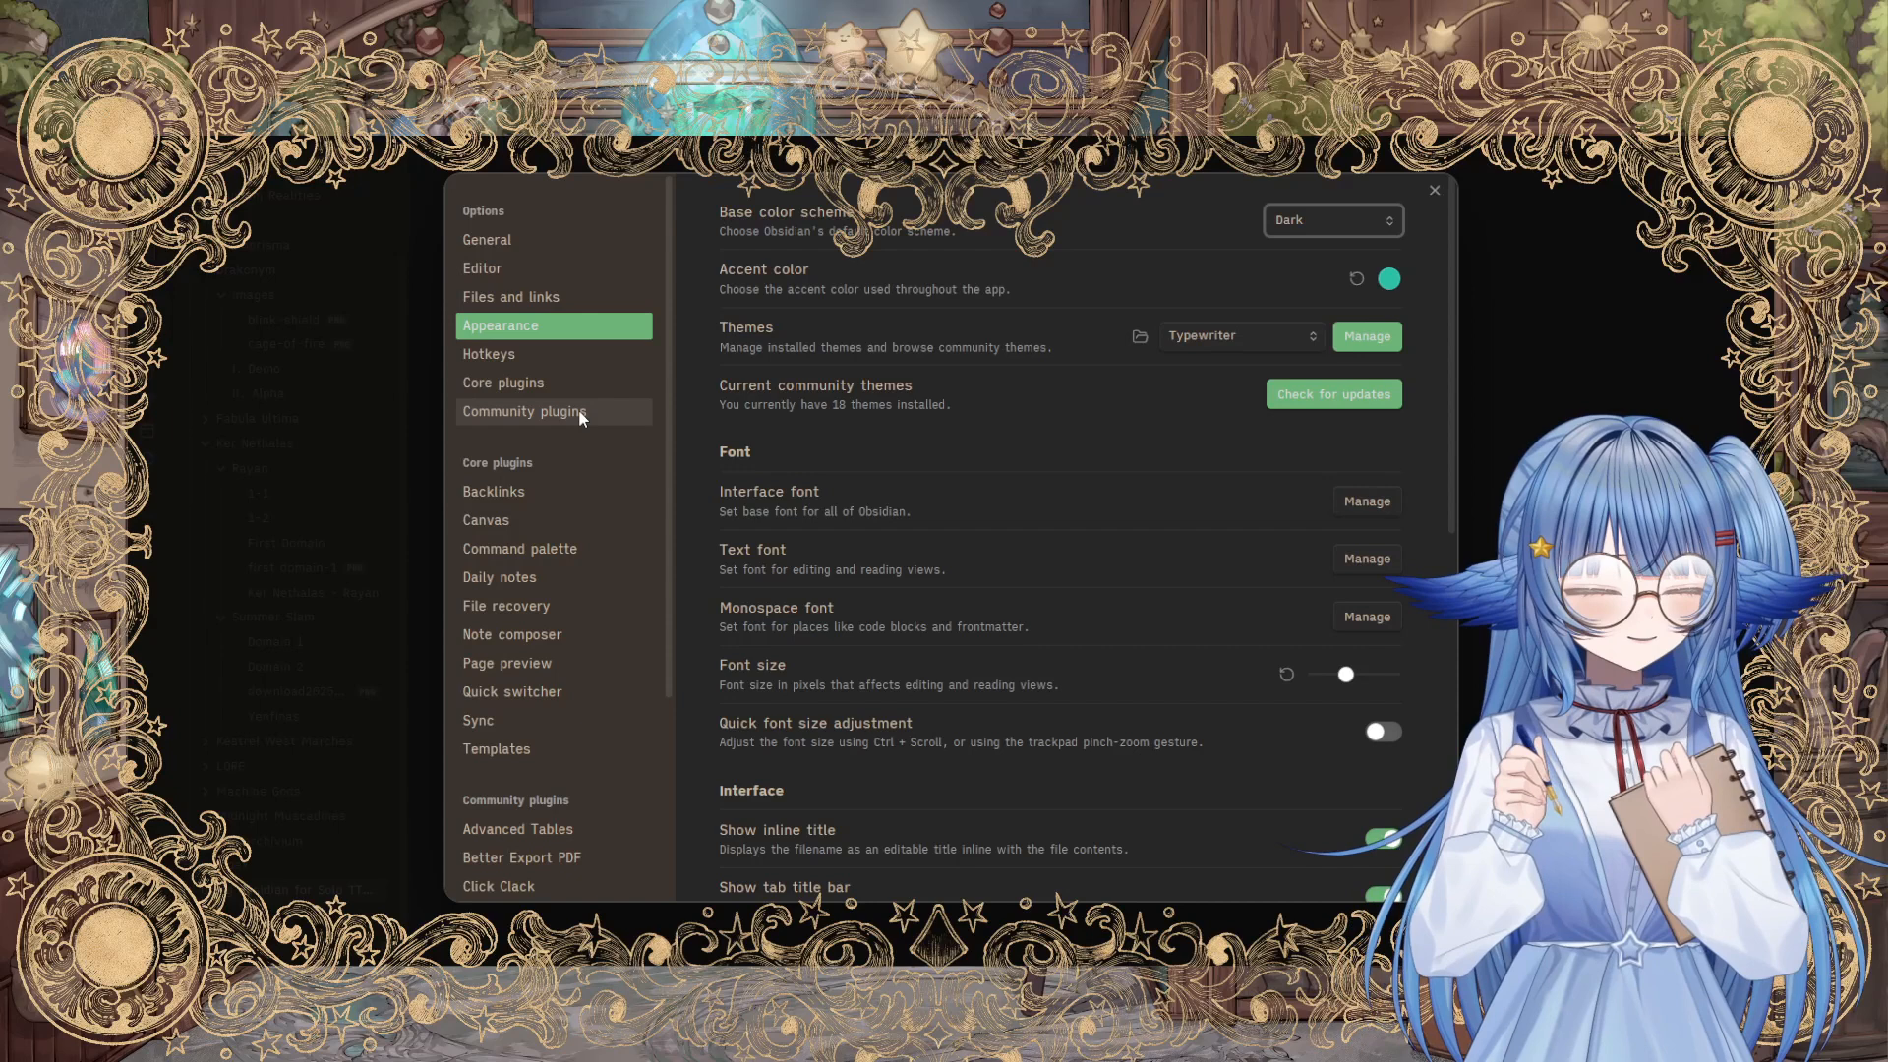
# Step: Show the Community plugins settings listing the 18 installed plugins
pyautogui.click(523, 411)
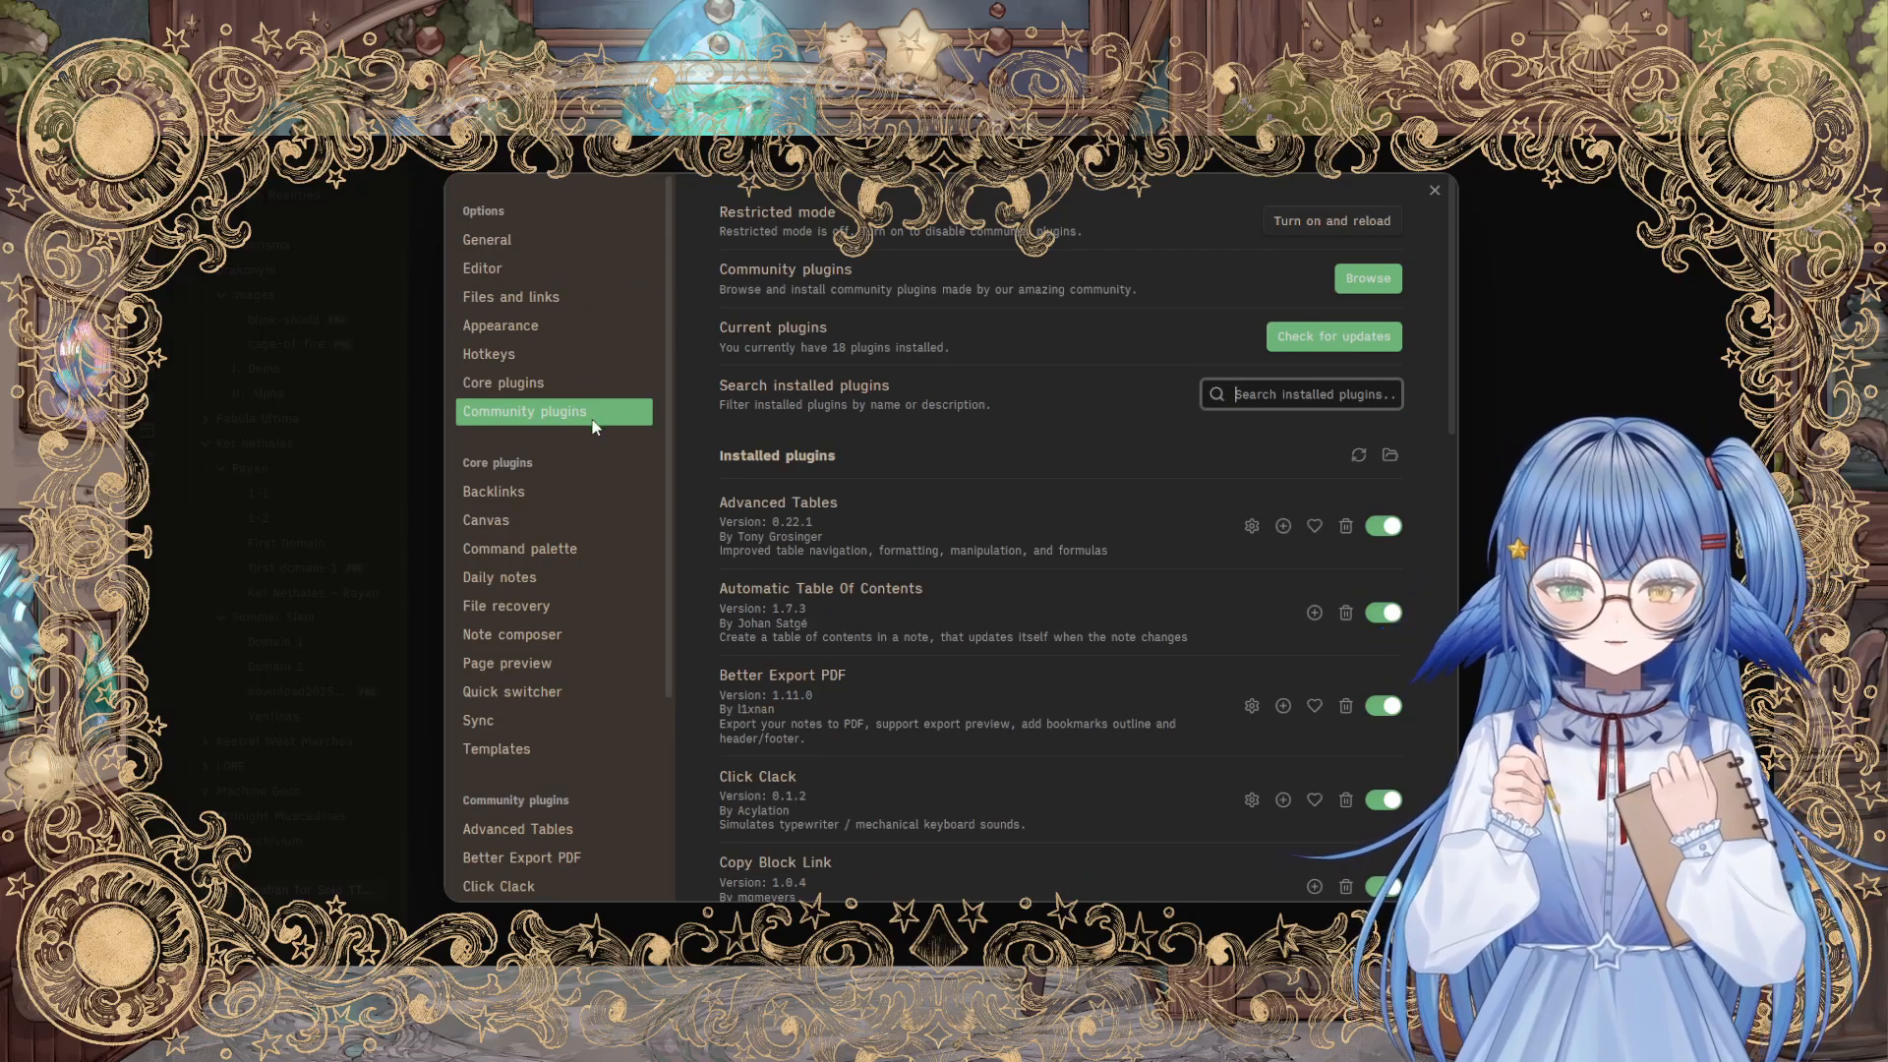
pyautogui.moveTo(948, 406)
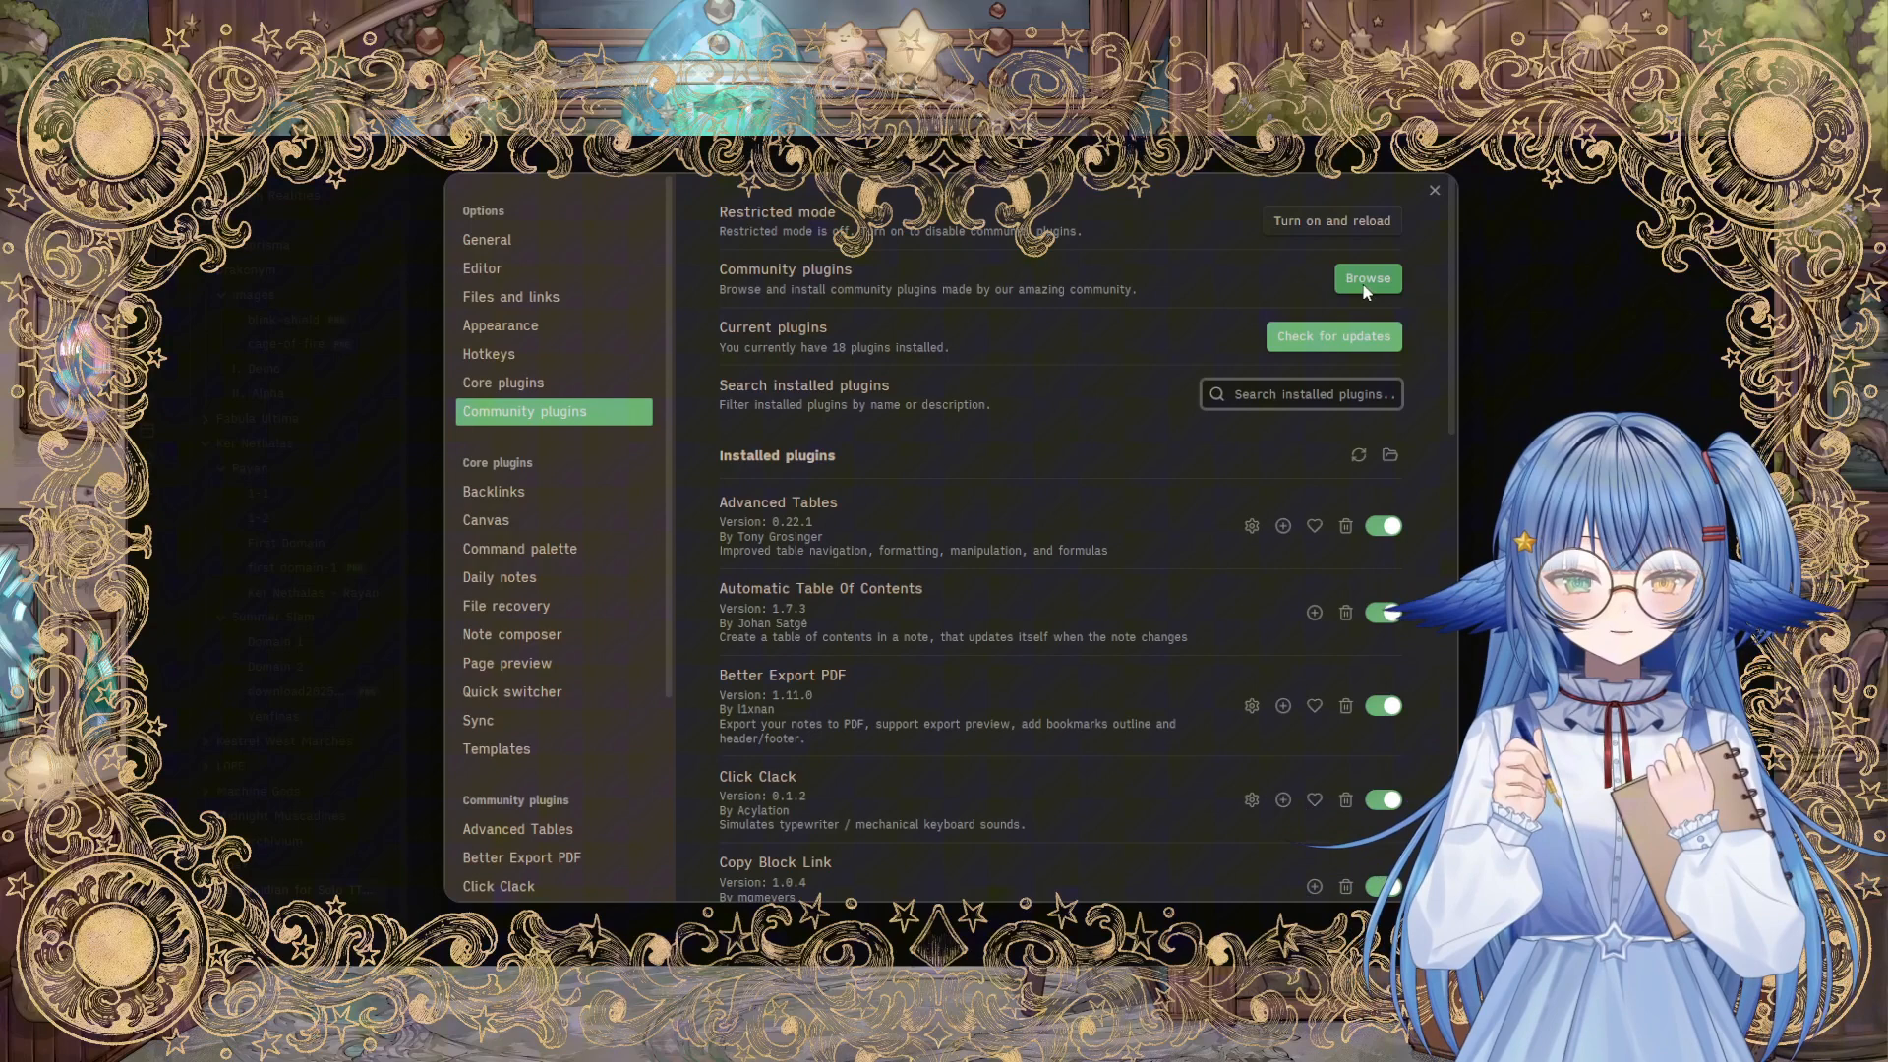
pyautogui.click(1364, 277)
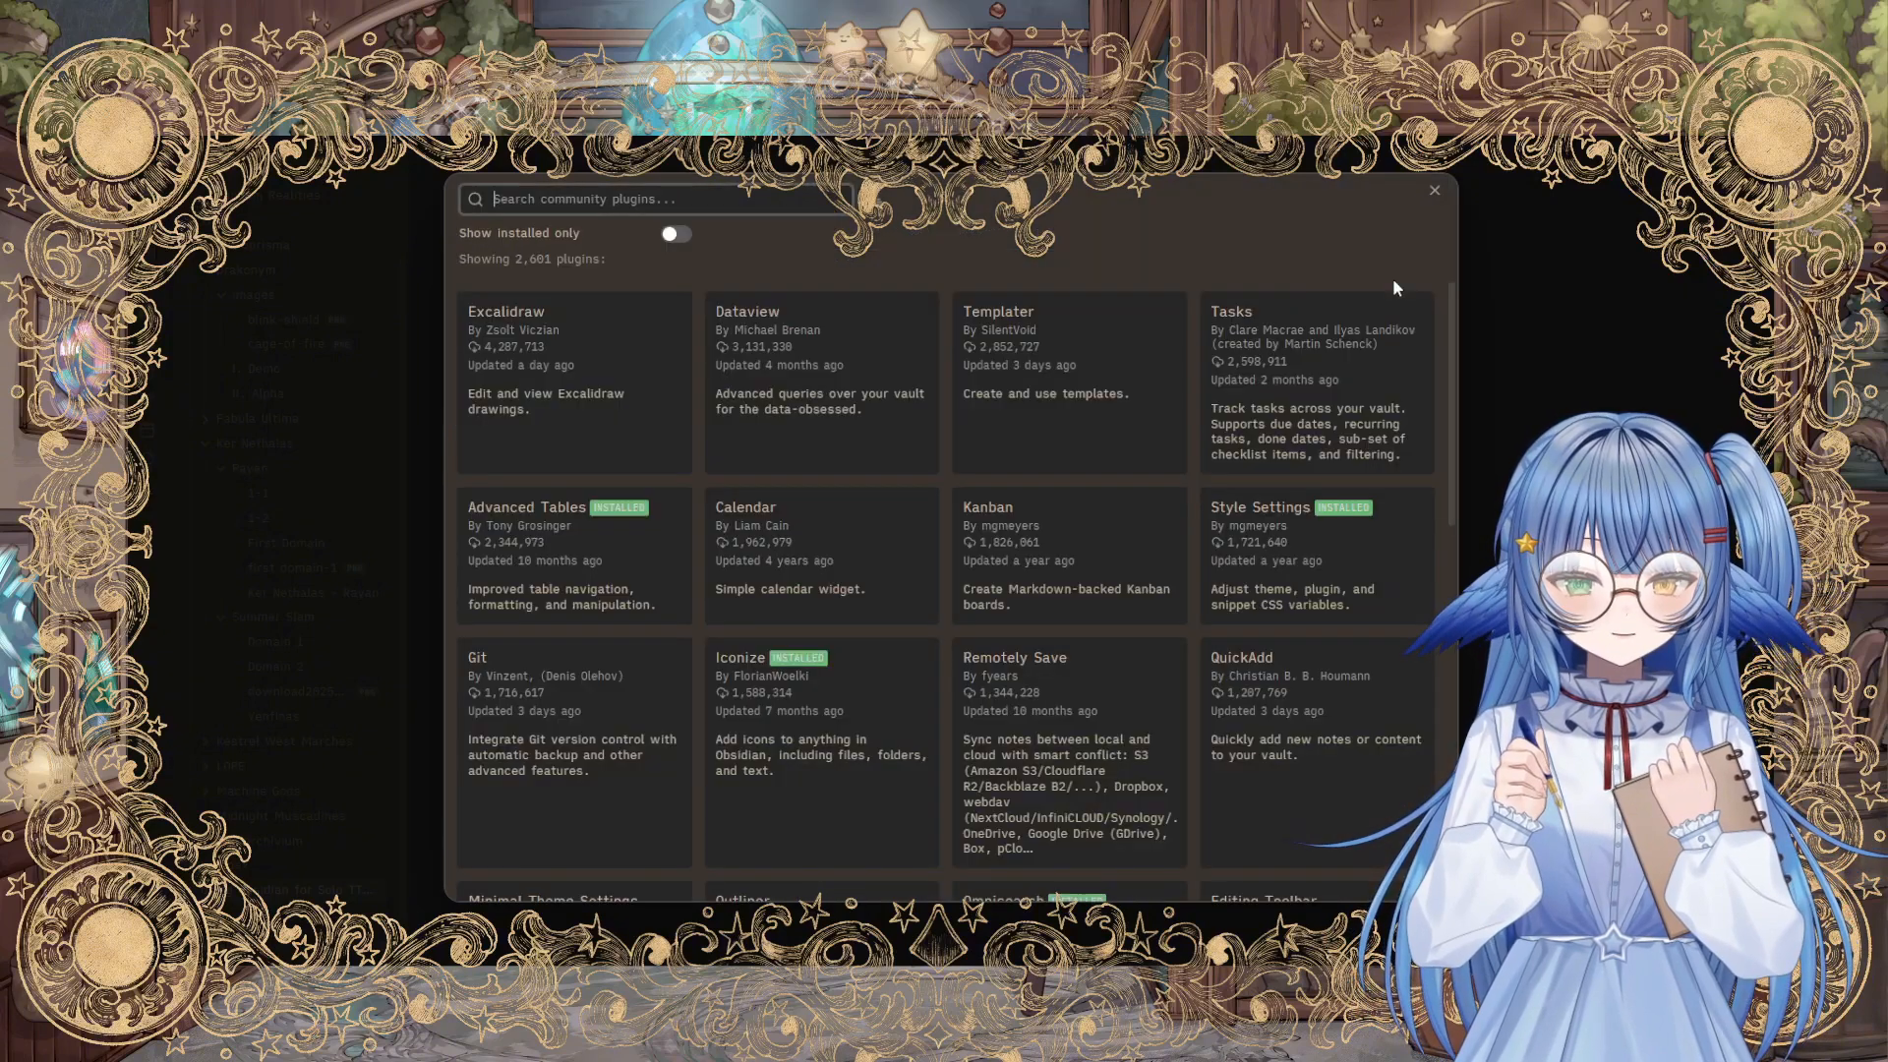
pyautogui.scroll(-3)
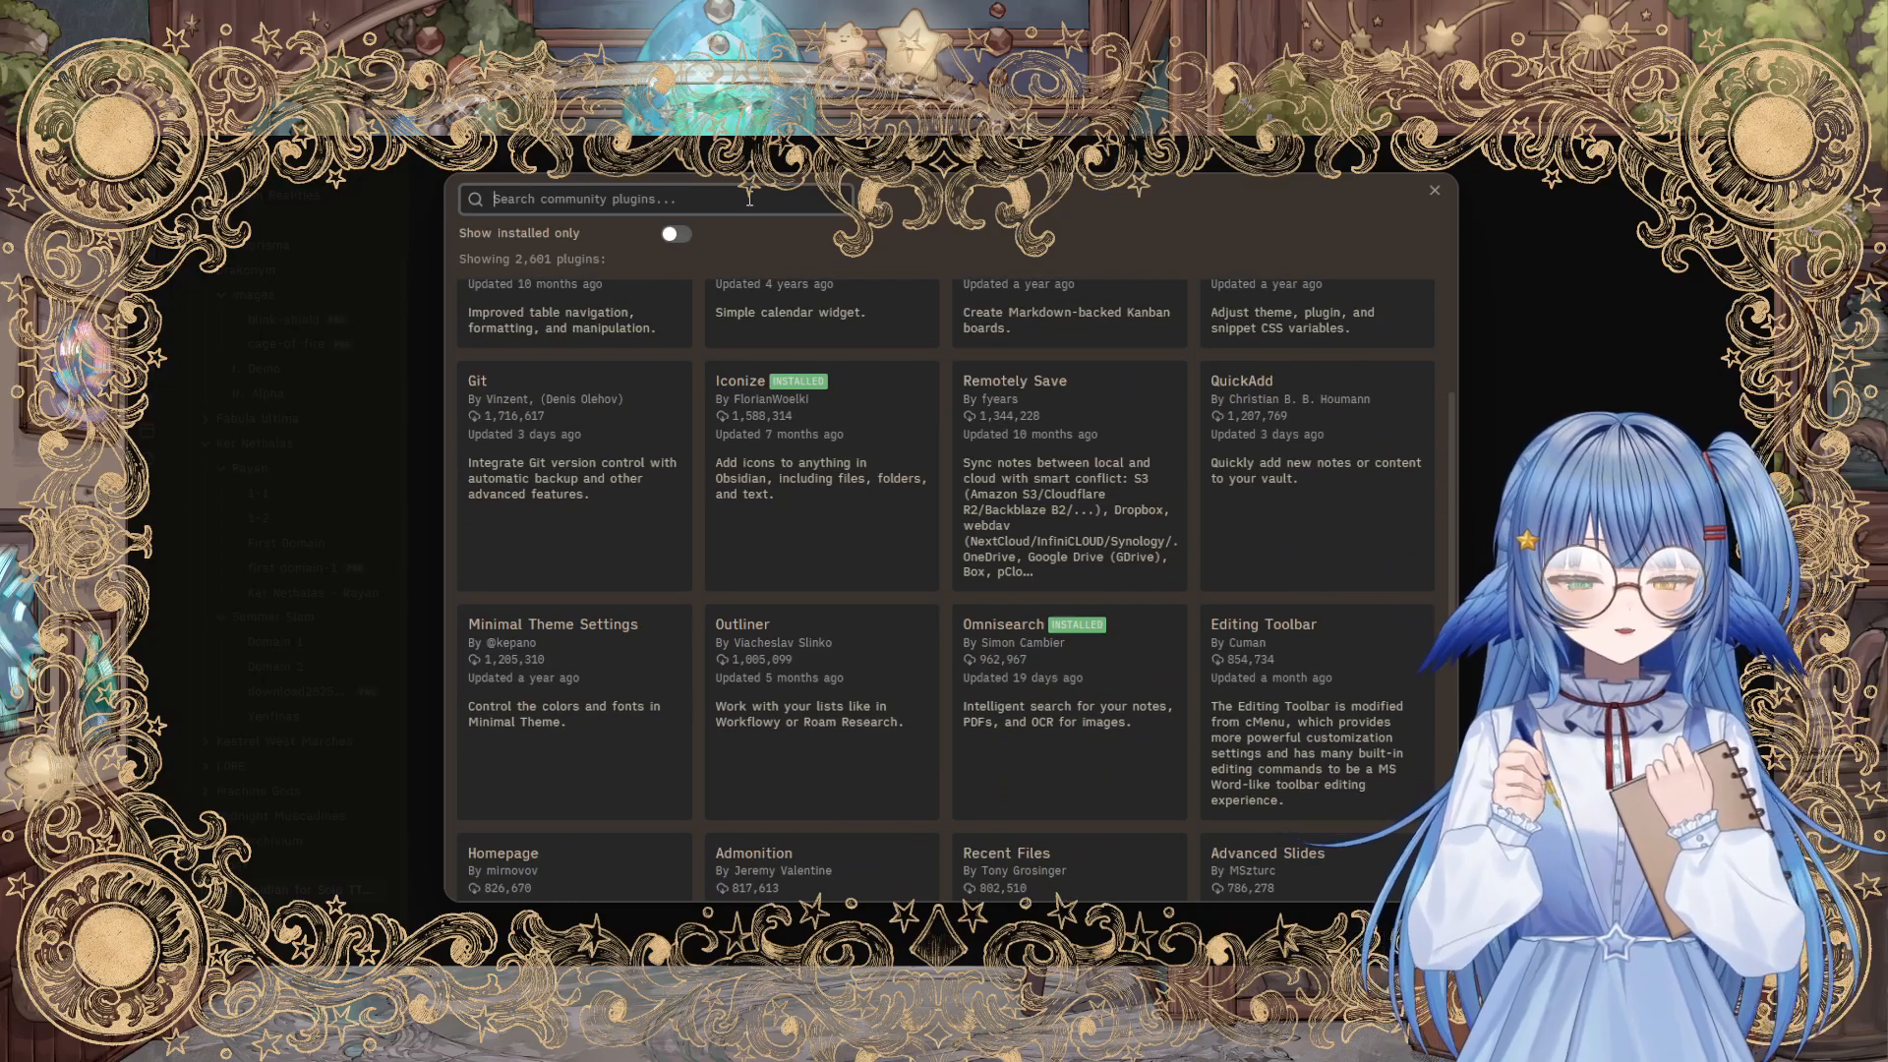
pyautogui.scroll(3)
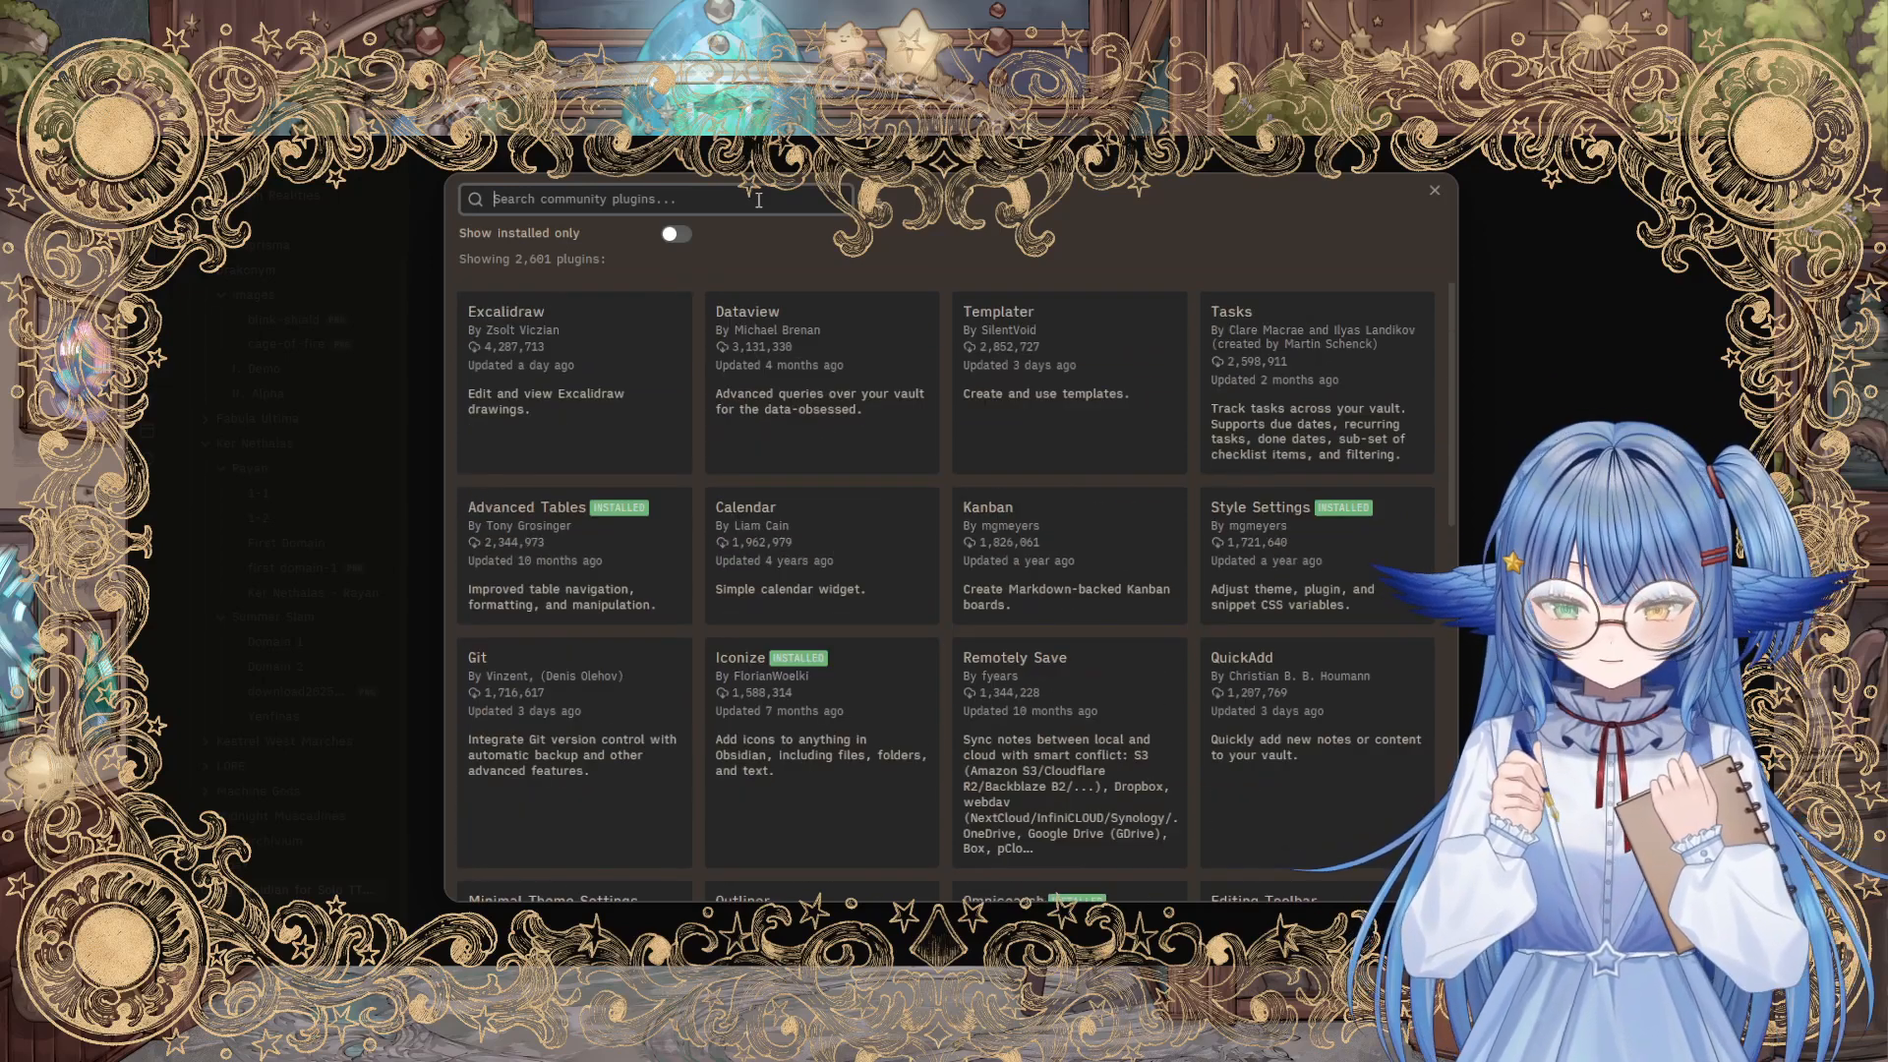
pyautogui.write('ttrpg')
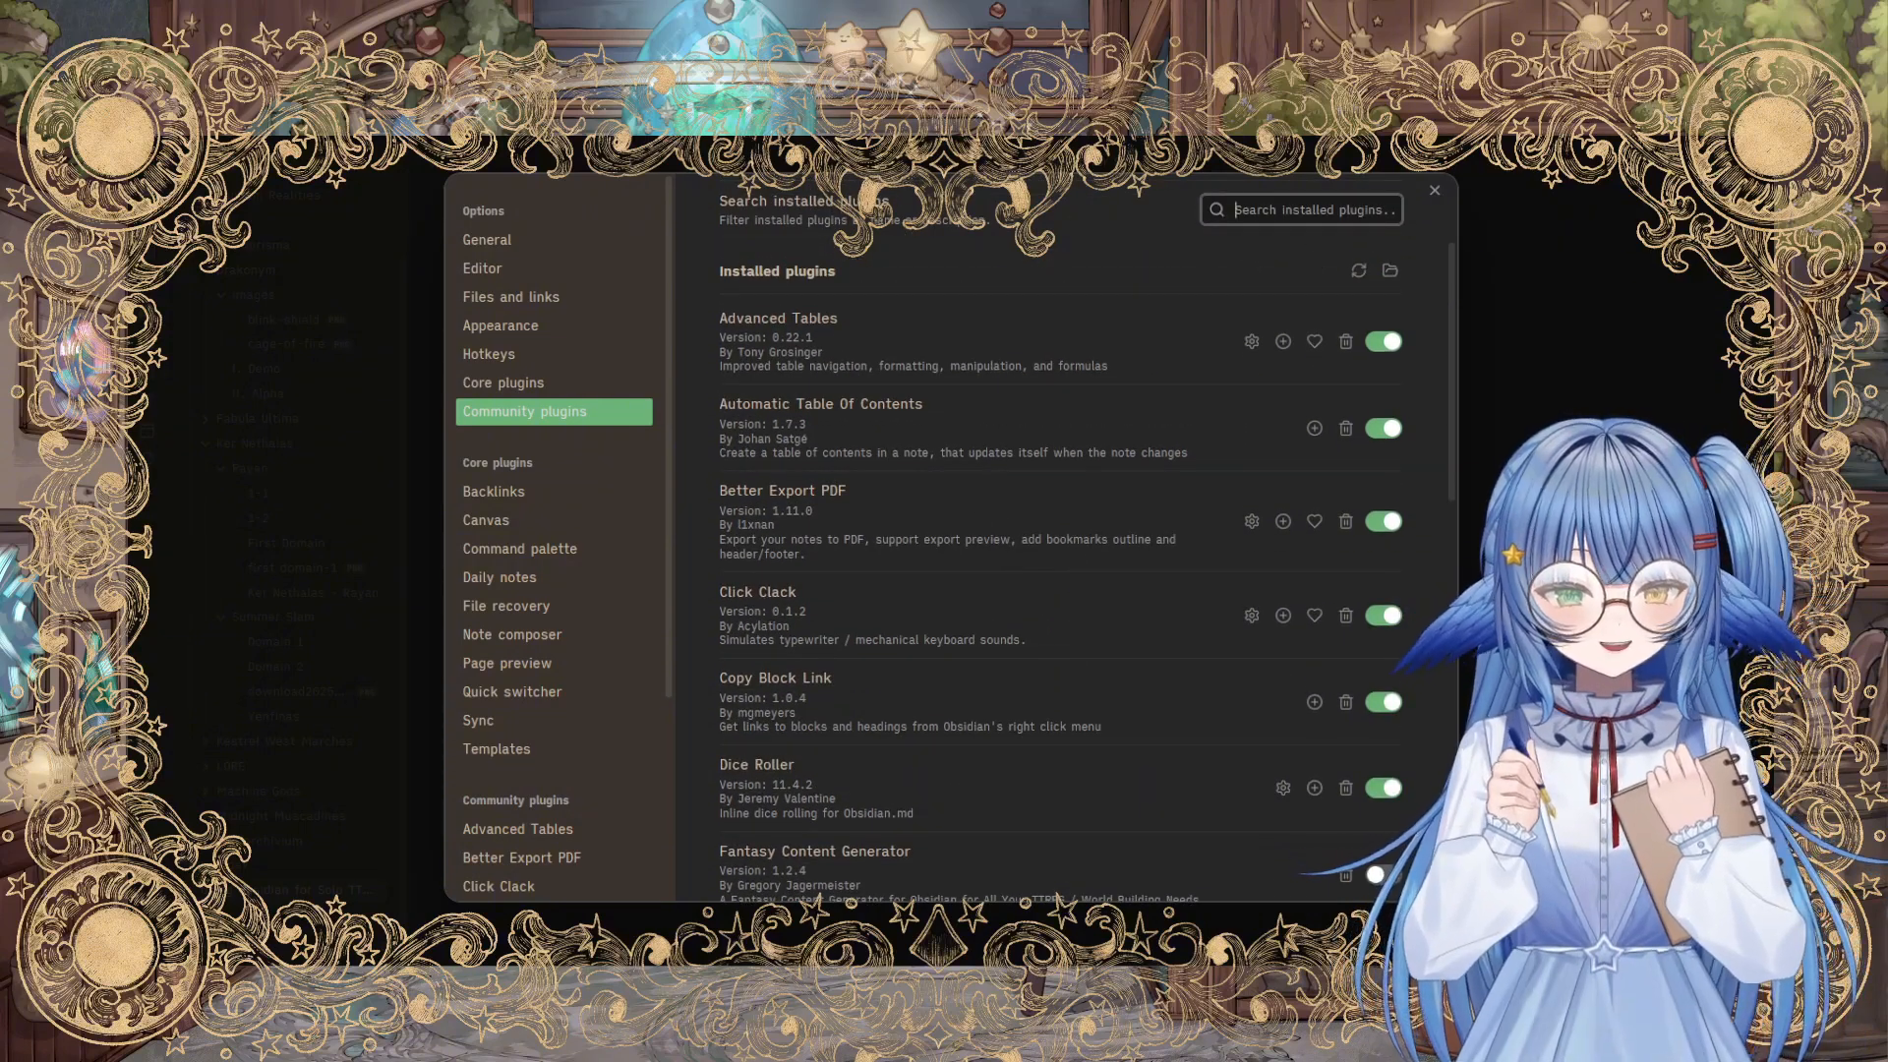
pyautogui.moveTo(952, 612)
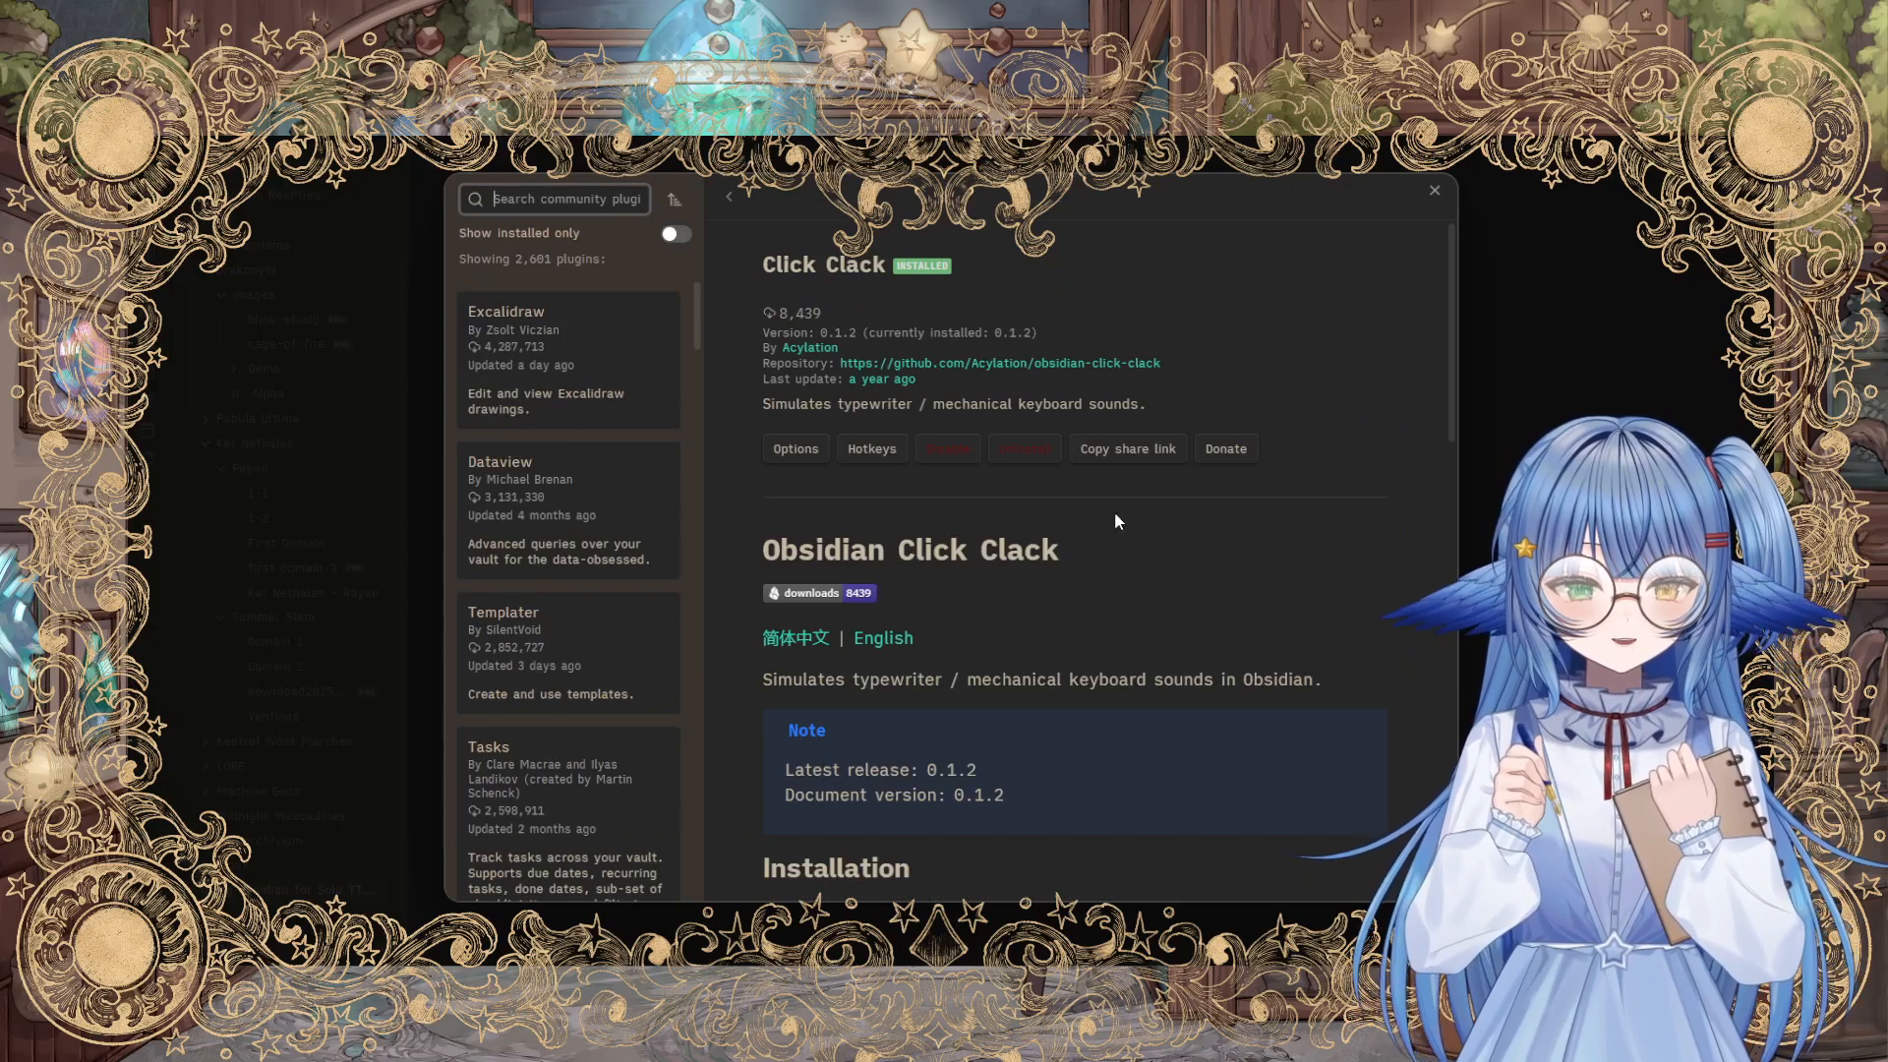
# Step: Show the Click Clack plugin's settings with sound enabled and the Quill scheme
pyautogui.click(794, 448)
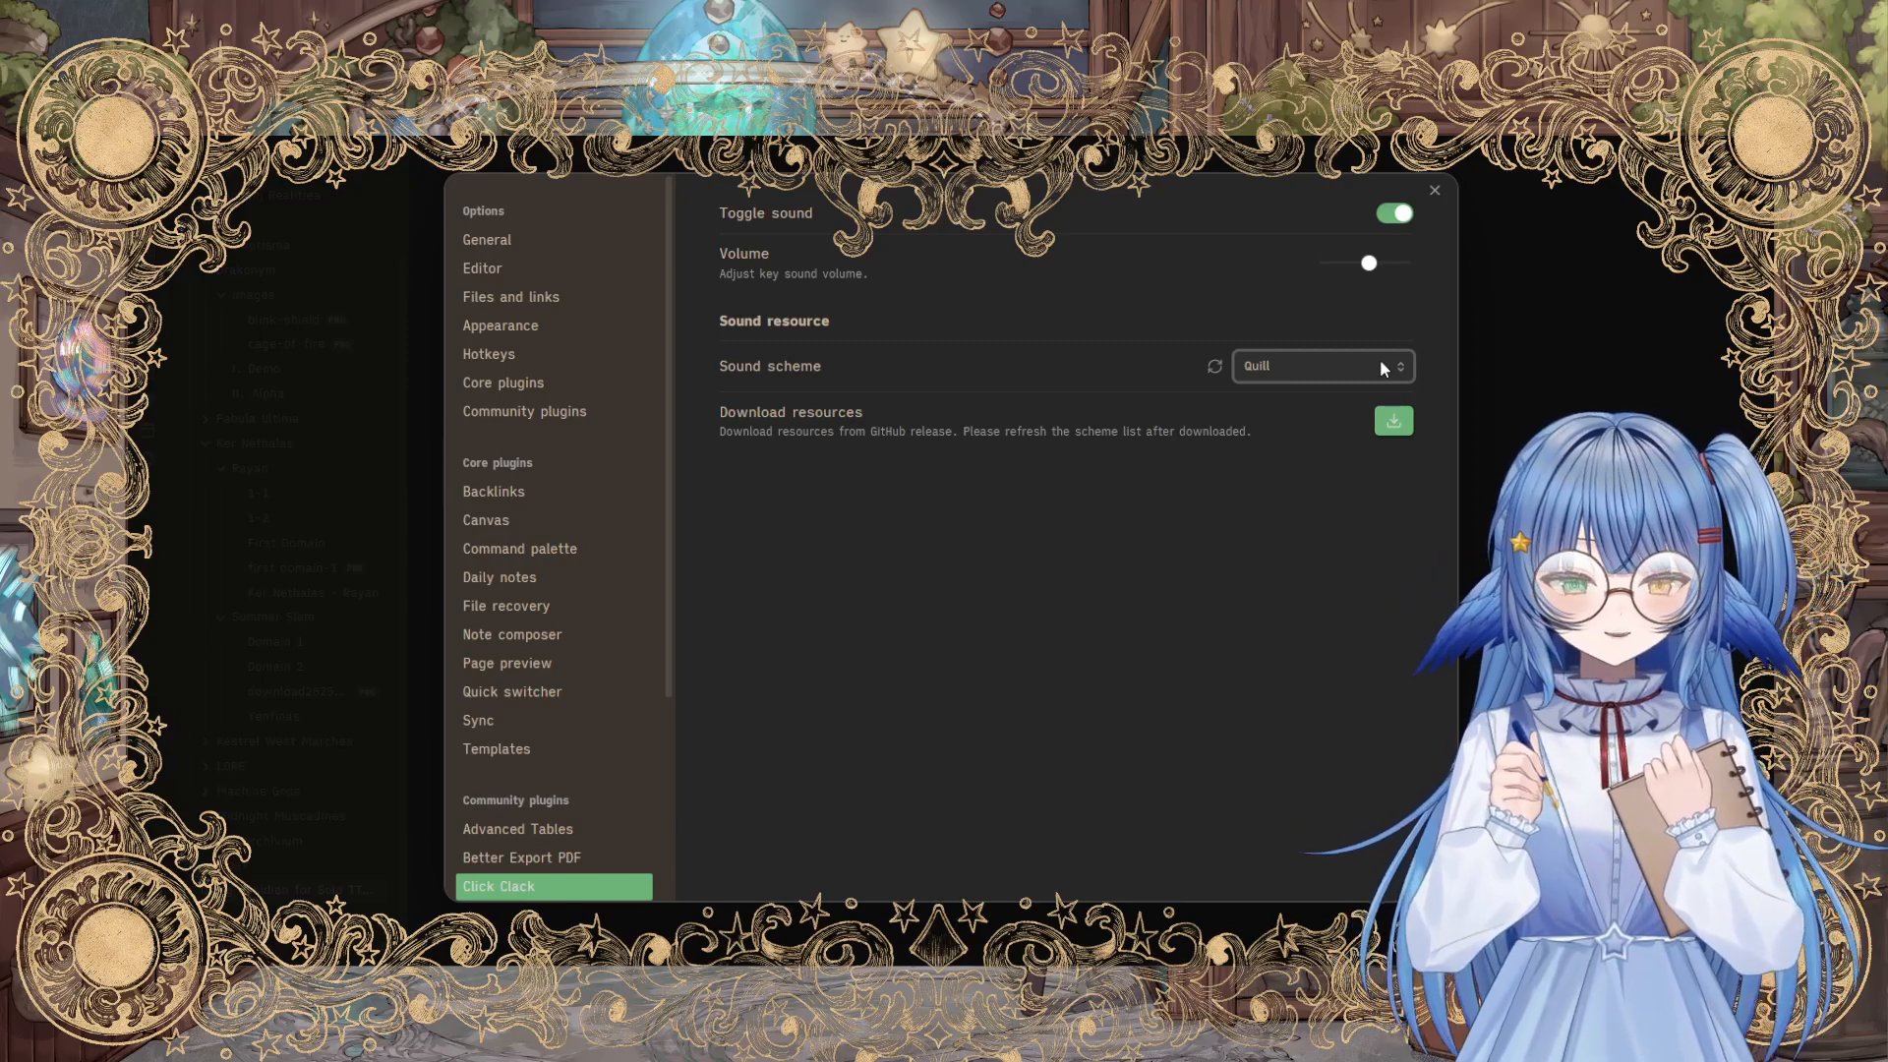
pyautogui.moveTo(1376, 649)
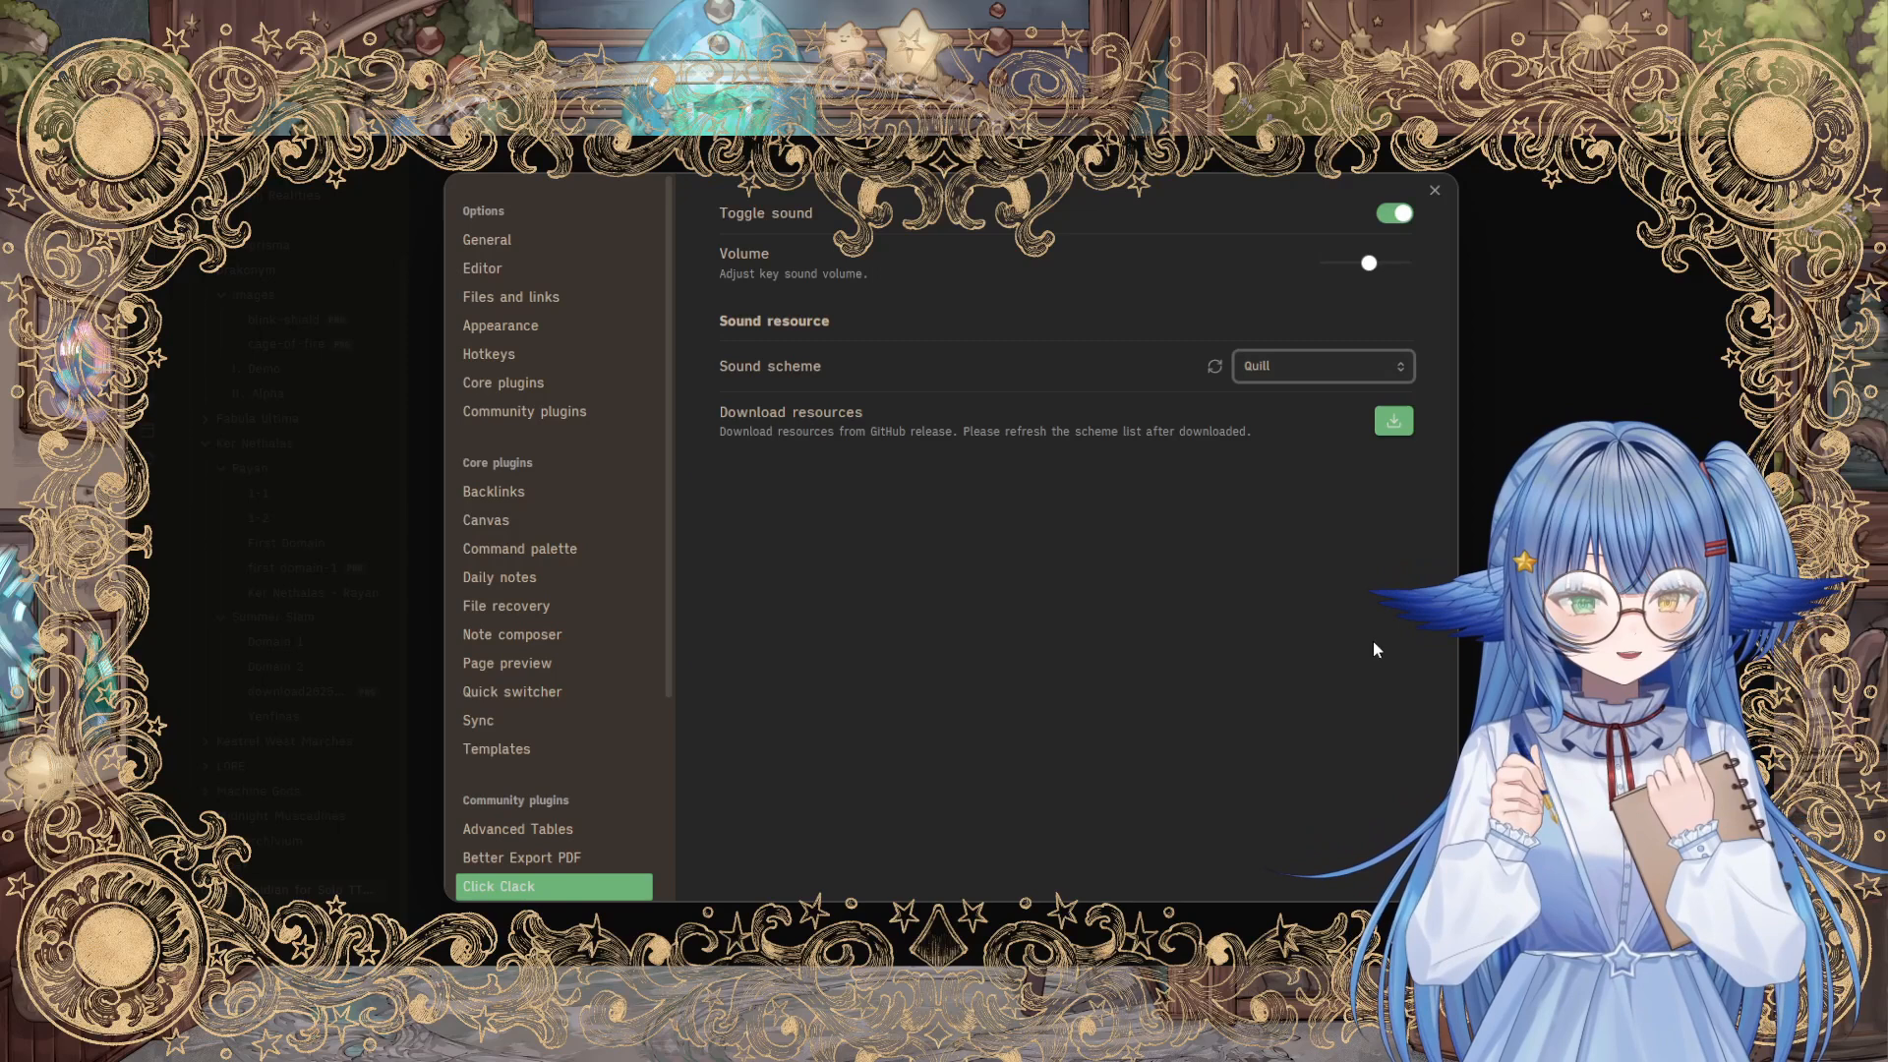
pyautogui.moveTo(1358, 387)
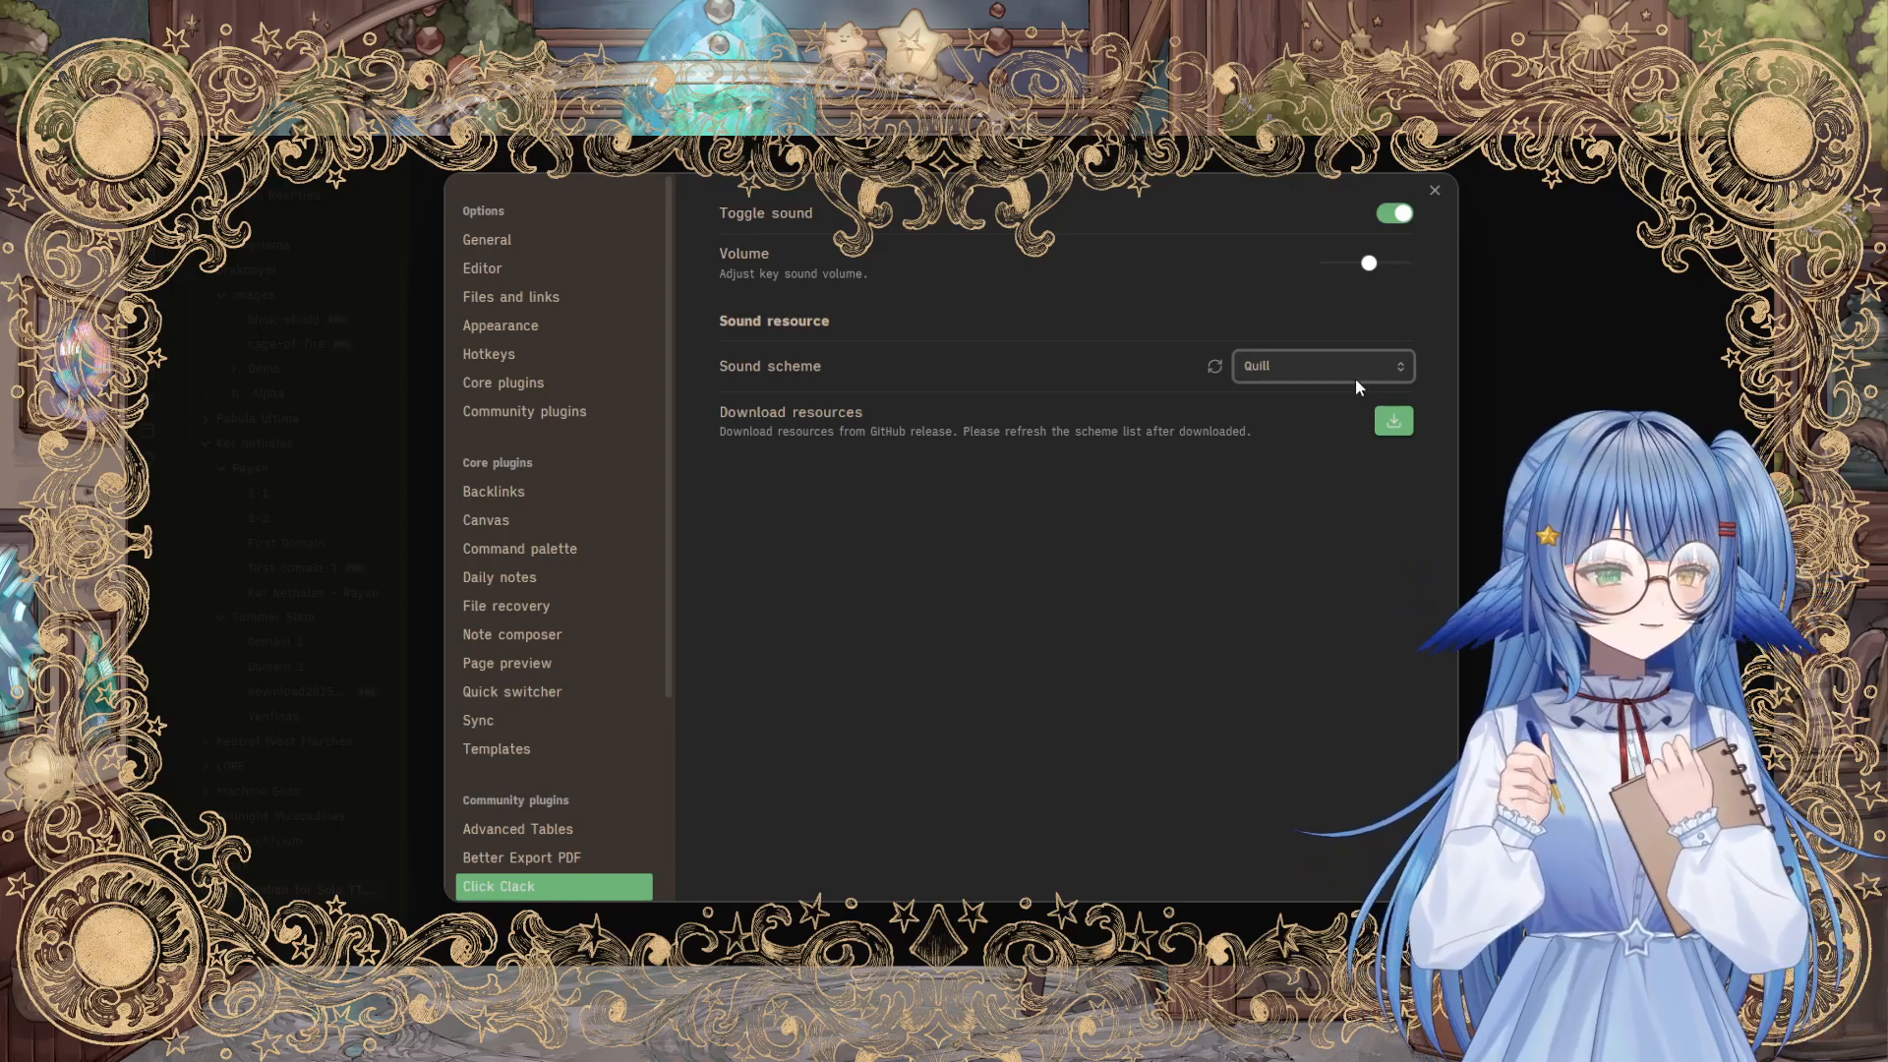
pyautogui.moveTo(1369, 505)
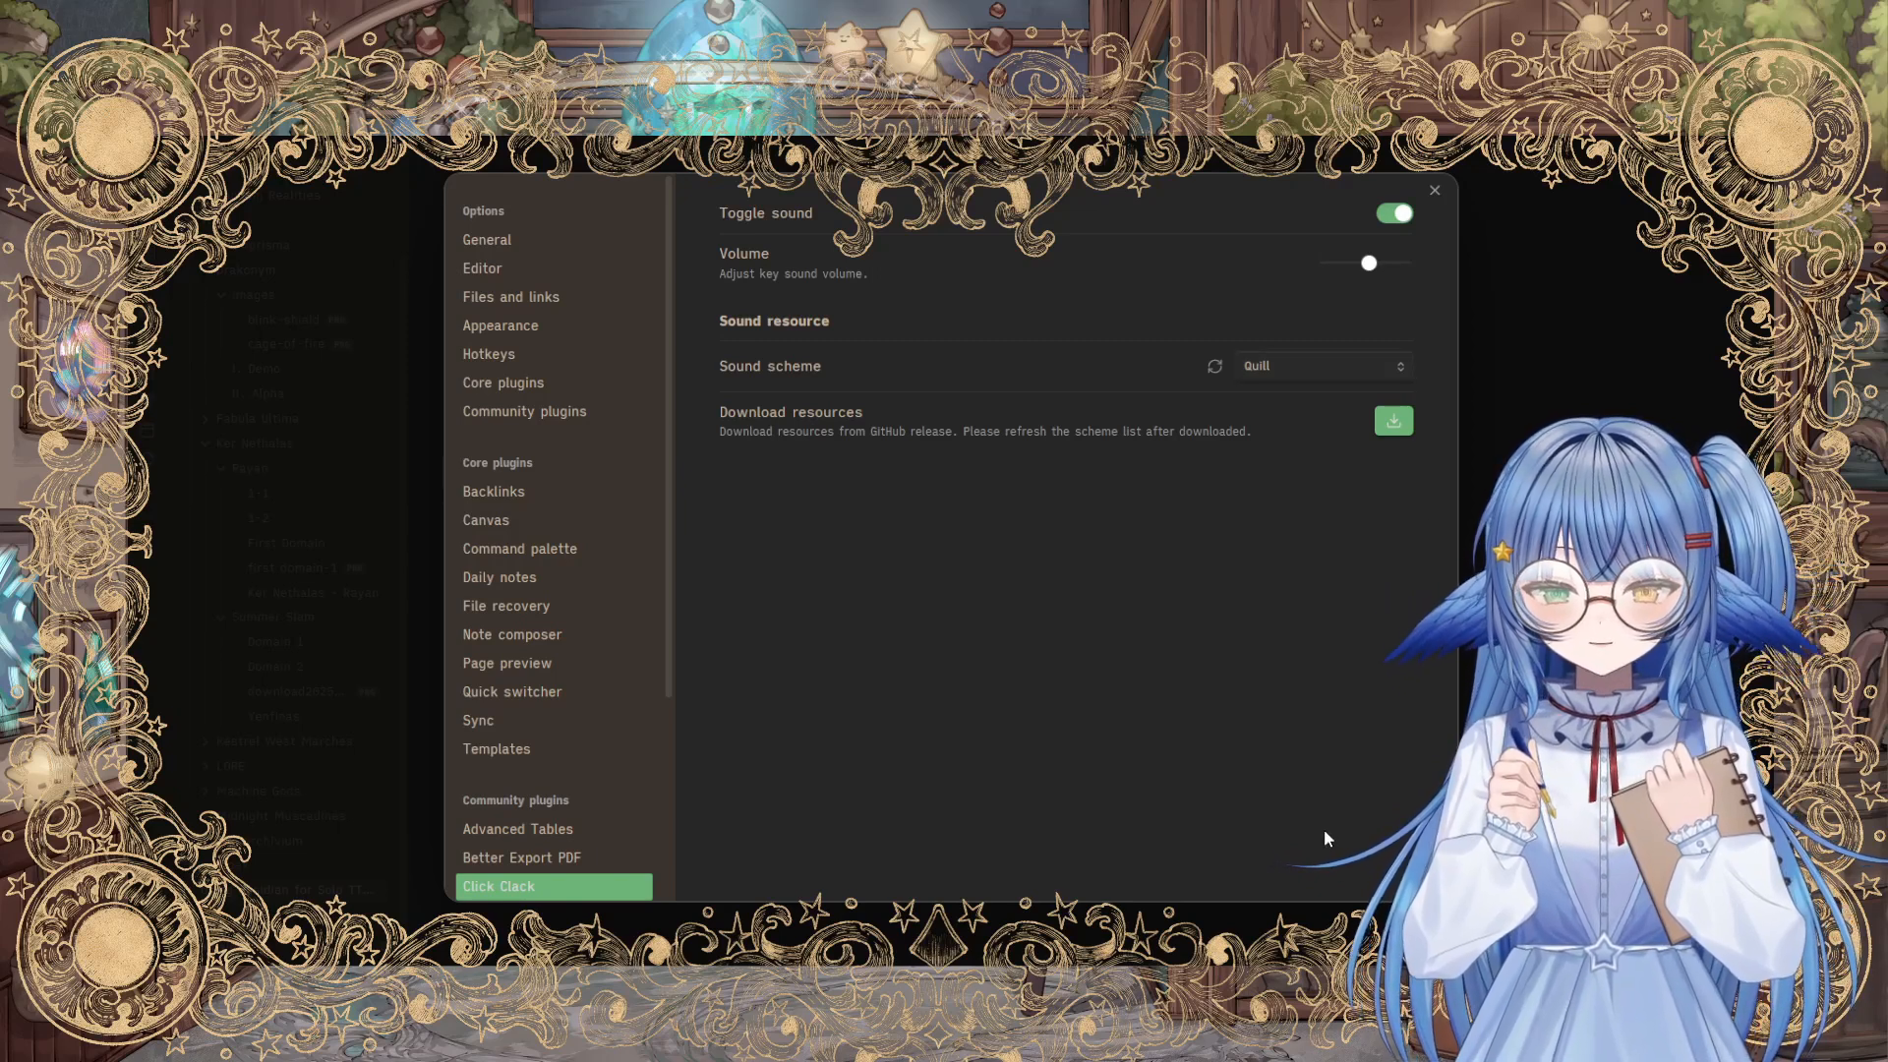
# Step: Return to Community plugins and scroll the installed list down to Webpage HTML Export
pyautogui.click(523, 411)
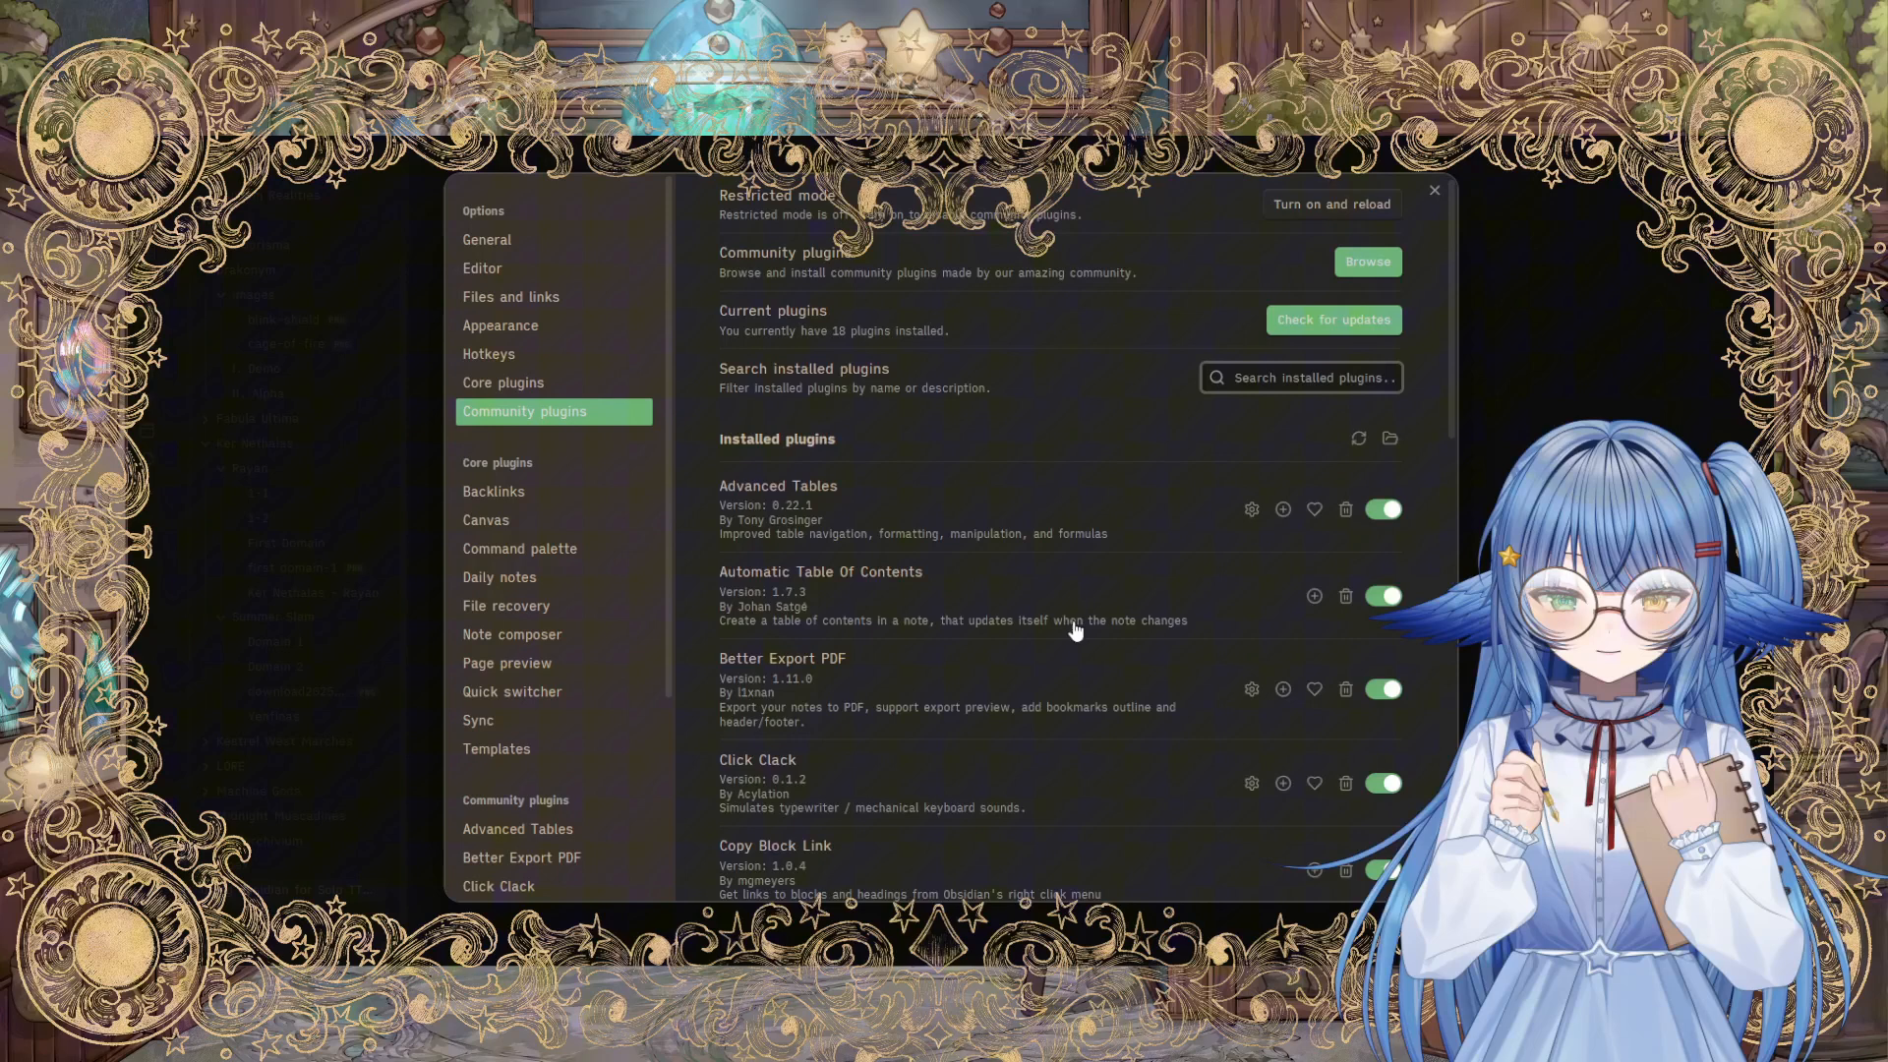
pyautogui.scroll(-3)
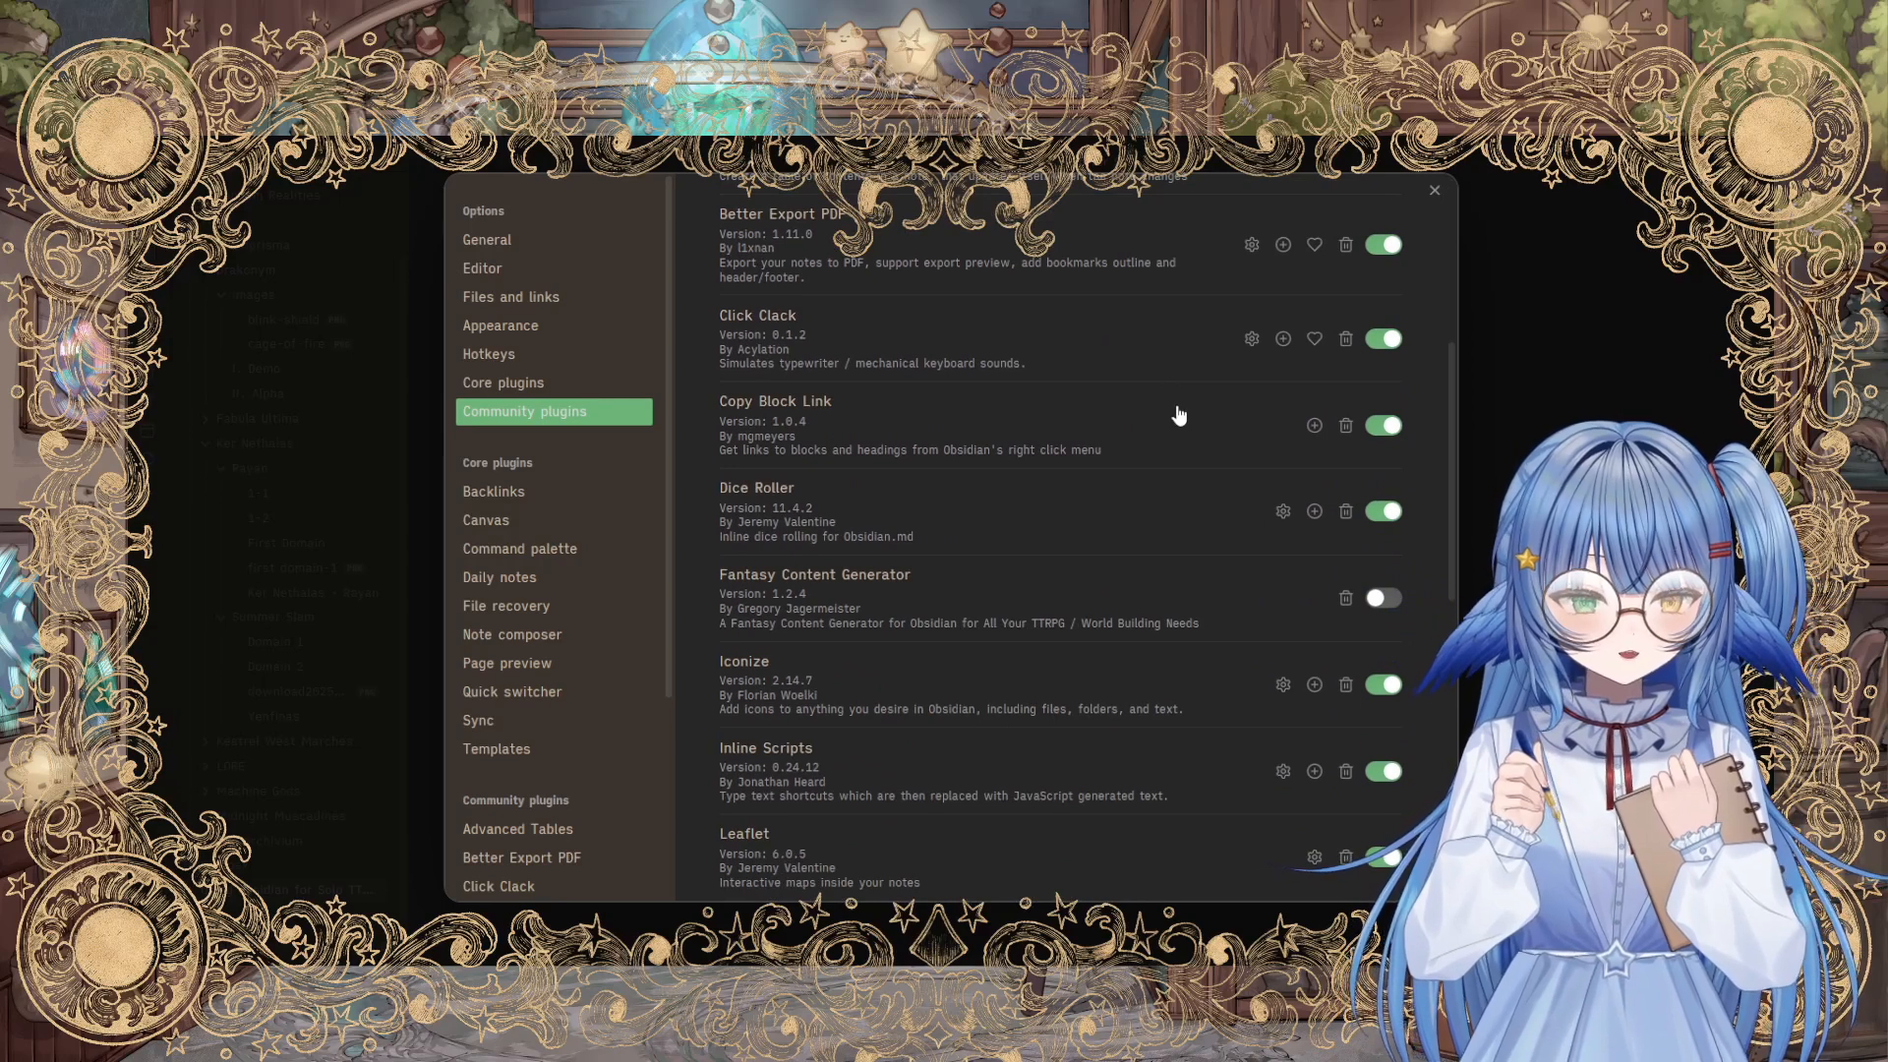
pyautogui.moveTo(972, 350)
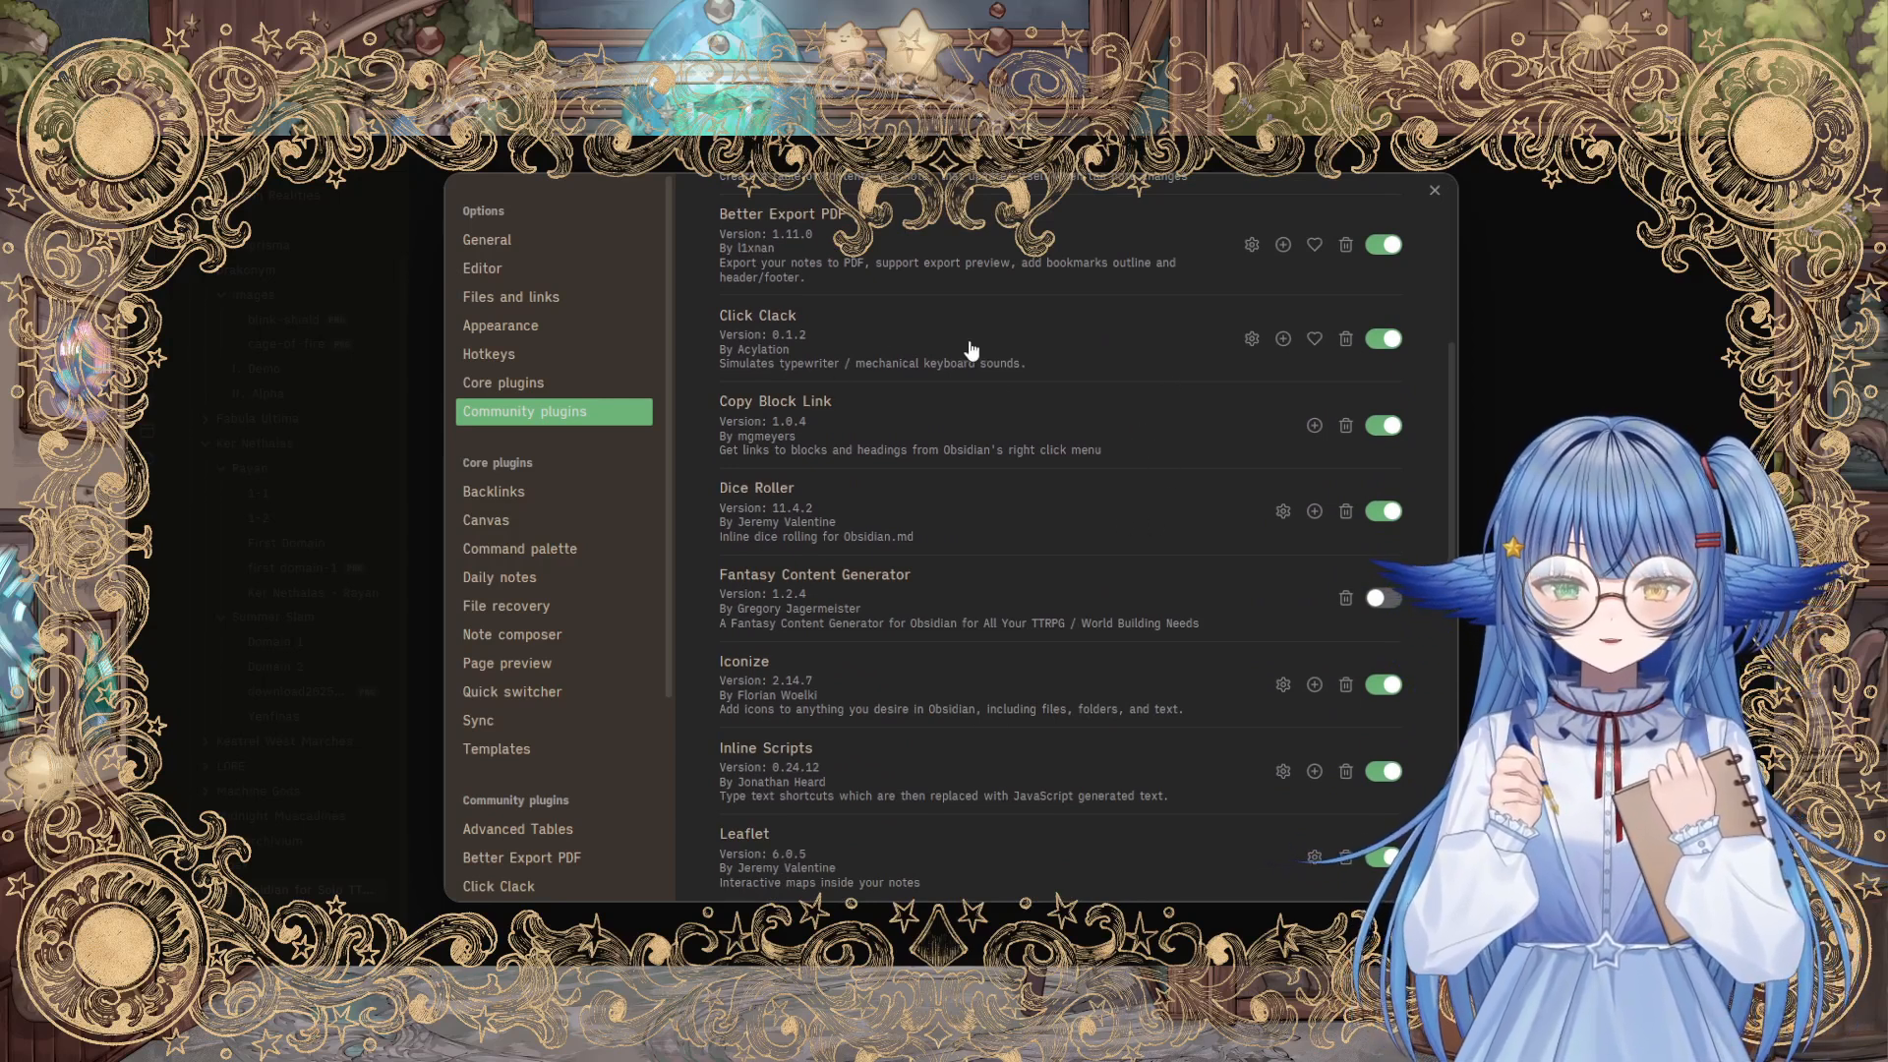
pyautogui.moveTo(1060, 514)
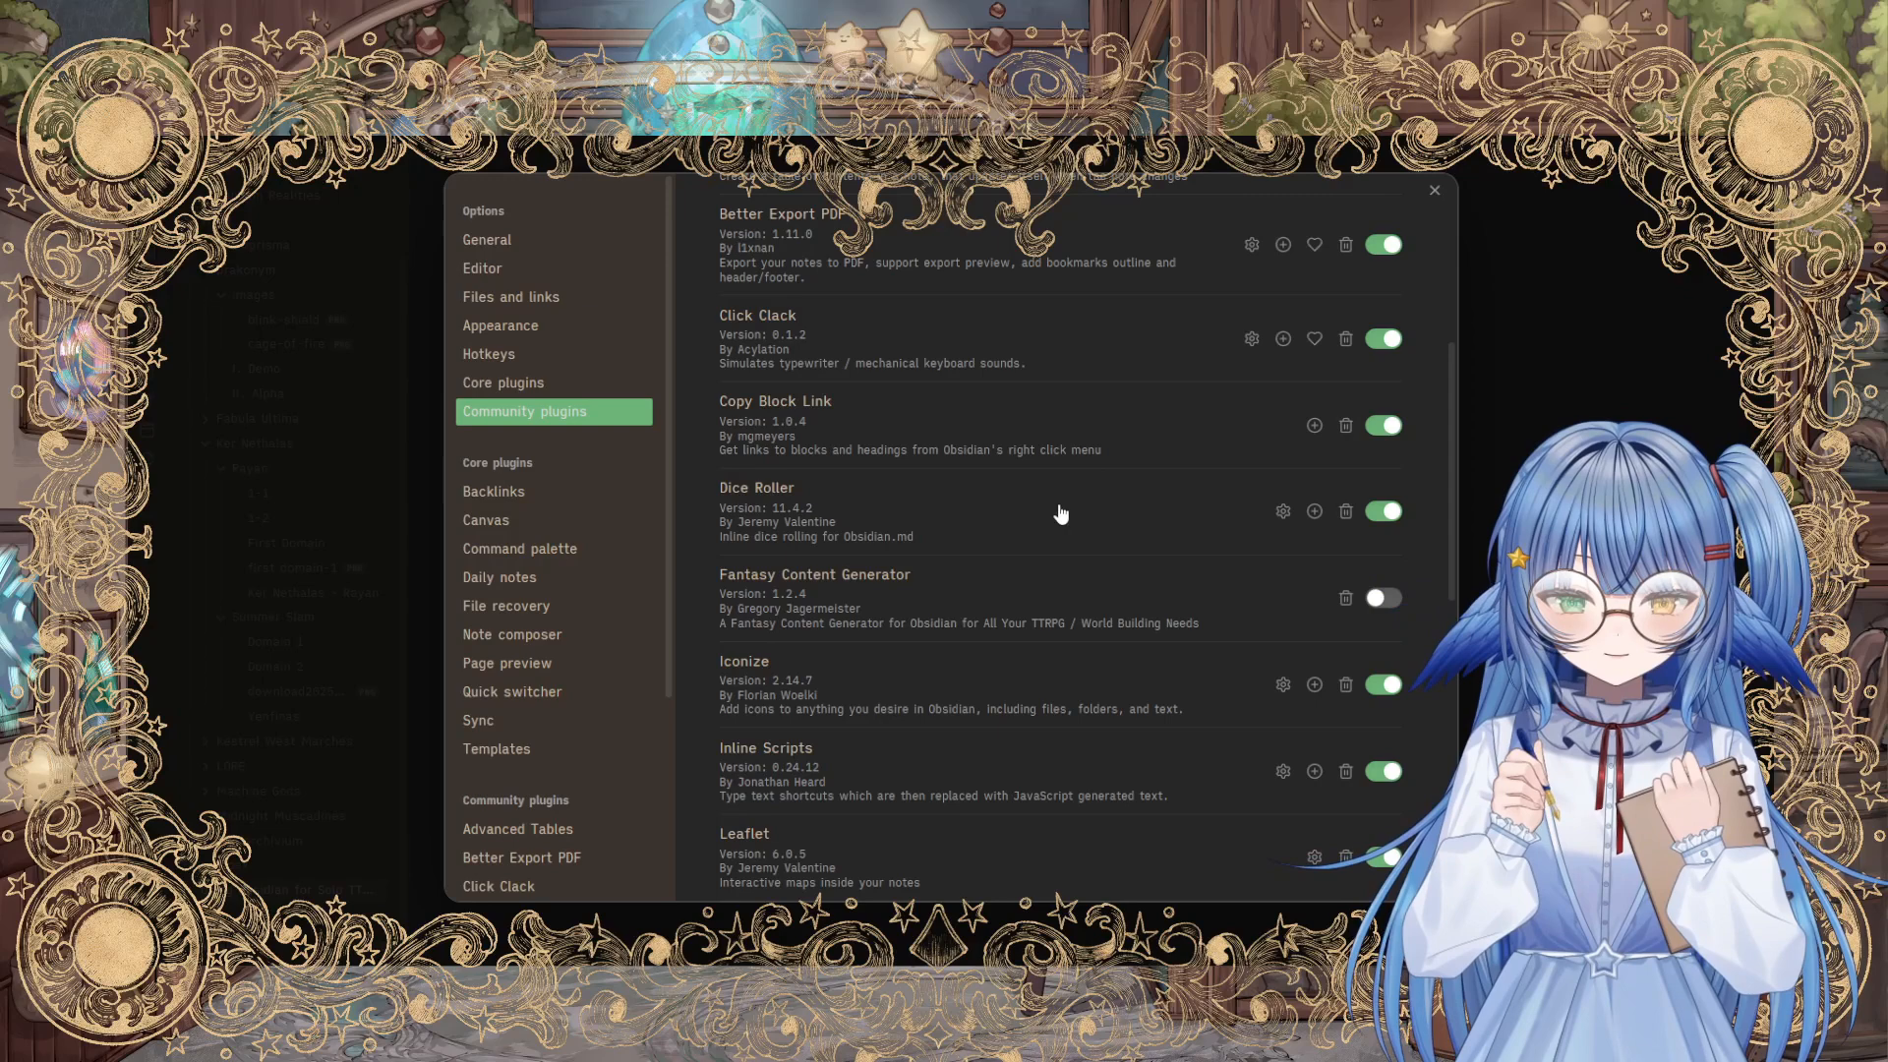
pyautogui.scroll(-3)
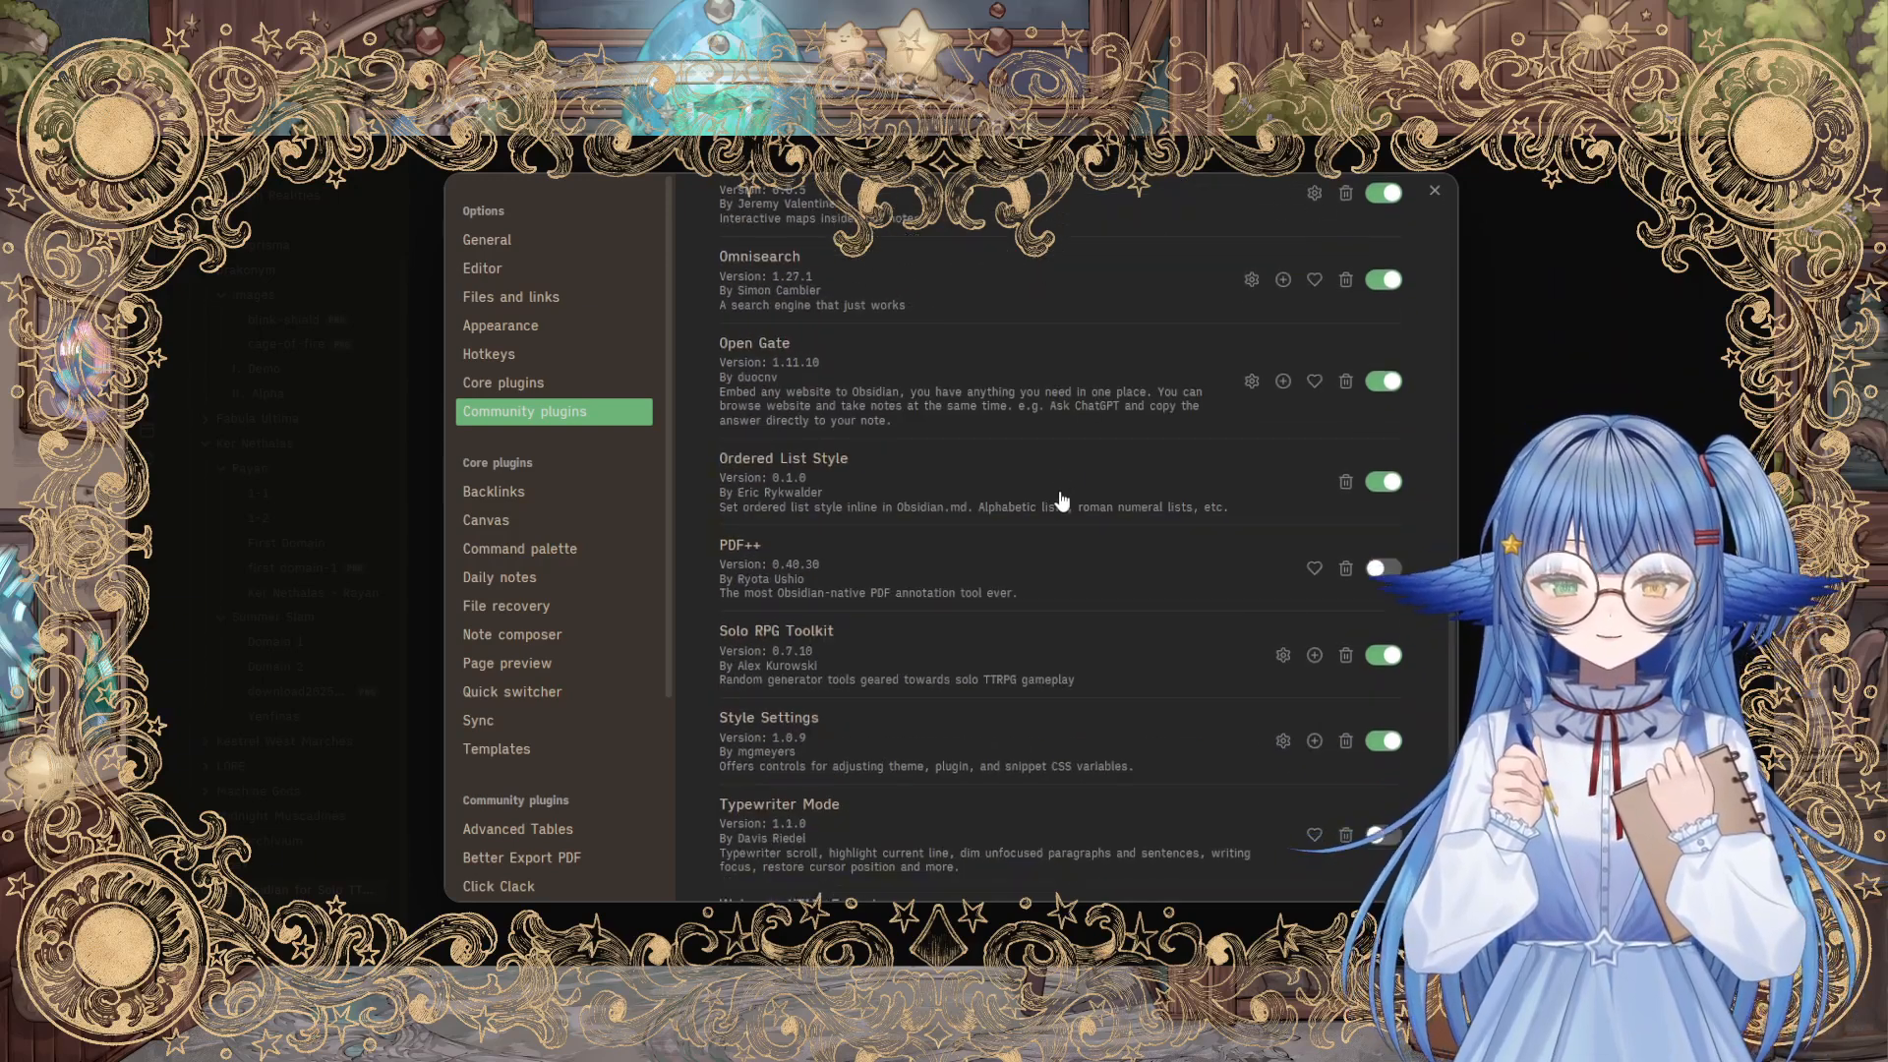
pyautogui.scroll(-3)
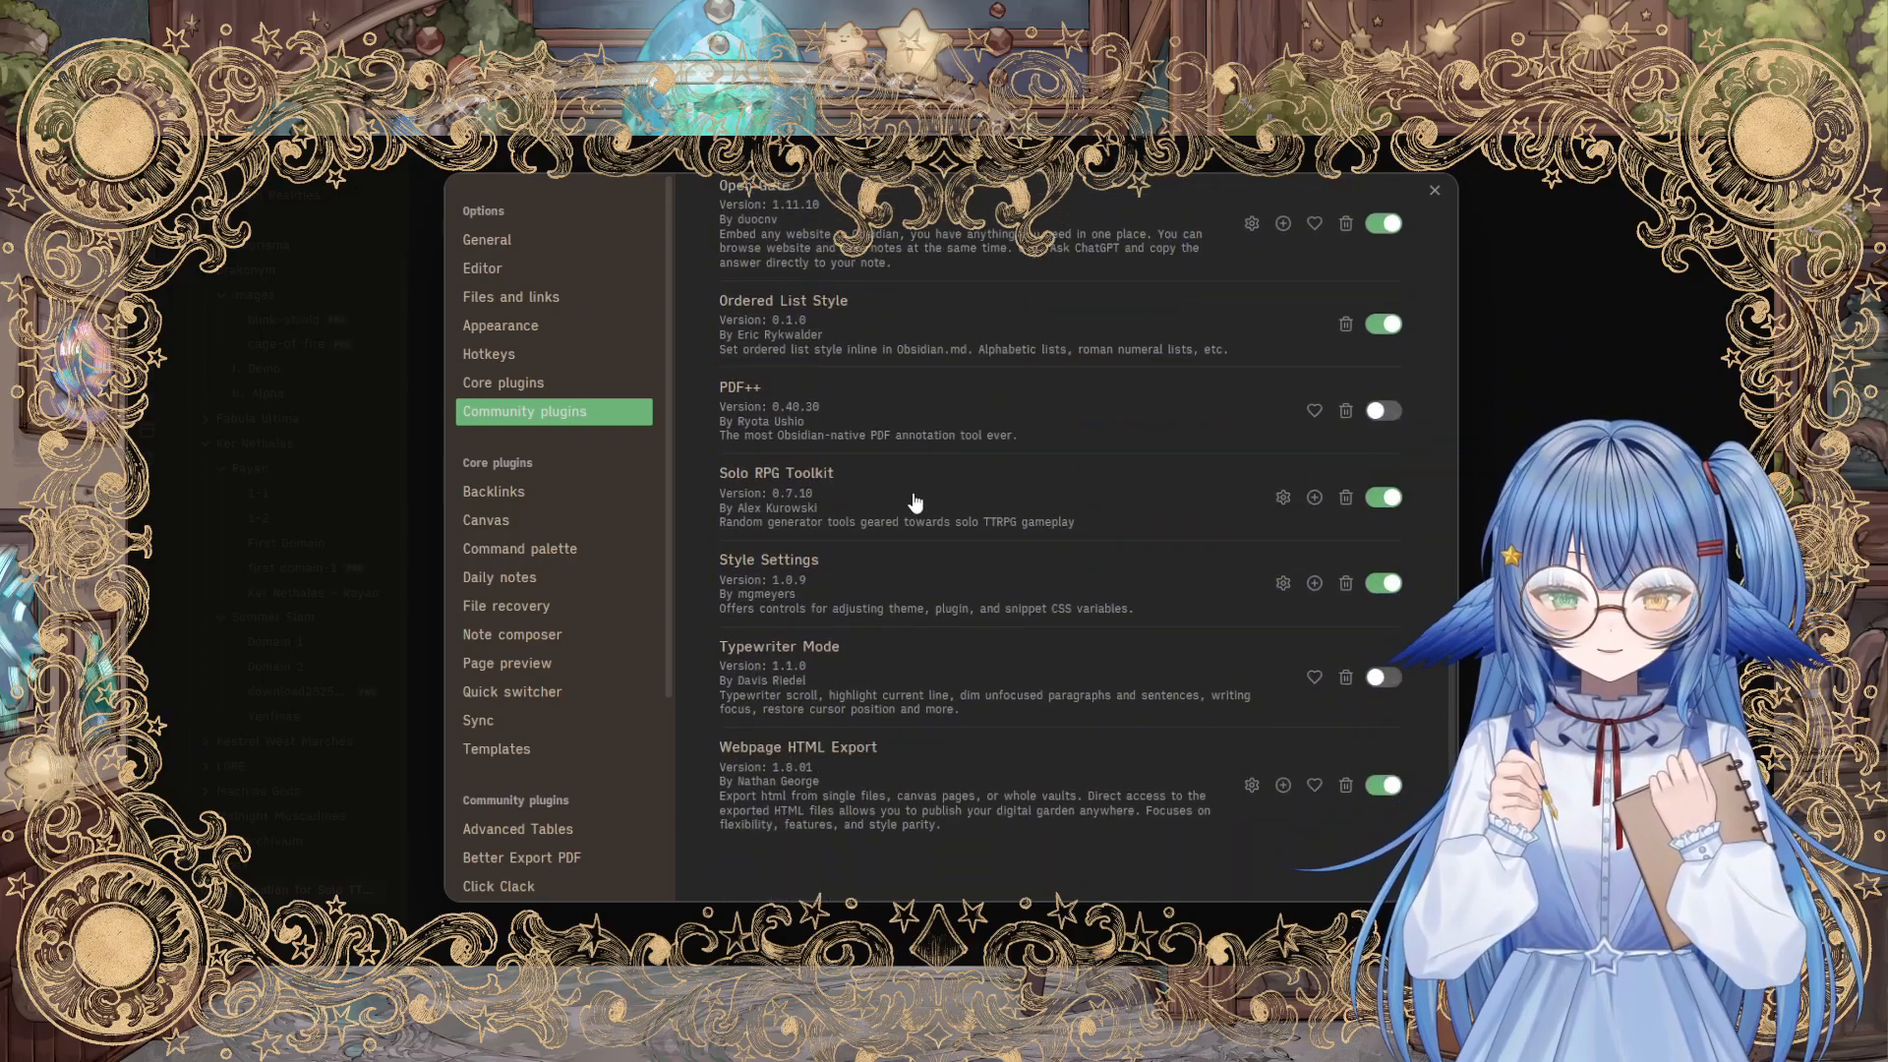
# Step: Read the Solo RPG Toolkit plugin's description page in the community gallery
pyautogui.click(775, 472)
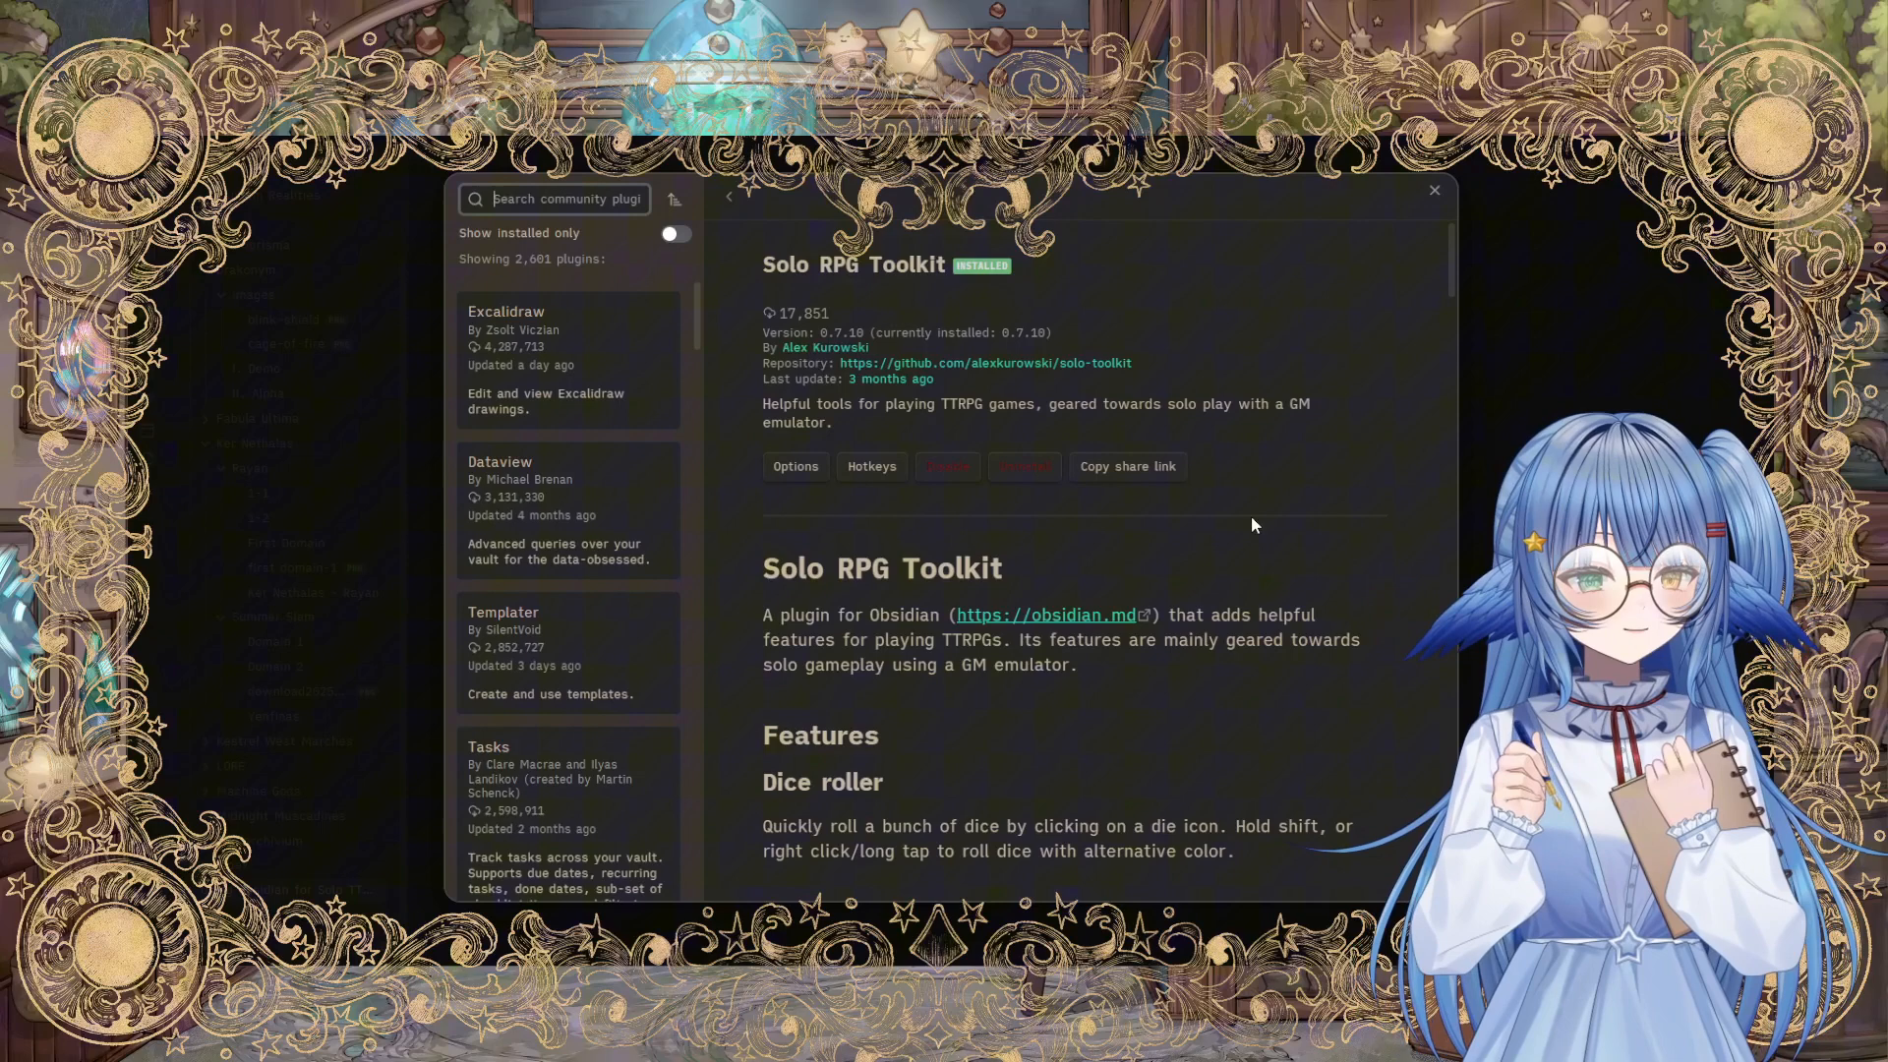
pyautogui.scroll(-3)
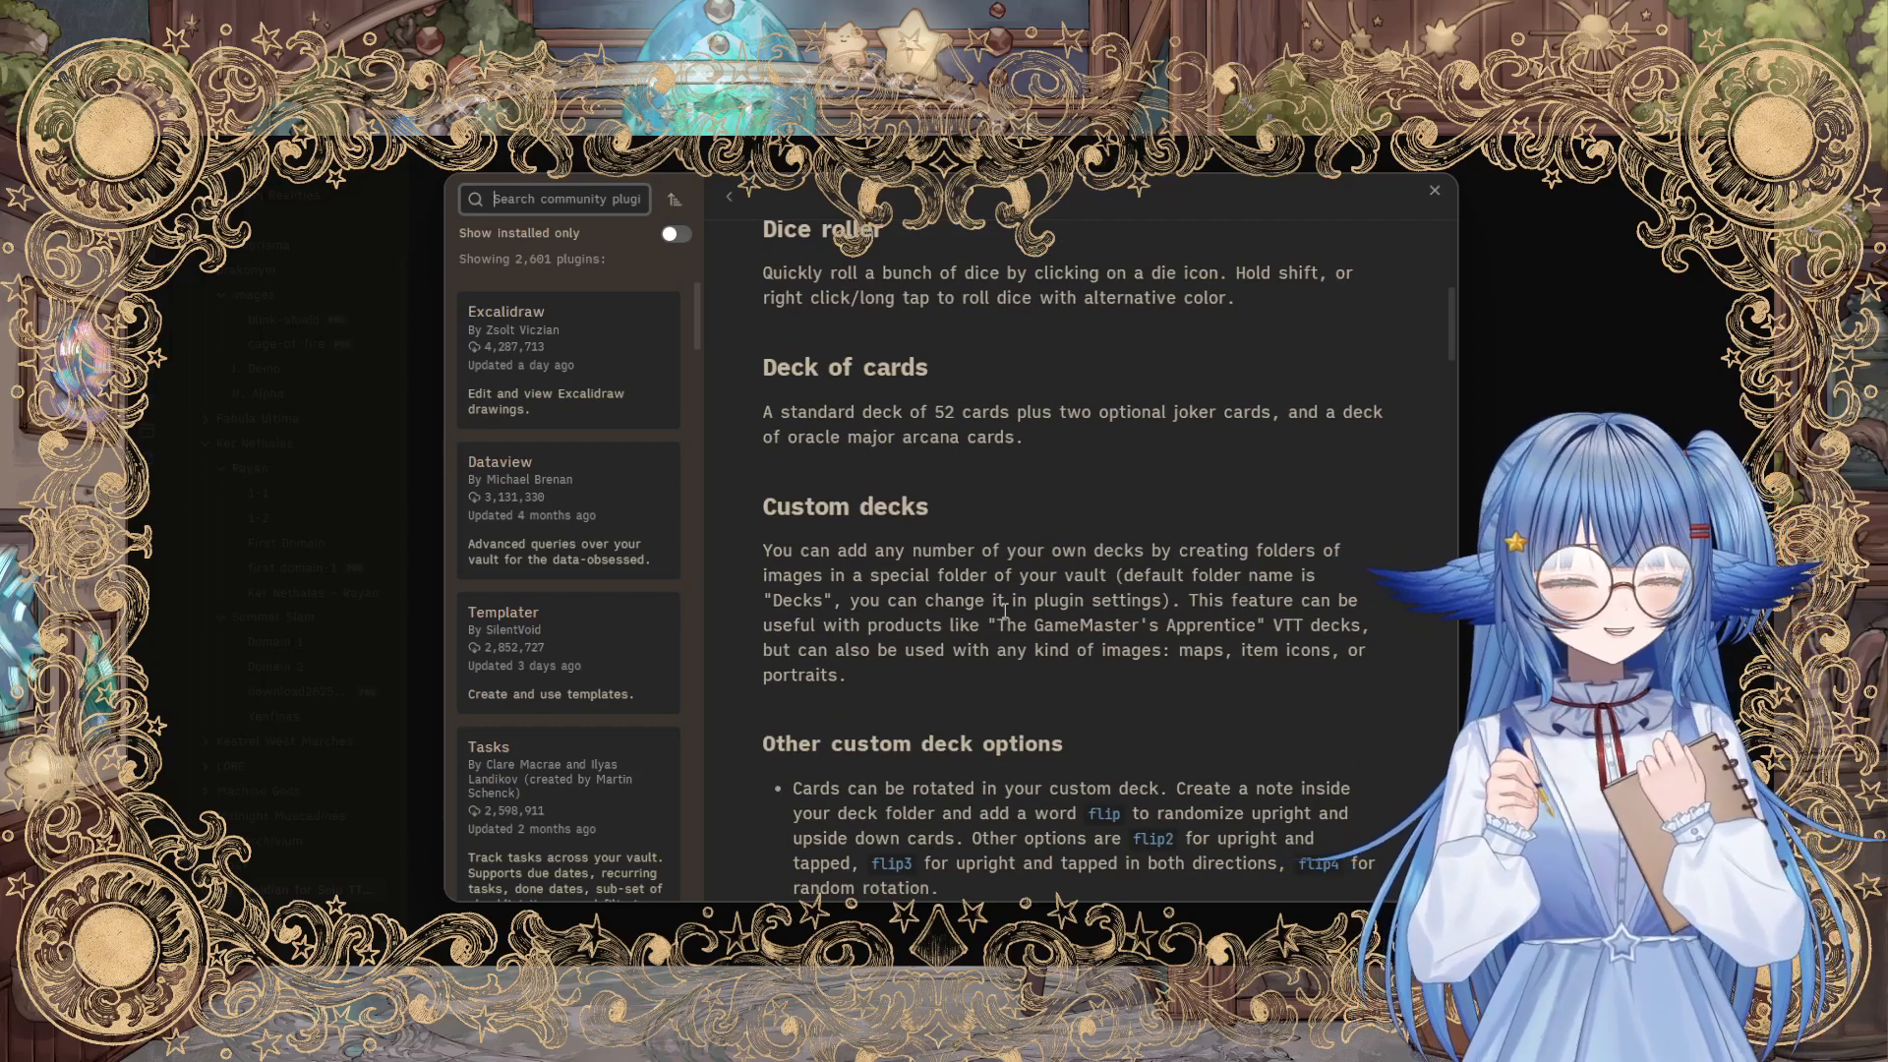
pyautogui.scroll(-3)
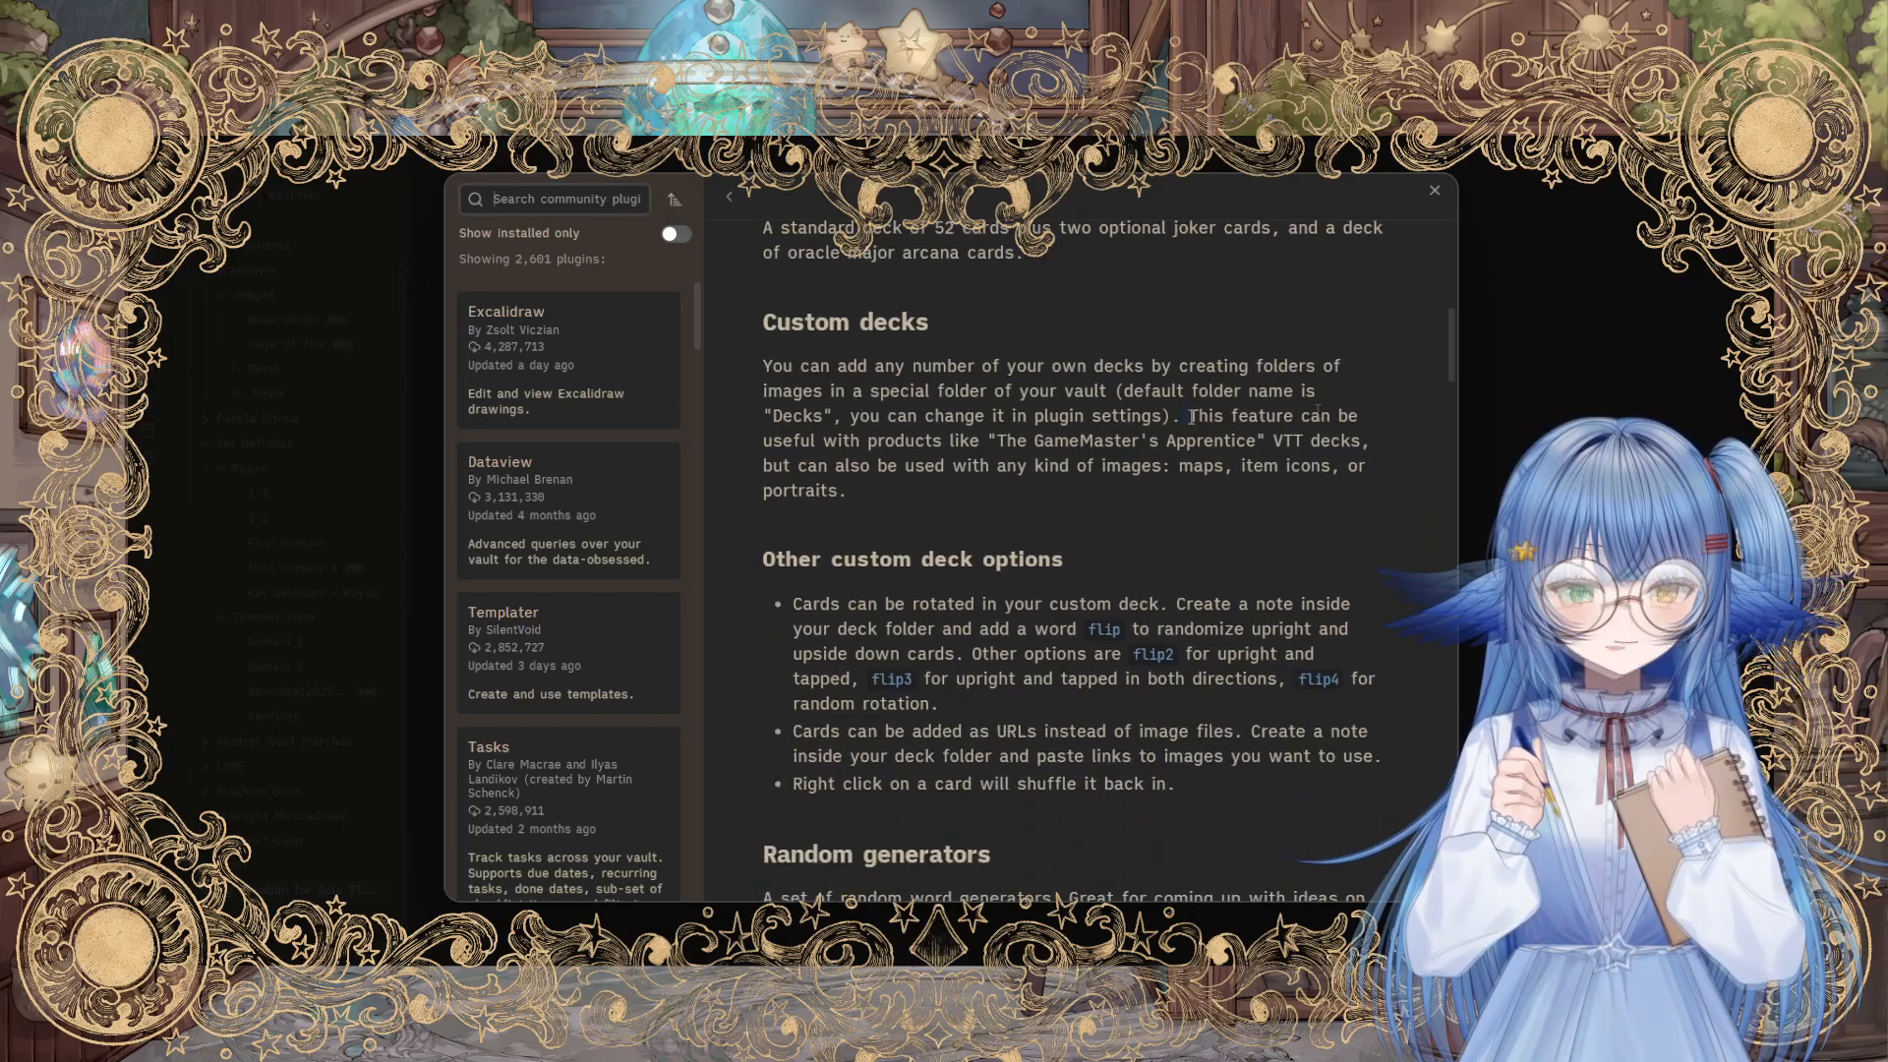
pyautogui.moveTo(1186, 415); pyautogui.dragTo(1371, 439)
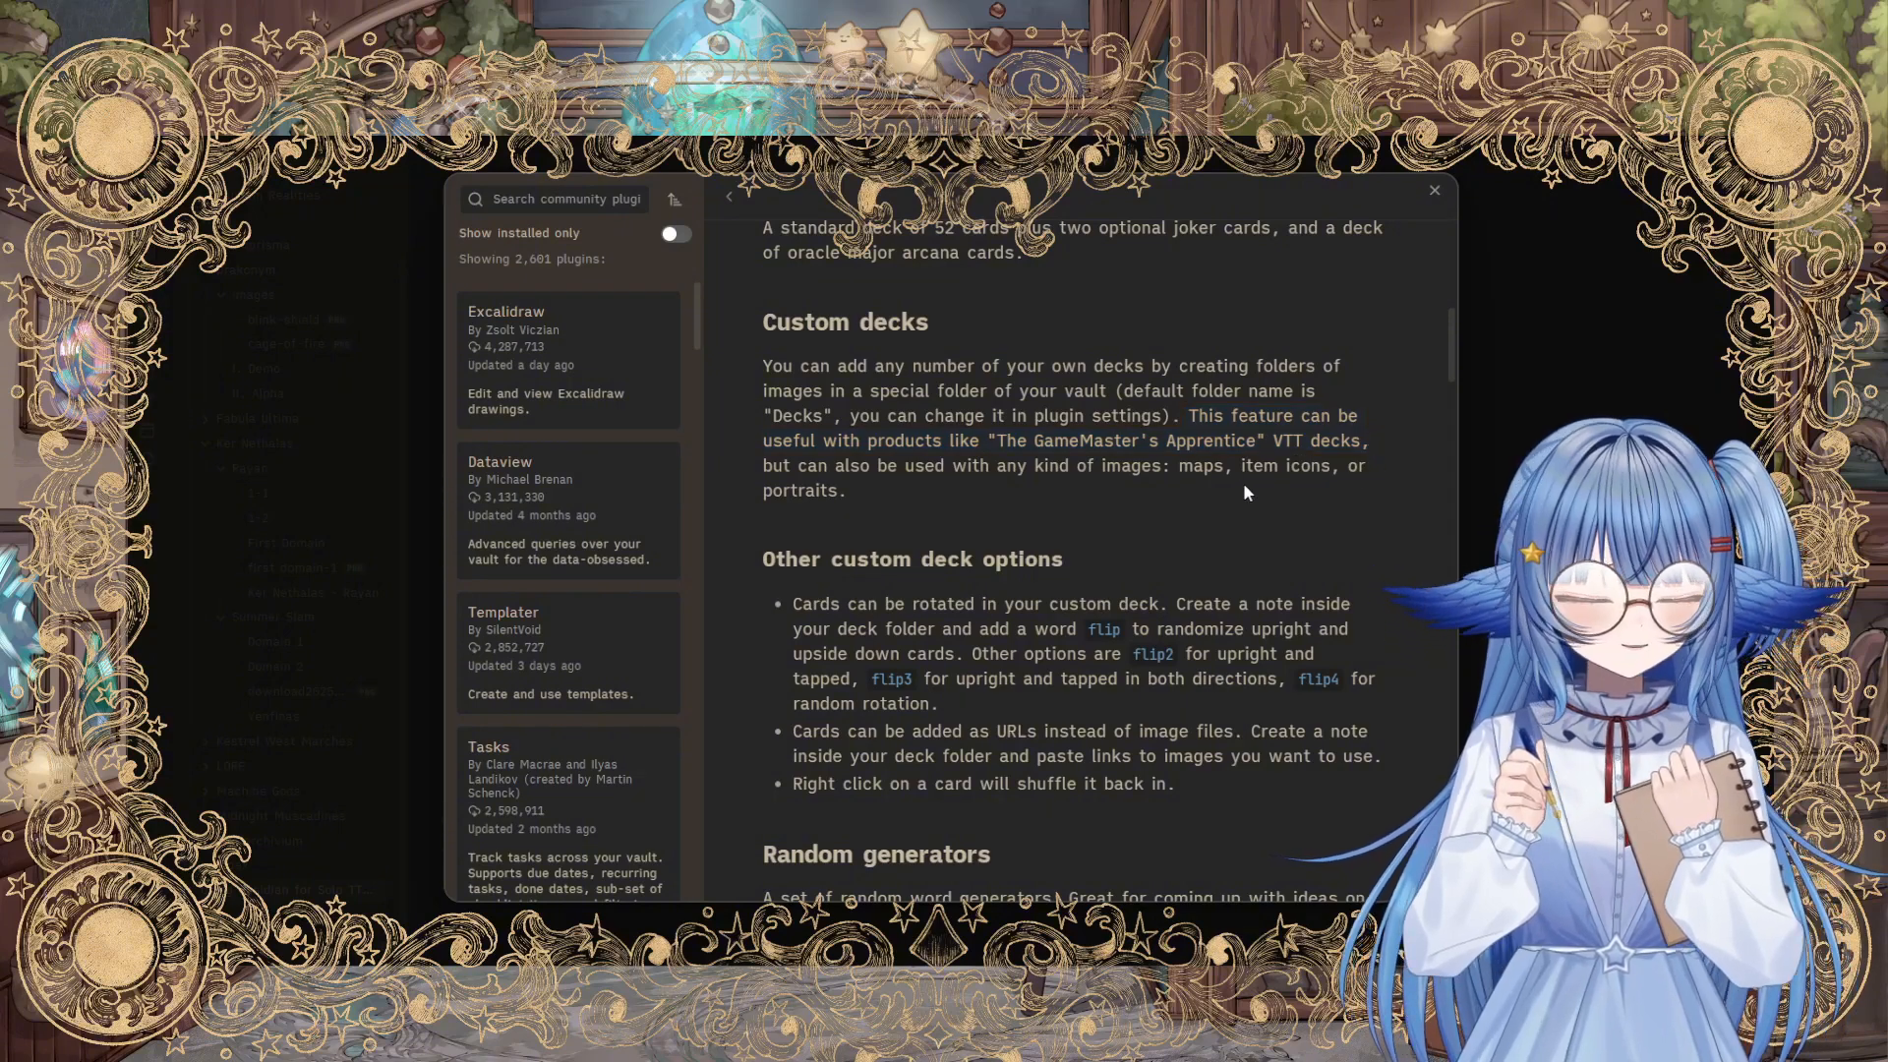
pyautogui.scroll(-3)
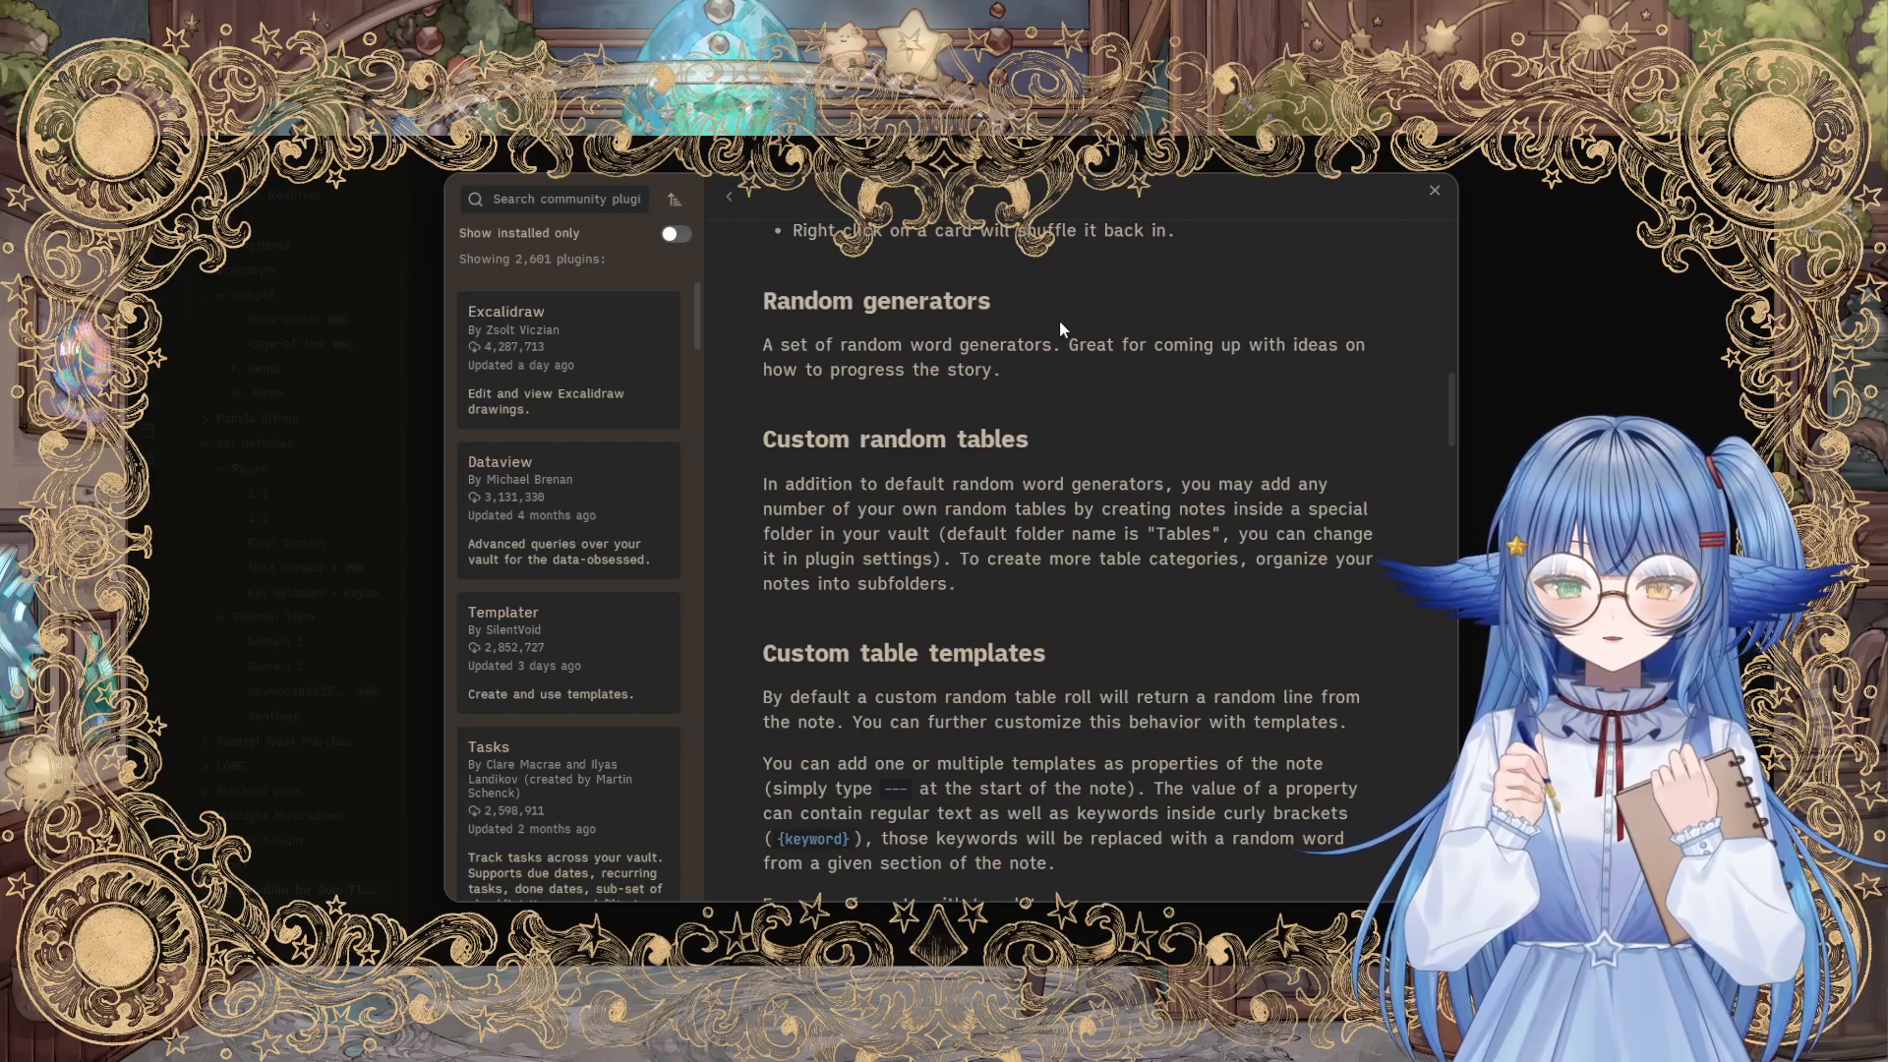
pyautogui.scroll(-3)
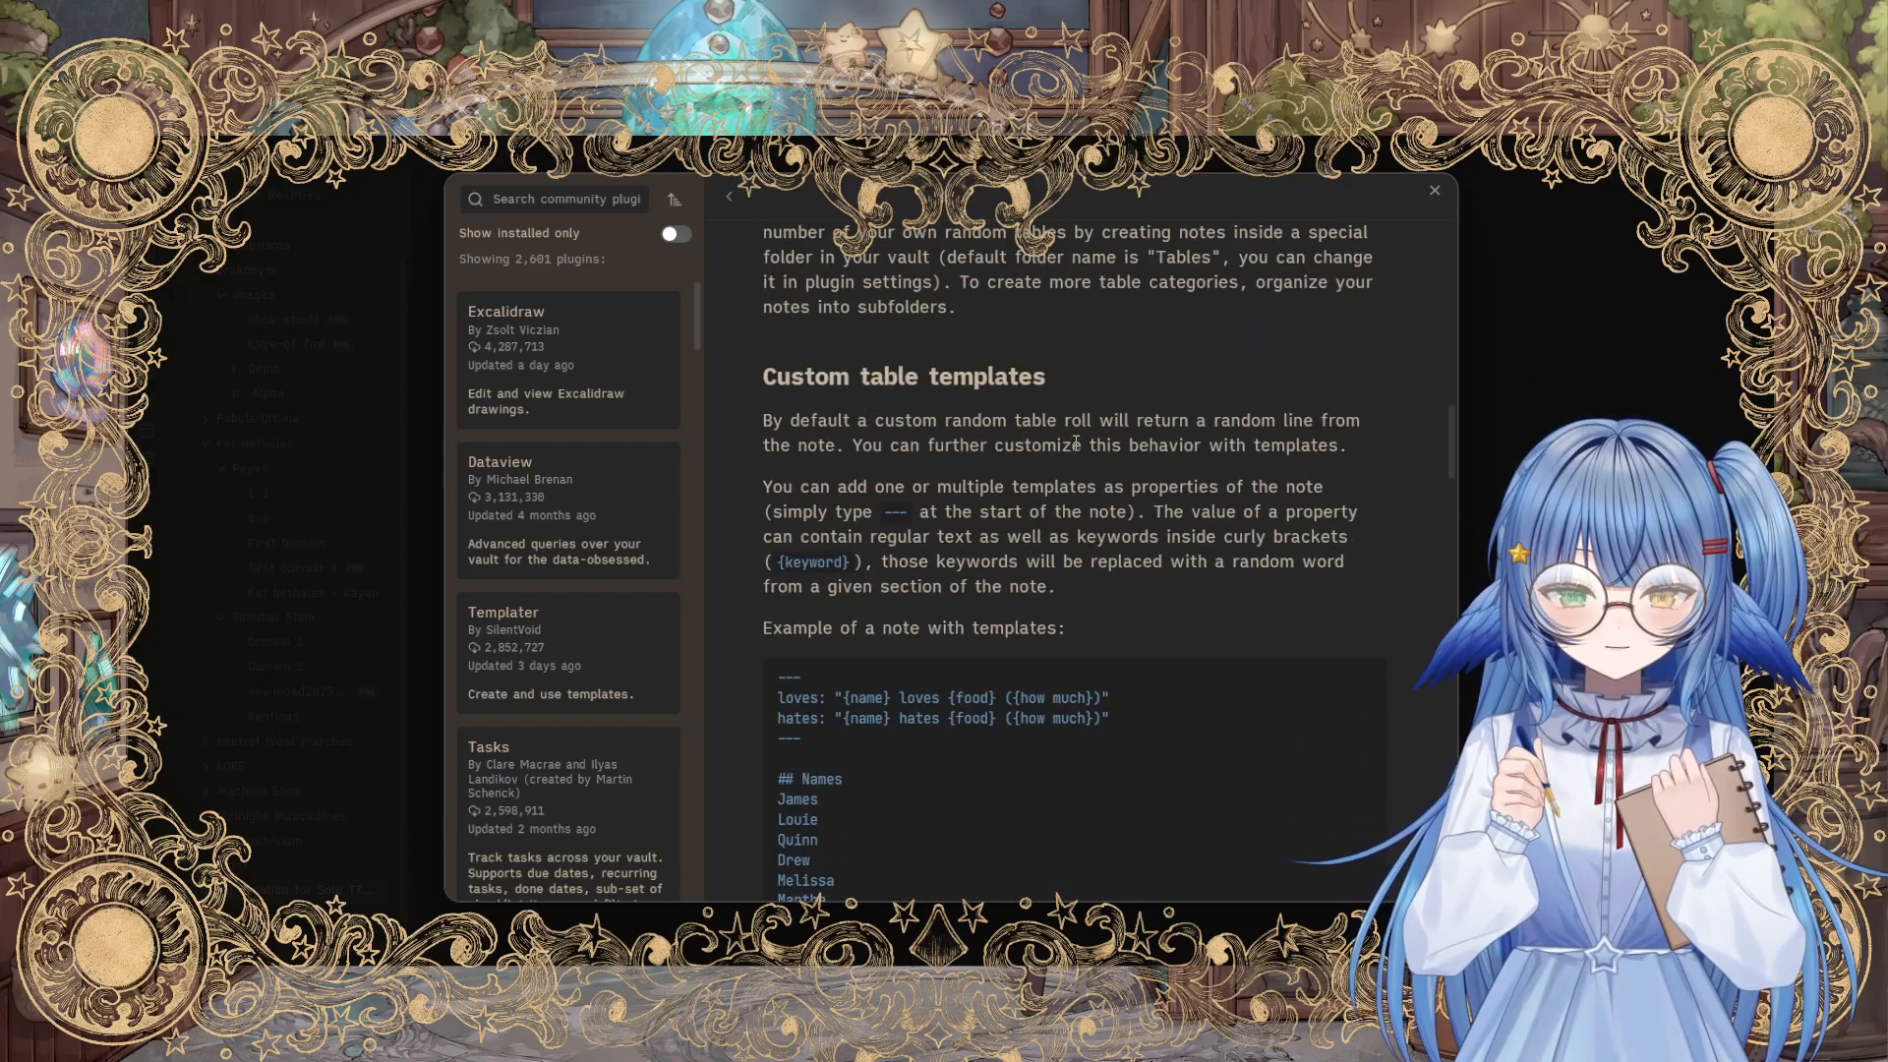
pyautogui.scroll(-3)
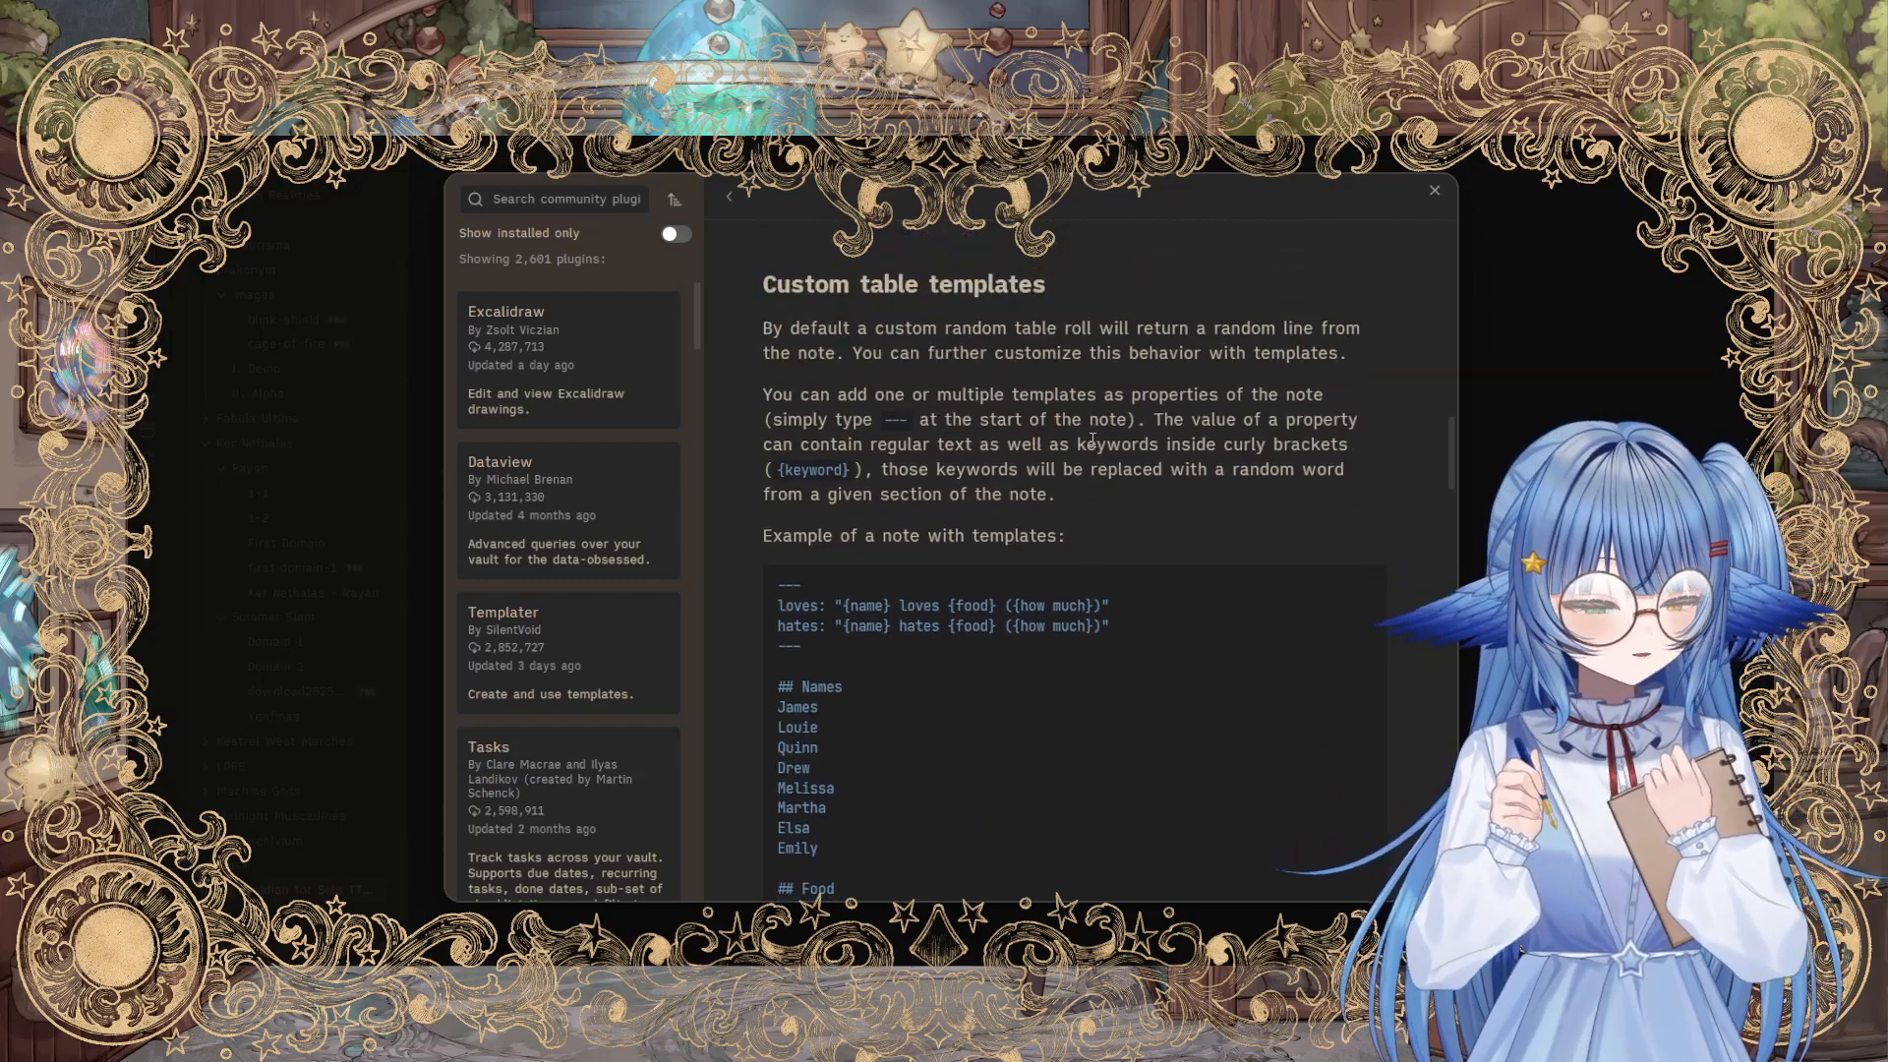
# Step: Scroll through the rest of the Solo RPG Toolkit description to its end
pyautogui.scroll(-3)
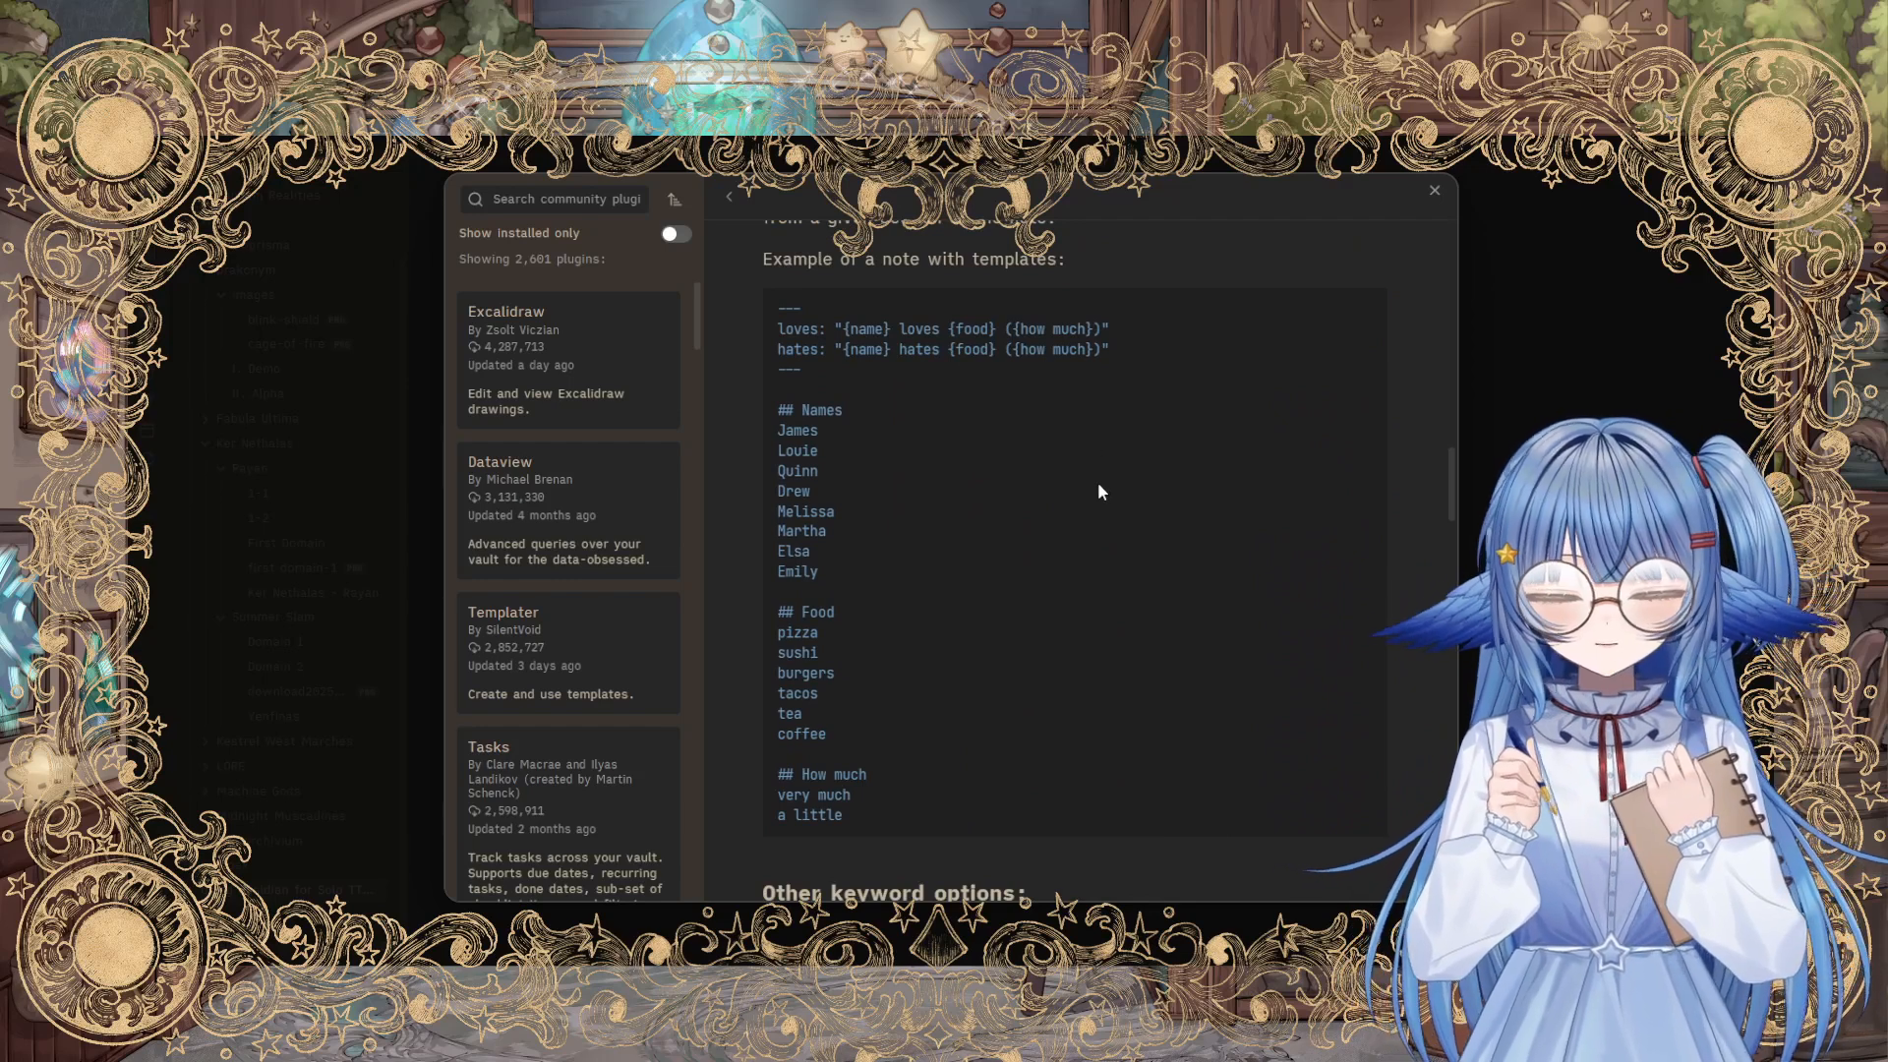
pyautogui.moveTo(878, 662)
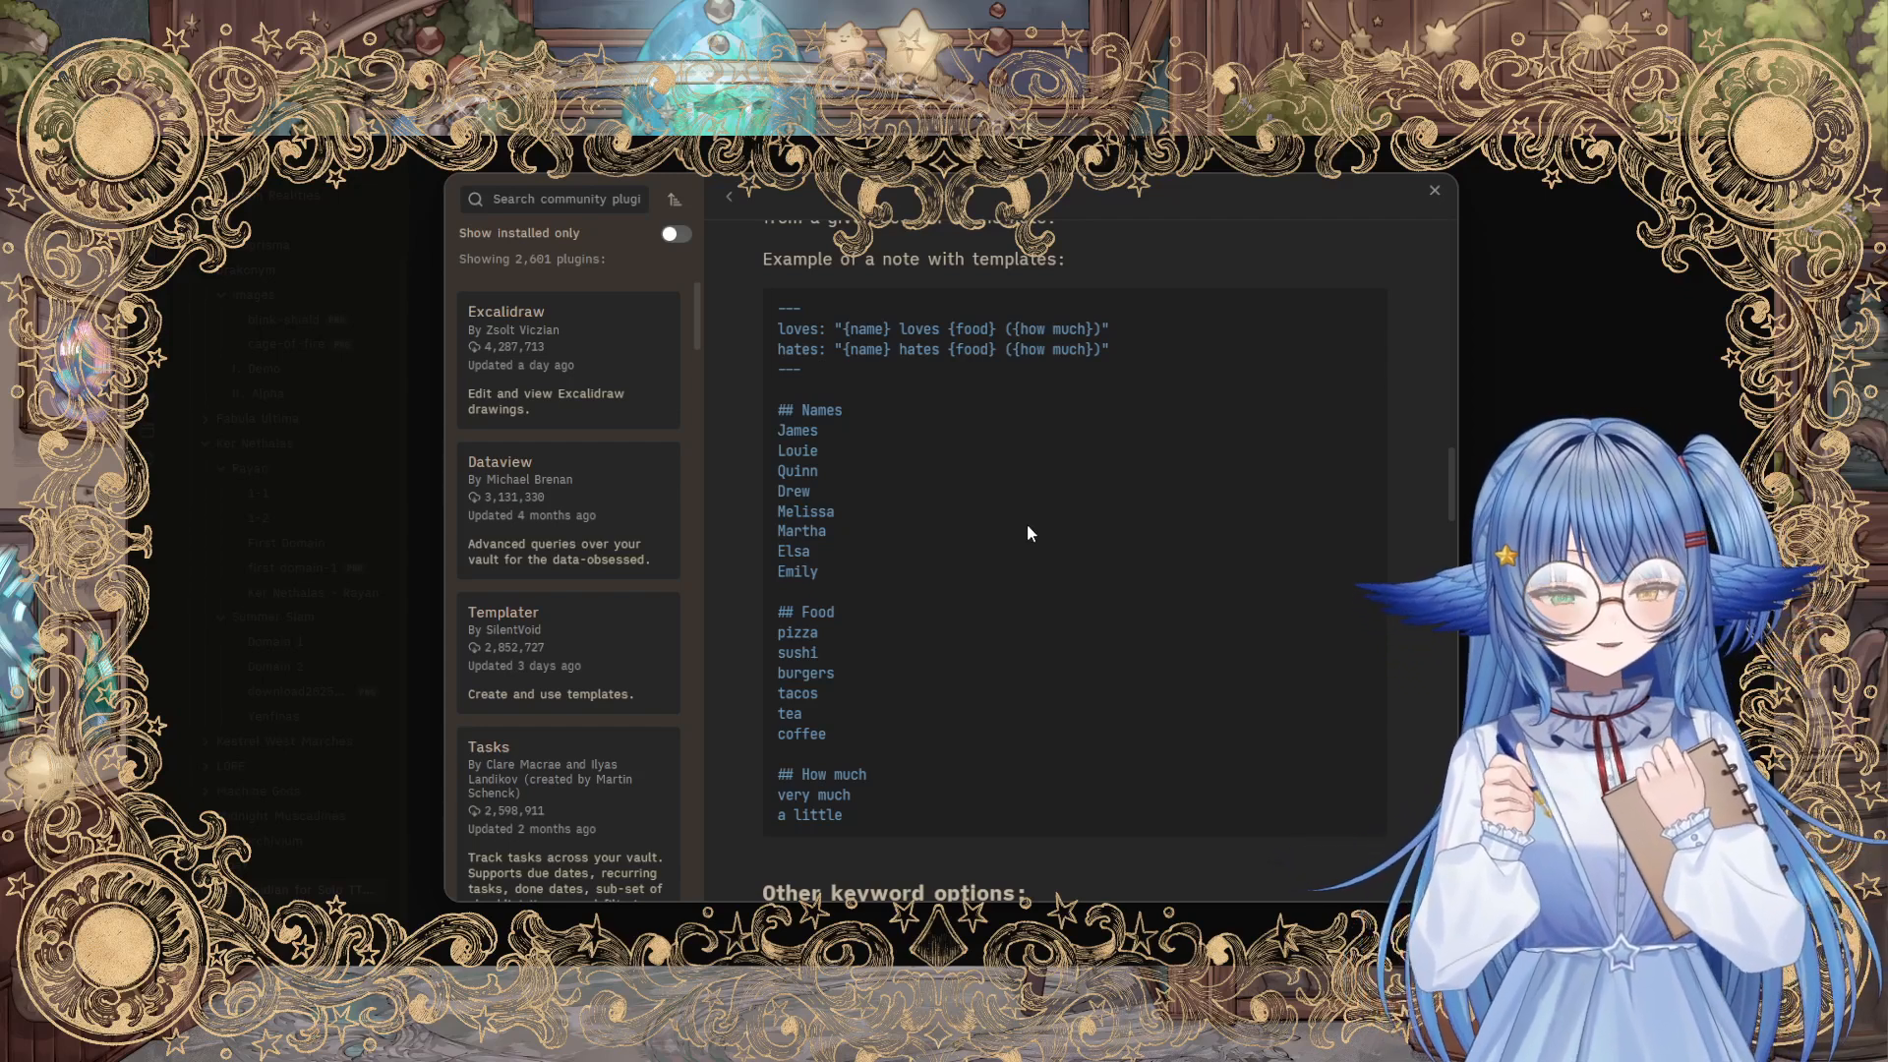
pyautogui.scroll(-3)
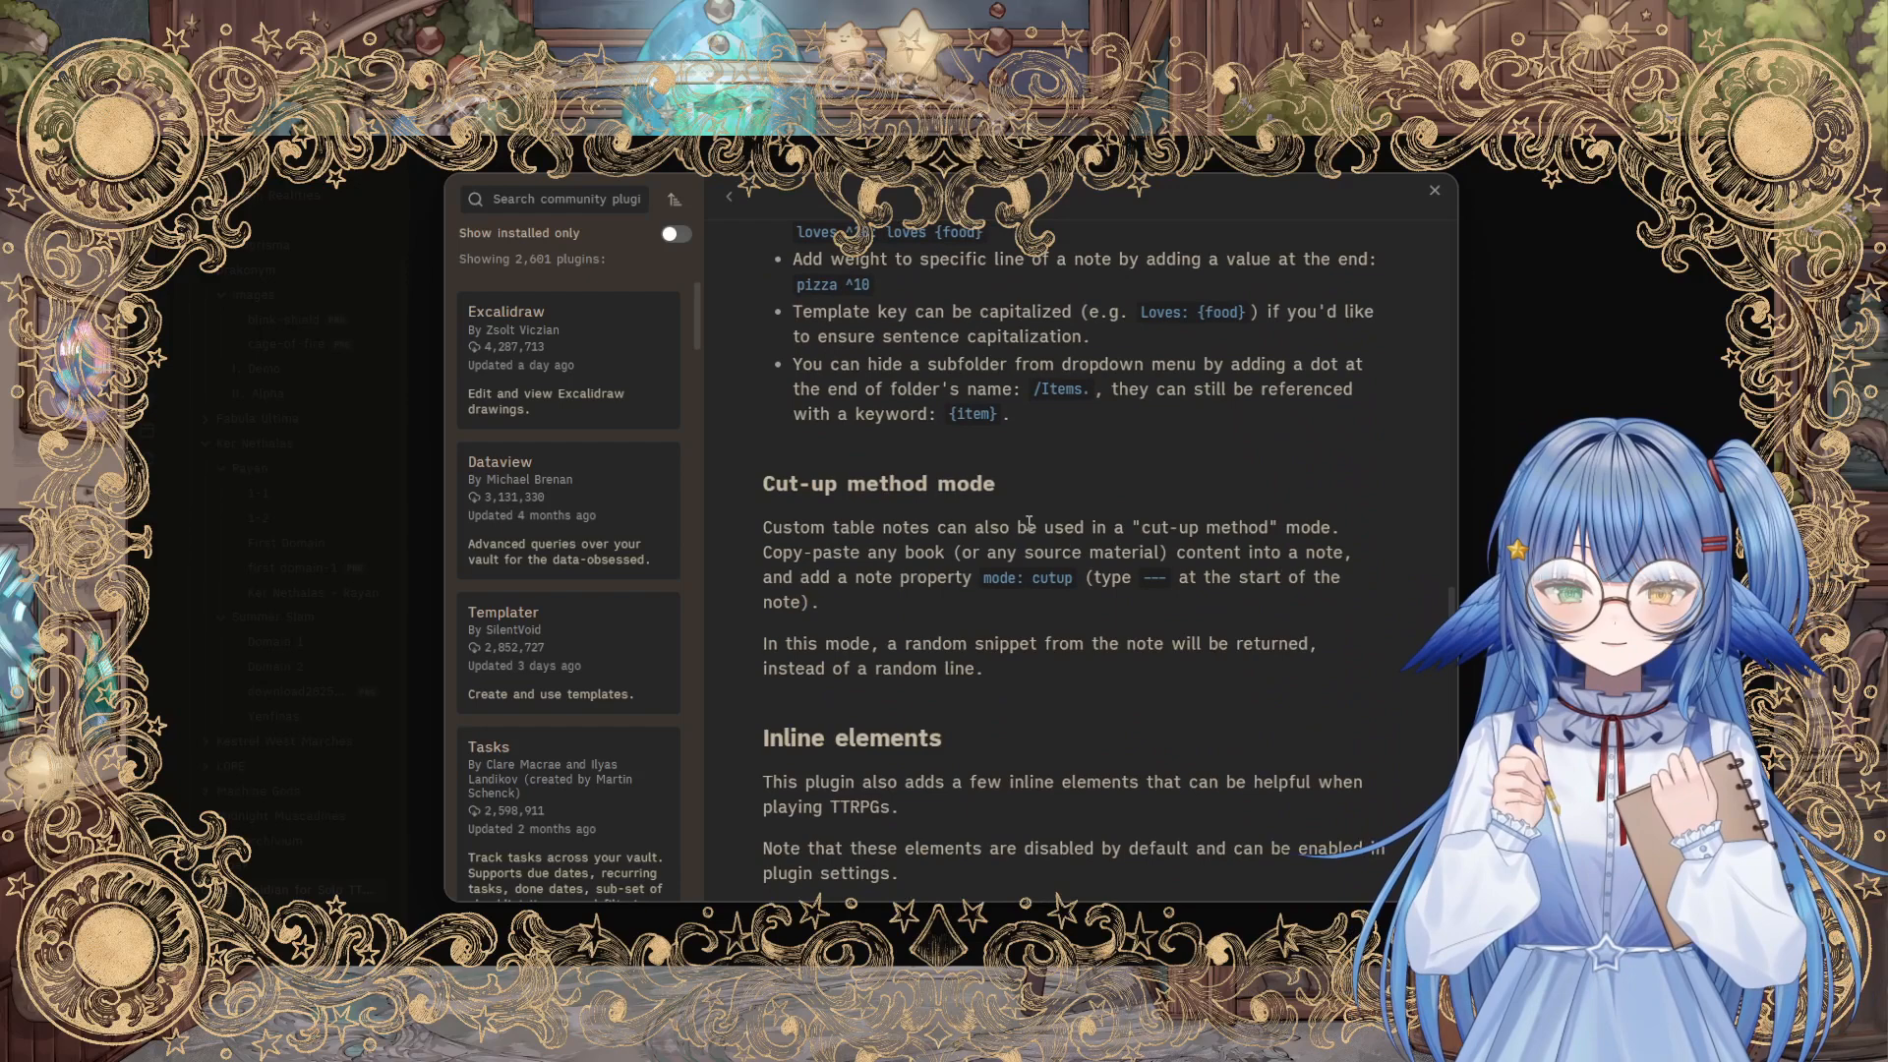
pyautogui.scroll(-3)
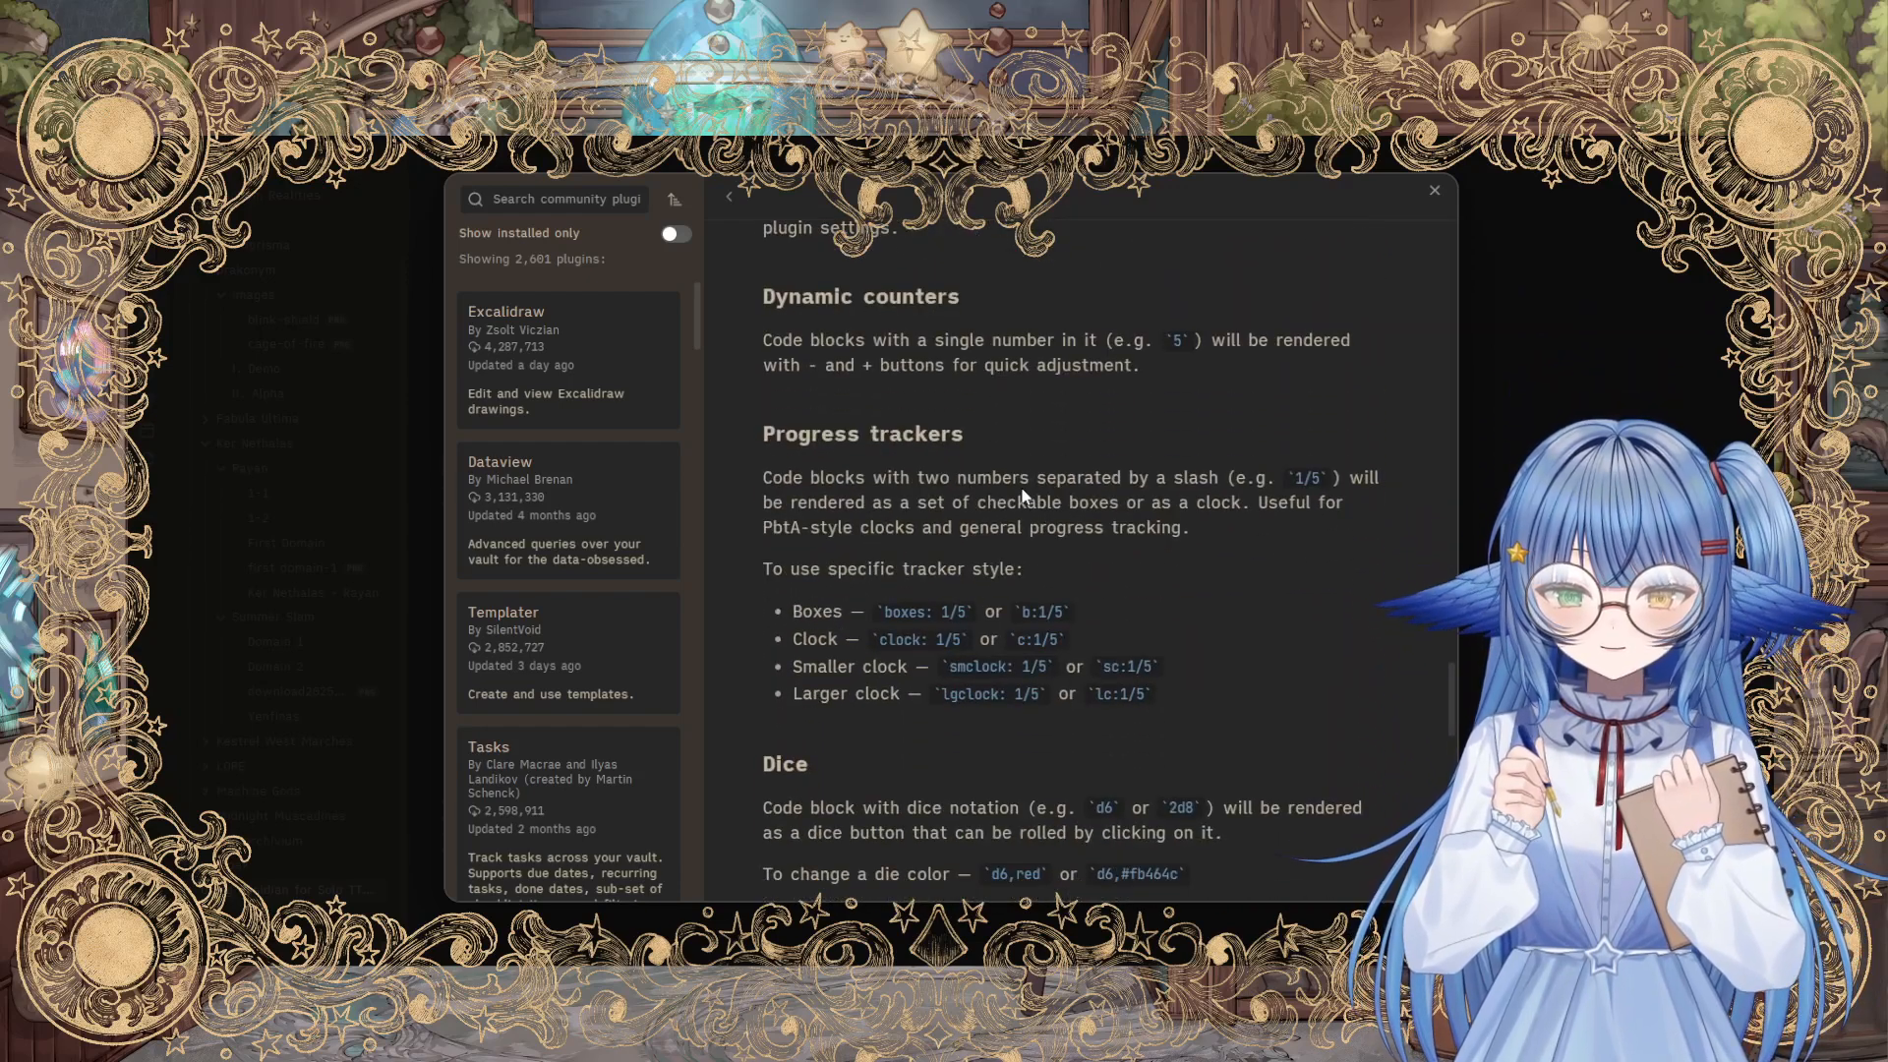
pyautogui.moveTo(1086, 612)
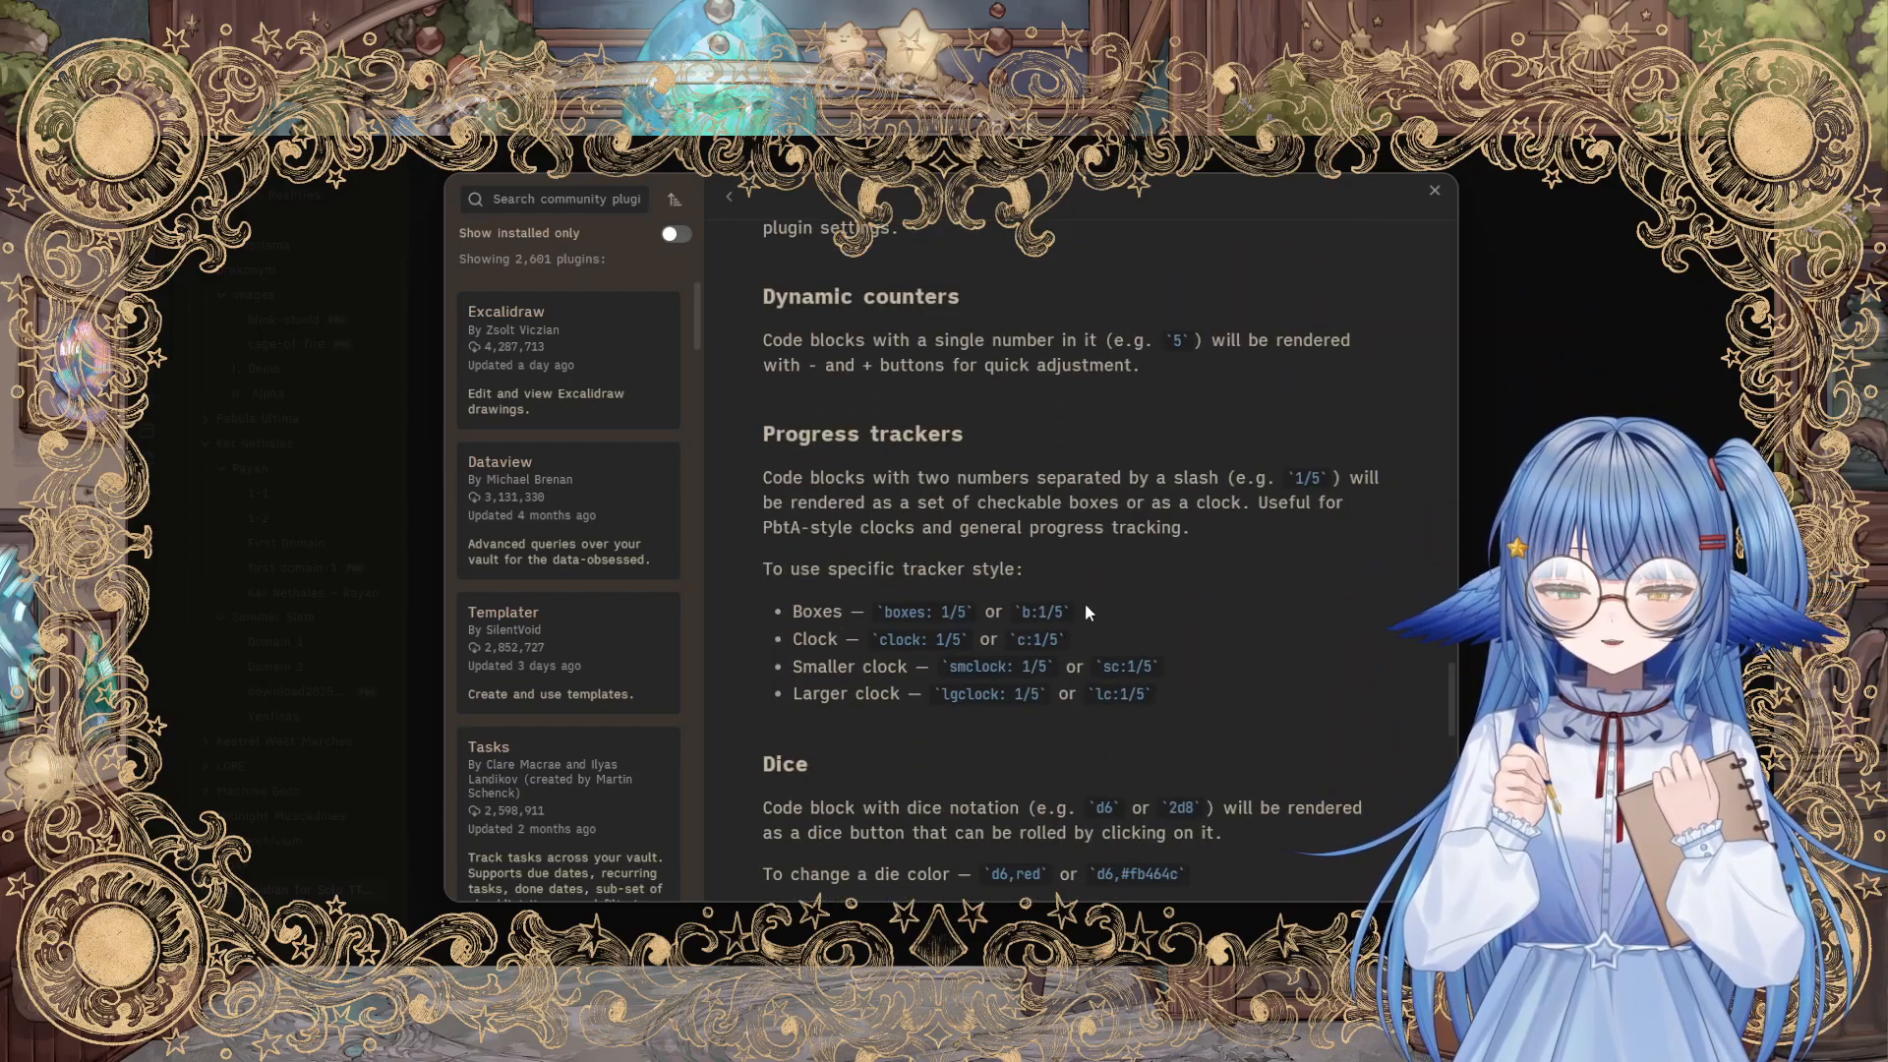
pyautogui.scroll(-3)
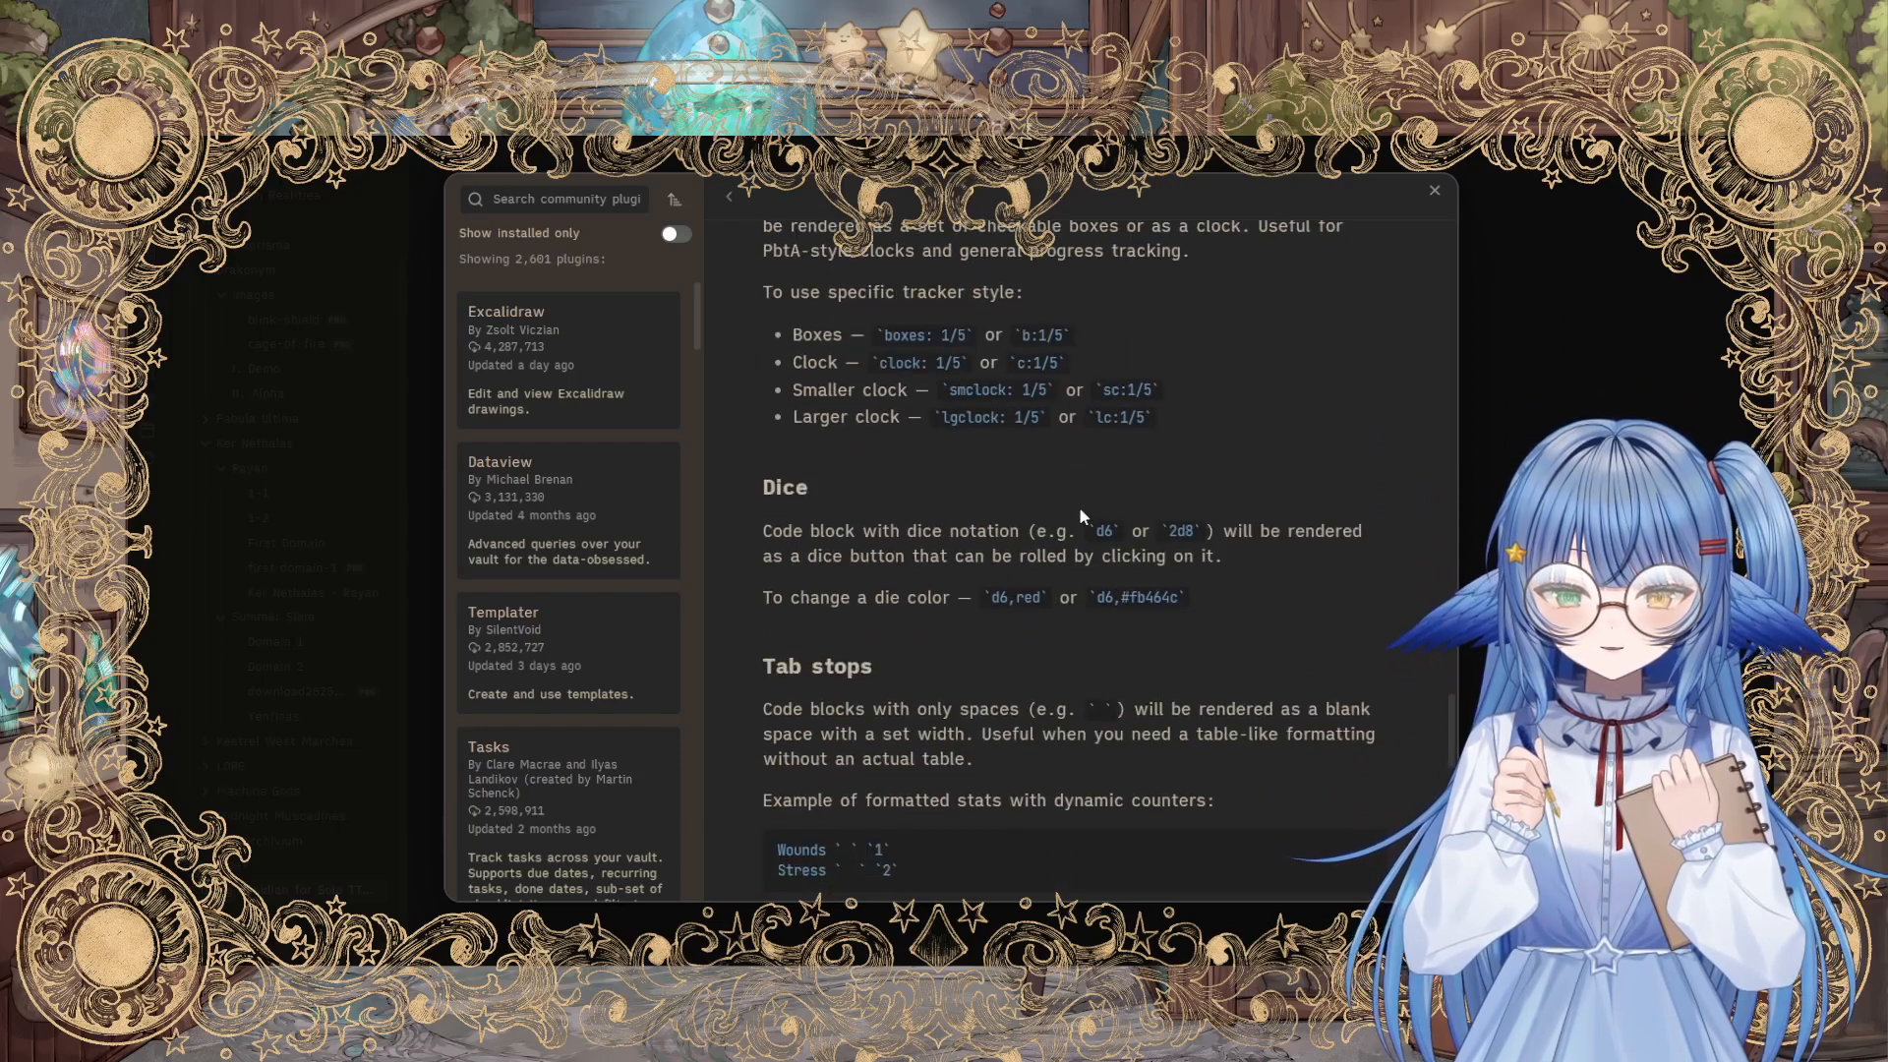
pyautogui.scroll(-3)
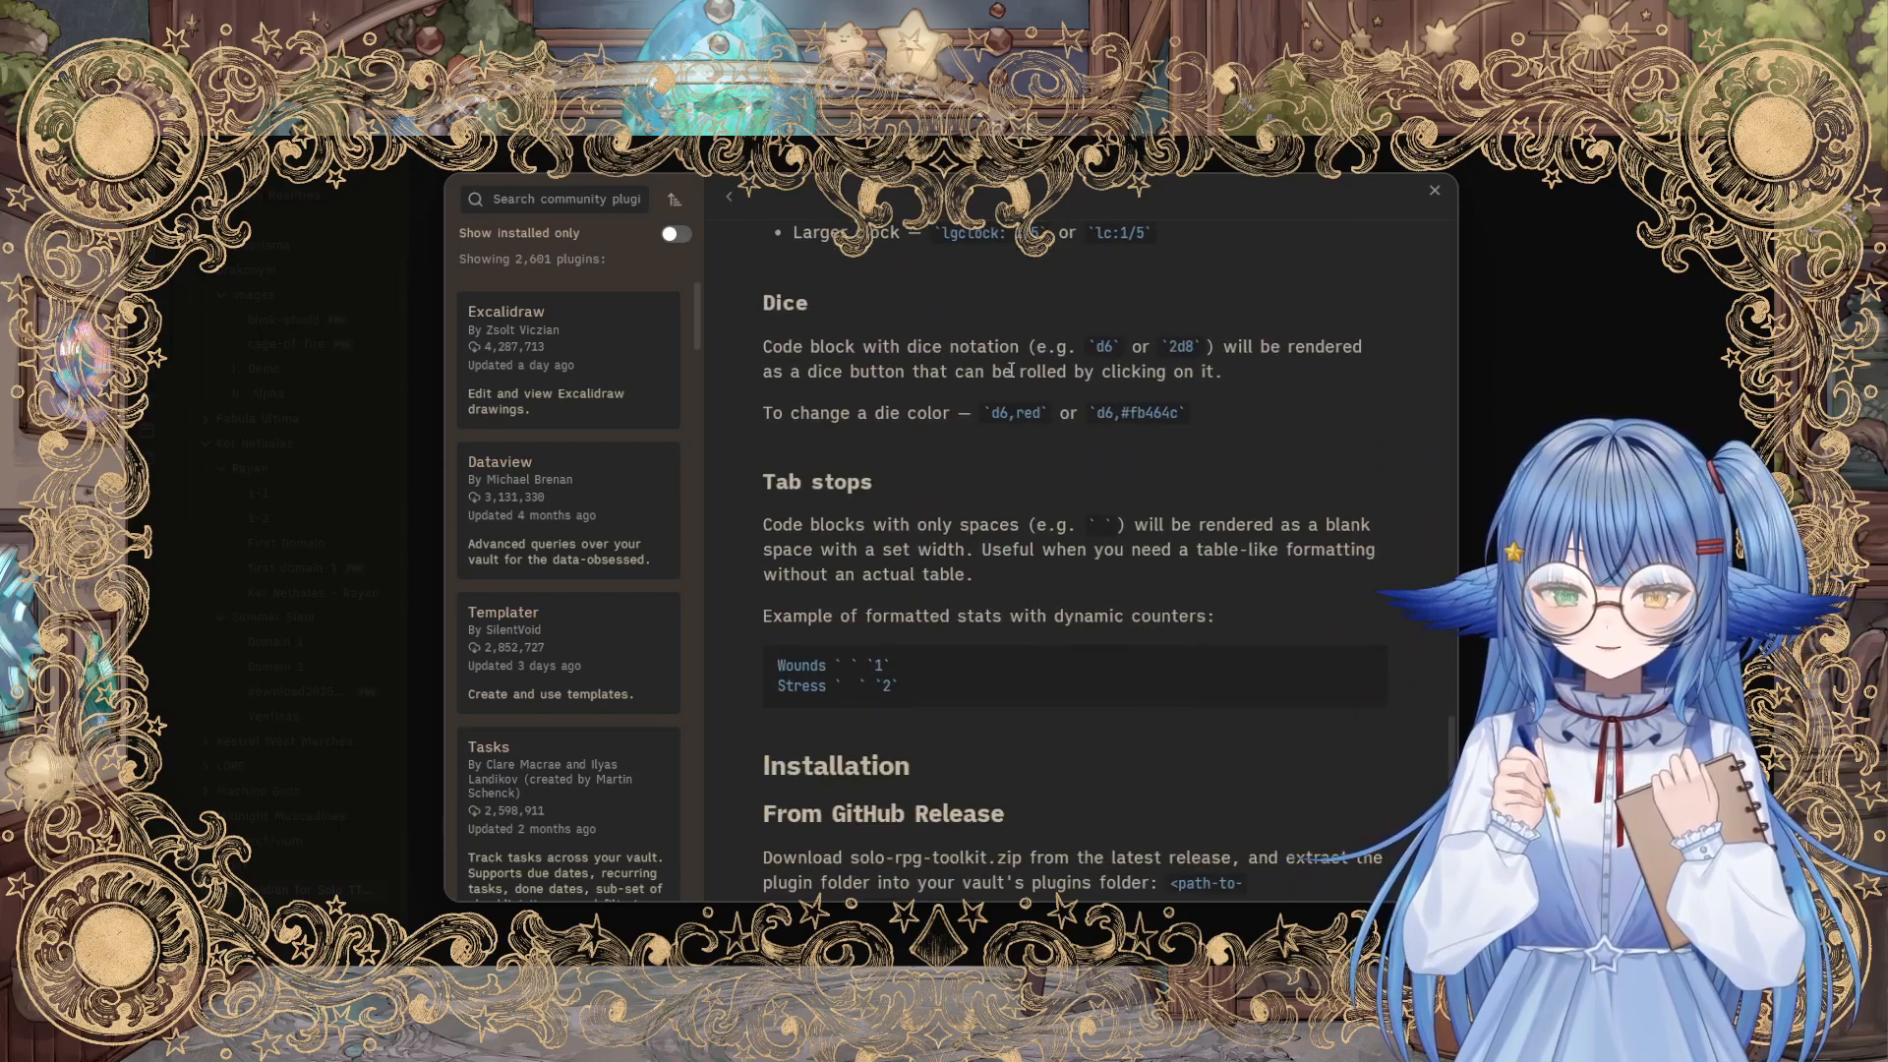
pyautogui.scroll(-3)
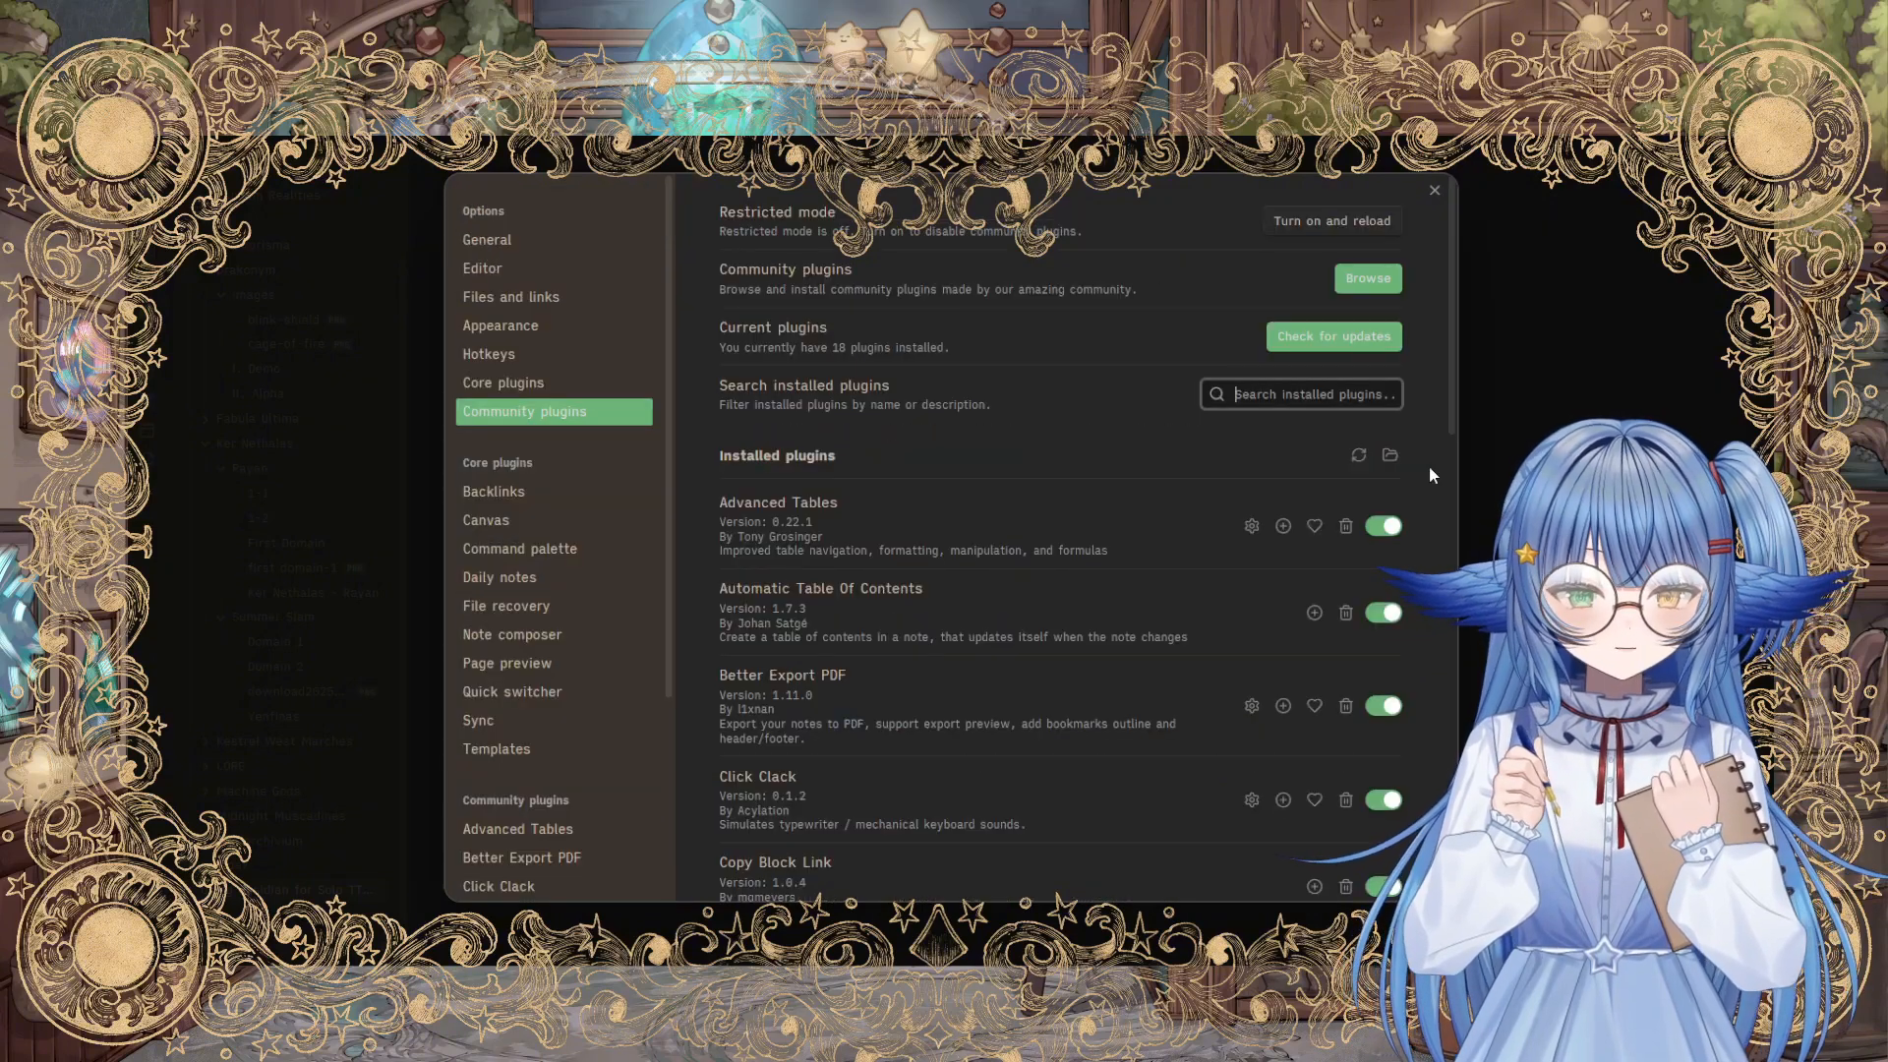
# Step: Close Settings and read Rayan's 1-1 session note down to the camp rest and character stats
pyautogui.click(1434, 191)
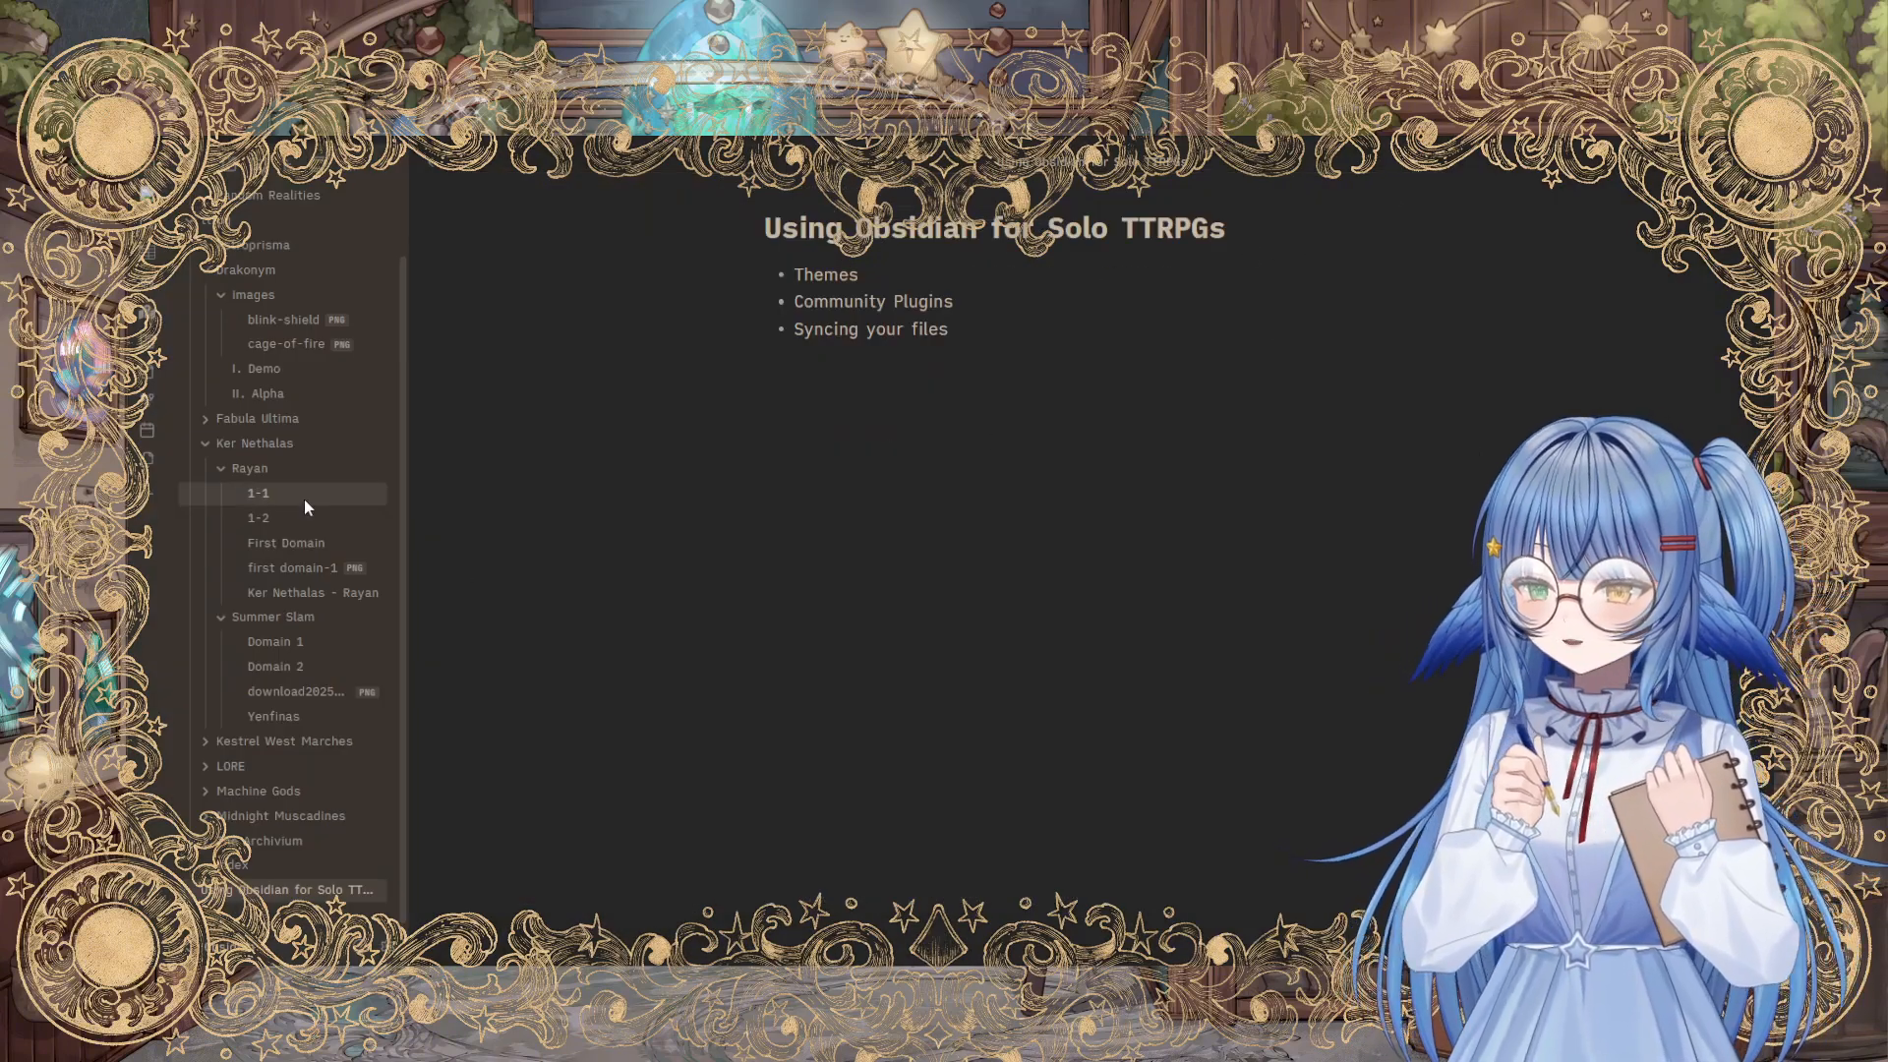
pyautogui.click(258, 494)
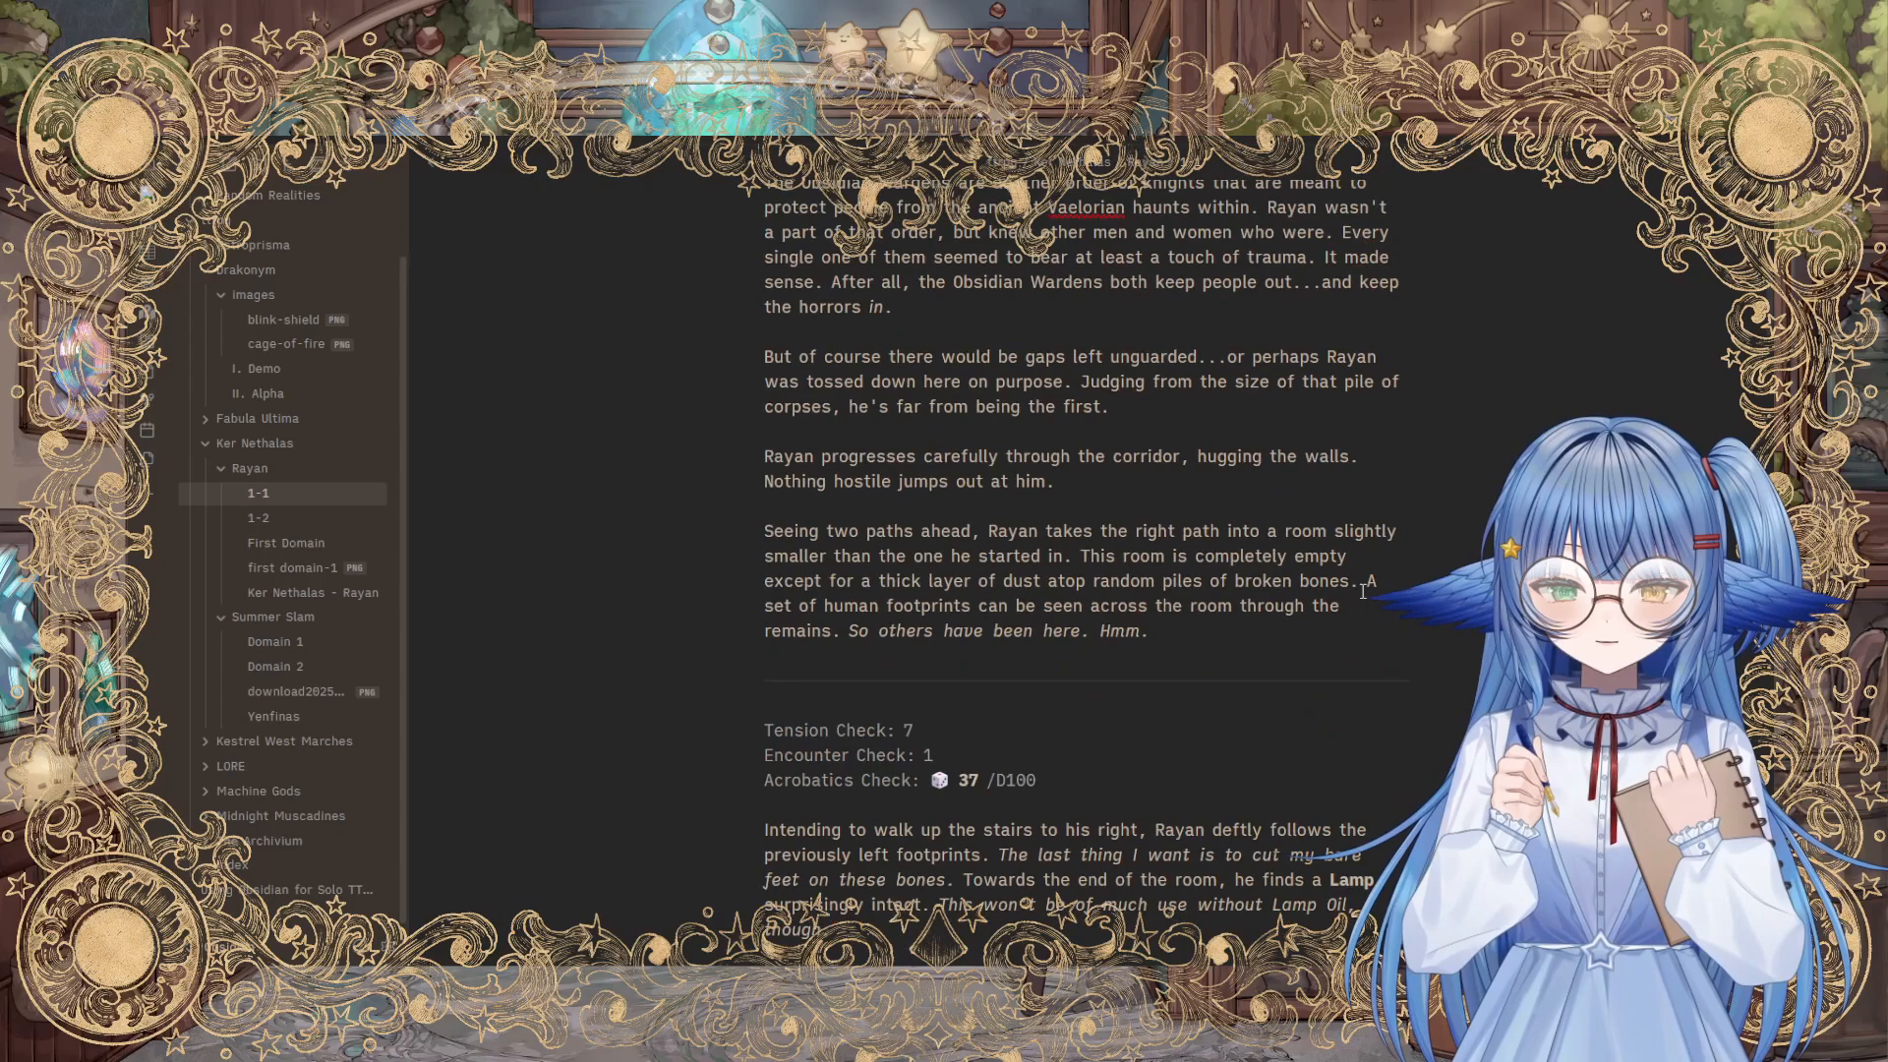
pyautogui.scroll(-3)
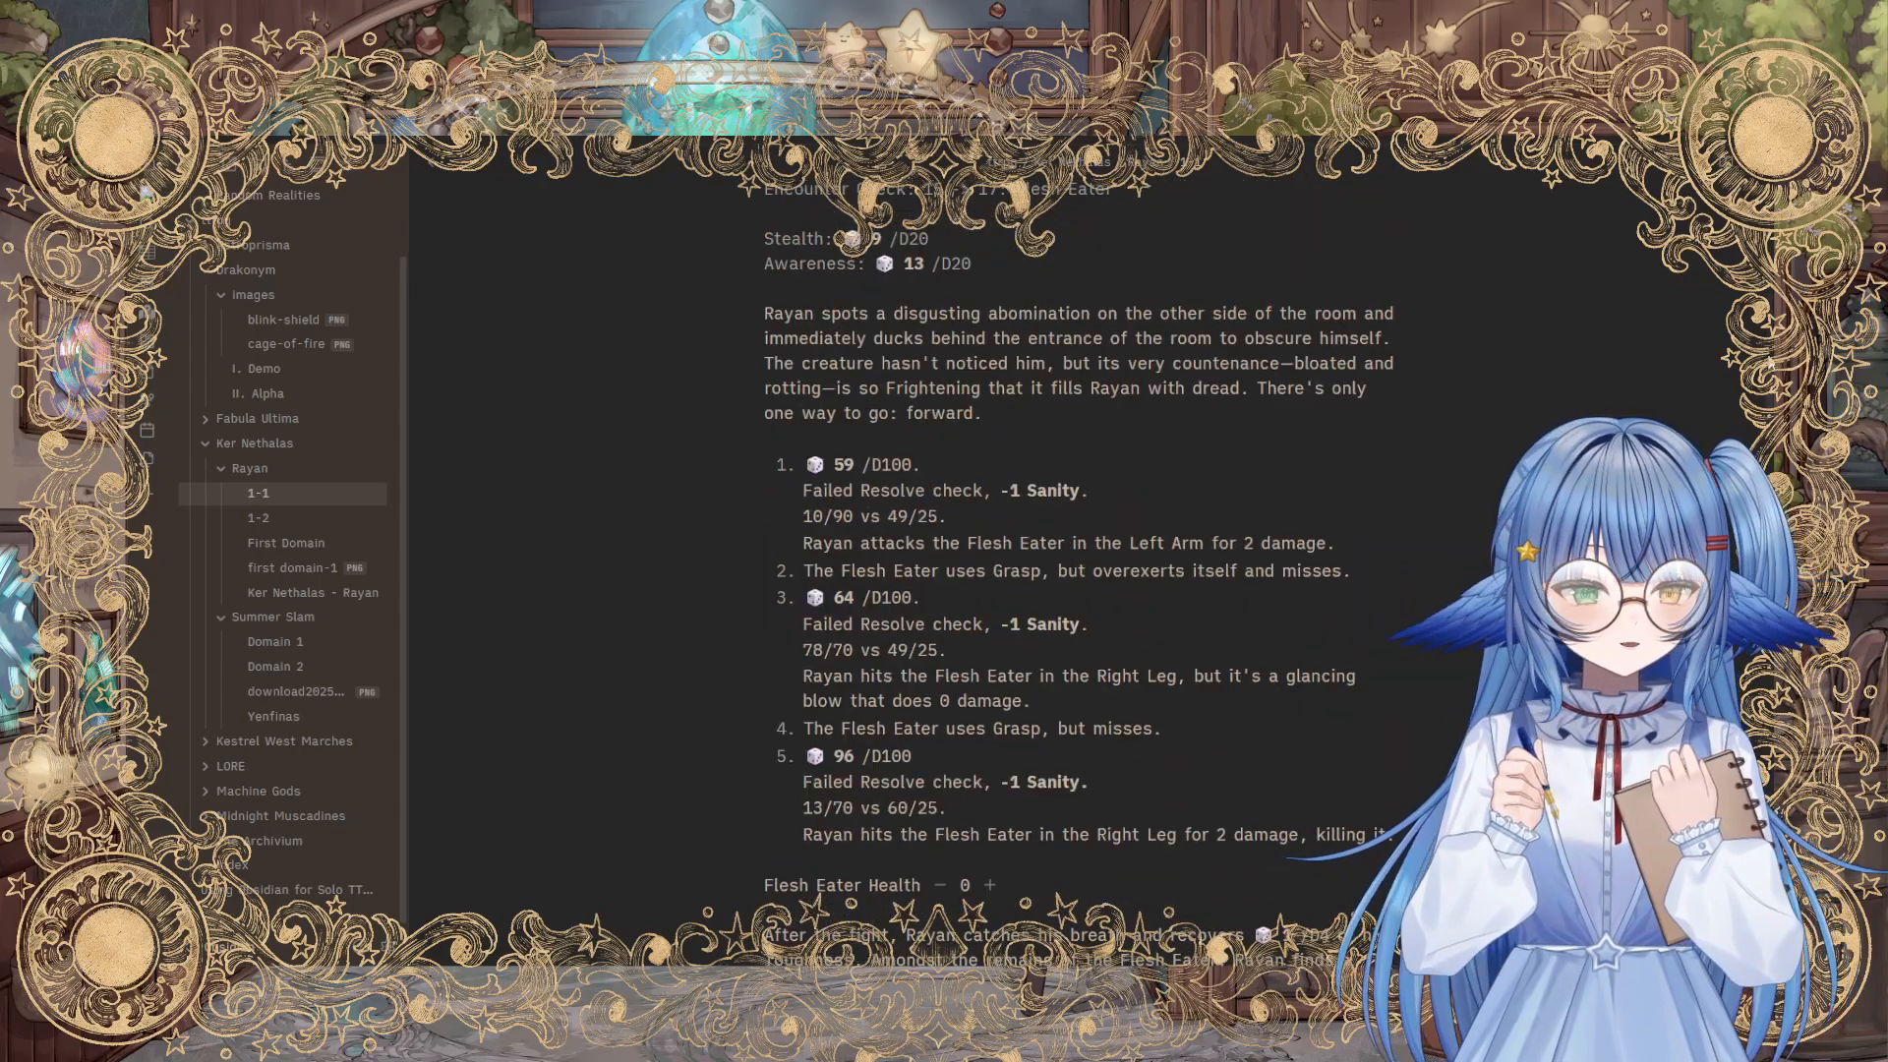
pyautogui.scroll(-3)
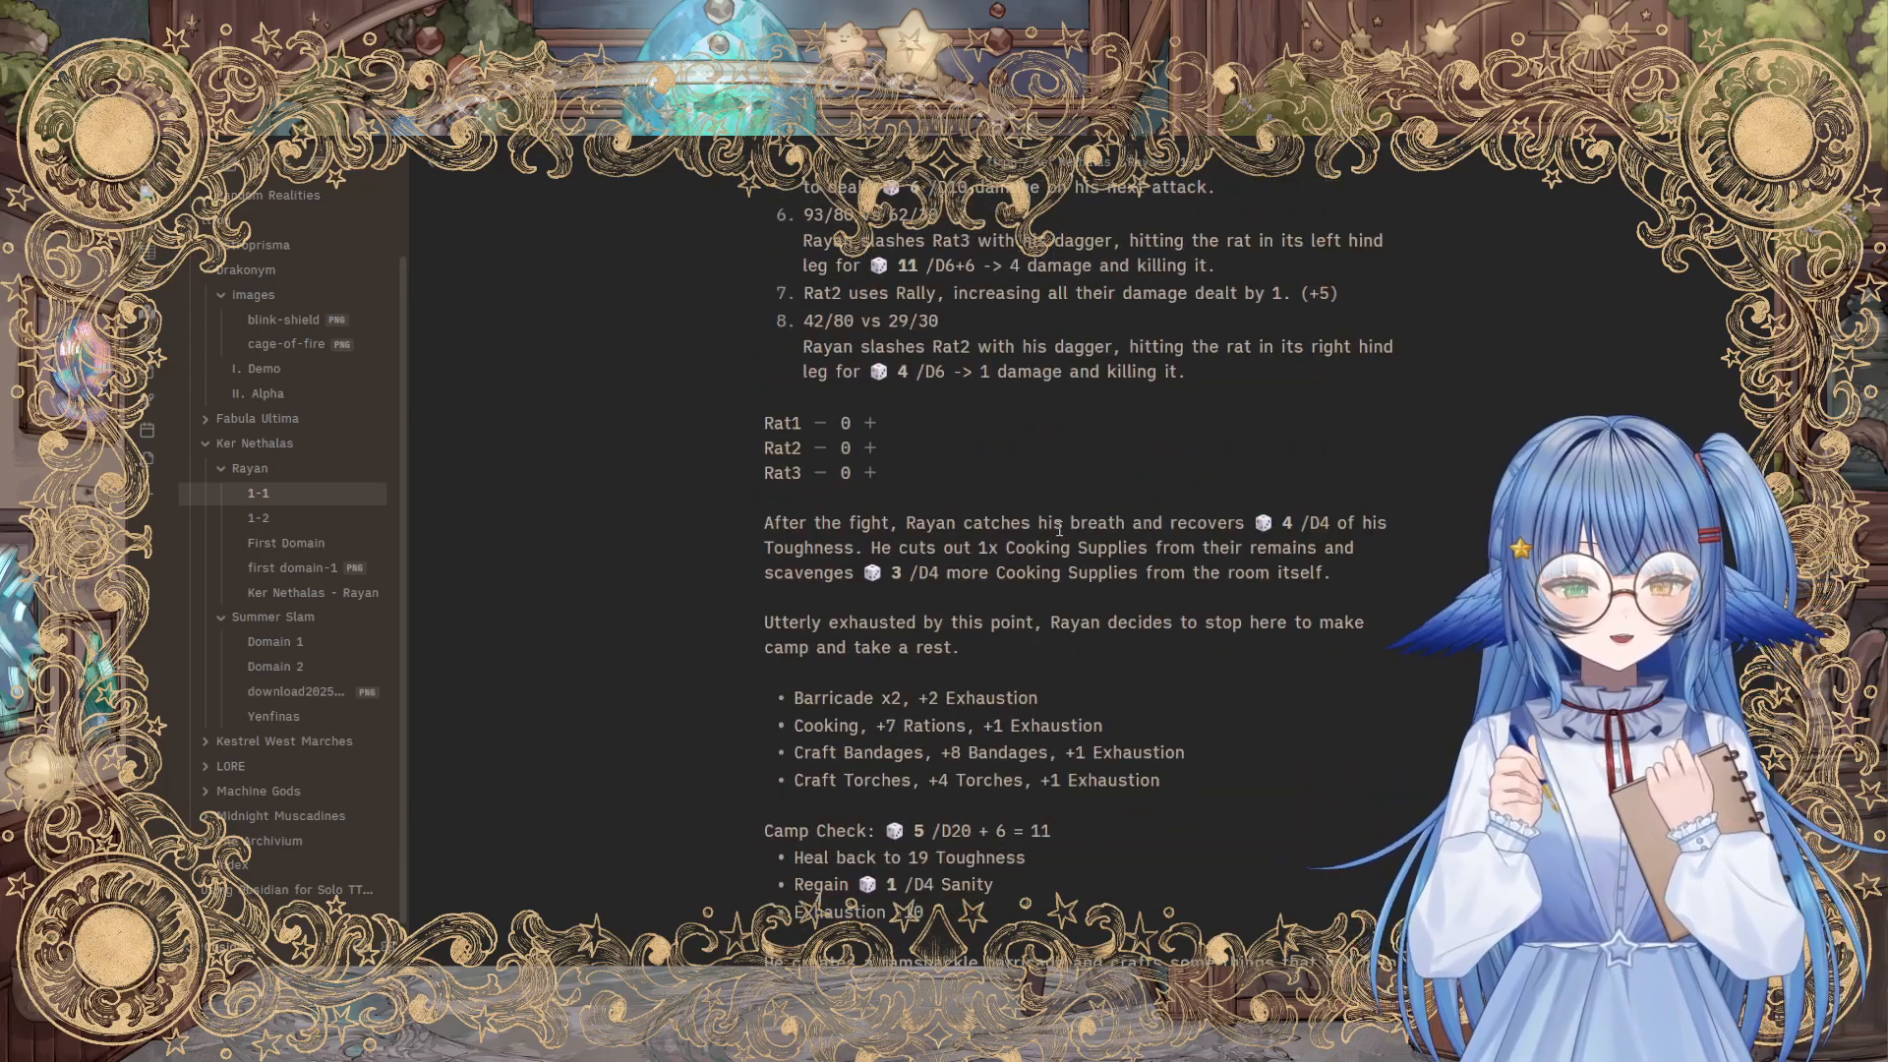
pyautogui.scroll(-3)
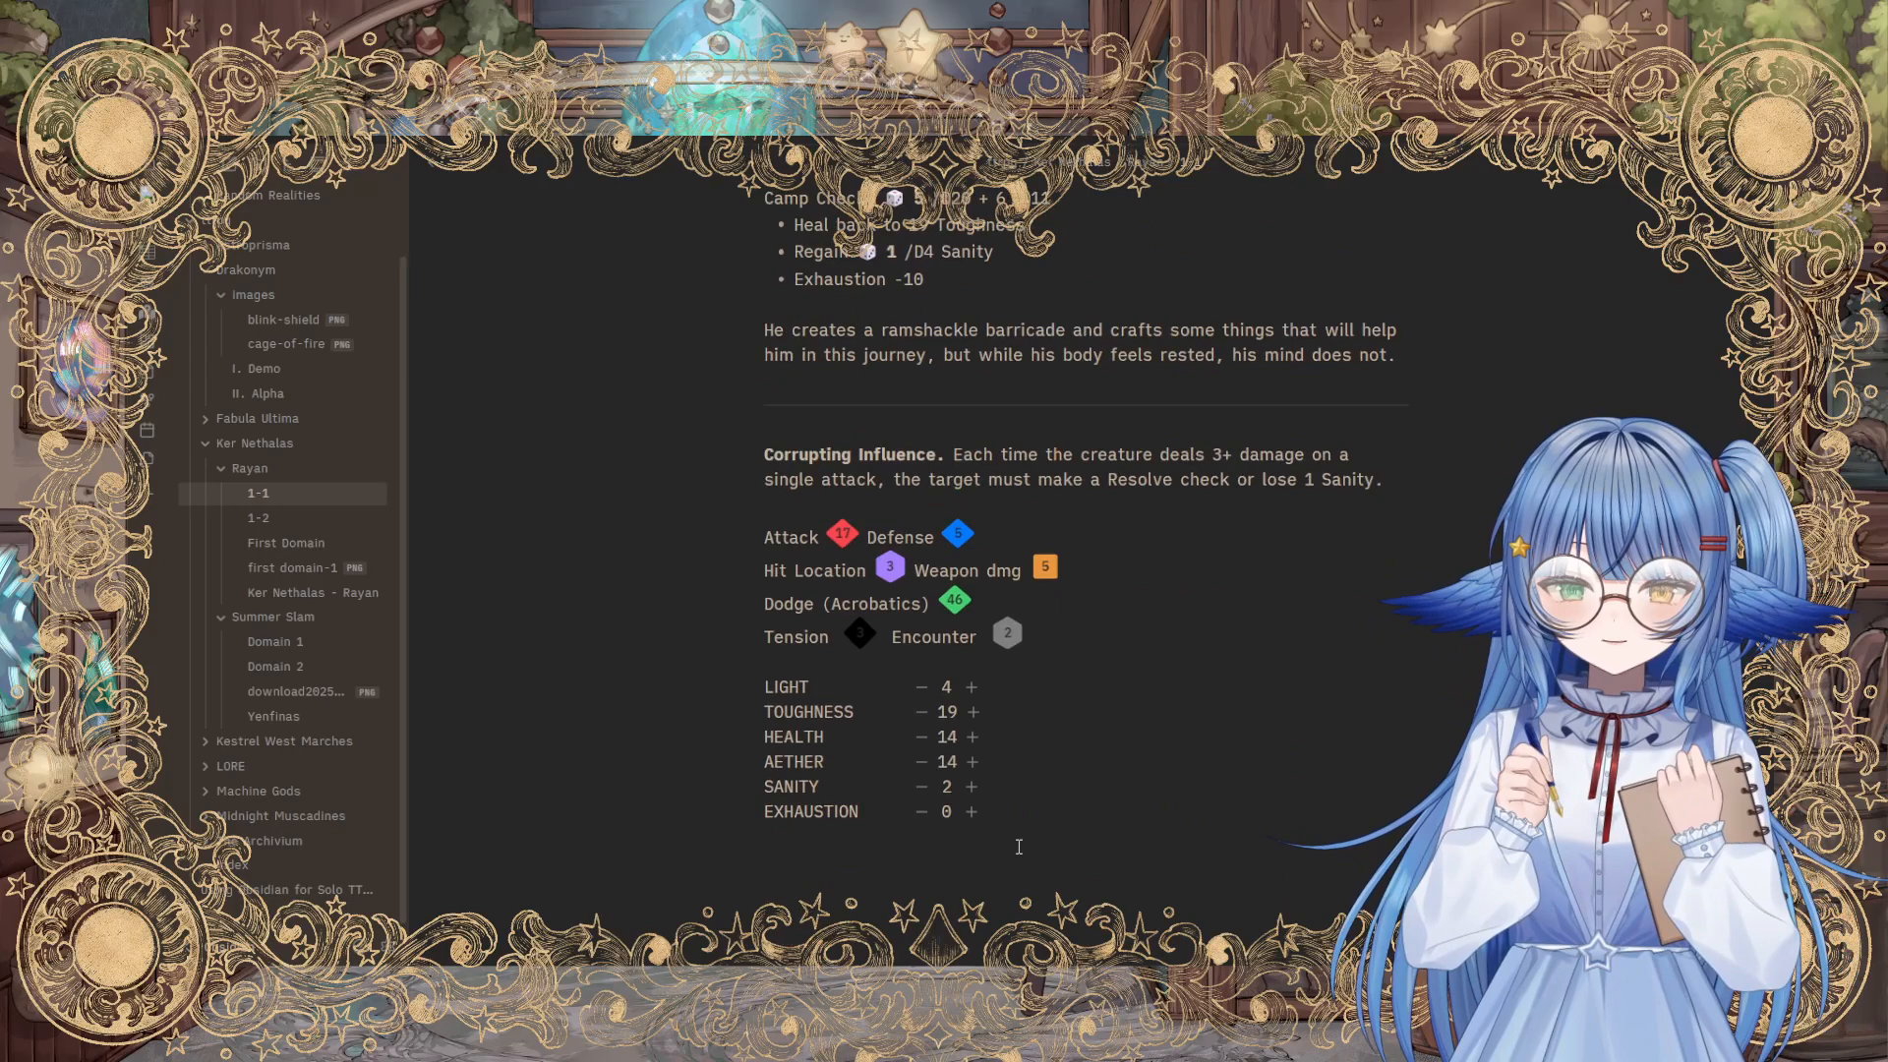
pyautogui.scroll(-3)
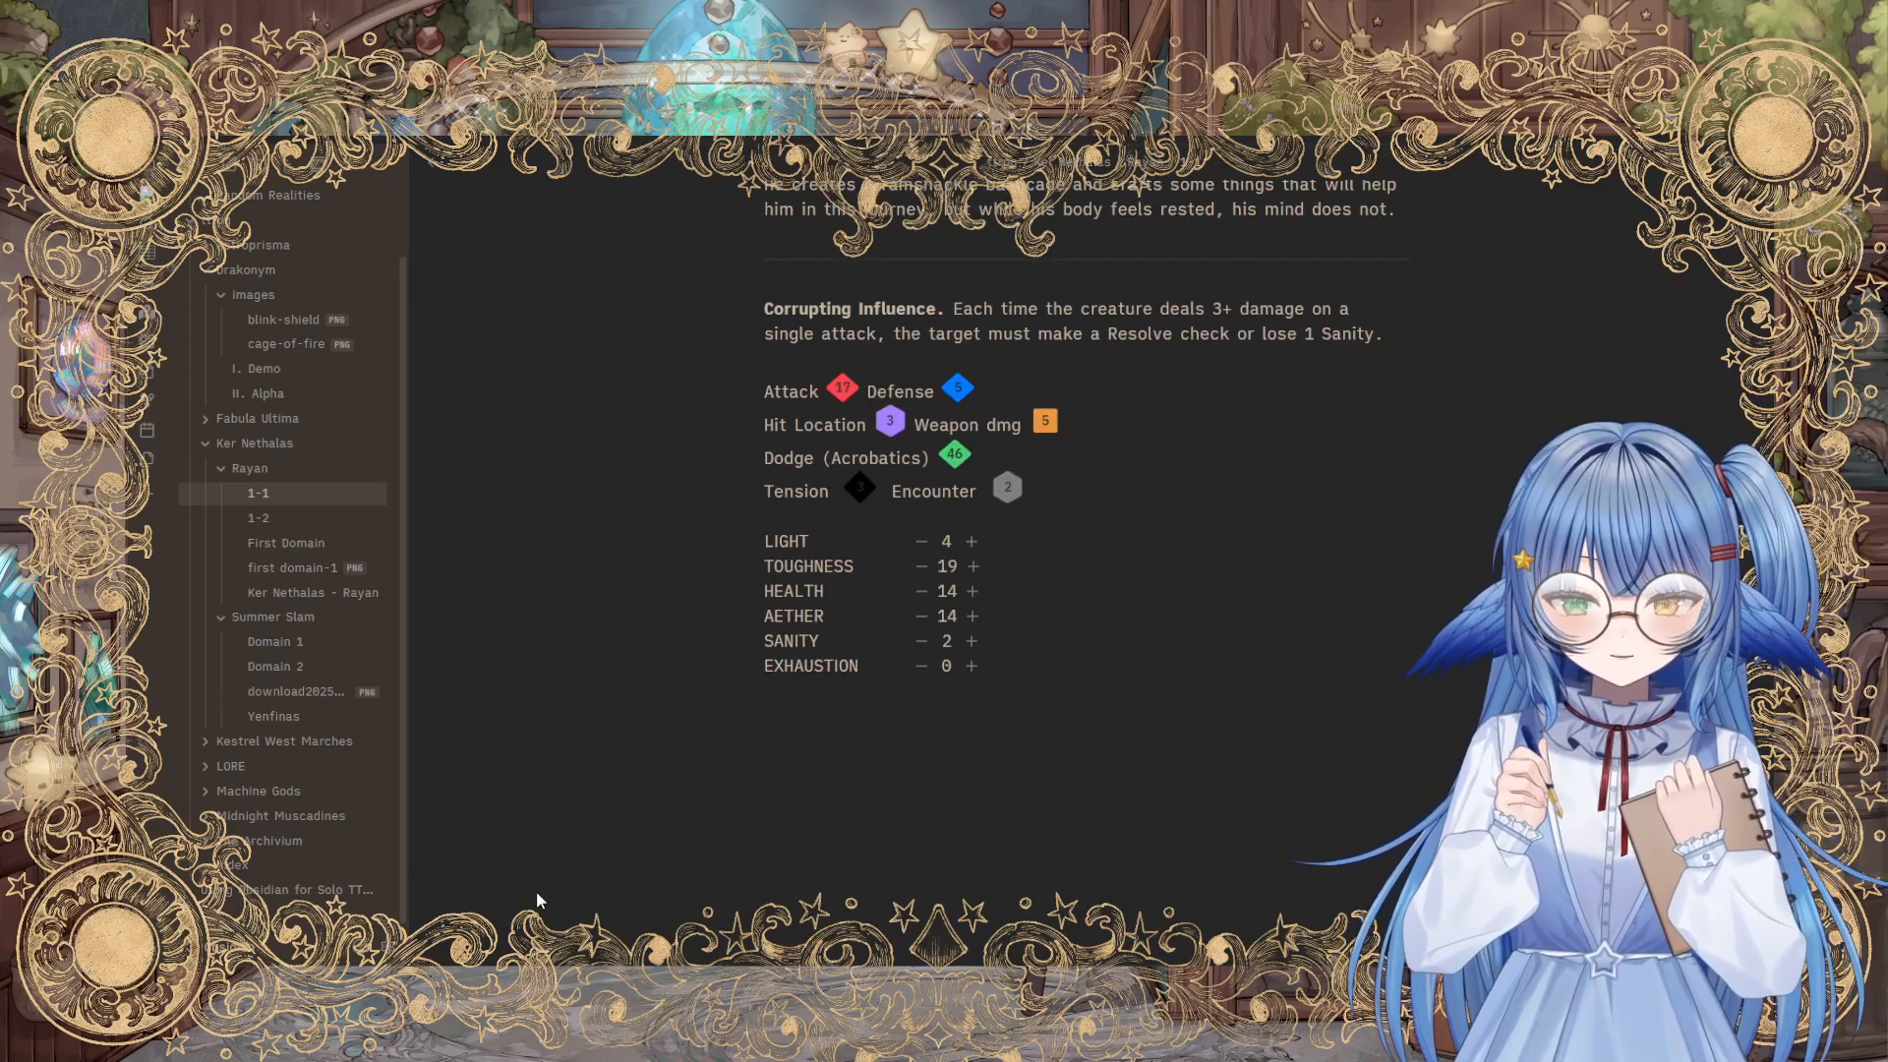
pyautogui.scroll(-3)
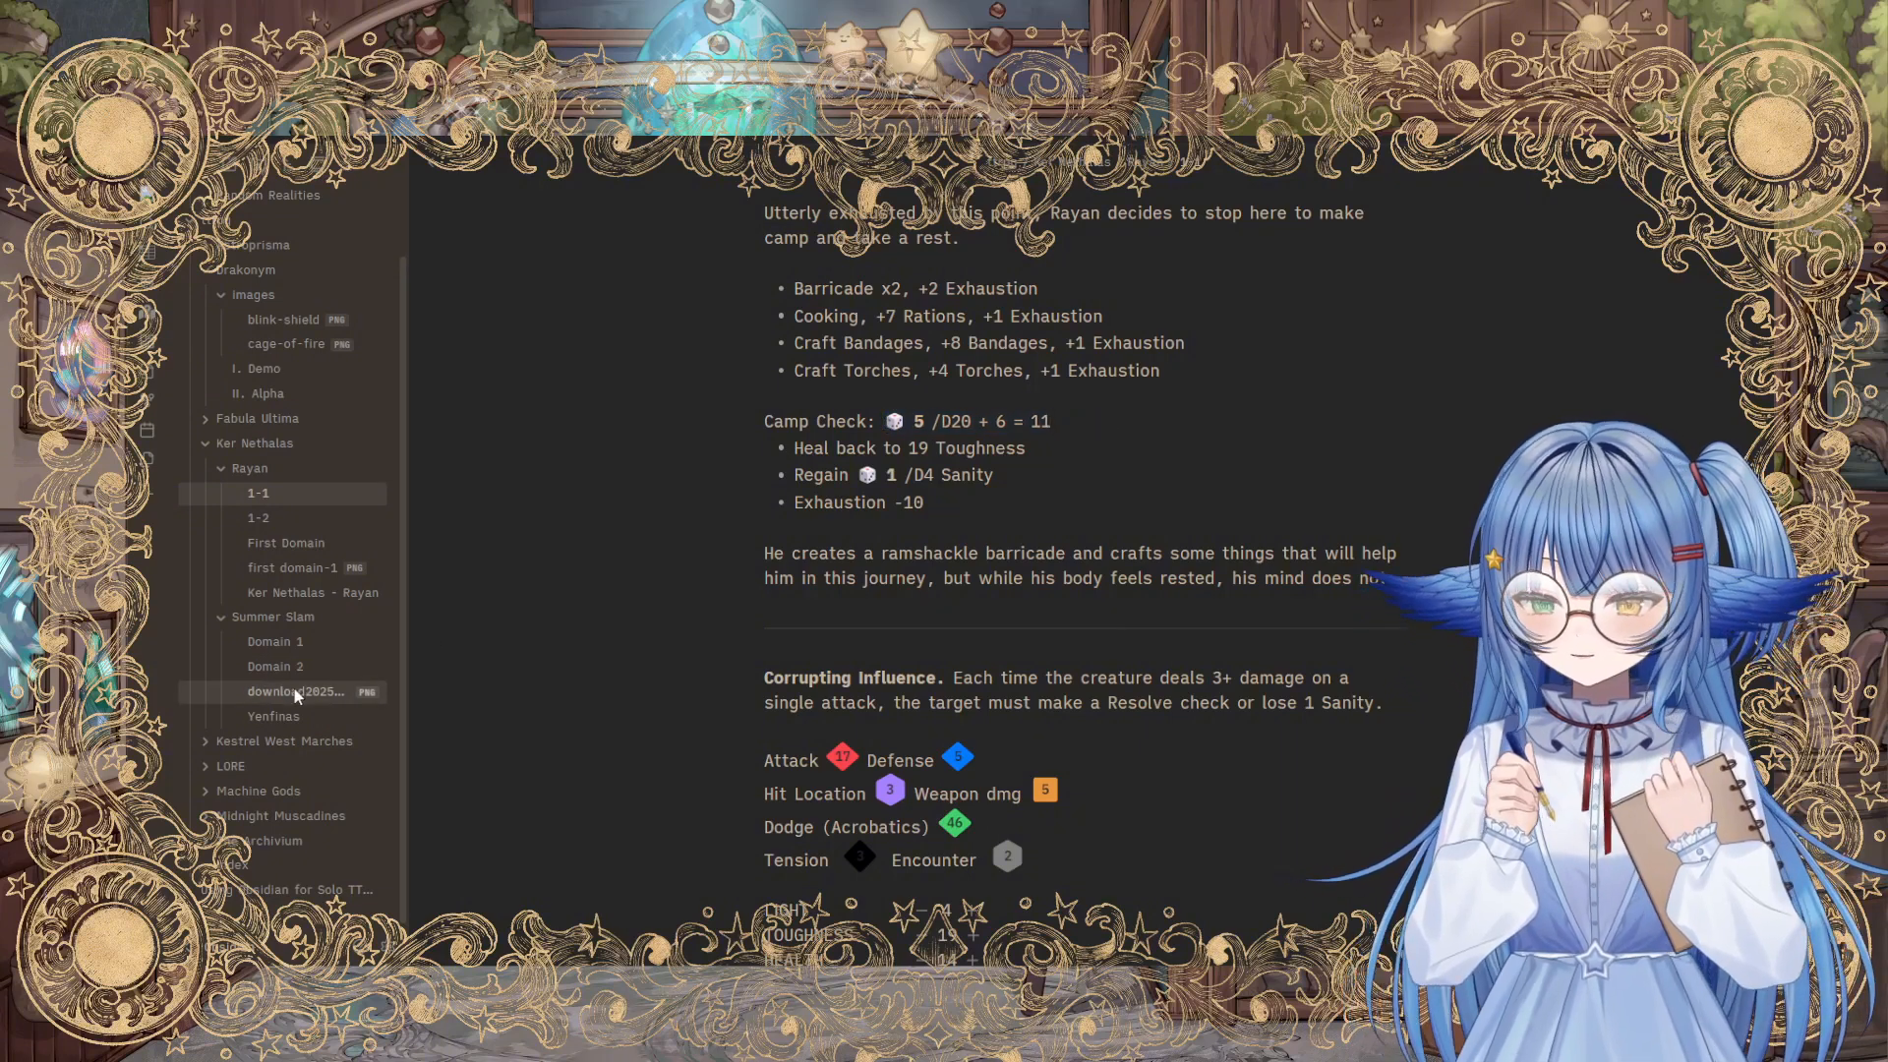
# Step: In the Solo TTRPGs note, write 'I went to the' followed by an inline d8+5 dice roll
pyautogui.click(289, 889)
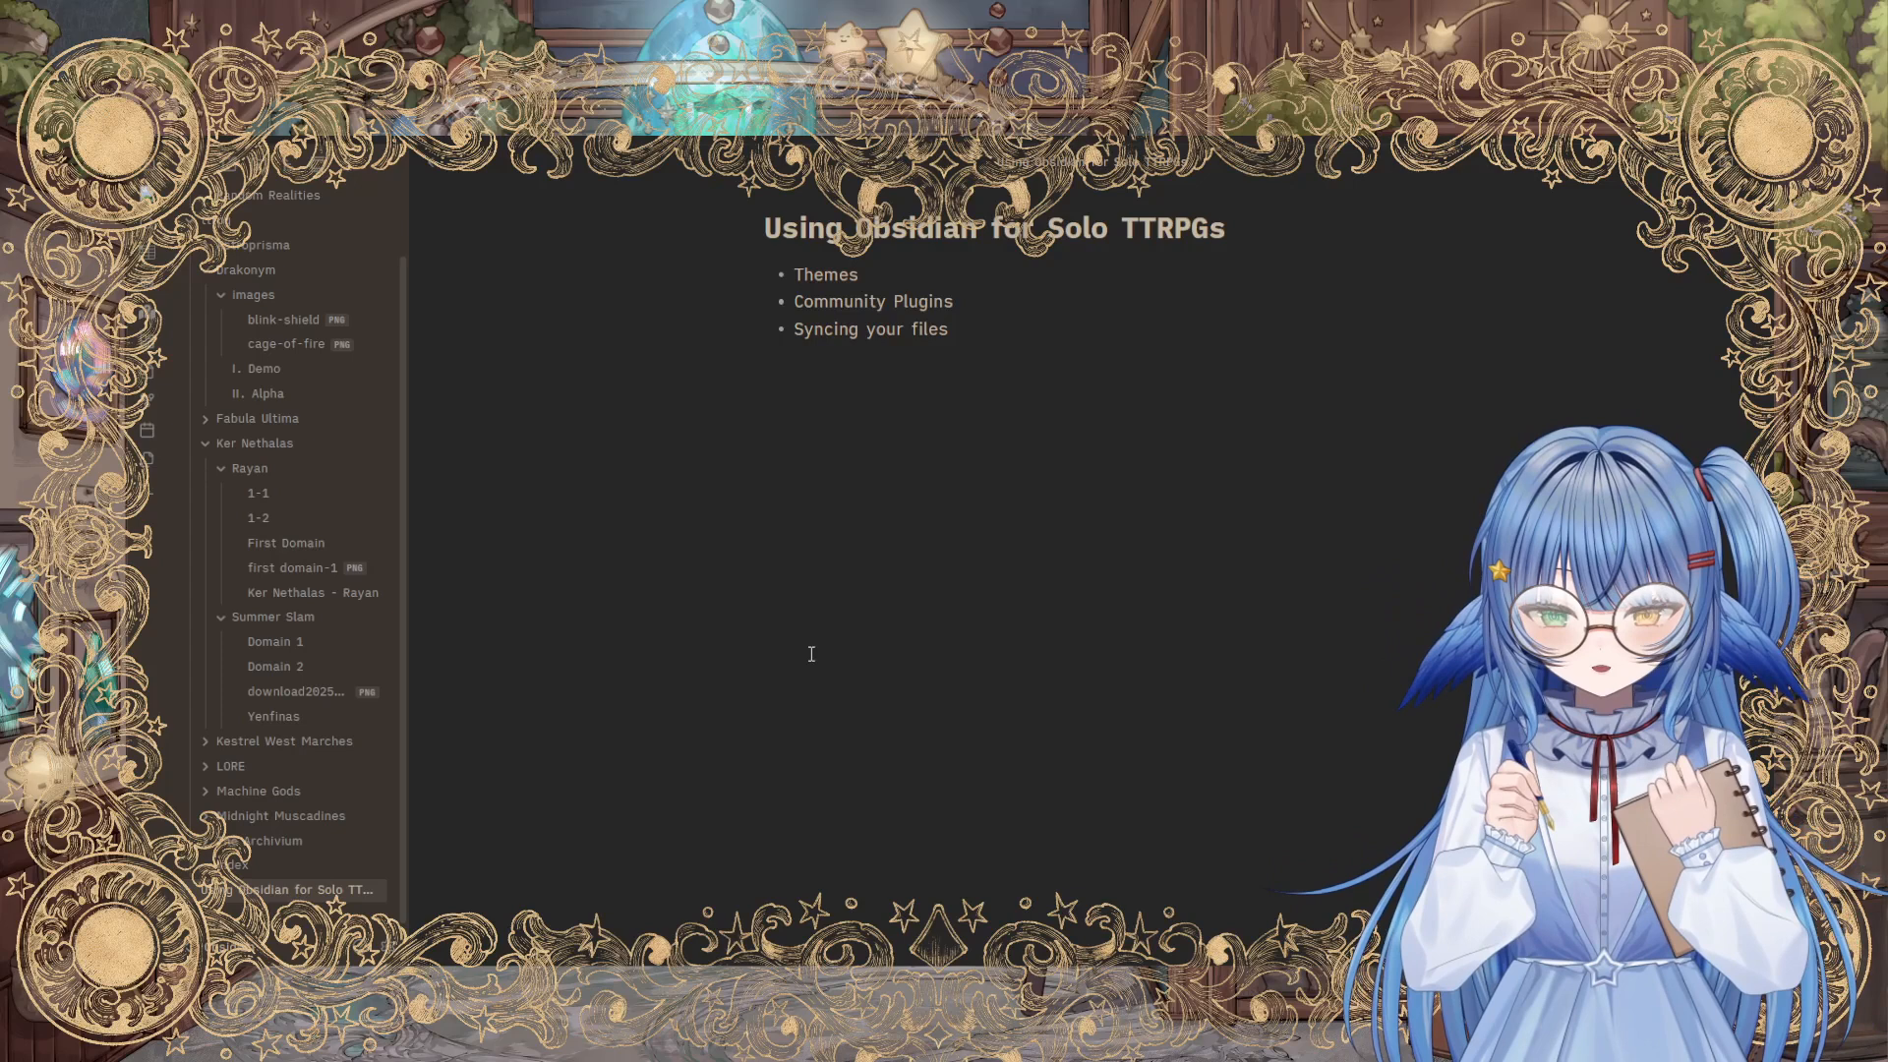
pyautogui.write('I went to the')
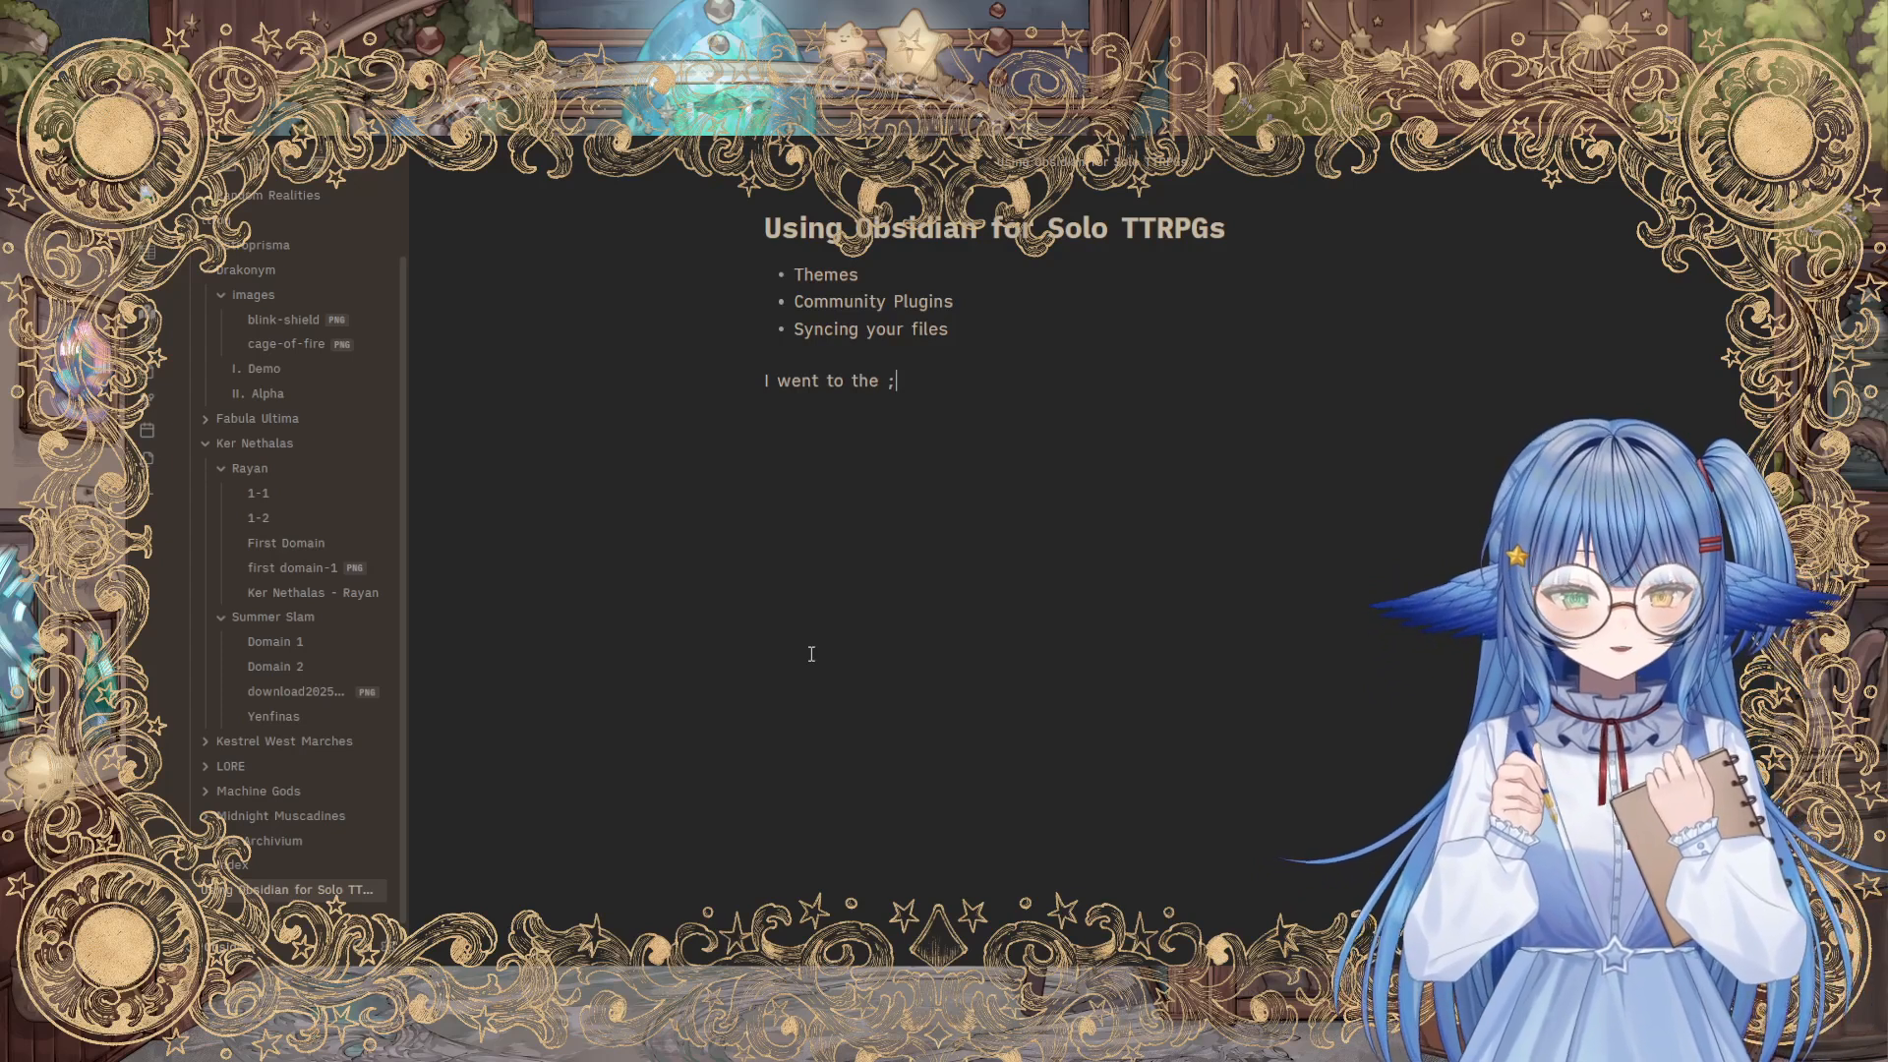
pyautogui.write(';')
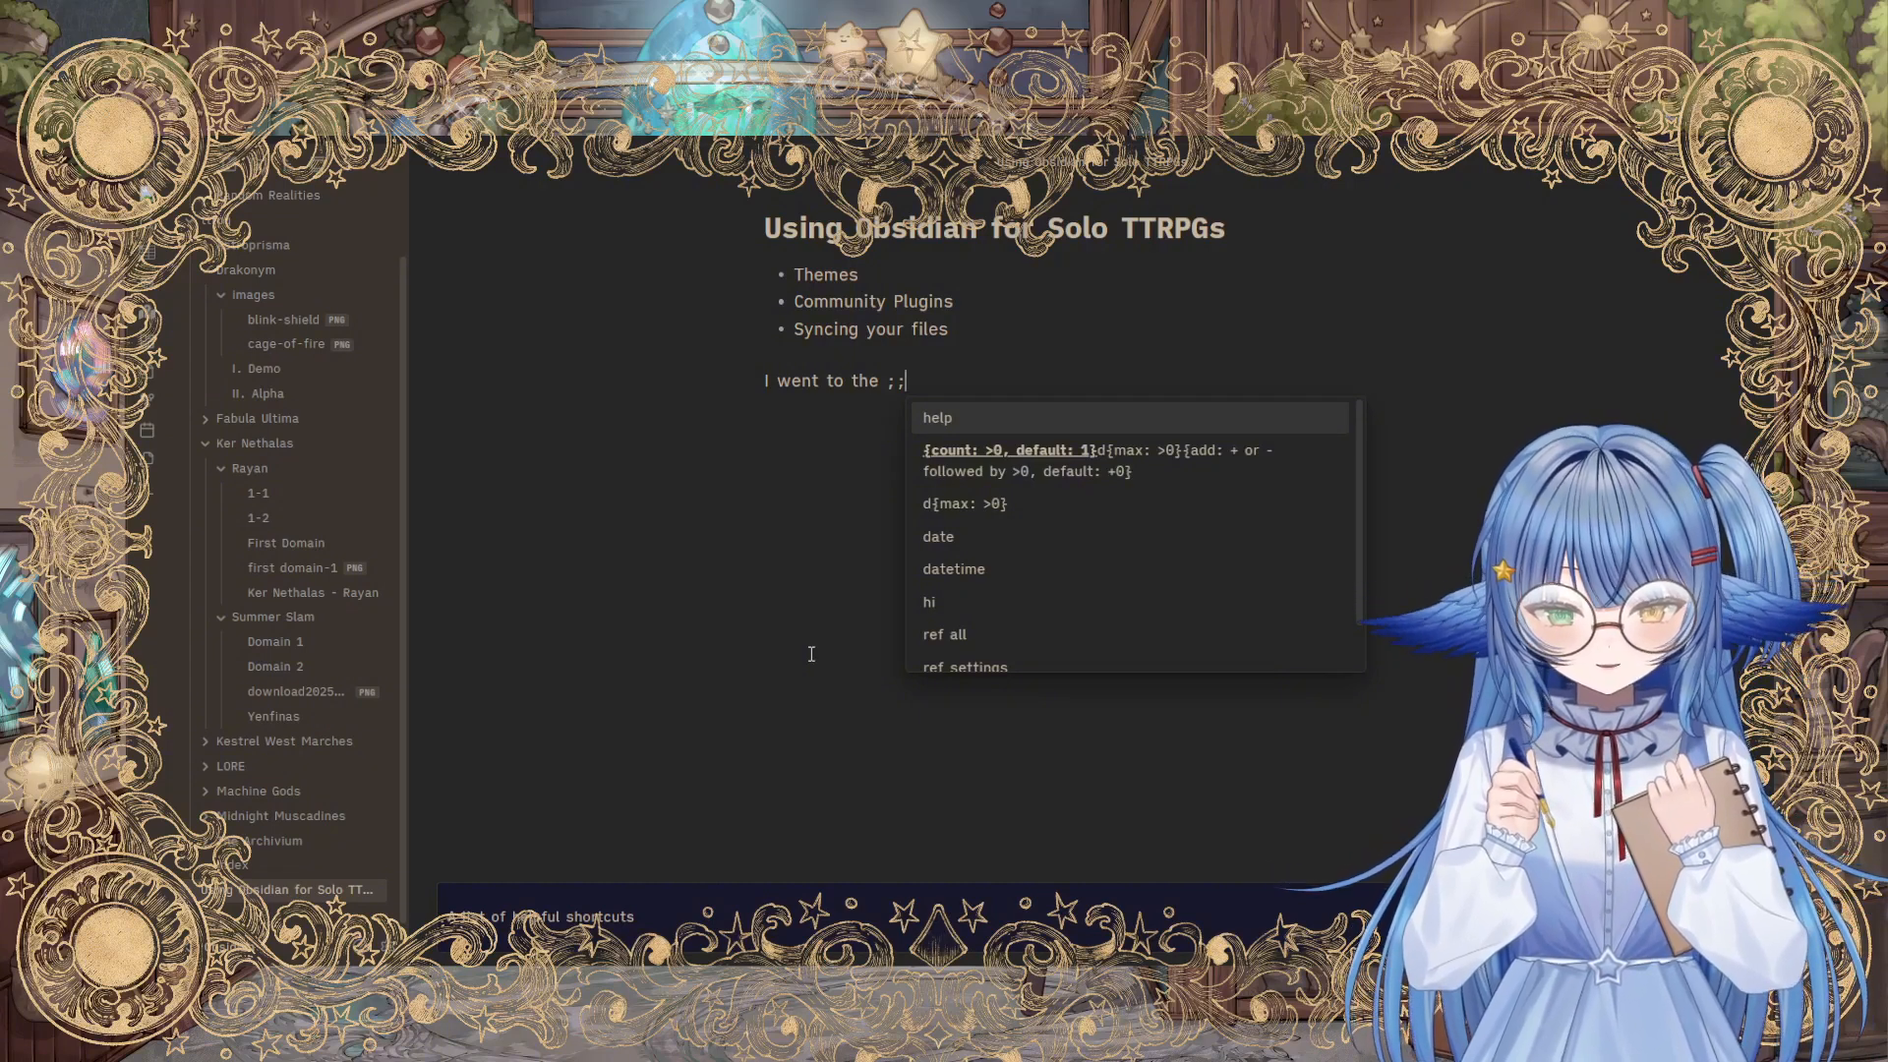
pyautogui.write('d')
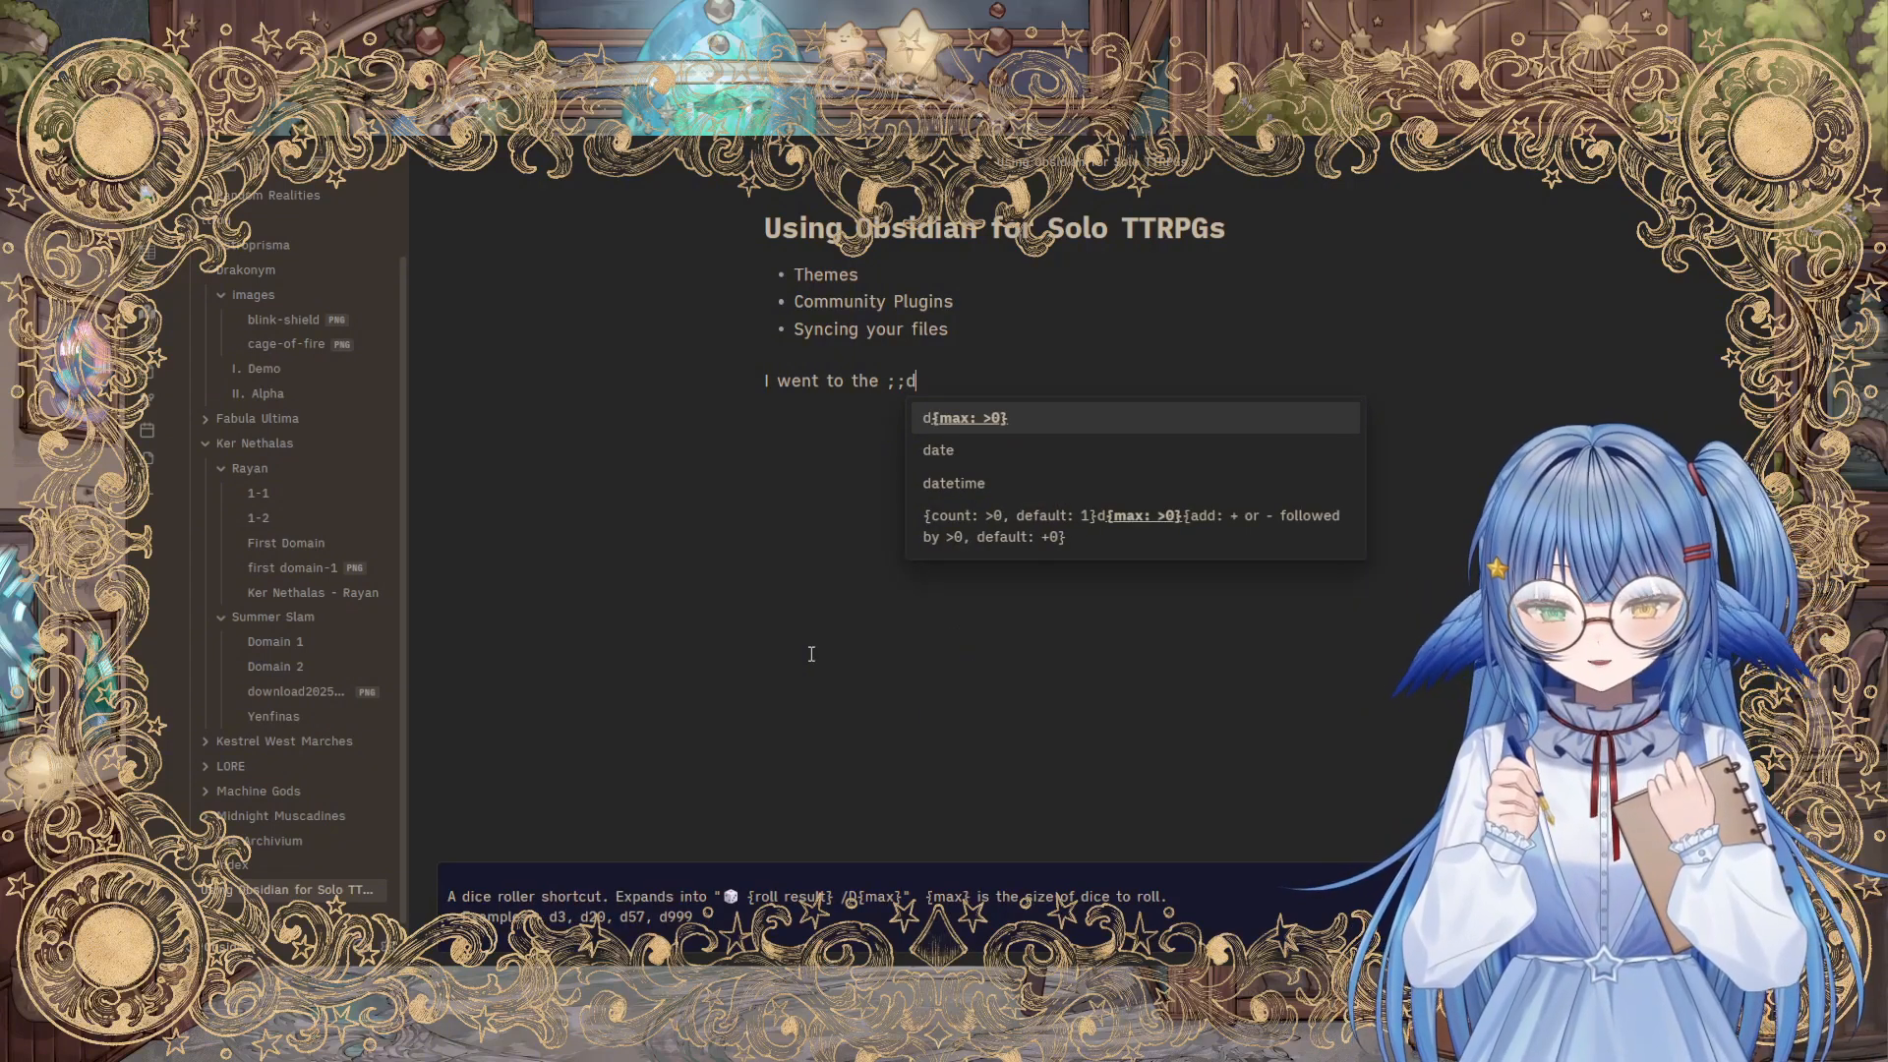
pyautogui.write('8')
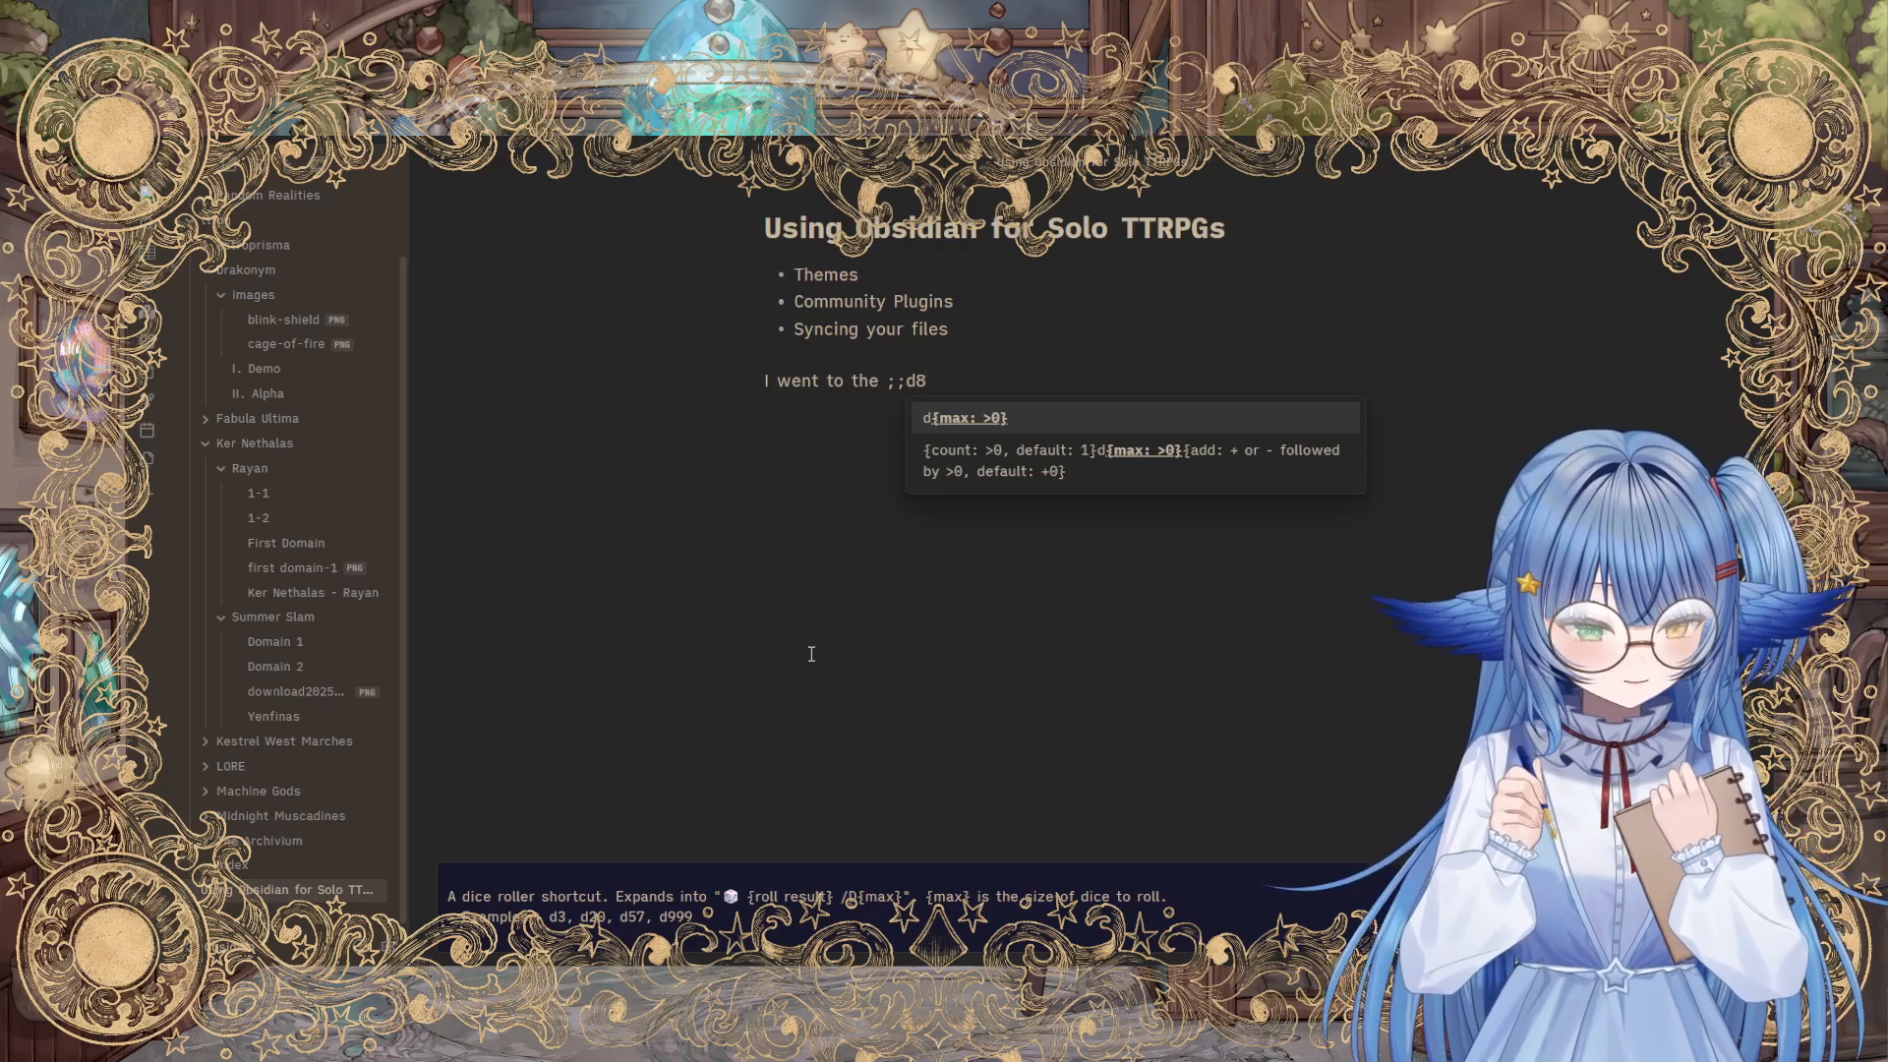
pyautogui.write('+5)')
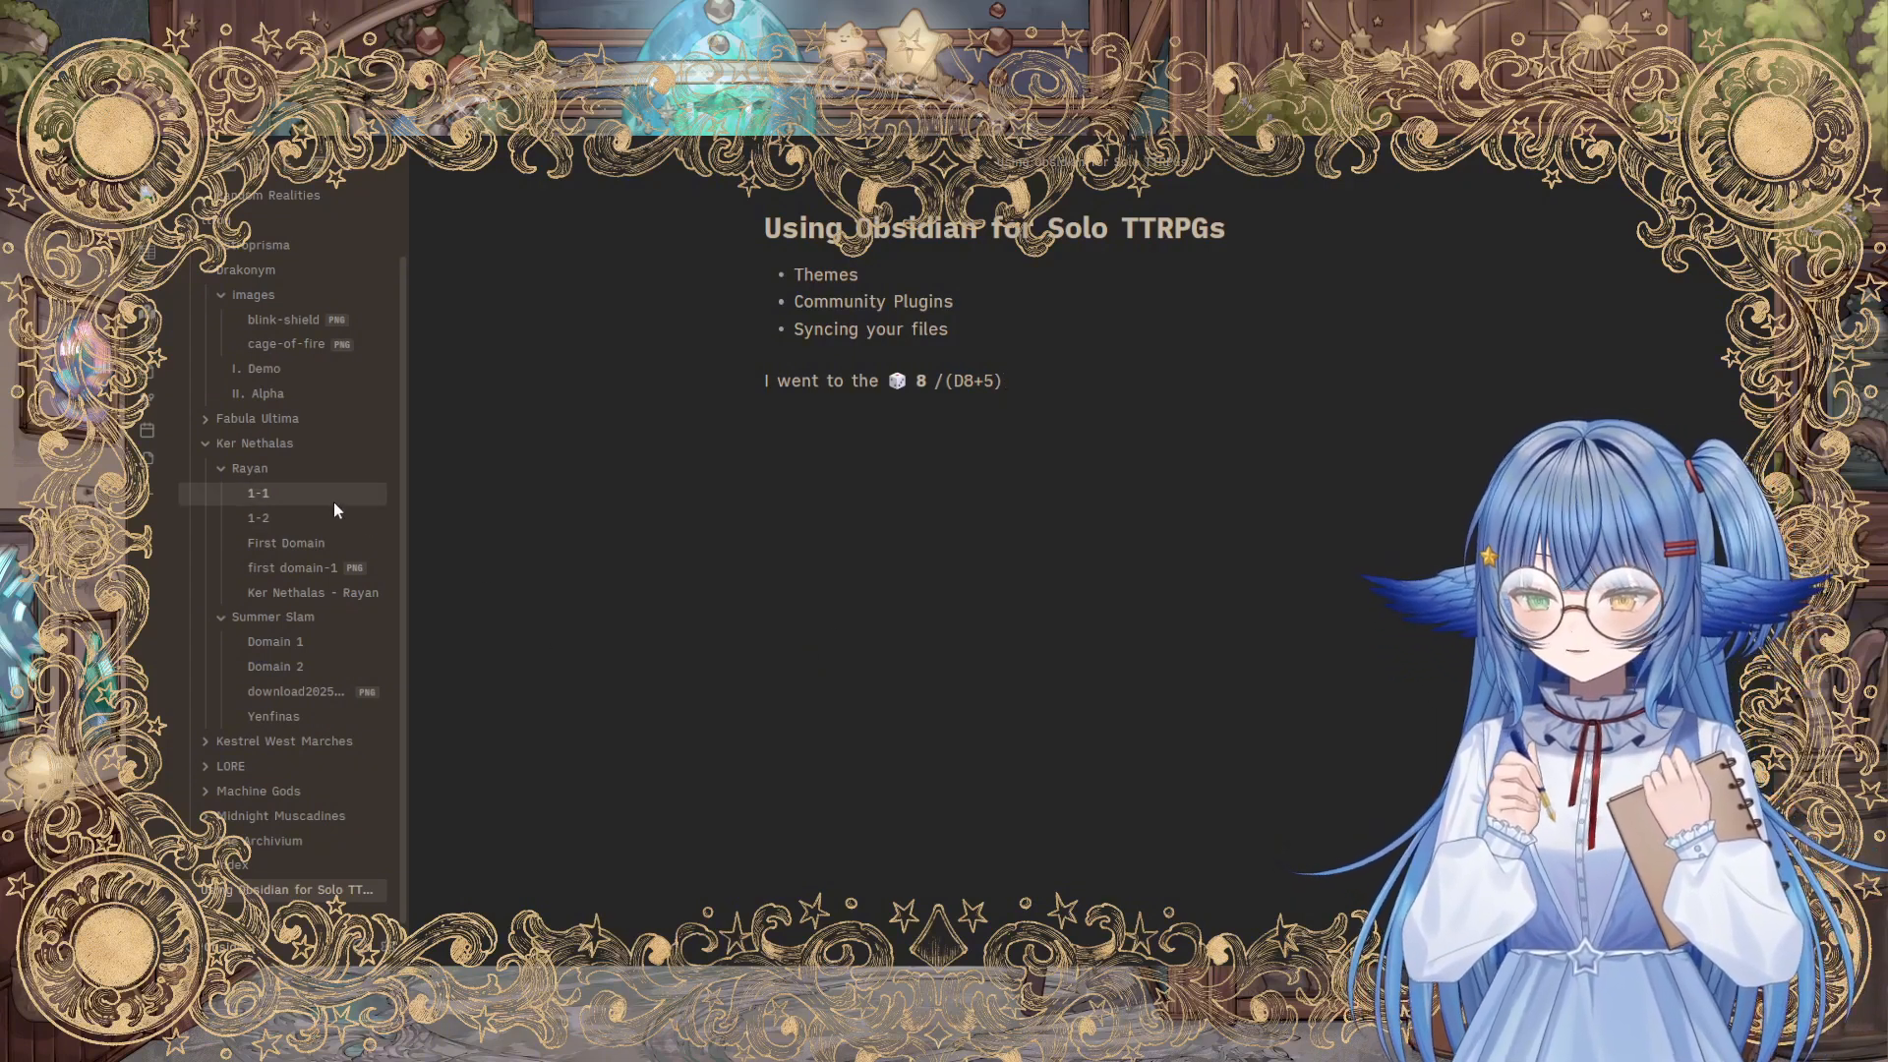
# Step: Return to Rayan's 1-1 session note and scroll down it
pyautogui.click(257, 491)
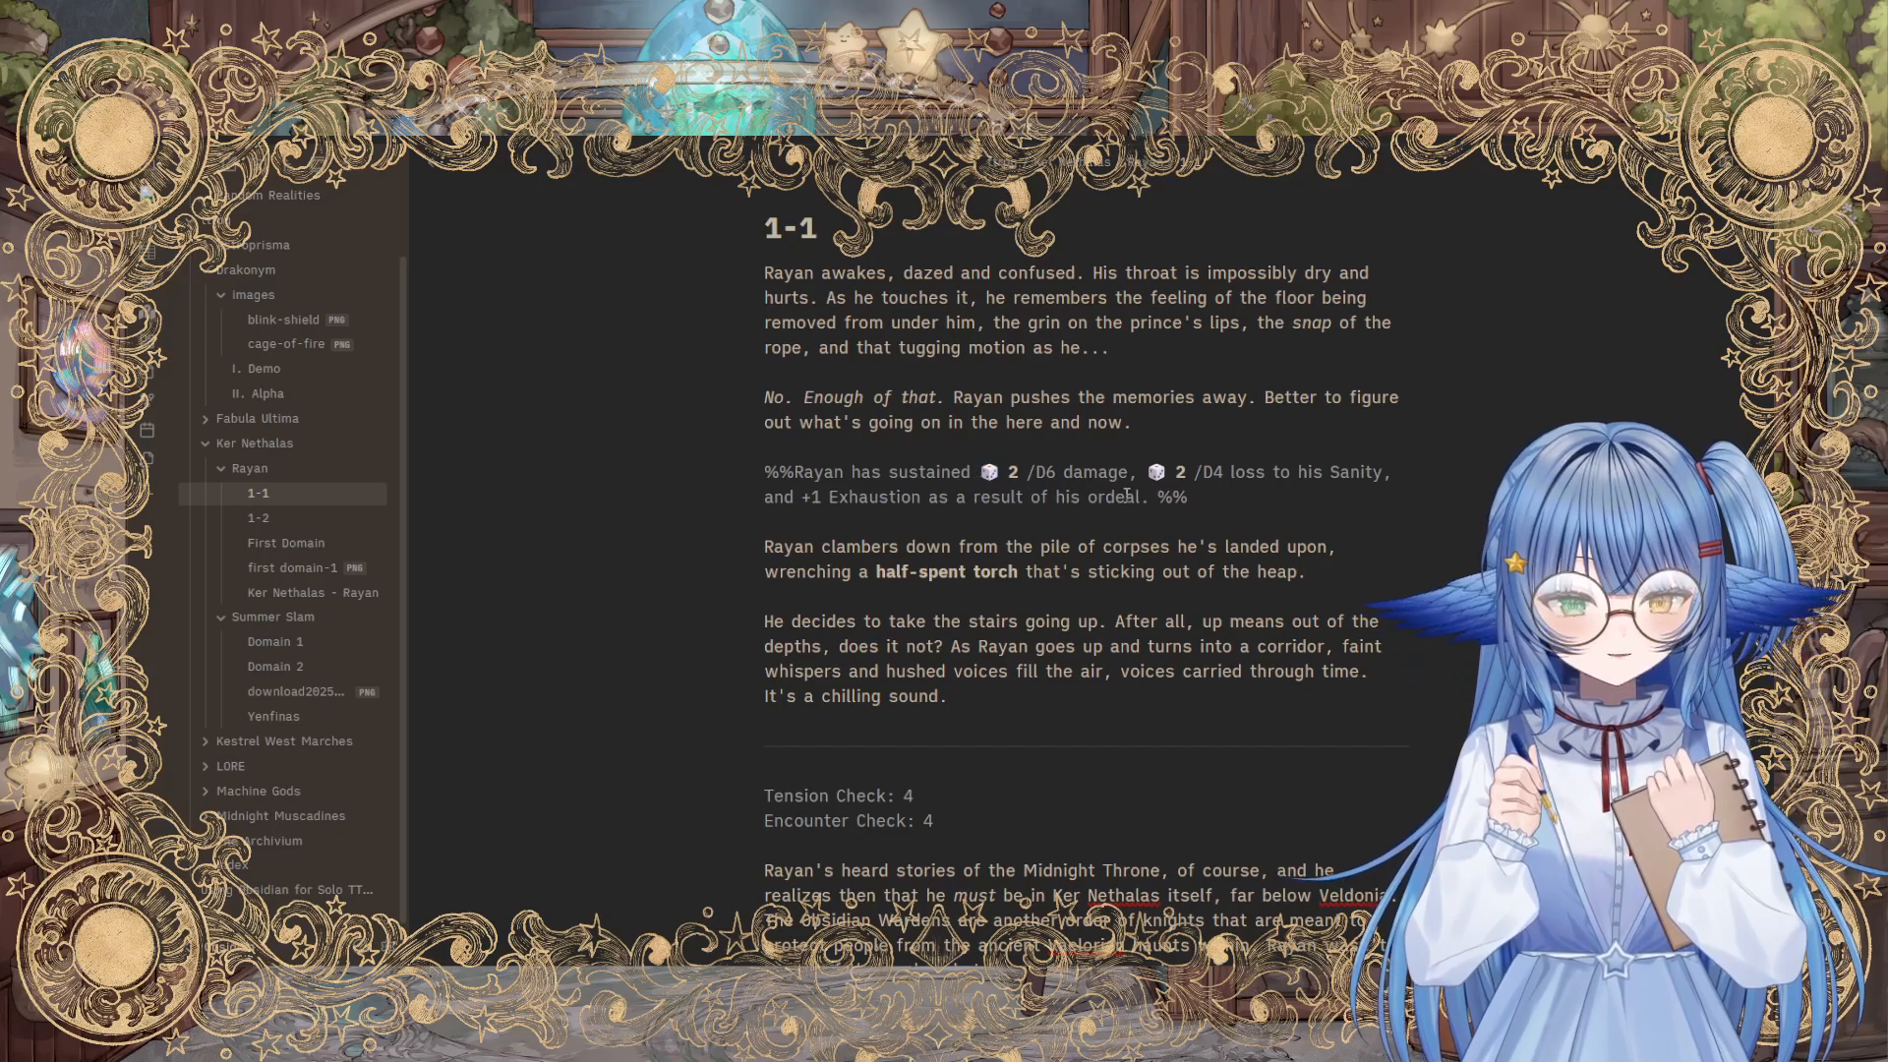
pyautogui.scroll(-3)
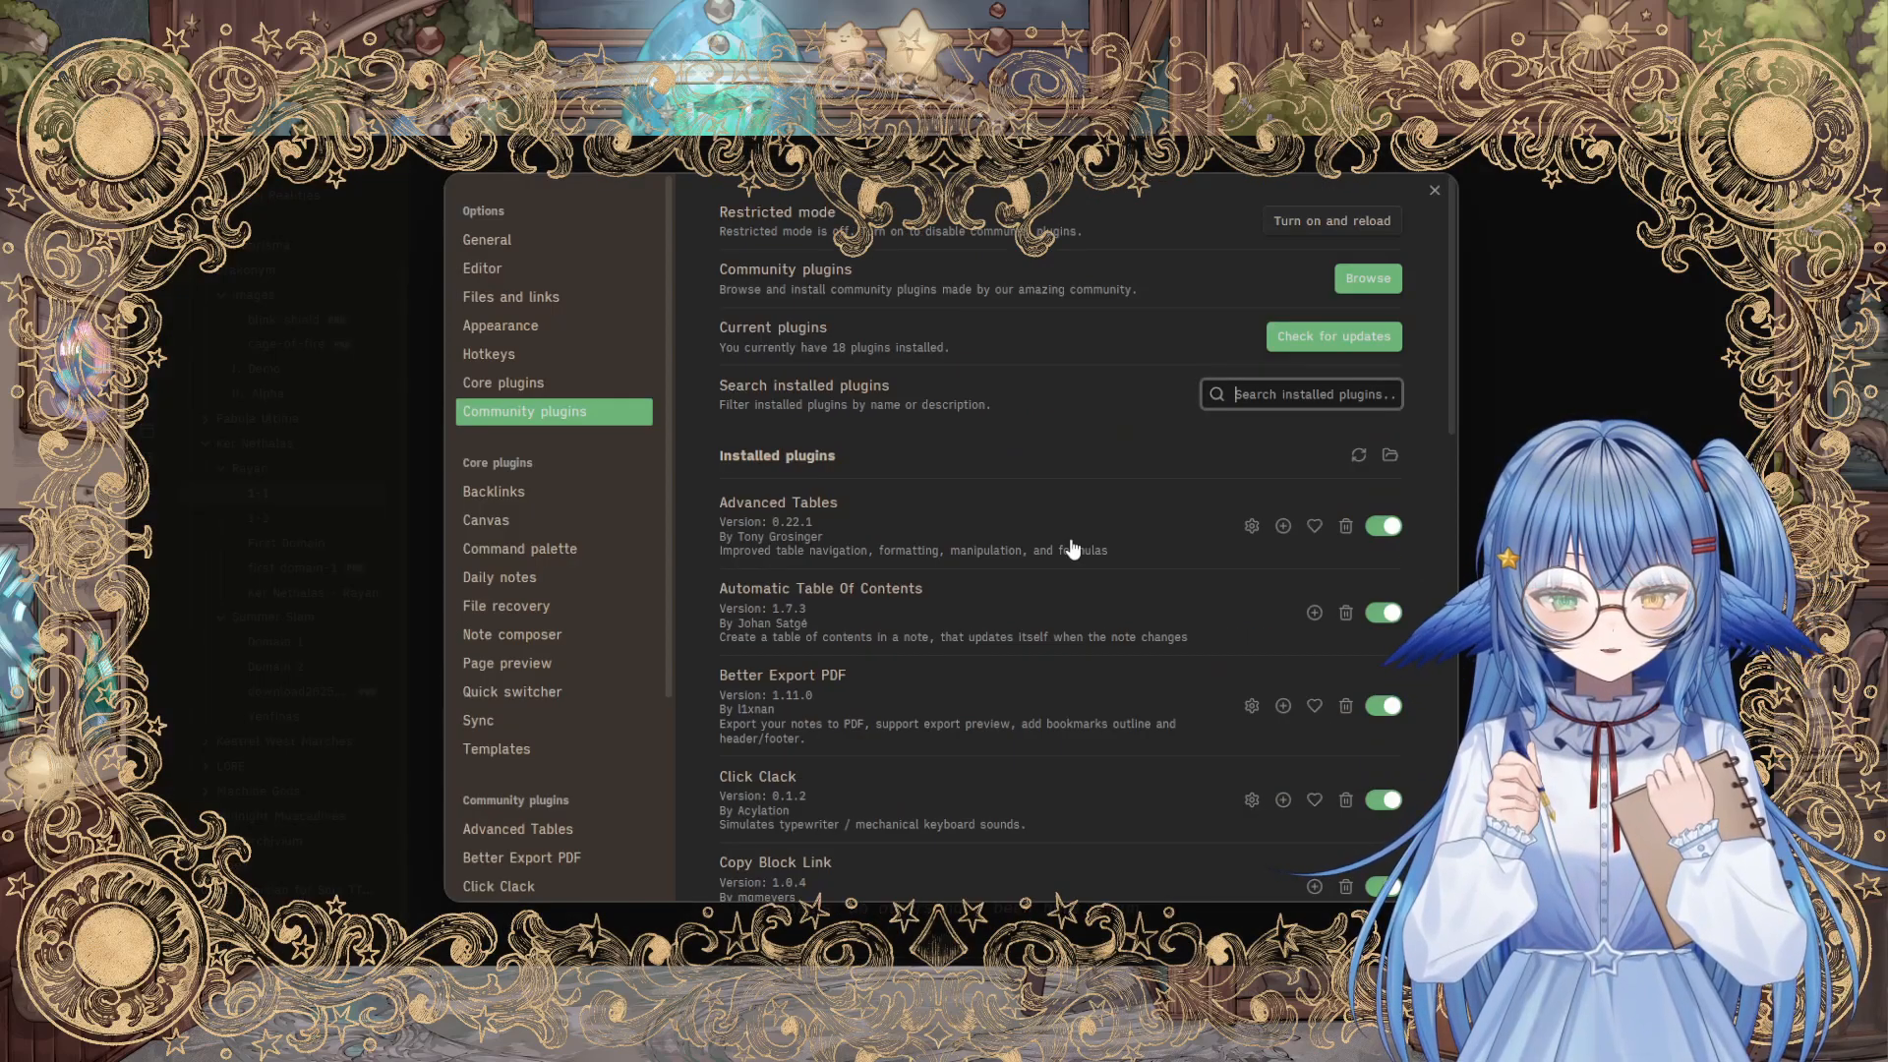
pyautogui.scroll(-3)
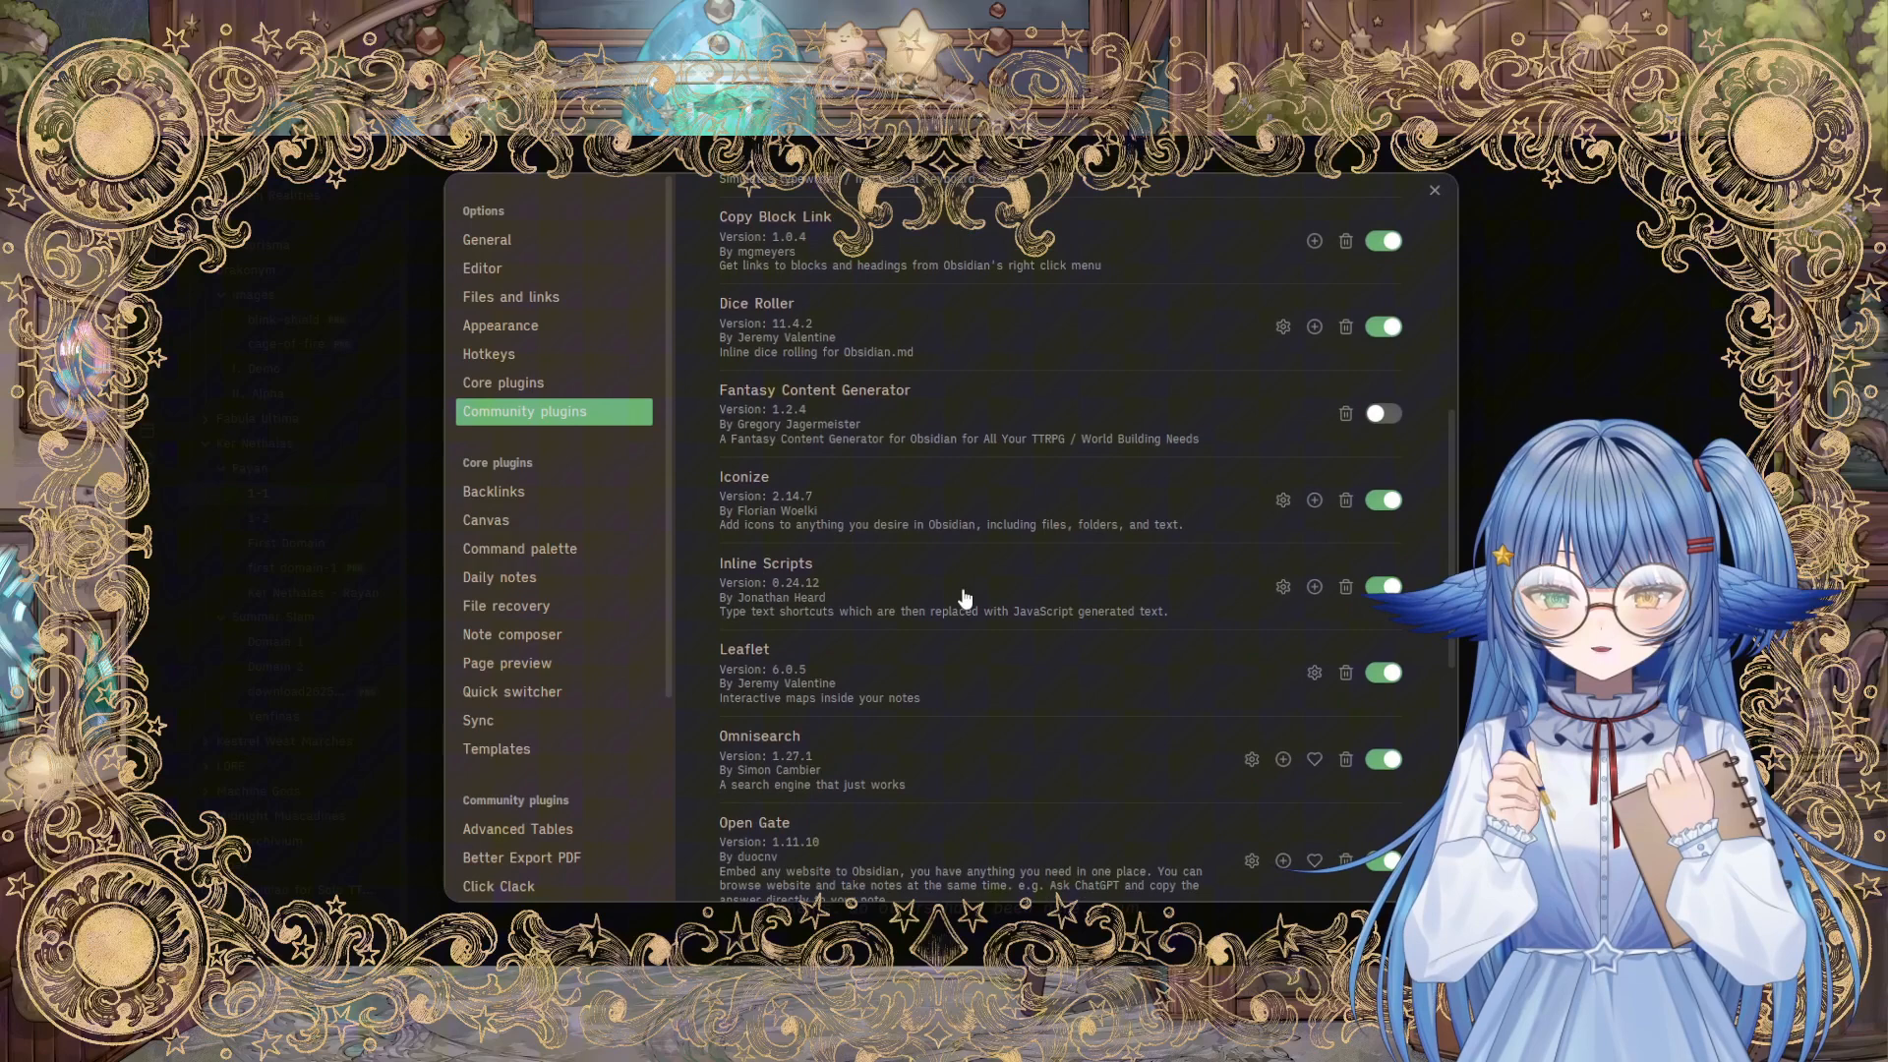
pyautogui.click(765, 587)
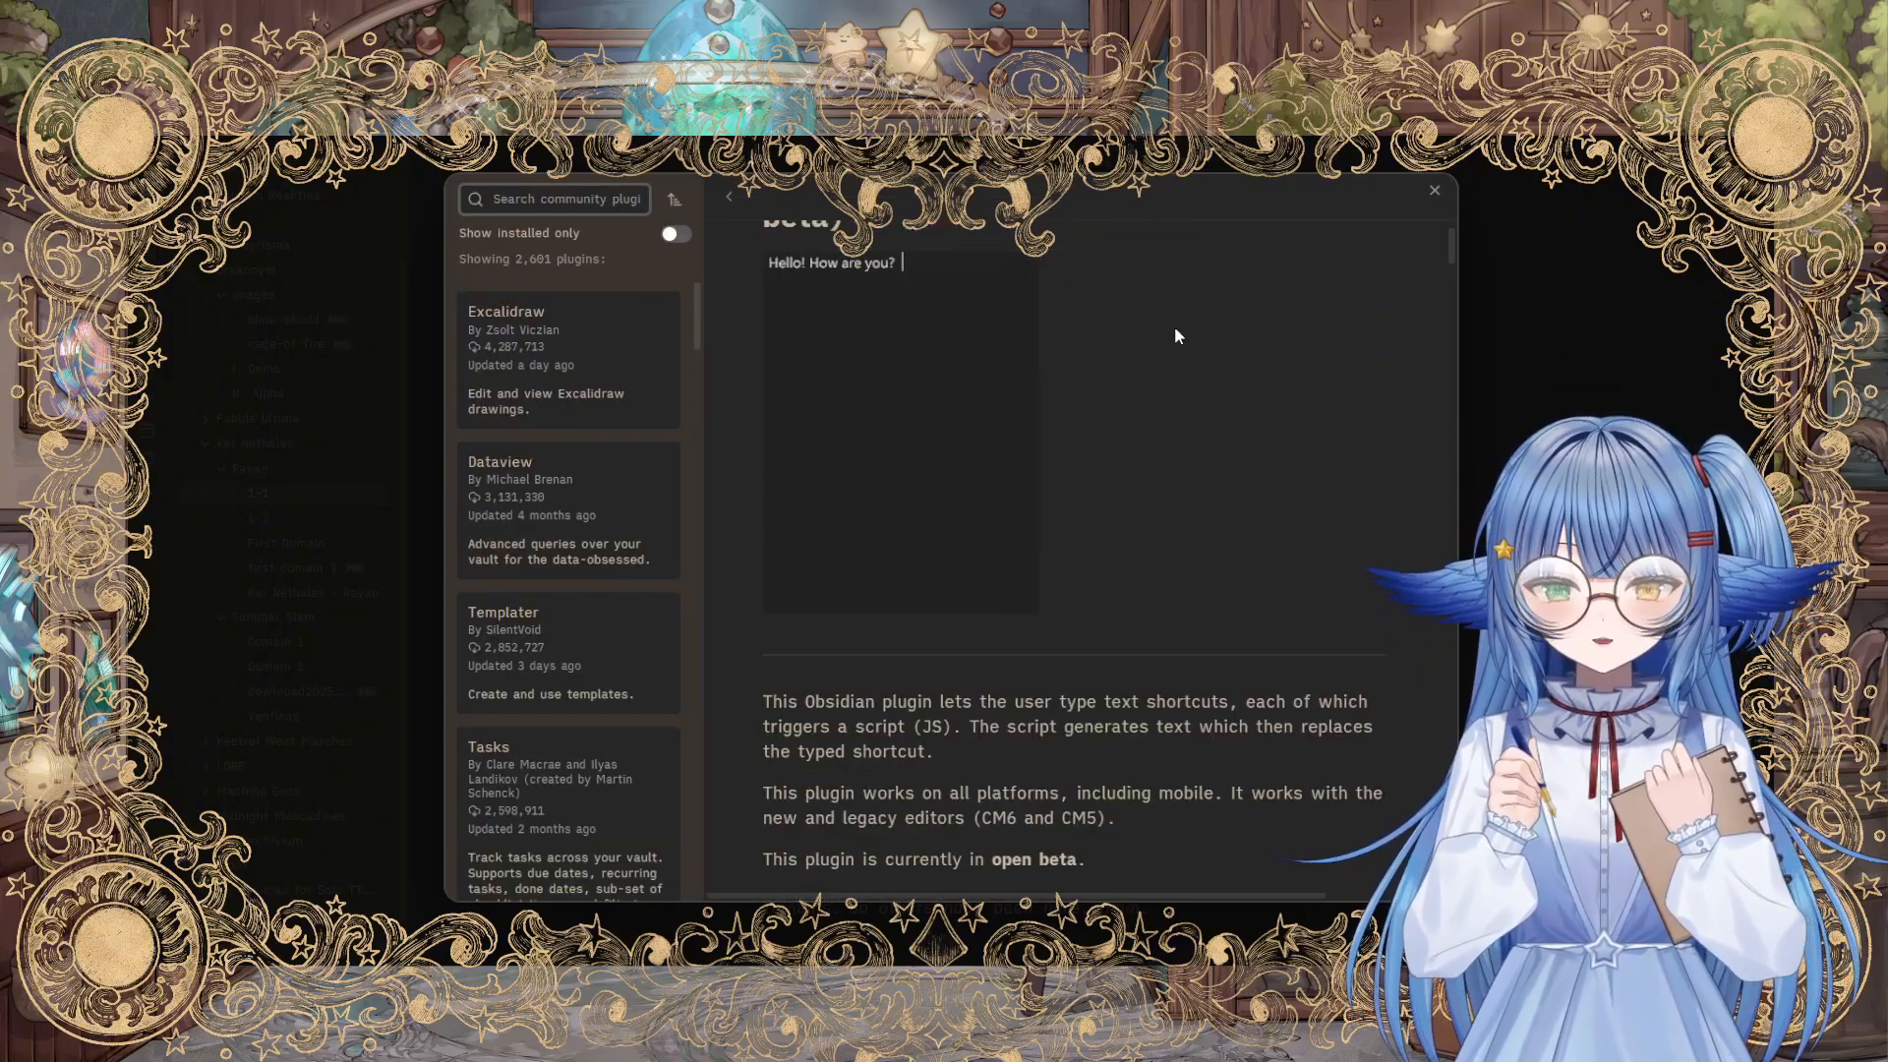
pyautogui.scroll(-3)
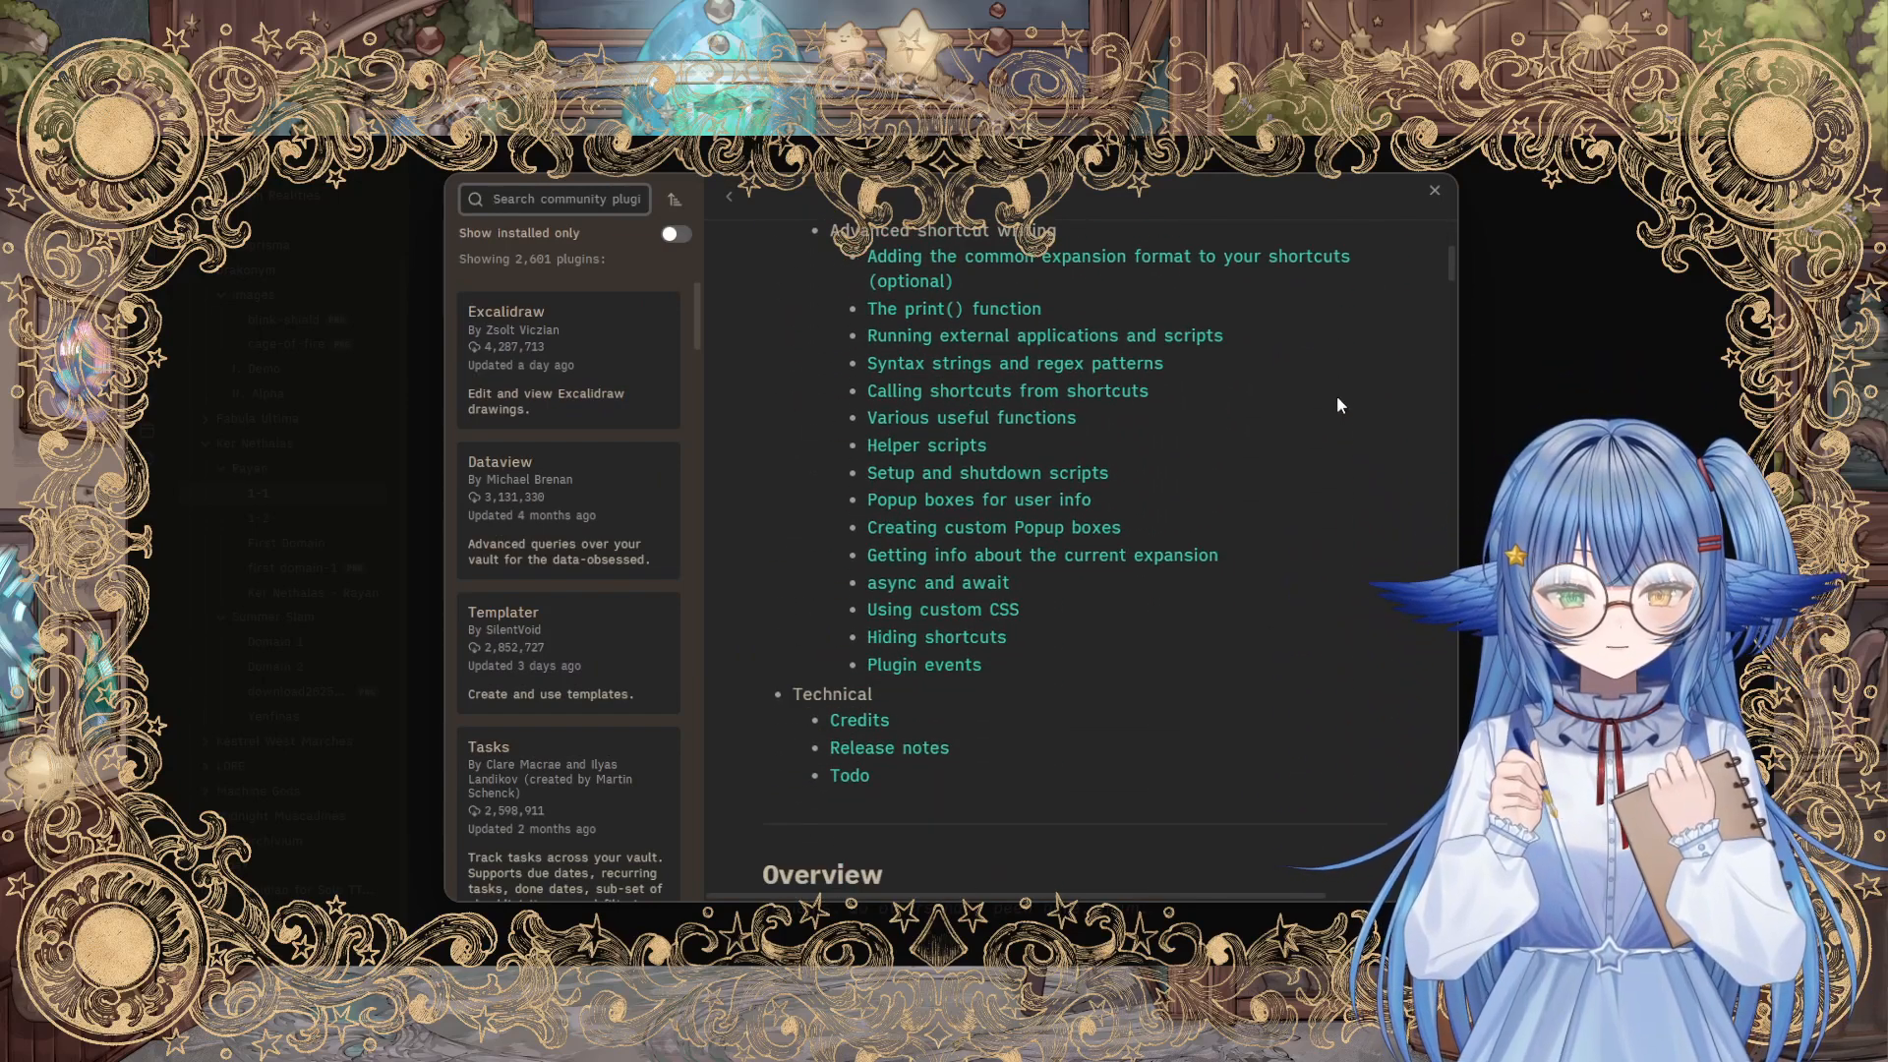
pyautogui.scroll(-3)
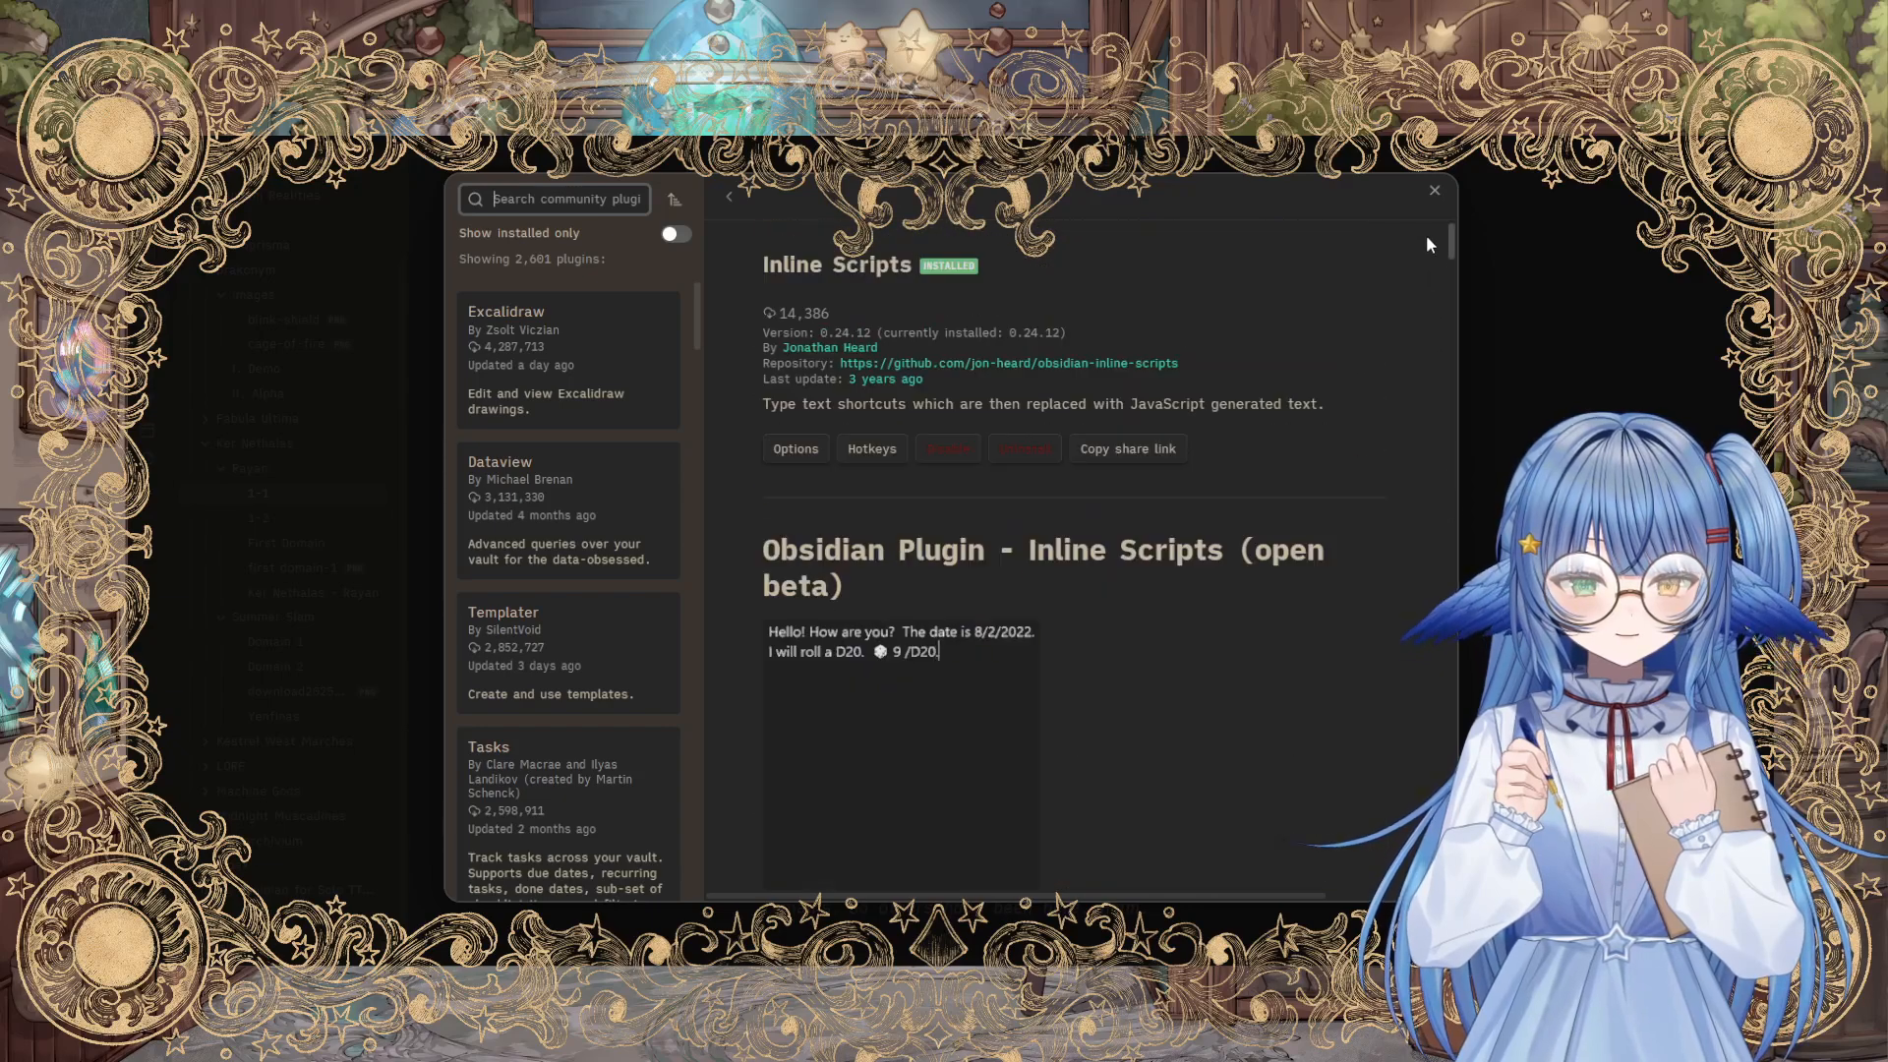
pyautogui.scroll(-3)
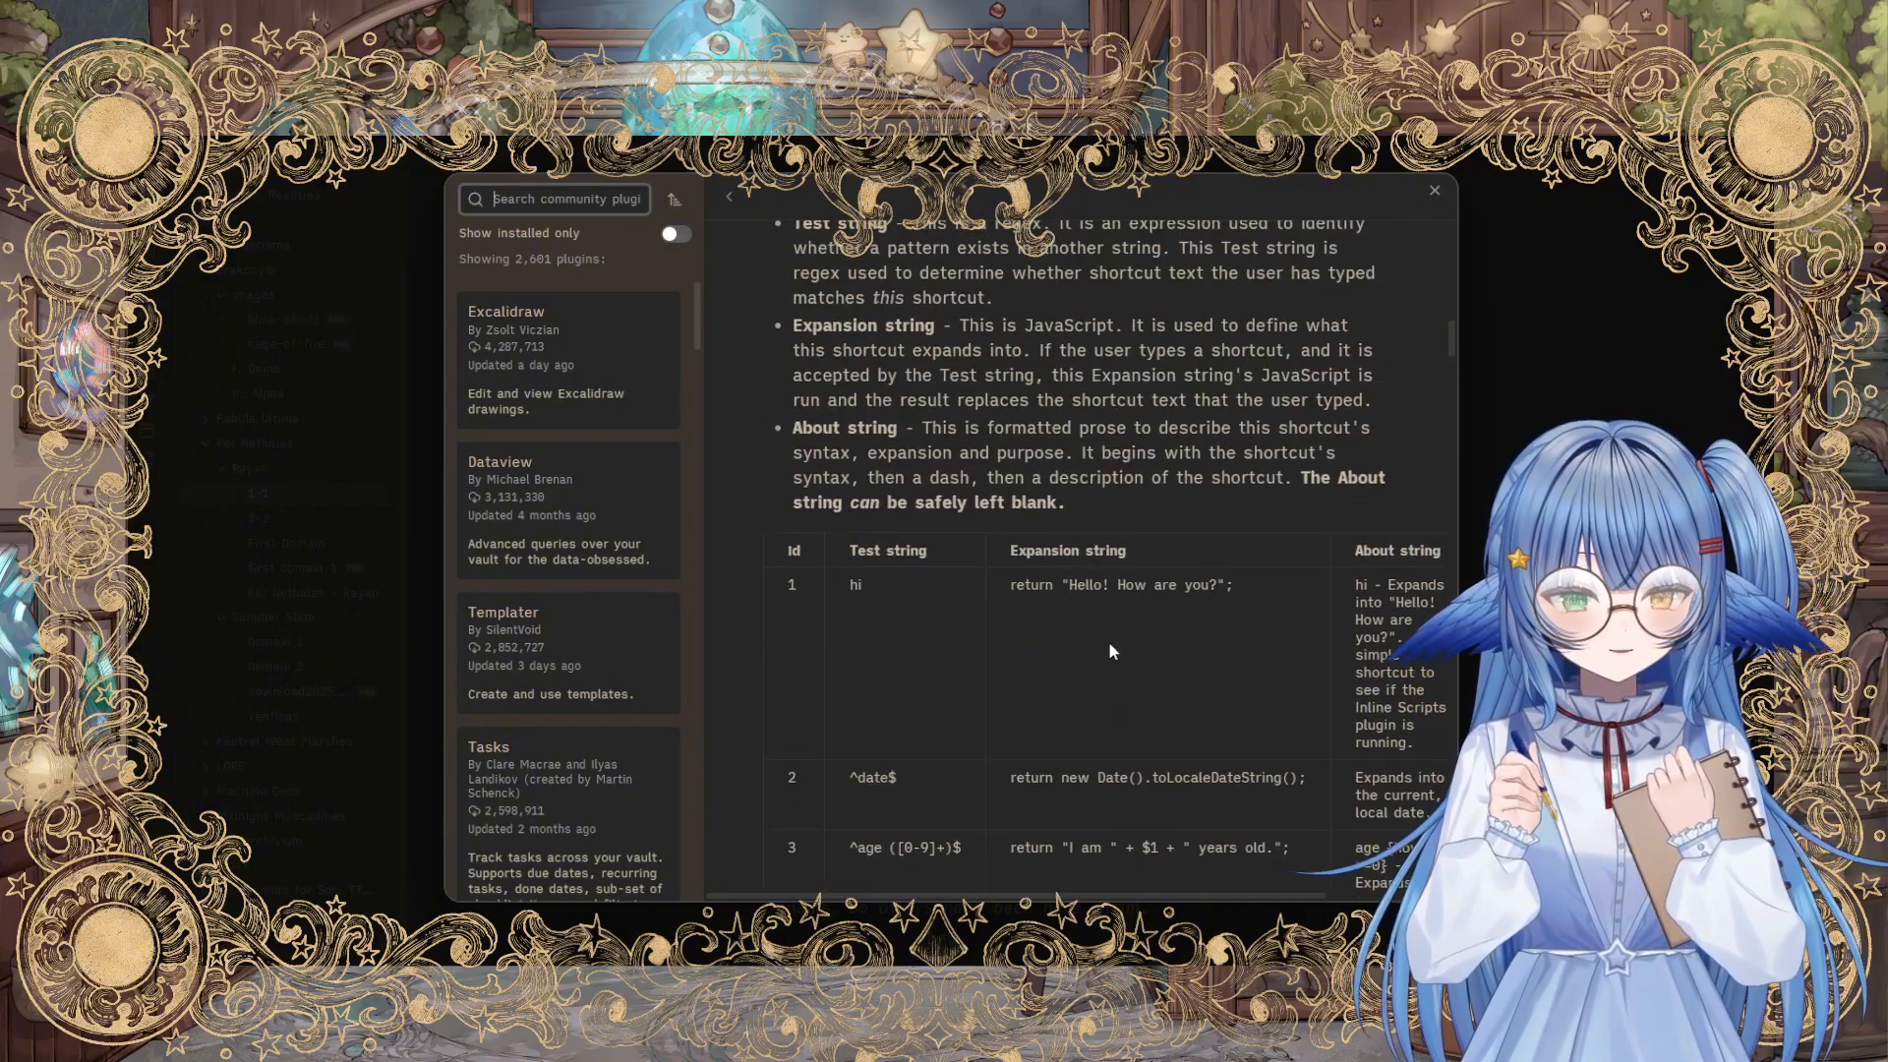
pyautogui.scroll(-3)
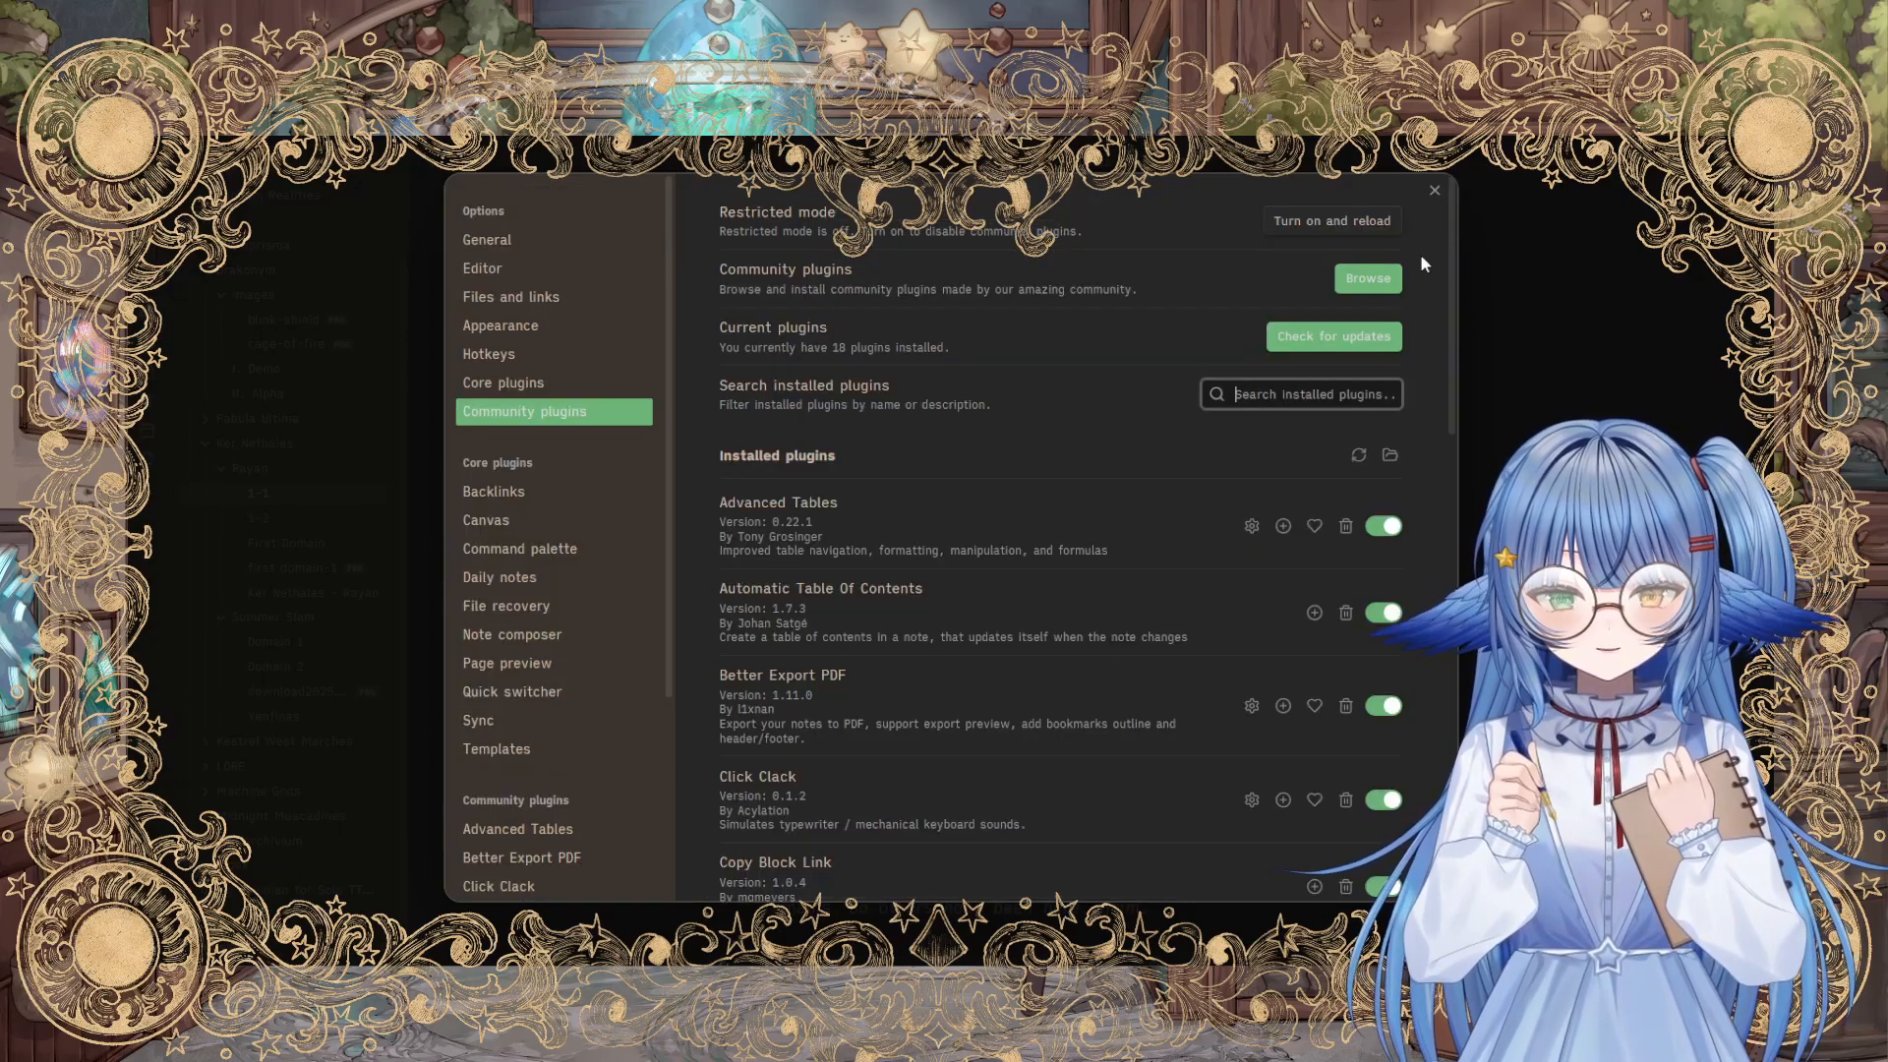
# Step: Close Settings and scroll note 1-1 past the Flesh Eater fight into room III
pyautogui.click(1434, 191)
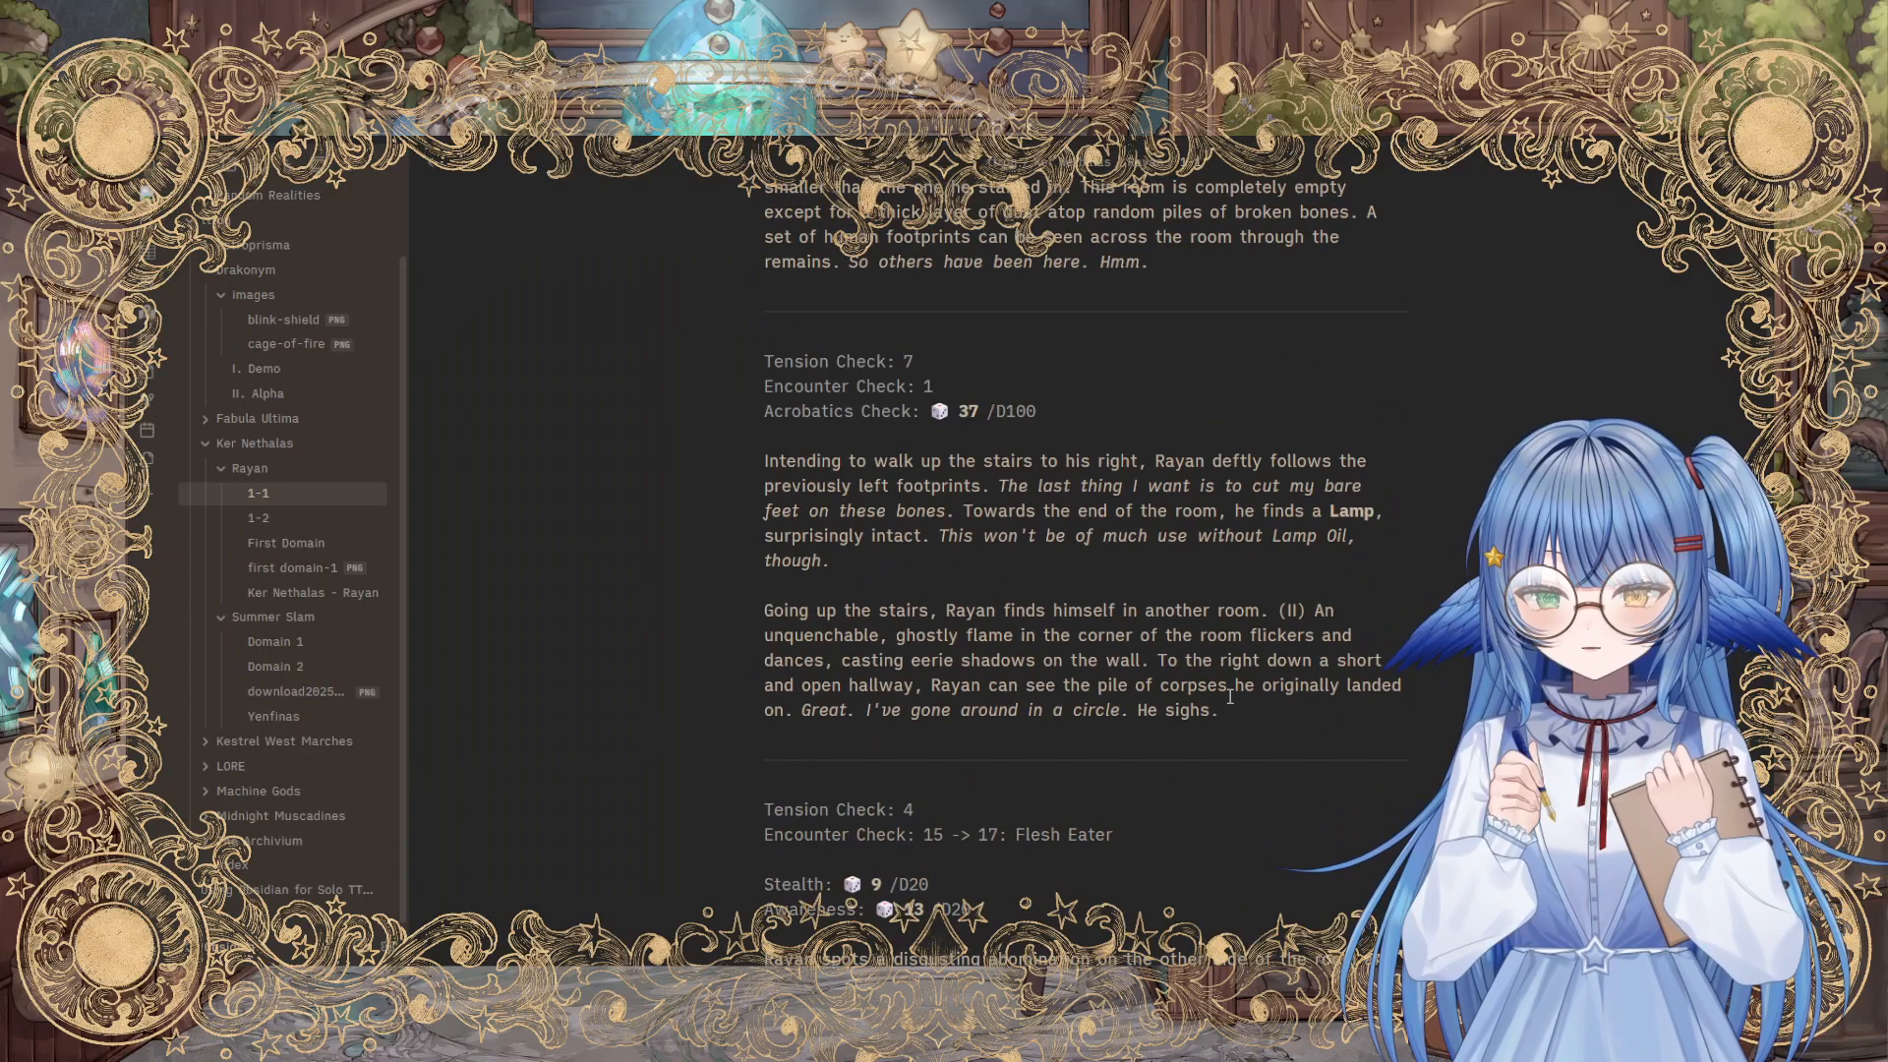
pyautogui.scroll(-3)
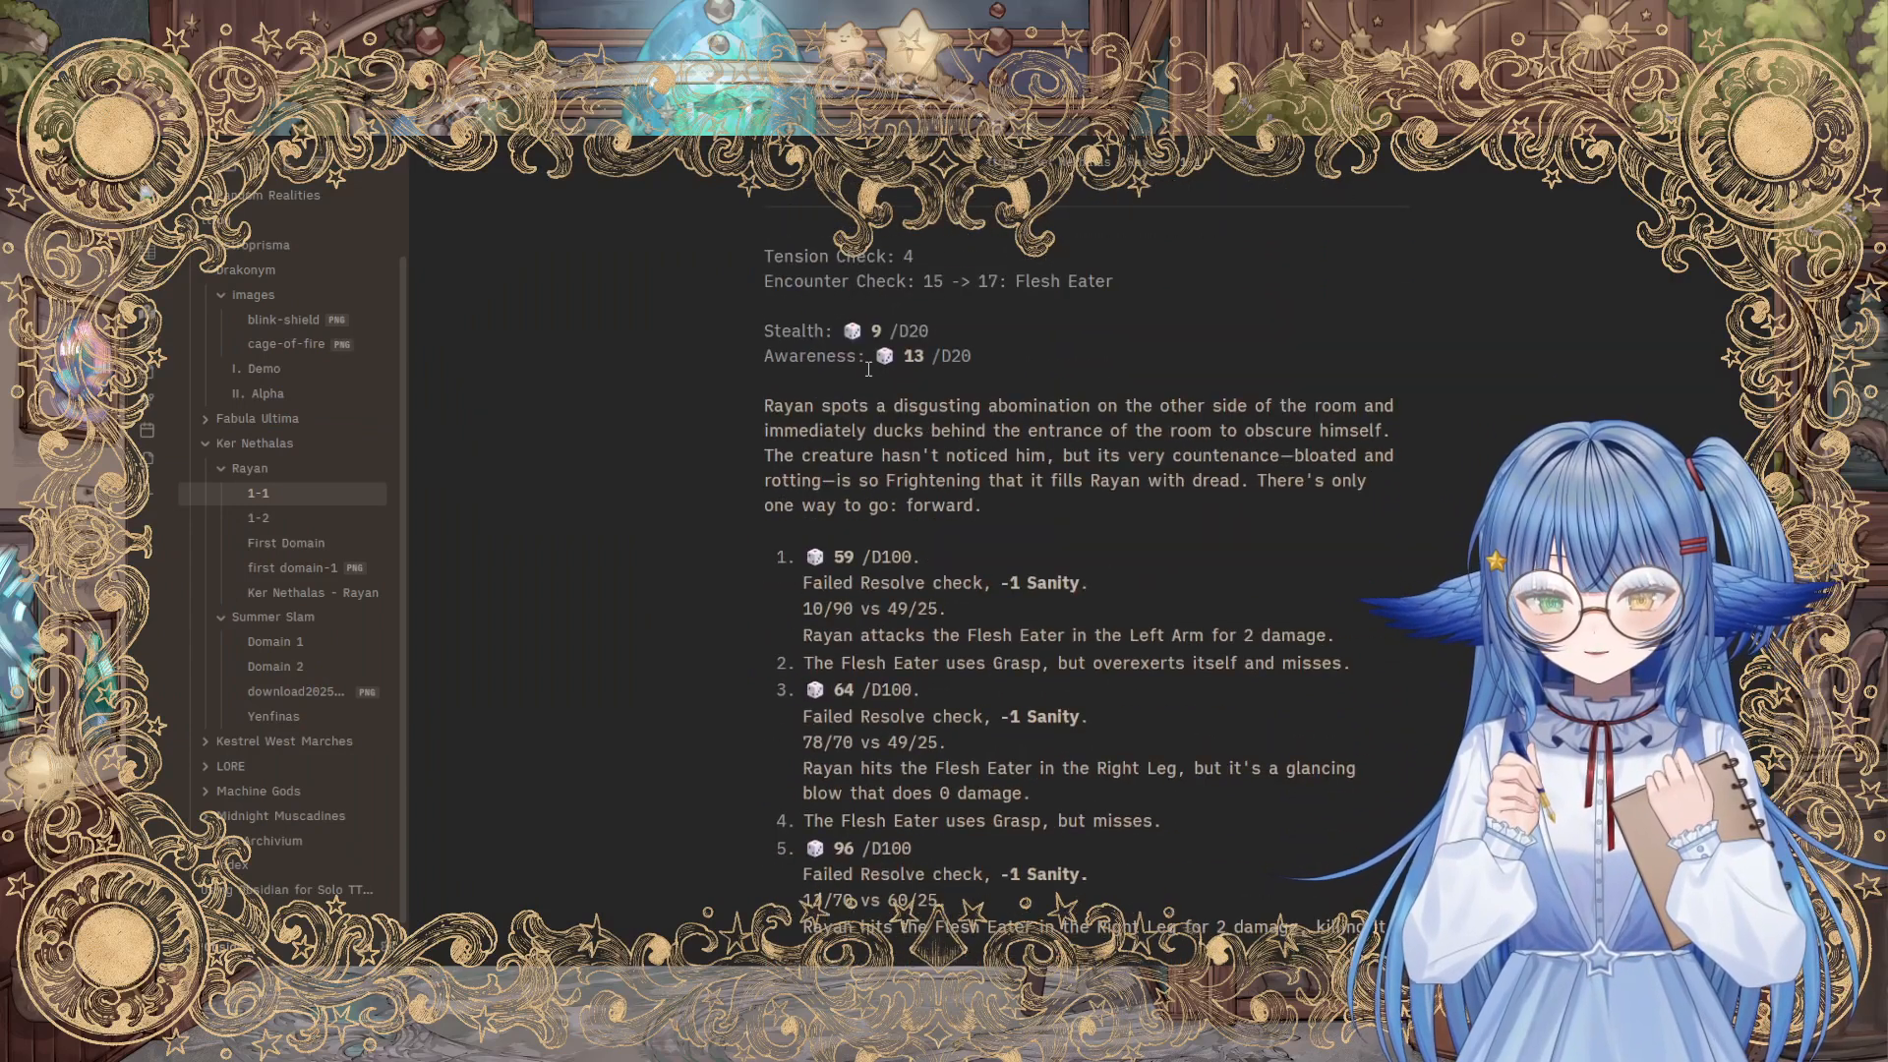
pyautogui.scroll(-3)
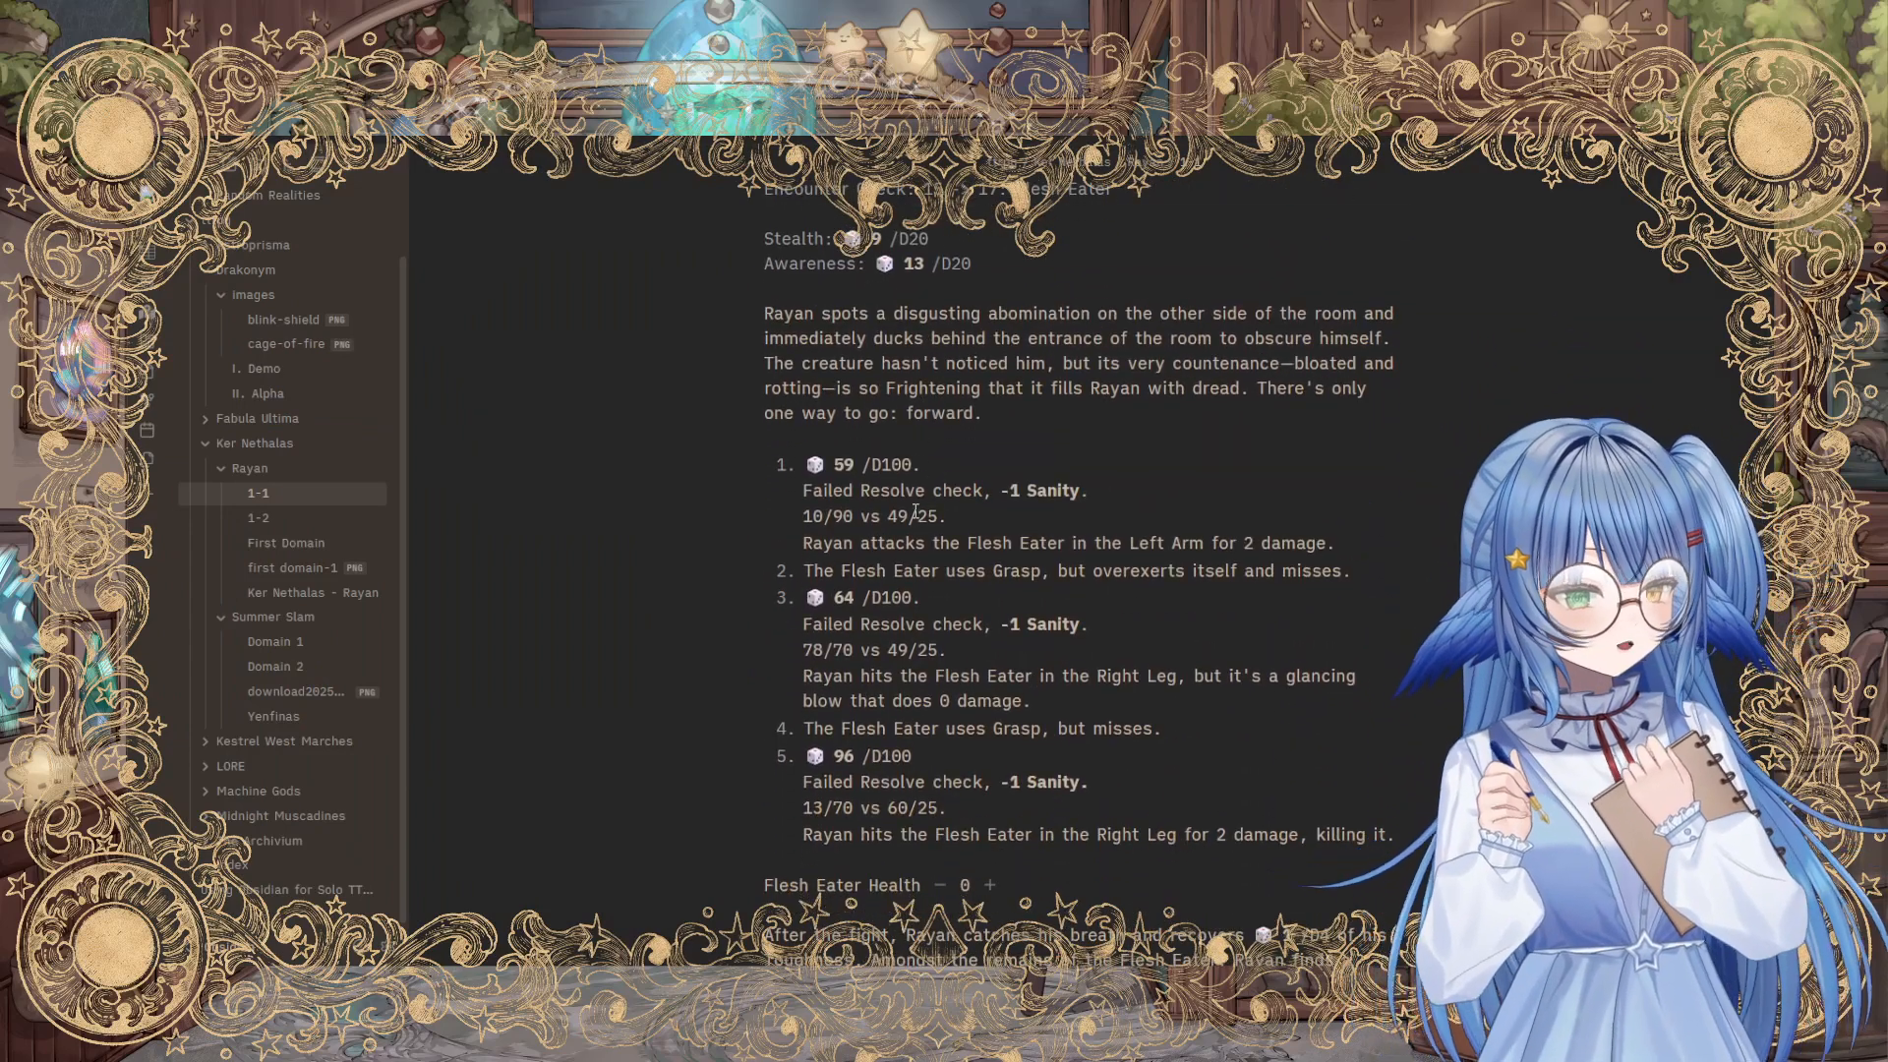
pyautogui.scroll(-3)
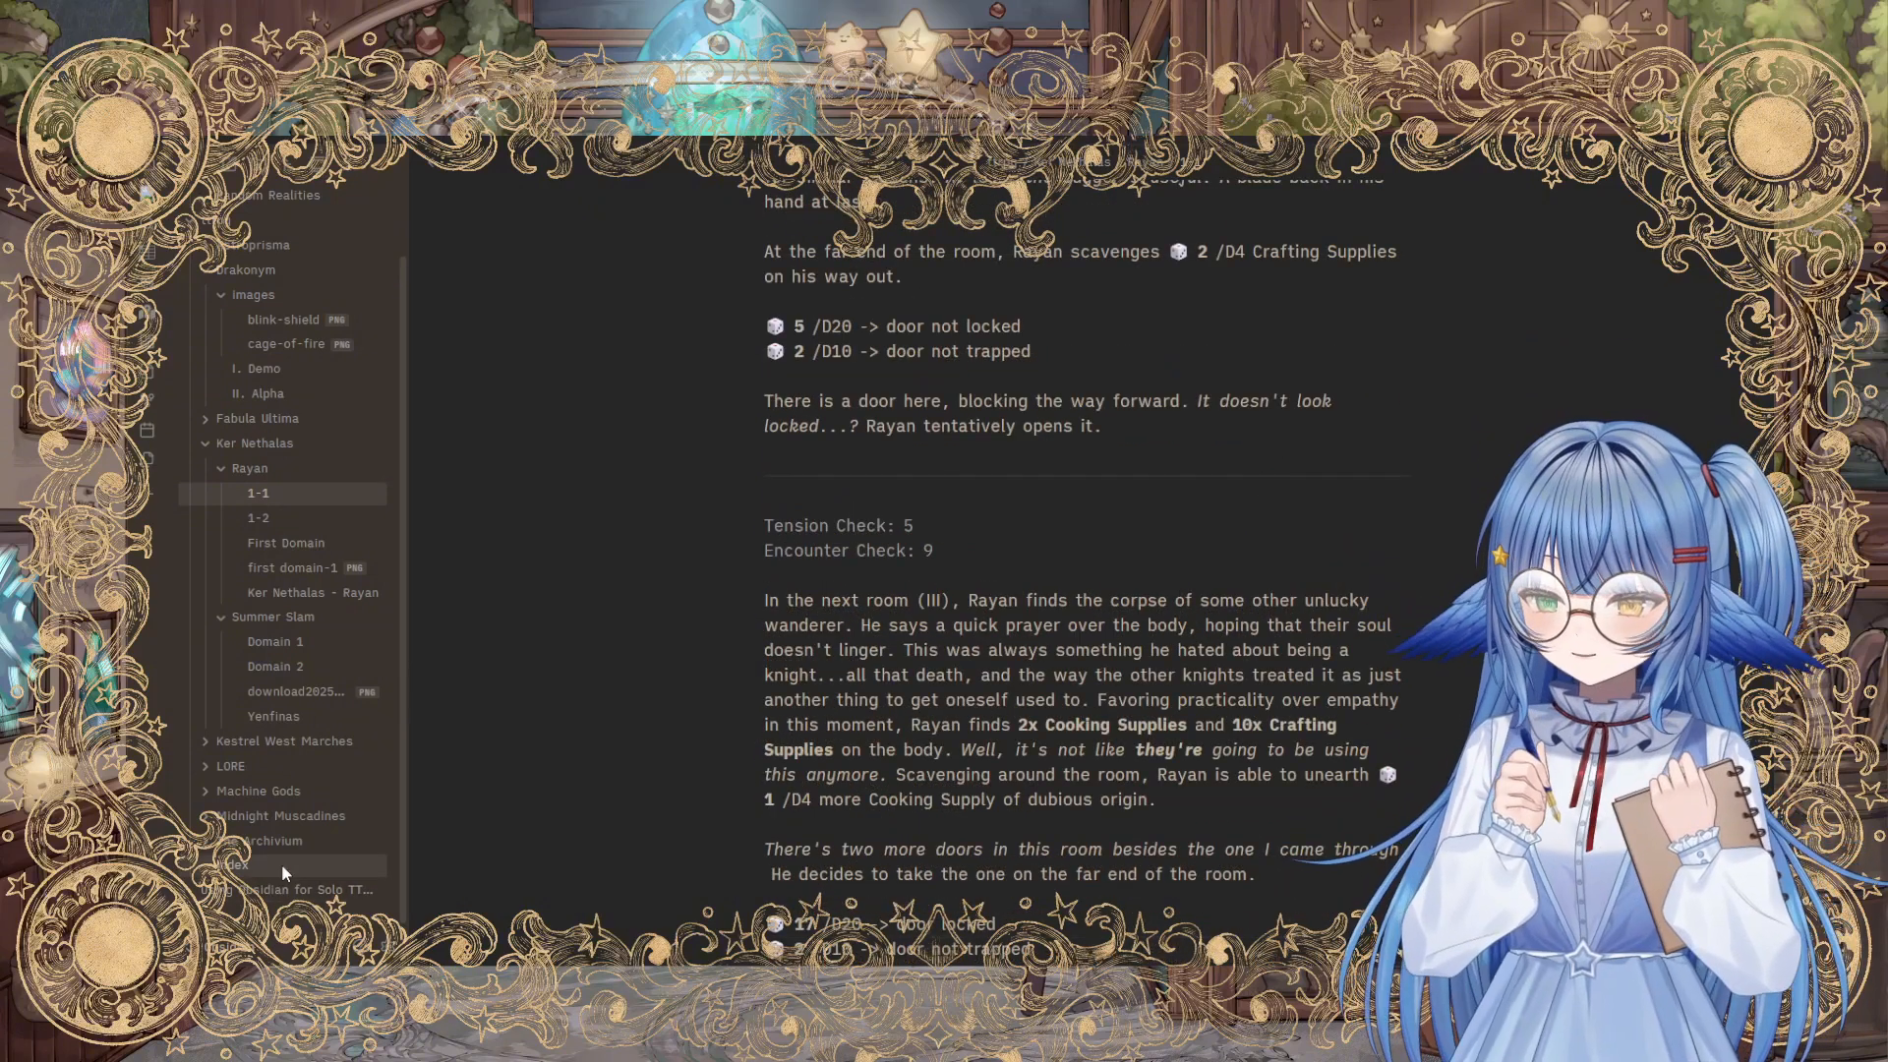
# Step: Roll 3d6 in the Using Obsidian for Solo TTRPGs note, adding the "9 (D6x3)" result
pyautogui.click(289, 889)
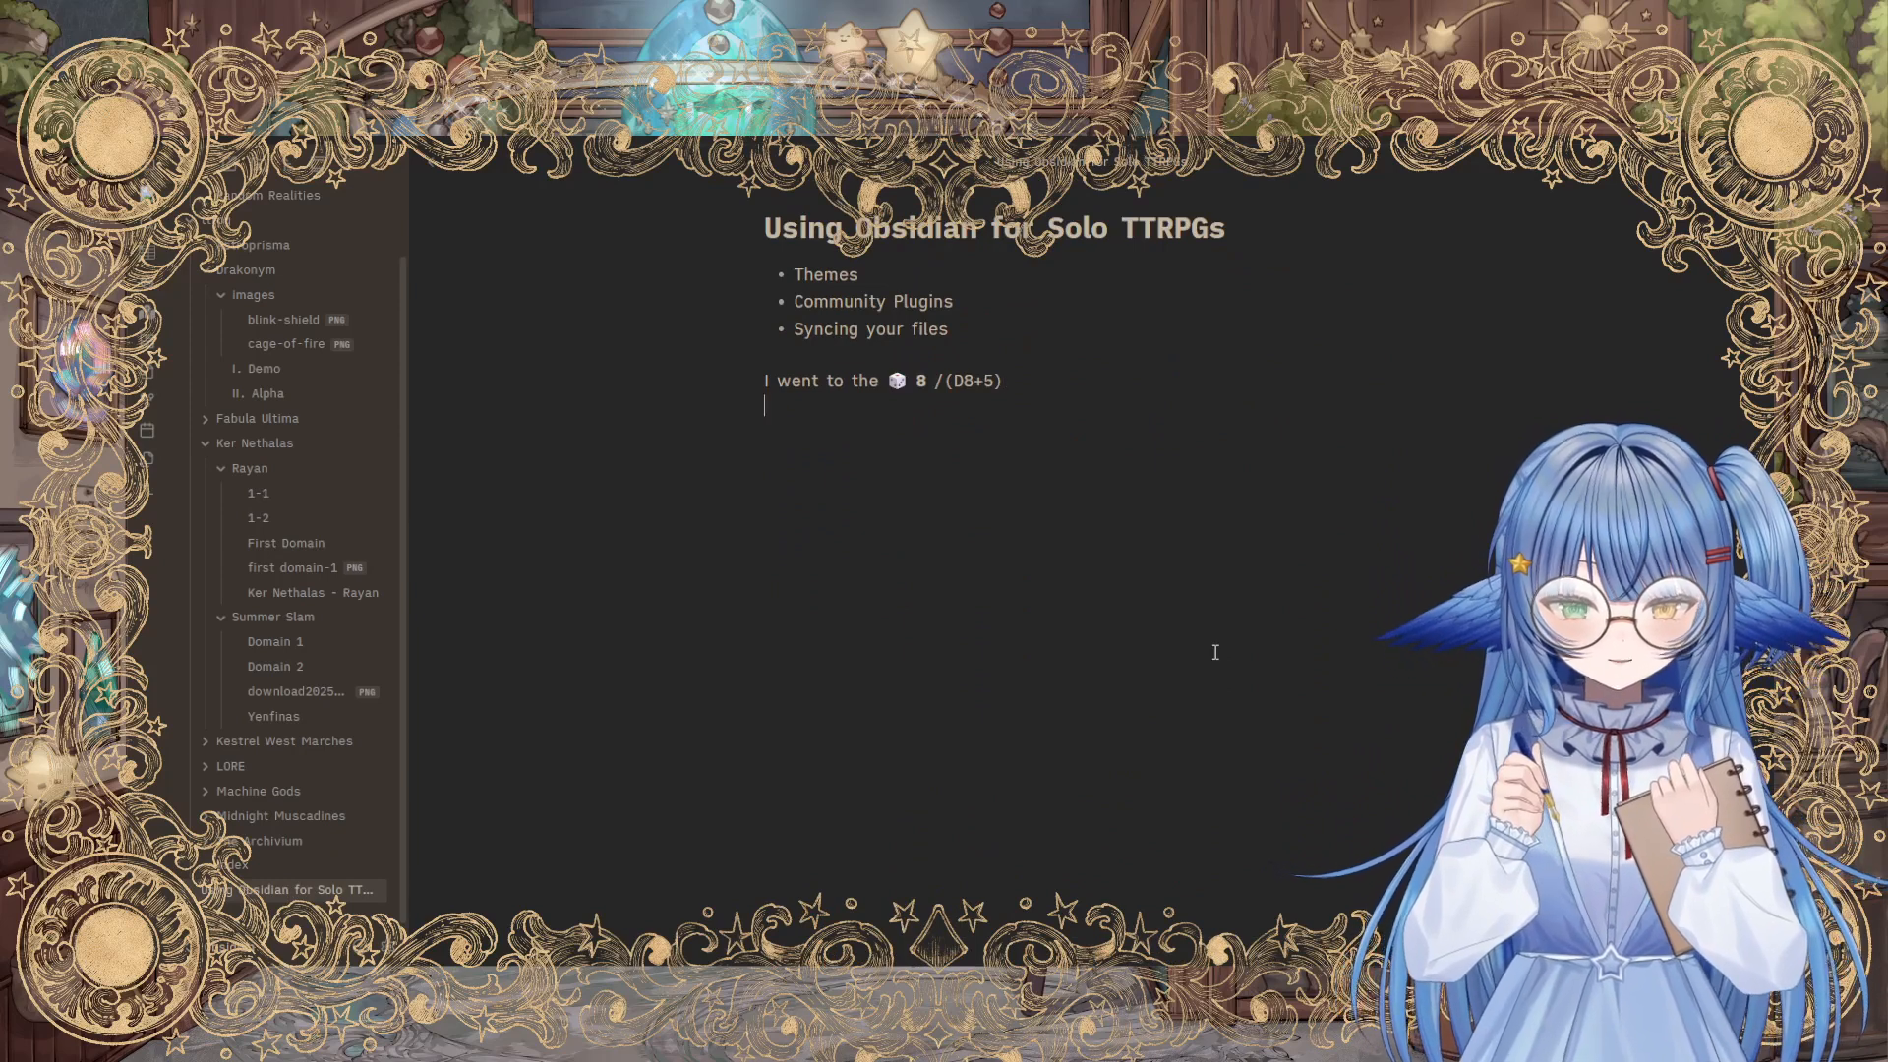
pyautogui.write(';;3d')
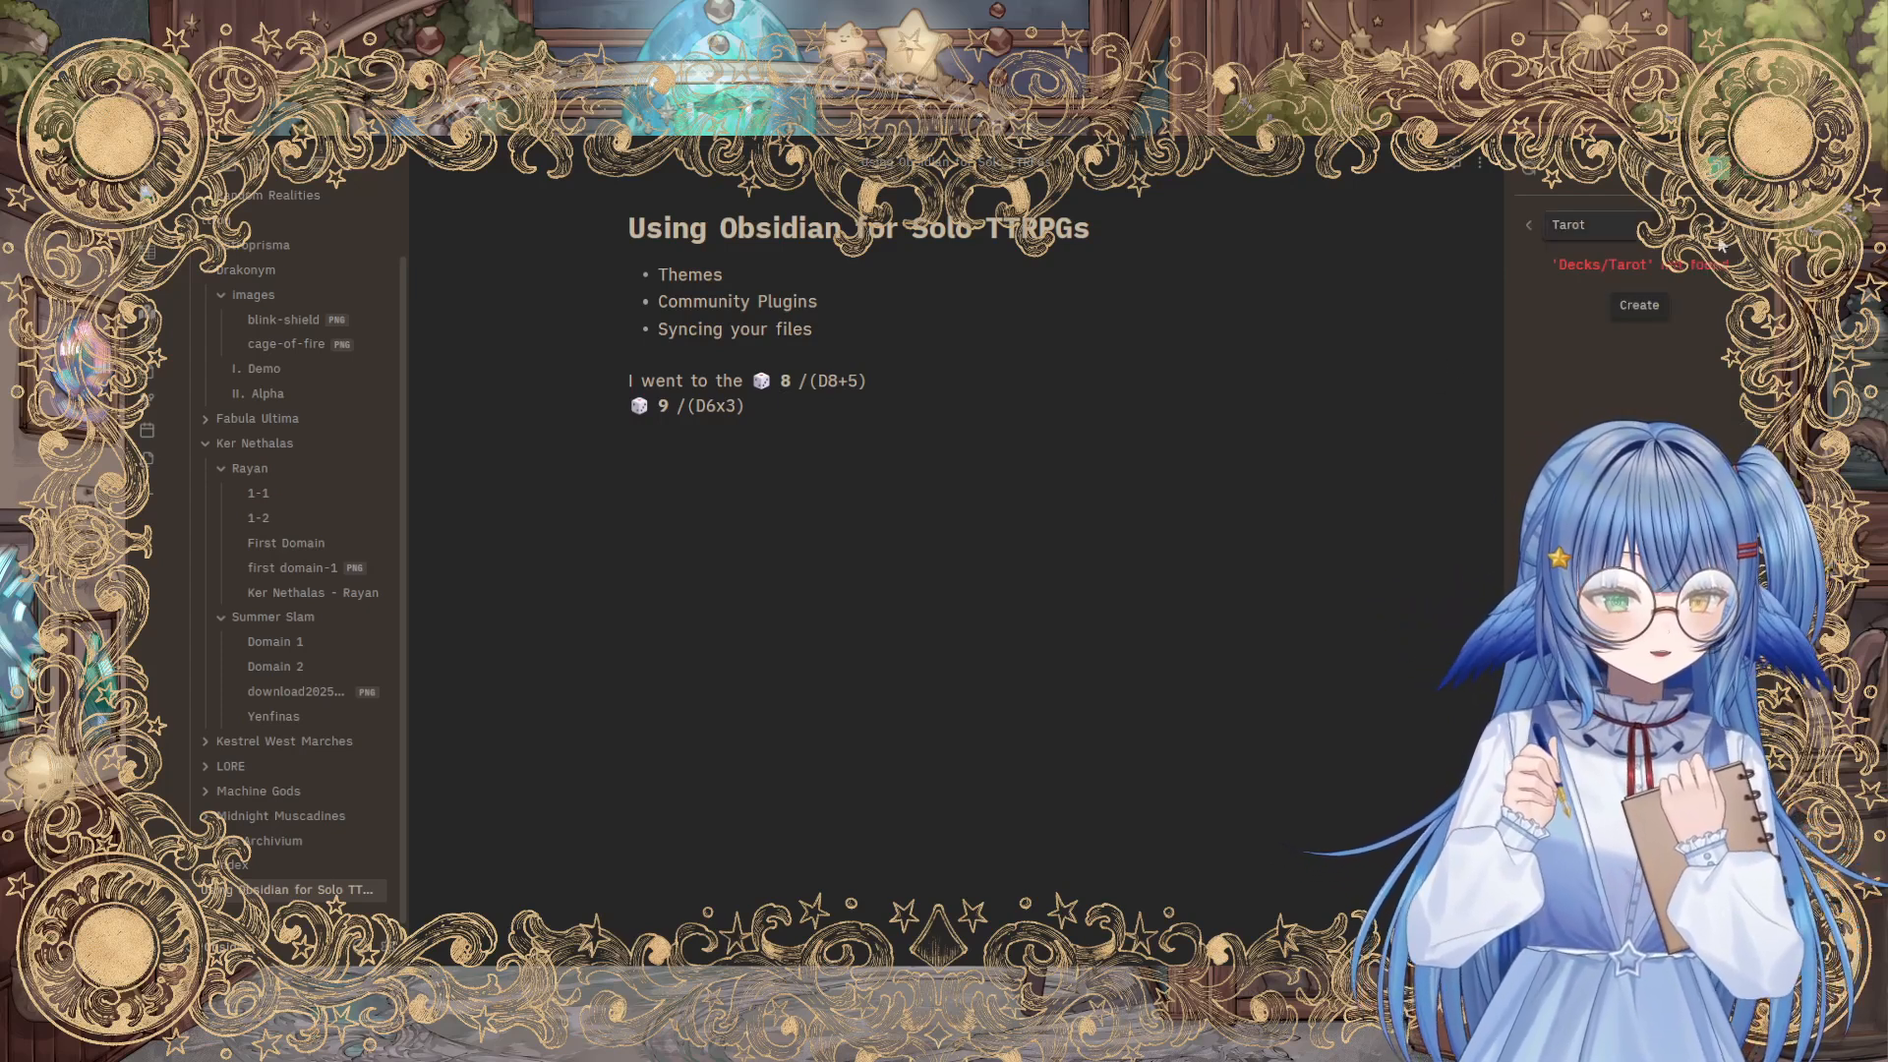
# Step: Try the Standard deck, then roll Random Realities for a goal, action and subject prompt
pyautogui.write('Standard')
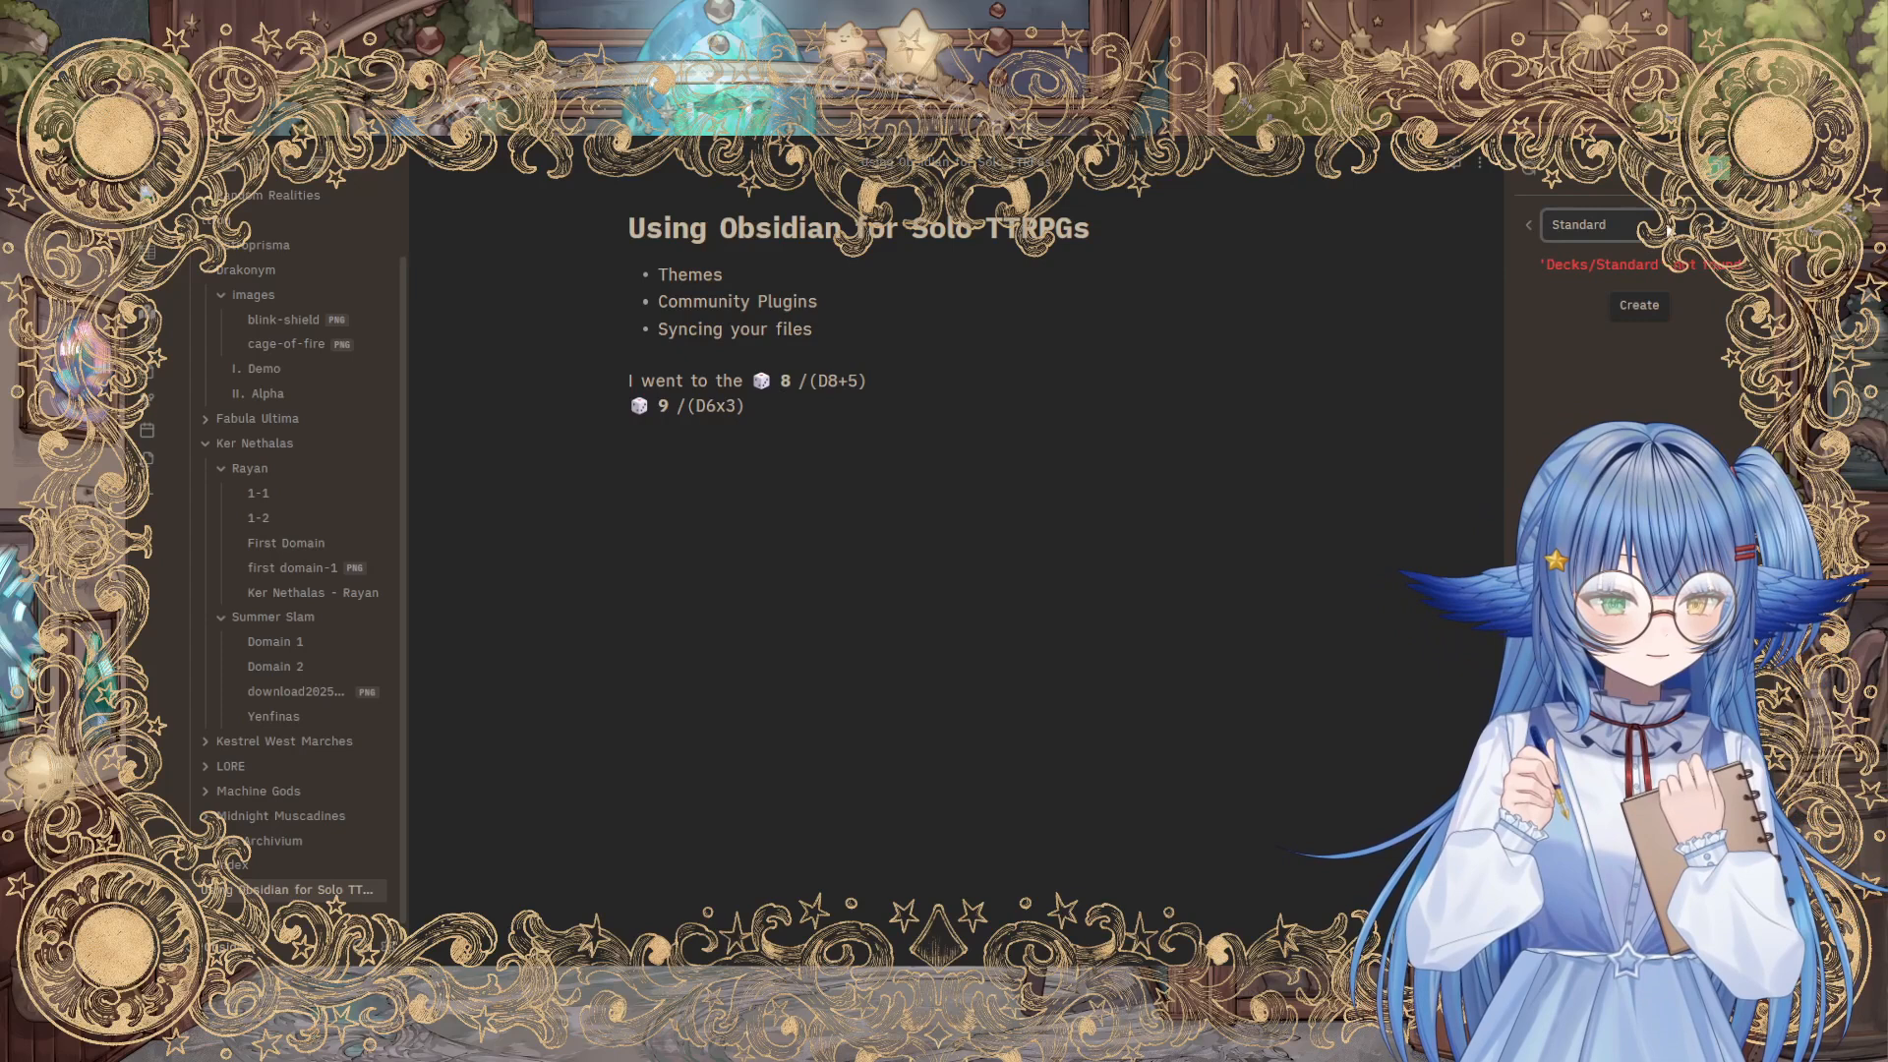
pyautogui.click(1637, 305)
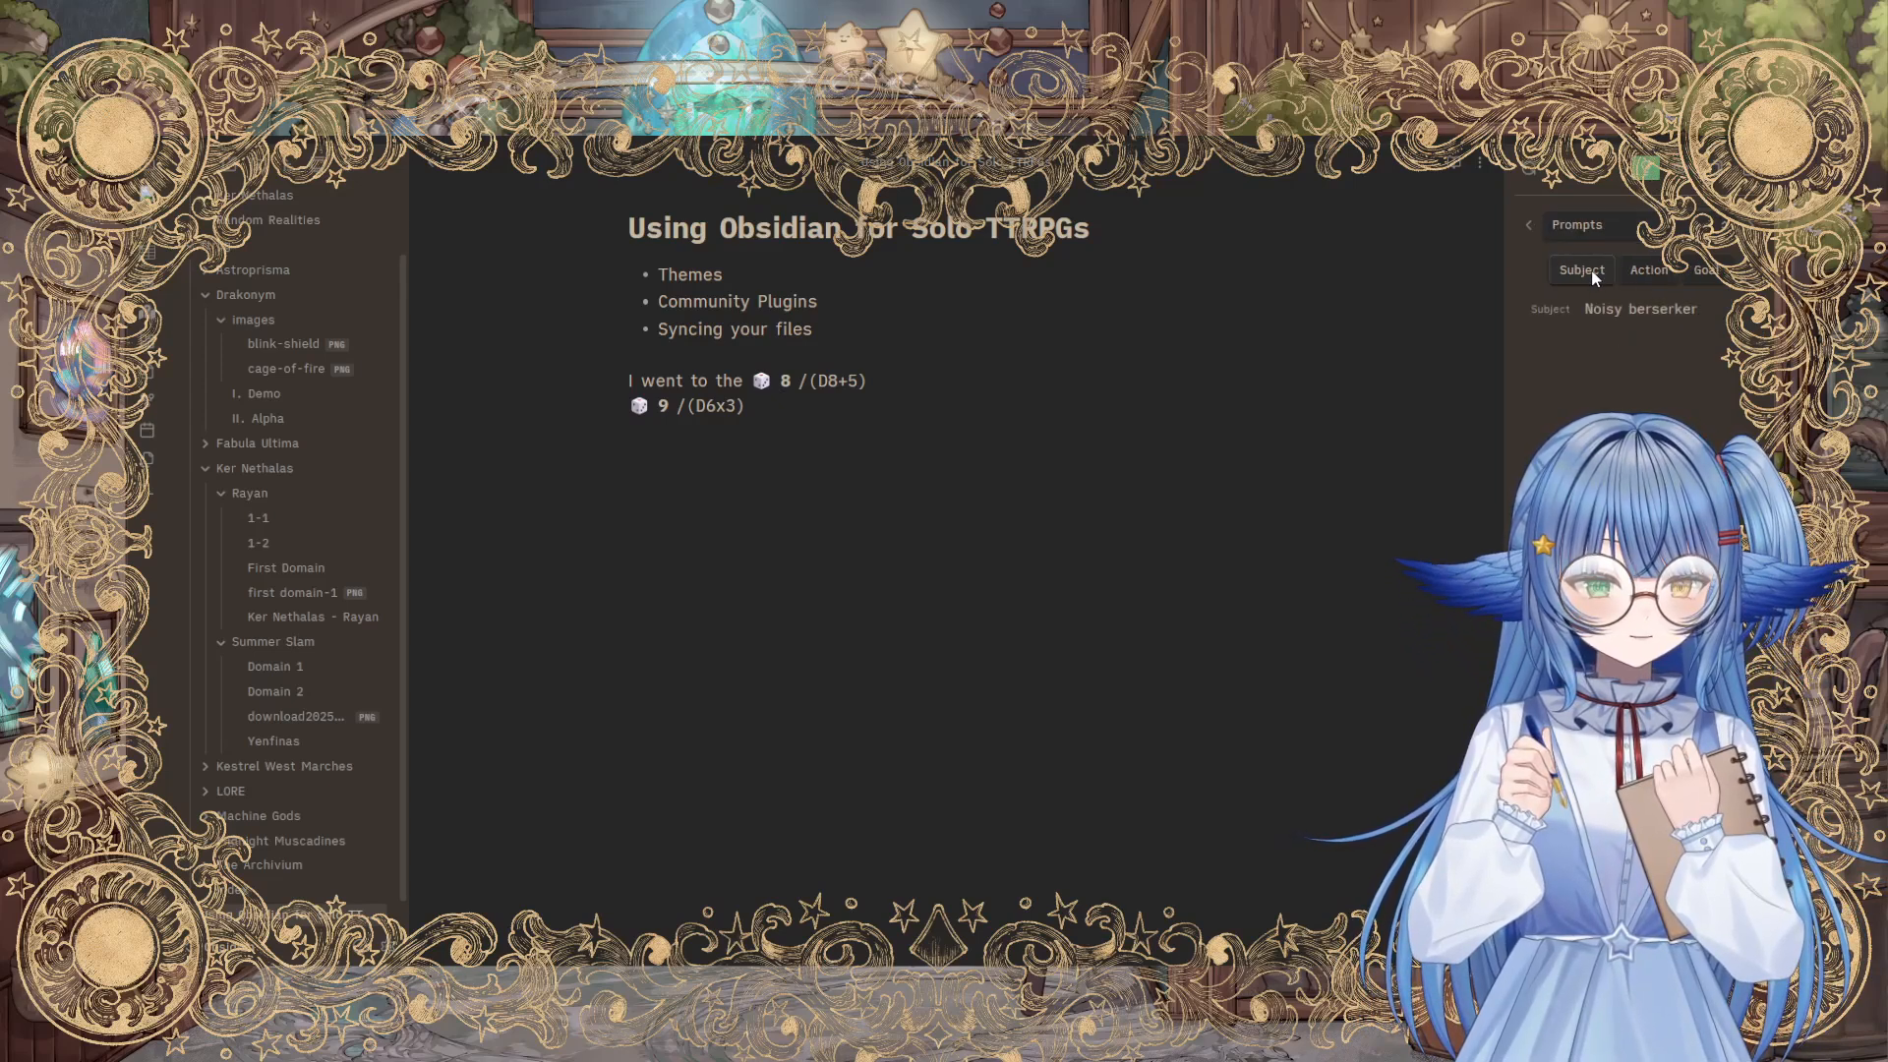
pyautogui.click(1581, 270)
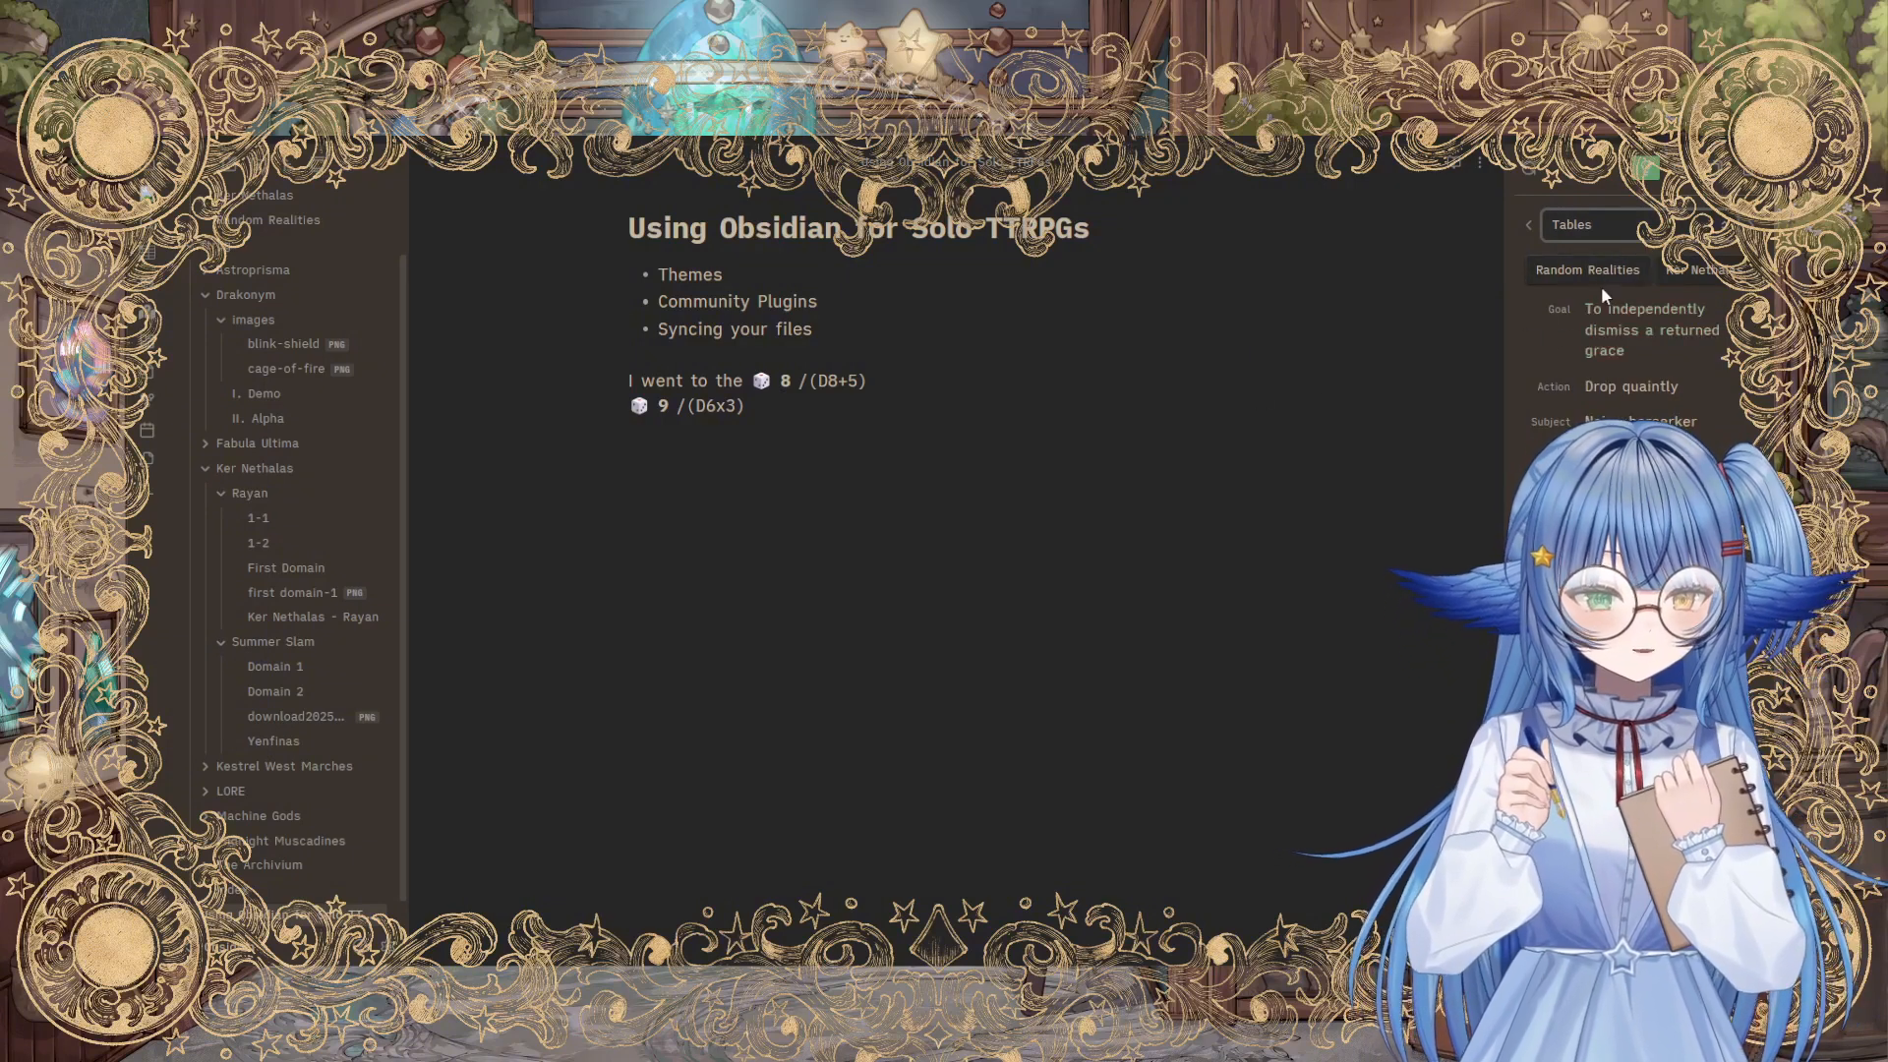
pyautogui.moveTo(1697, 270)
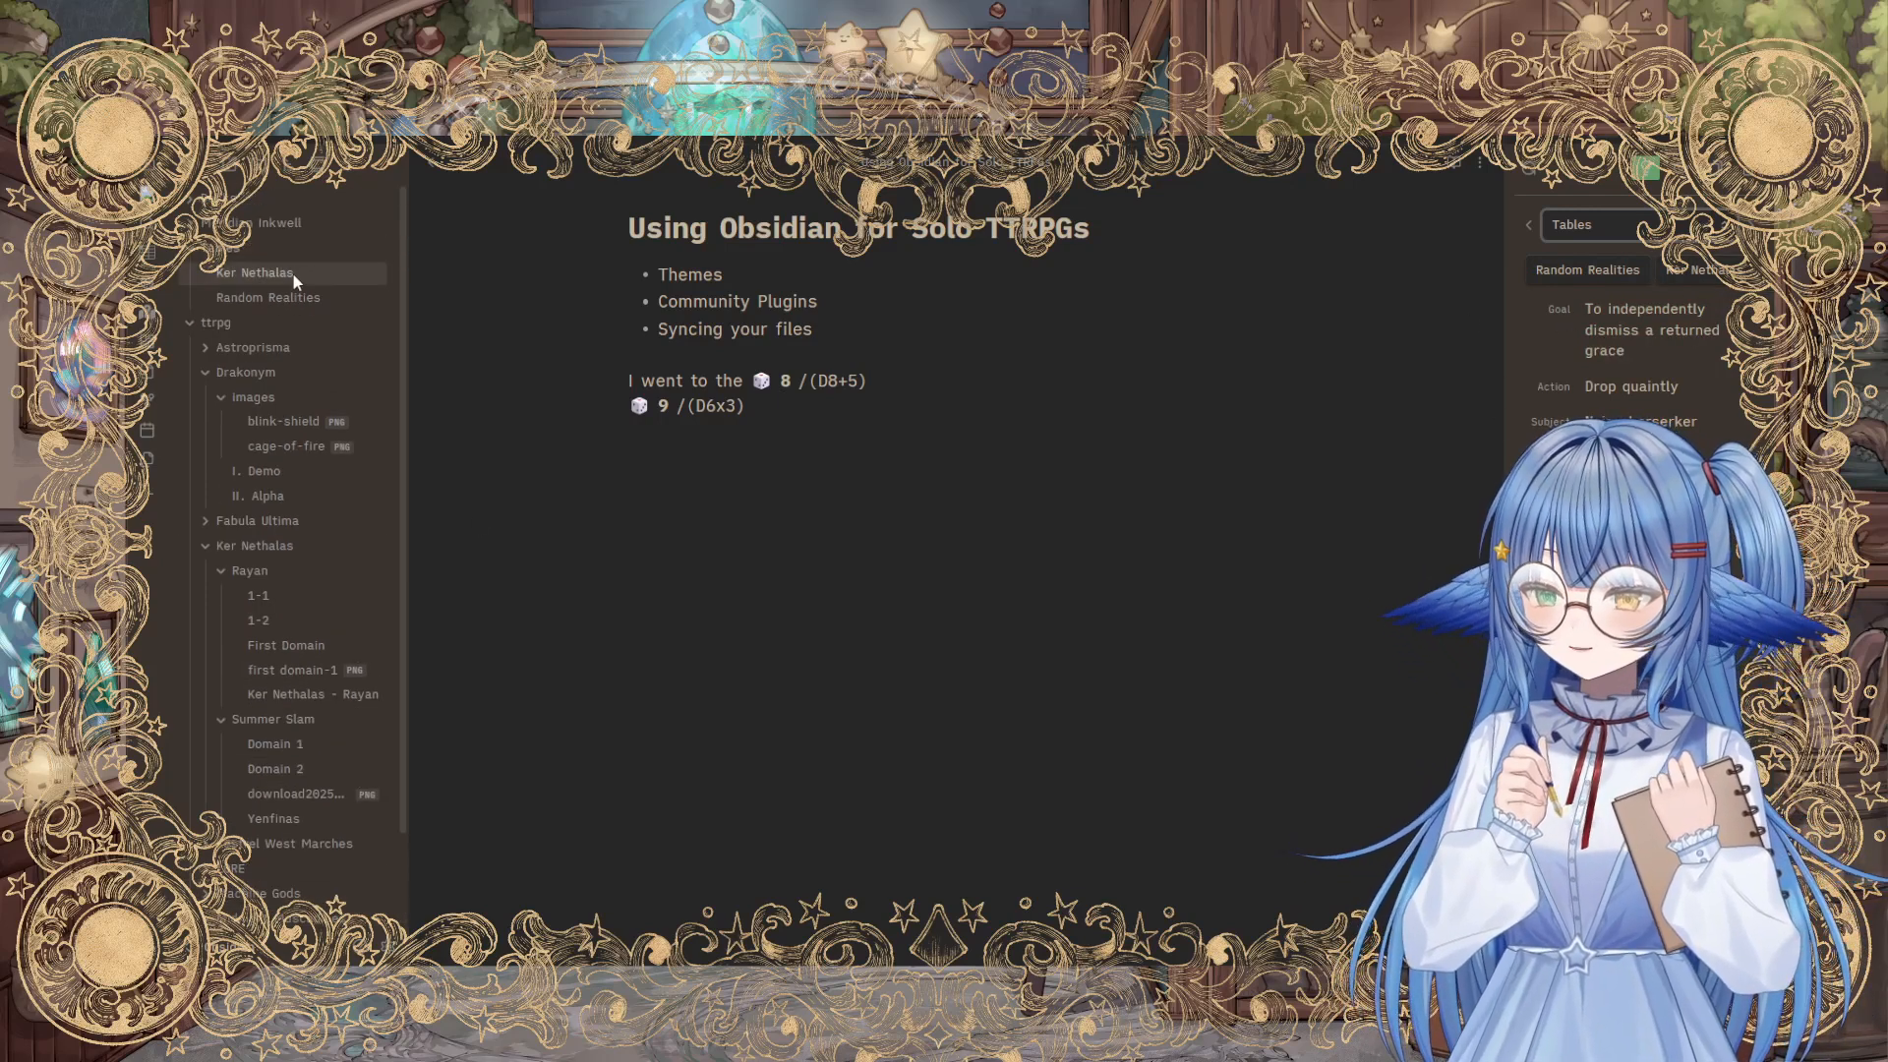
# Step: Review the Random Realities note's world, scene, quest, location, people and creature results
pyautogui.click(267, 297)
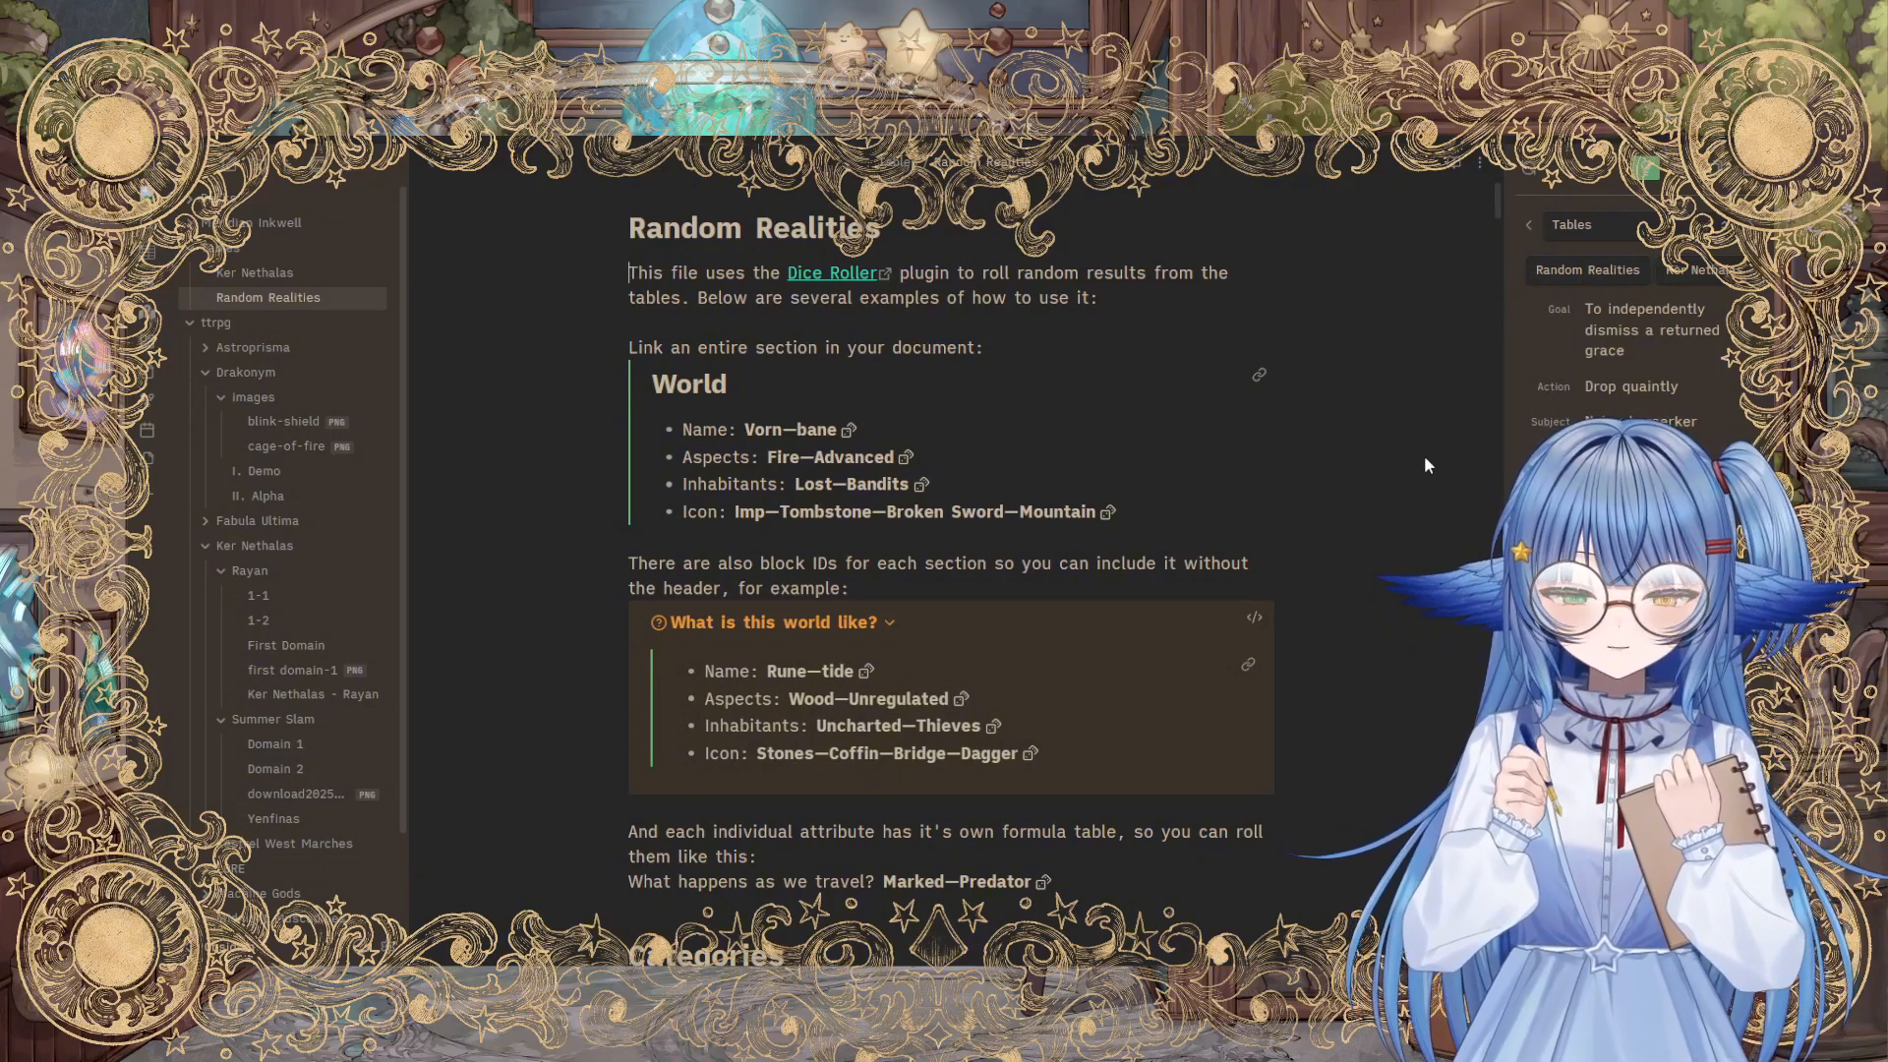
pyautogui.scroll(-3)
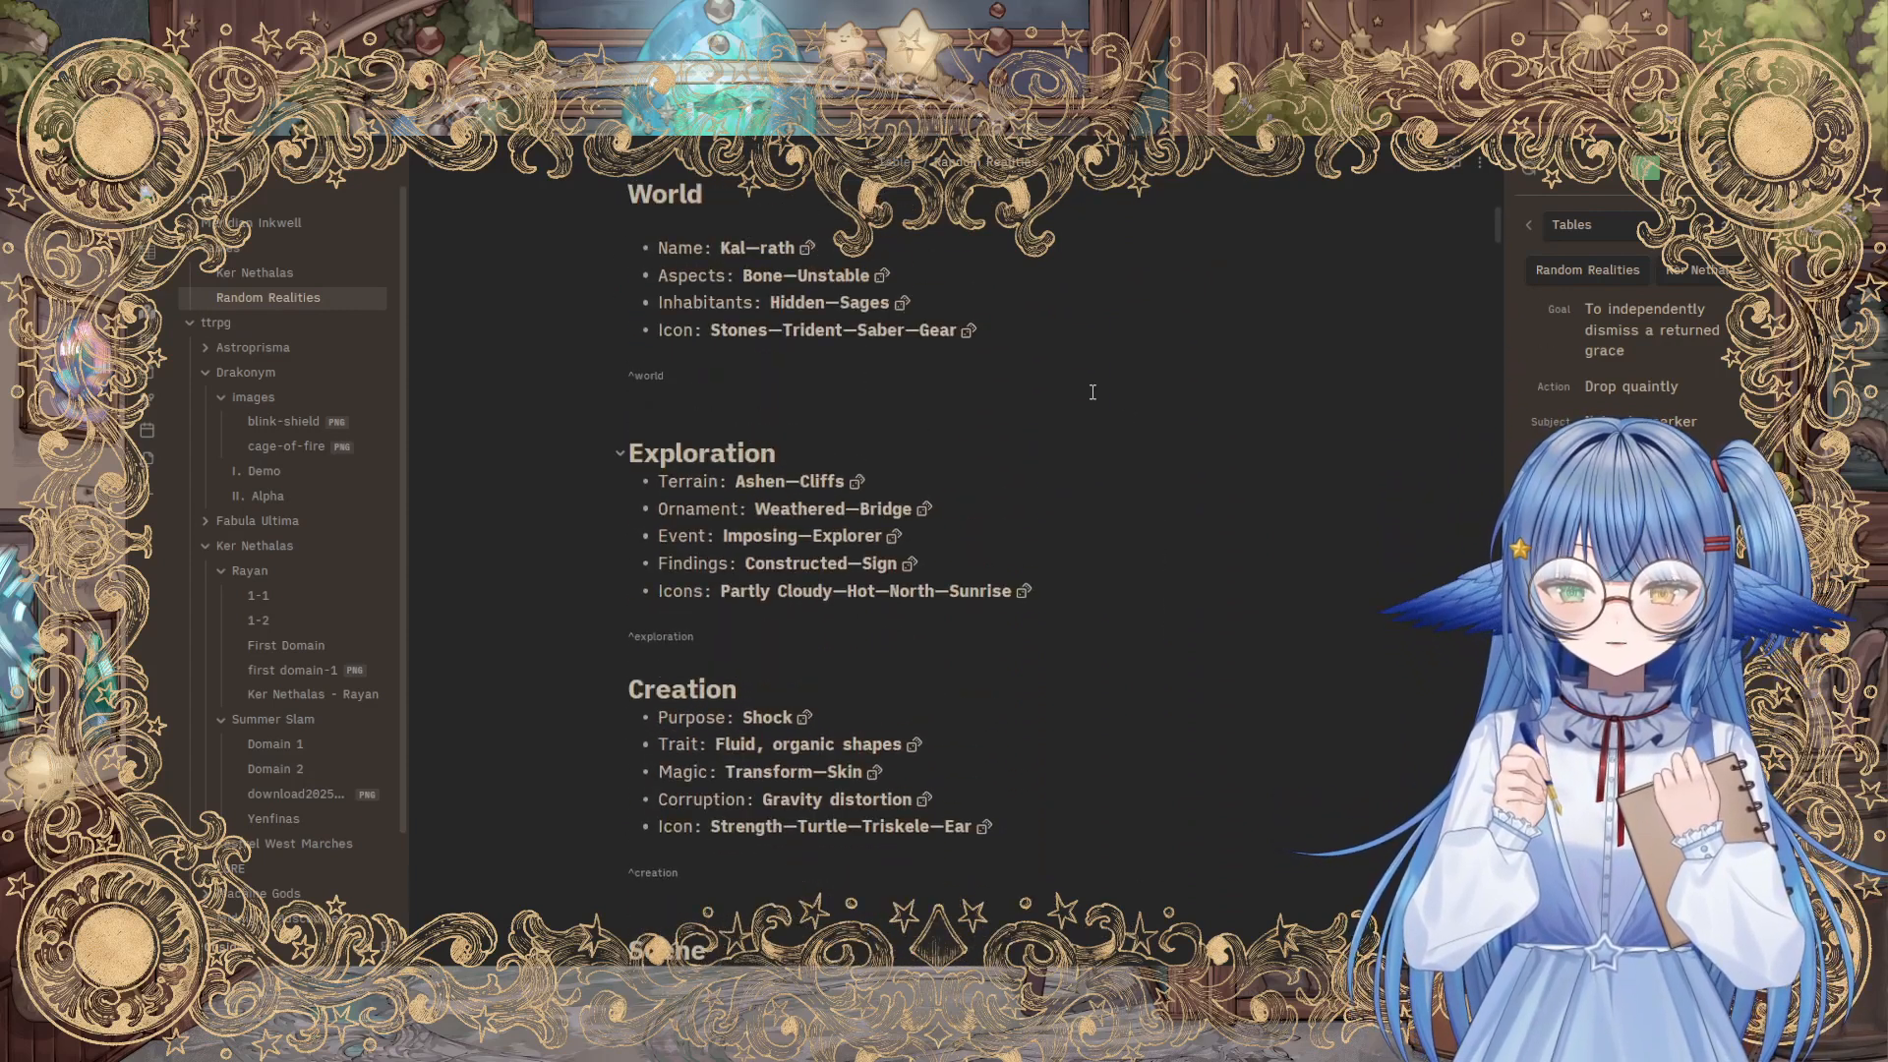
pyautogui.moveTo(855, 482)
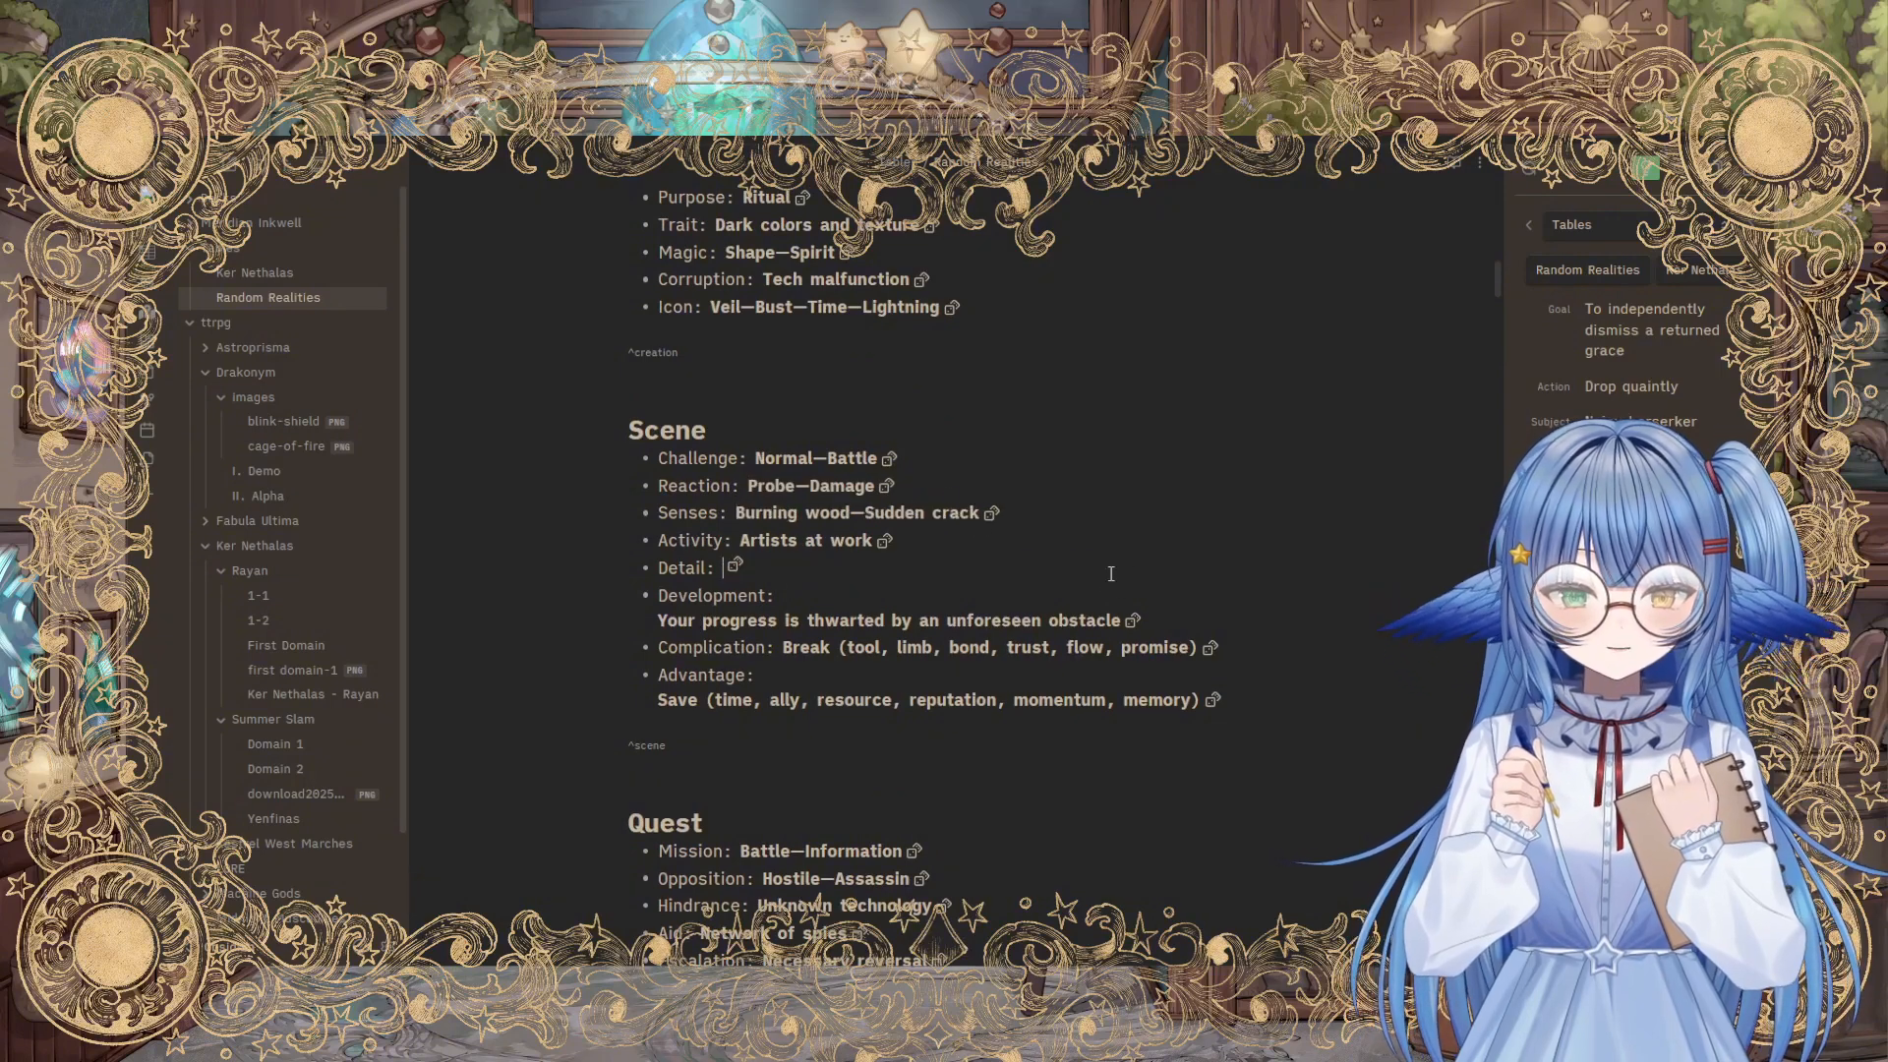
pyautogui.scroll(-3)
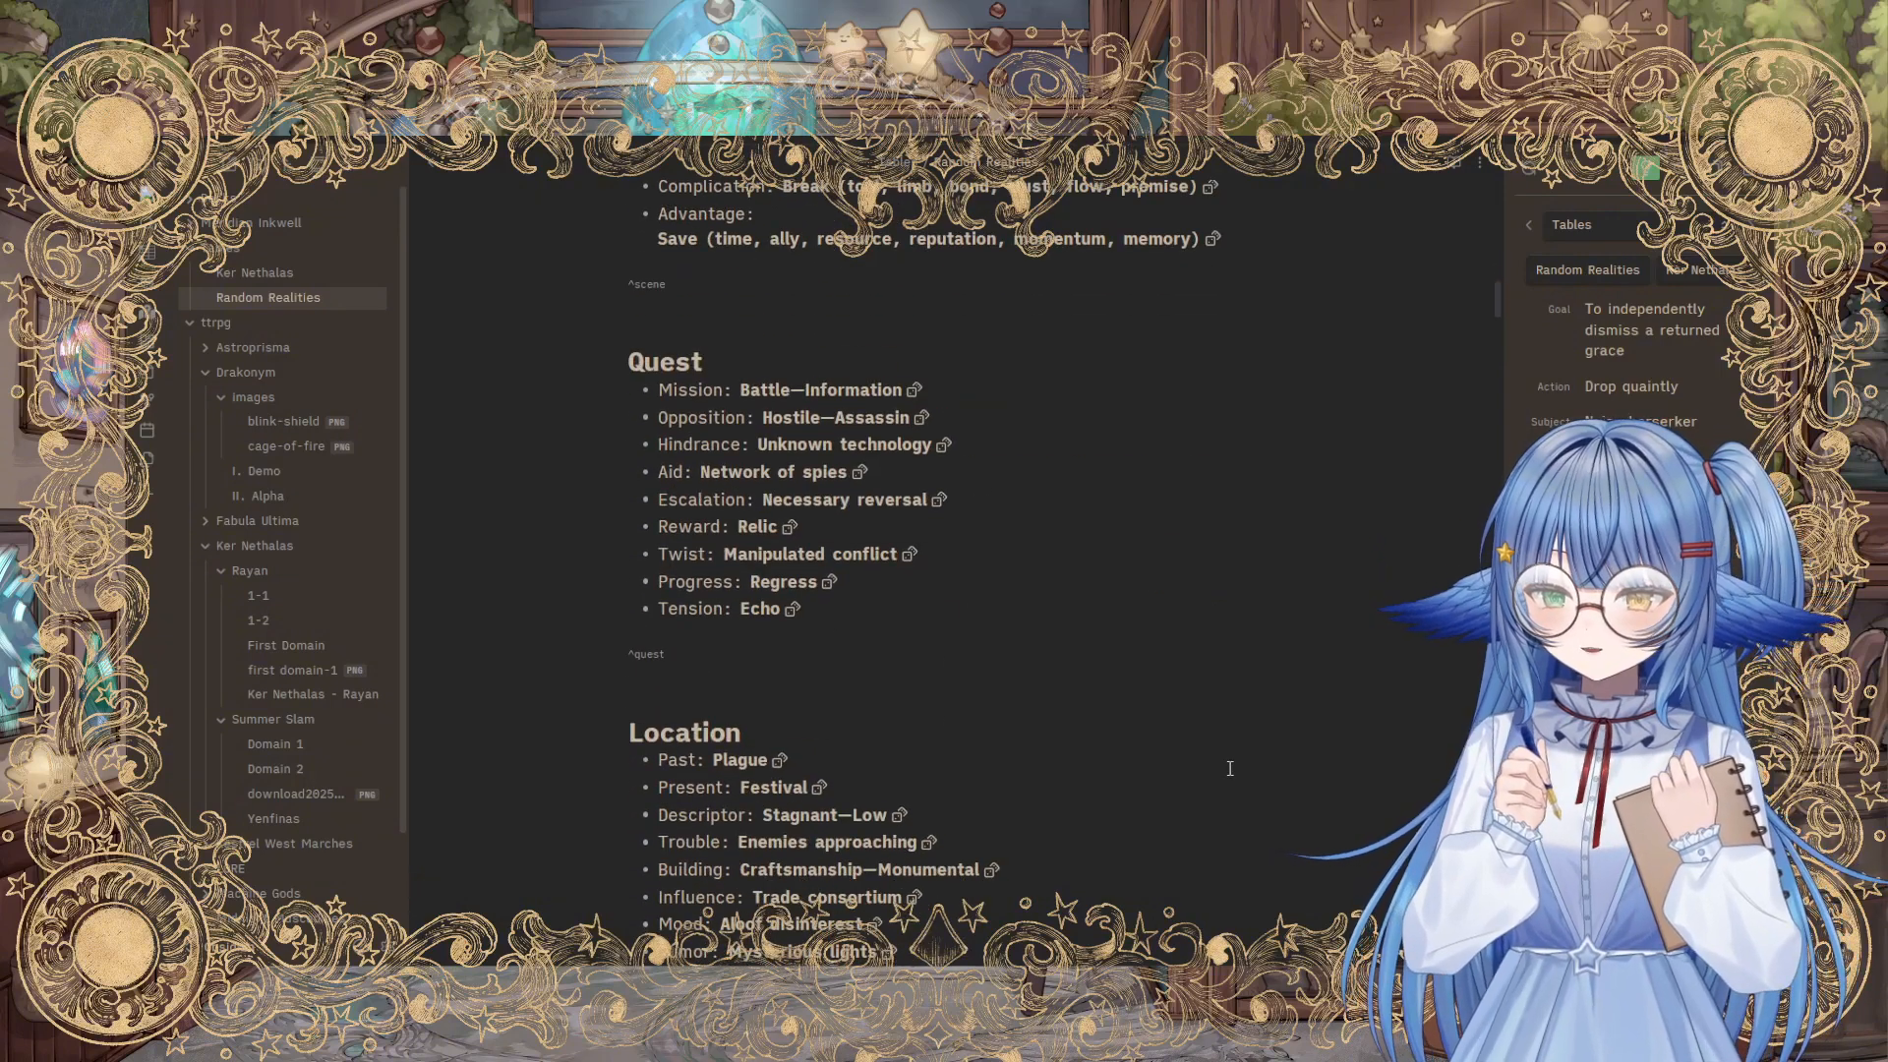
pyautogui.scroll(-3)
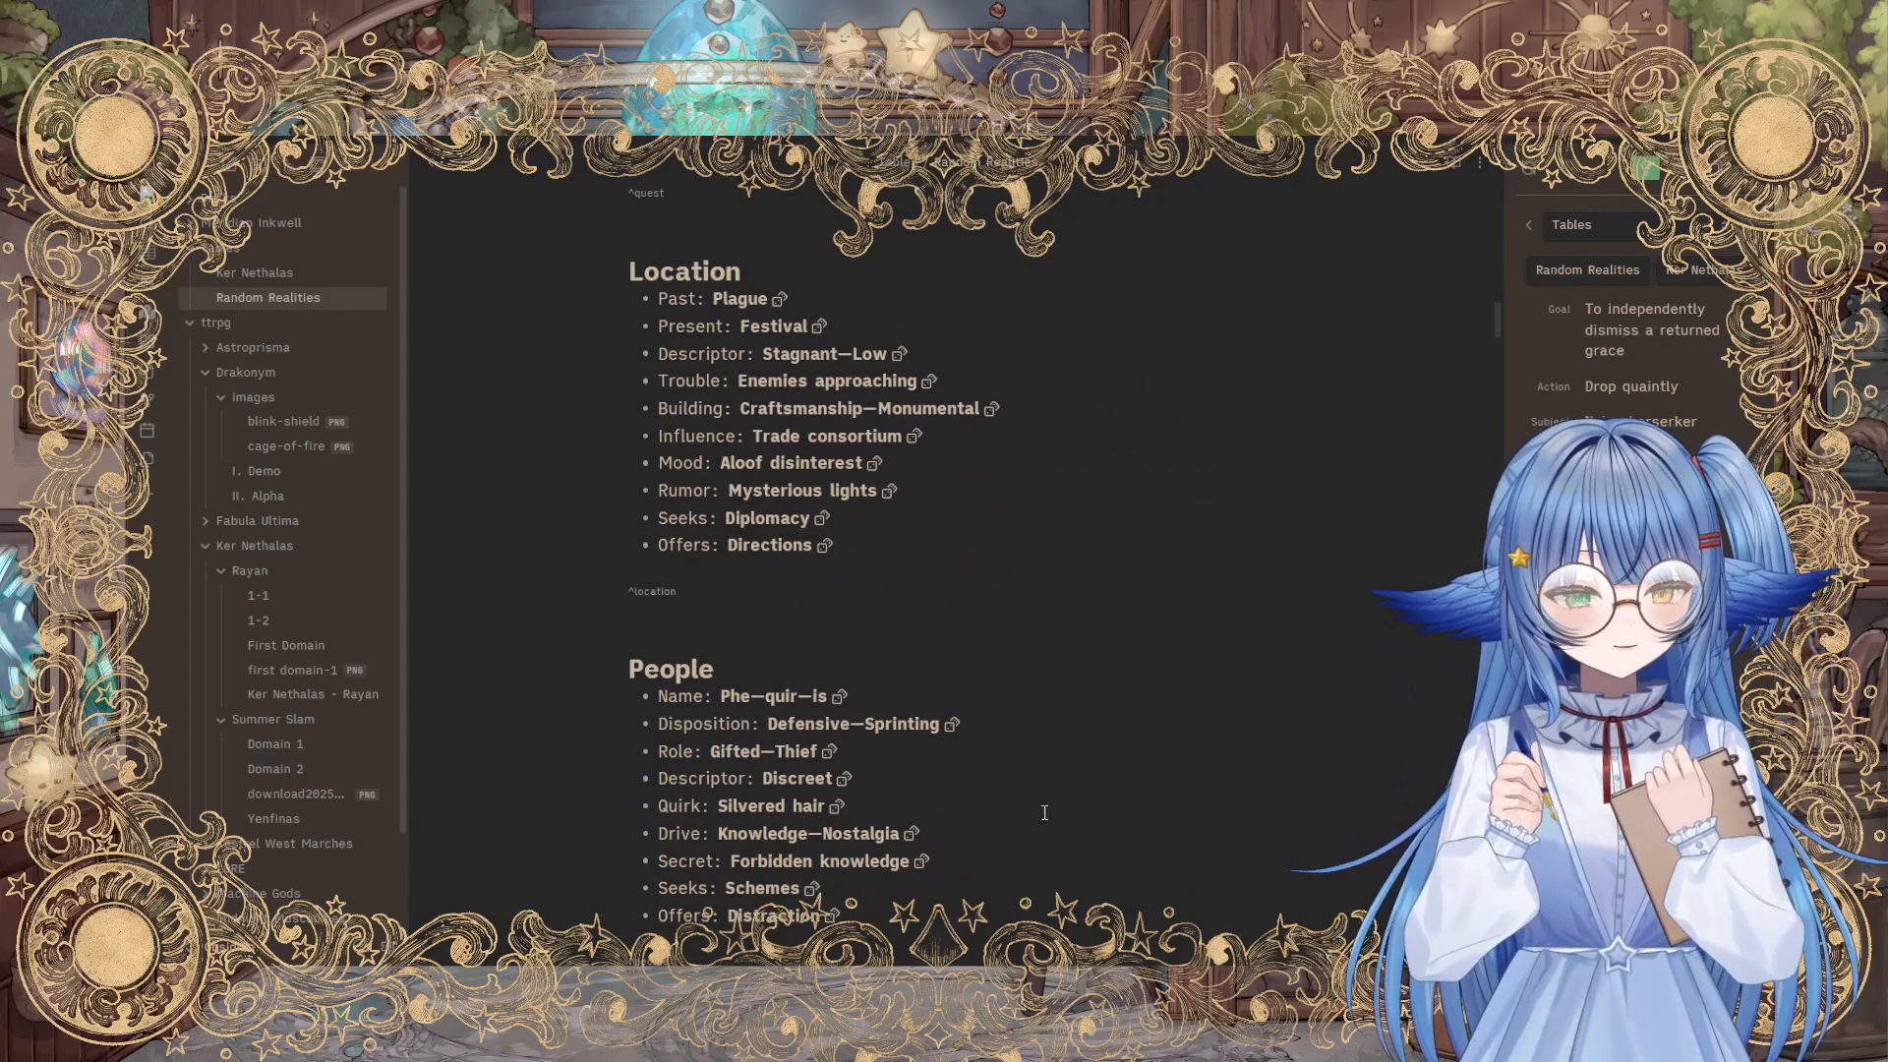
pyautogui.scroll(-3)
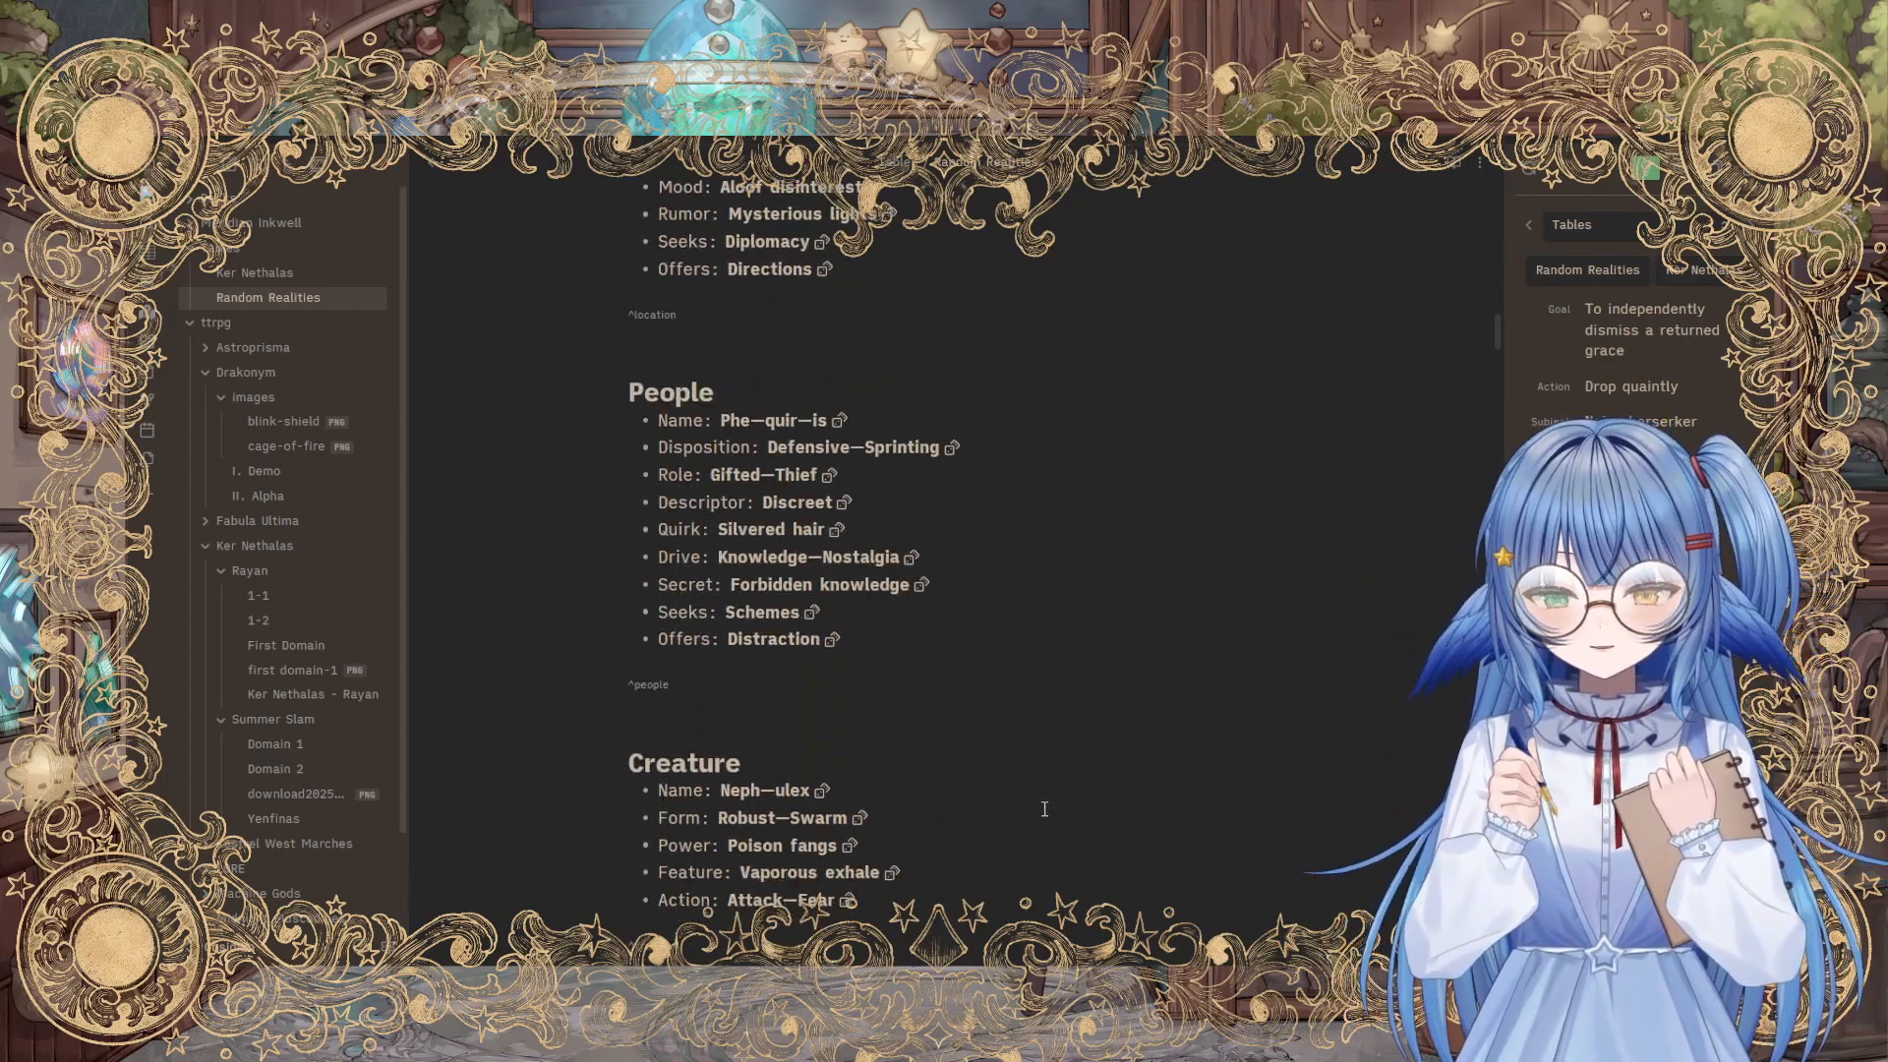
pyautogui.scroll(-3)
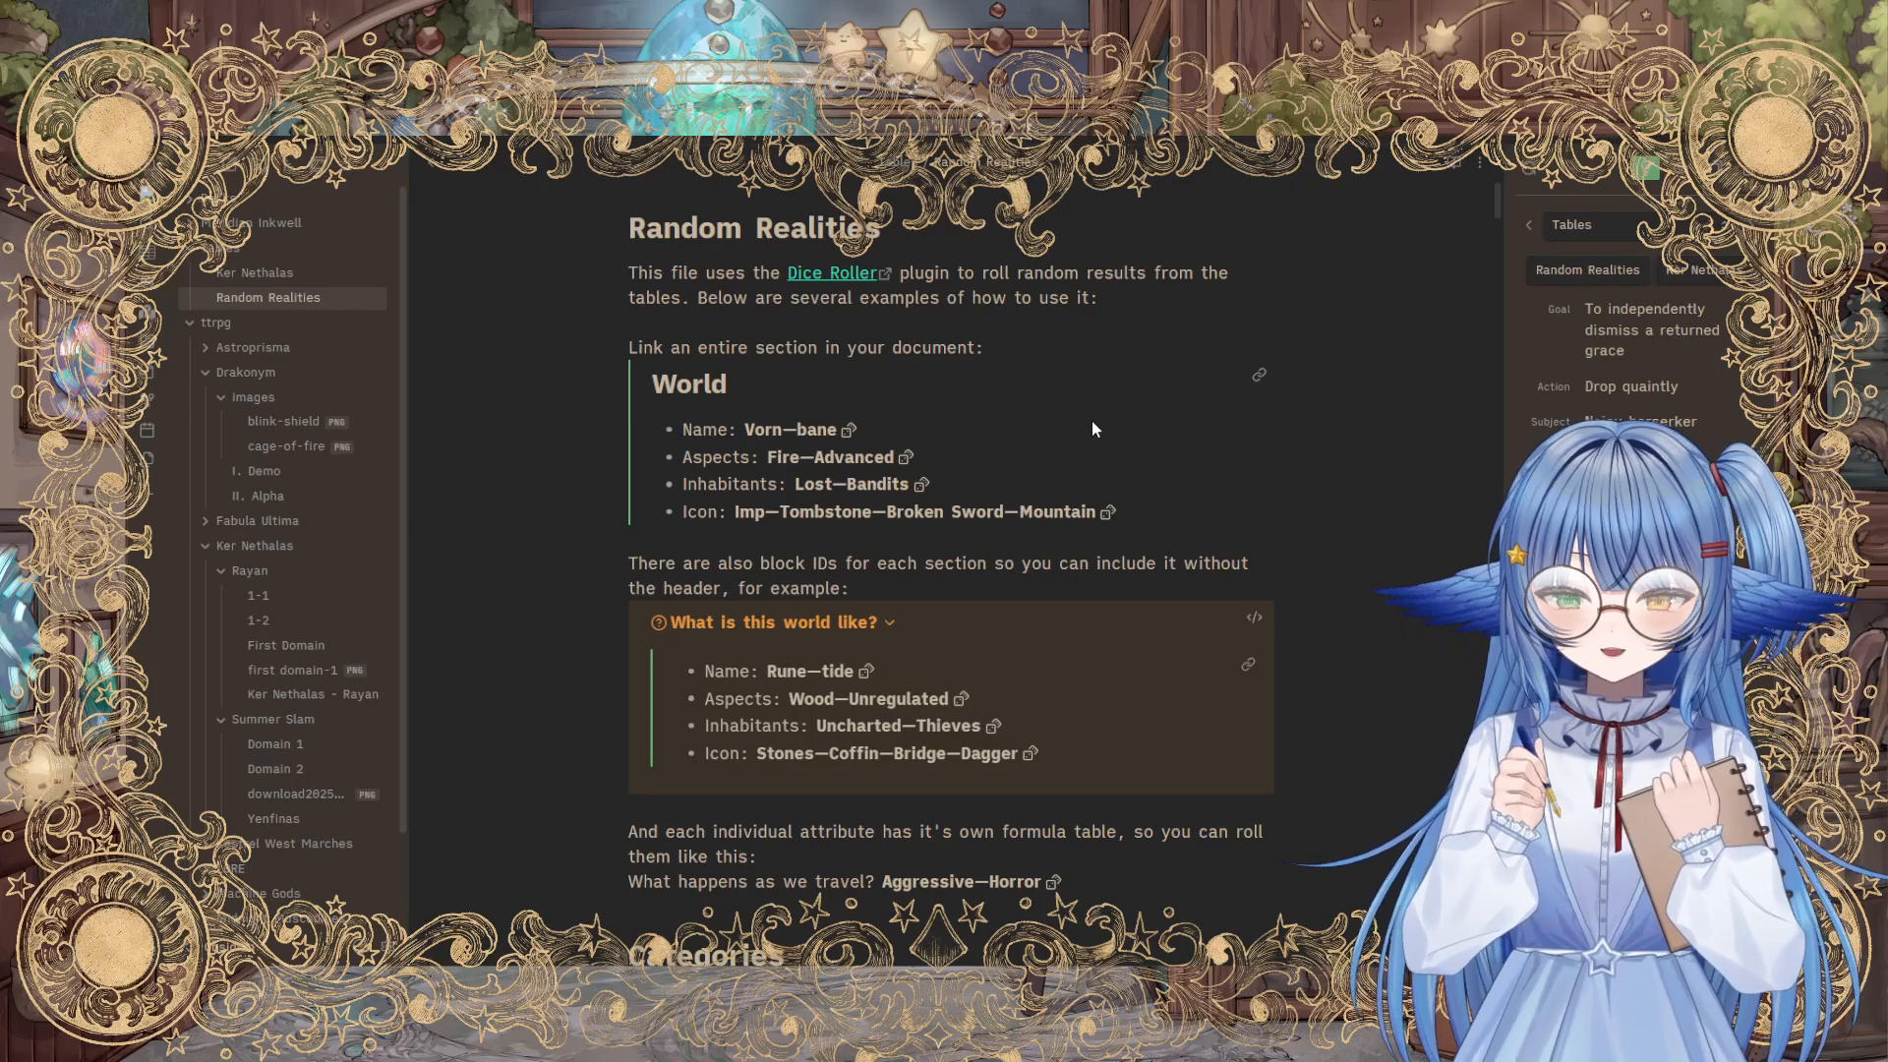
pyautogui.moveTo(1495, 212)
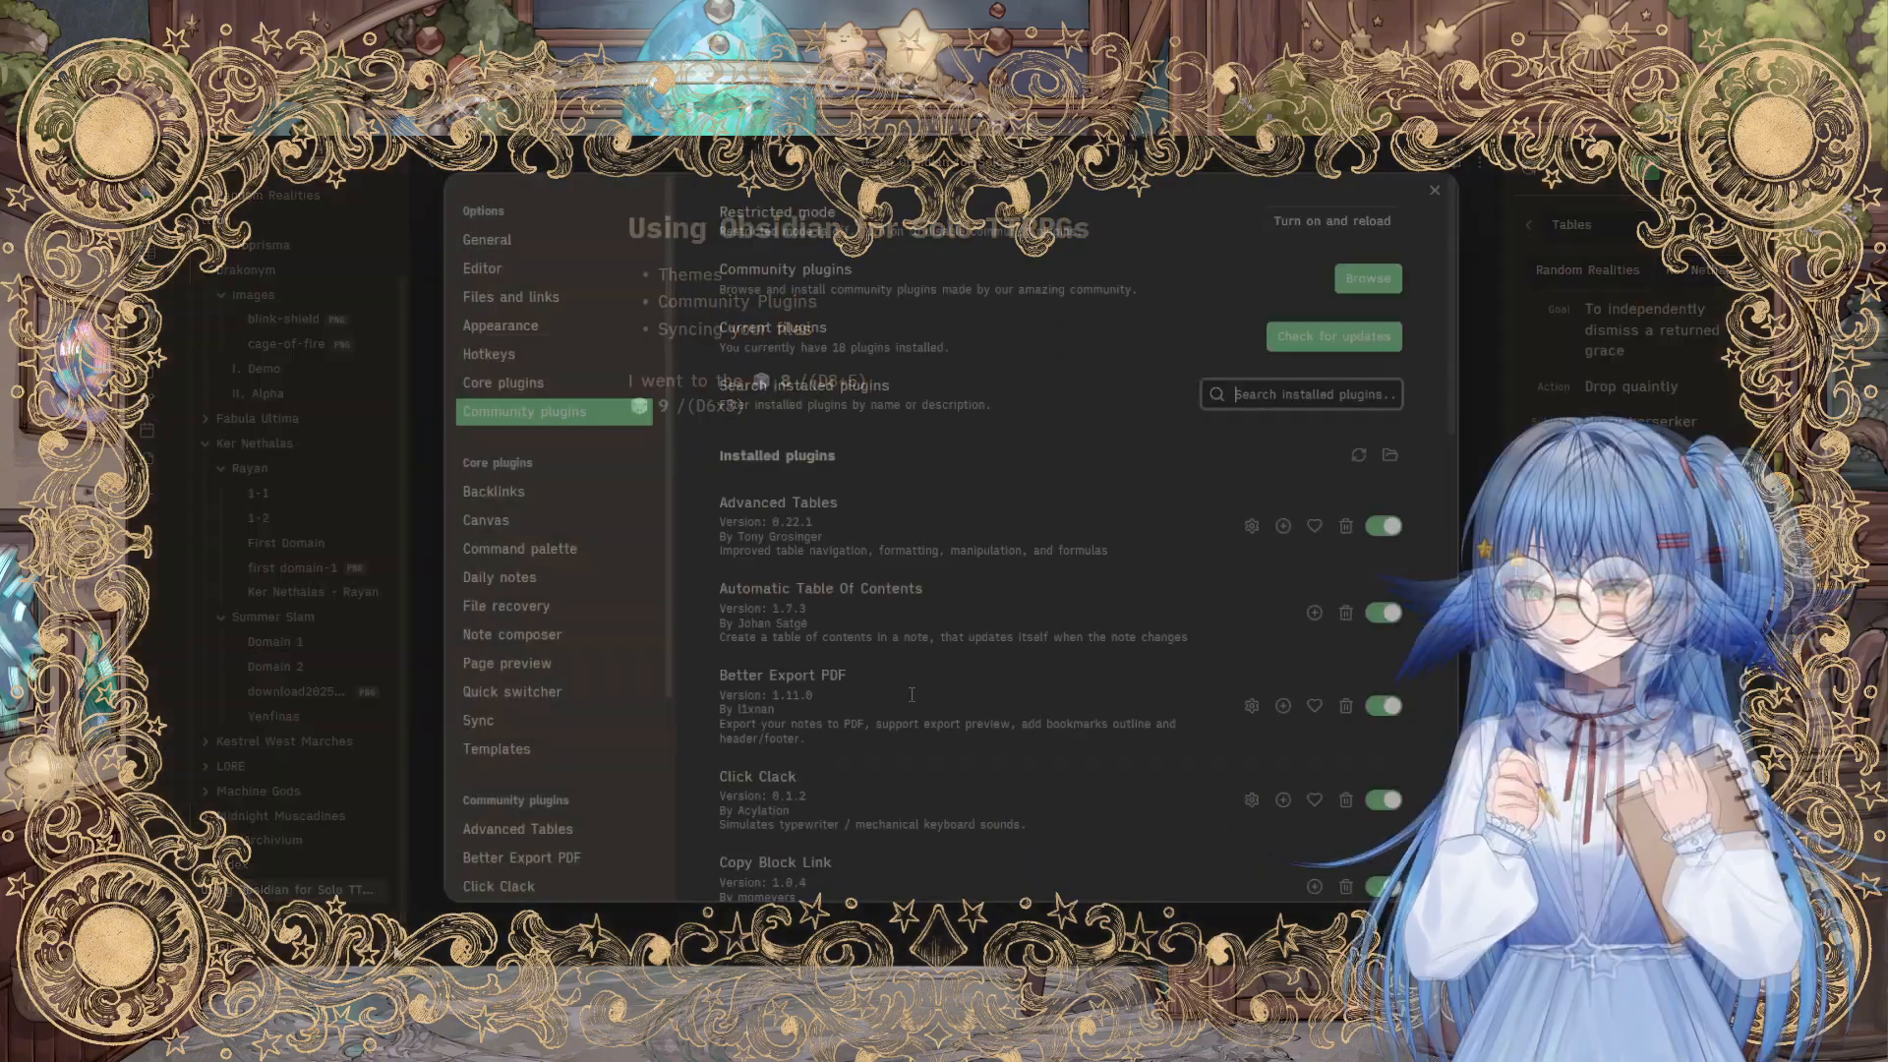
# Step: Browse the installed community plugins list down to Dice Roller
pyautogui.scroll(-3)
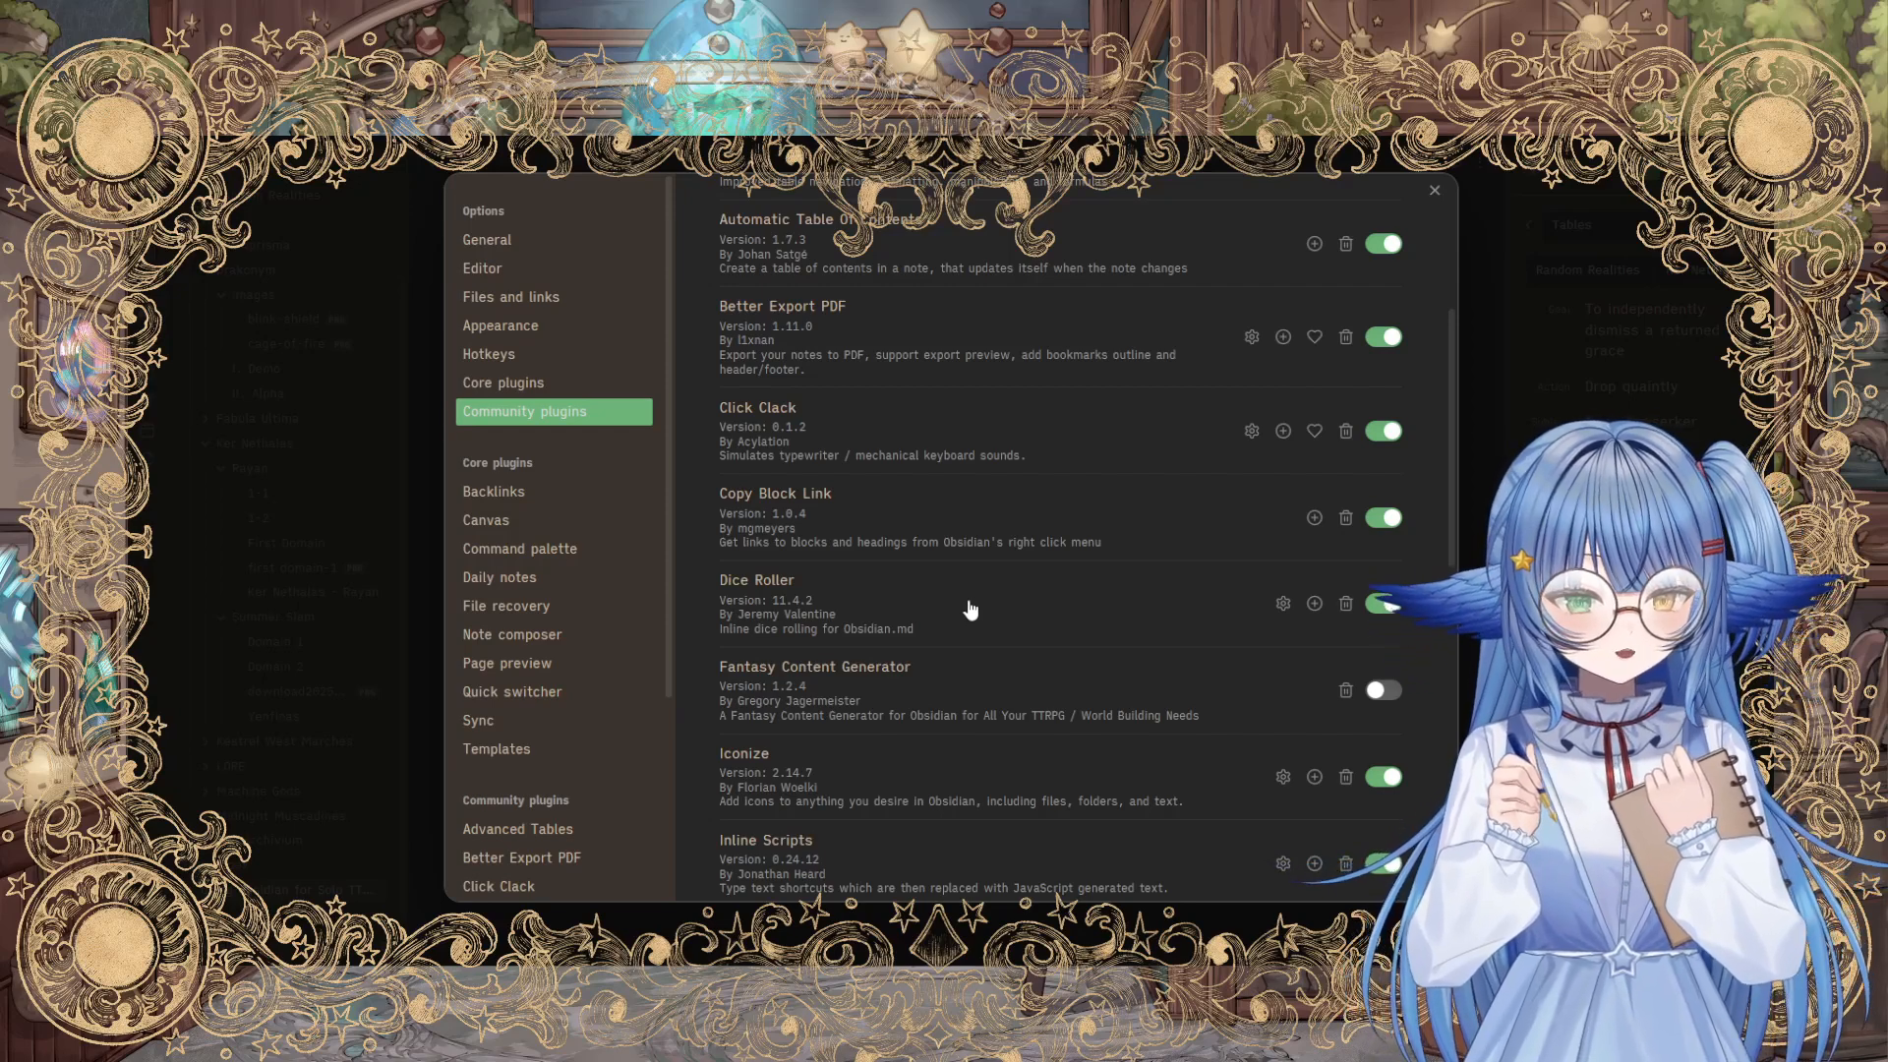
pyautogui.scroll(-3)
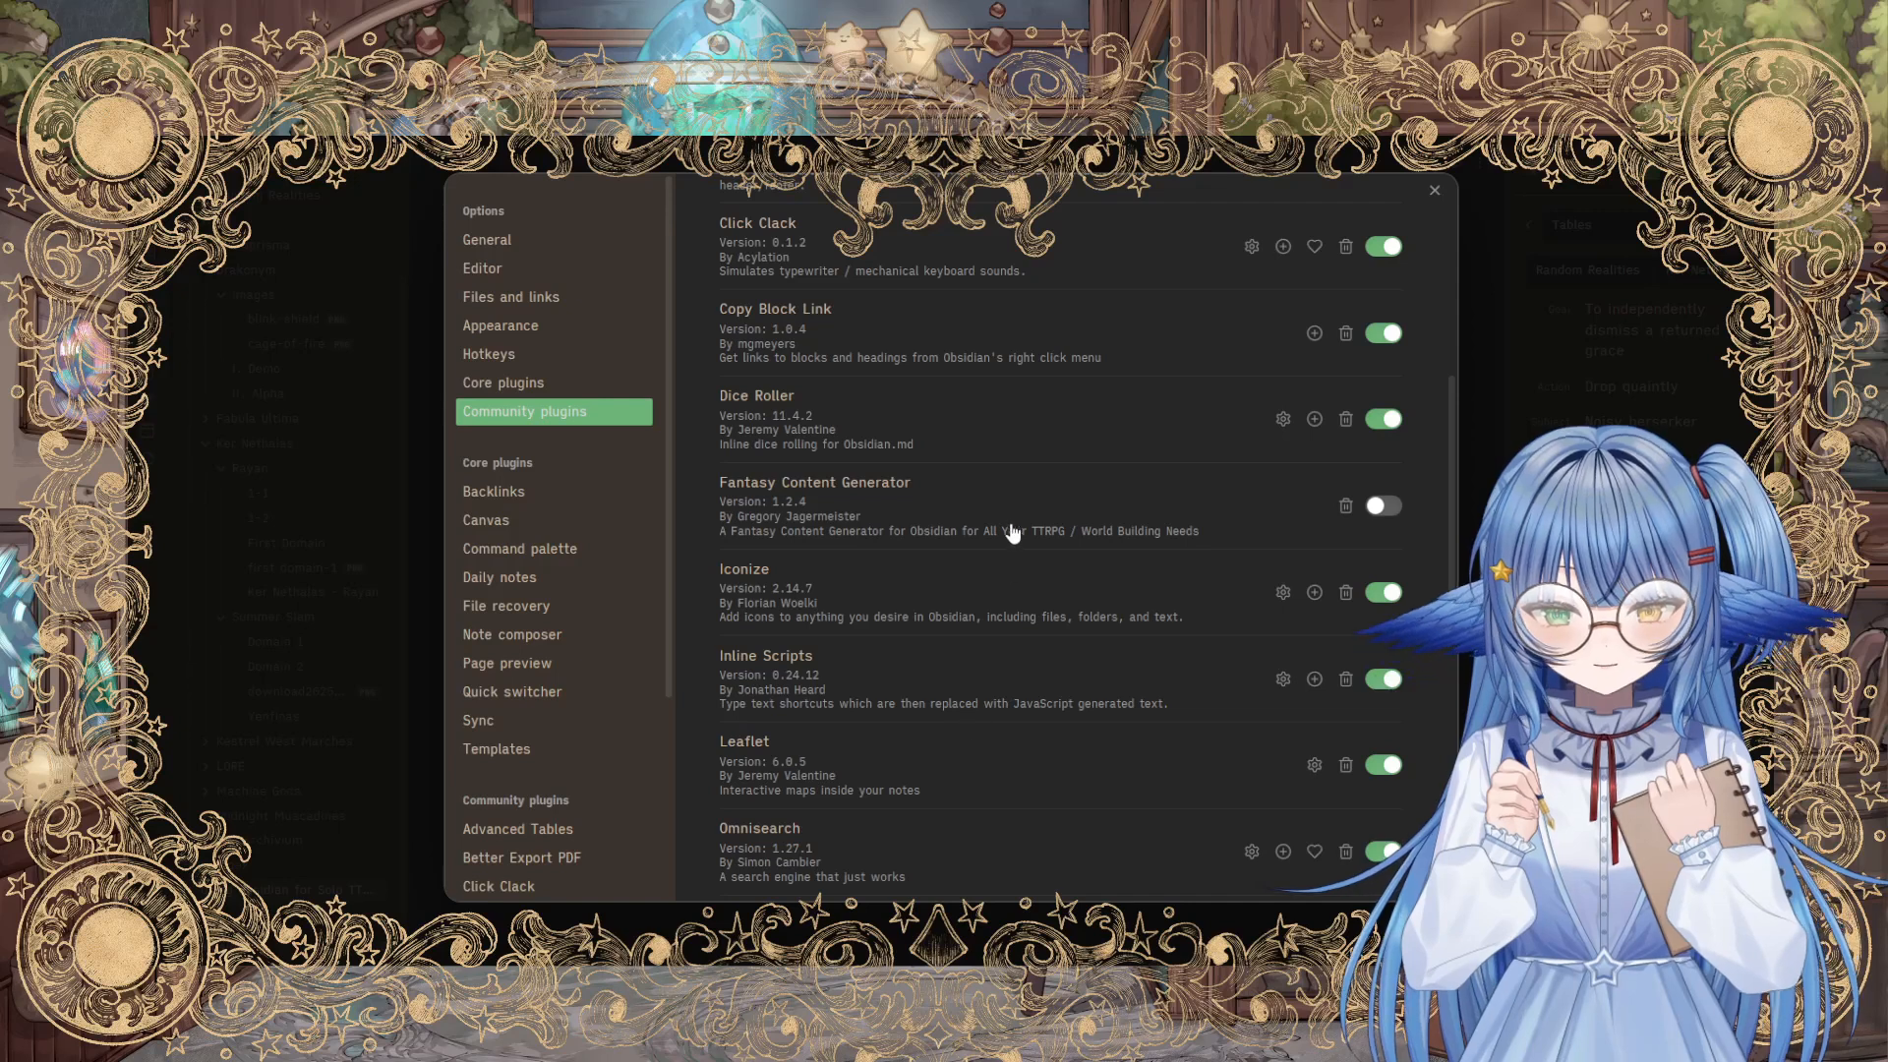
pyautogui.moveTo(1021, 446)
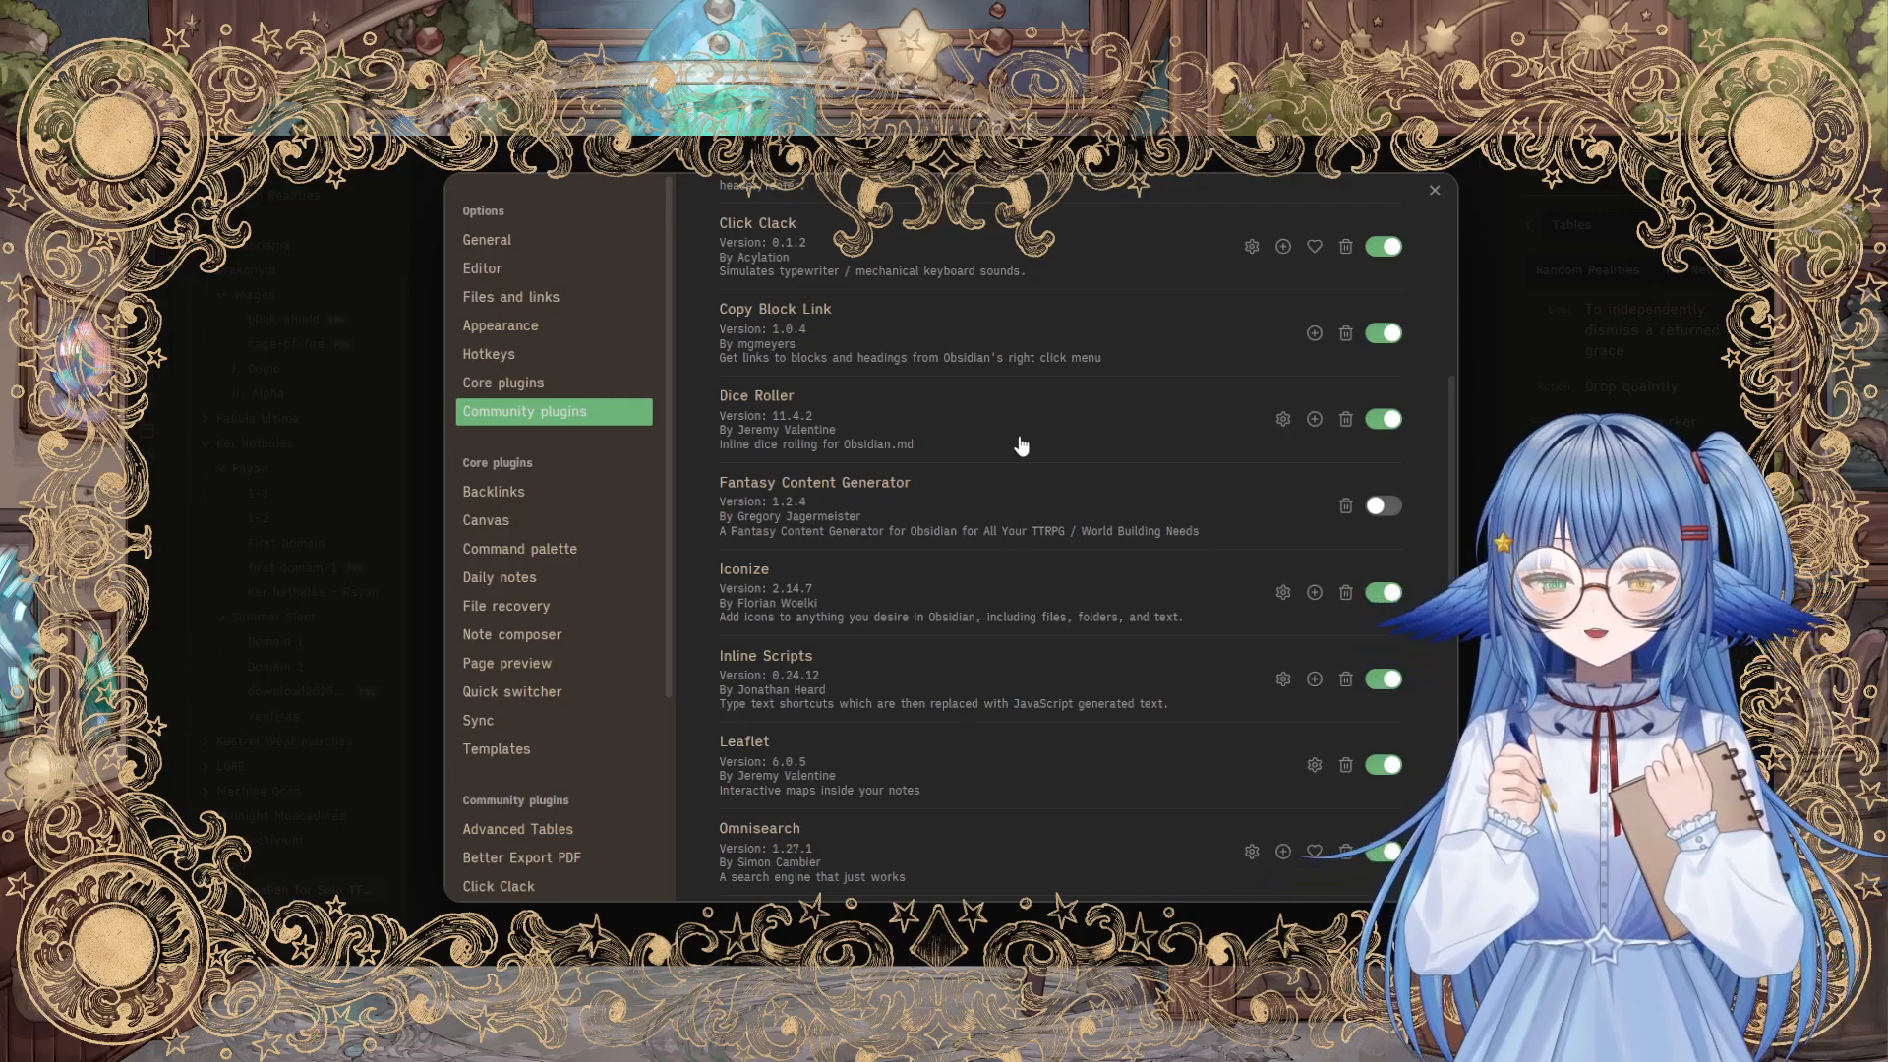
pyautogui.click(1283, 417)
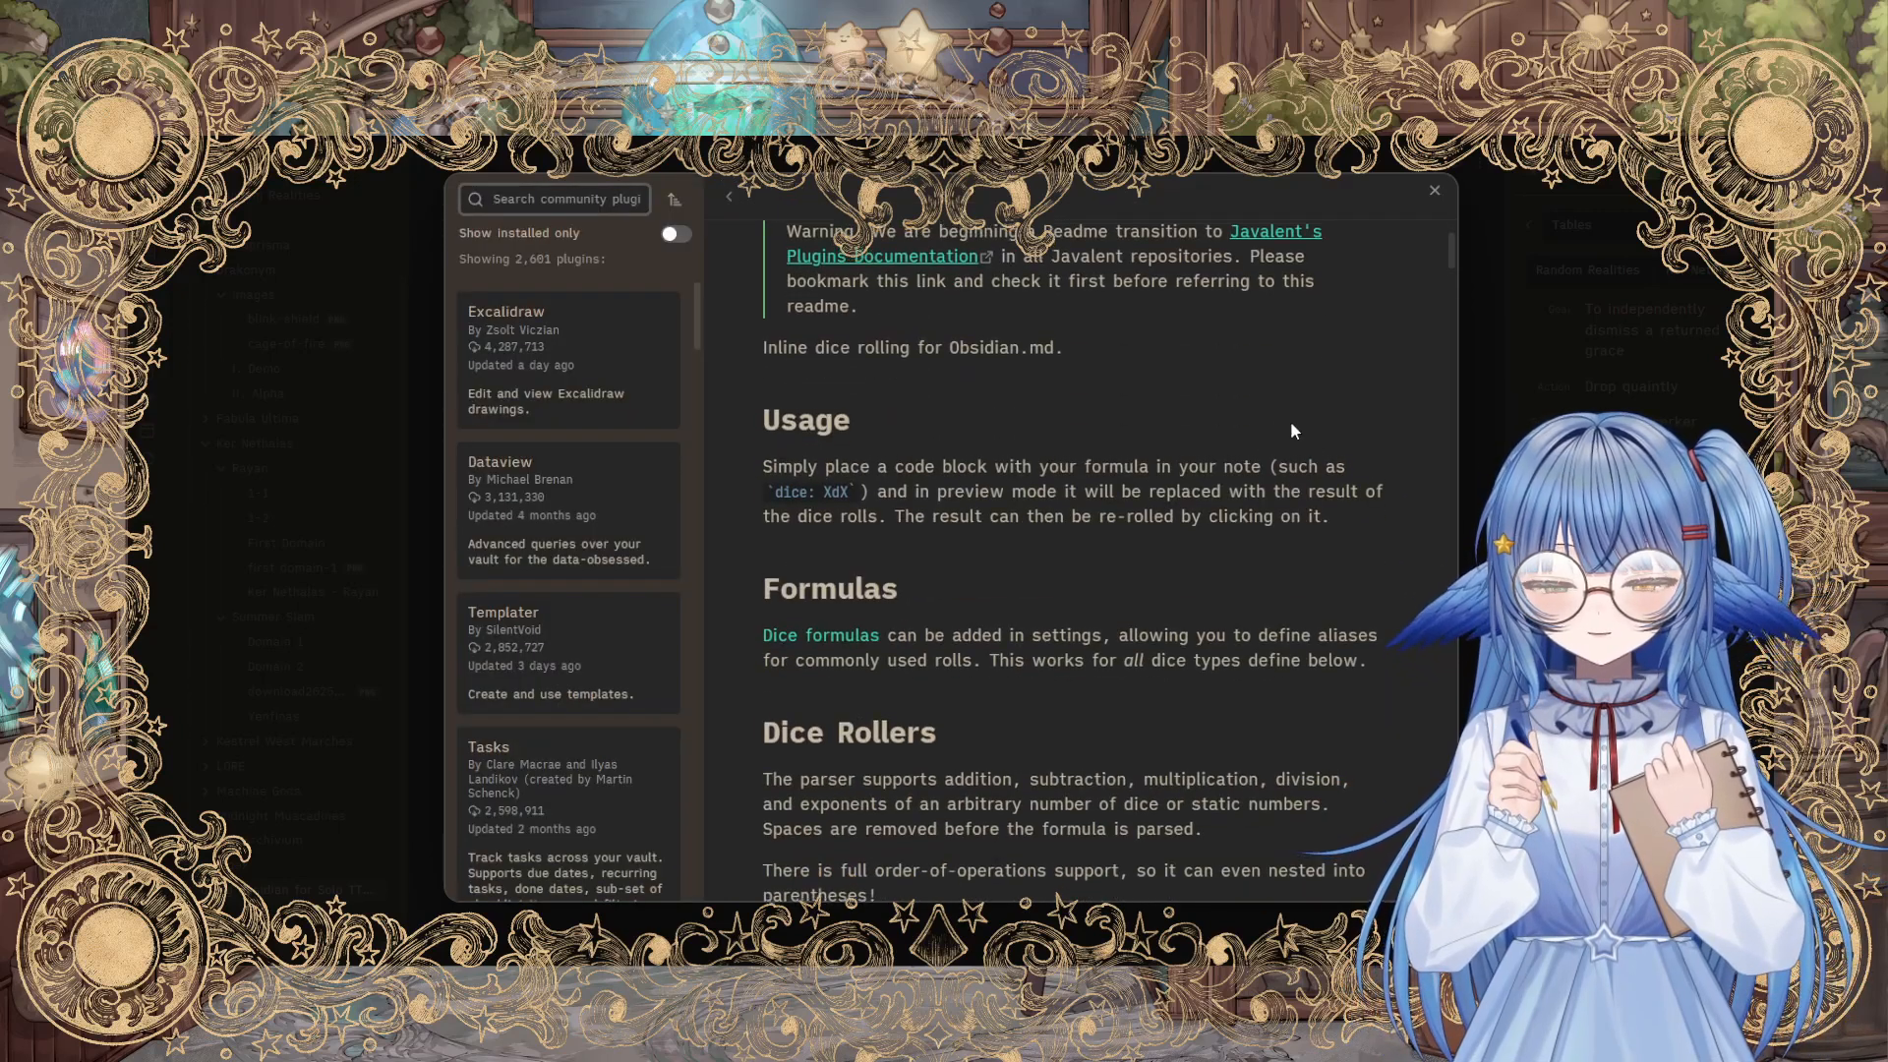
# Step: Read through the Dice Roller plugin's readme page
pyautogui.scroll(-3)
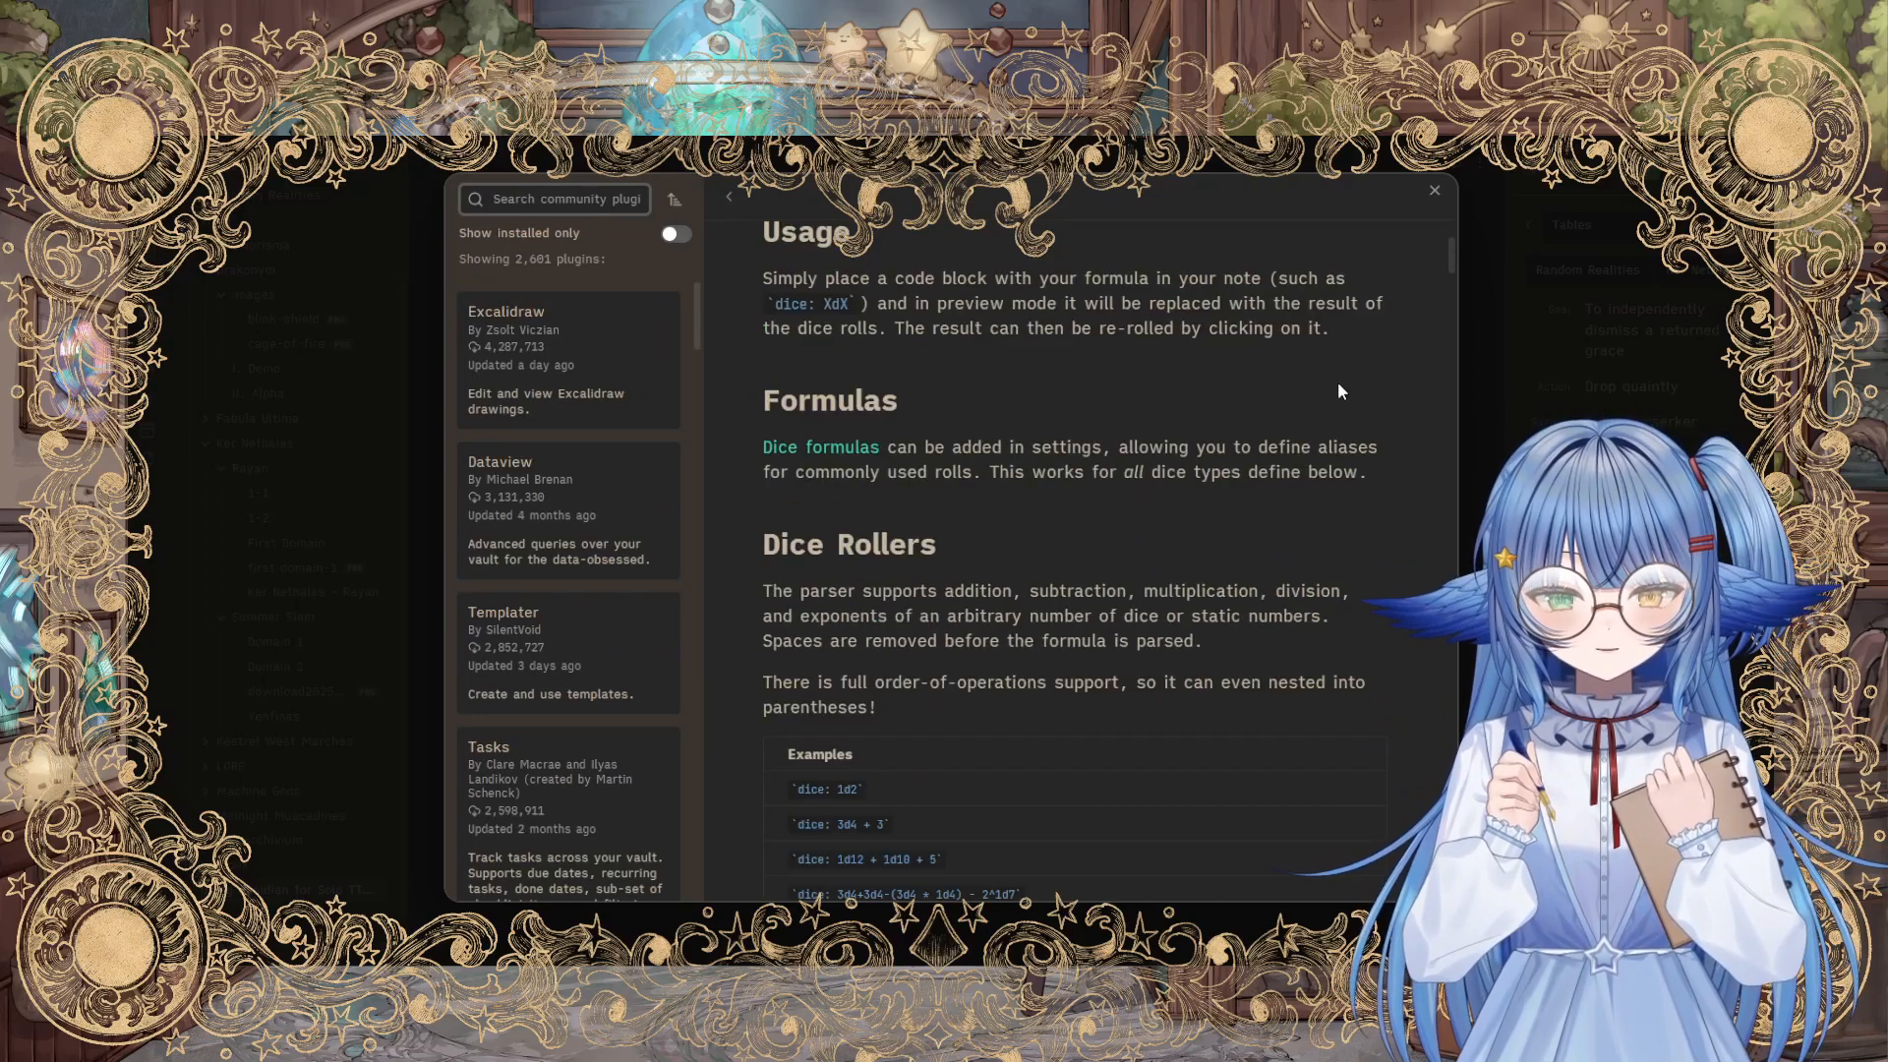
pyautogui.scroll(-3)
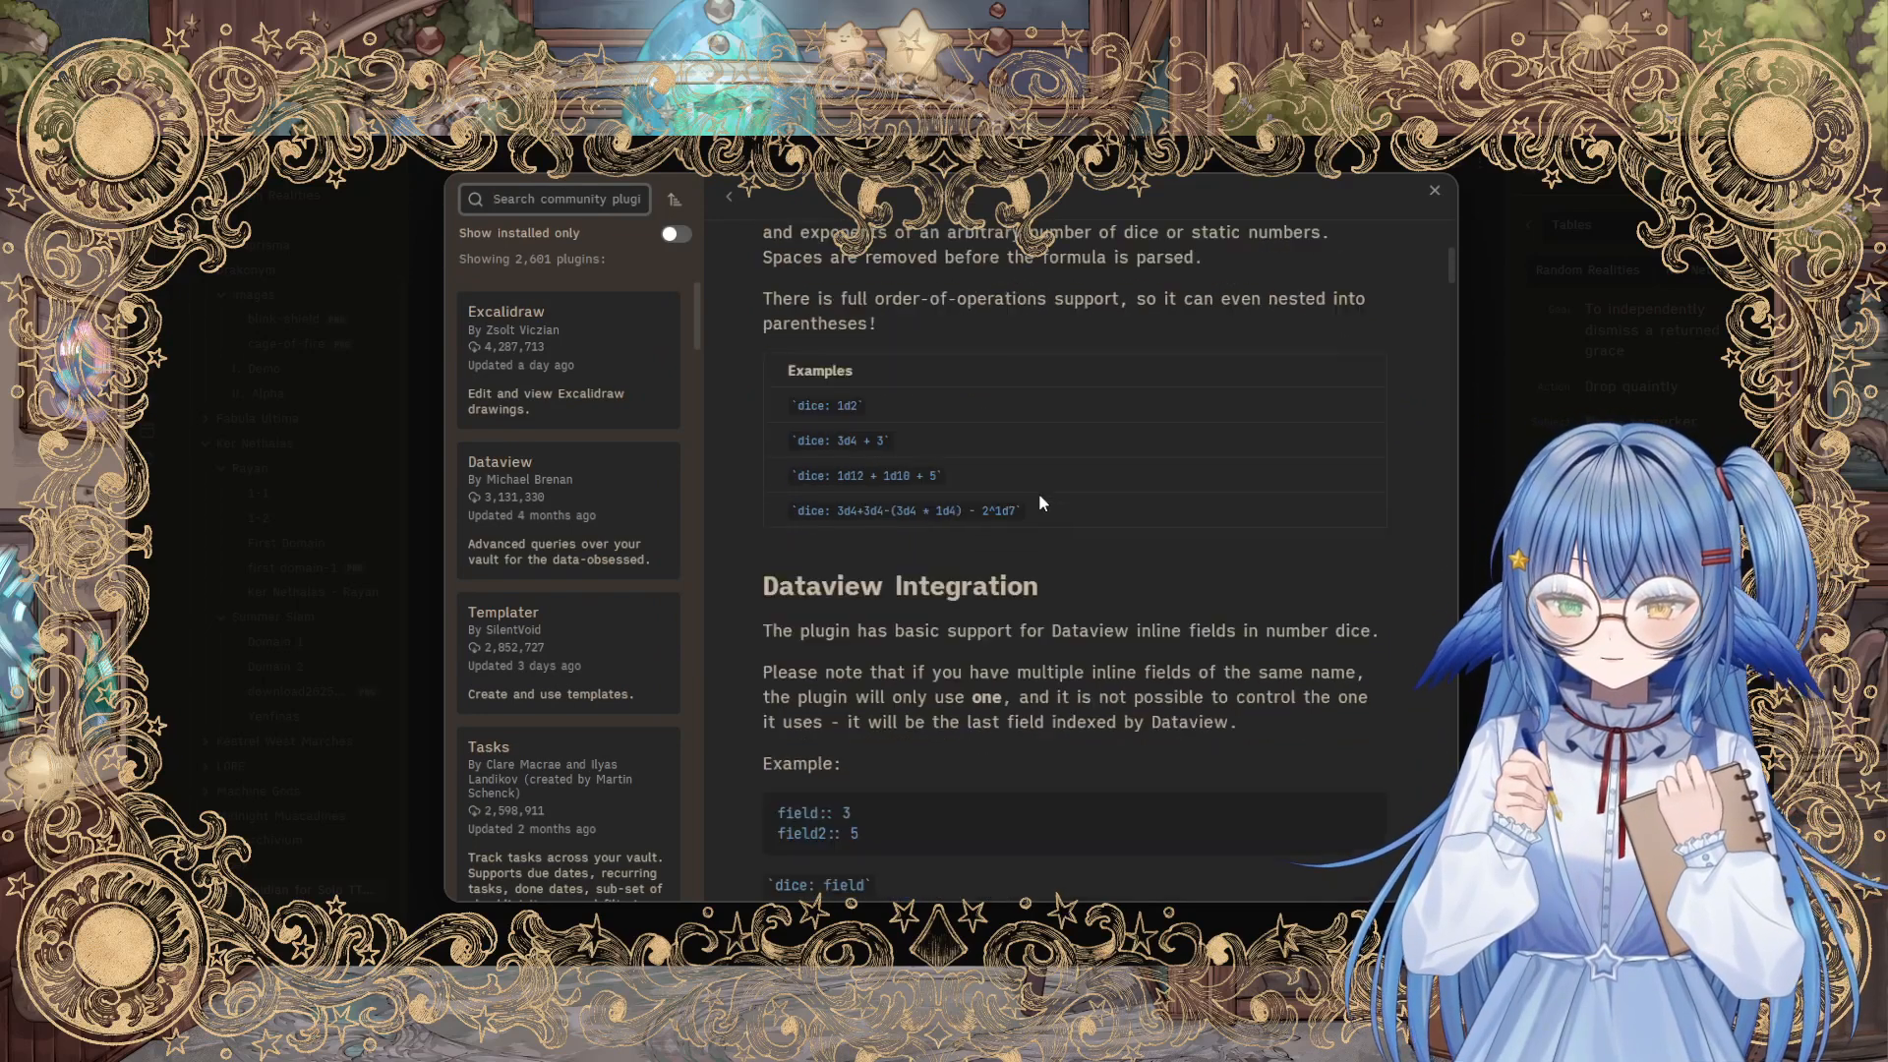
pyautogui.scroll(-3)
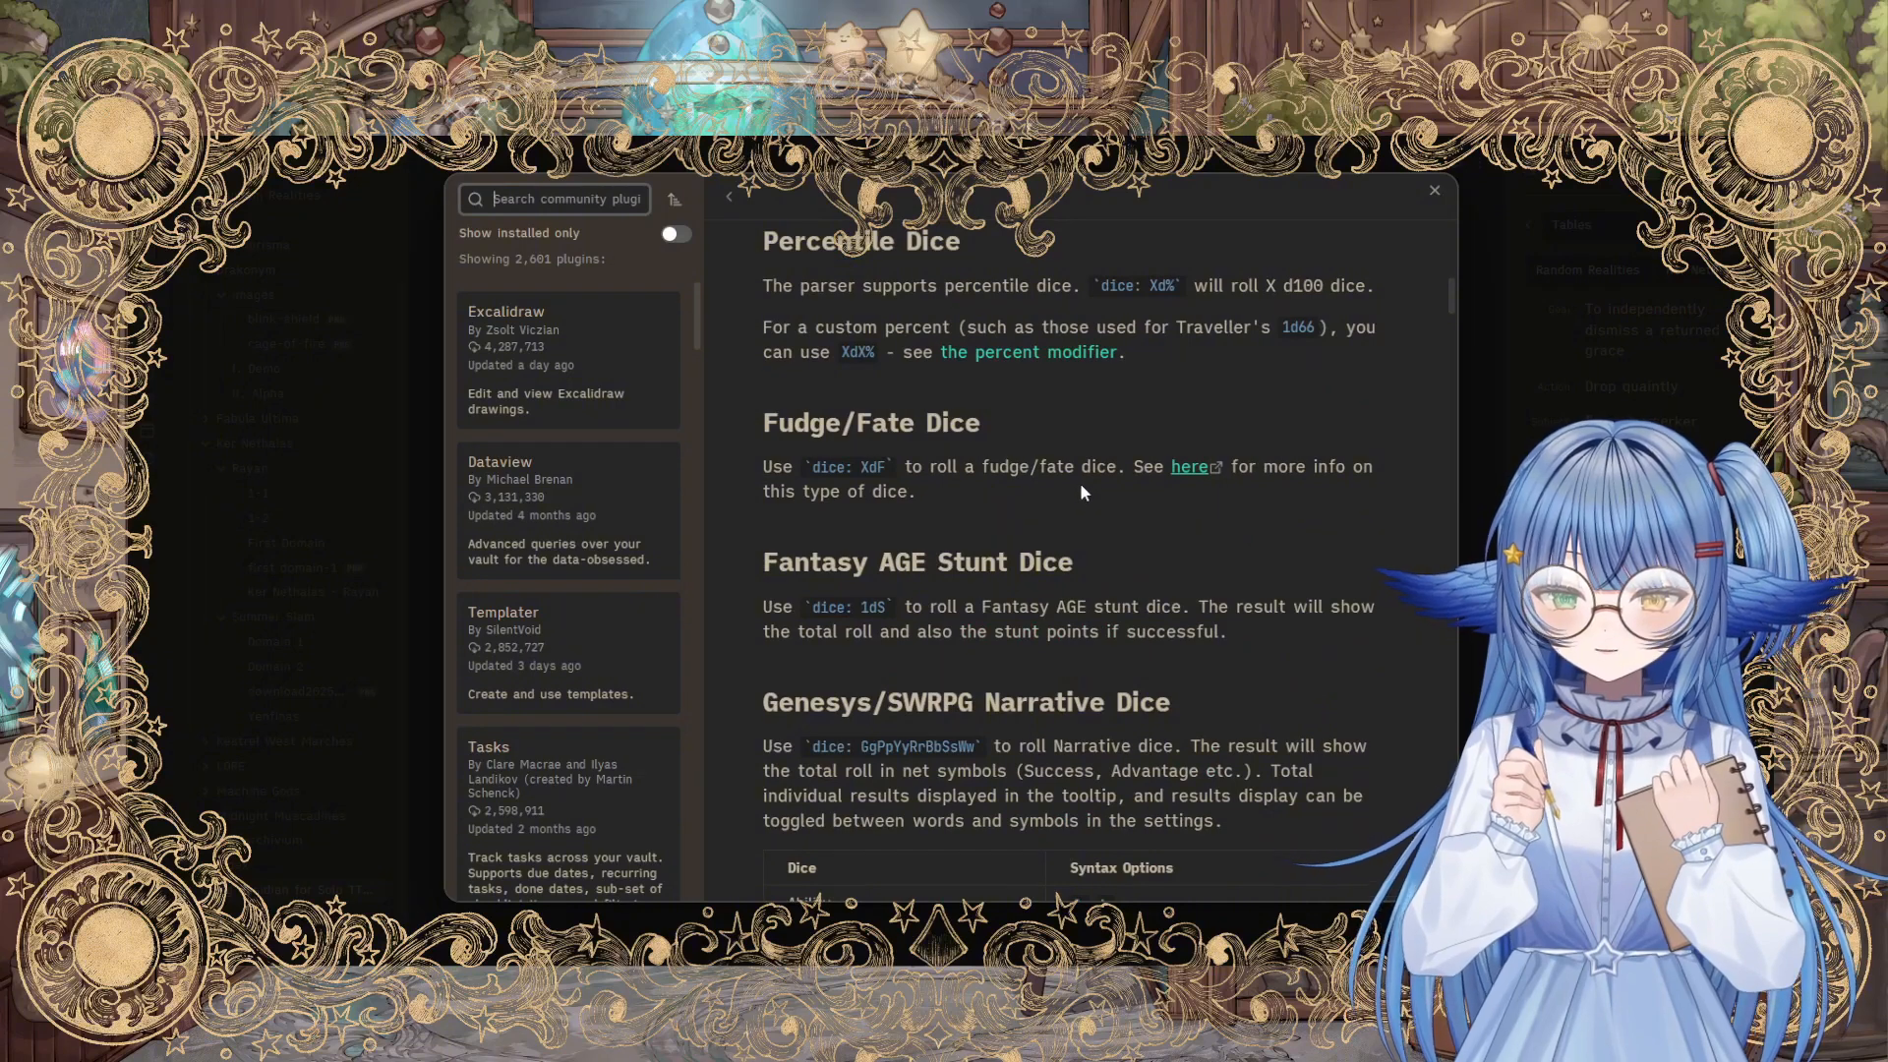
pyautogui.scroll(-3)
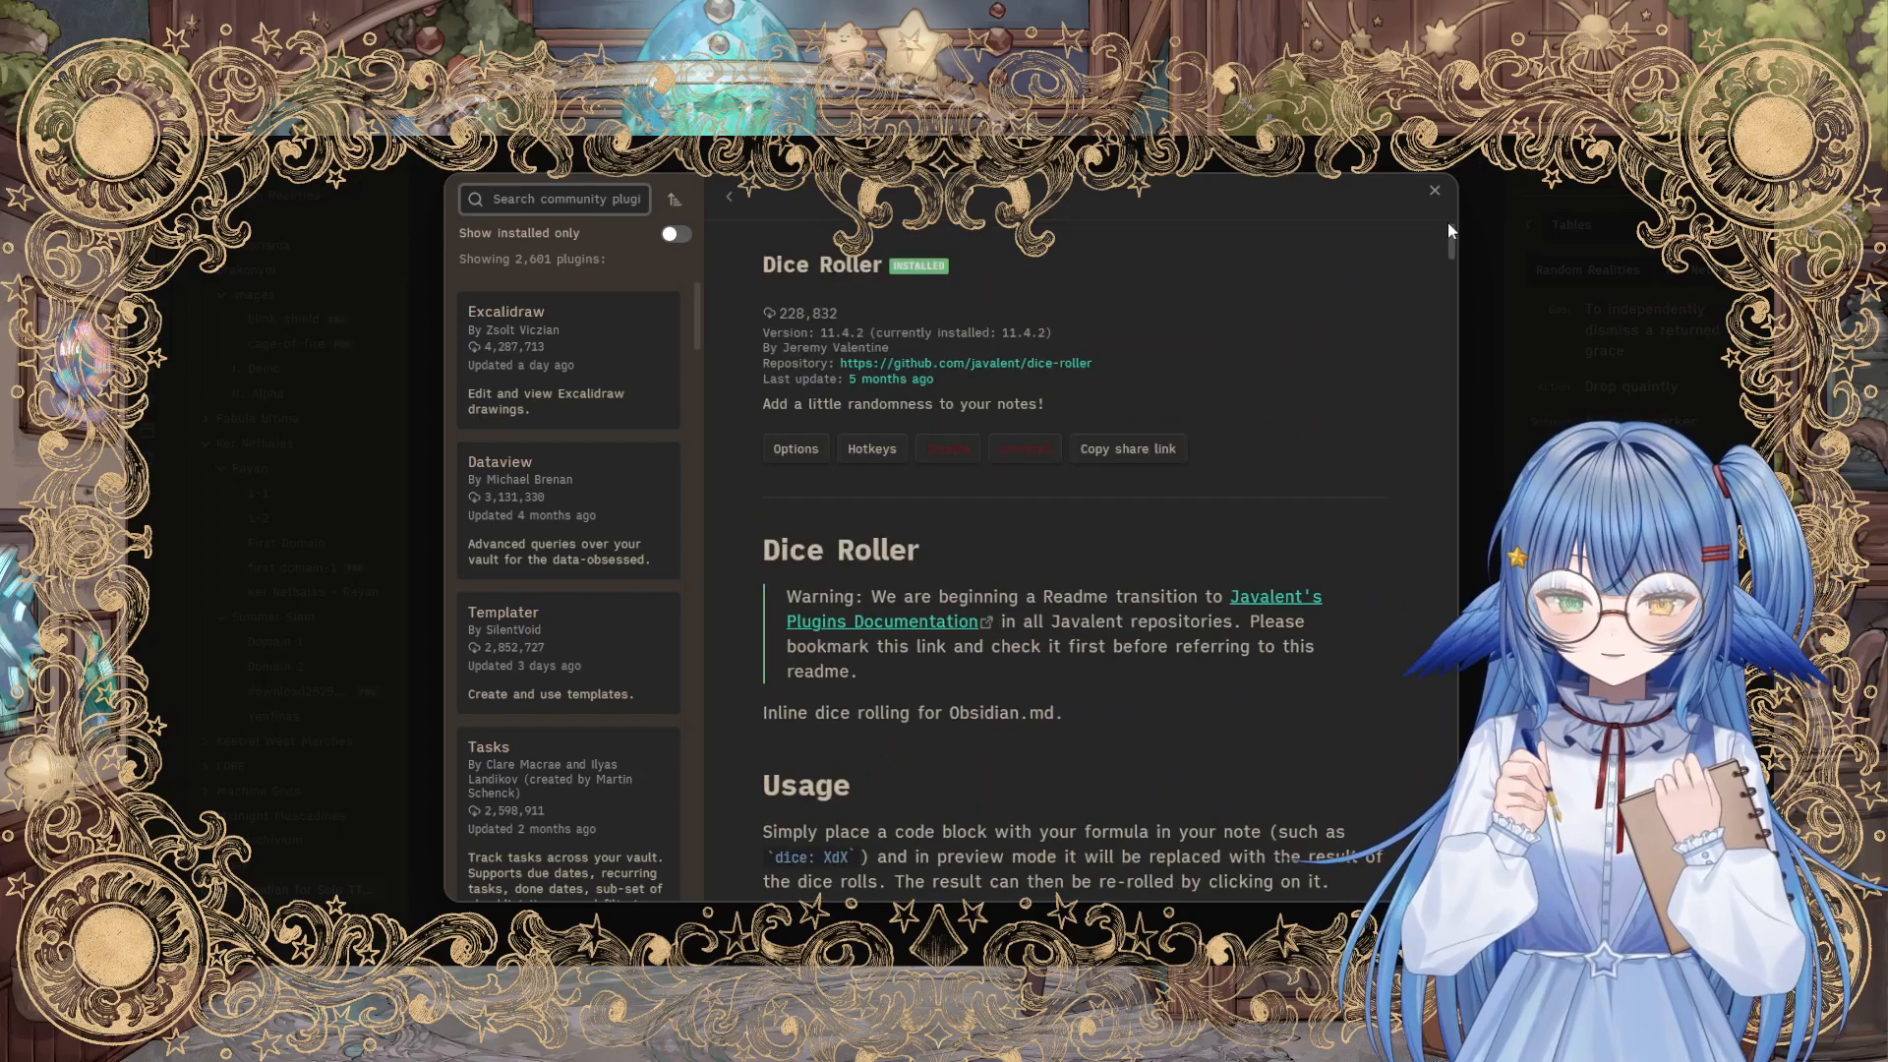
pyautogui.scroll(-3)
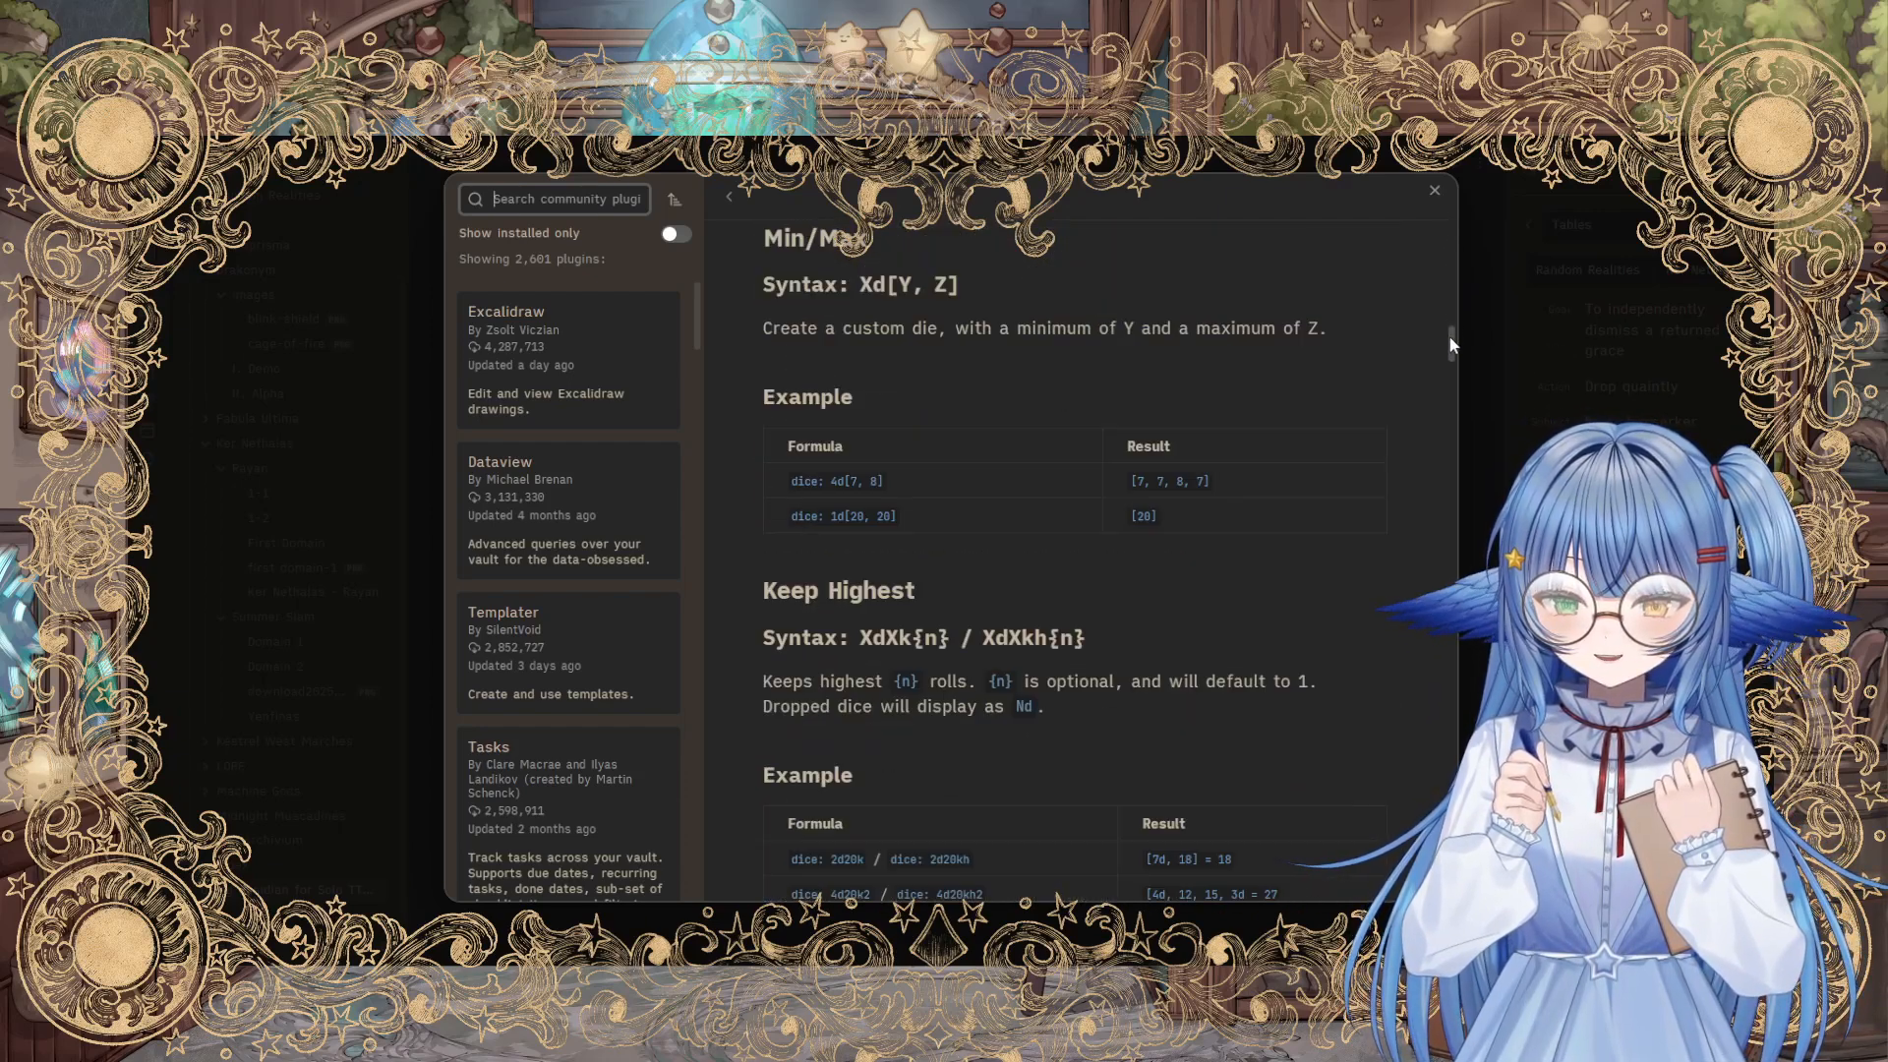
pyautogui.scroll(-3)
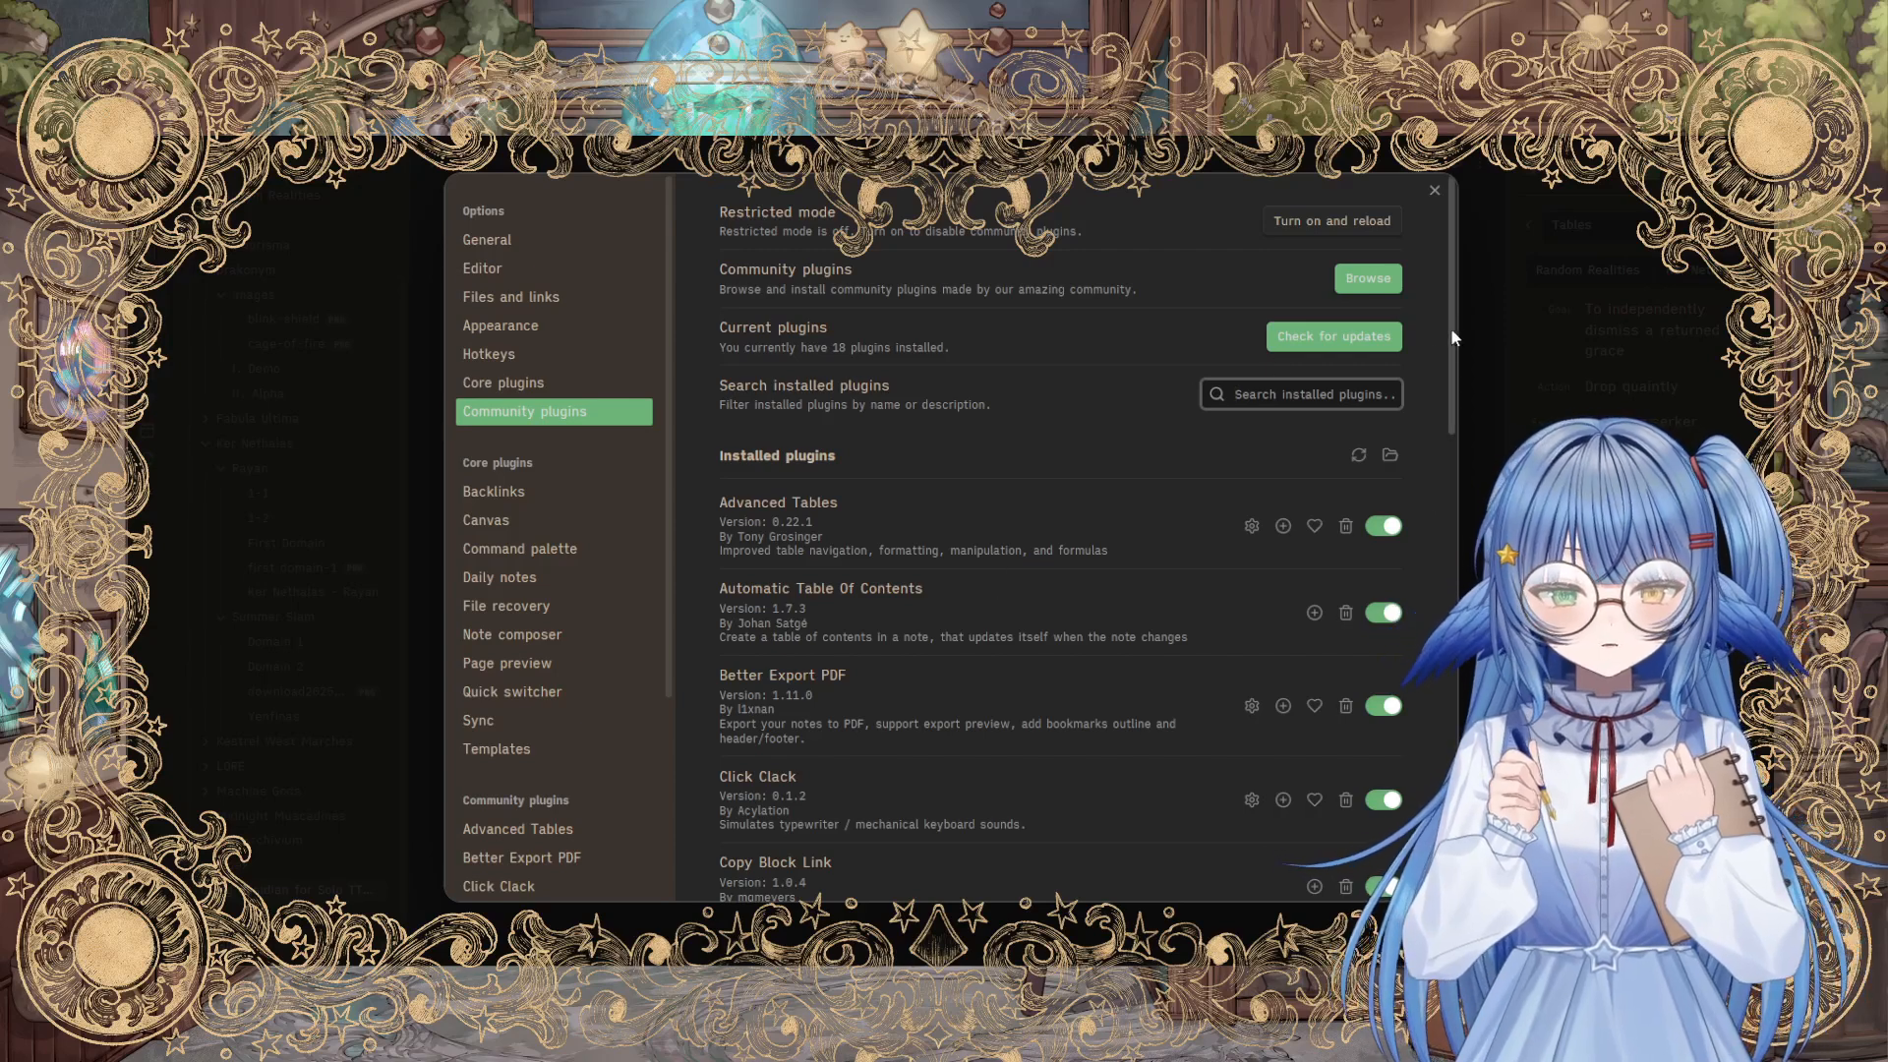
# Step: Read the Open Gate plugin's readme, then close Settings back to the Solo TTRPGs note
pyautogui.scroll(-3)
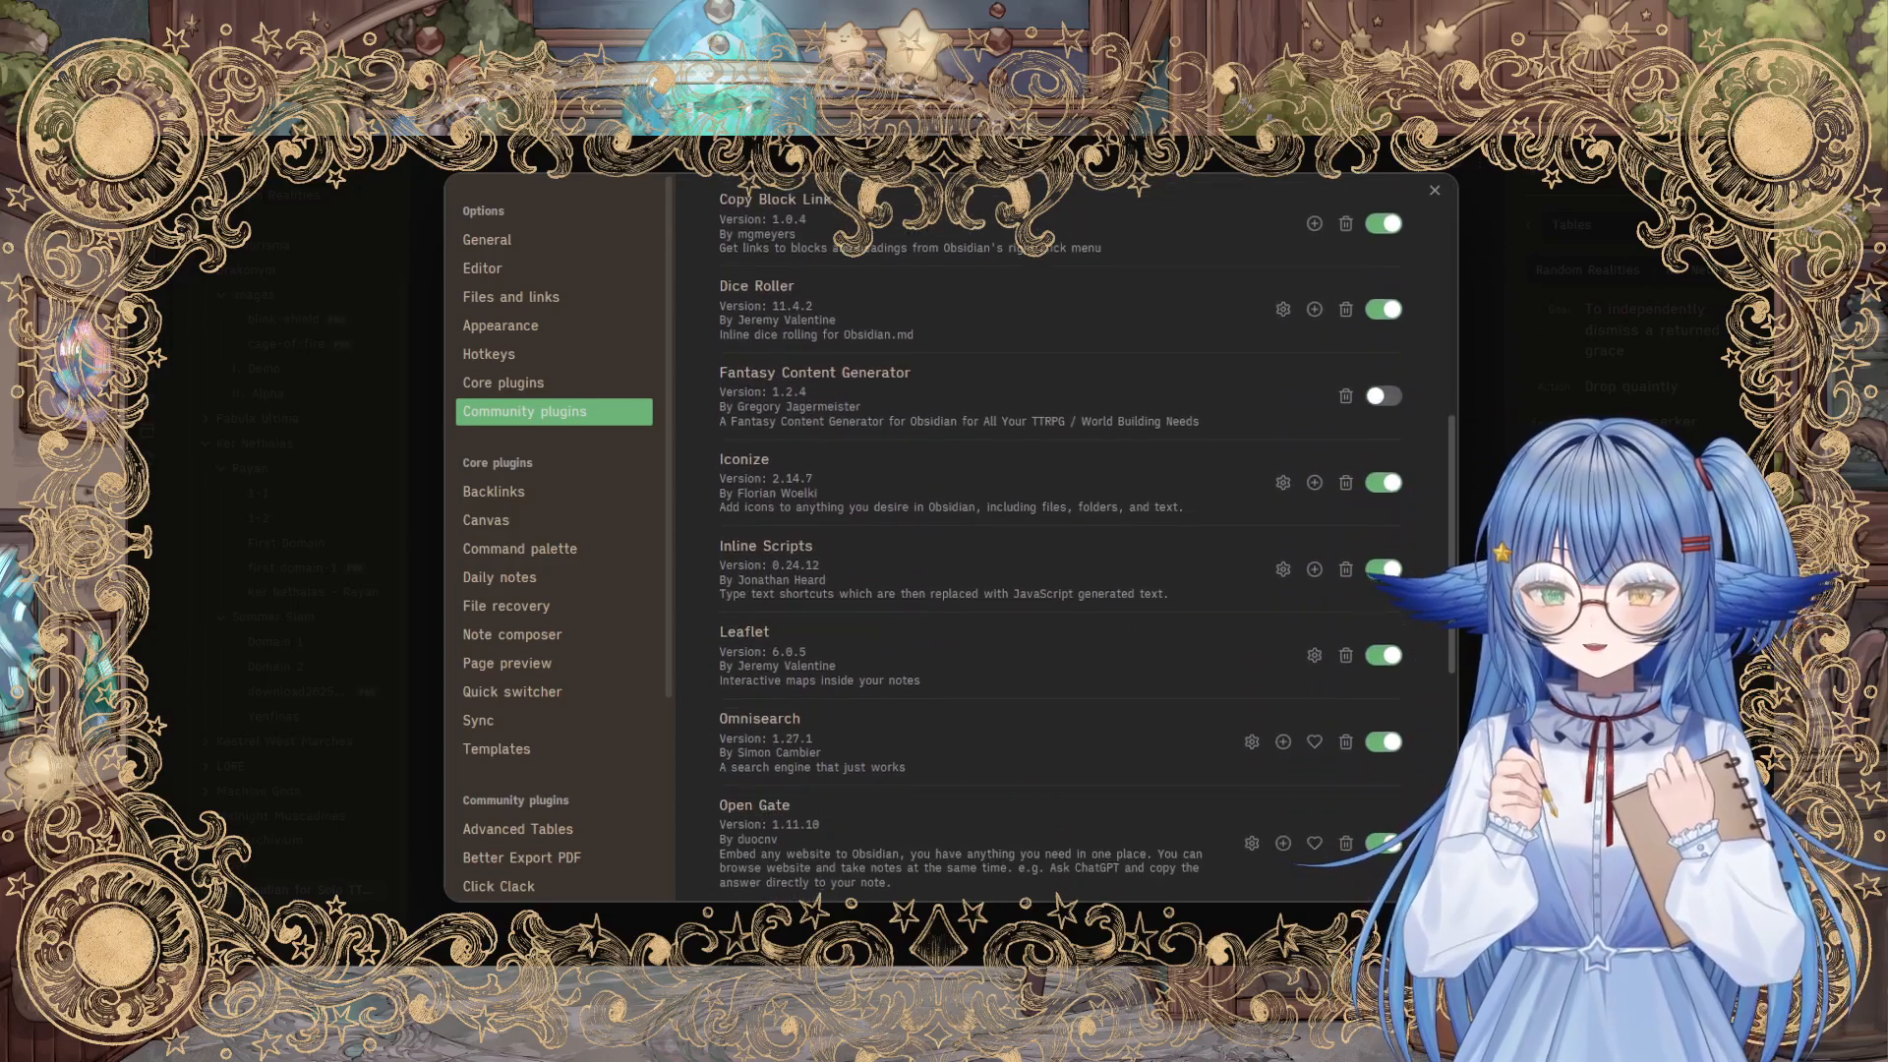
pyautogui.scroll(-3)
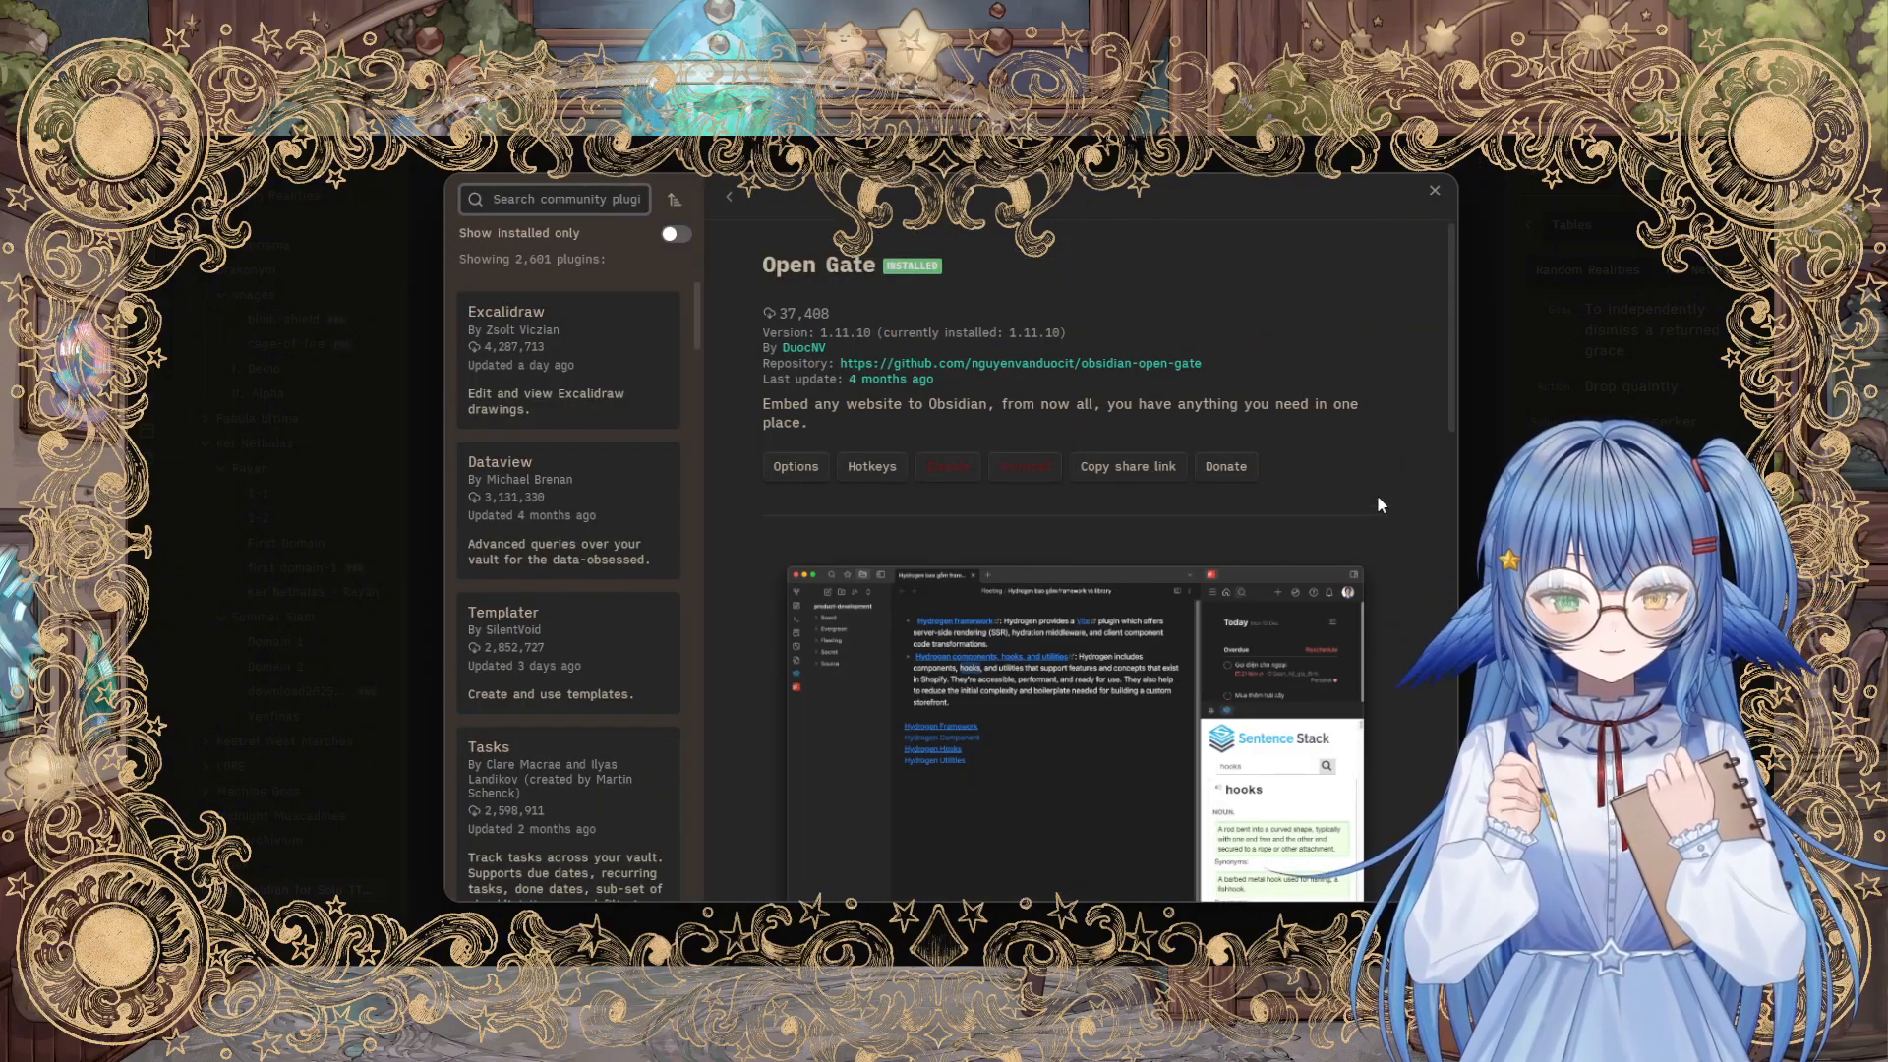
pyautogui.scroll(-3)
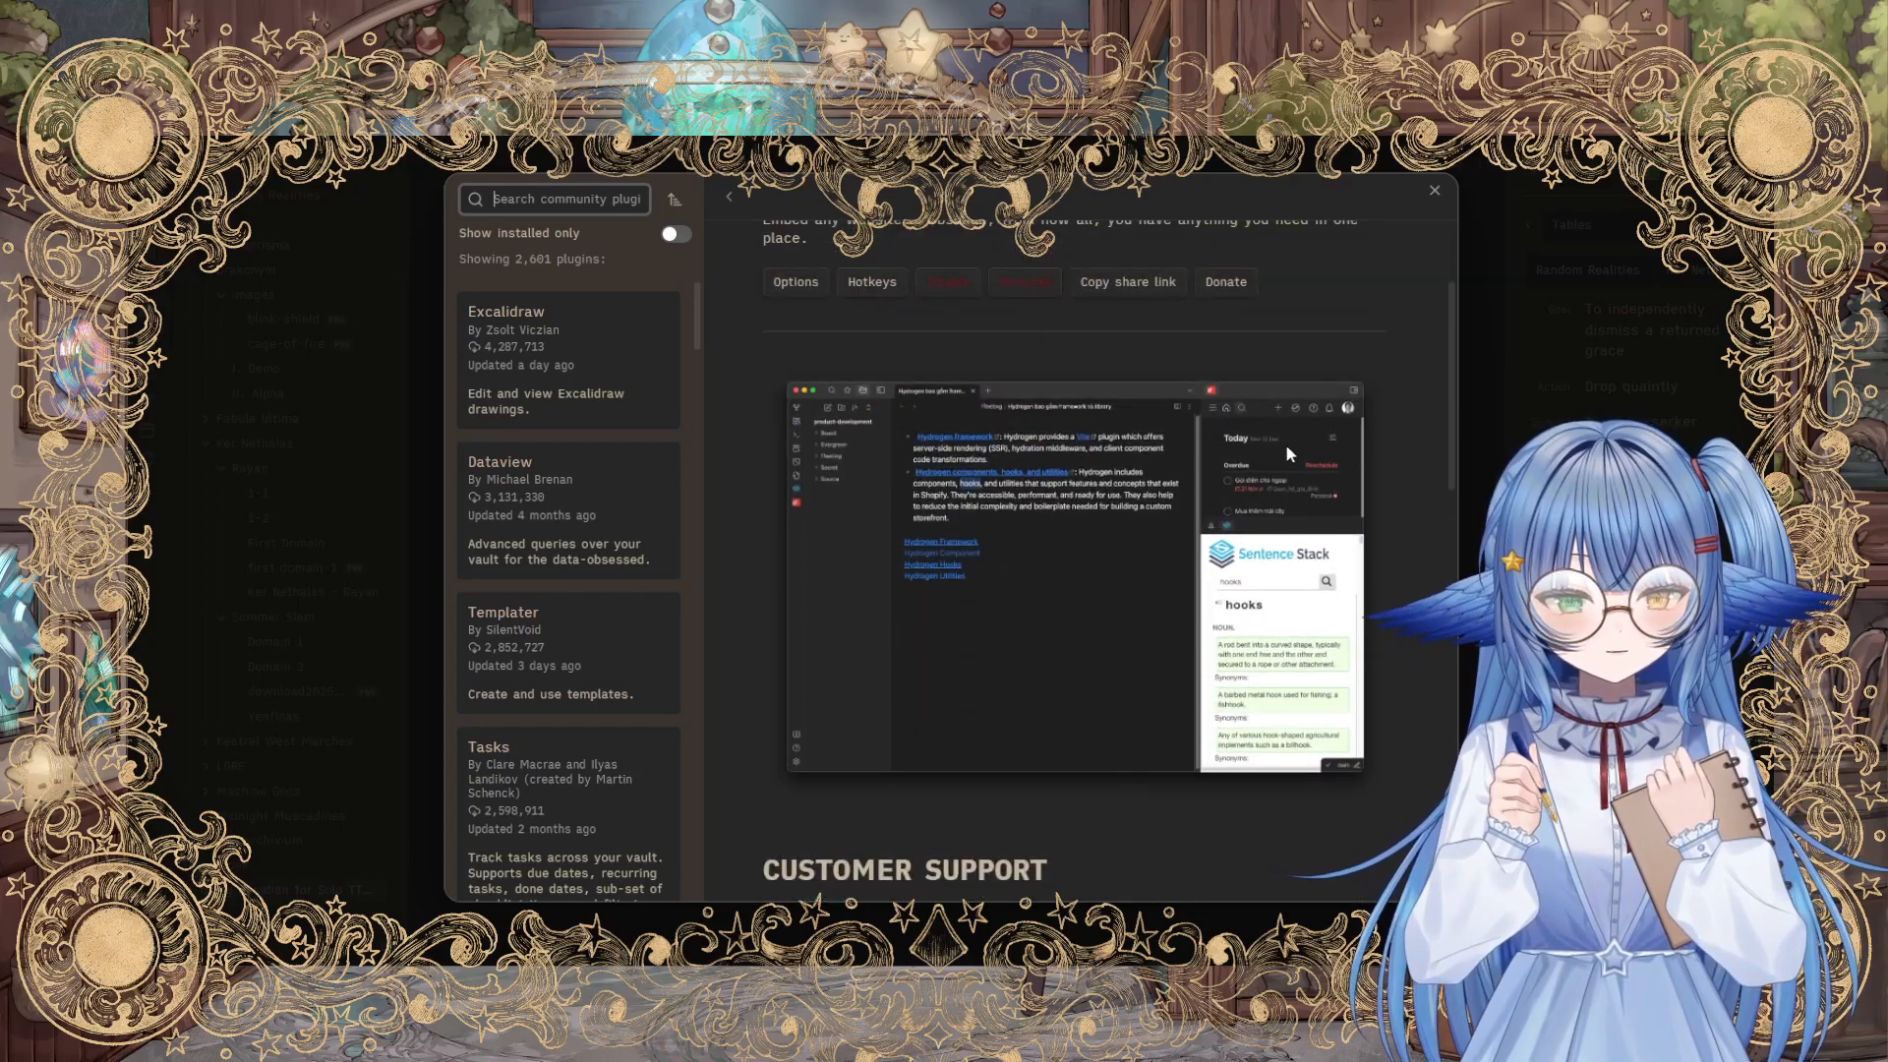
pyautogui.scroll(-3)
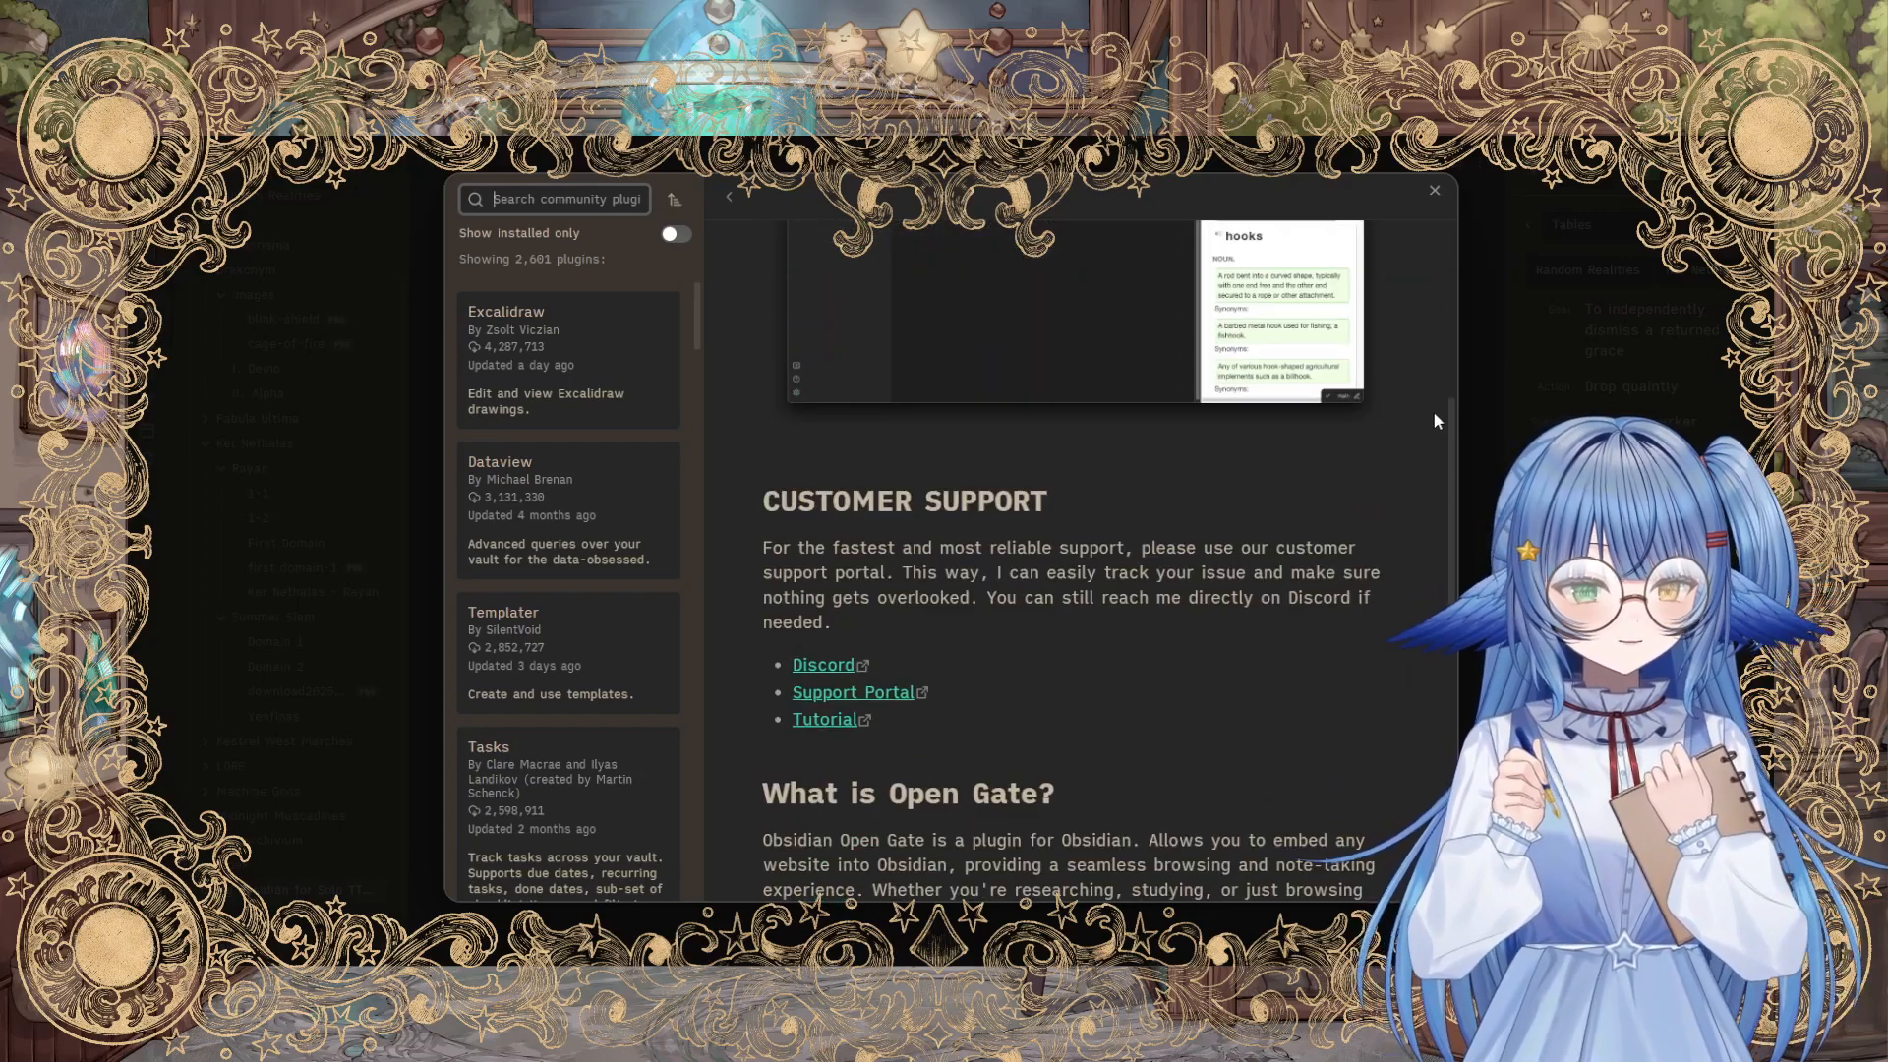
pyautogui.click(1433, 191)
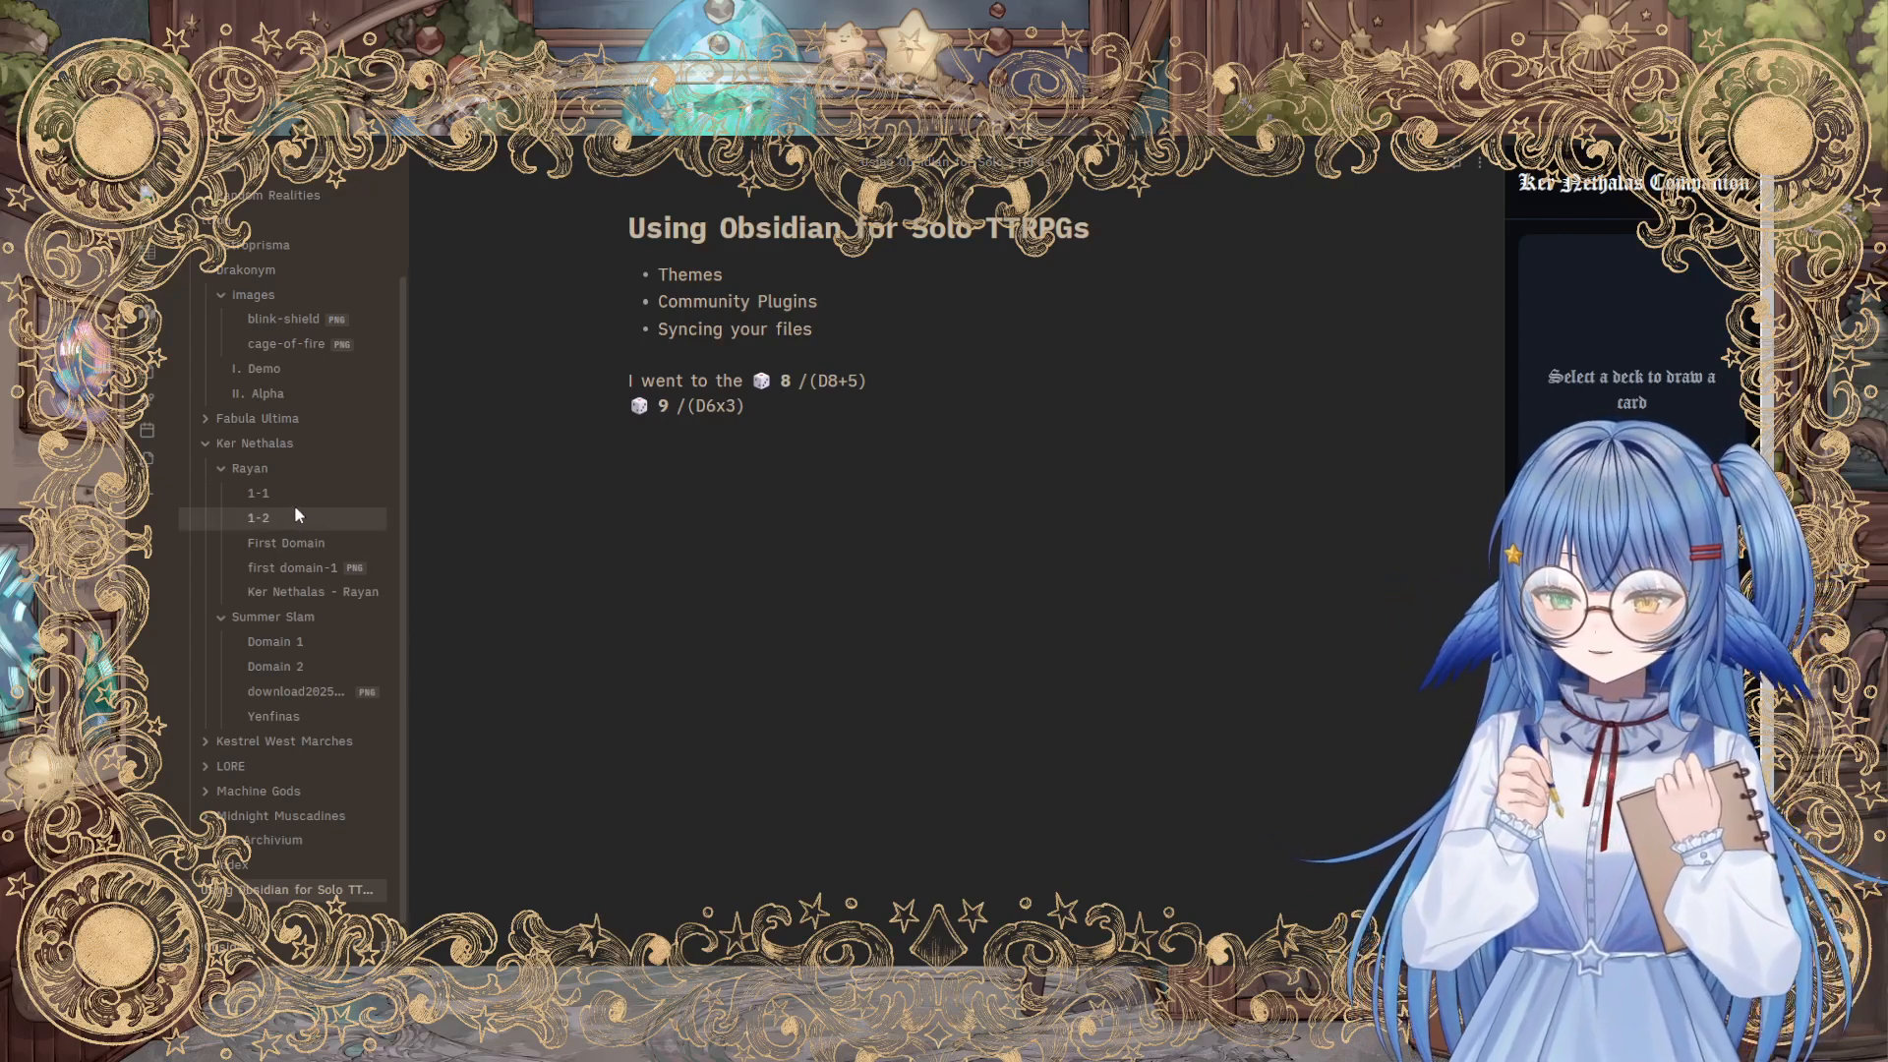
# Step: Read Rayan's 1-1 session log to the trapped door, then switch to the II. Alpha note
pyautogui.click(258, 494)
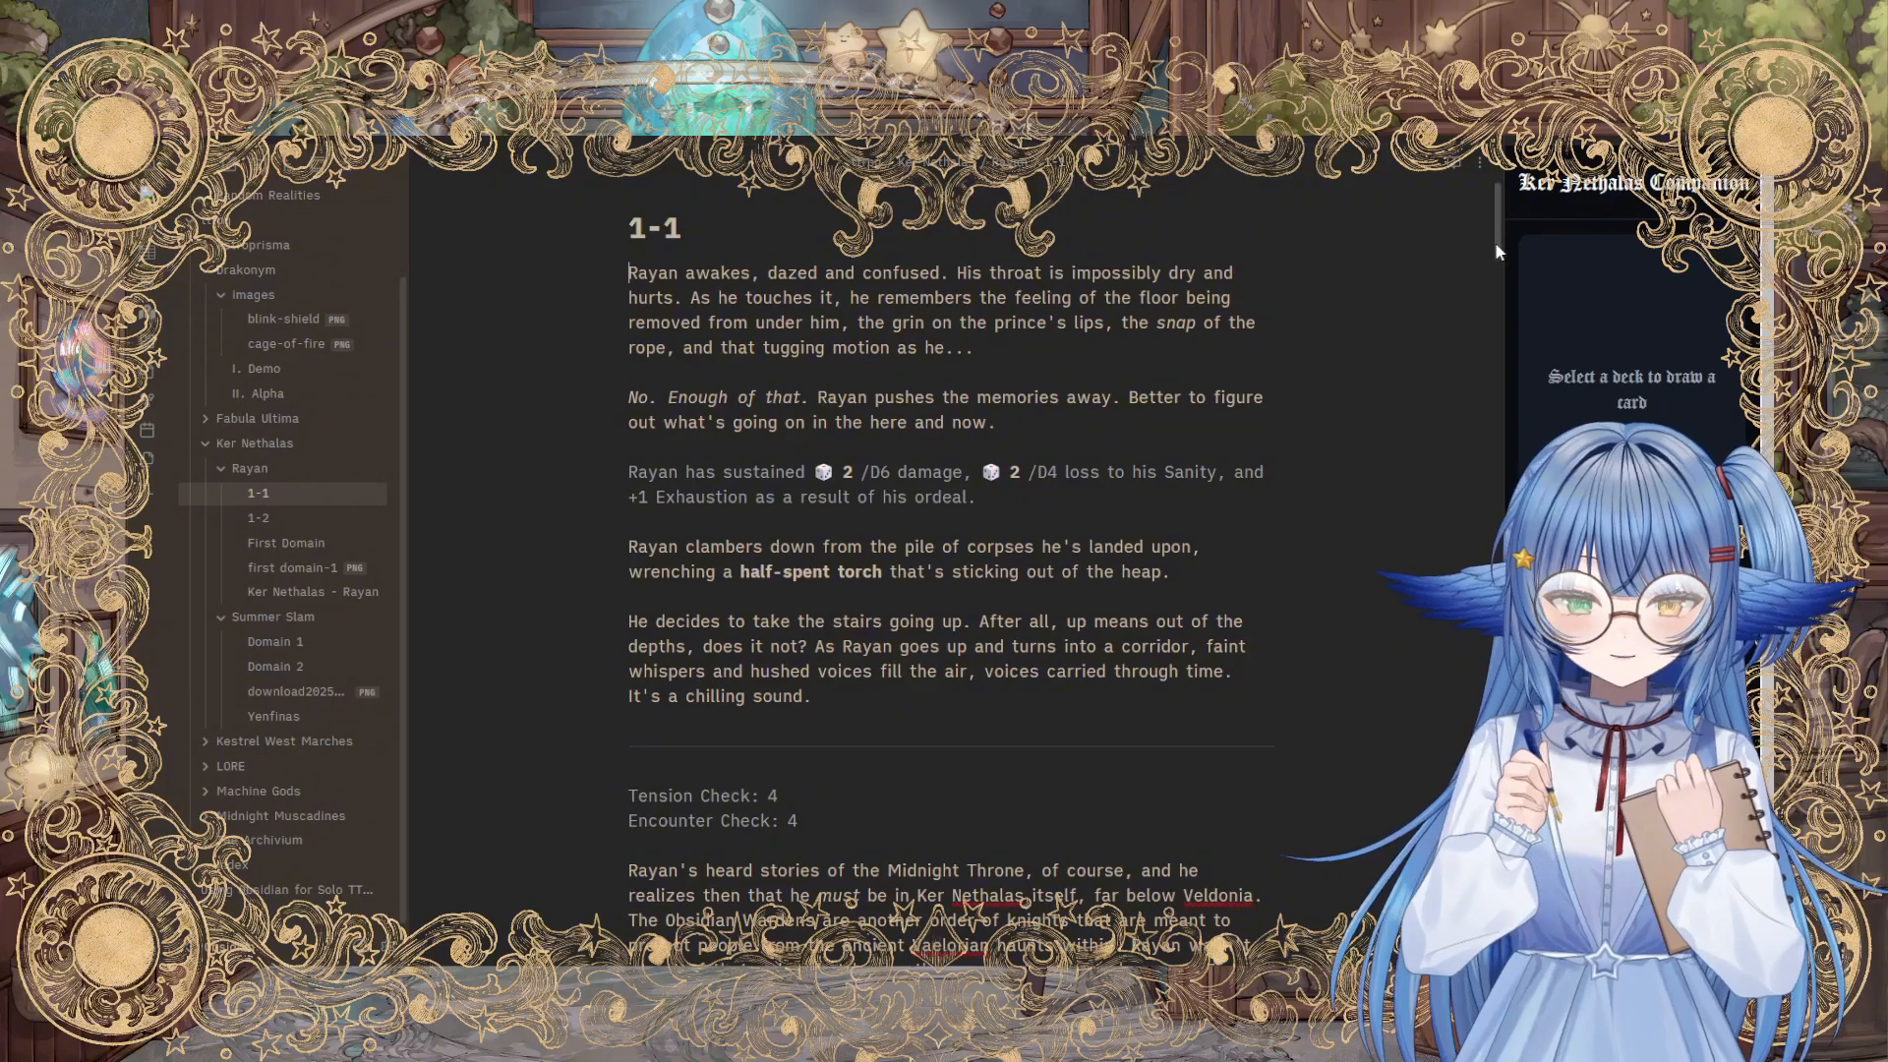
pyautogui.scroll(-3)
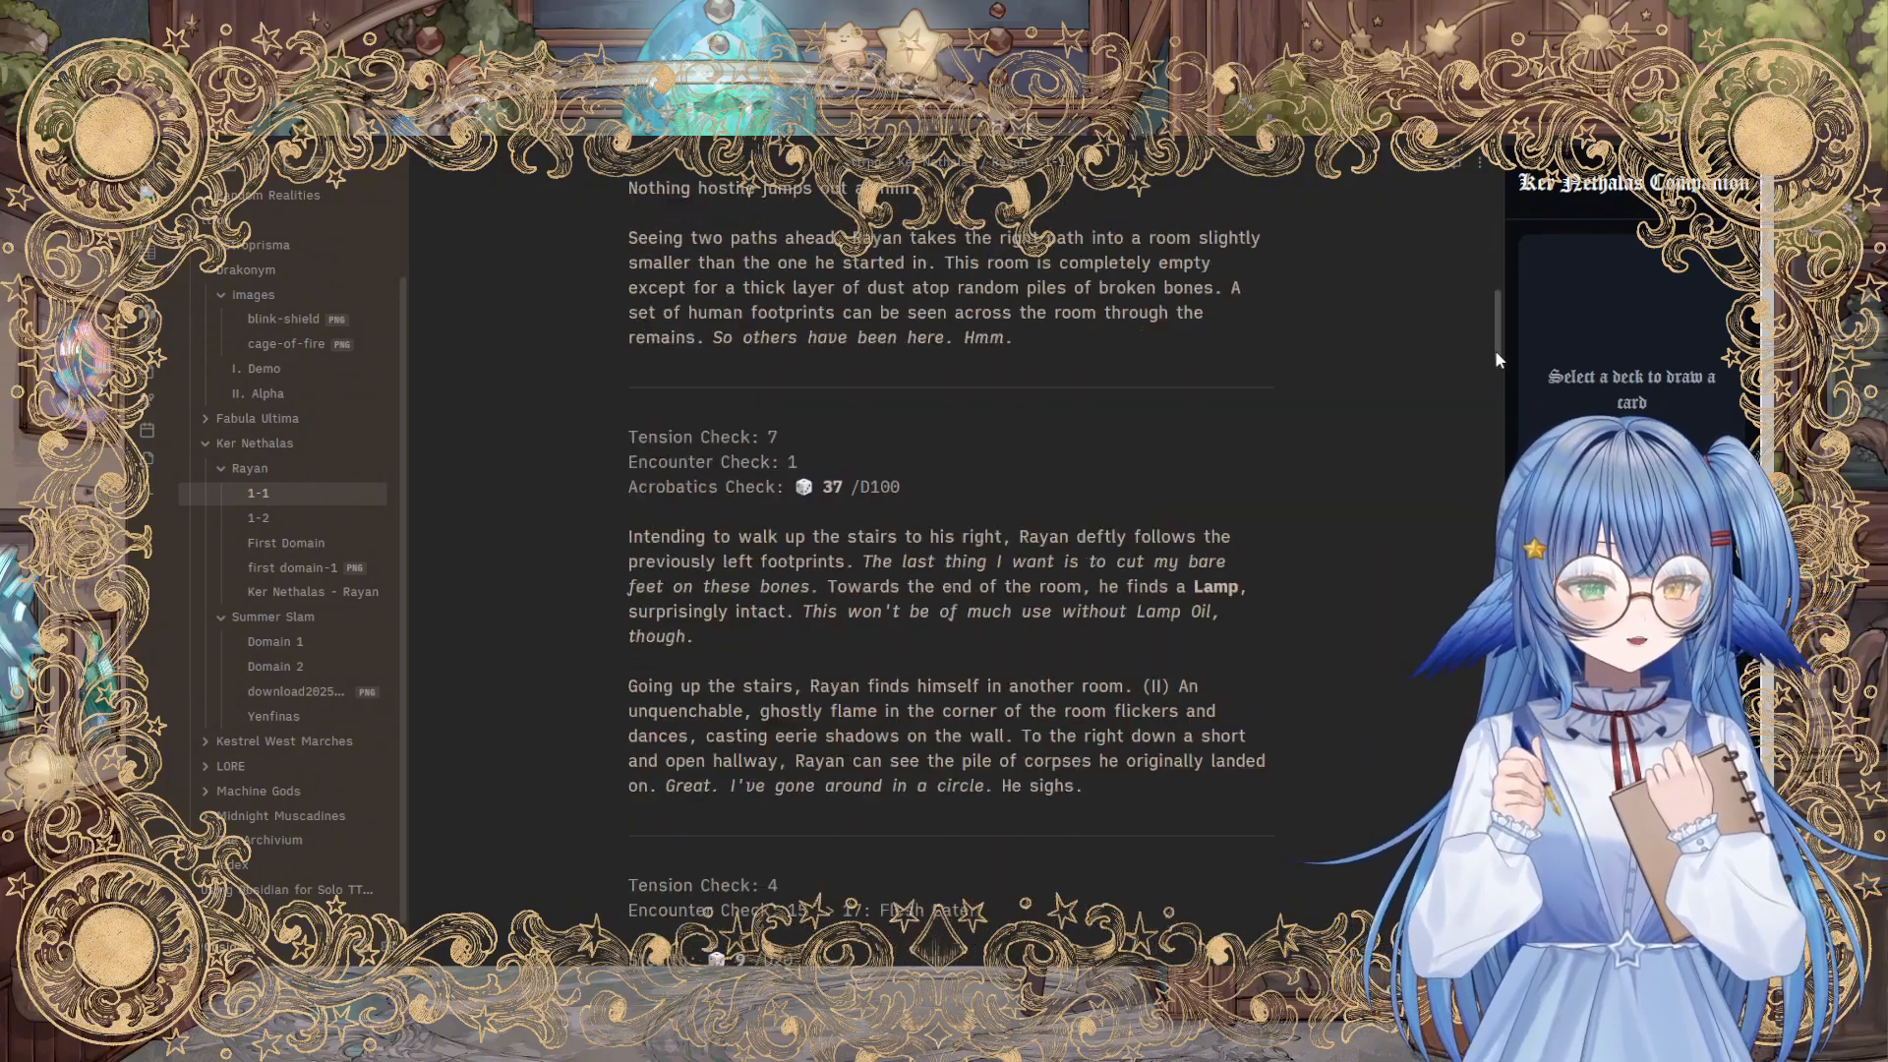
pyautogui.scroll(-3)
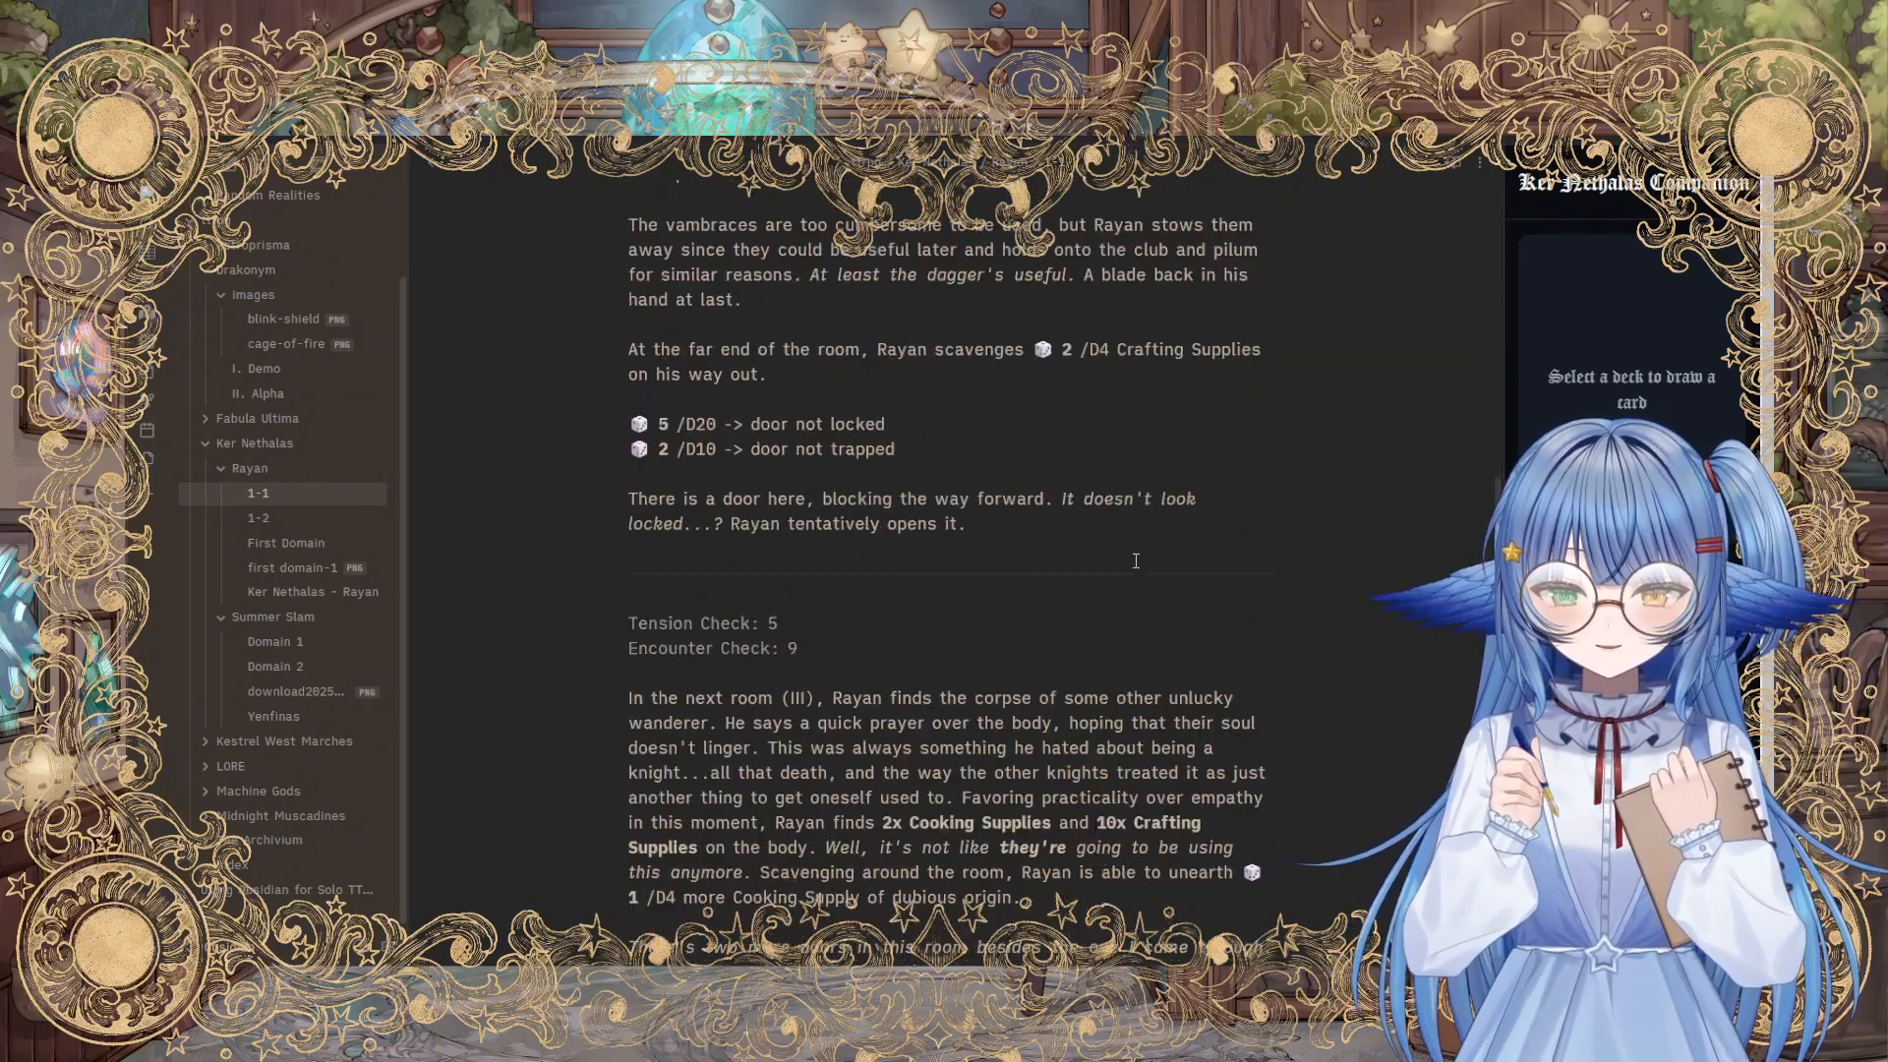
pyautogui.scroll(-3)
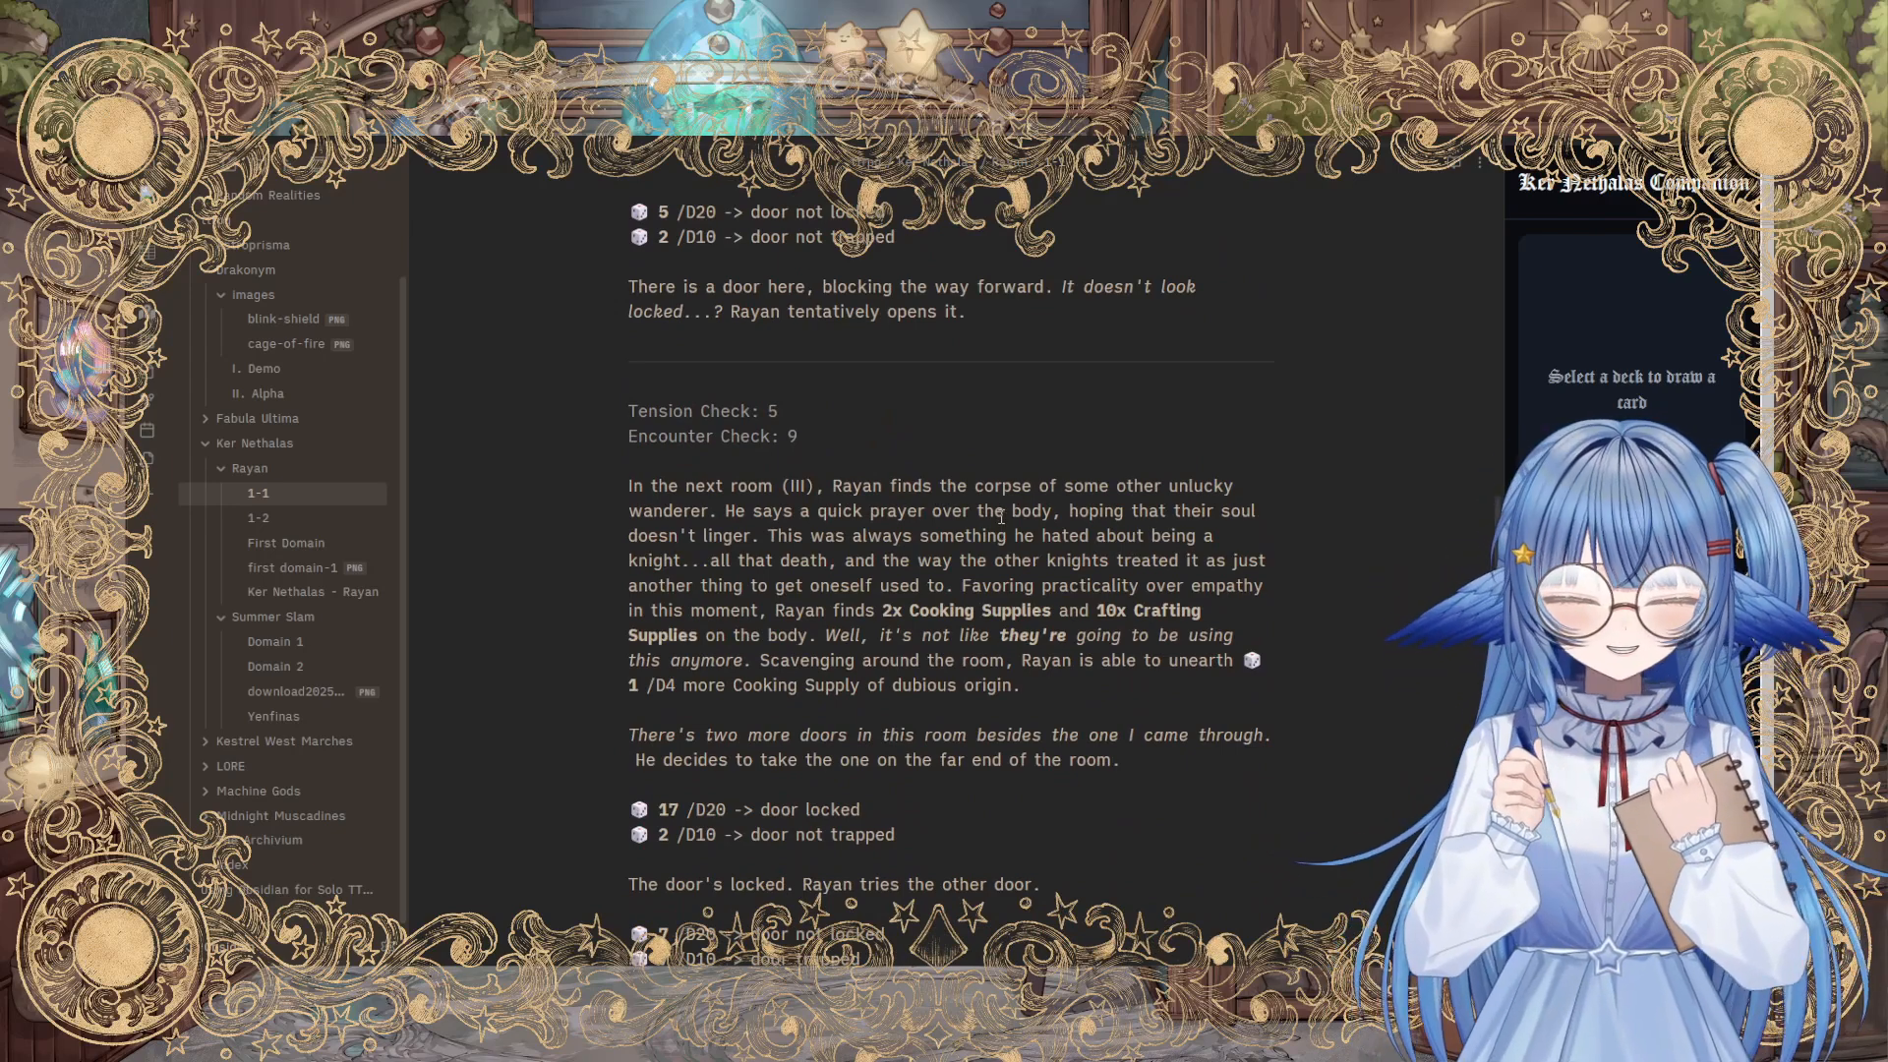
pyautogui.scroll(-3)
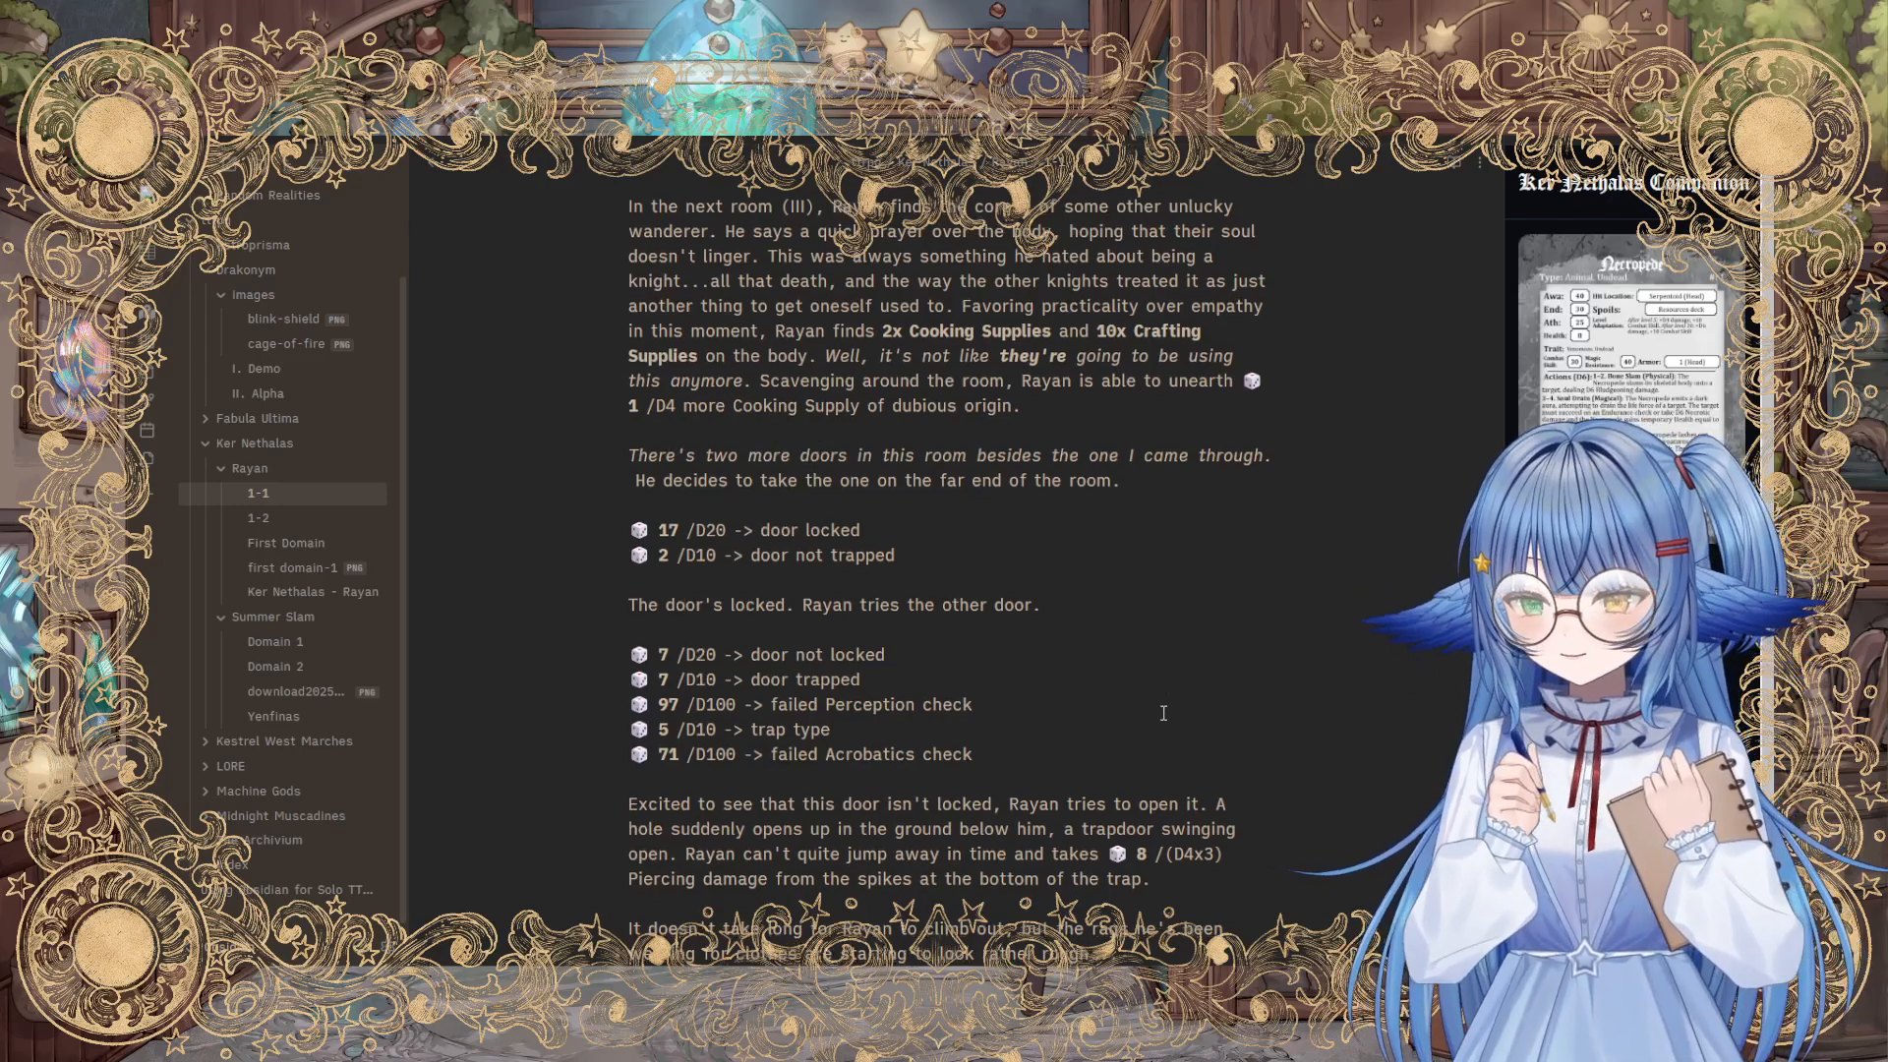
pyautogui.scroll(-3)
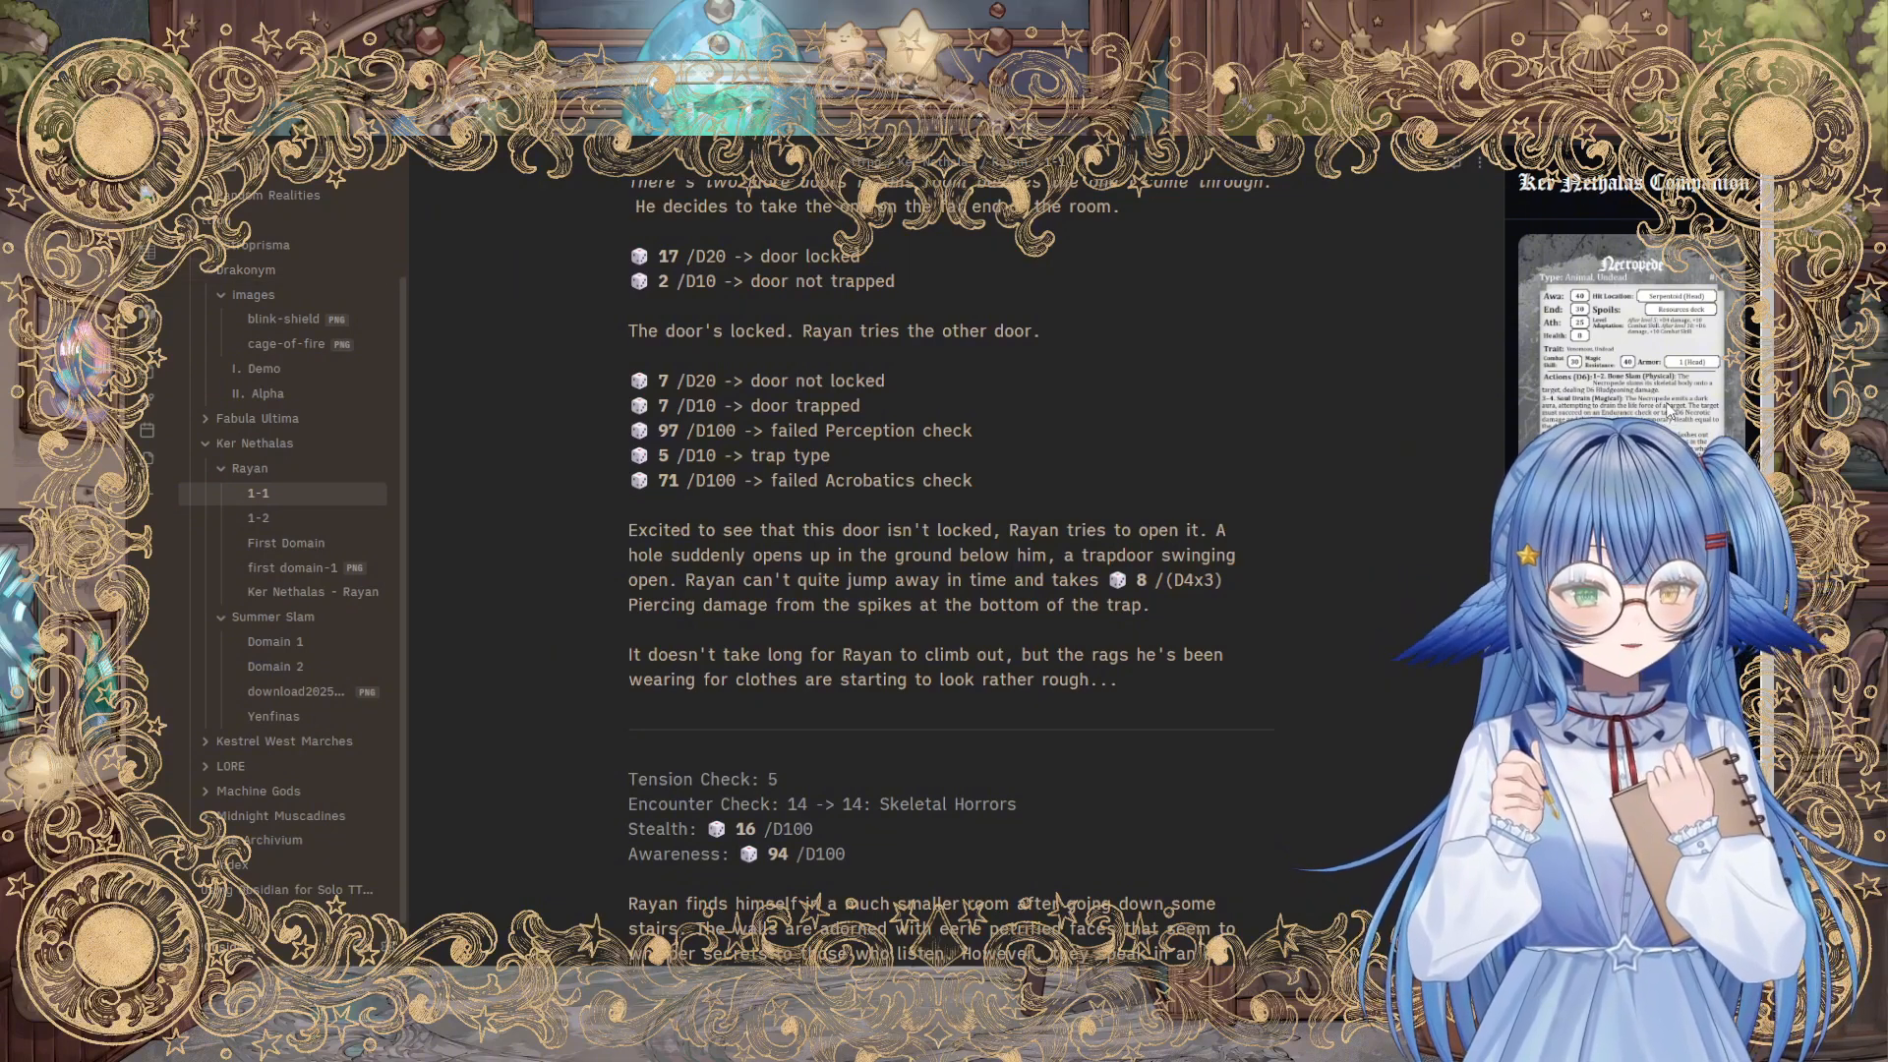
pyautogui.click(260, 496)
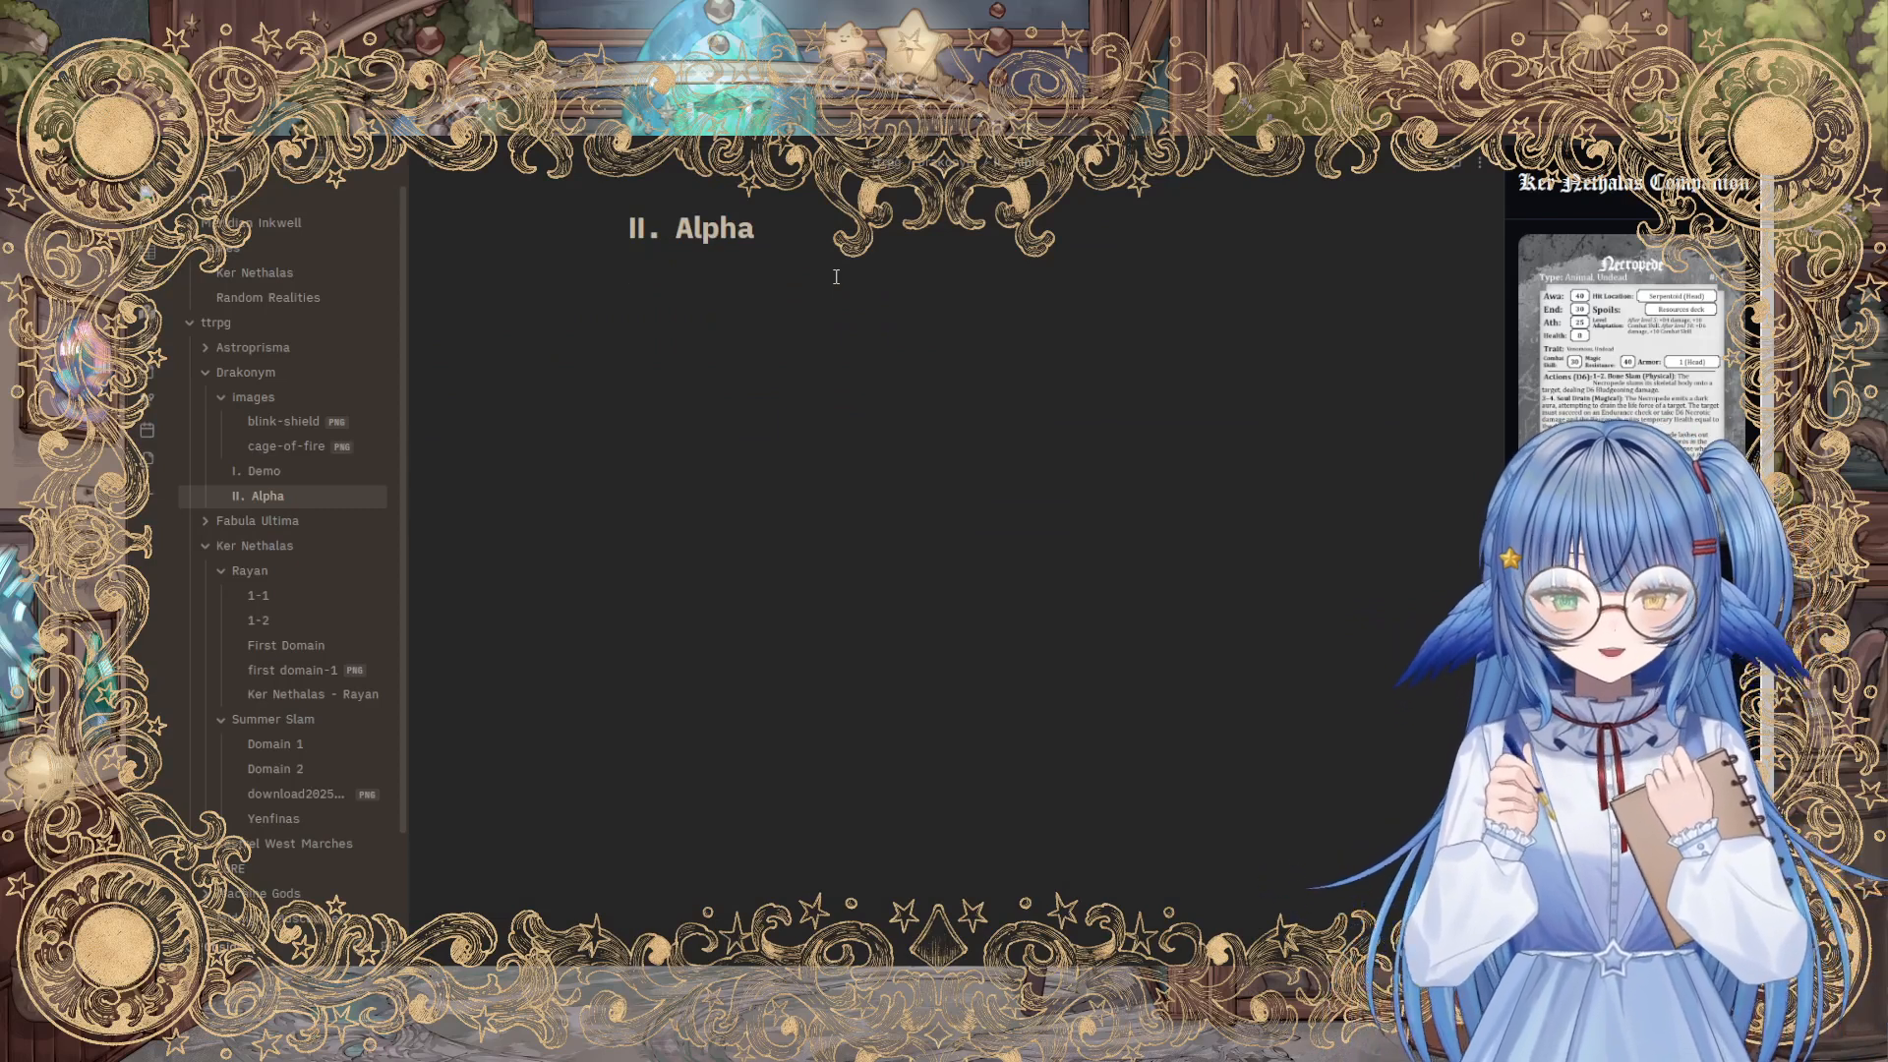
pyautogui.press('ctrl+p')
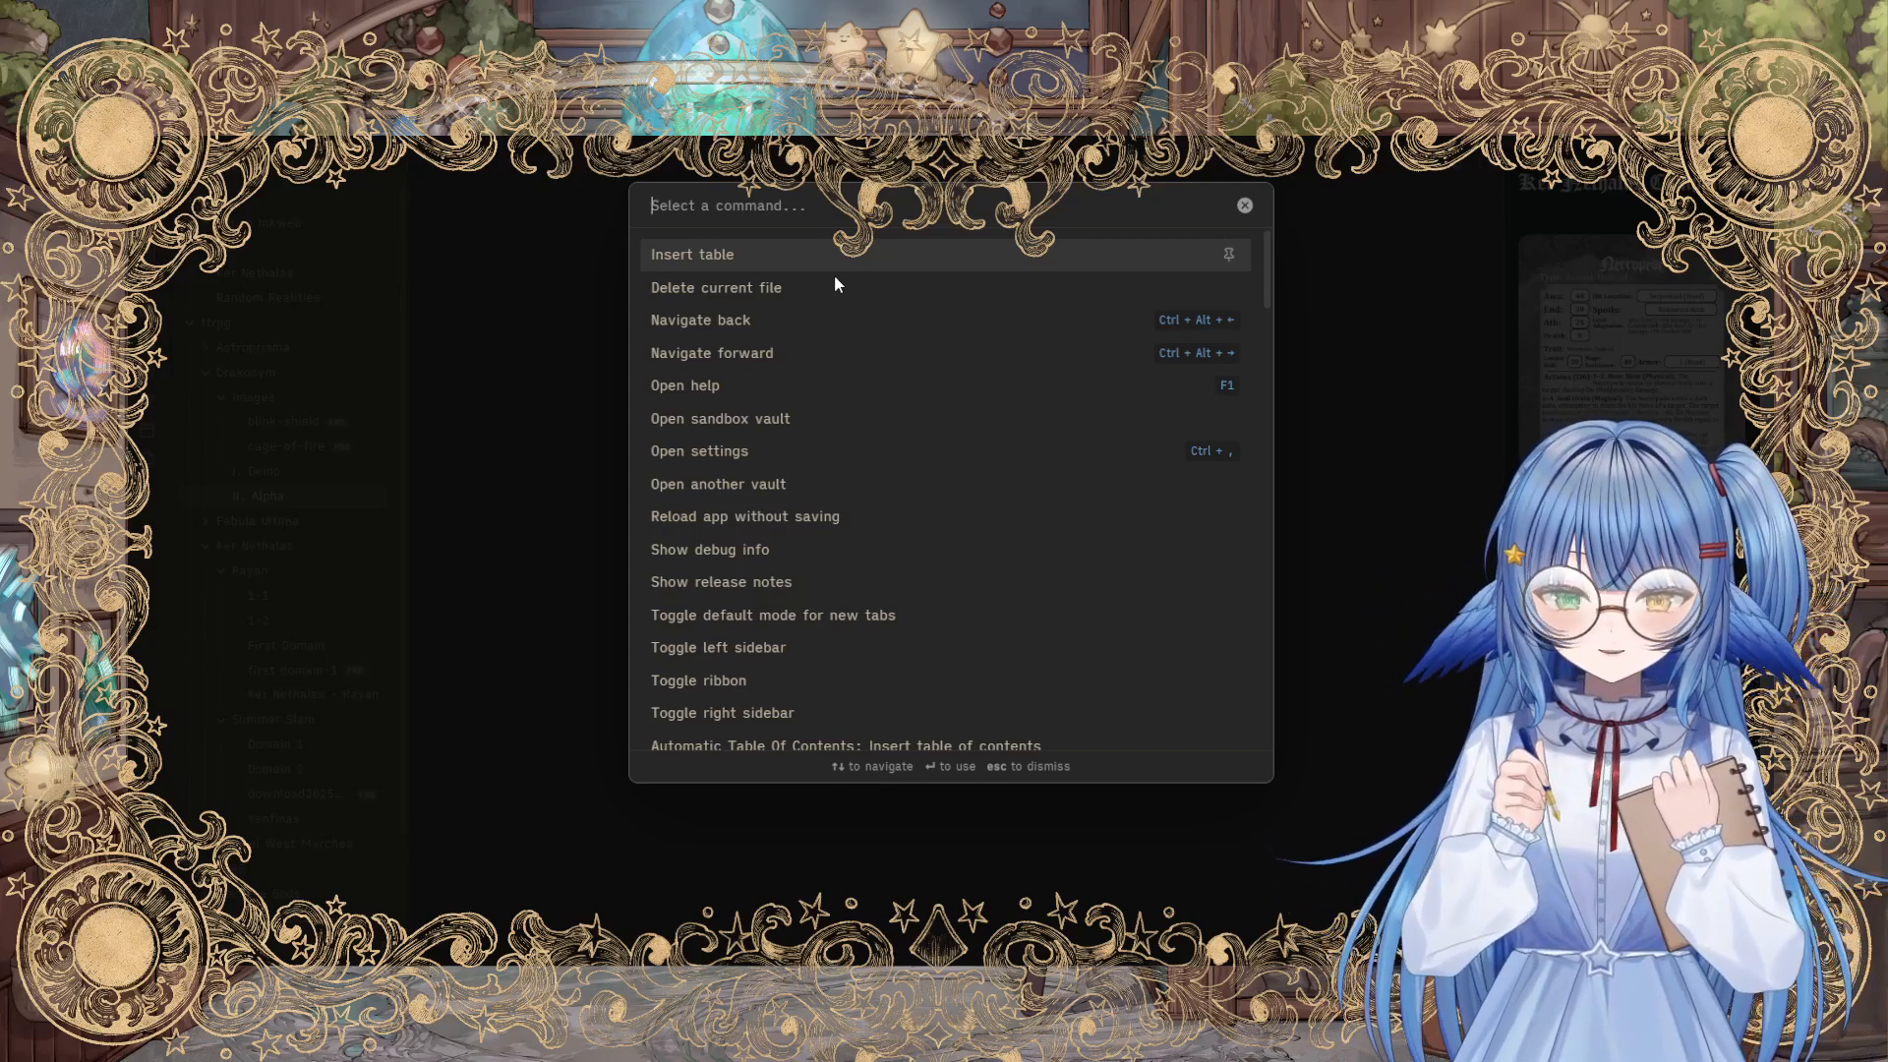
pyautogui.write('open')
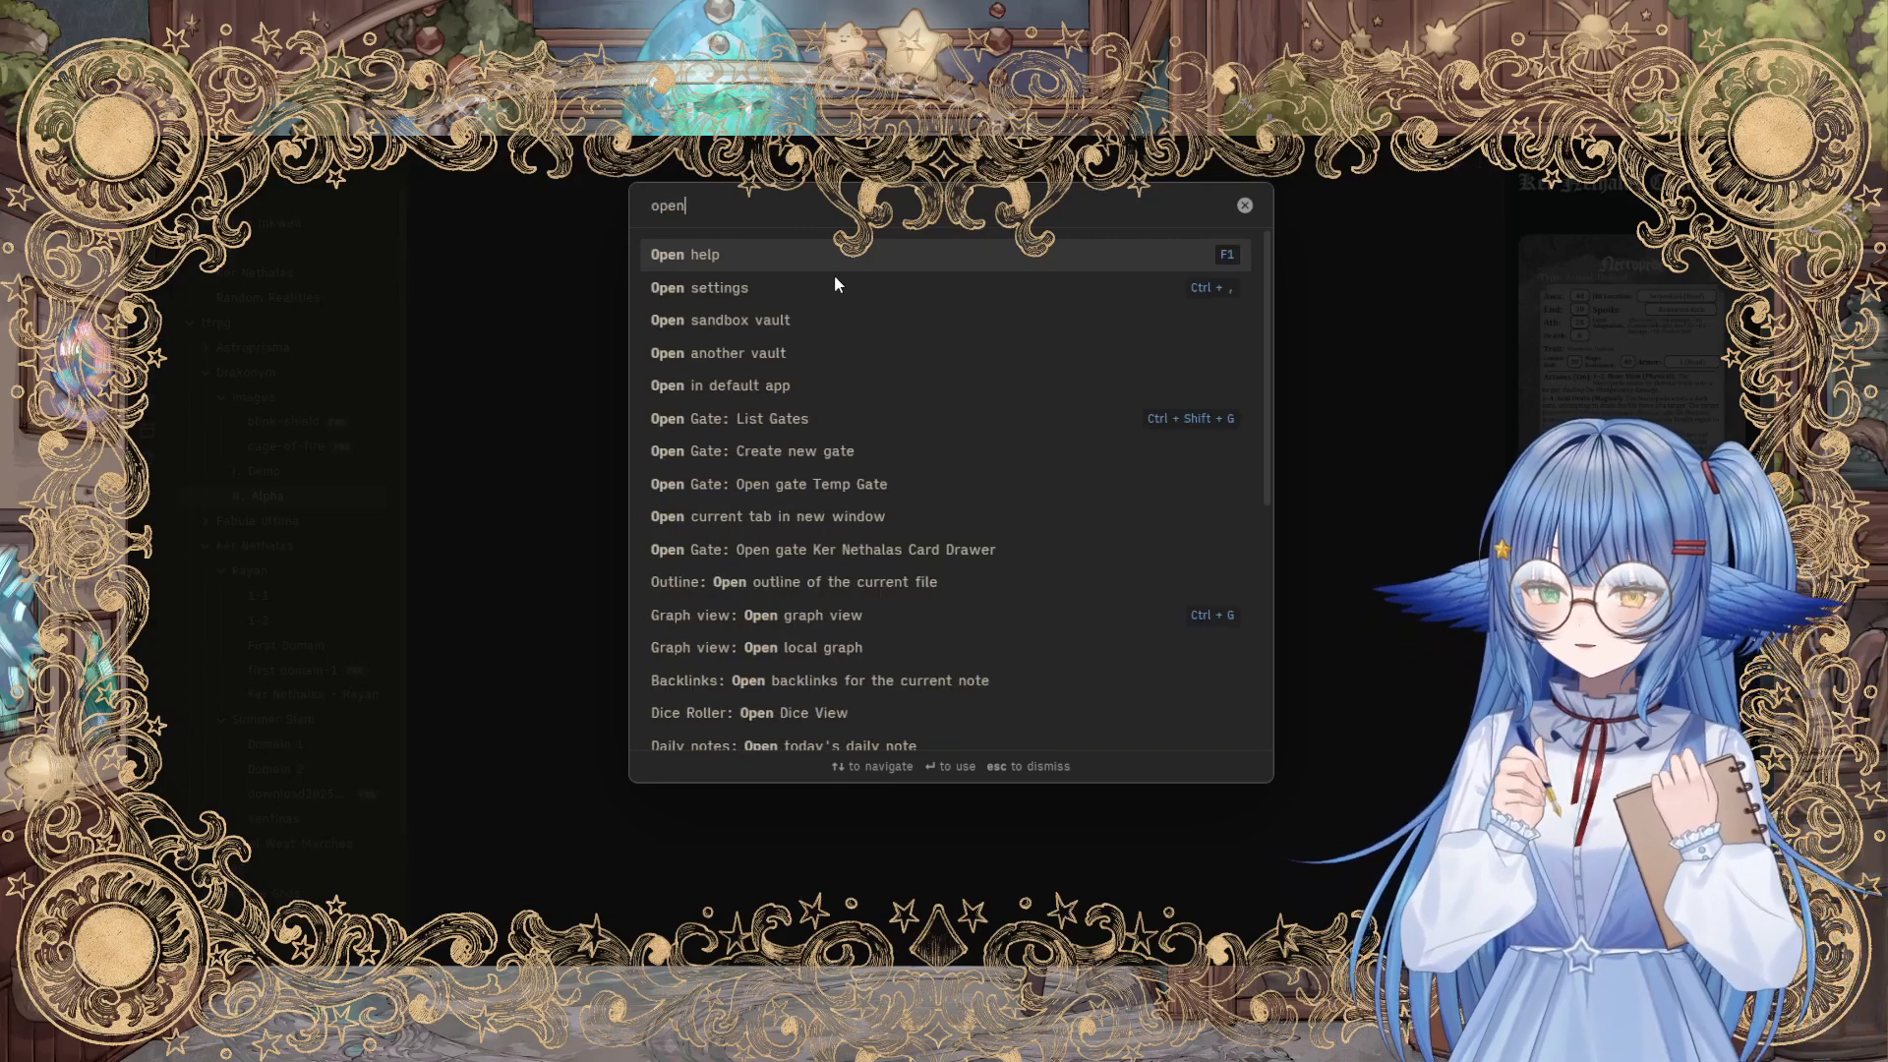
pyautogui.write('gate')
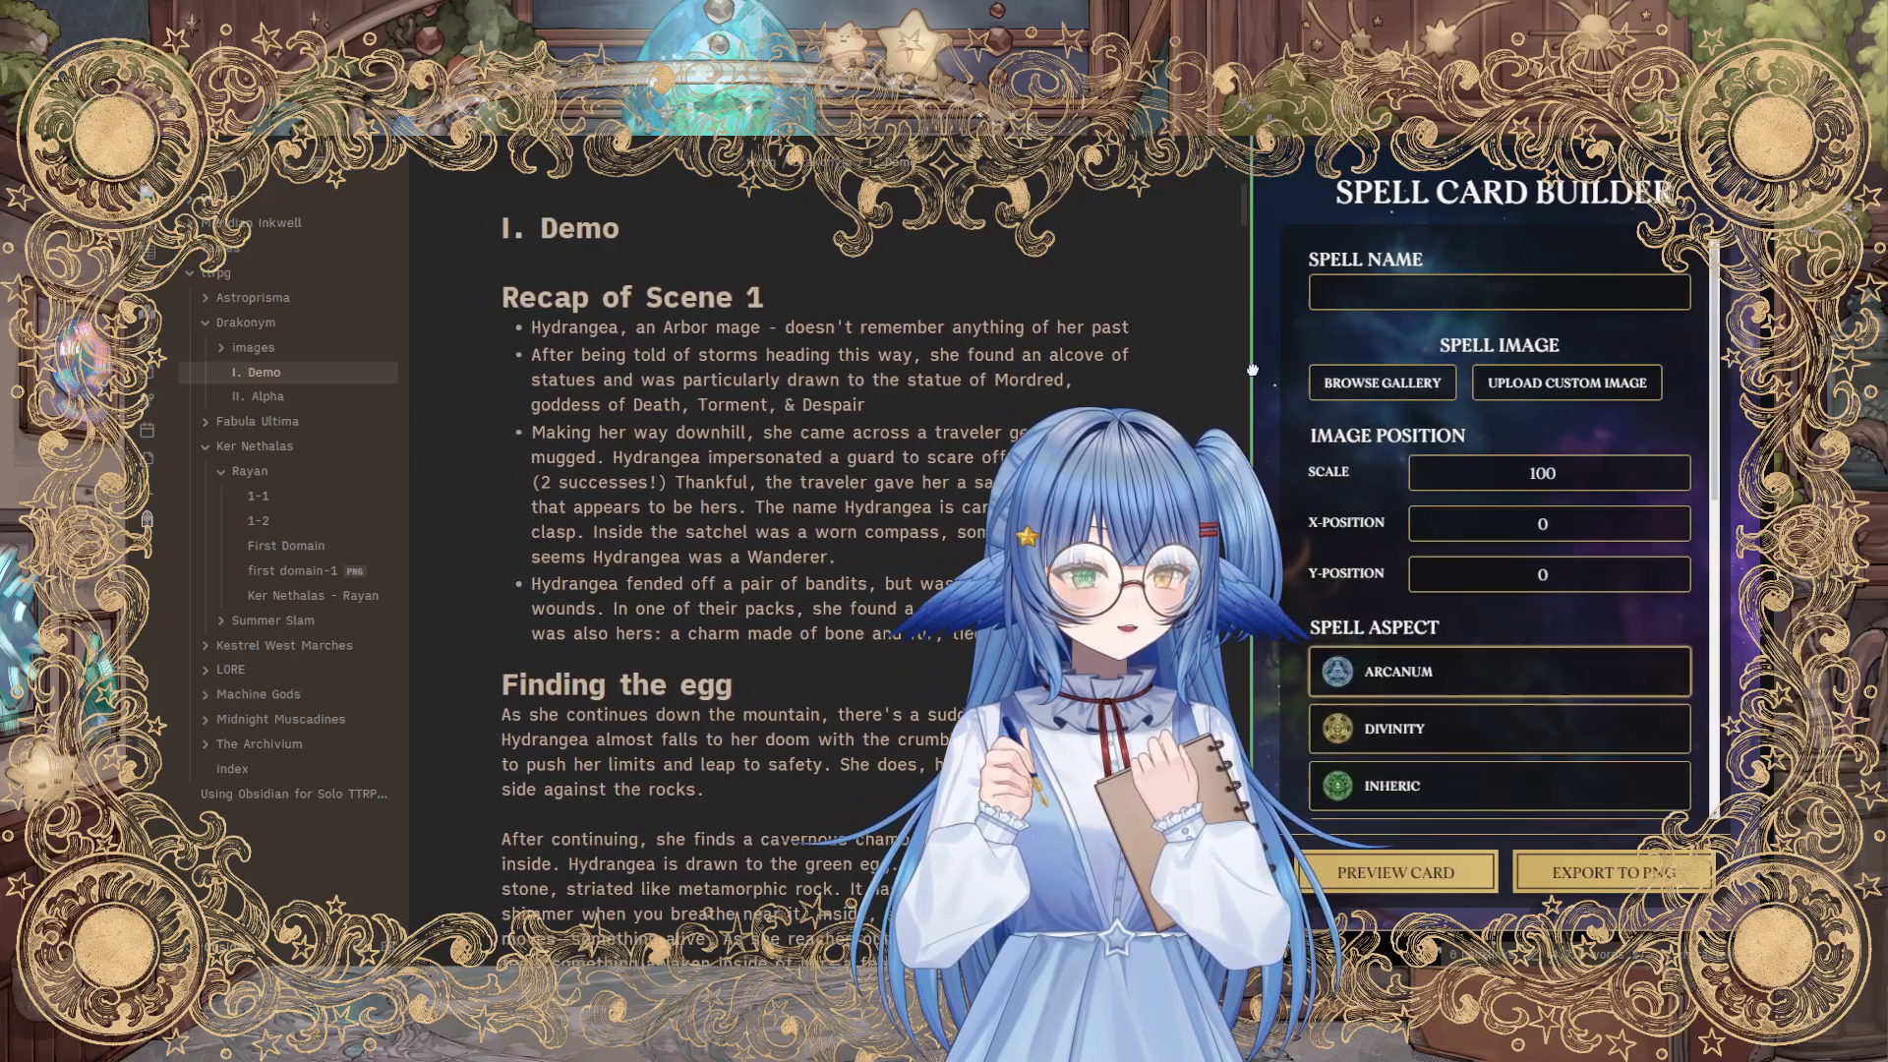
pyautogui.moveTo(1257, 374); pyautogui.dragTo(1198, 374)
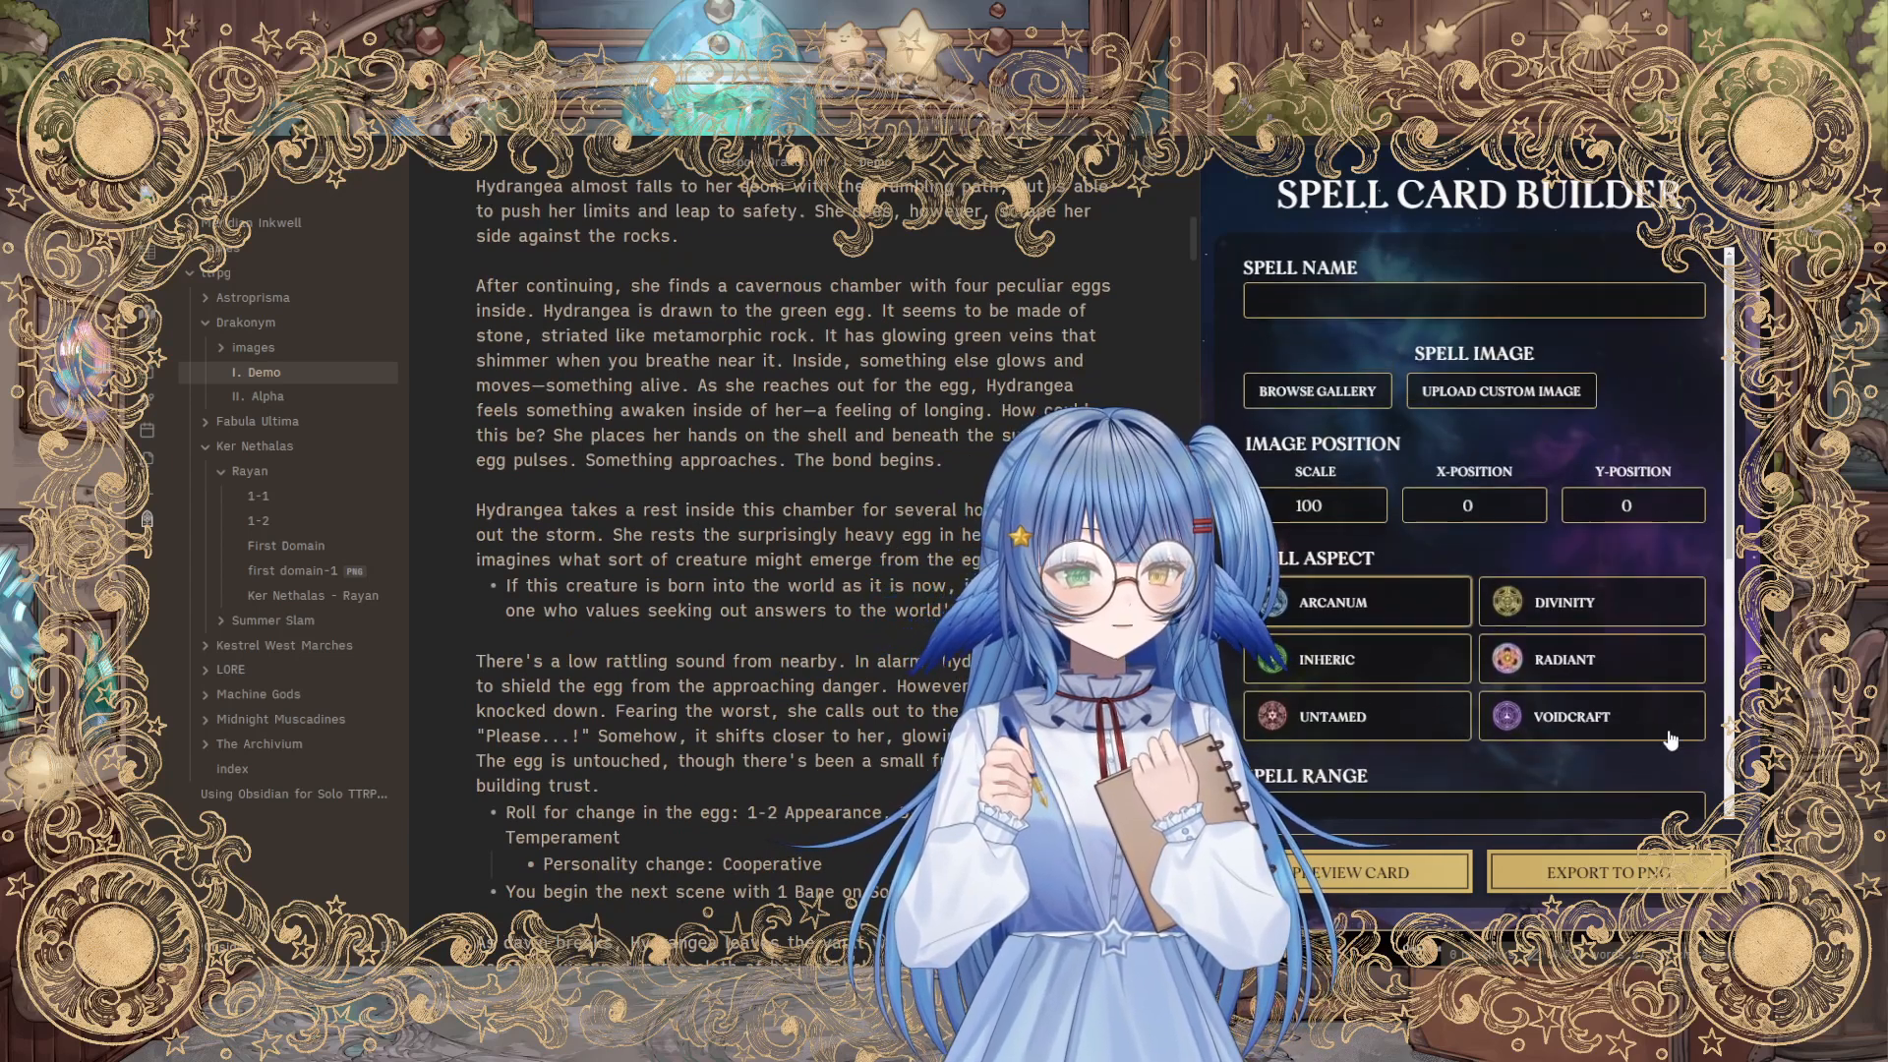
pyautogui.scroll(-3)
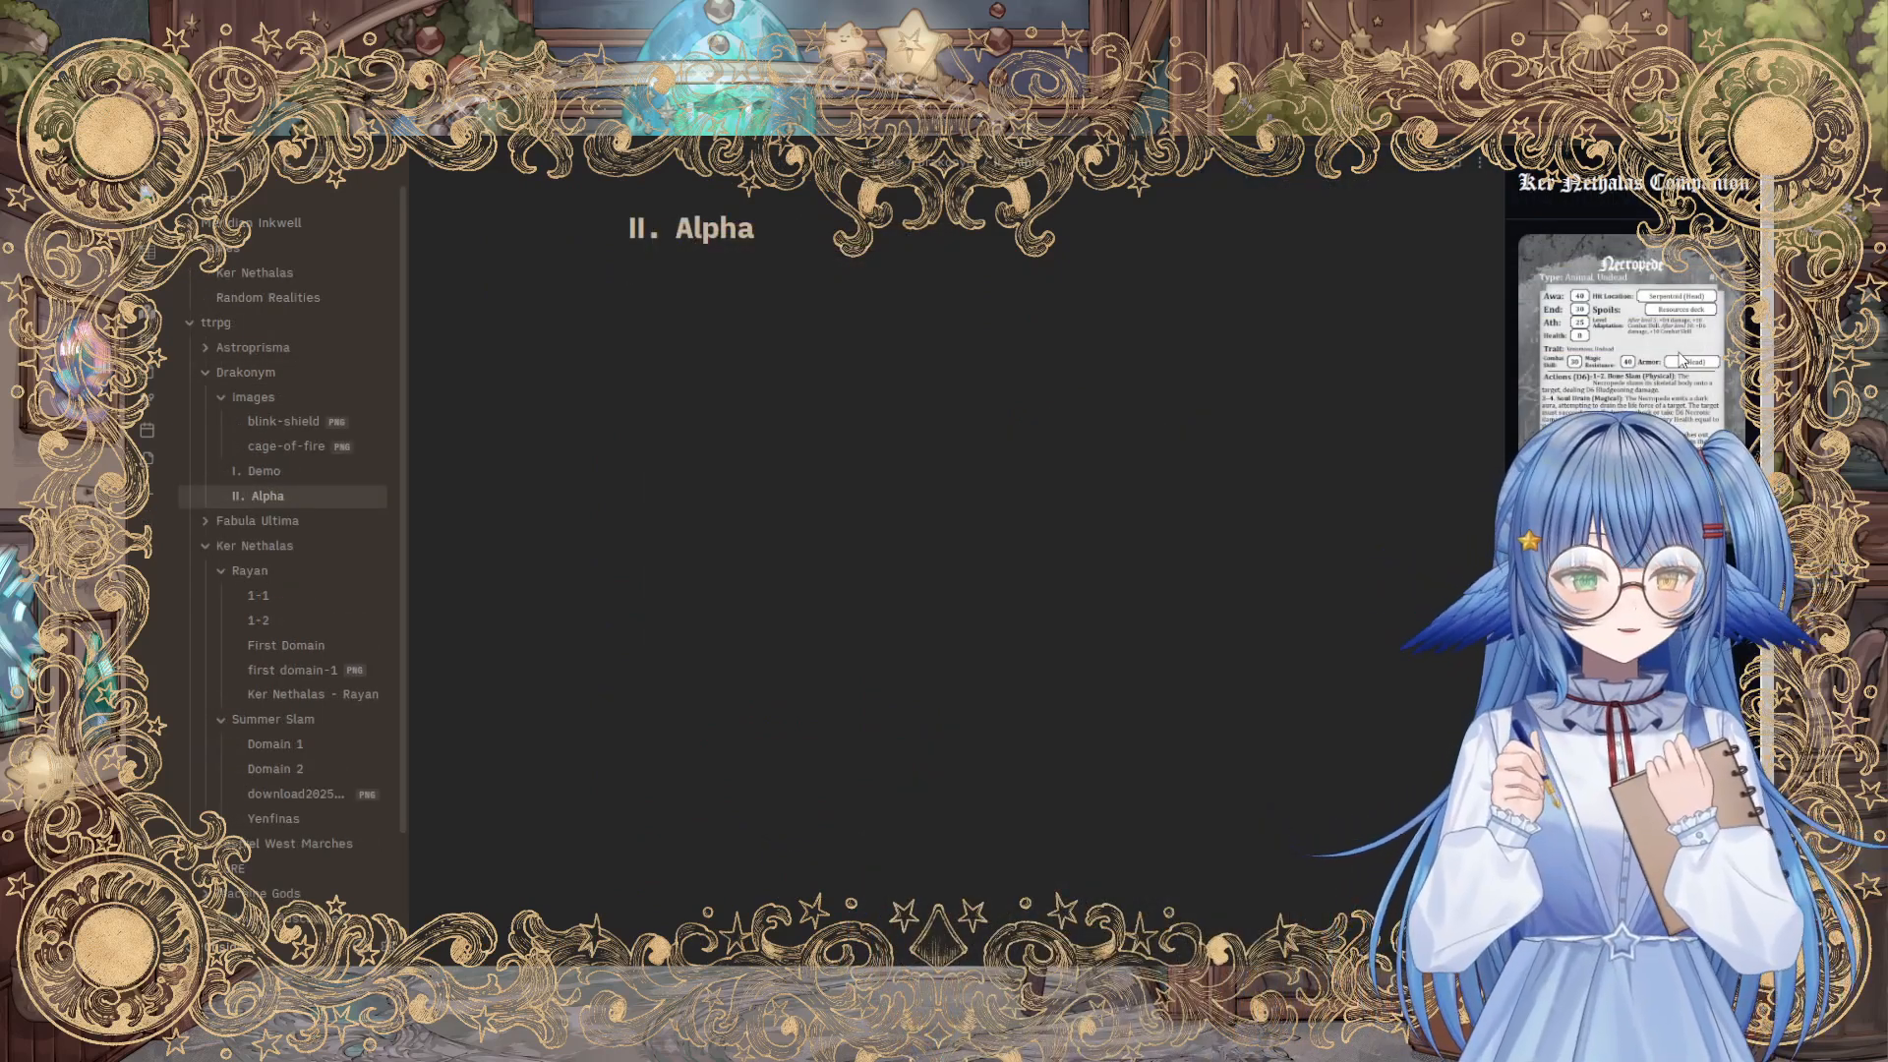
# Step: Browse the community plugins list to the Fantasy Content Generator plugin
pyautogui.click(632, 272)
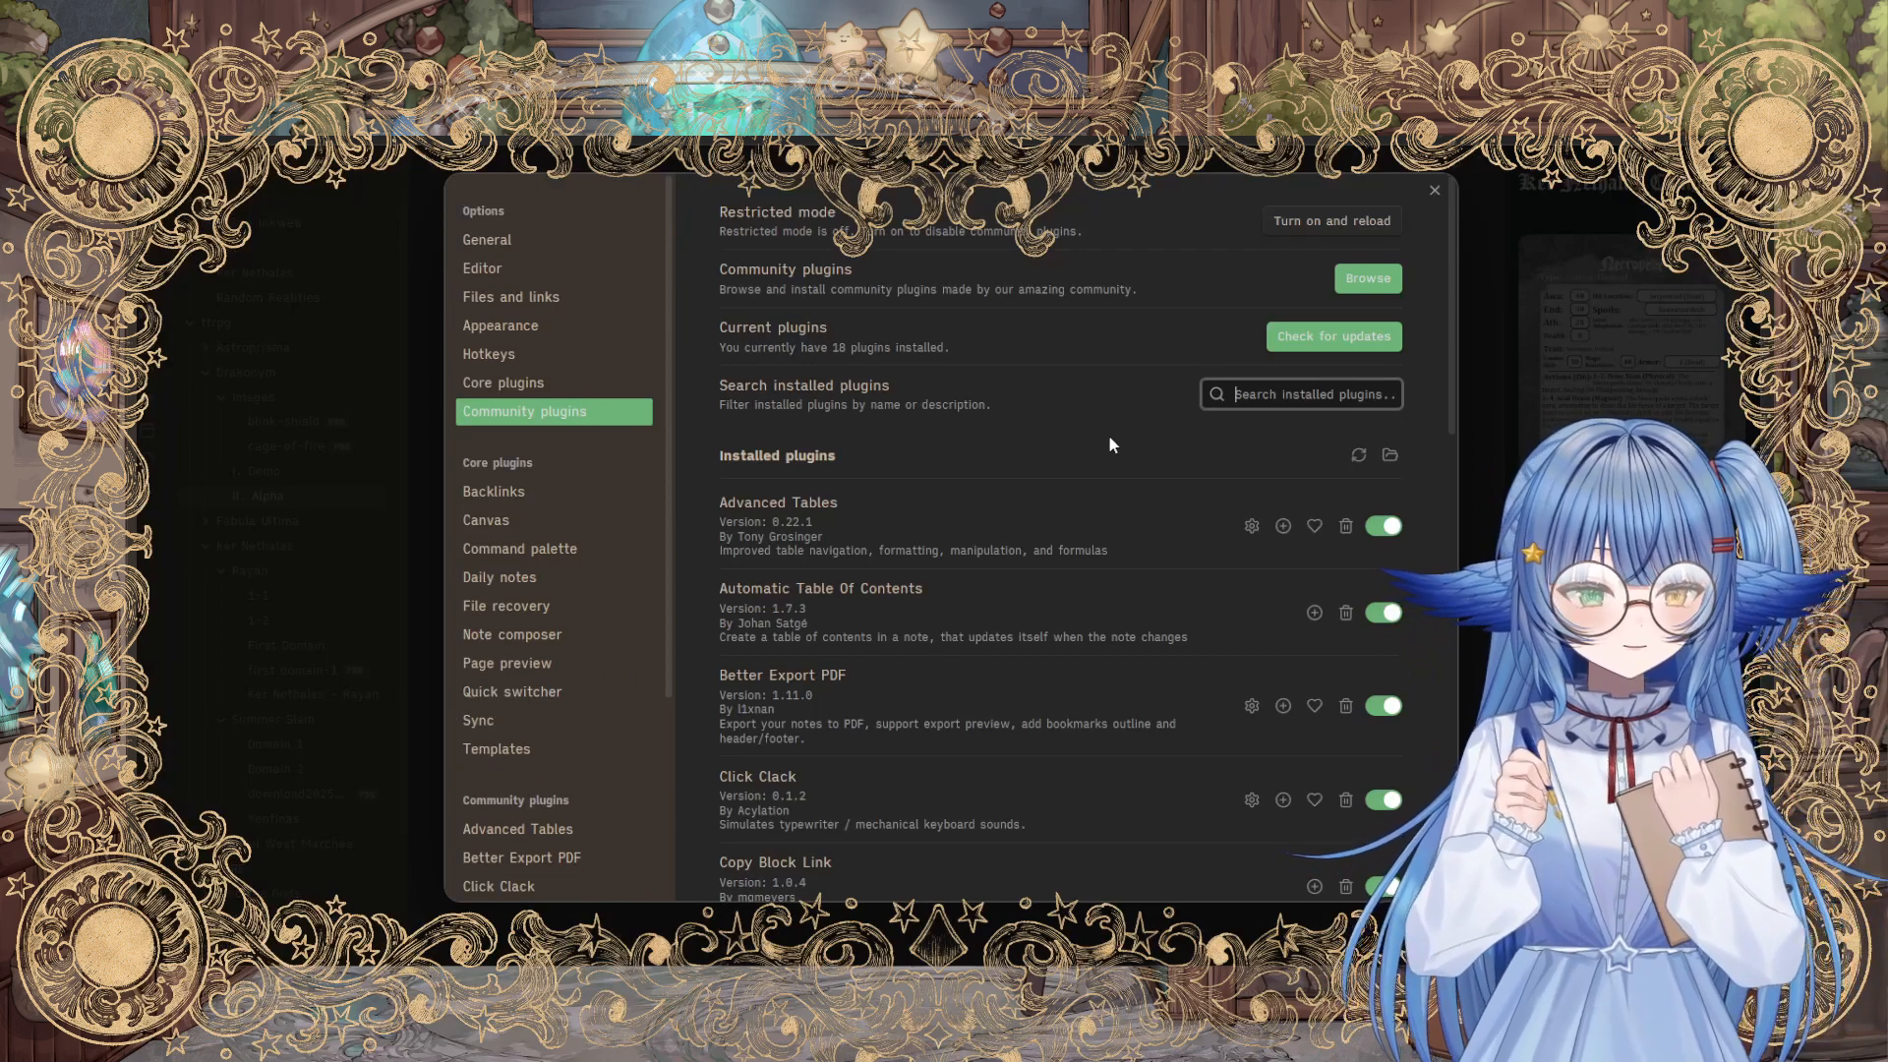
pyautogui.moveTo(1117, 443)
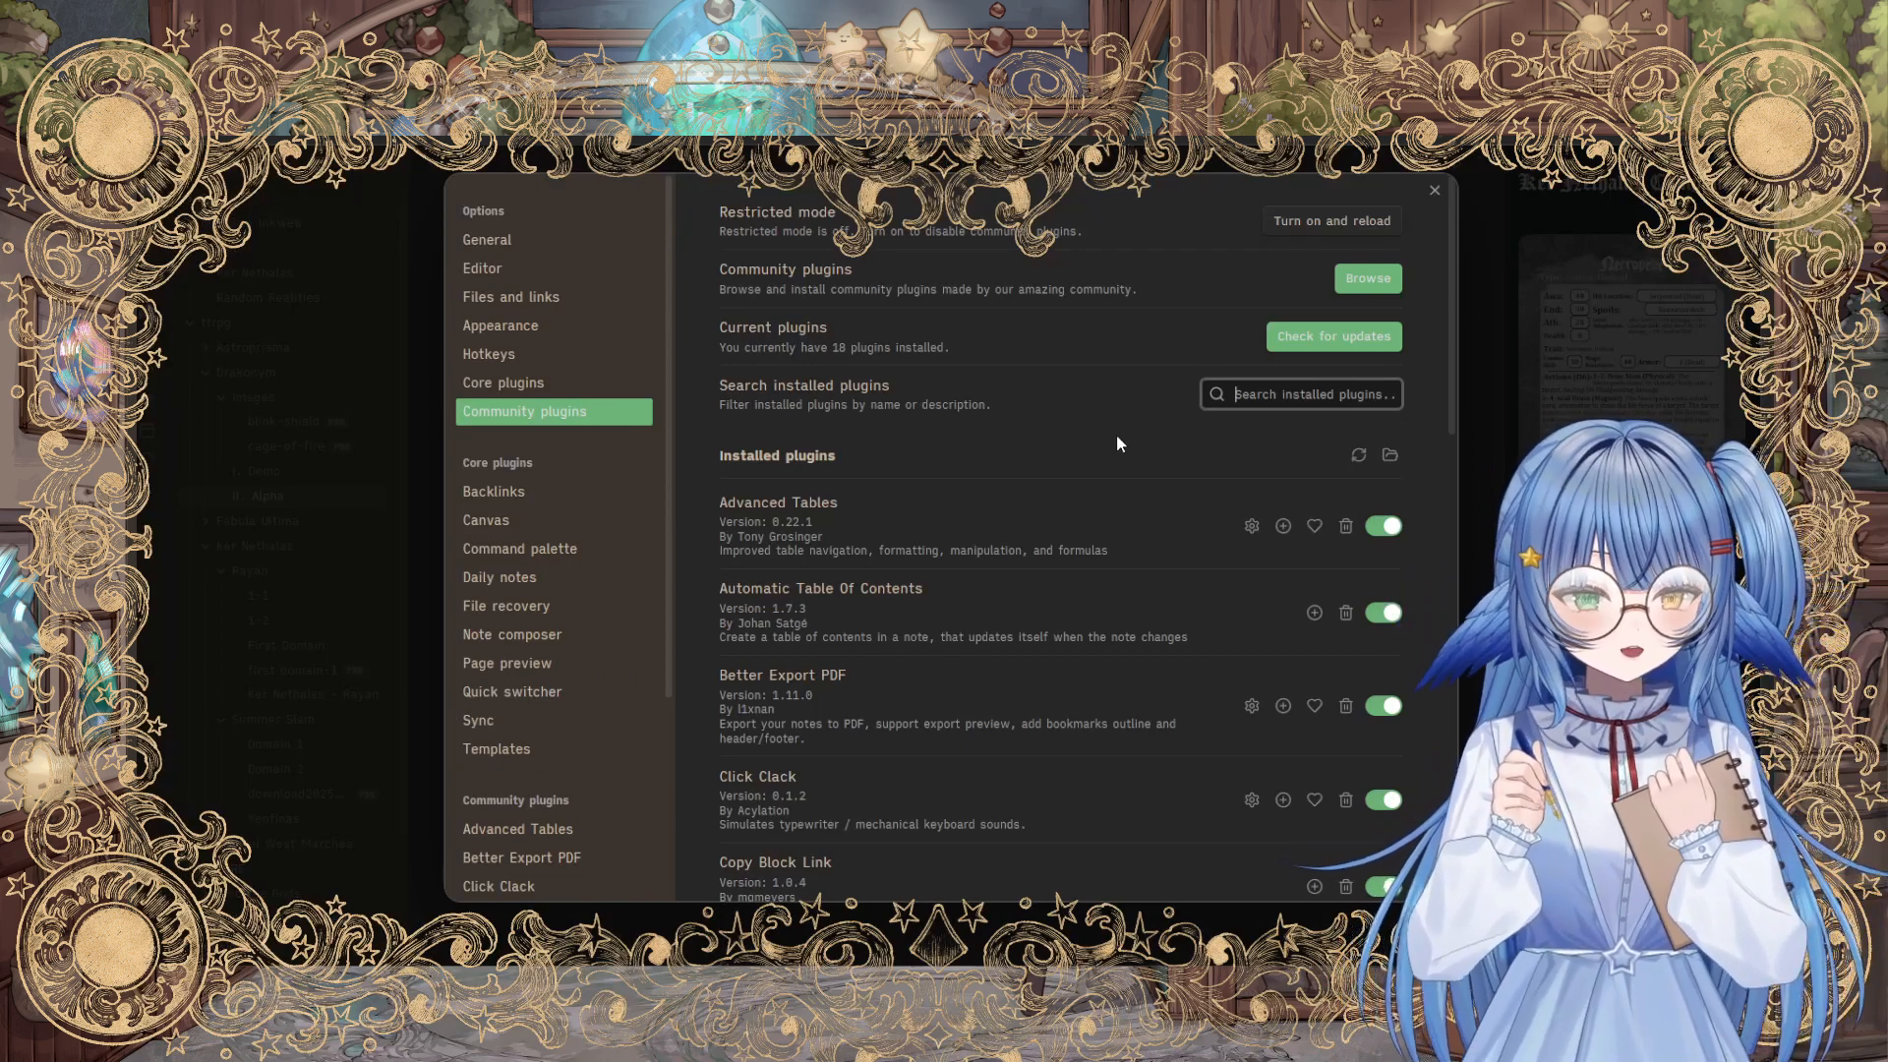
pyautogui.scroll(-3)
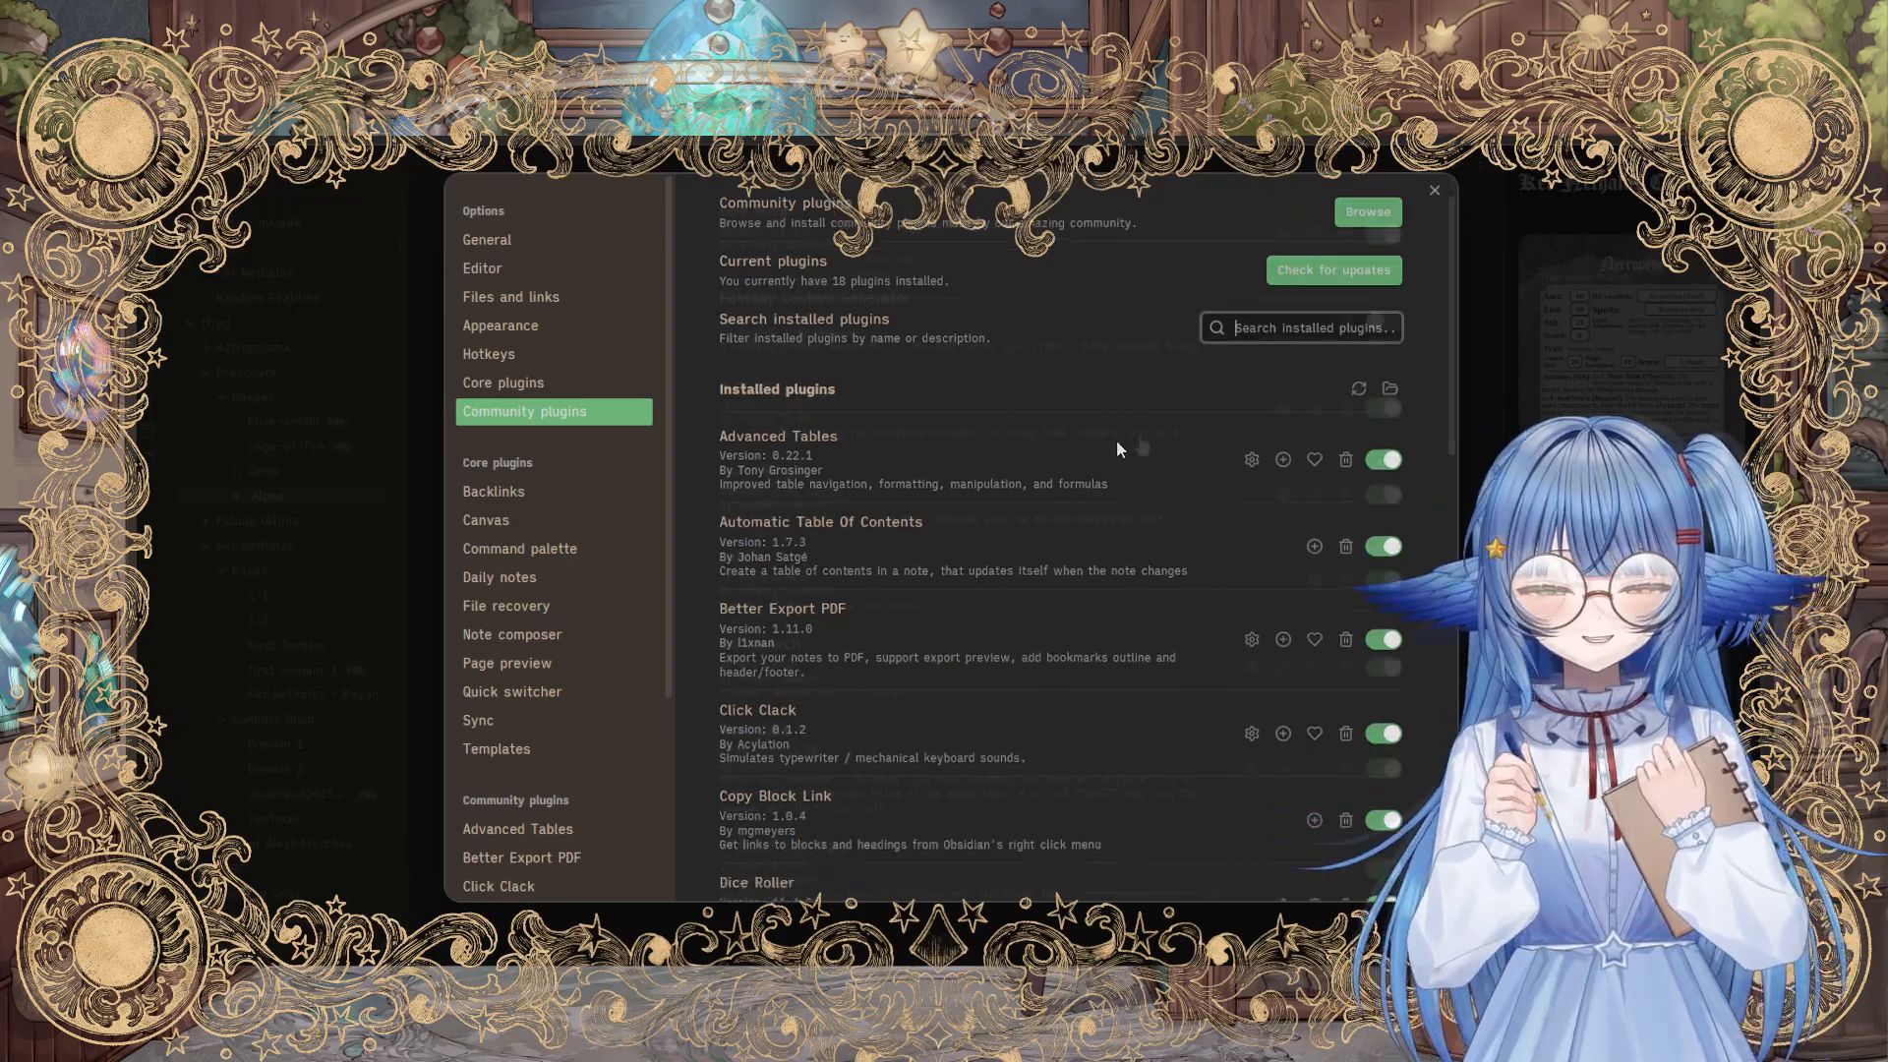
pyautogui.scroll(-3)
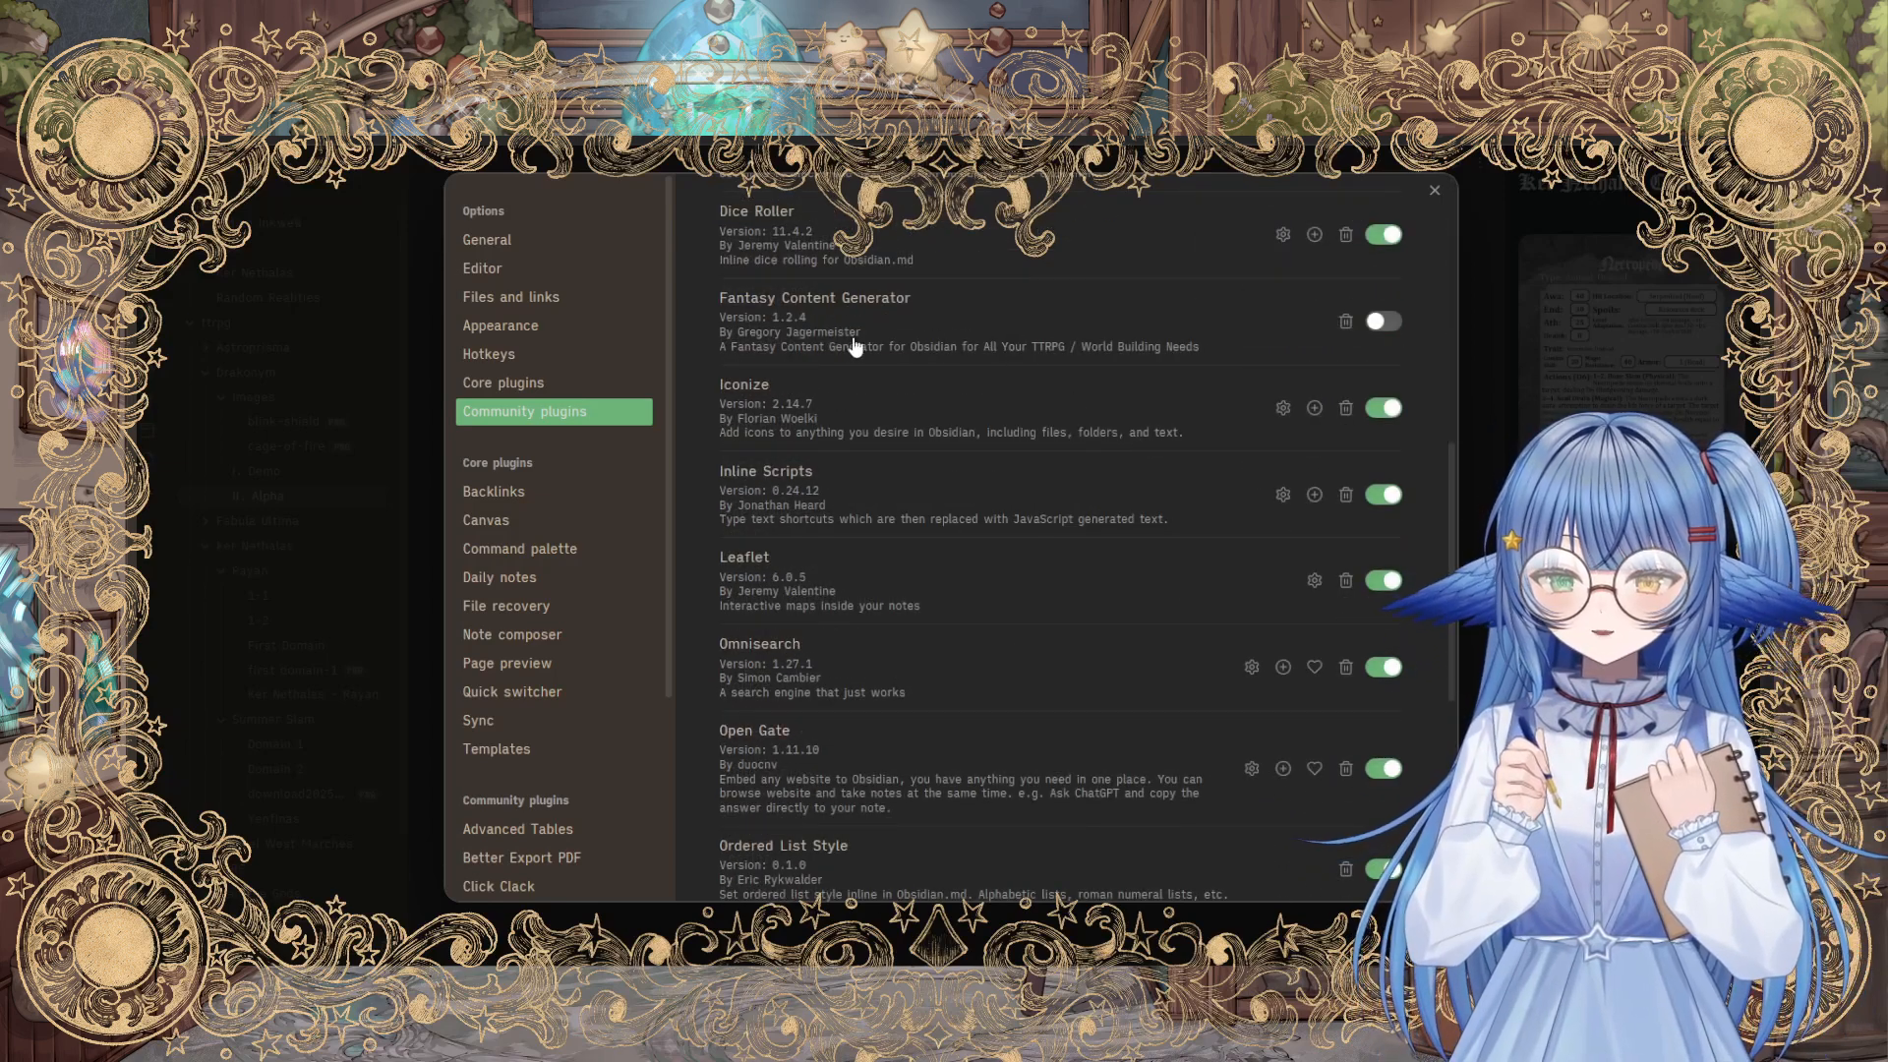
pyautogui.click(814, 297)
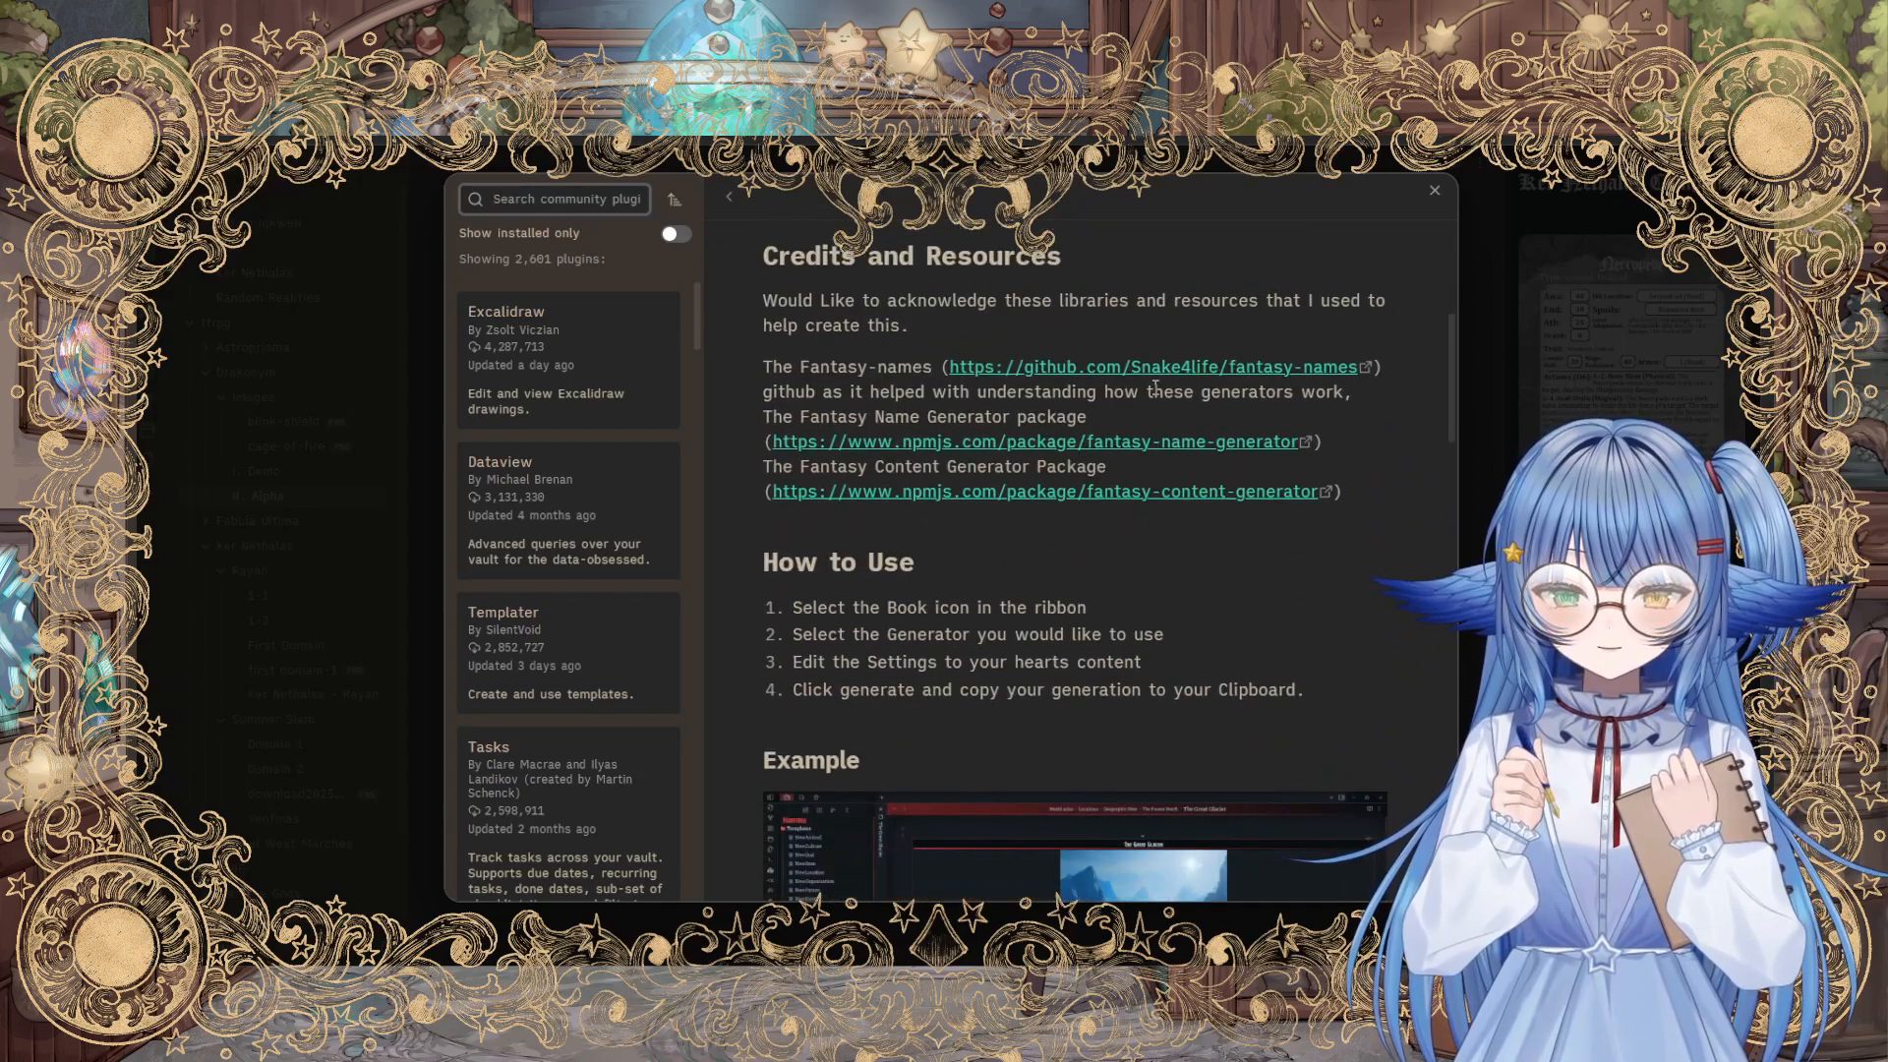
# Step: Read the Fantasy Content Generator's readme, then close Settings to the Solo TTRPGs note
pyautogui.scroll(-3)
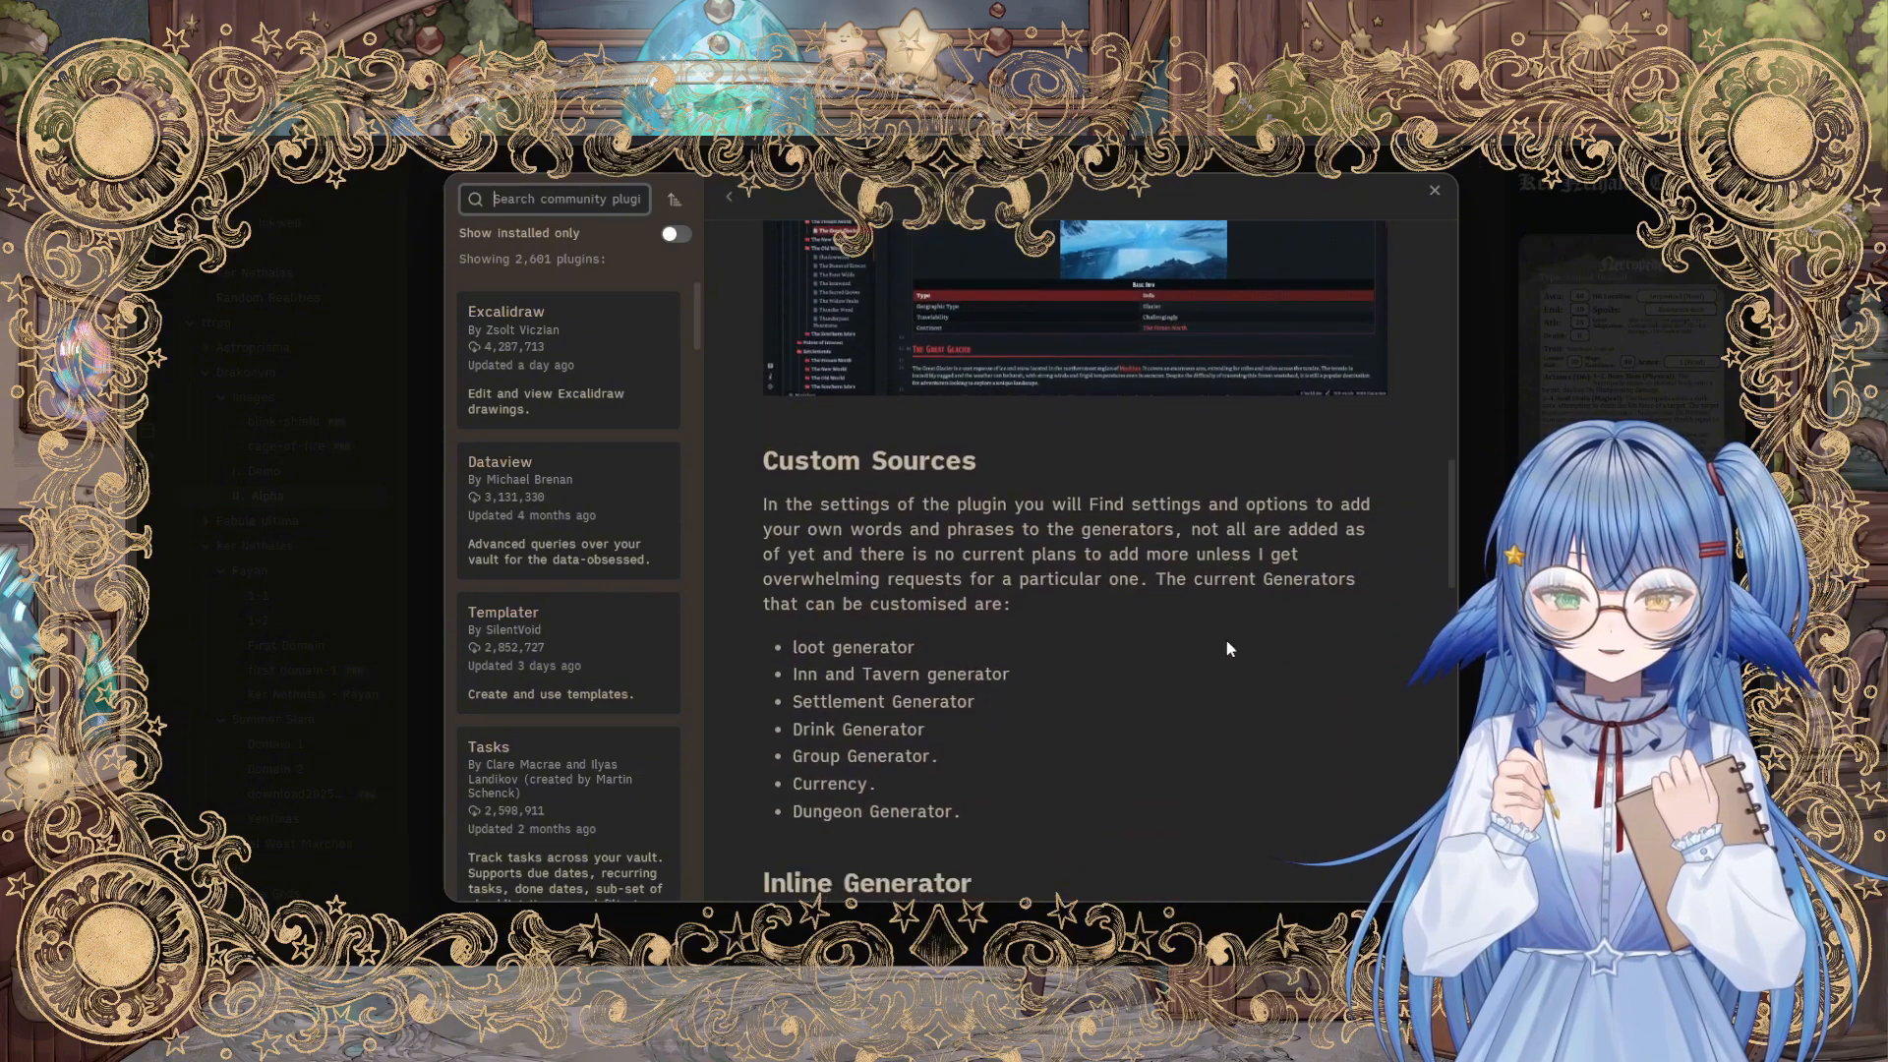
pyautogui.scroll(-3)
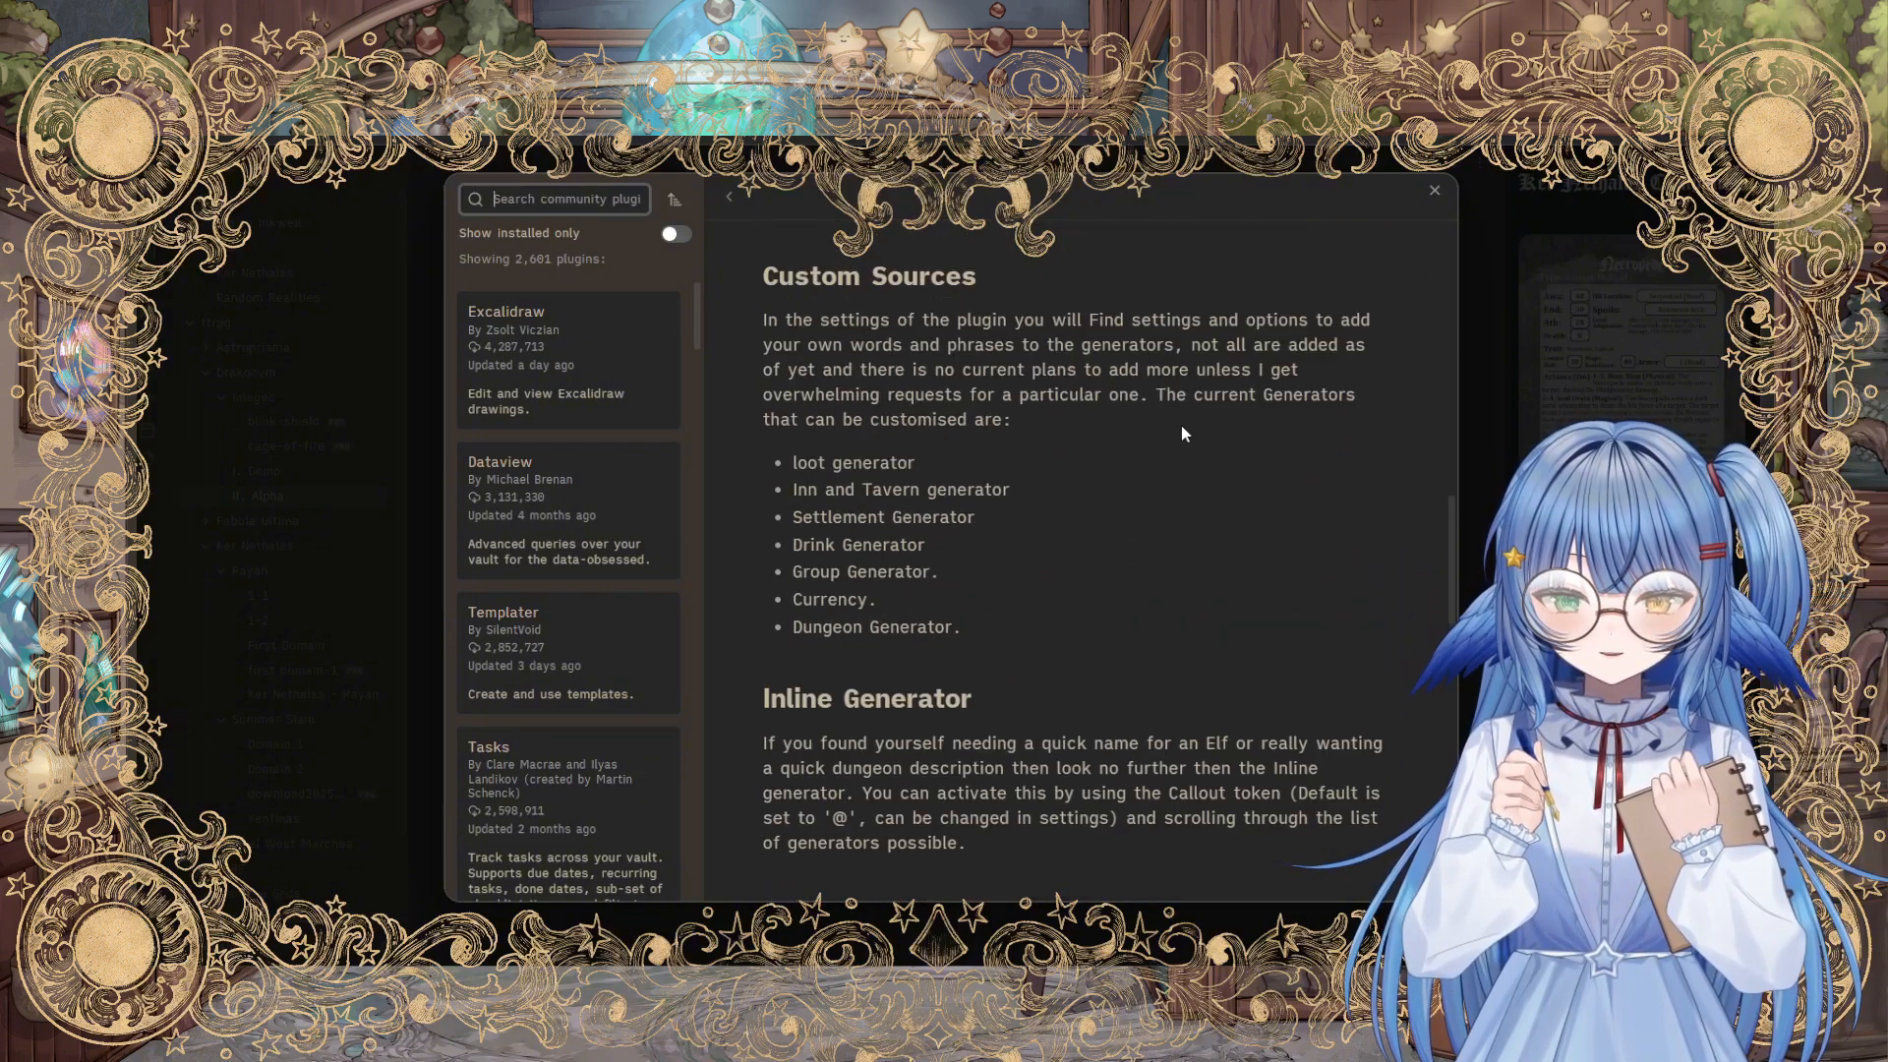
pyautogui.scroll(-3)
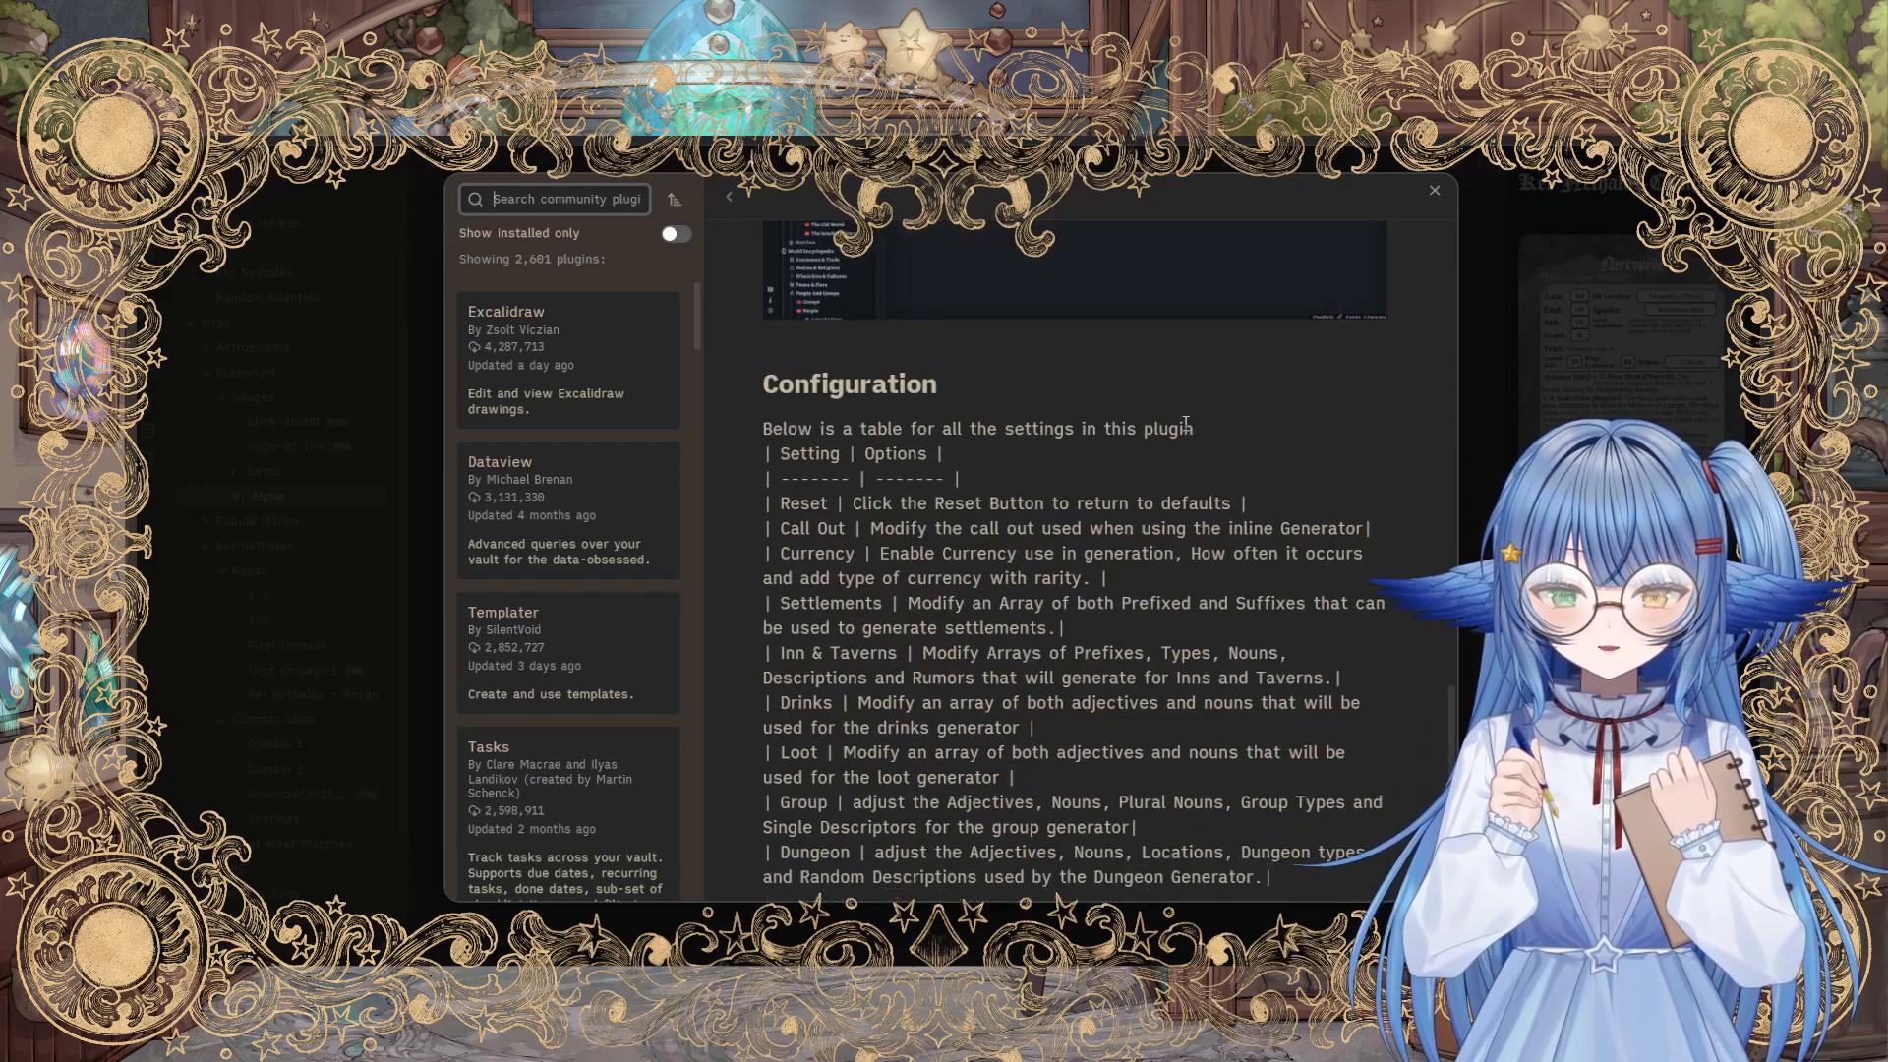
pyautogui.scroll(-3)
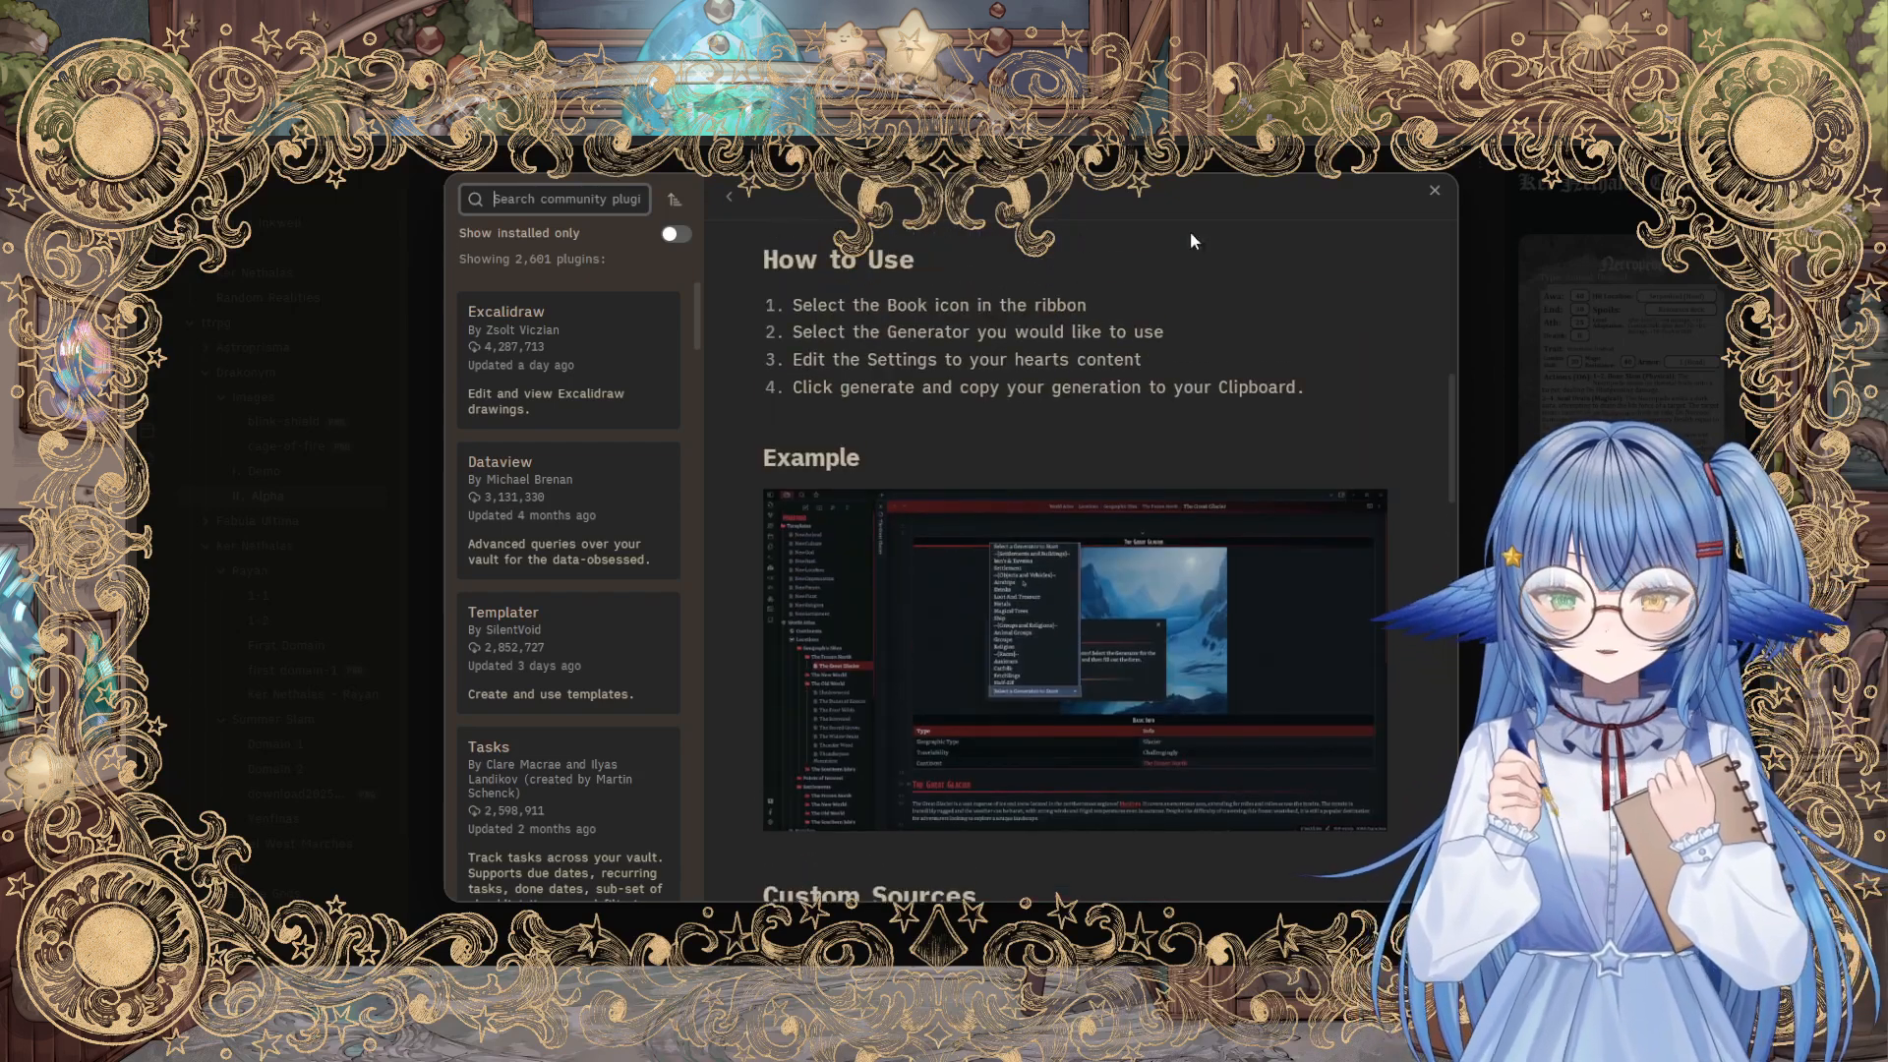
pyautogui.click(1431, 191)
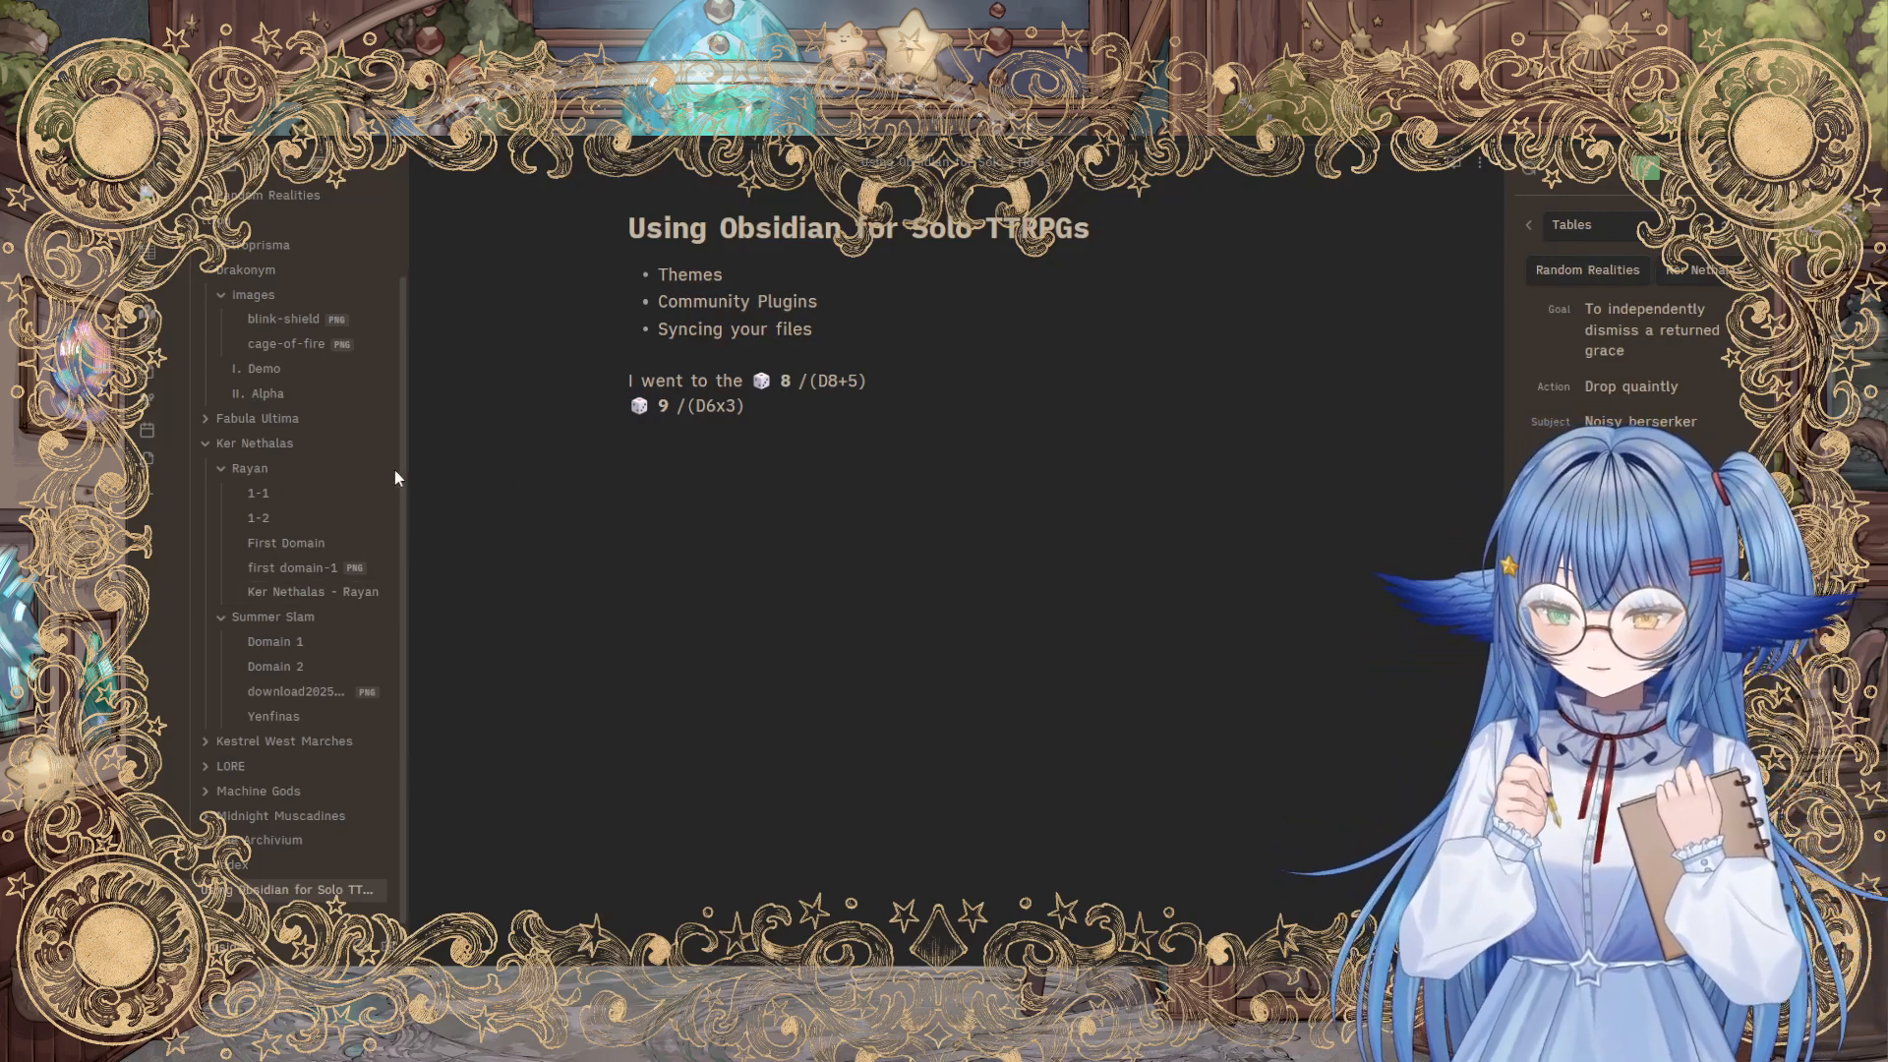
# Step: Look over Rayan's 1-2 stats and Drakonym's I. Demo note down to its Recap of Scene 1
pyautogui.click(257, 517)
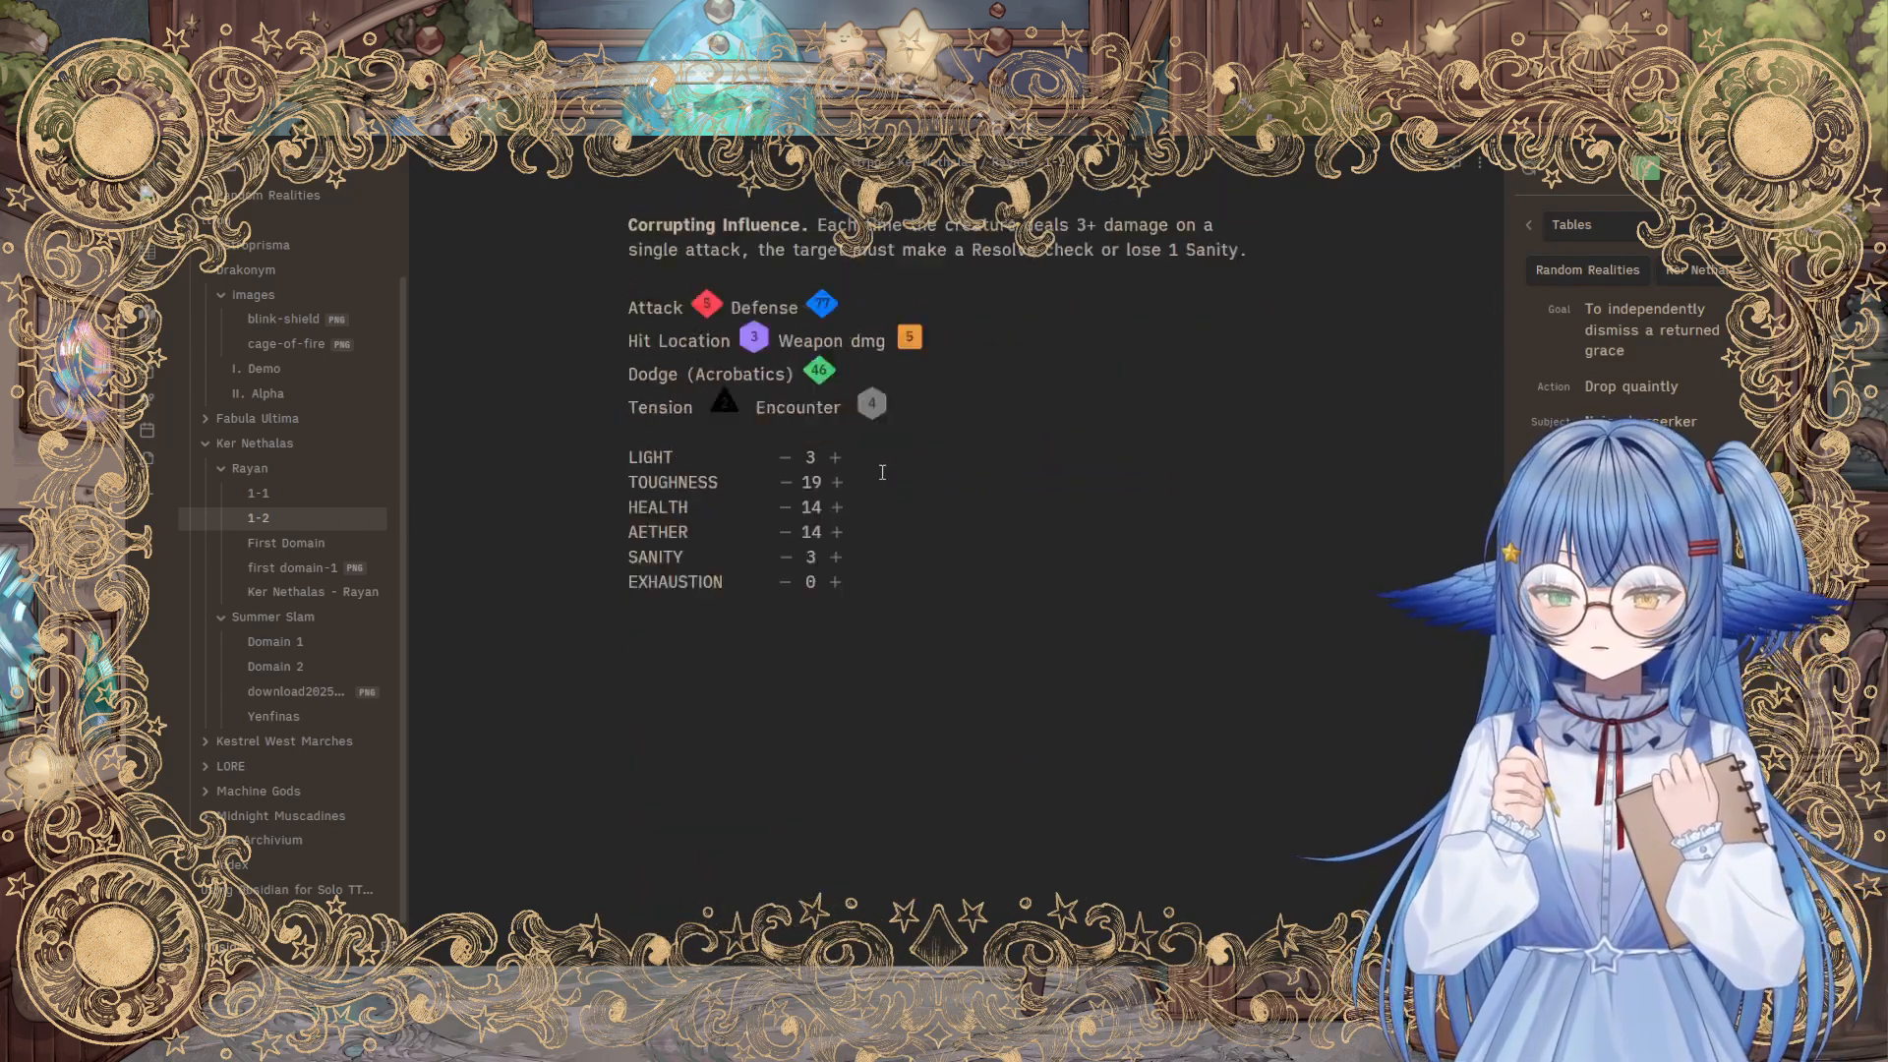
pyautogui.scroll(-3)
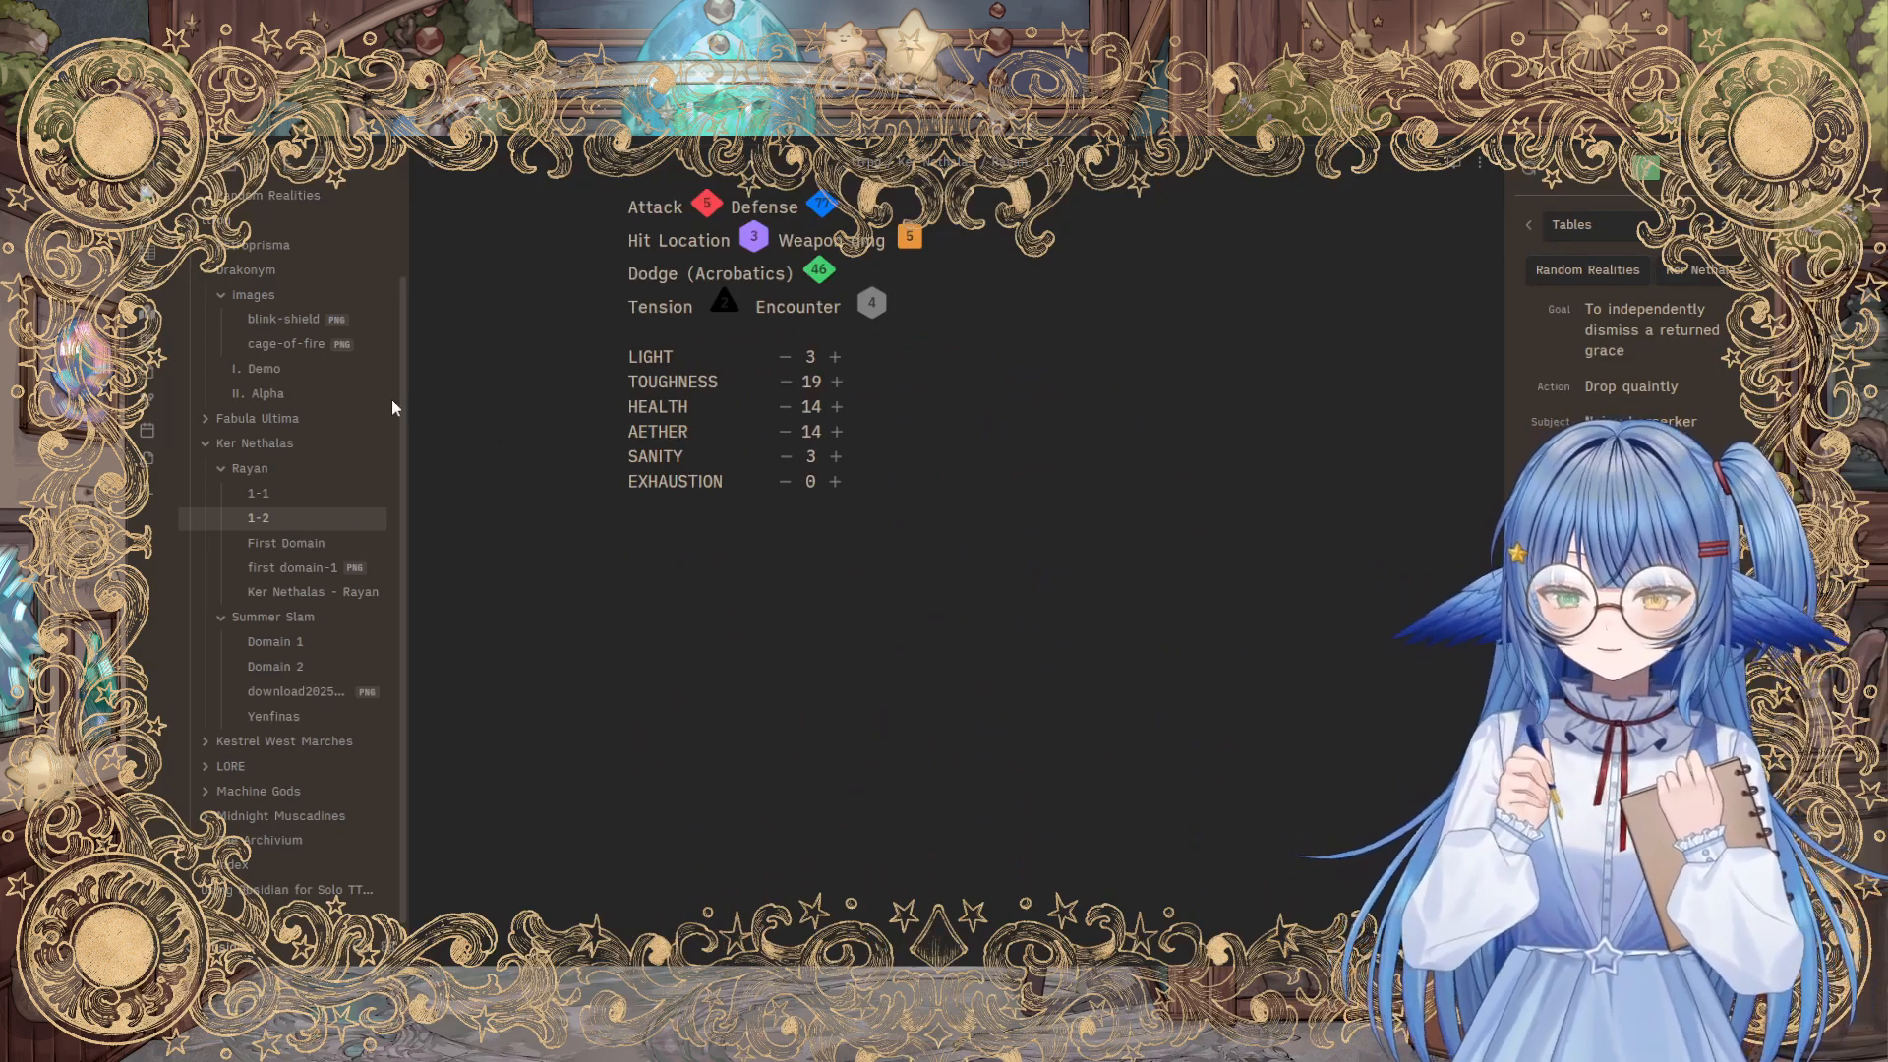
pyautogui.moveTo(261, 368)
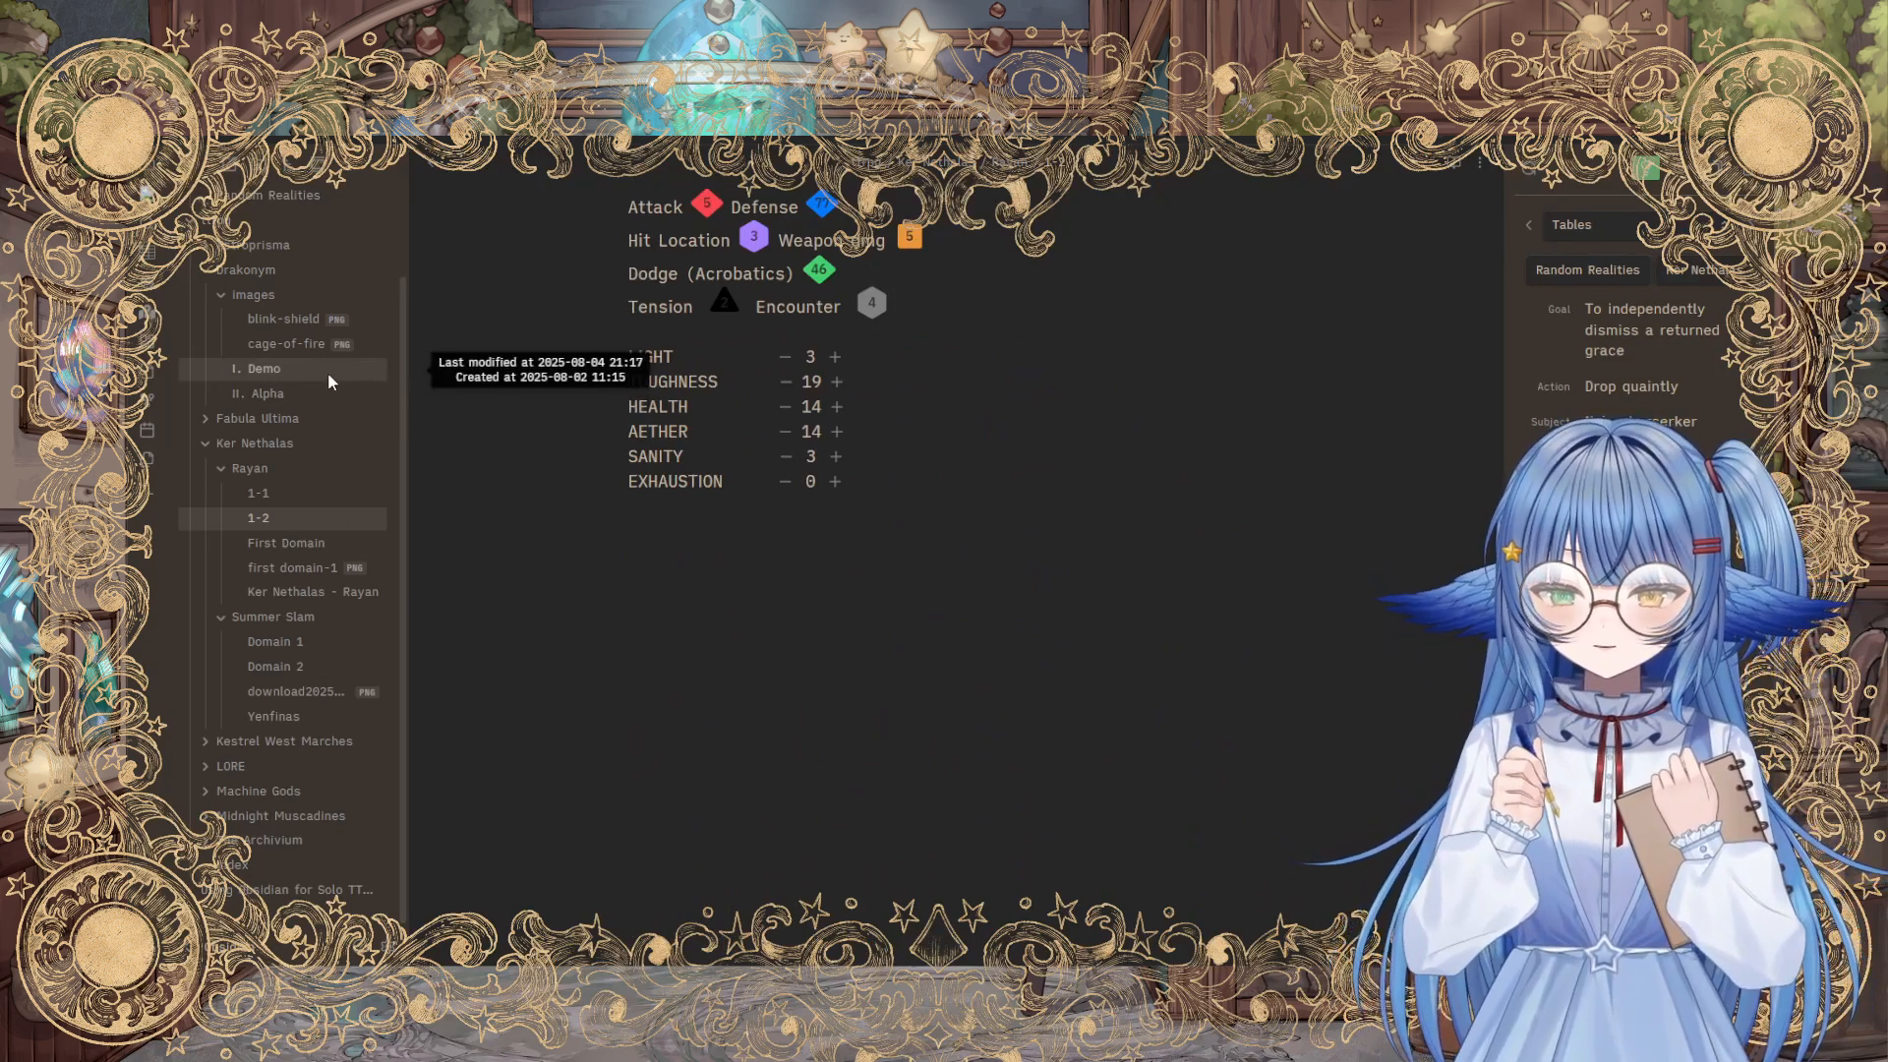
pyautogui.click(255, 517)
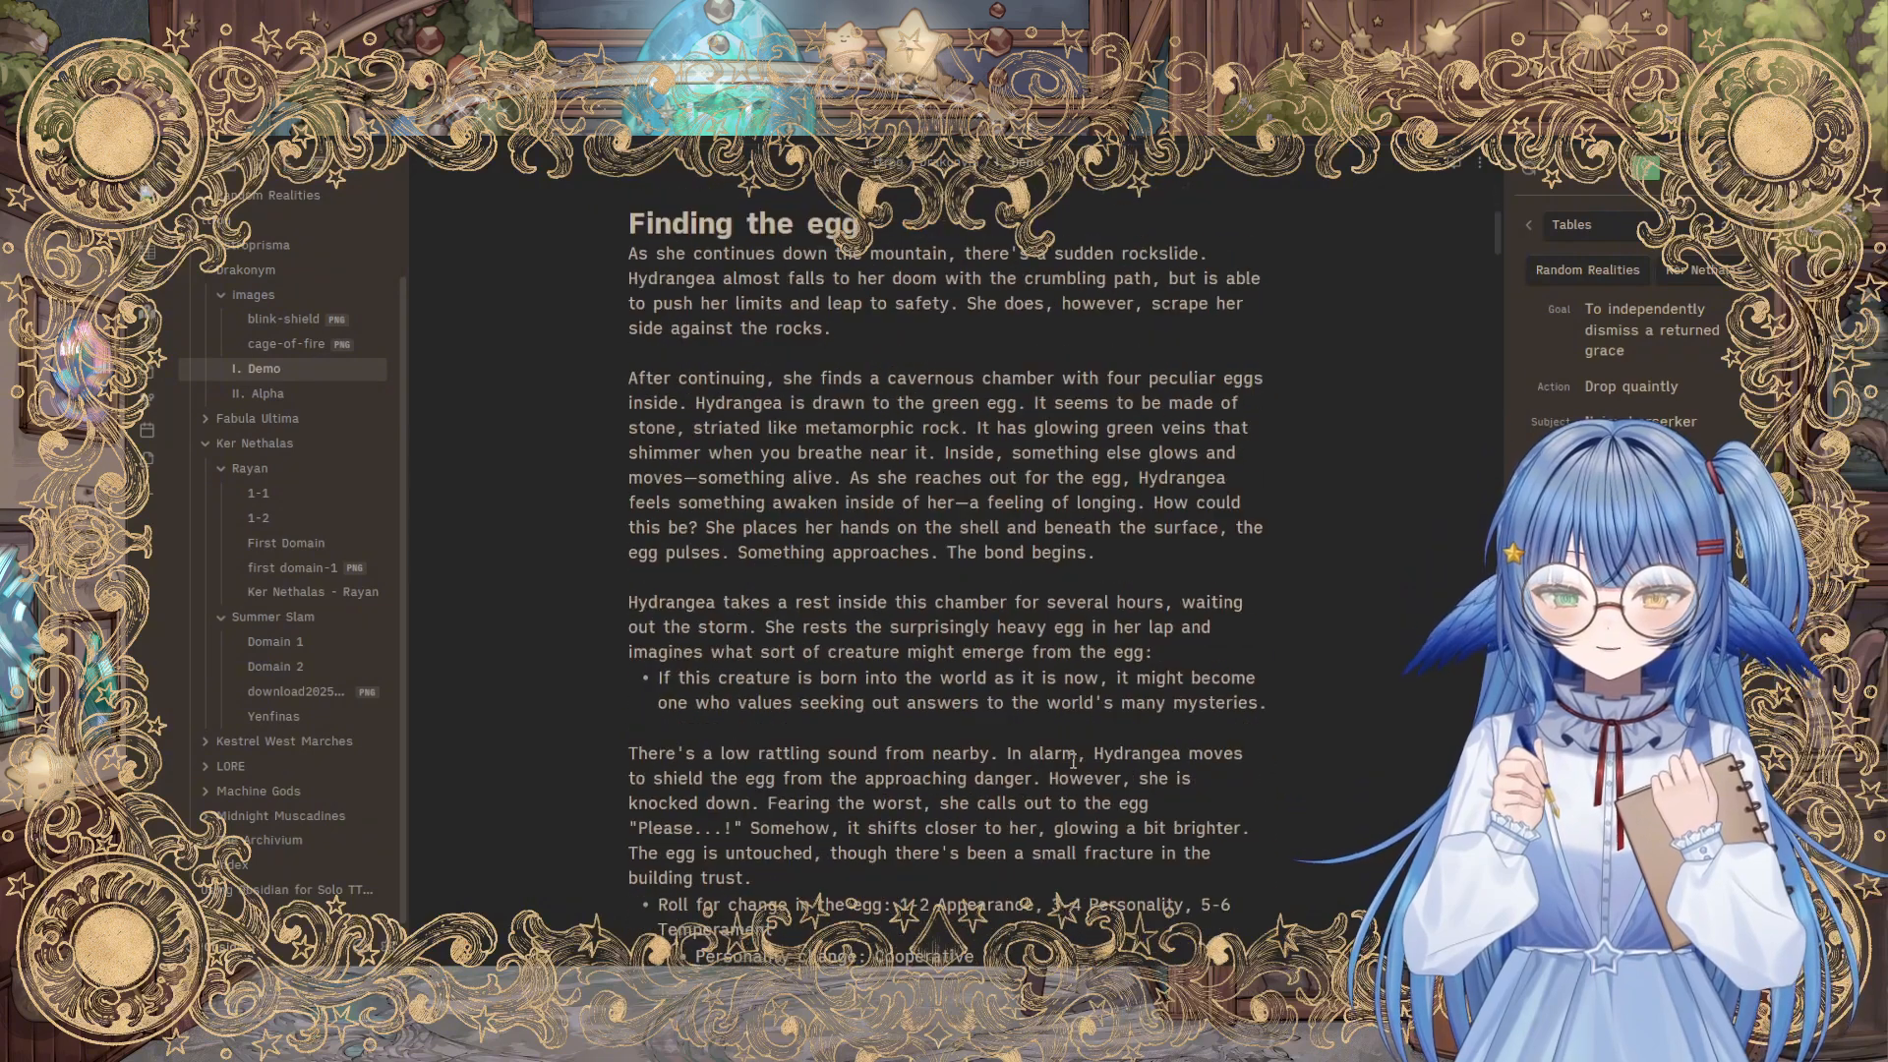
pyautogui.scroll(-3)
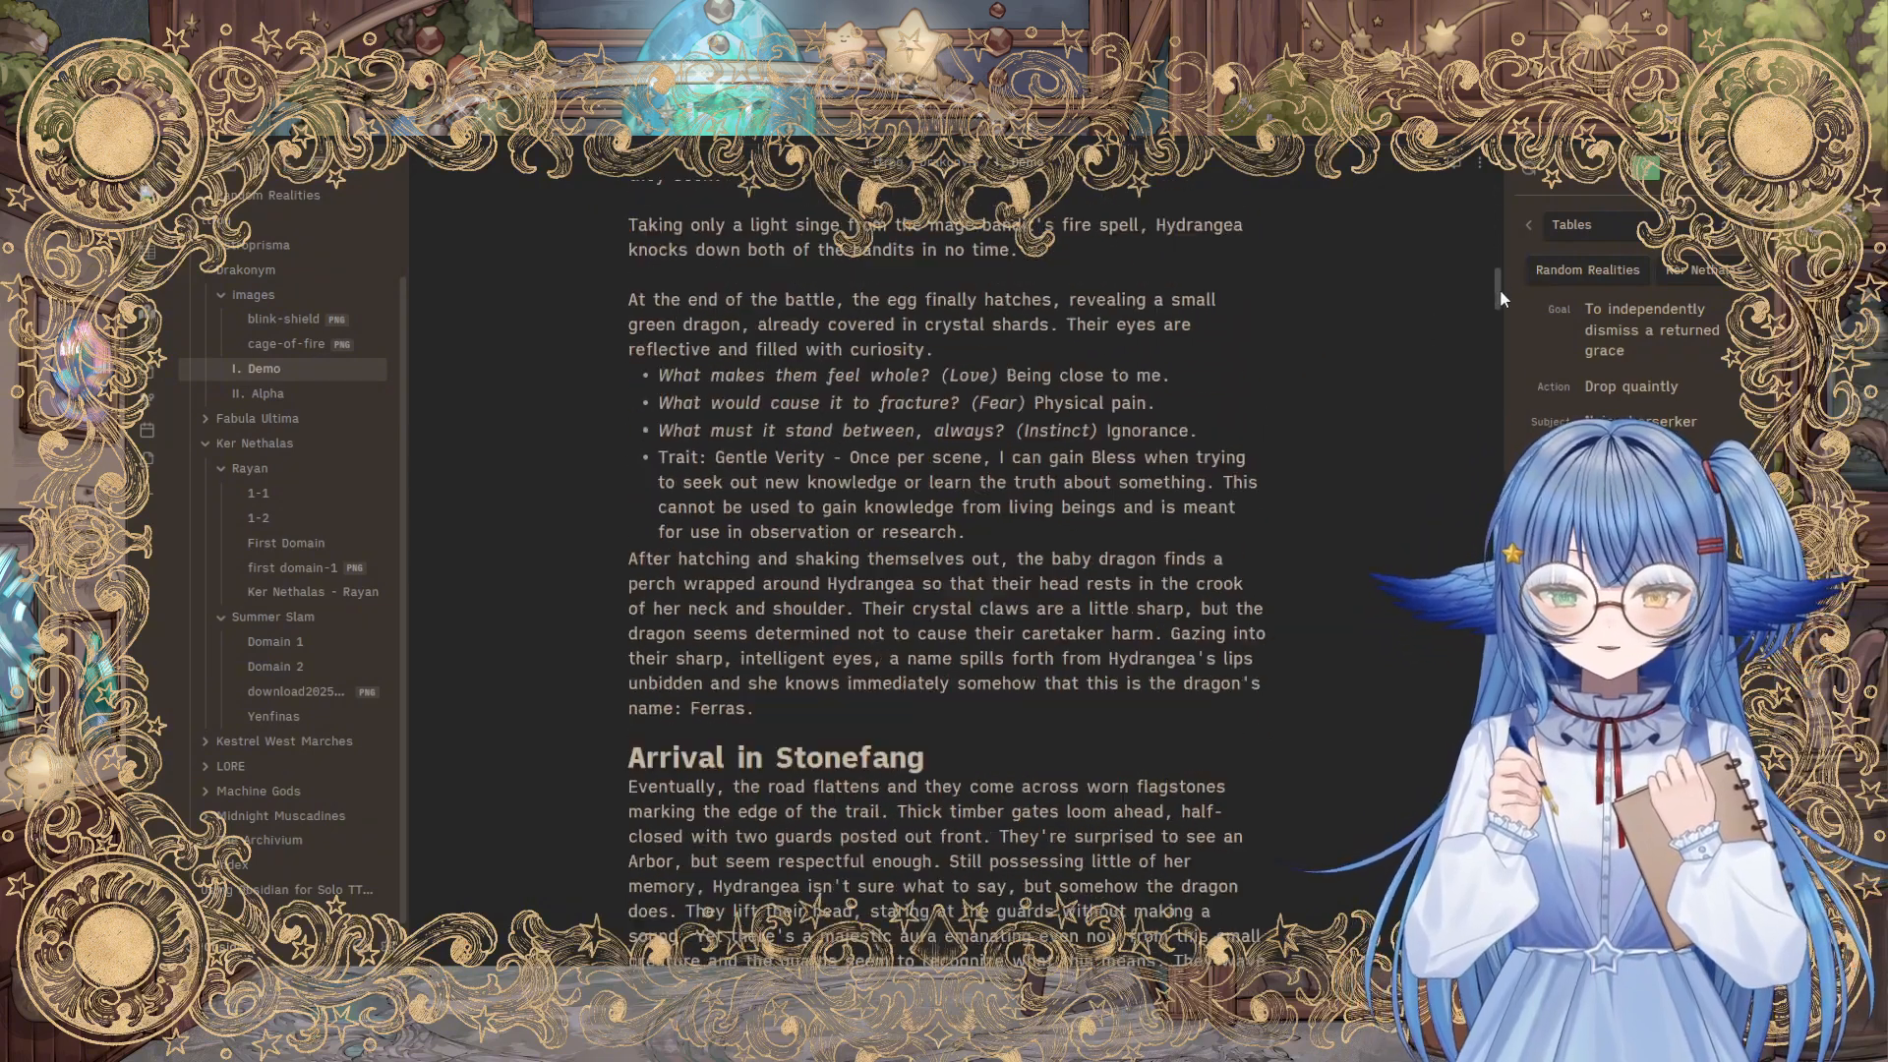
pyautogui.scroll(-3)
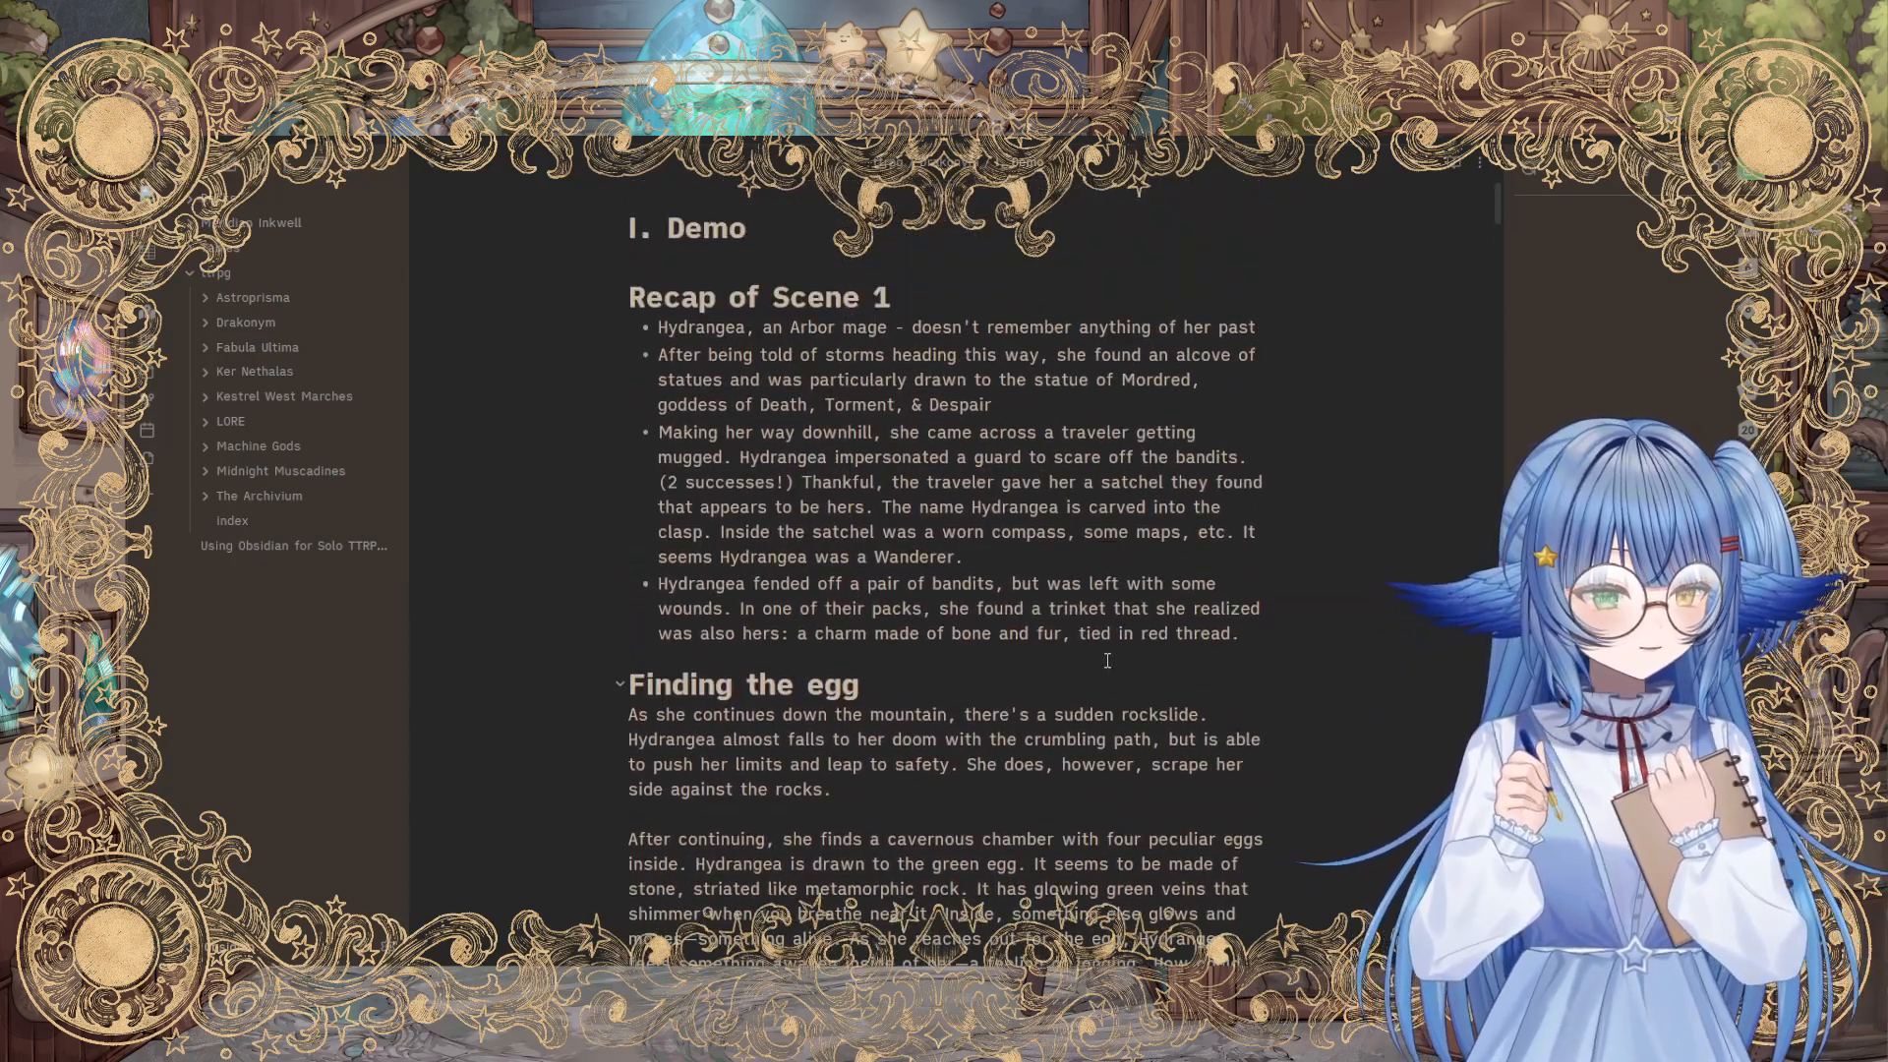
pyautogui.moveTo(1442, 291)
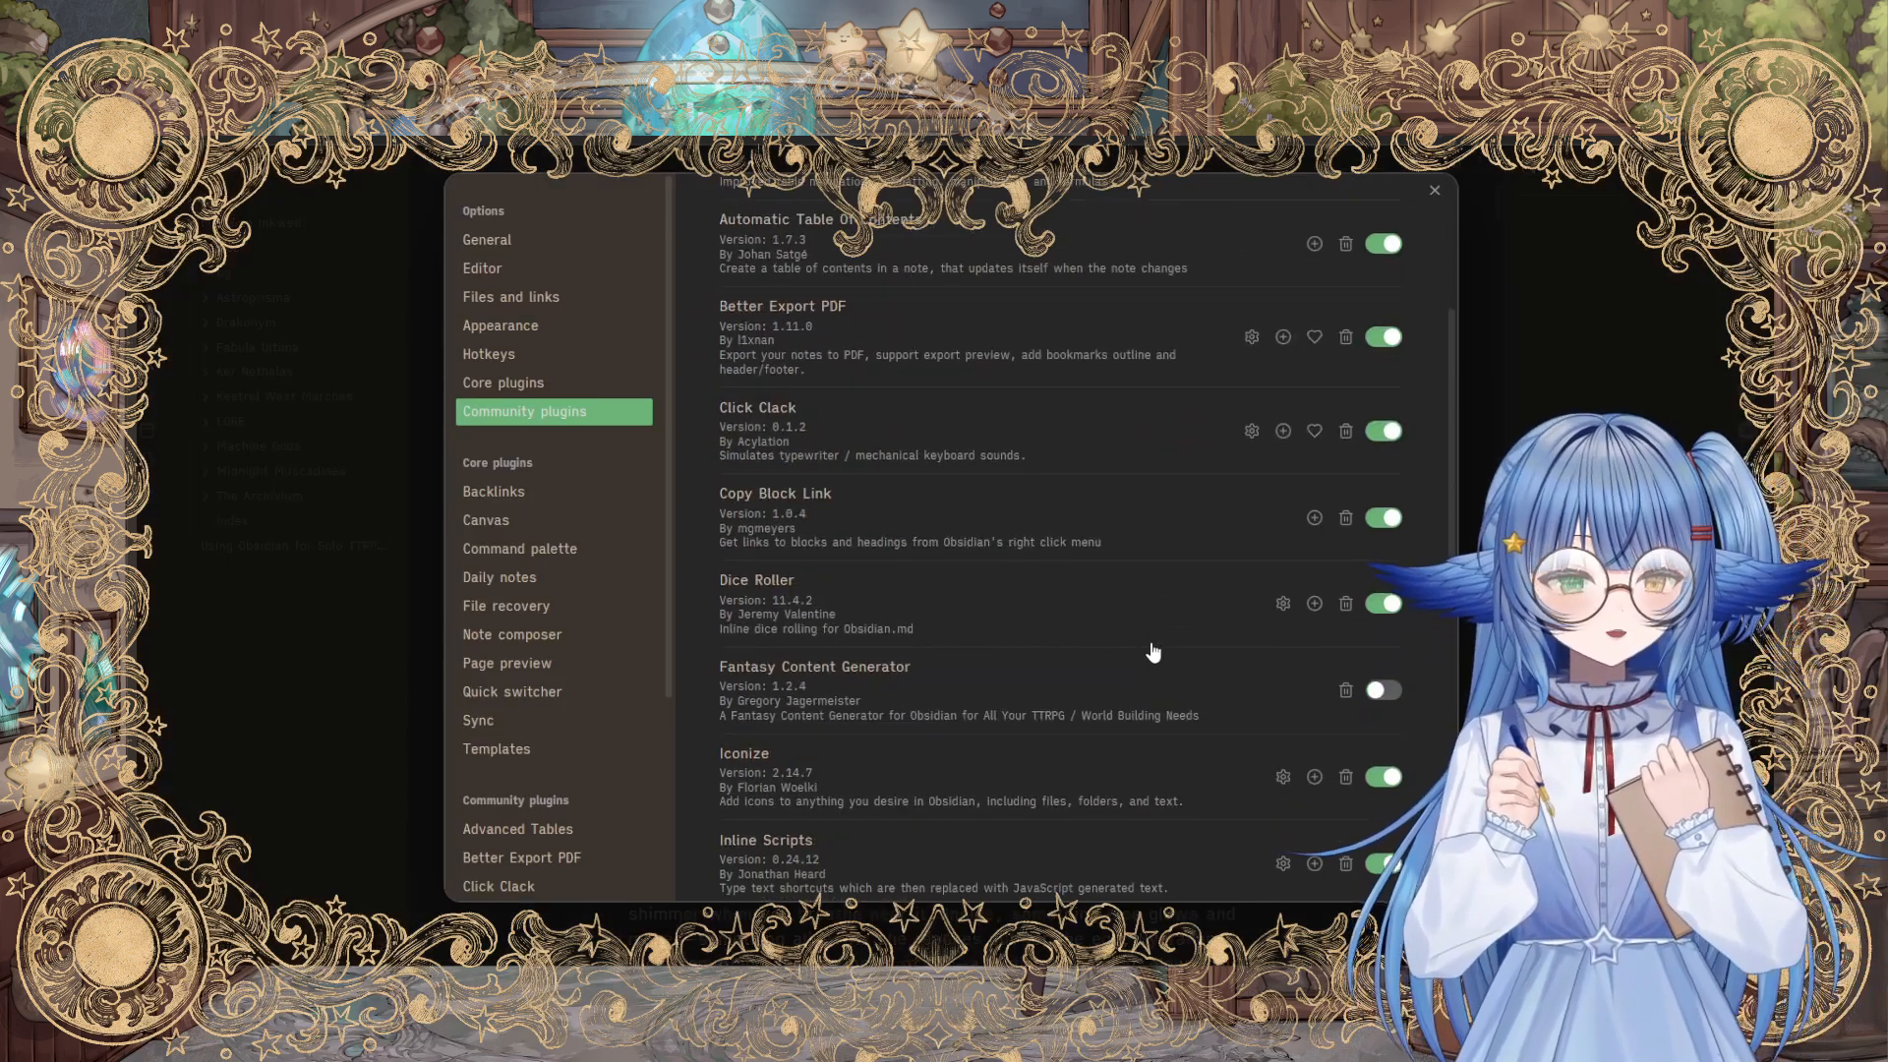
# Step: Scroll through the installed community plugins list before returning to I. Demo
pyautogui.scroll(-3)
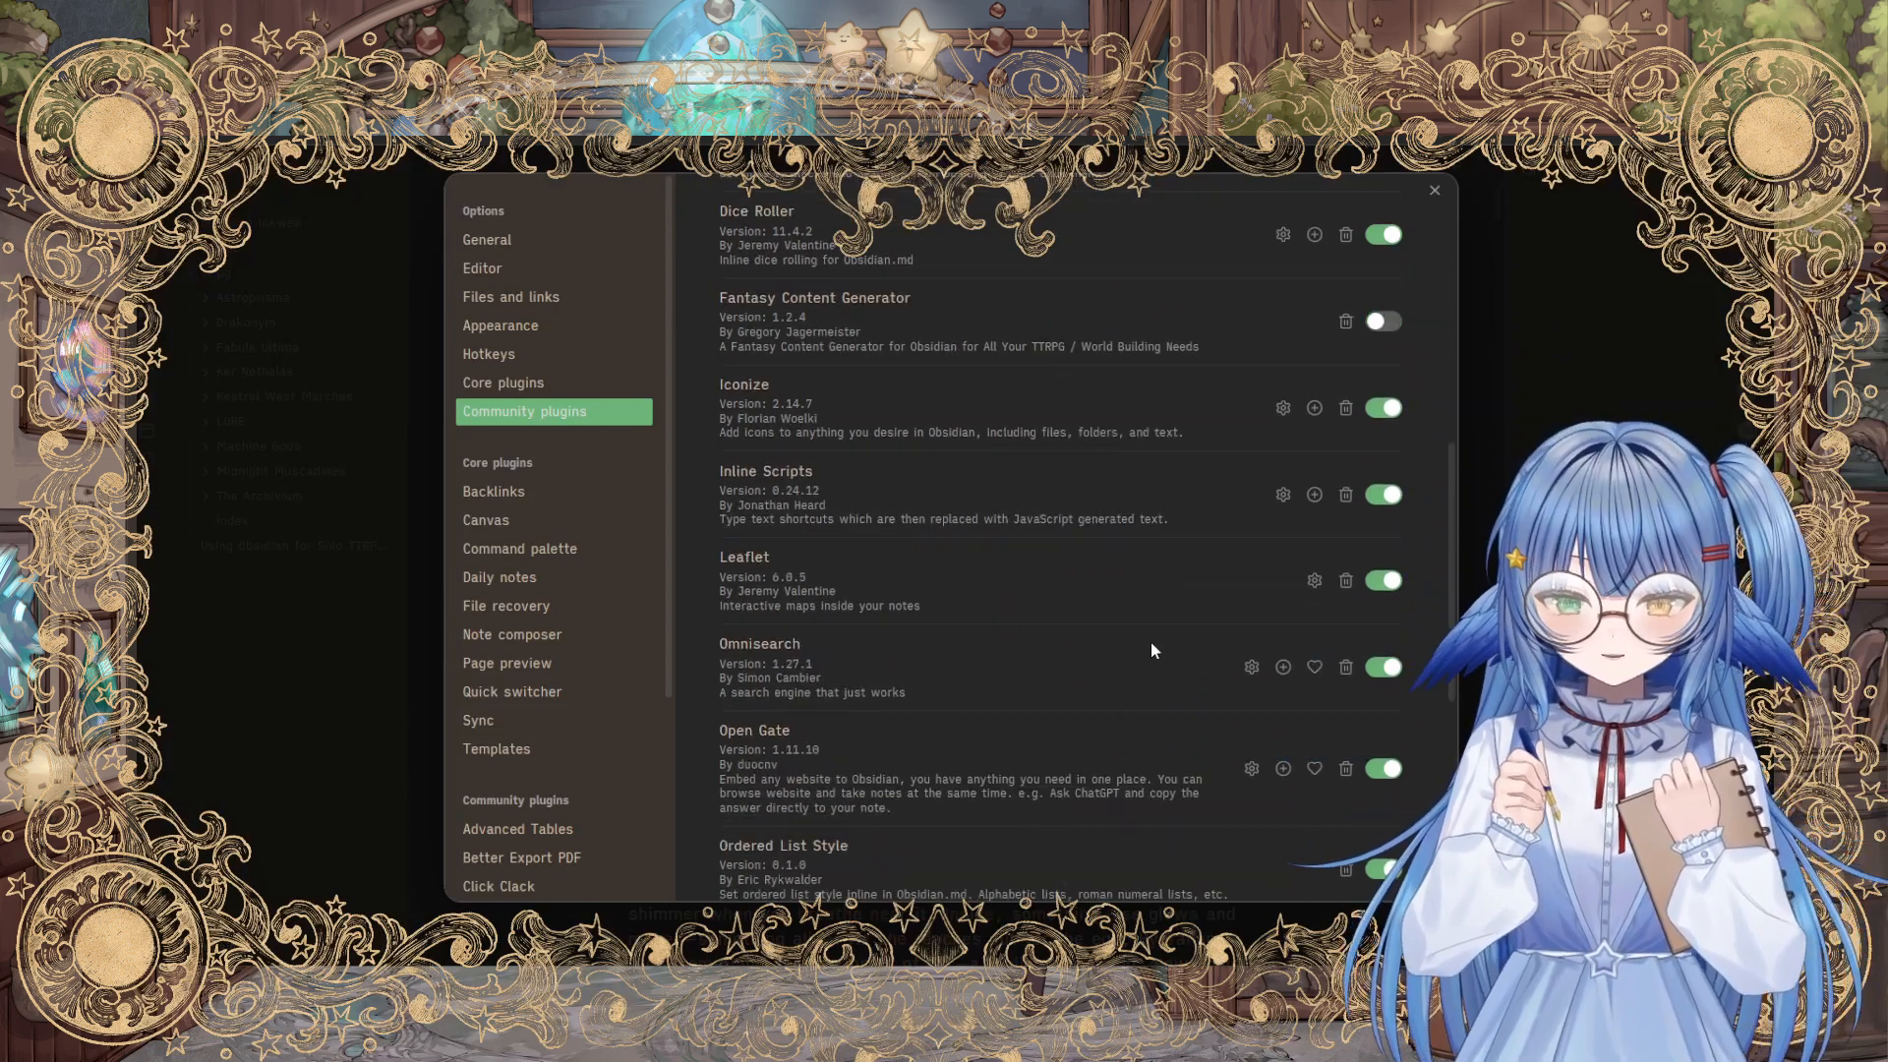
pyautogui.scroll(-3)
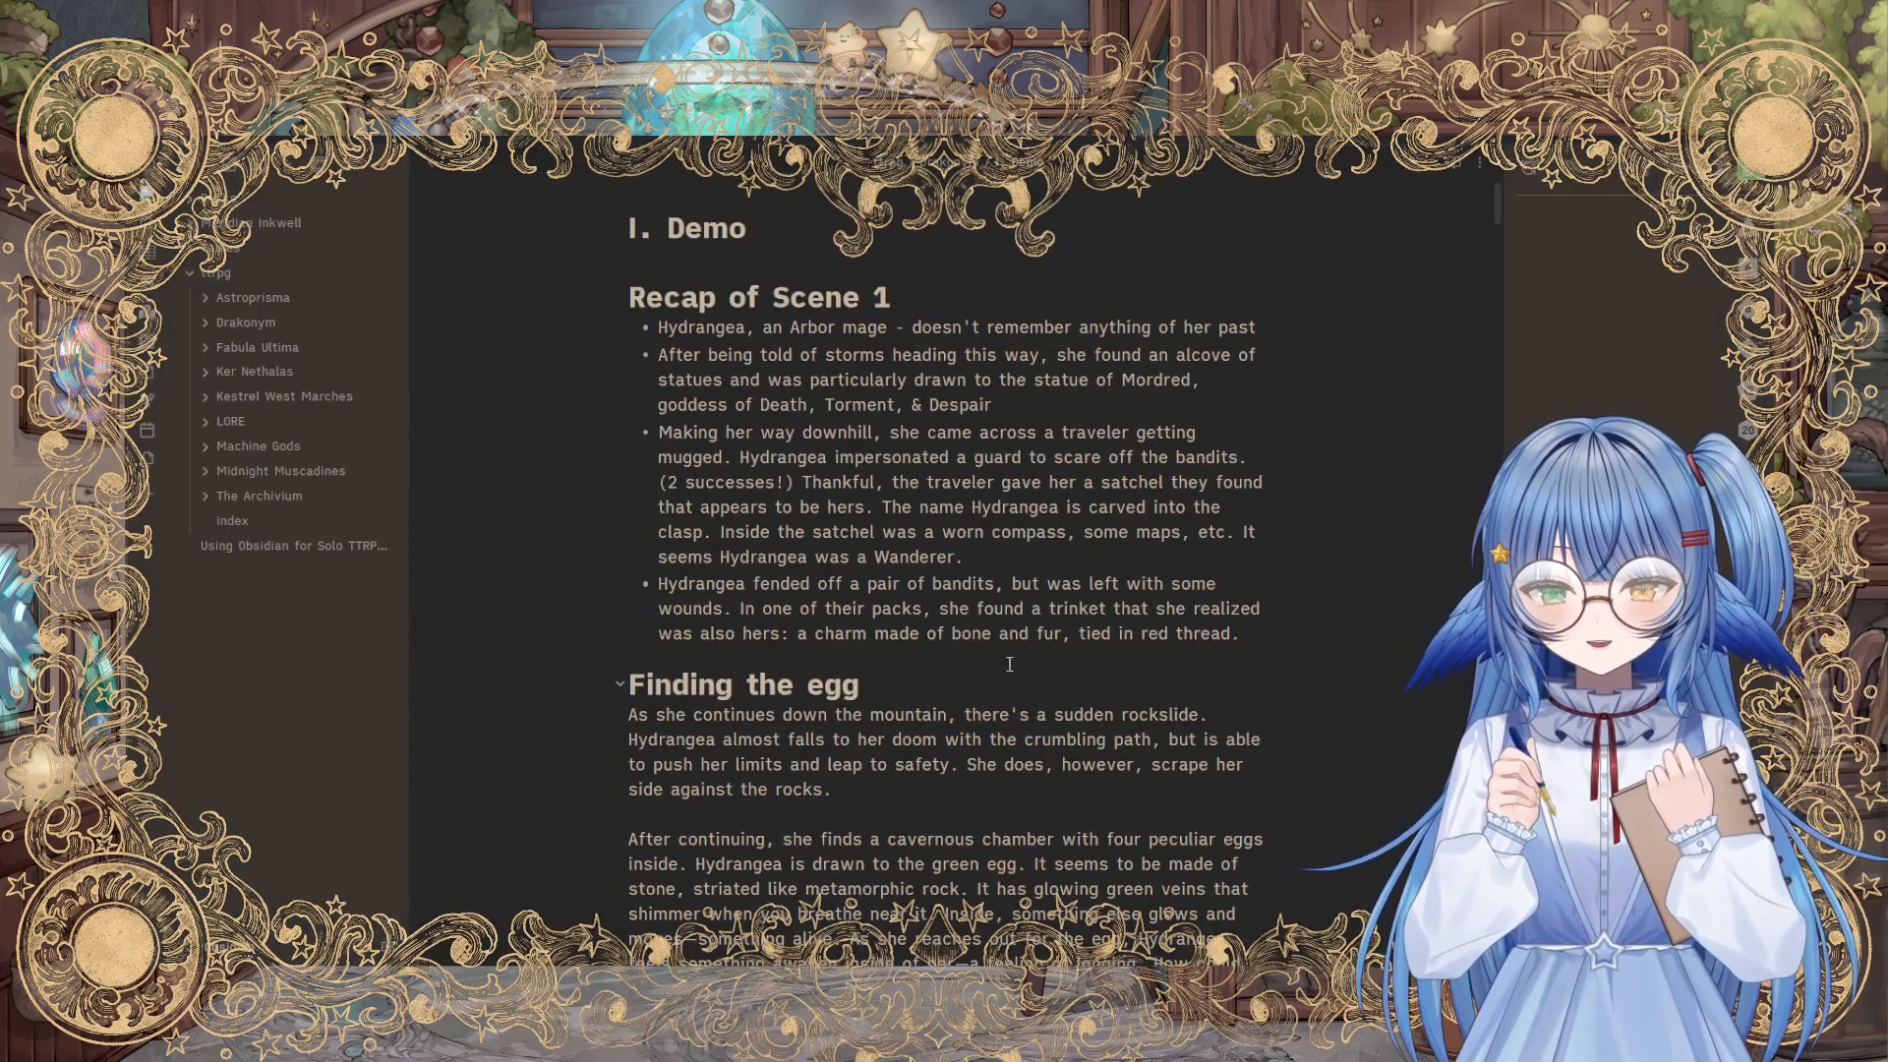
# Step: Reopen Rayan's 1-2 note under Ker Nethalas at the corrupting creature's stat block
pyautogui.click(254, 372)
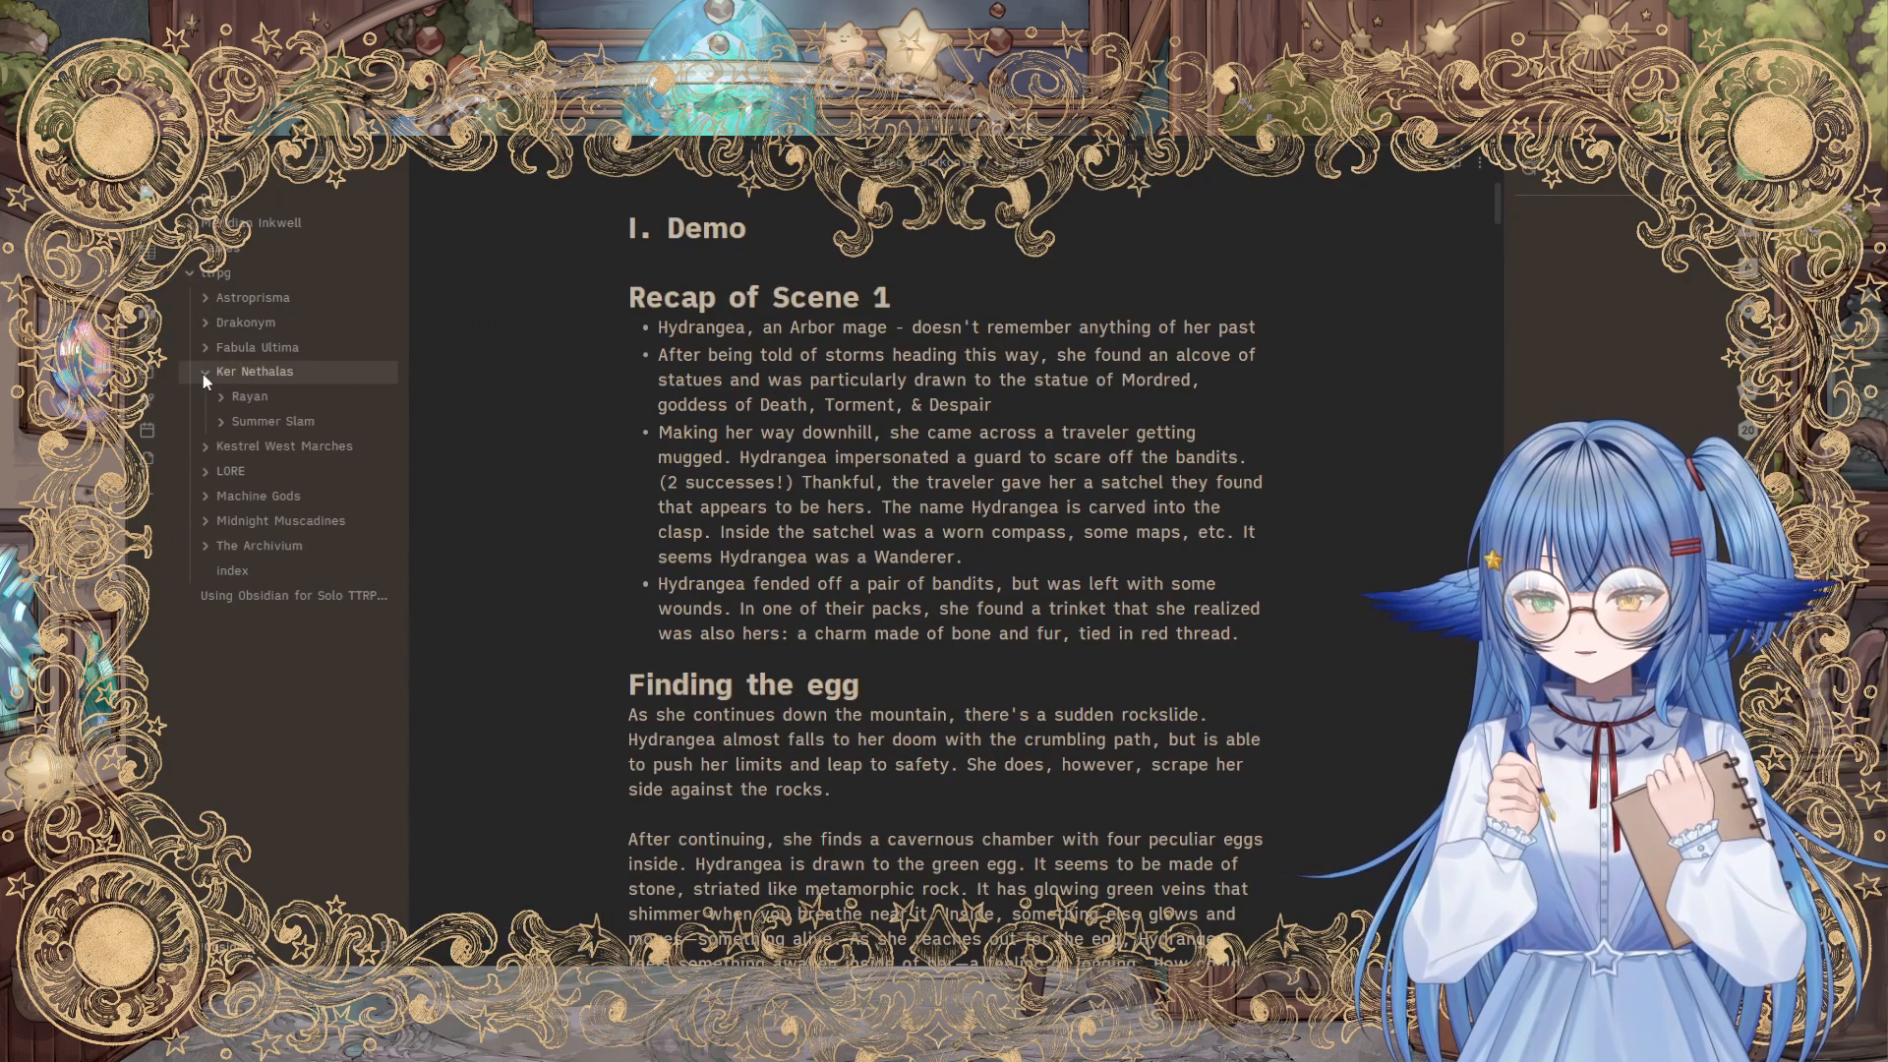
pyautogui.click(250, 396)
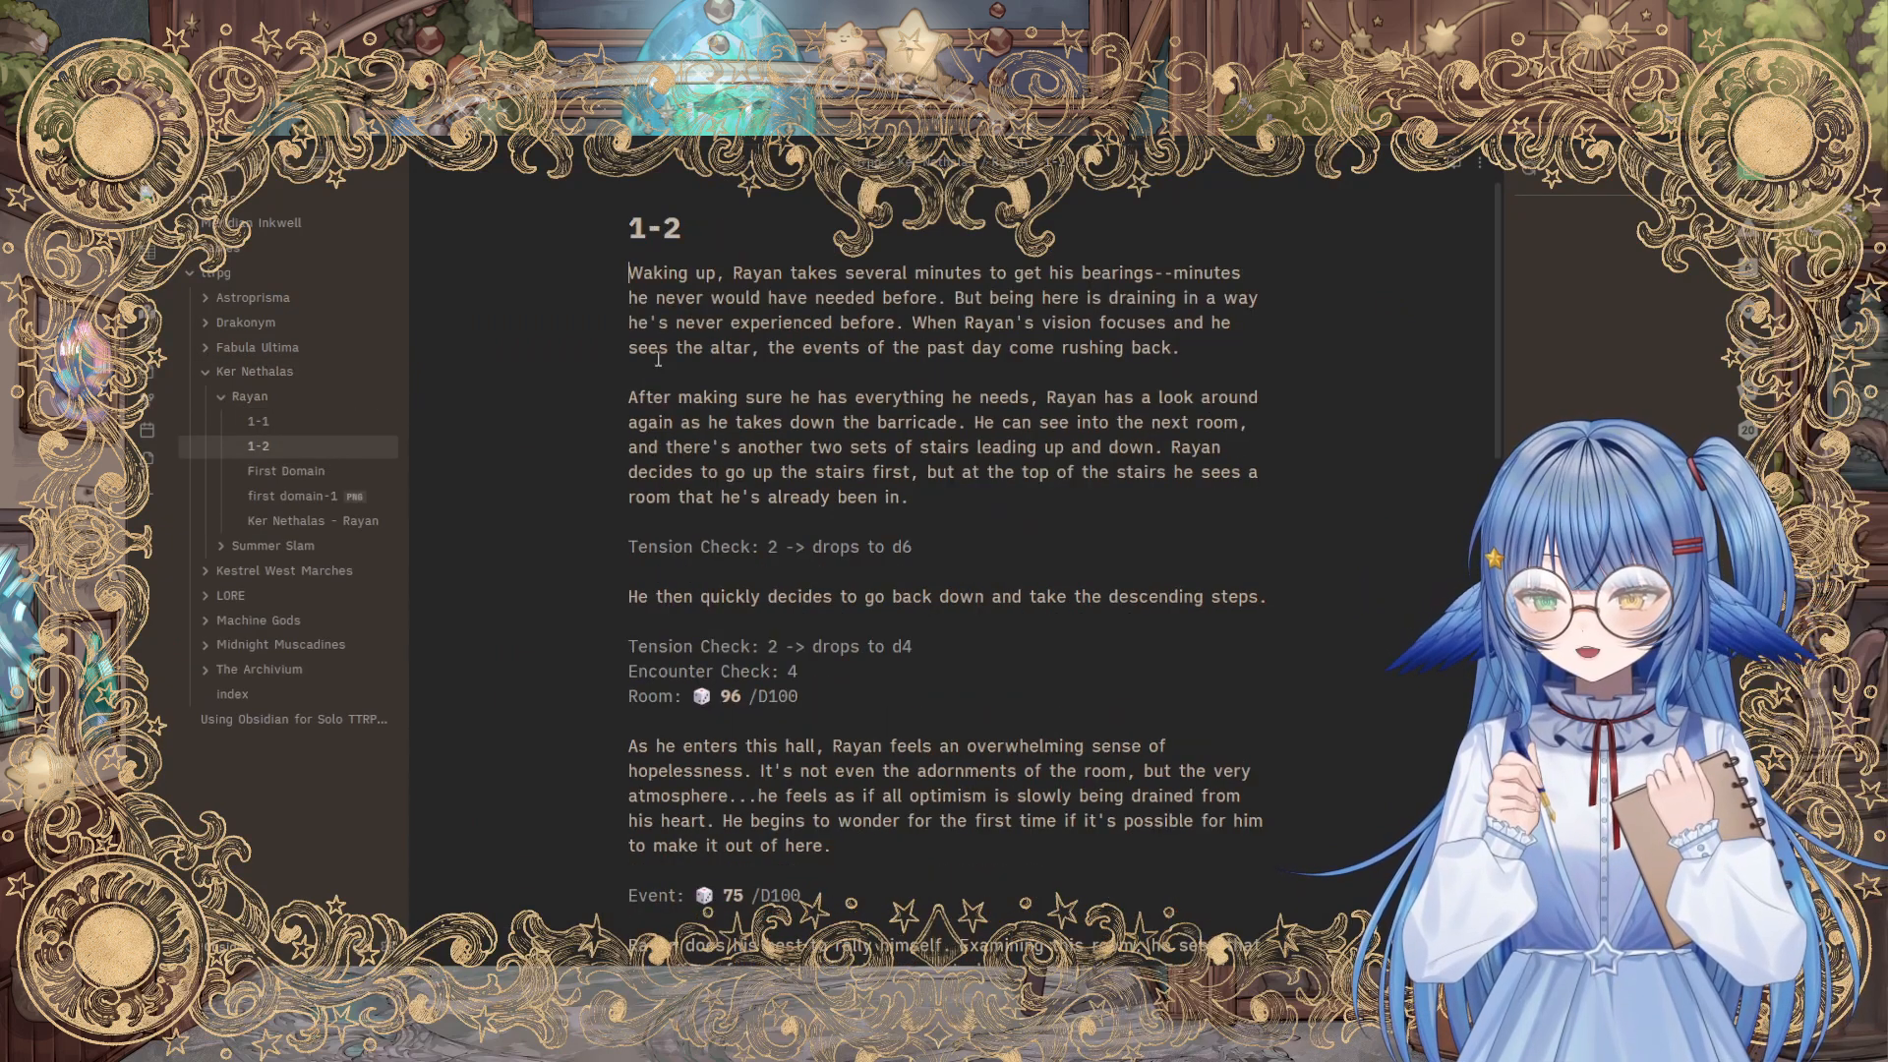
pyautogui.scroll(-3)
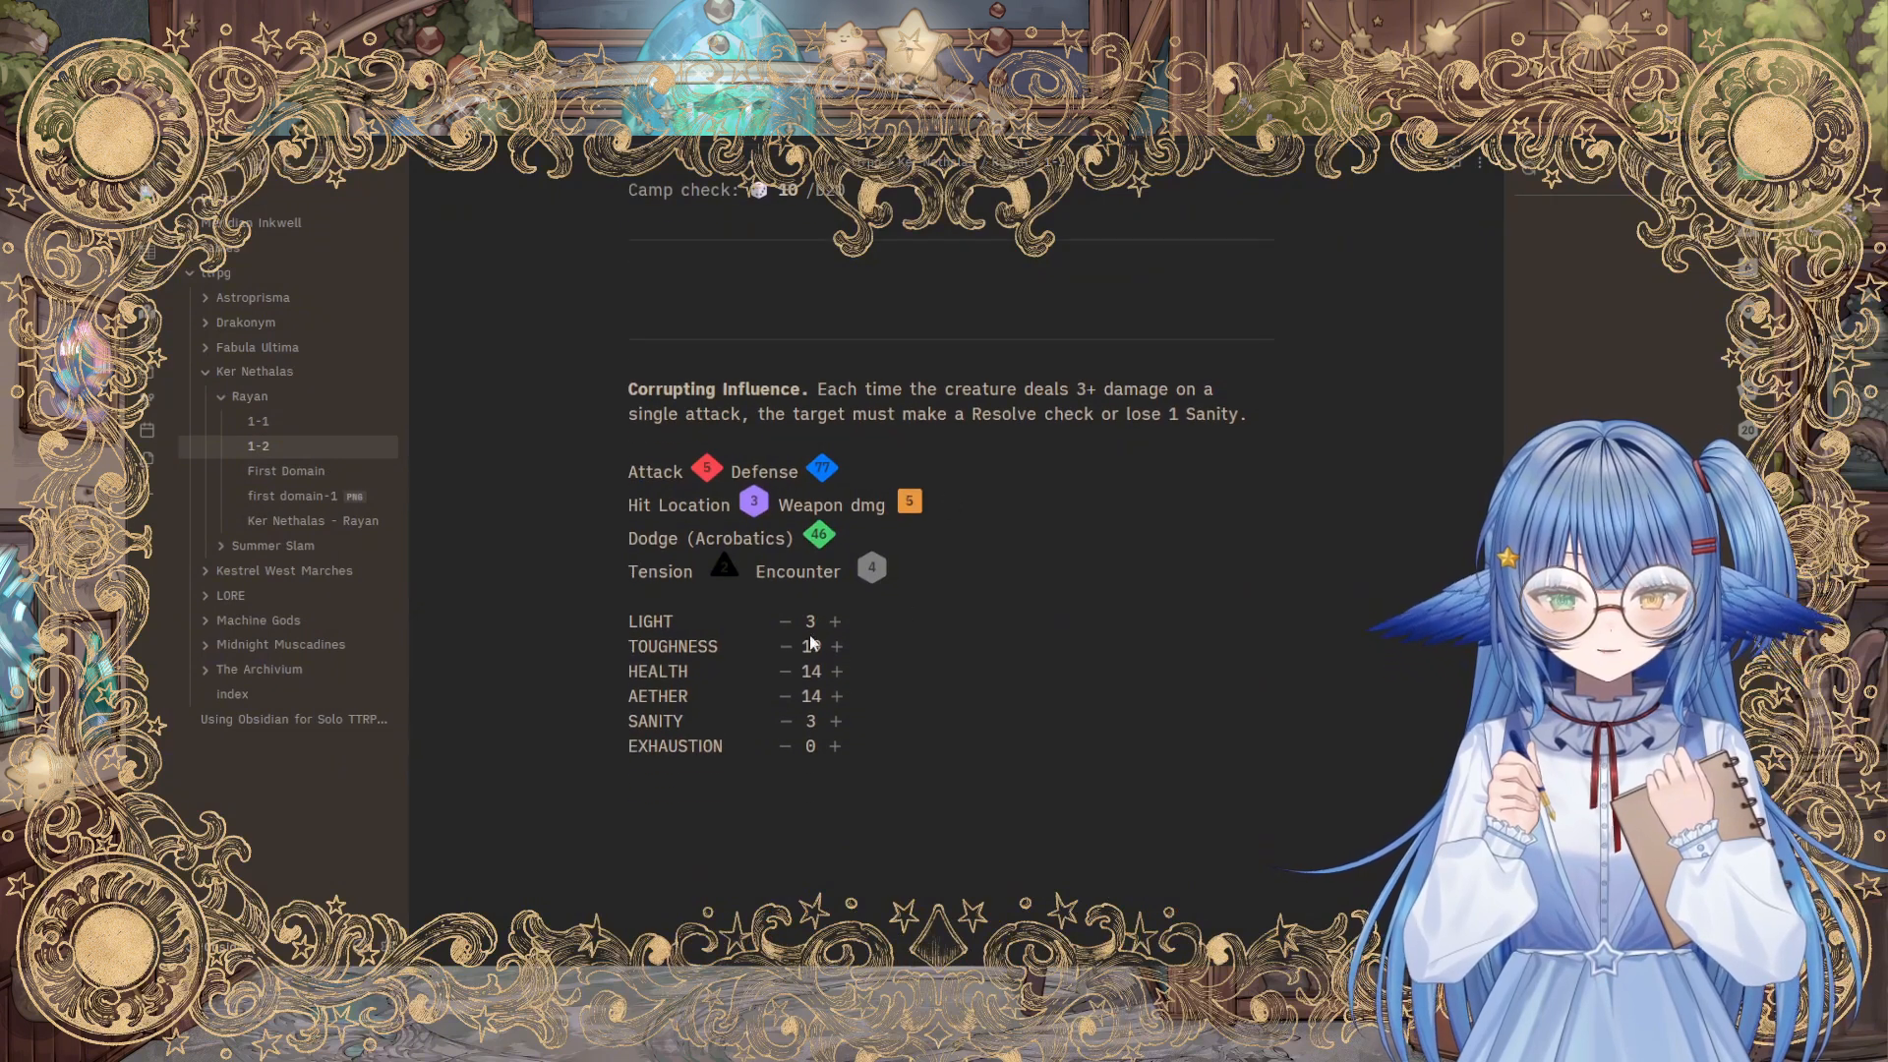
pyautogui.click(836, 647)
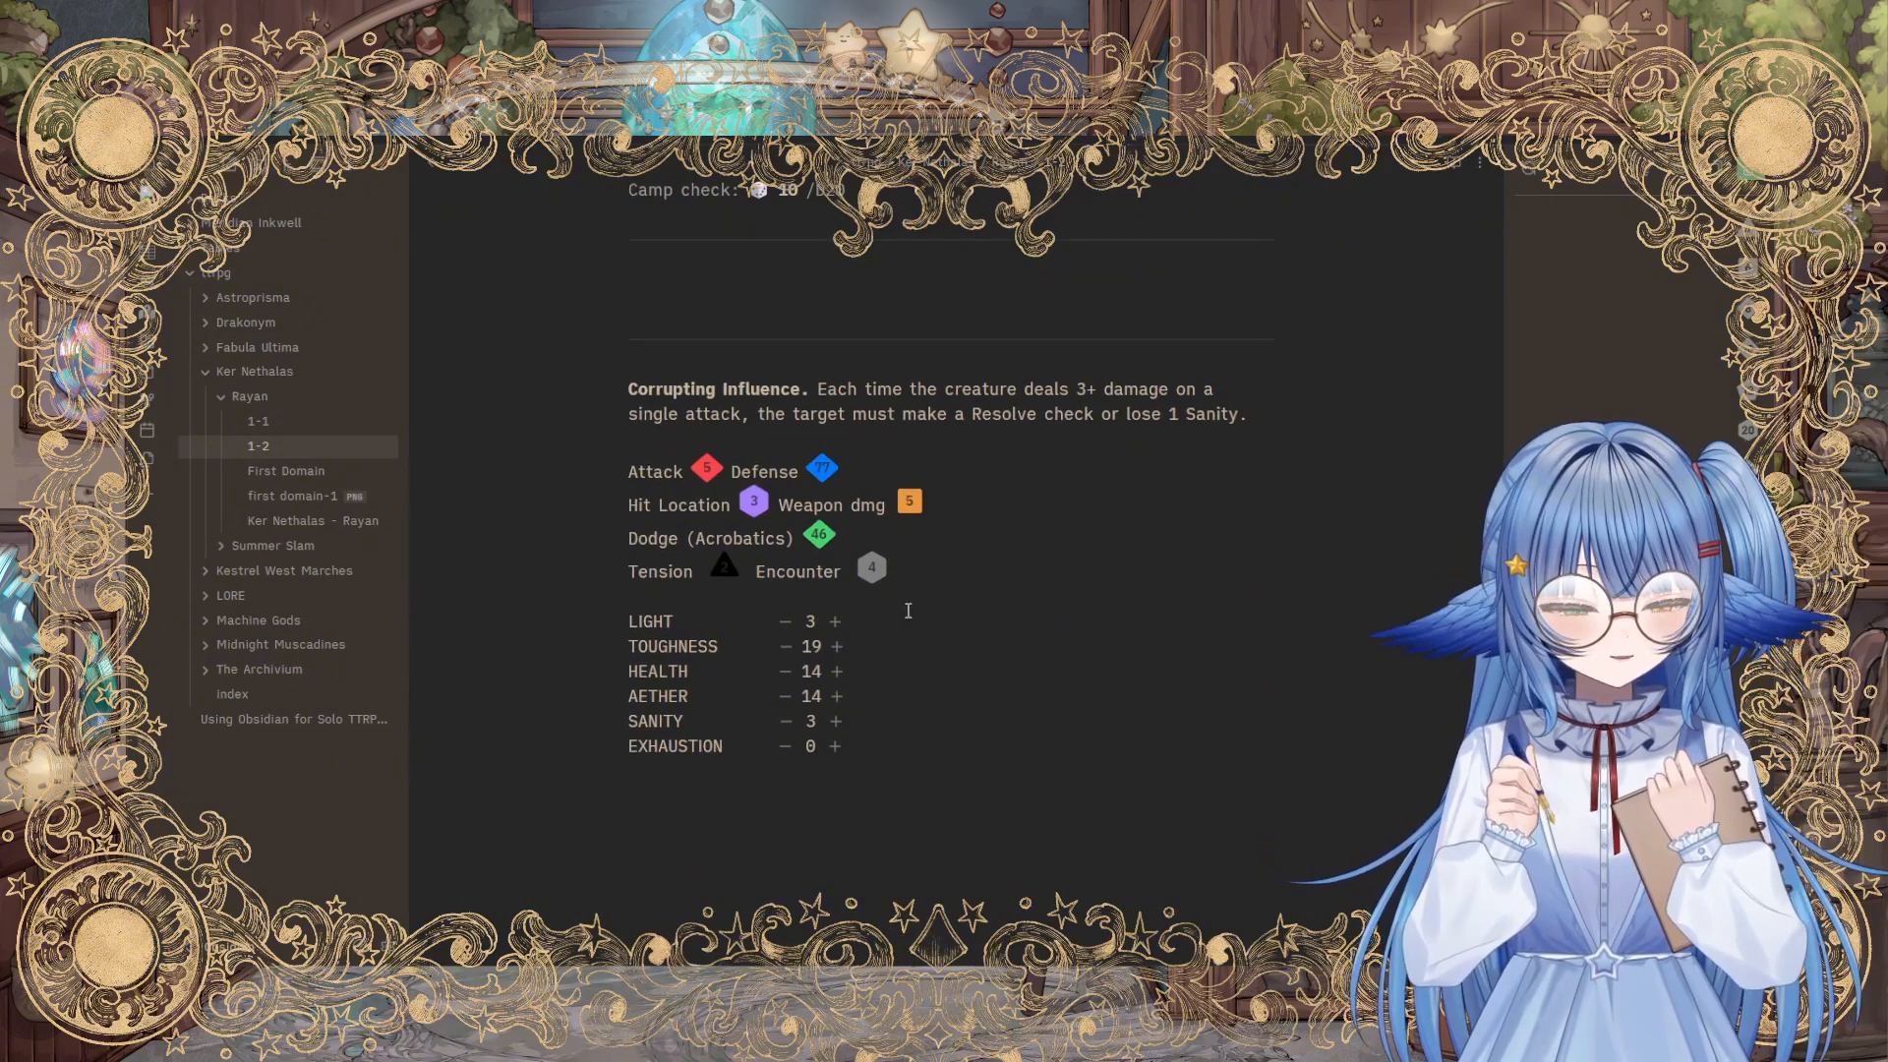
pyautogui.moveTo(515, 620)
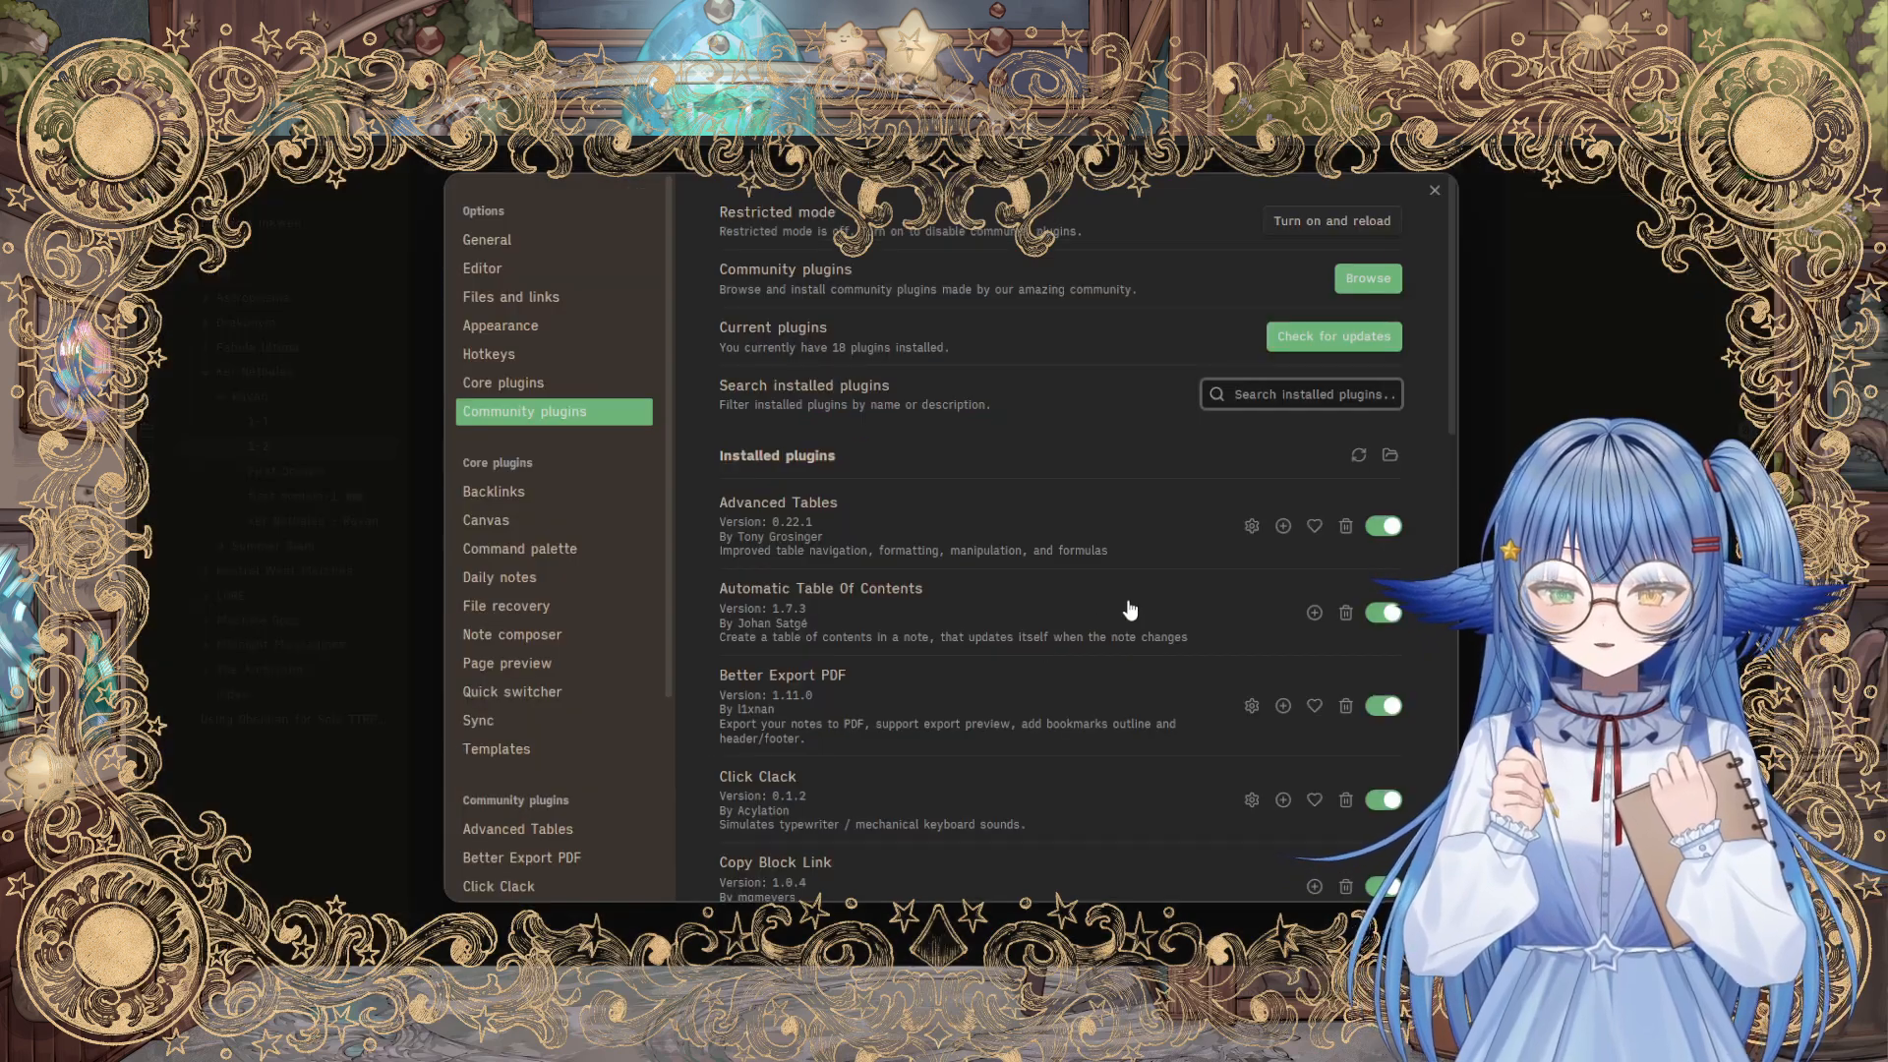
# Step: Scroll the installed plugins list past Copy Block Link to Open Gate
pyautogui.scroll(-3)
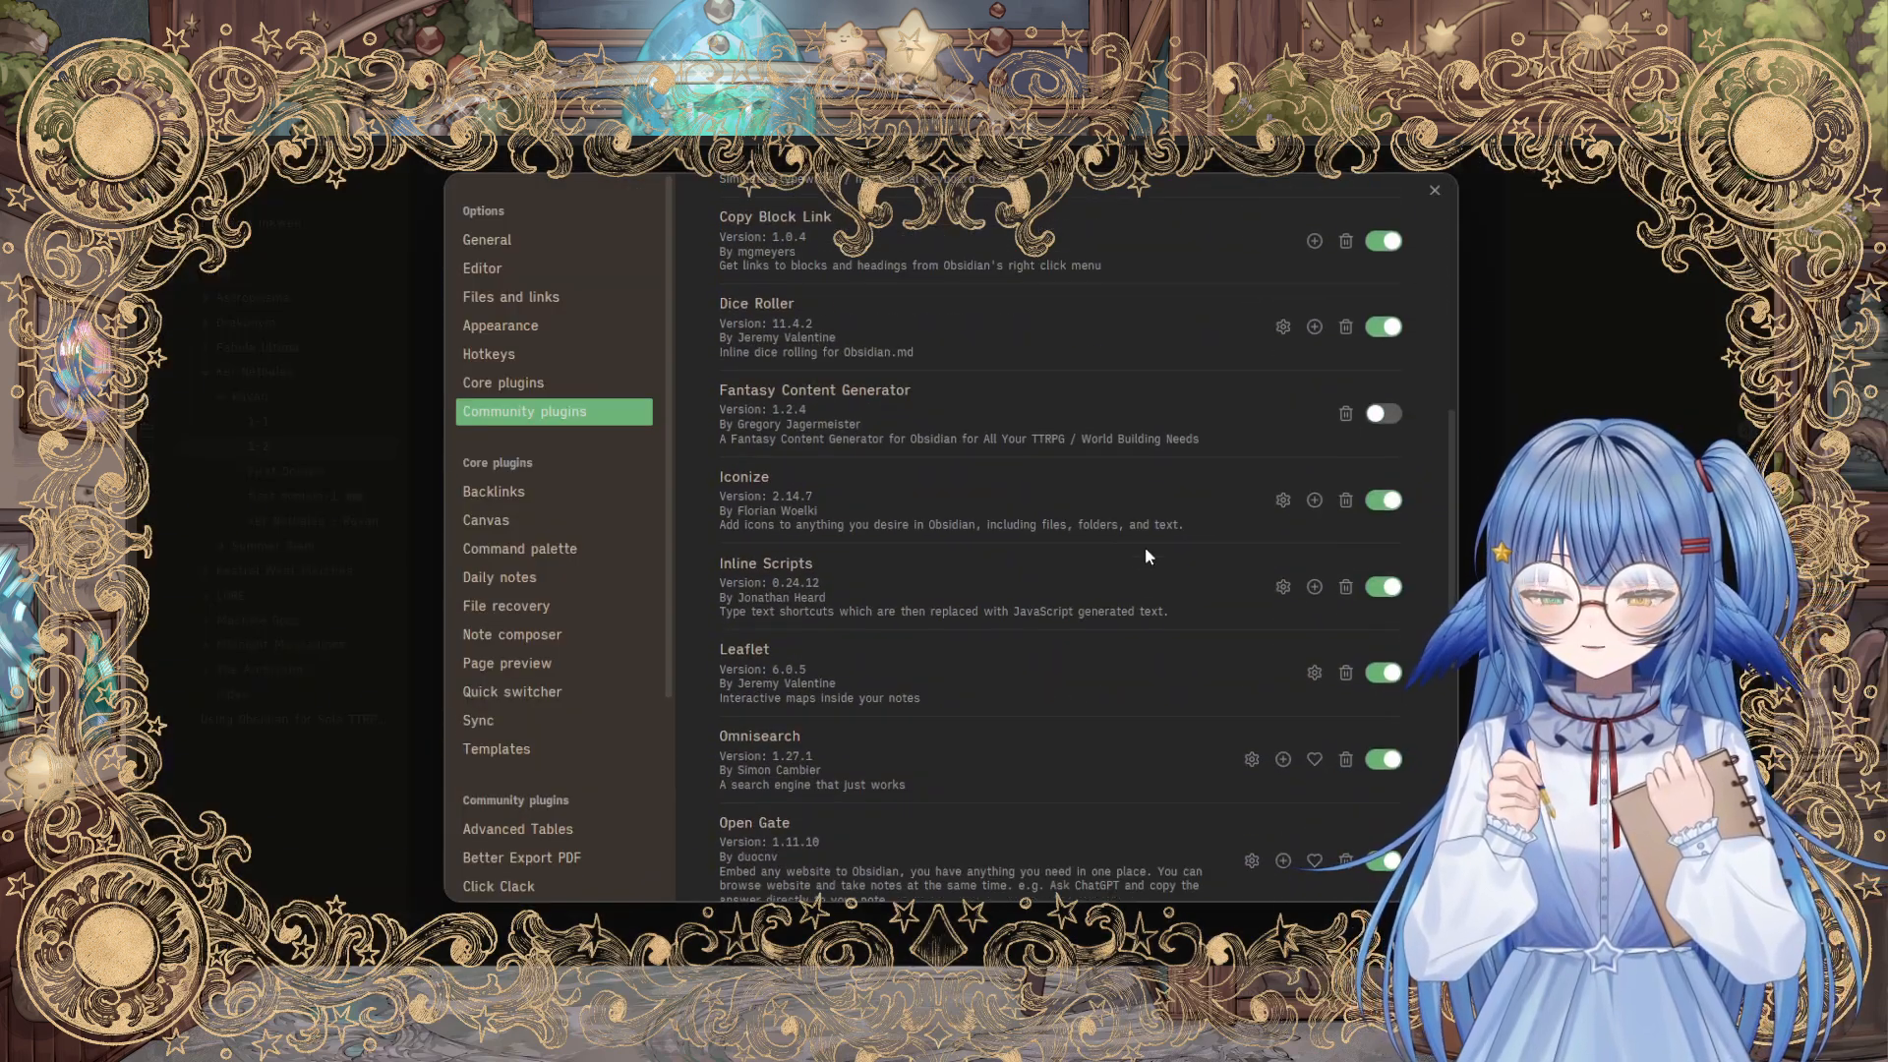
pyautogui.moveTo(818, 523)
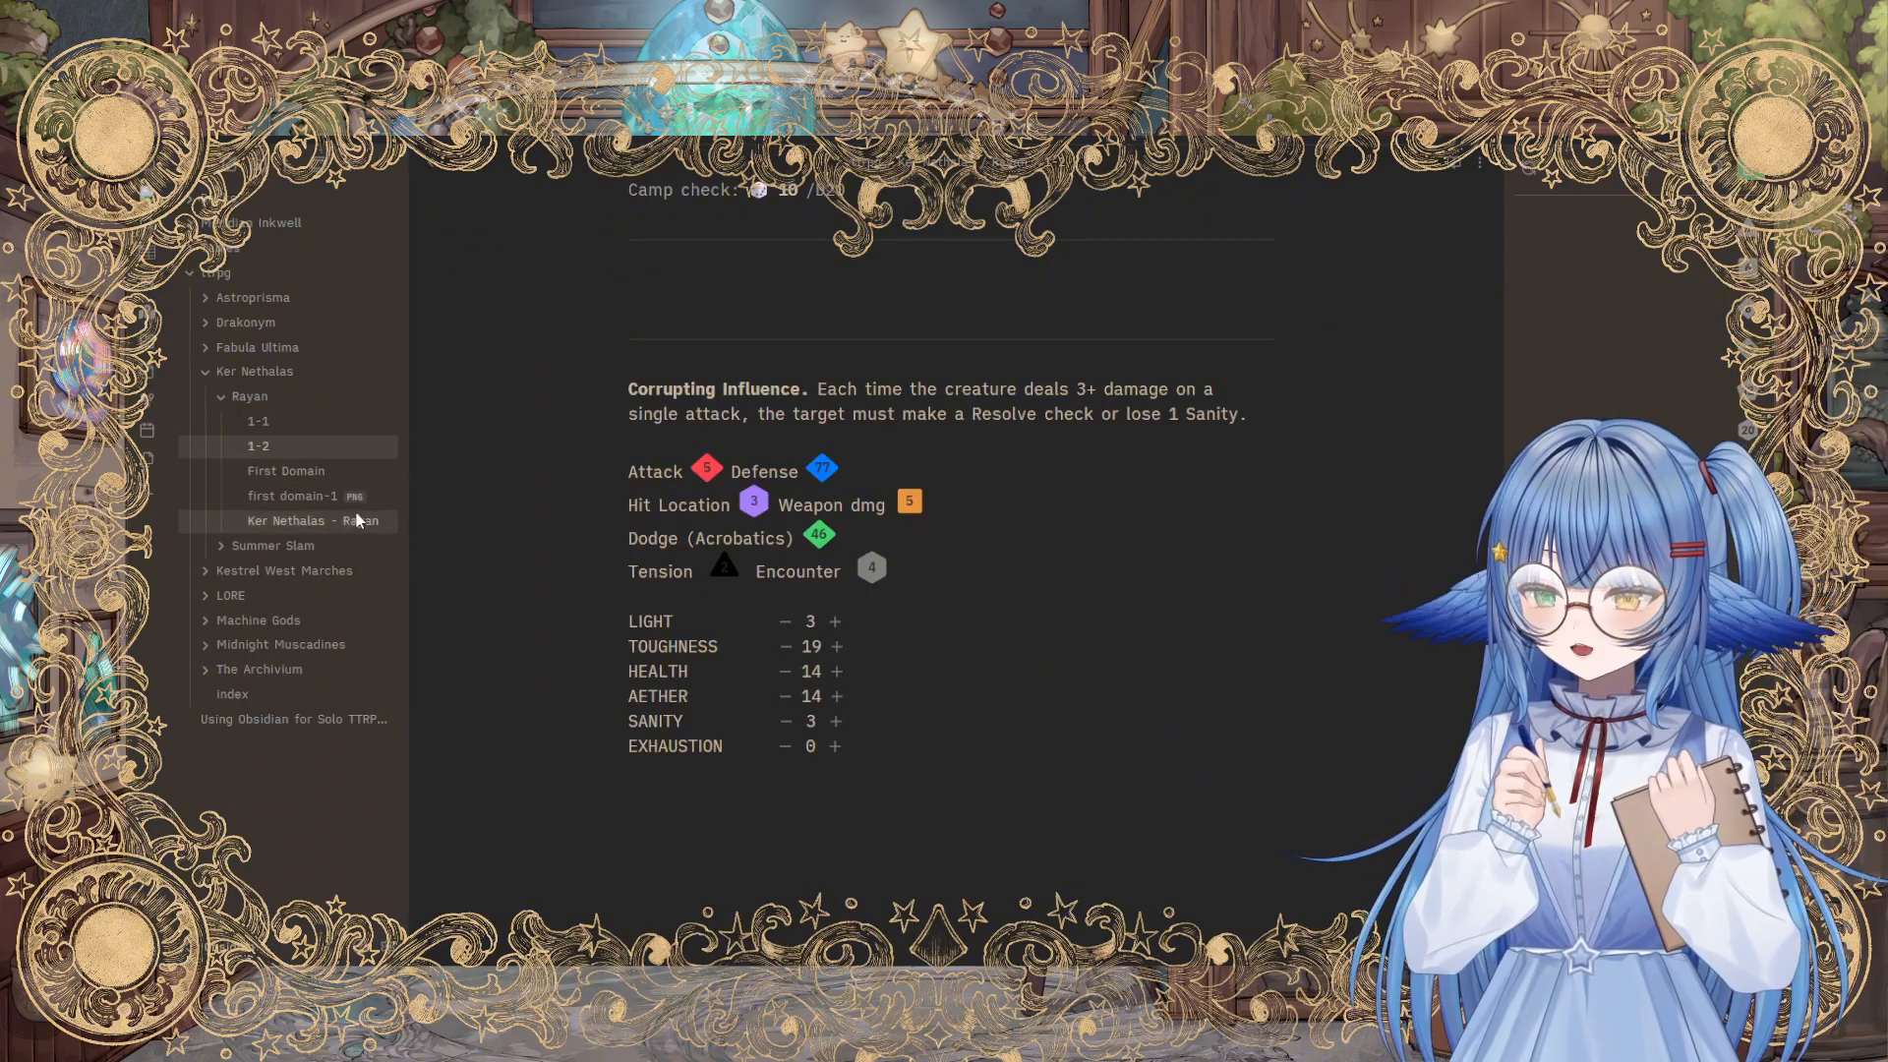
# Step: Peek into the Kestrel West Marches folder, then show the Using Obsidian for Solo TTRPGs note
pyautogui.click(205, 346)
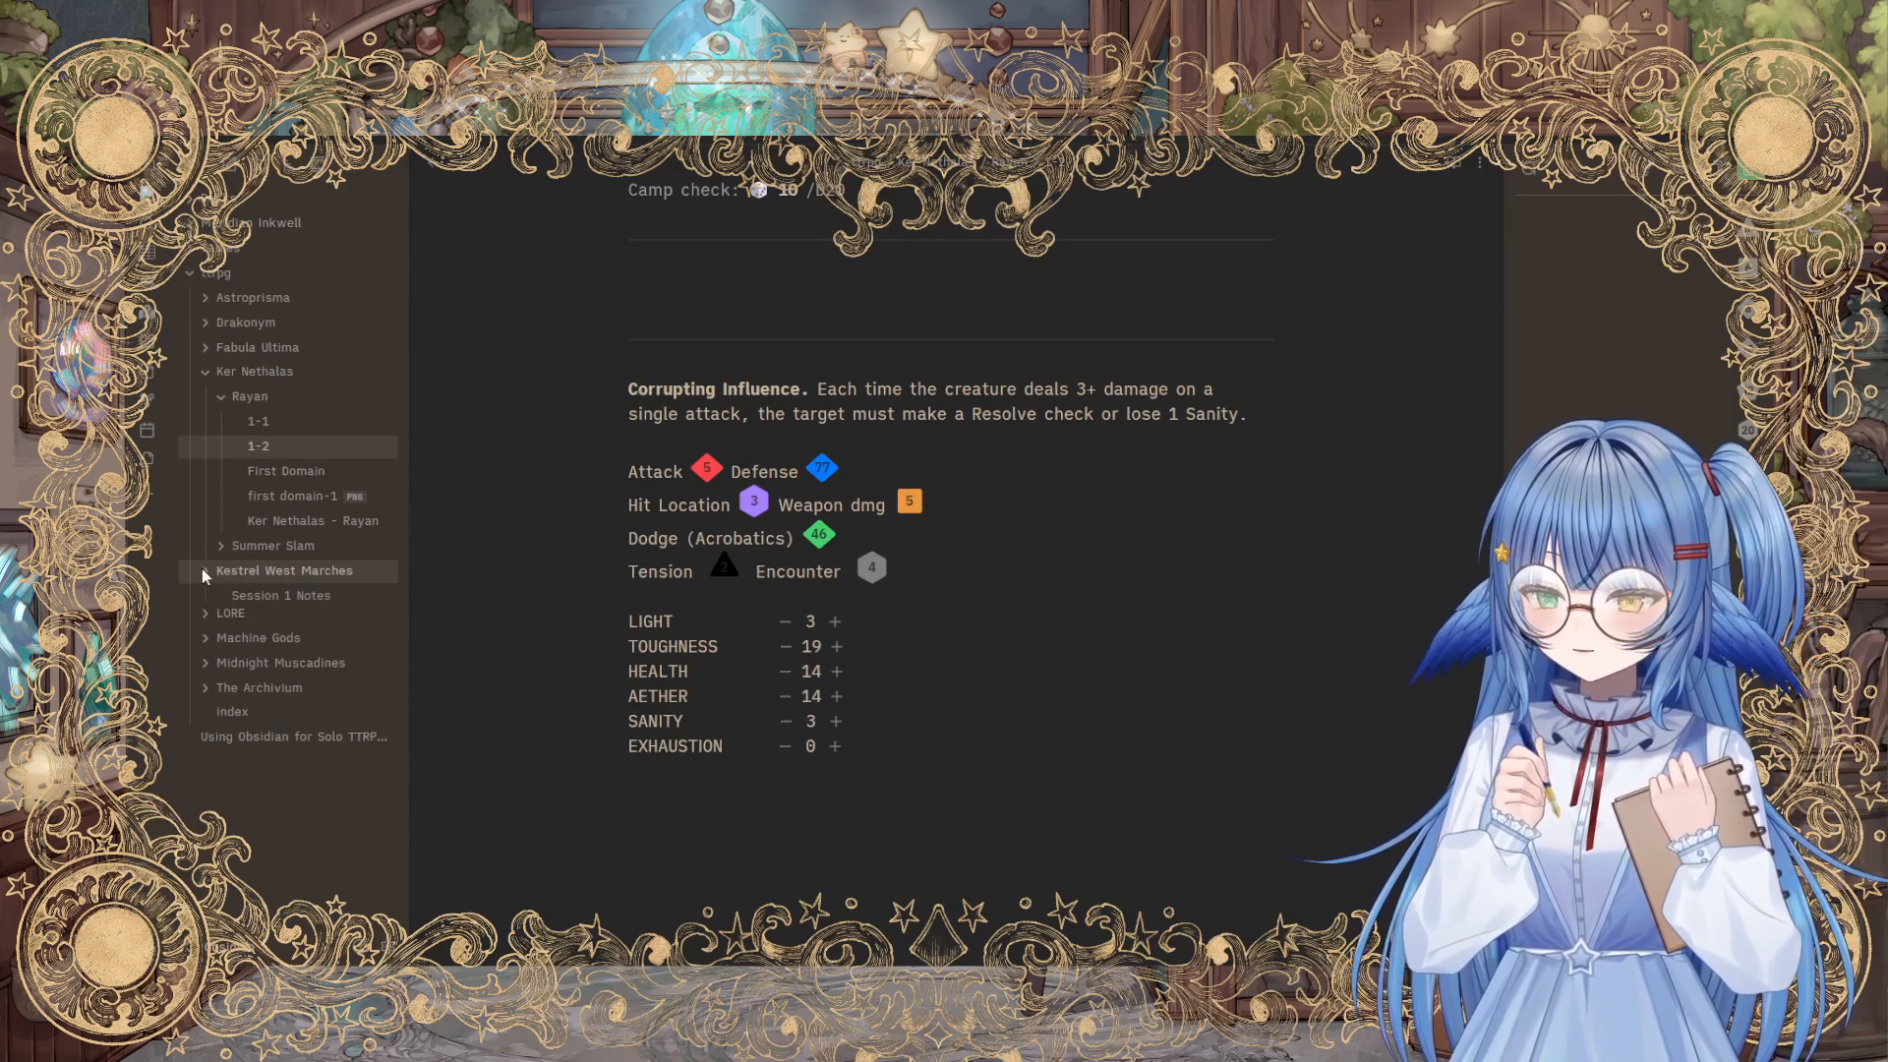
pyautogui.click(260, 616)
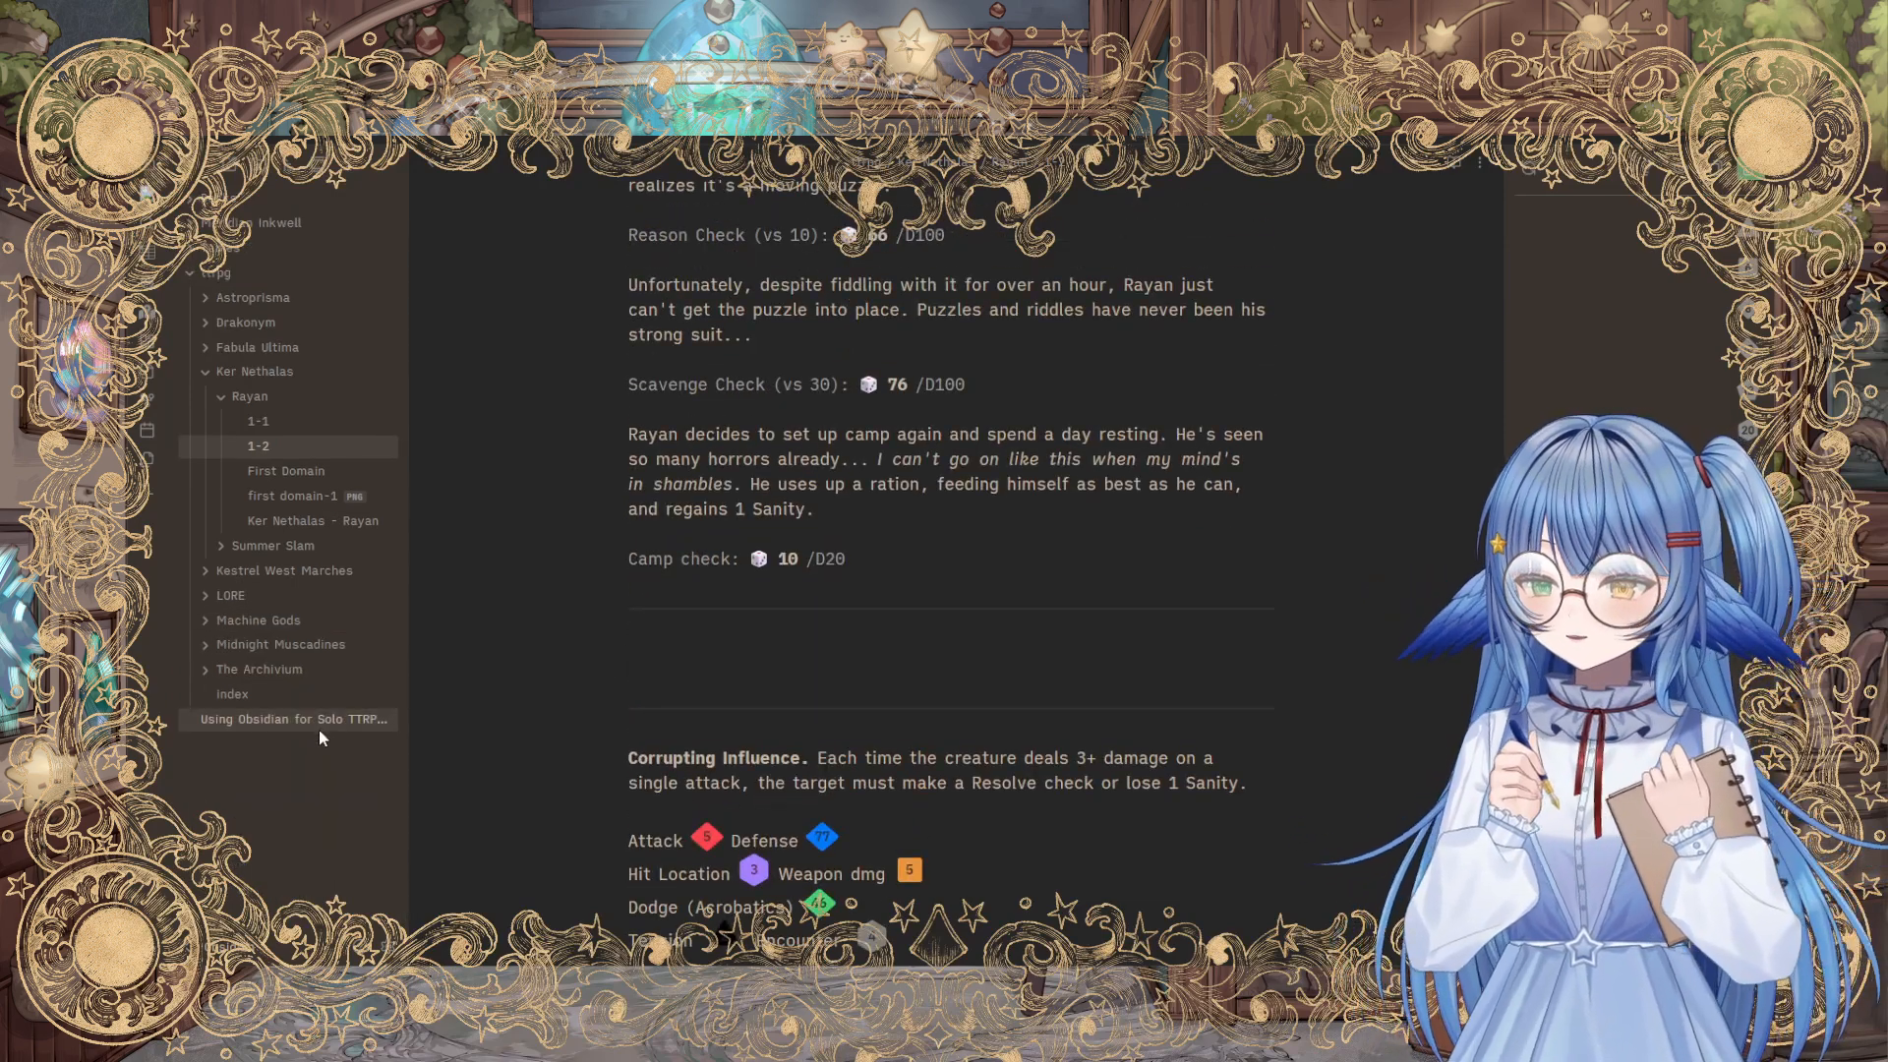
pyautogui.click(293, 720)
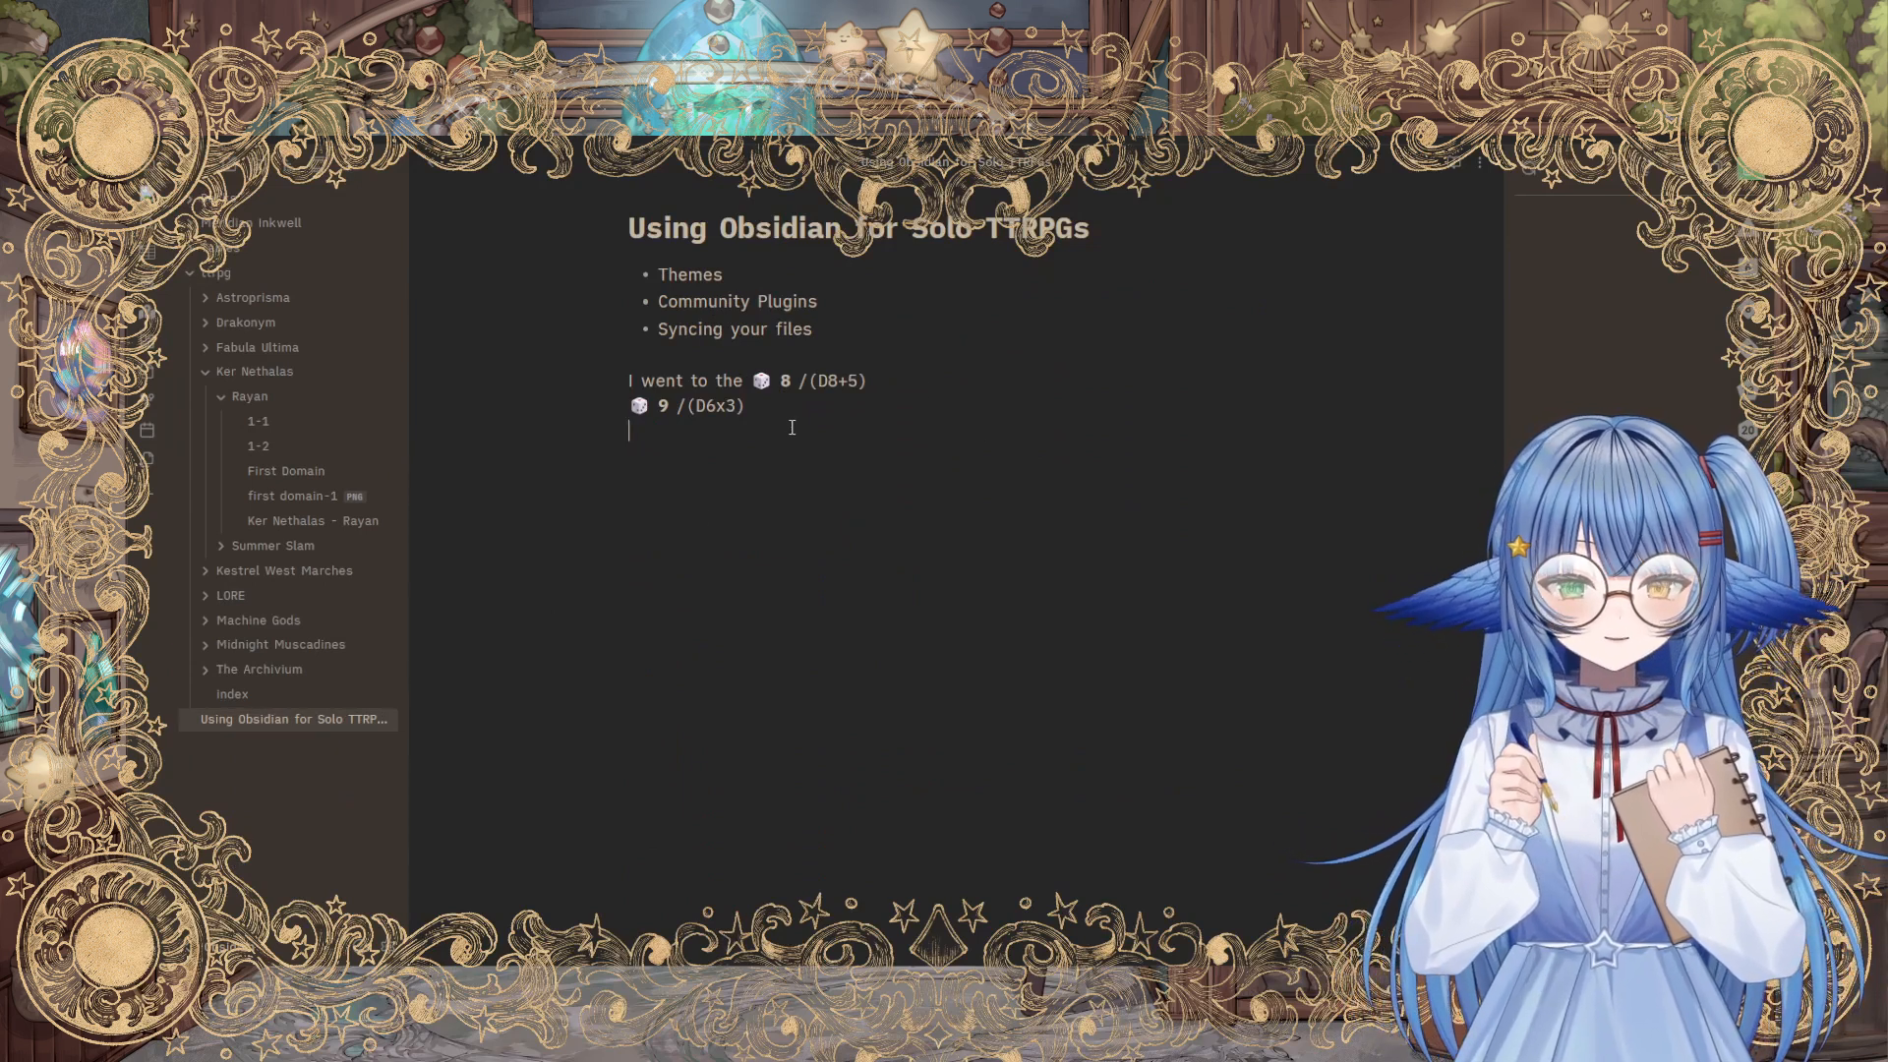
pyautogui.moveTo(874, 454)
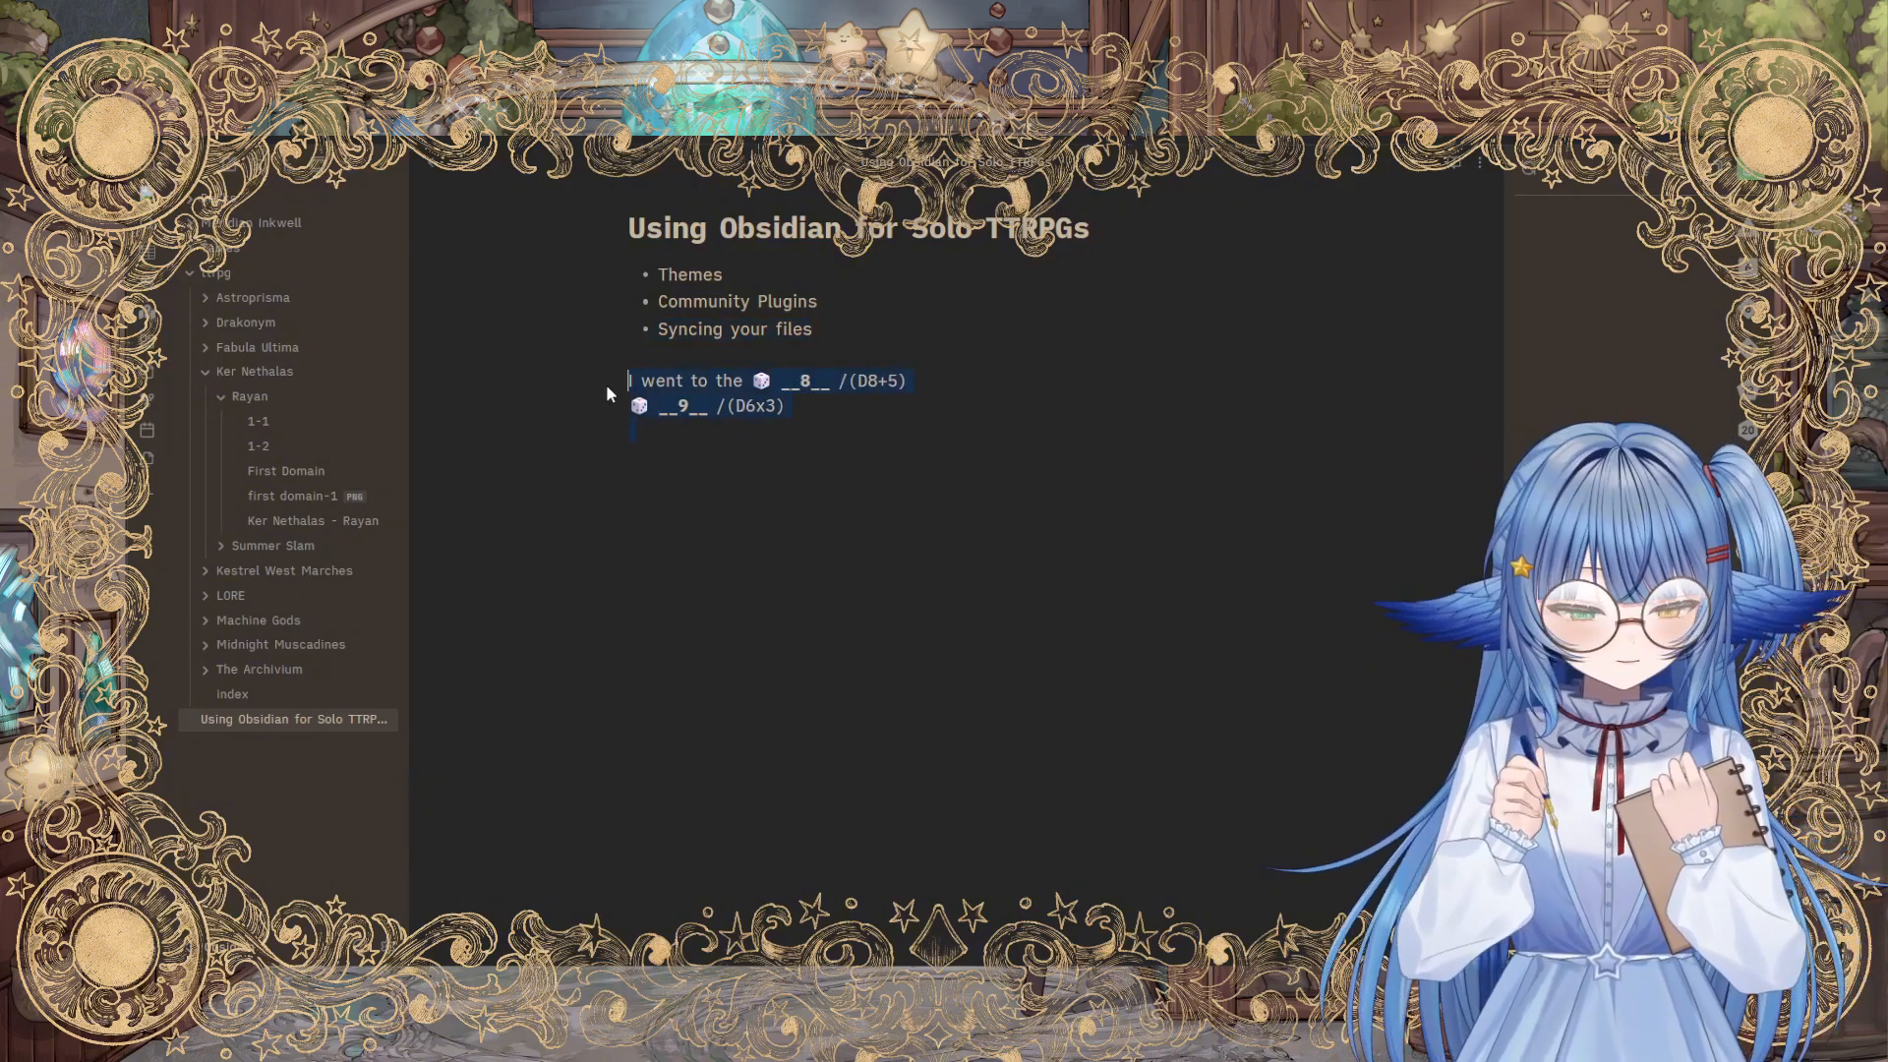
# Step: Delete the two dice-roll lines, leaving only the three topic bullets
pyautogui.press('Delete')
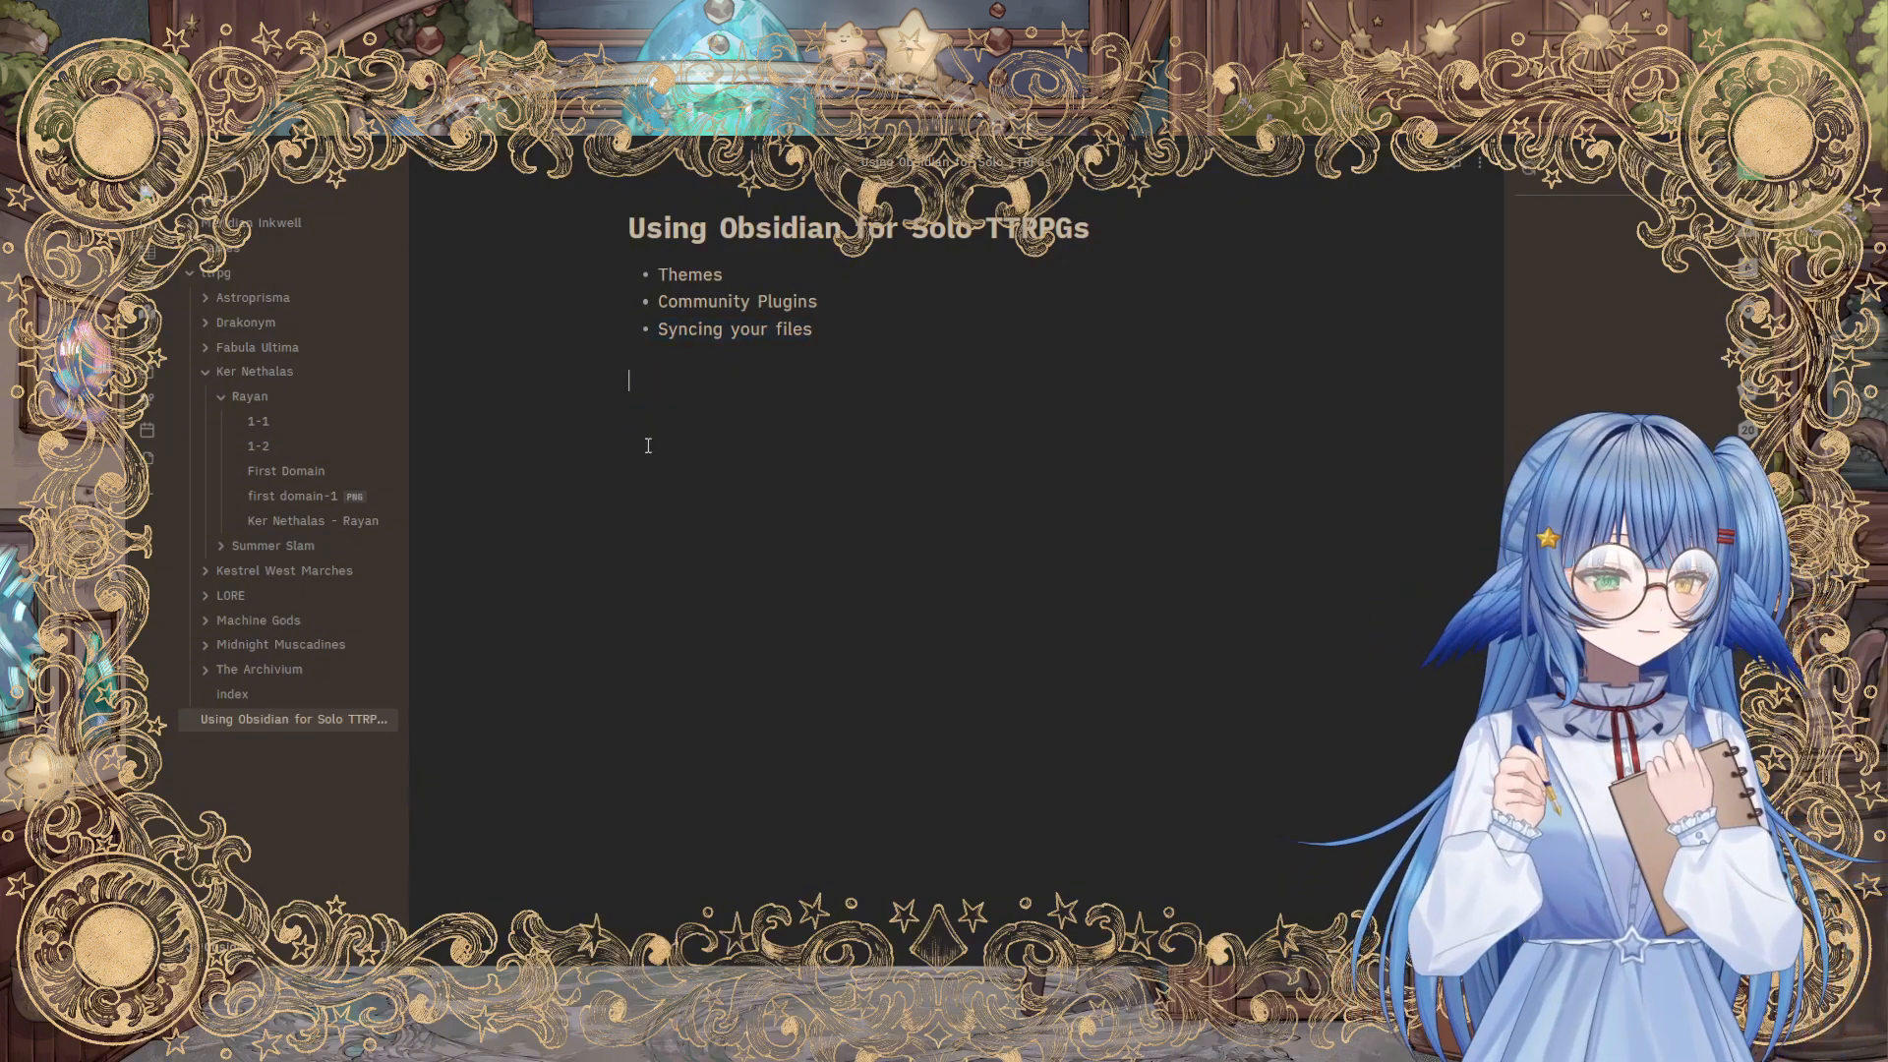
pyautogui.moveTo(651, 456)
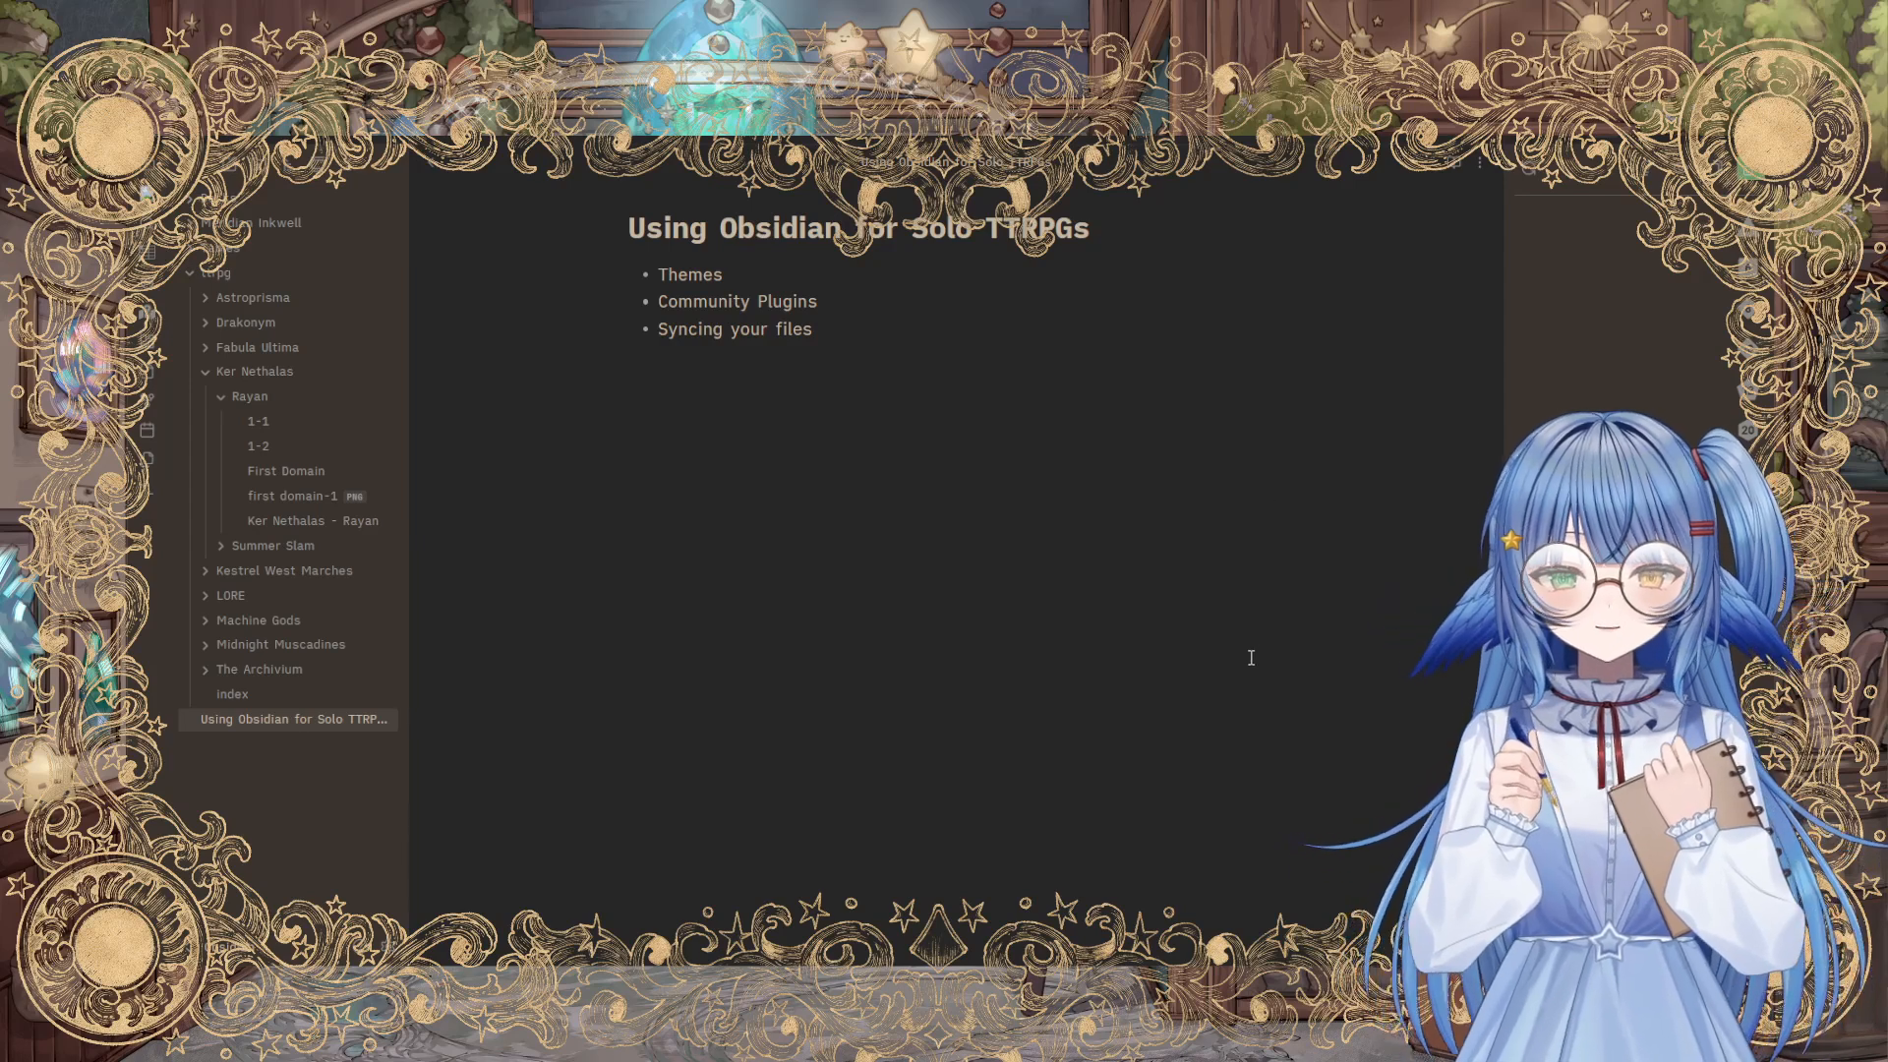
pyautogui.moveTo(712, 783)
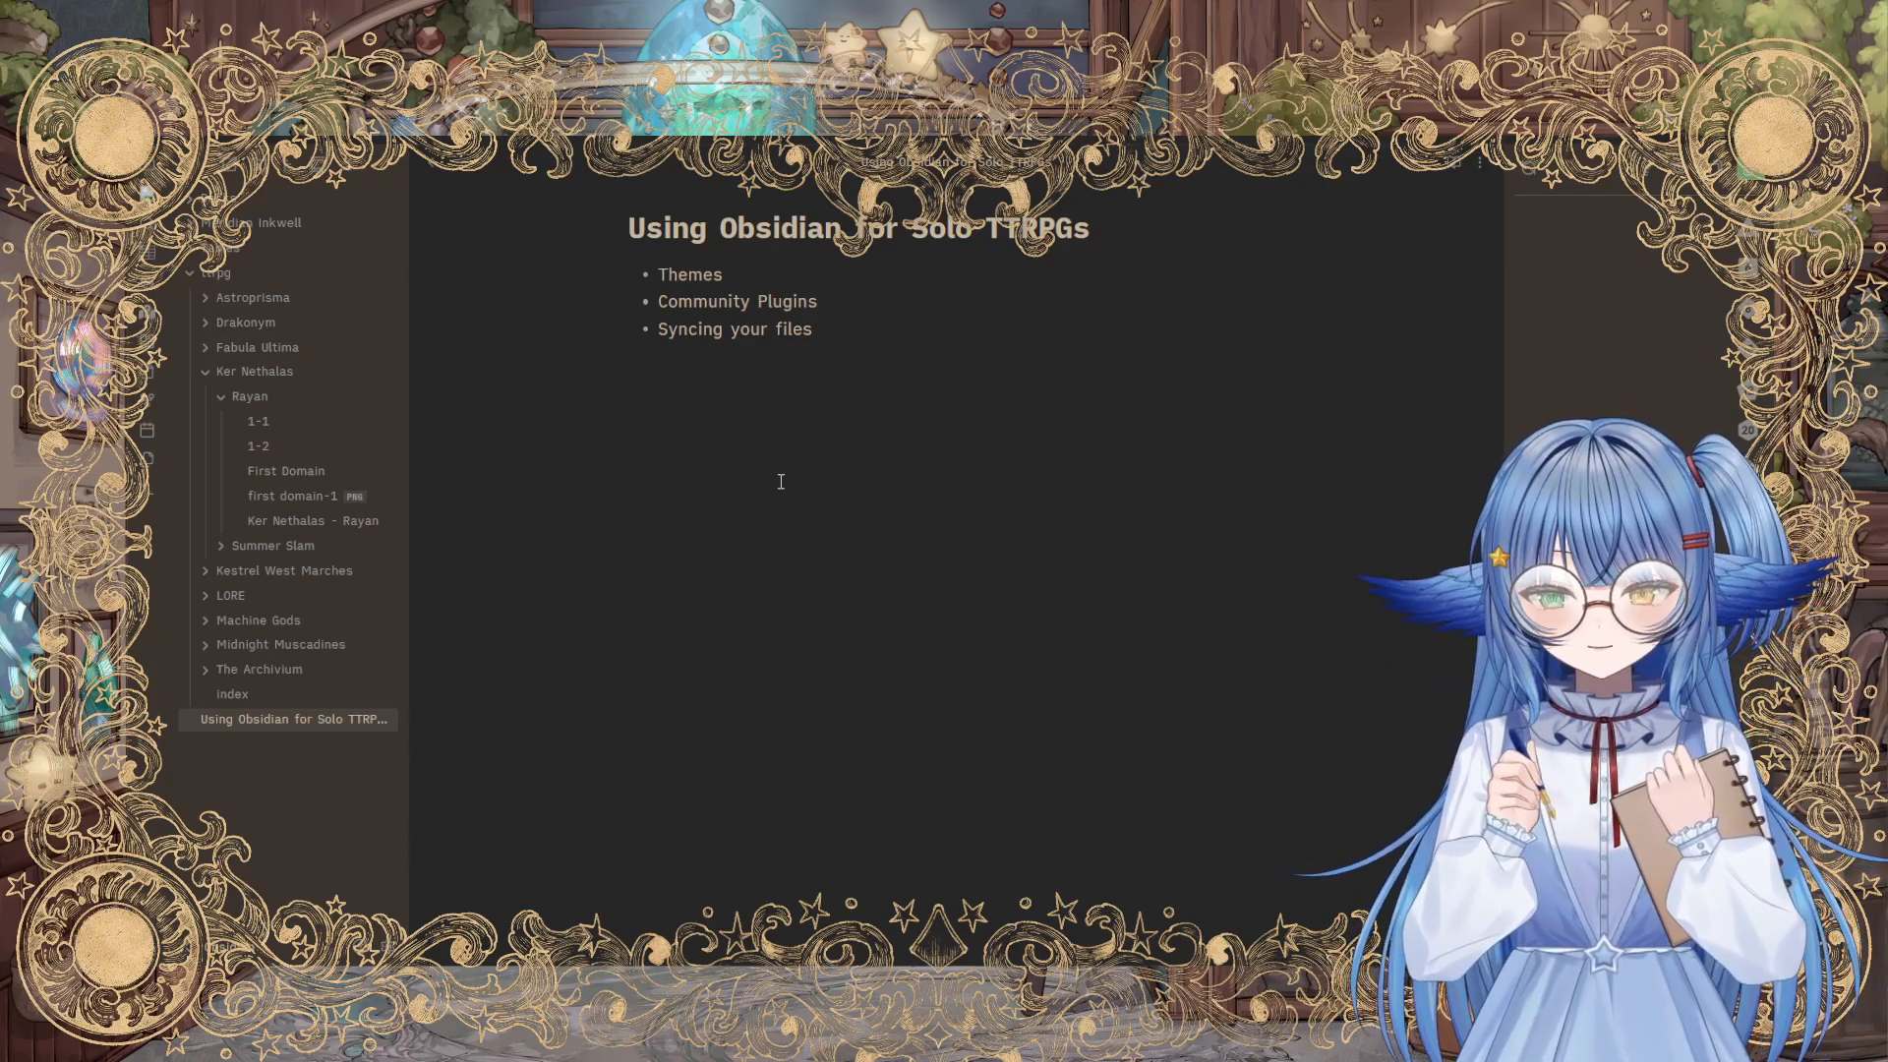
pyautogui.moveTo(787, 486)
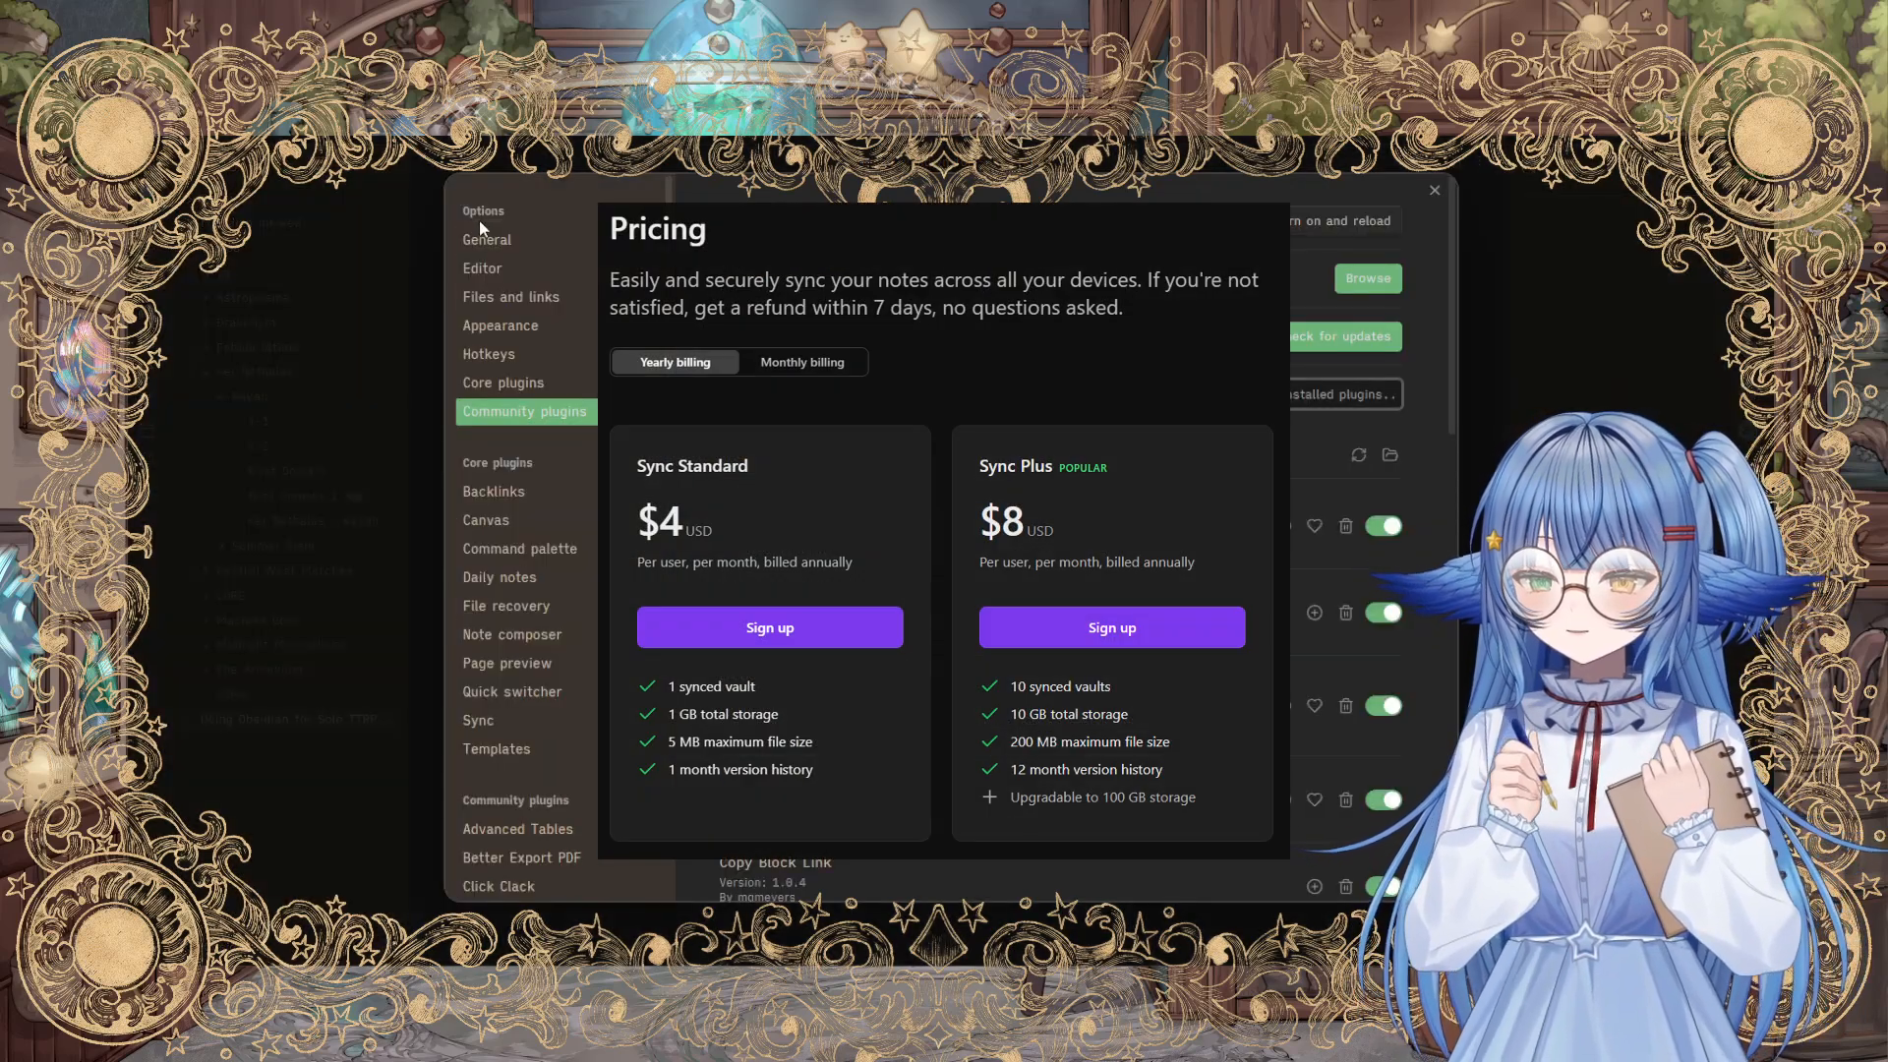
# Step: Dismiss the Sync pricing plans and return to the Solo TTRPGs note
pyautogui.click(486, 232)
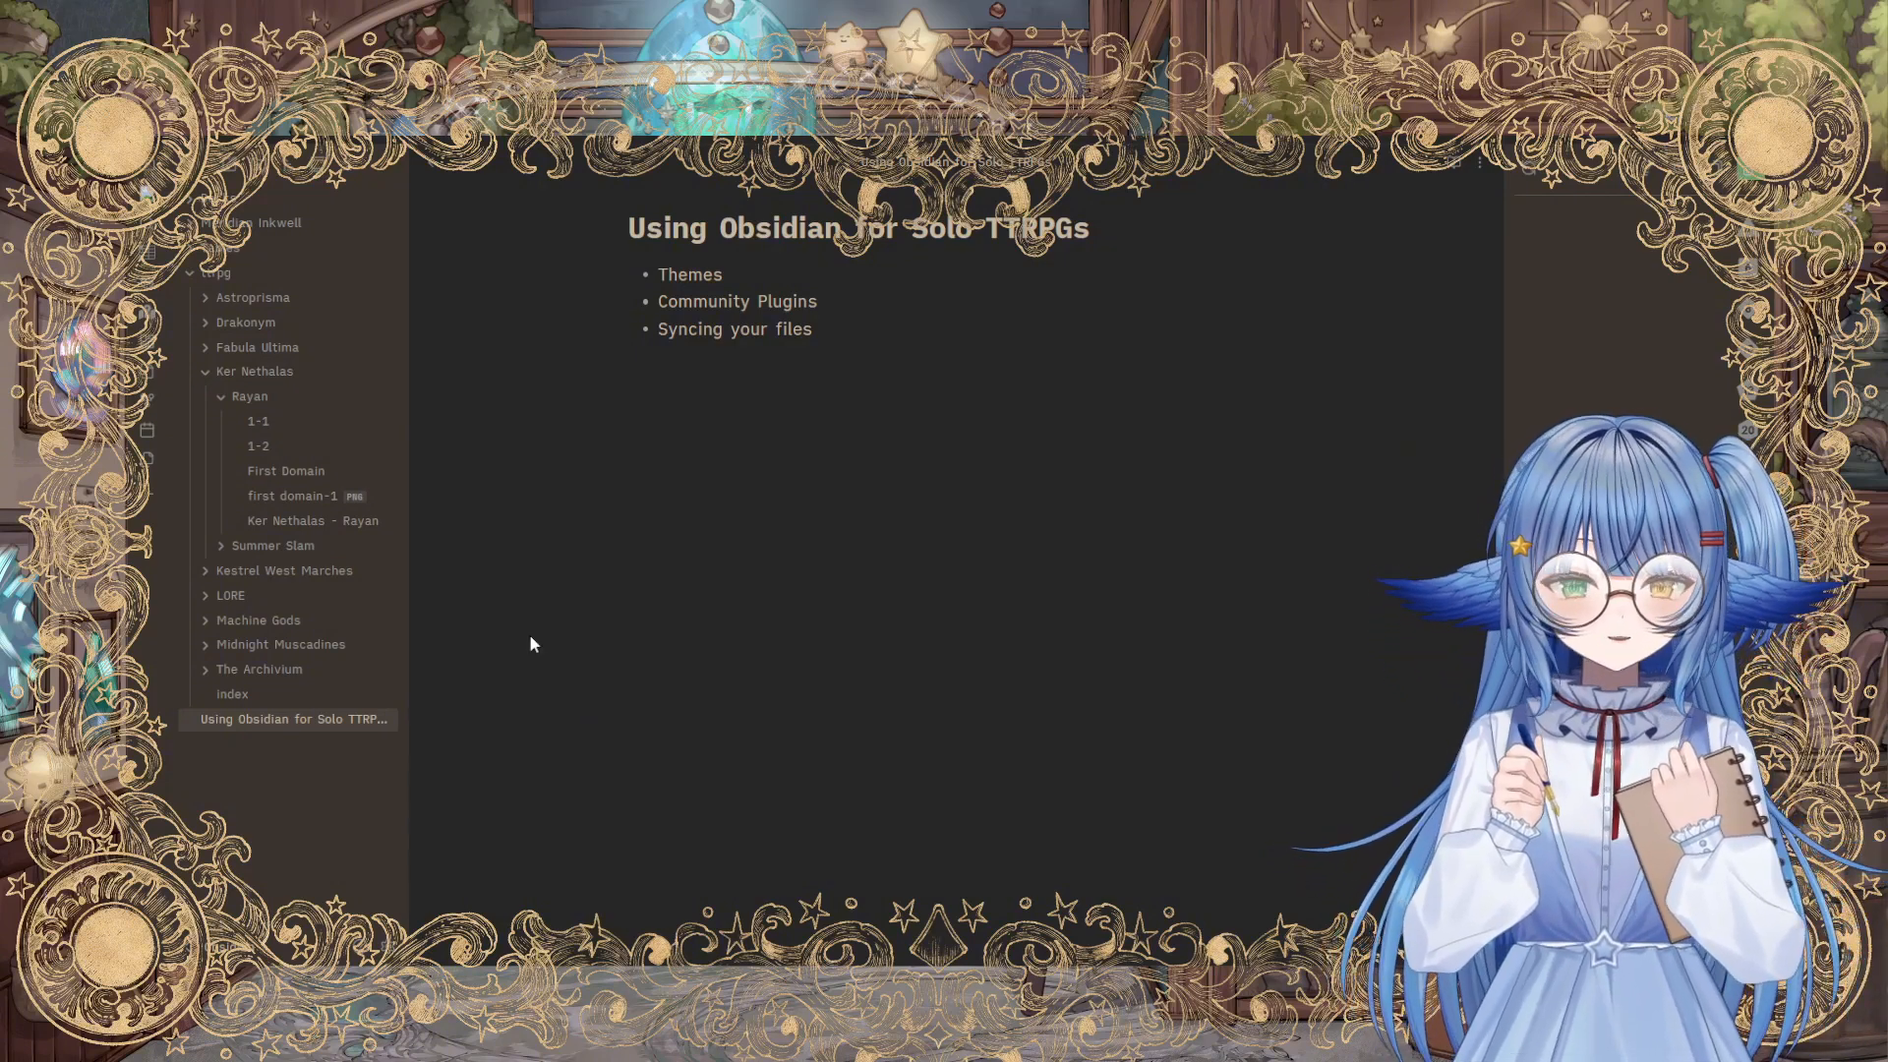
pyautogui.moveTo(230, 594)
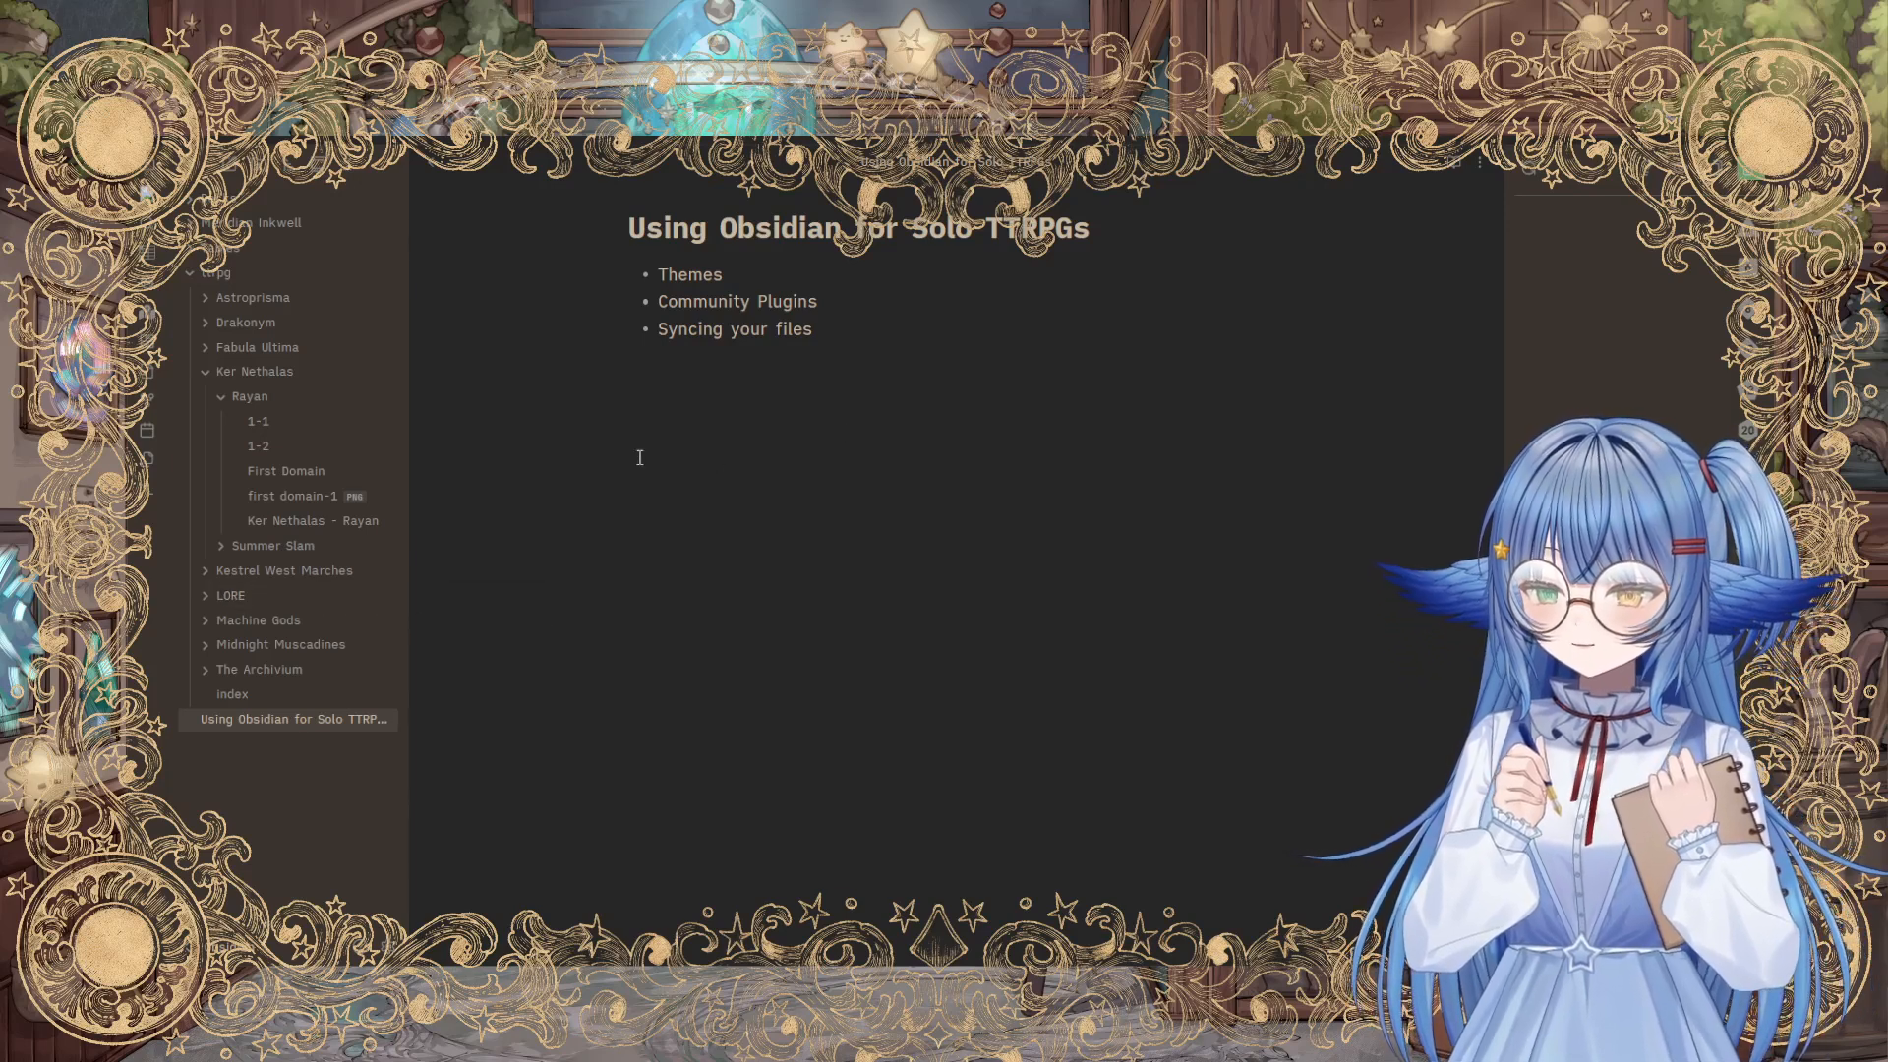
# Step: Show the Rayan 1-2 session note and read down to its end
pyautogui.click(258, 446)
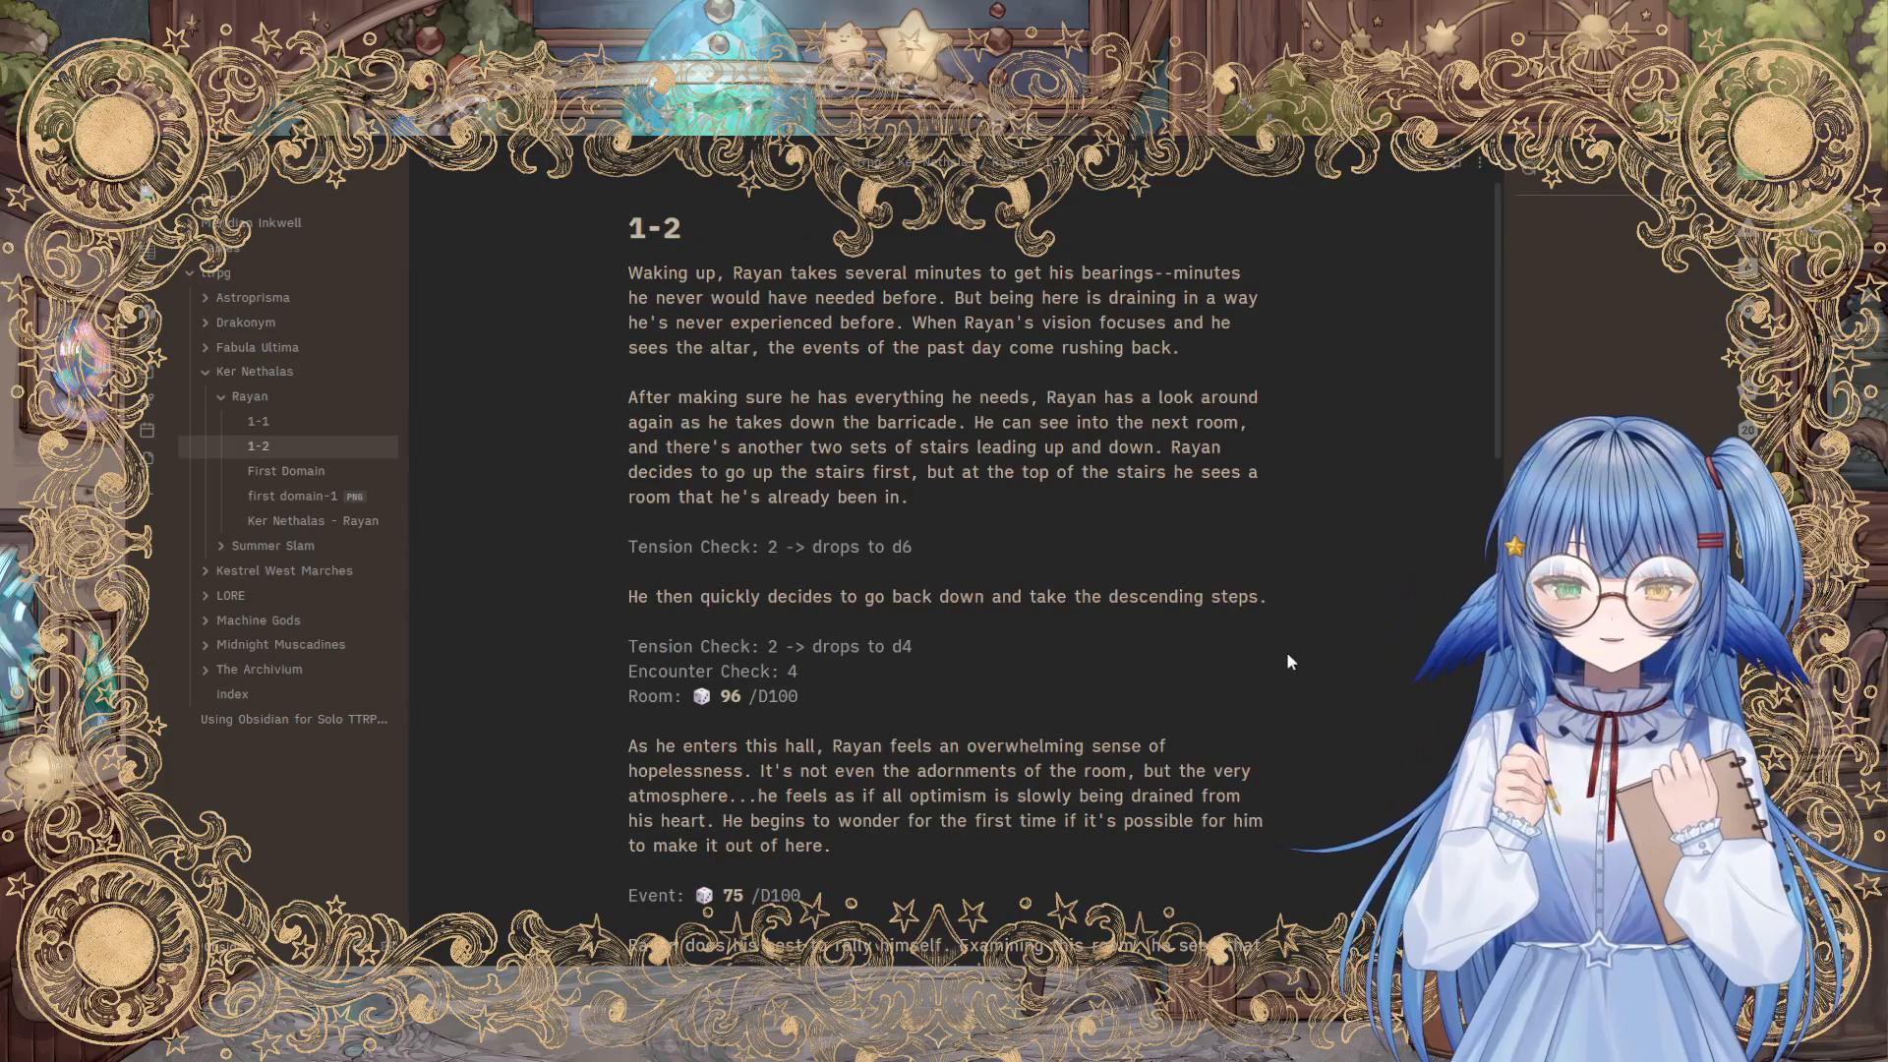
pyautogui.scroll(-3)
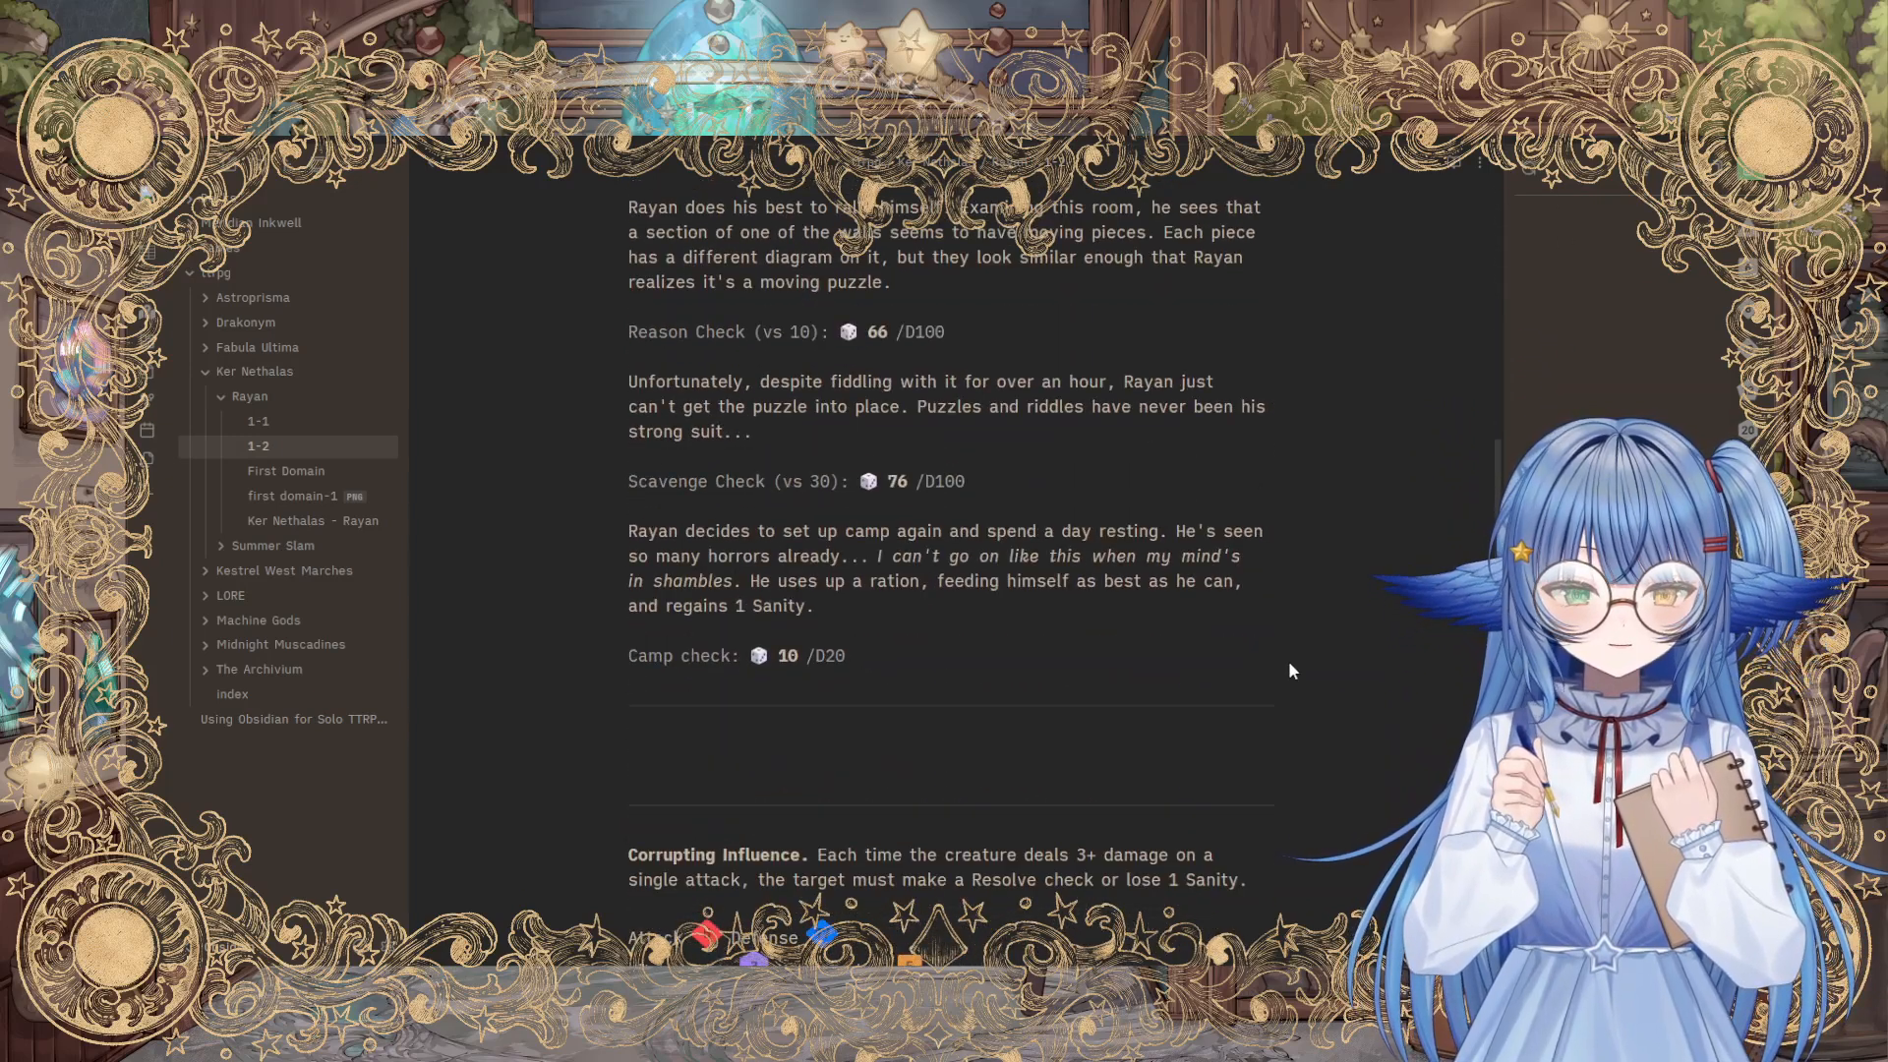
pyautogui.scroll(-3)
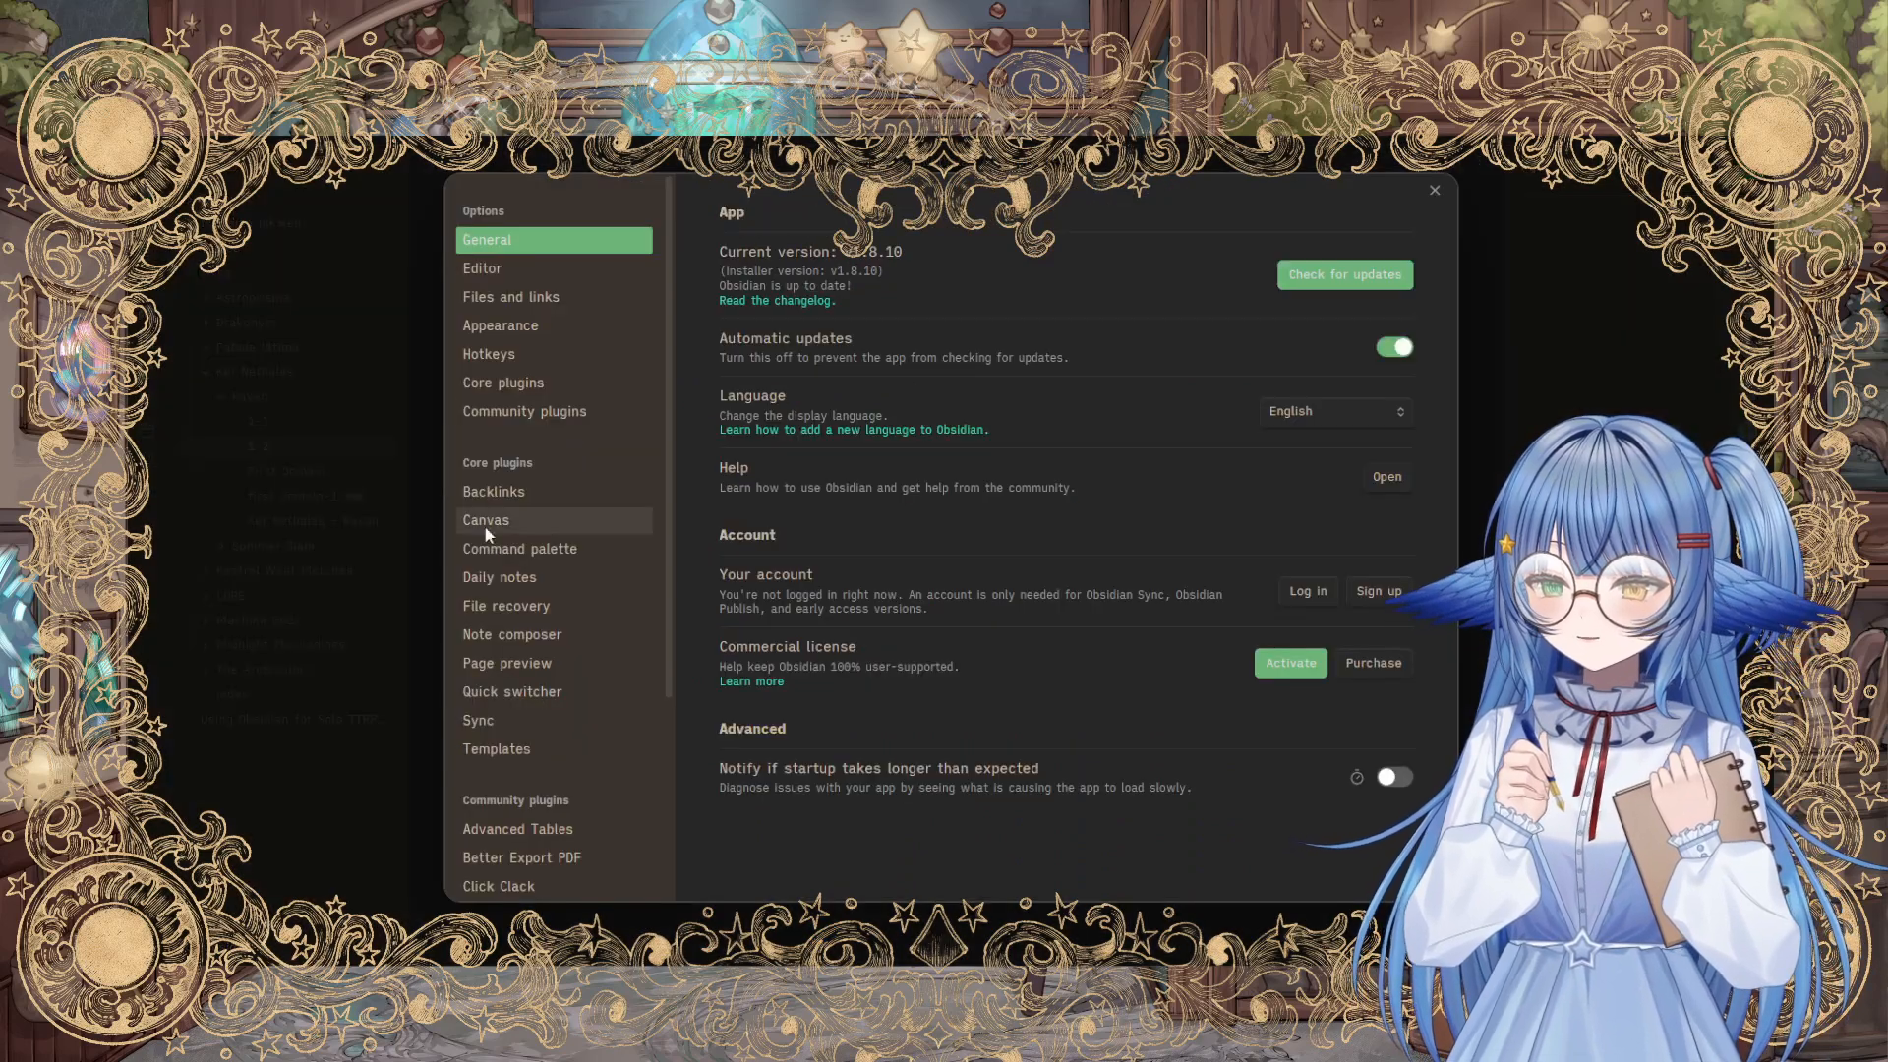
# Step: Browse the full list of installed community plugins
pyautogui.click(523, 411)
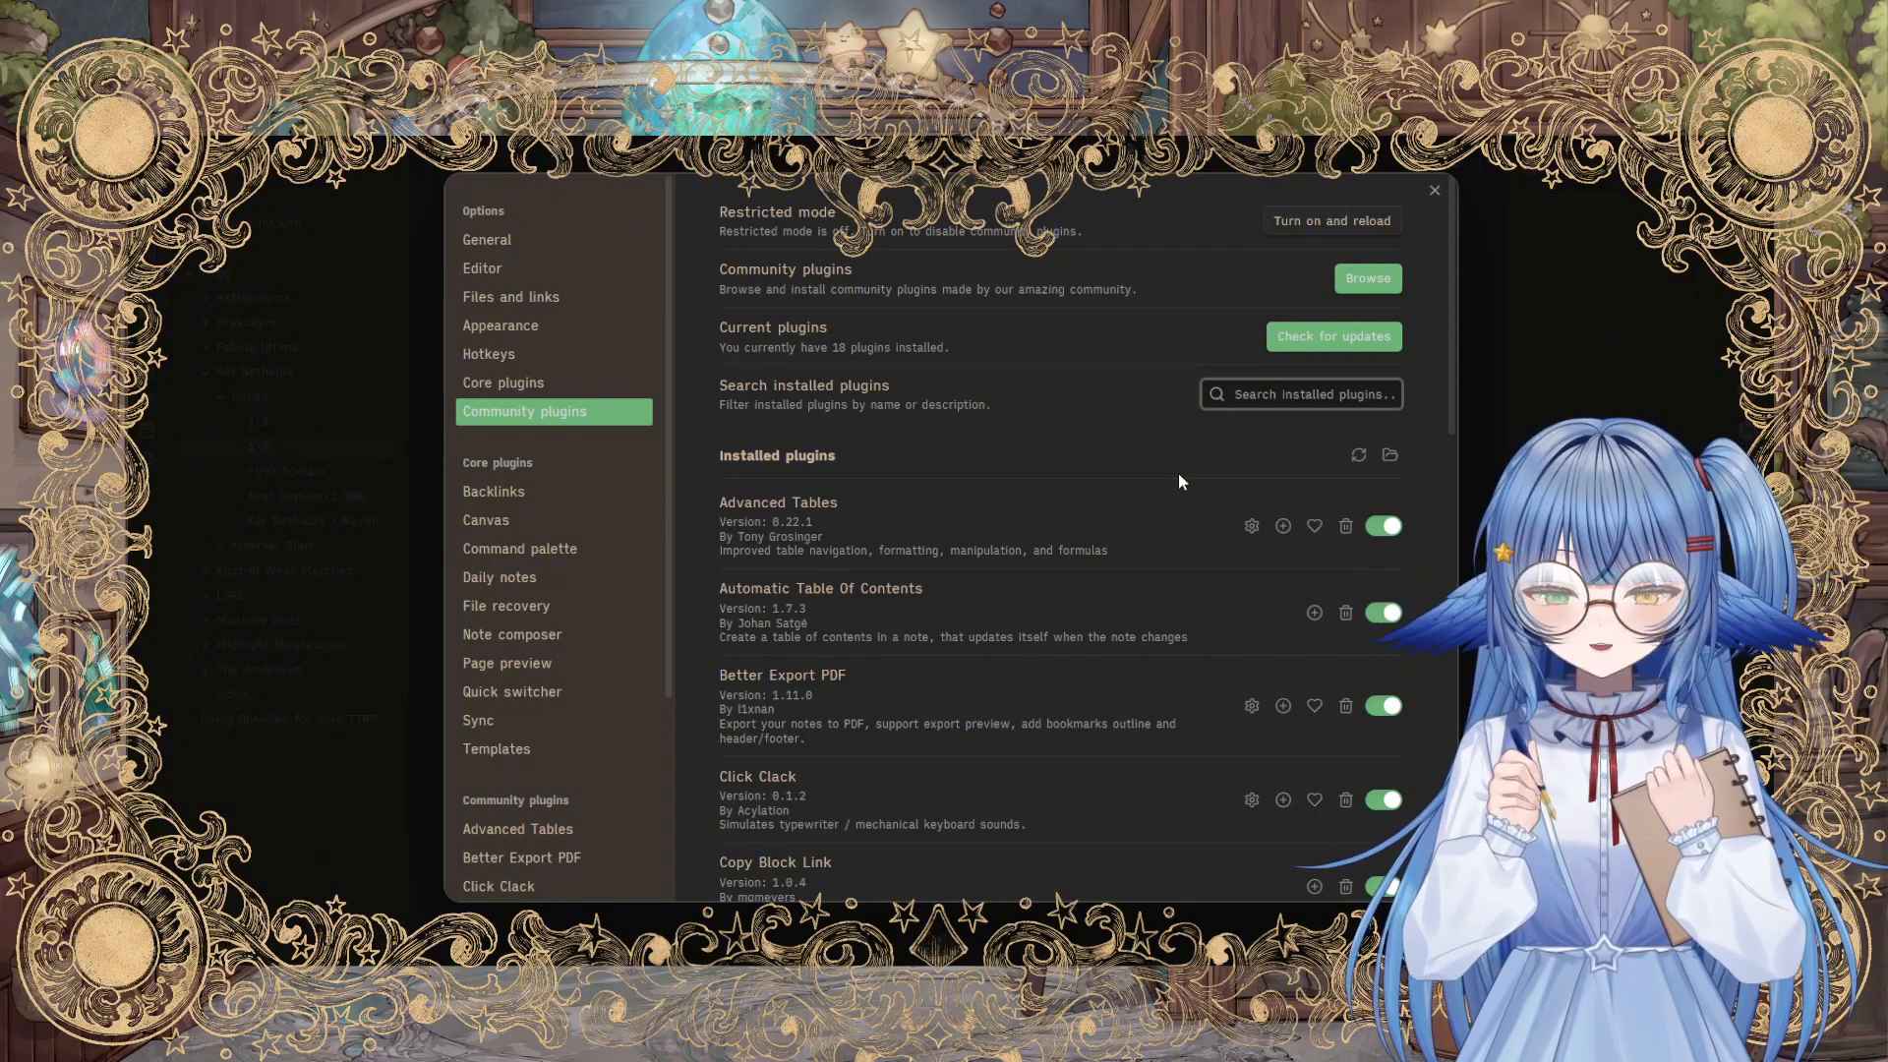
pyautogui.scroll(-3)
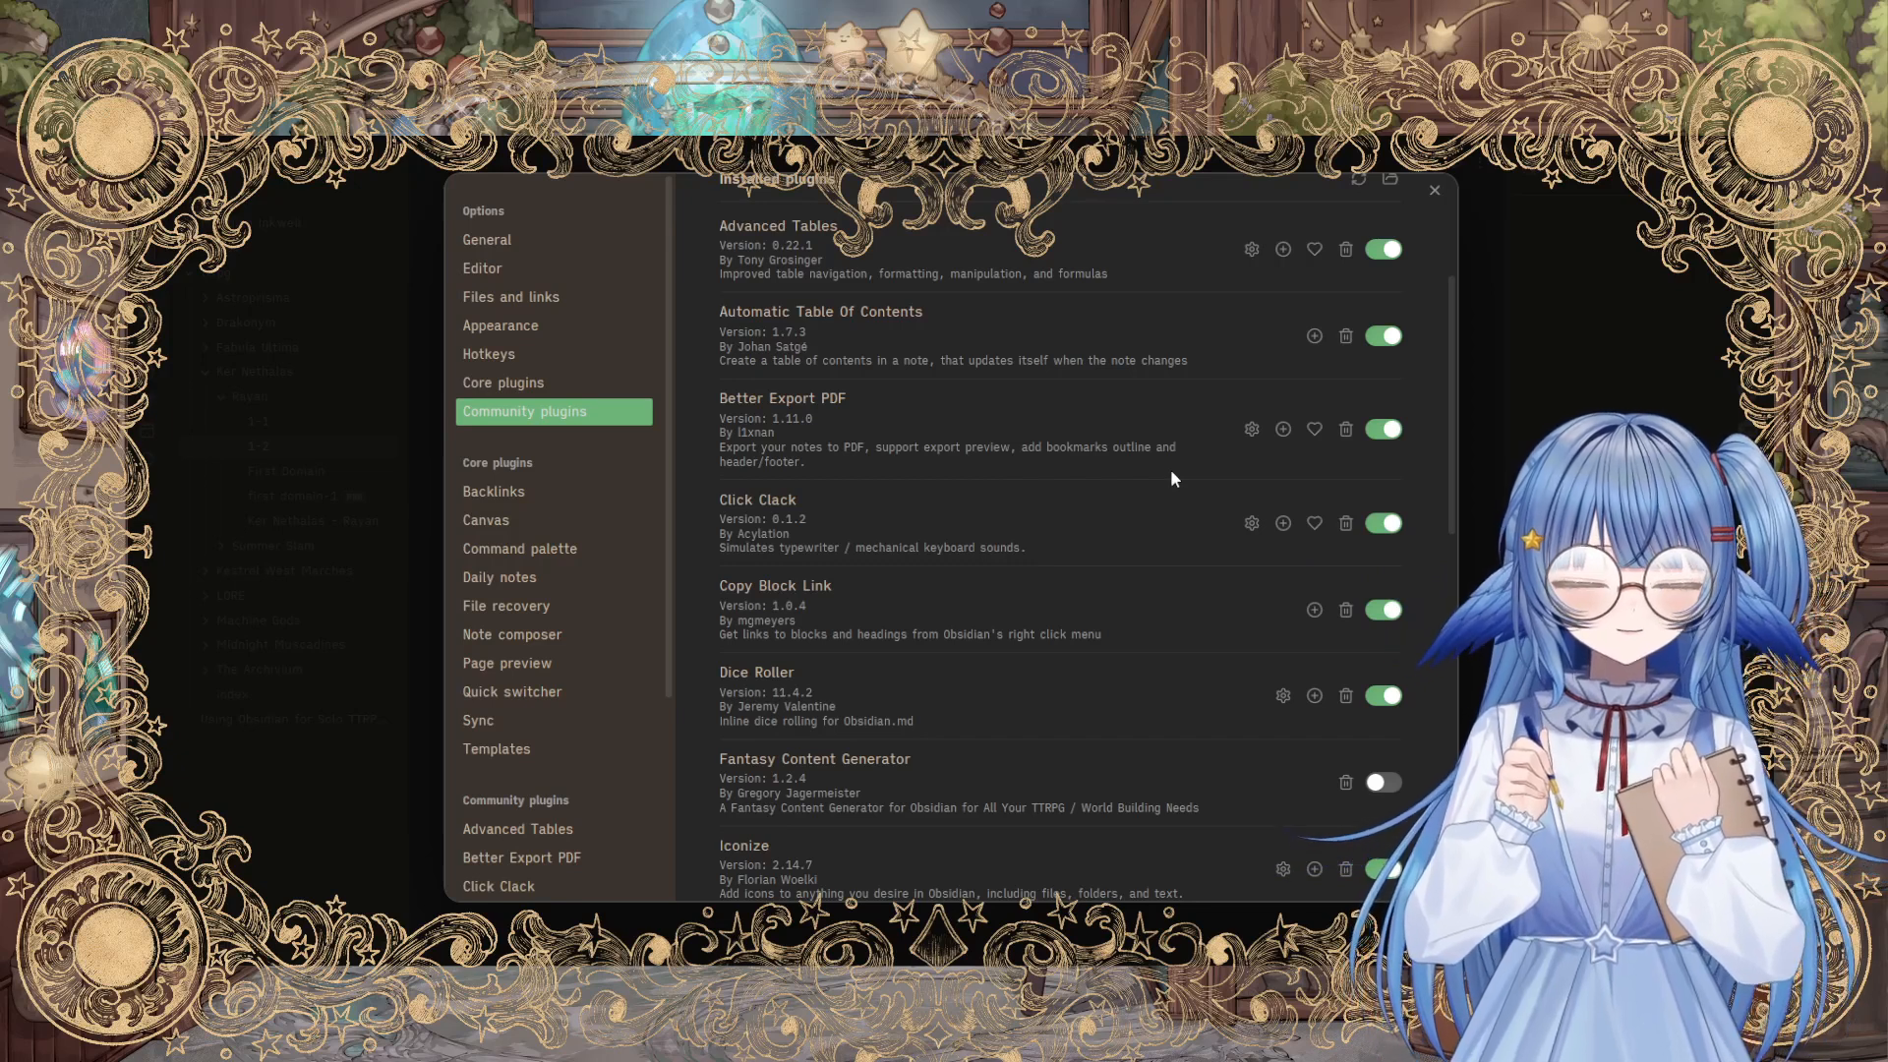
pyautogui.scroll(-3)
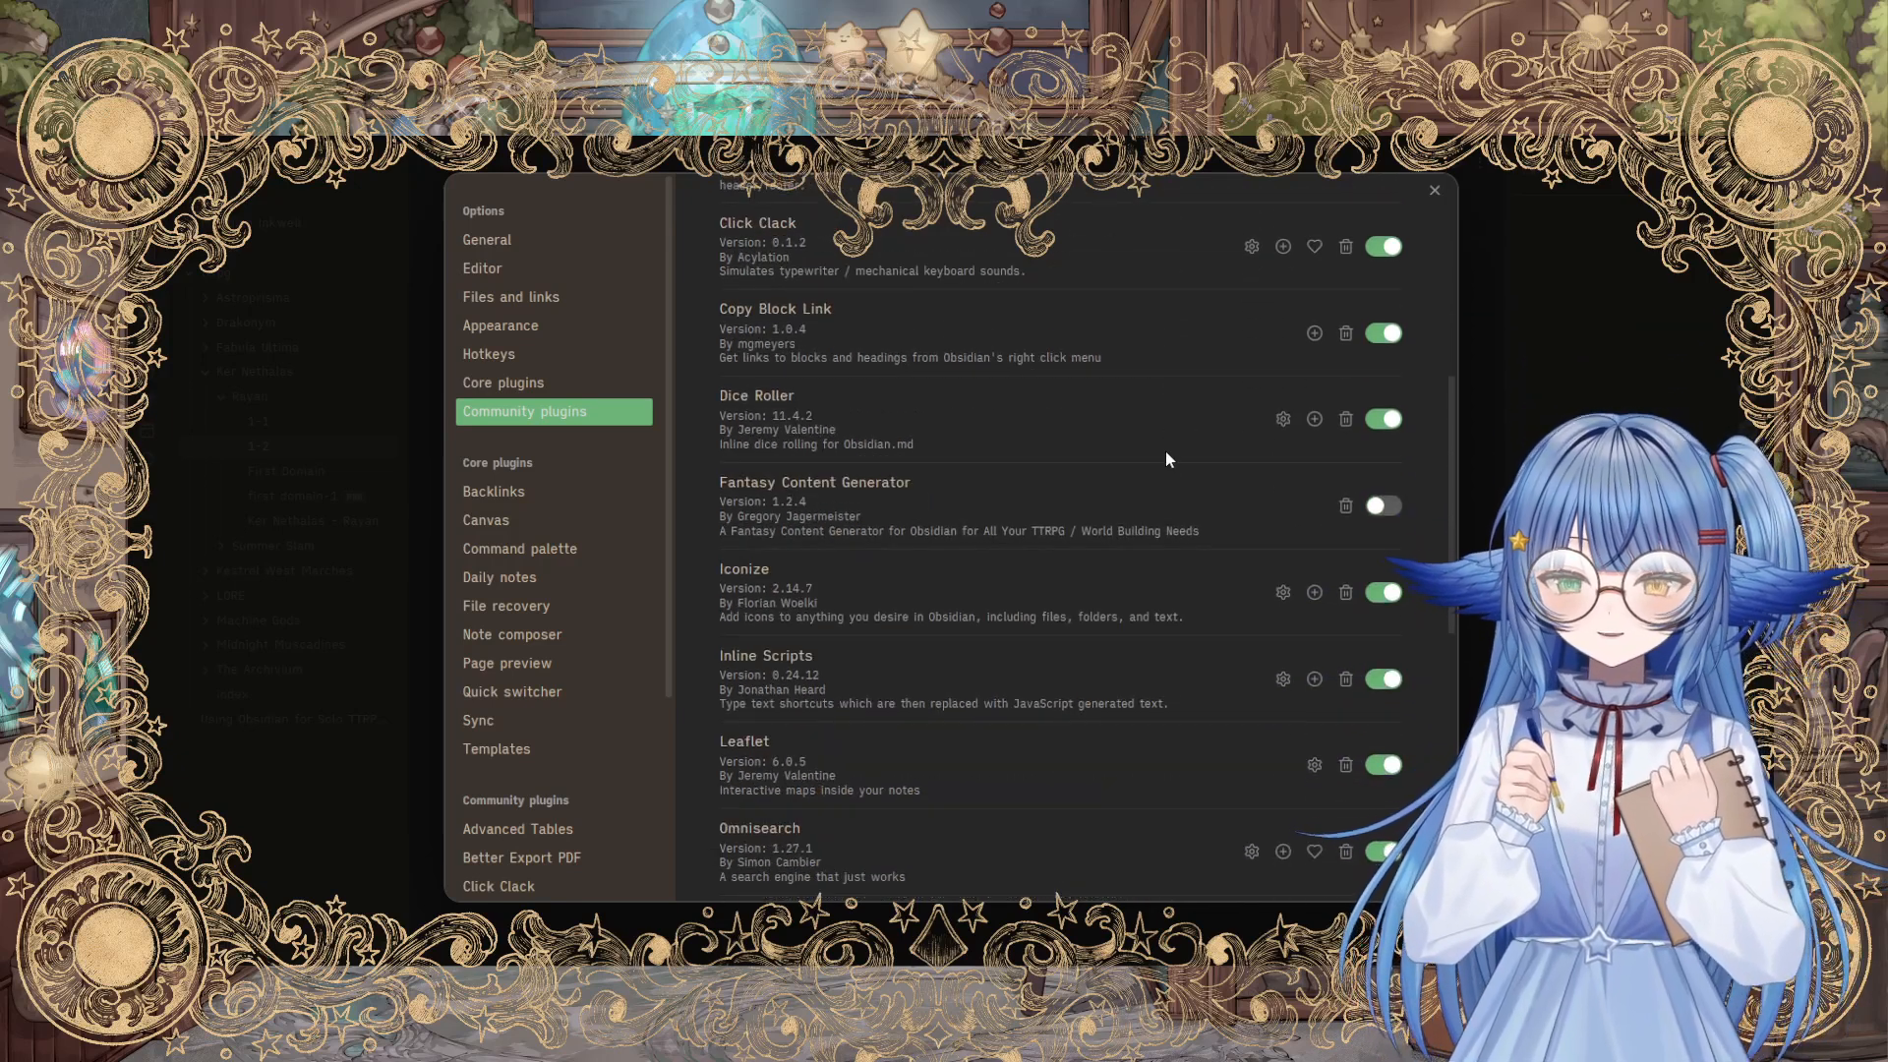
pyautogui.scroll(-3)
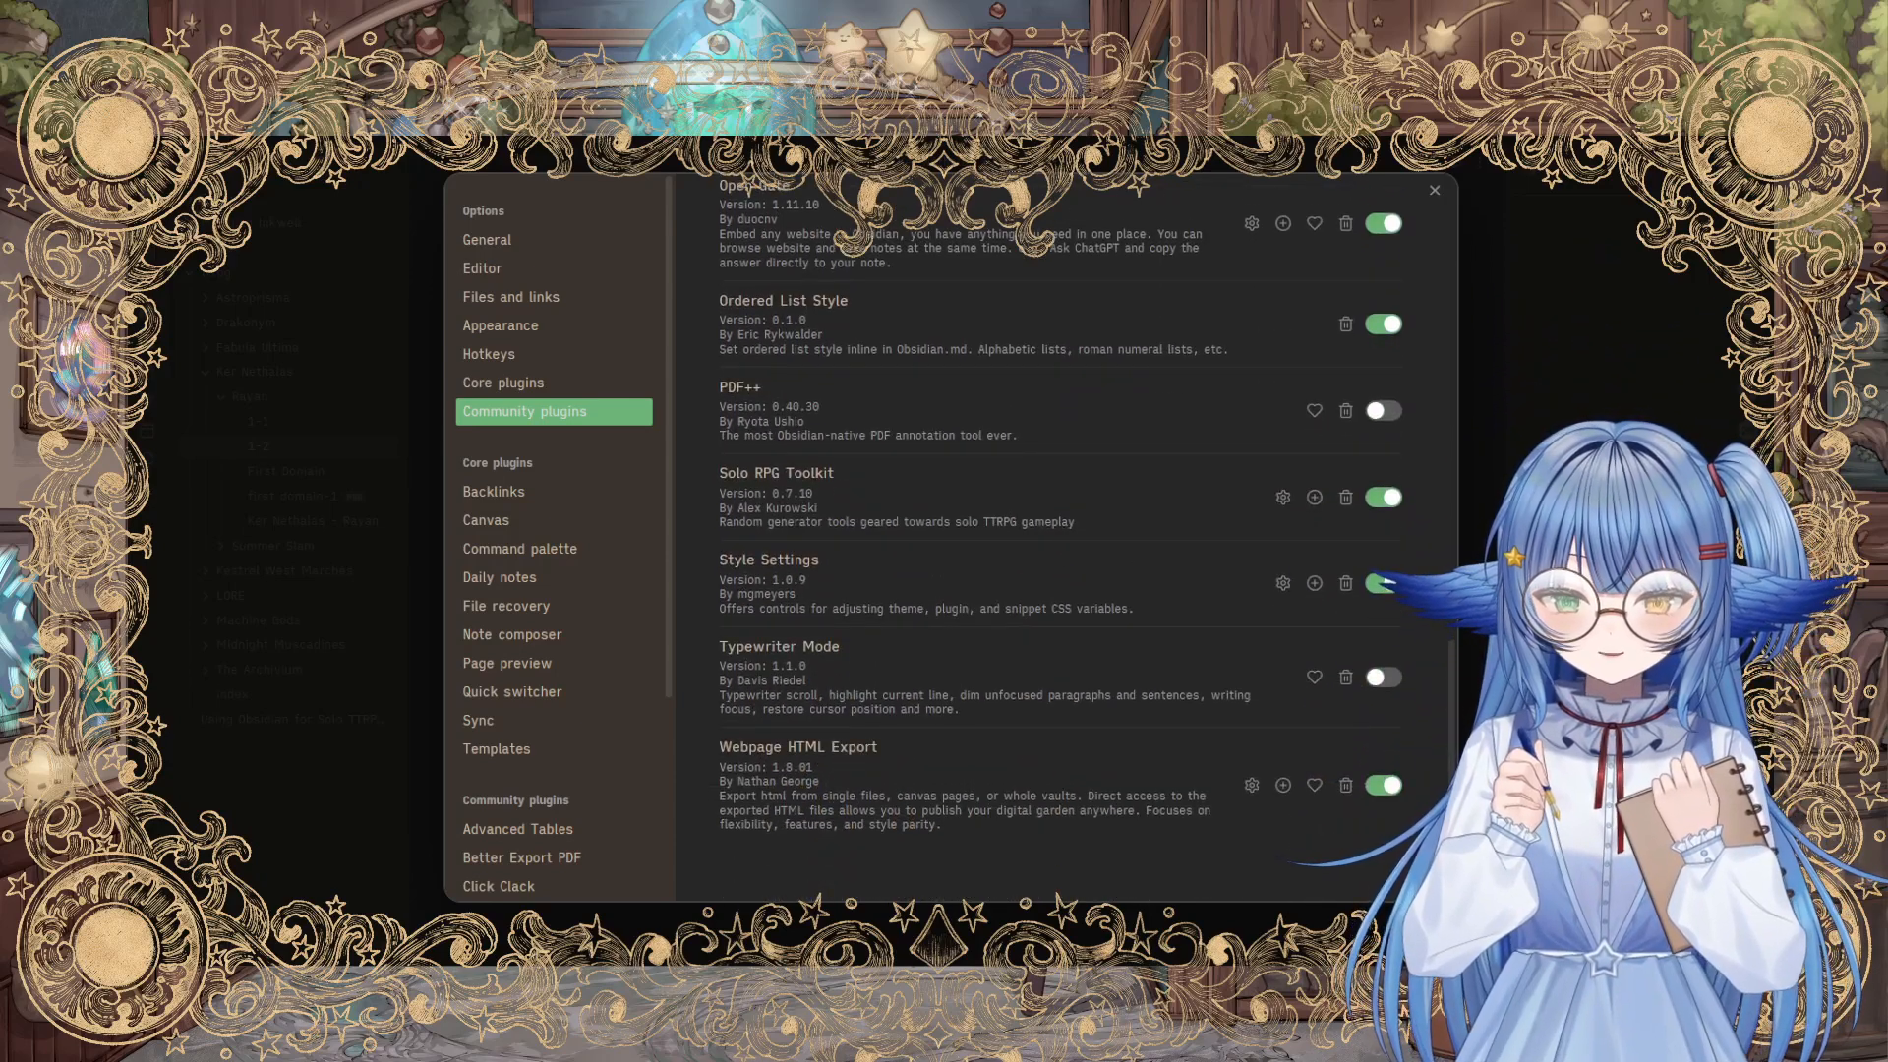
# Step: Leave settings and return to the Rayan 1-2 session note
pyautogui.click(1433, 191)
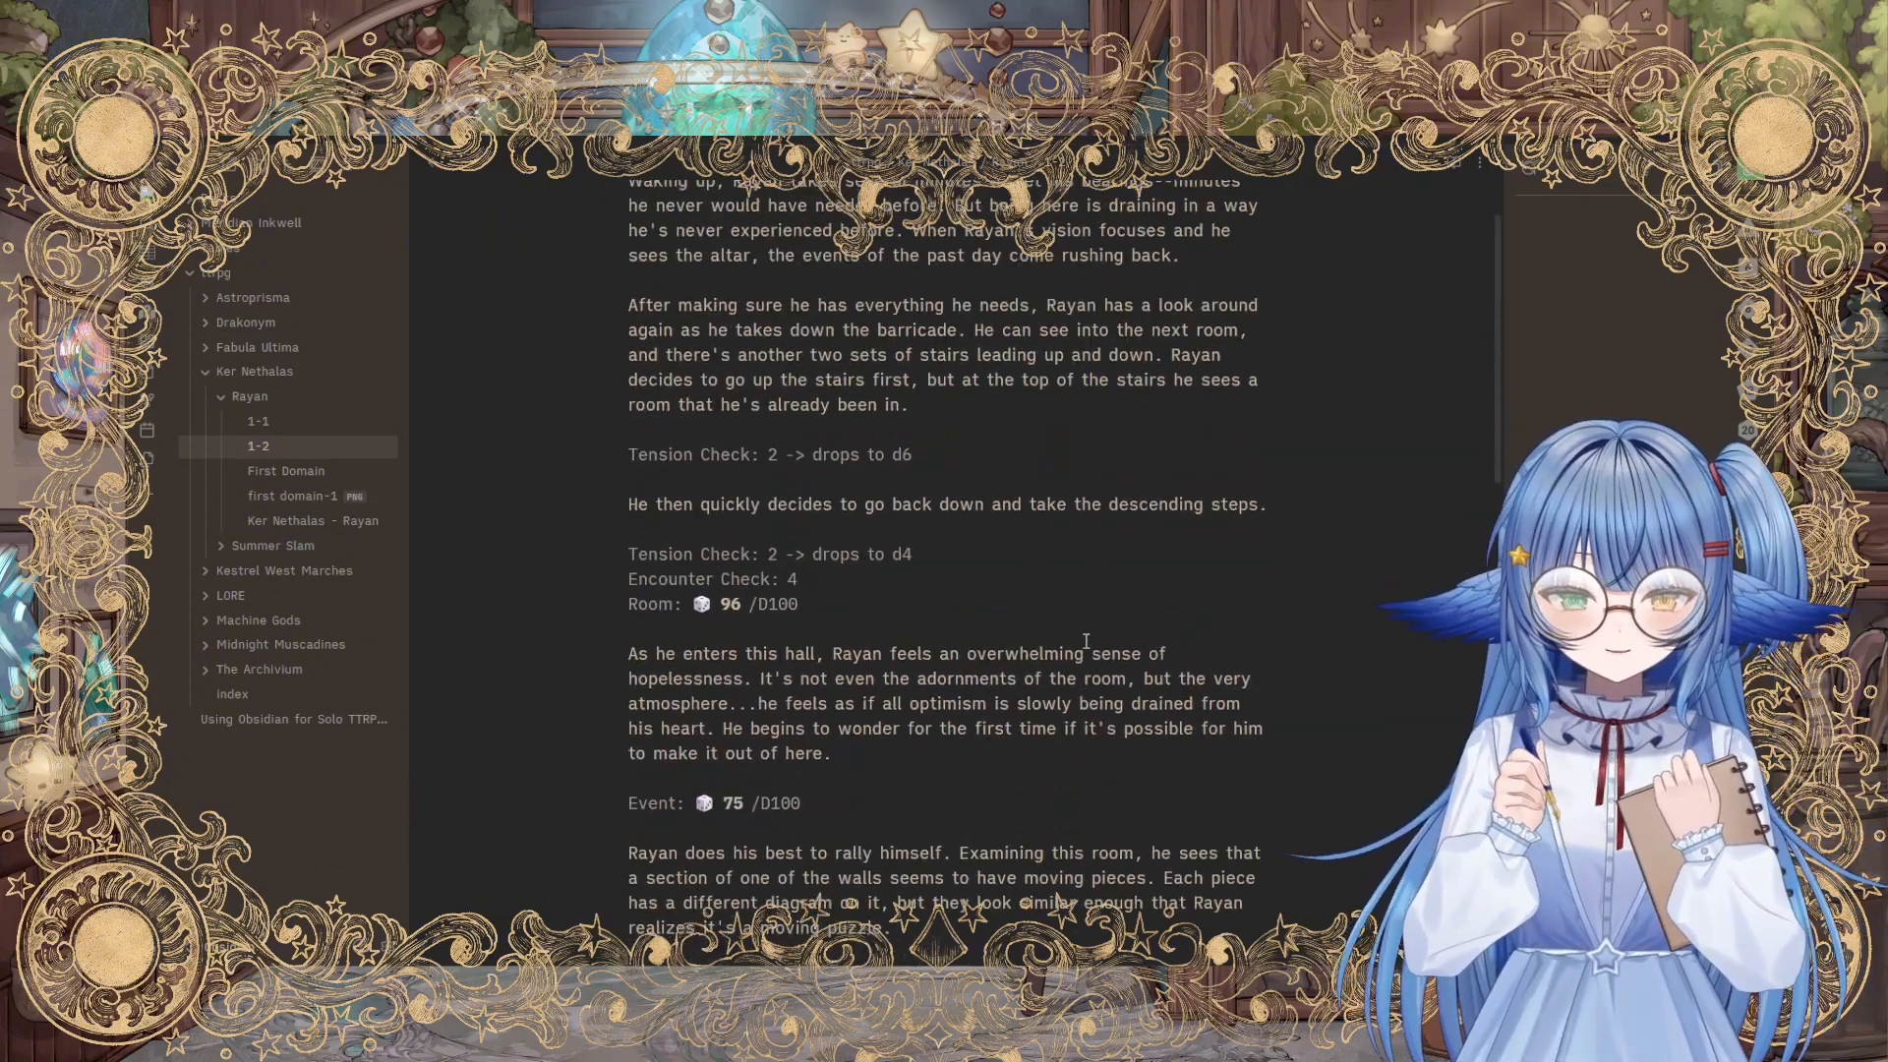
pyautogui.scroll(-3)
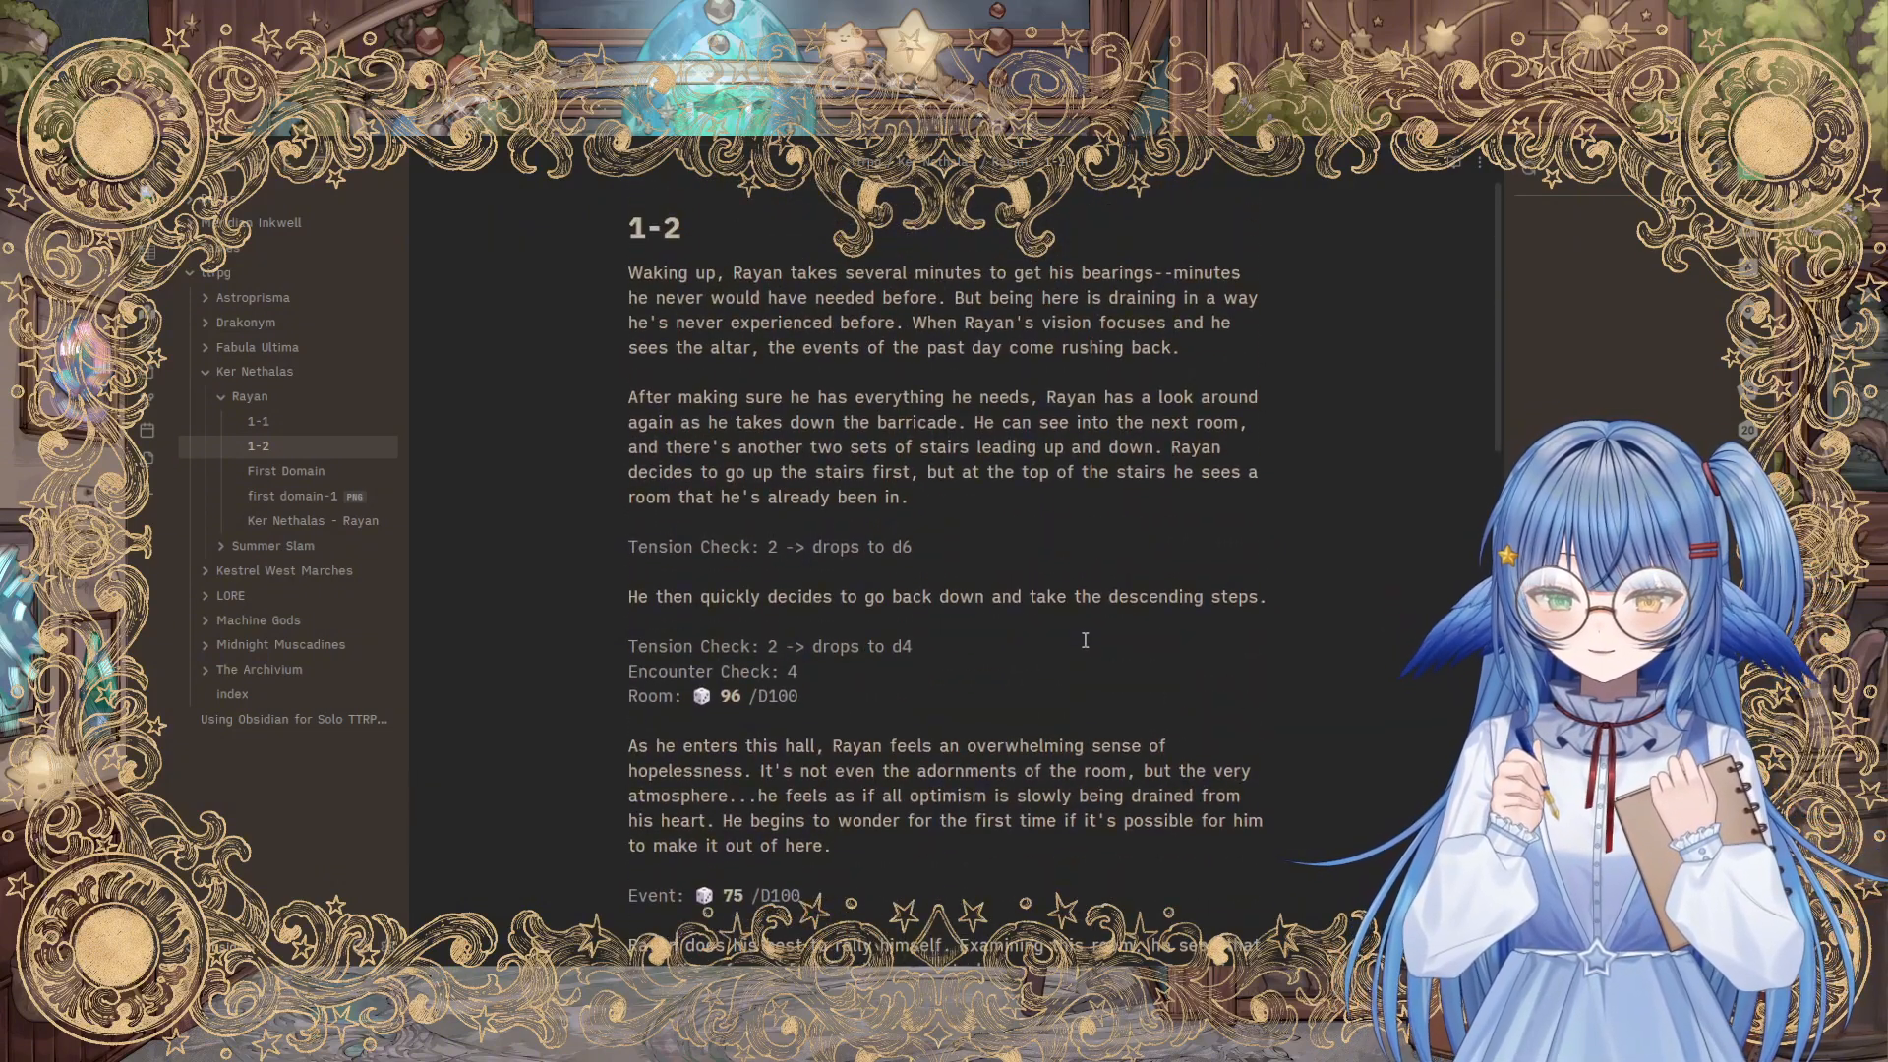